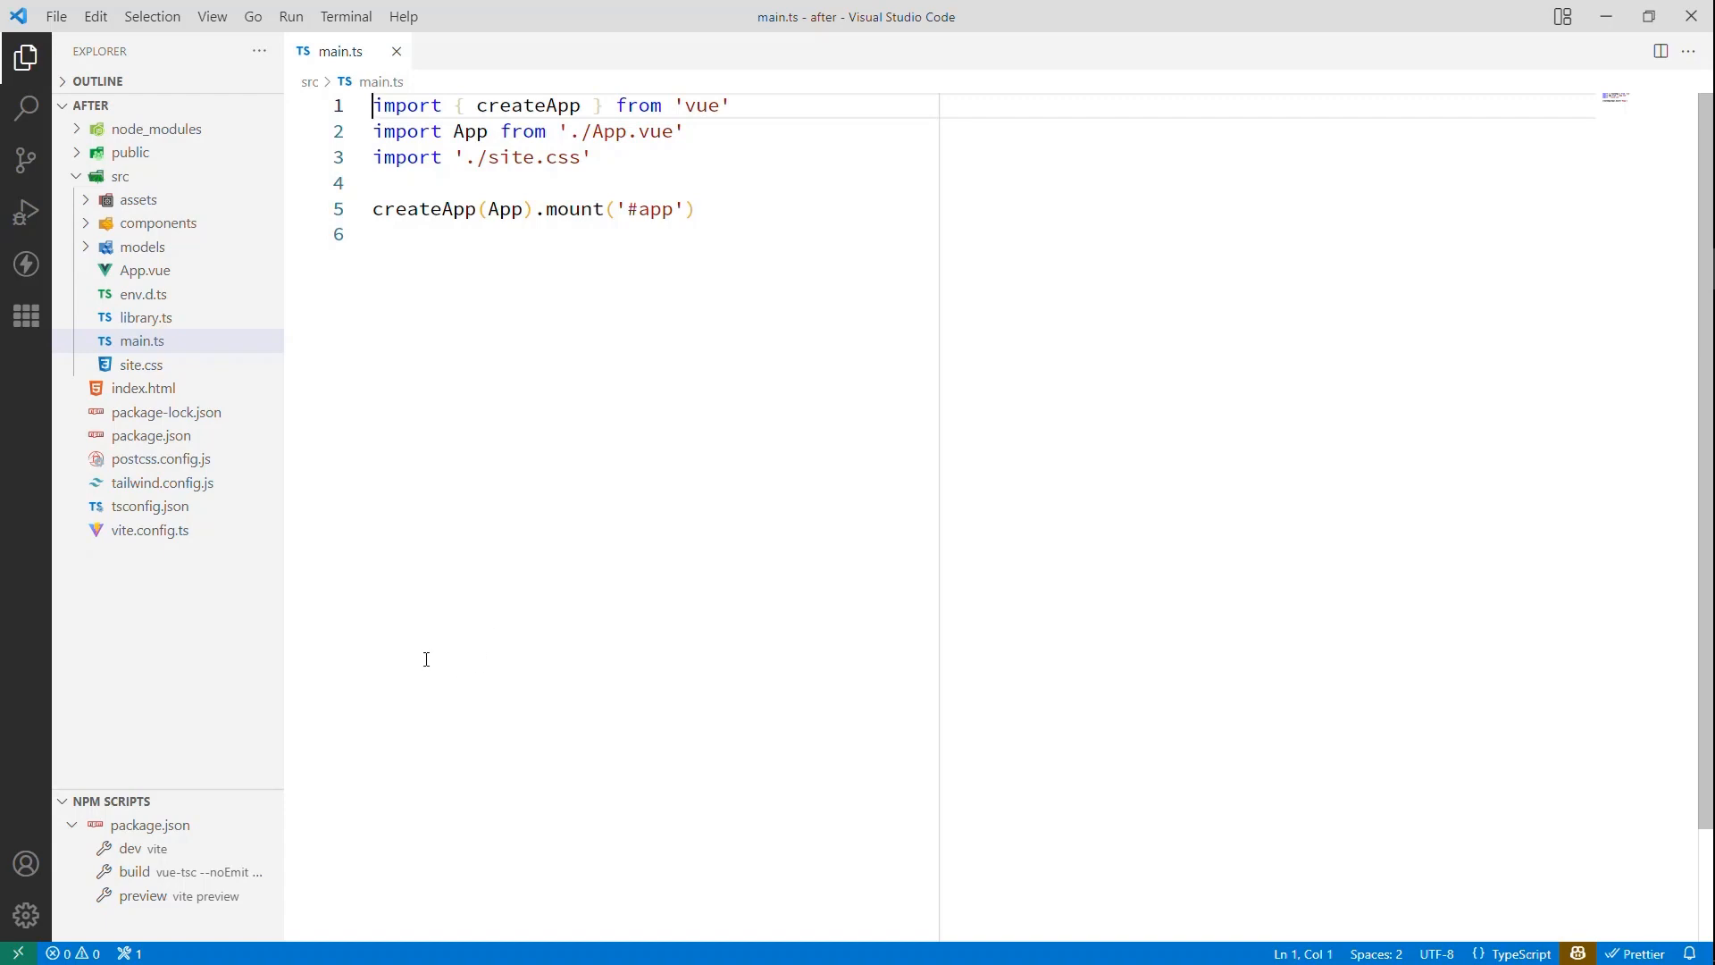
{"action": "mouse_move", "coordinate": [293, 654]}
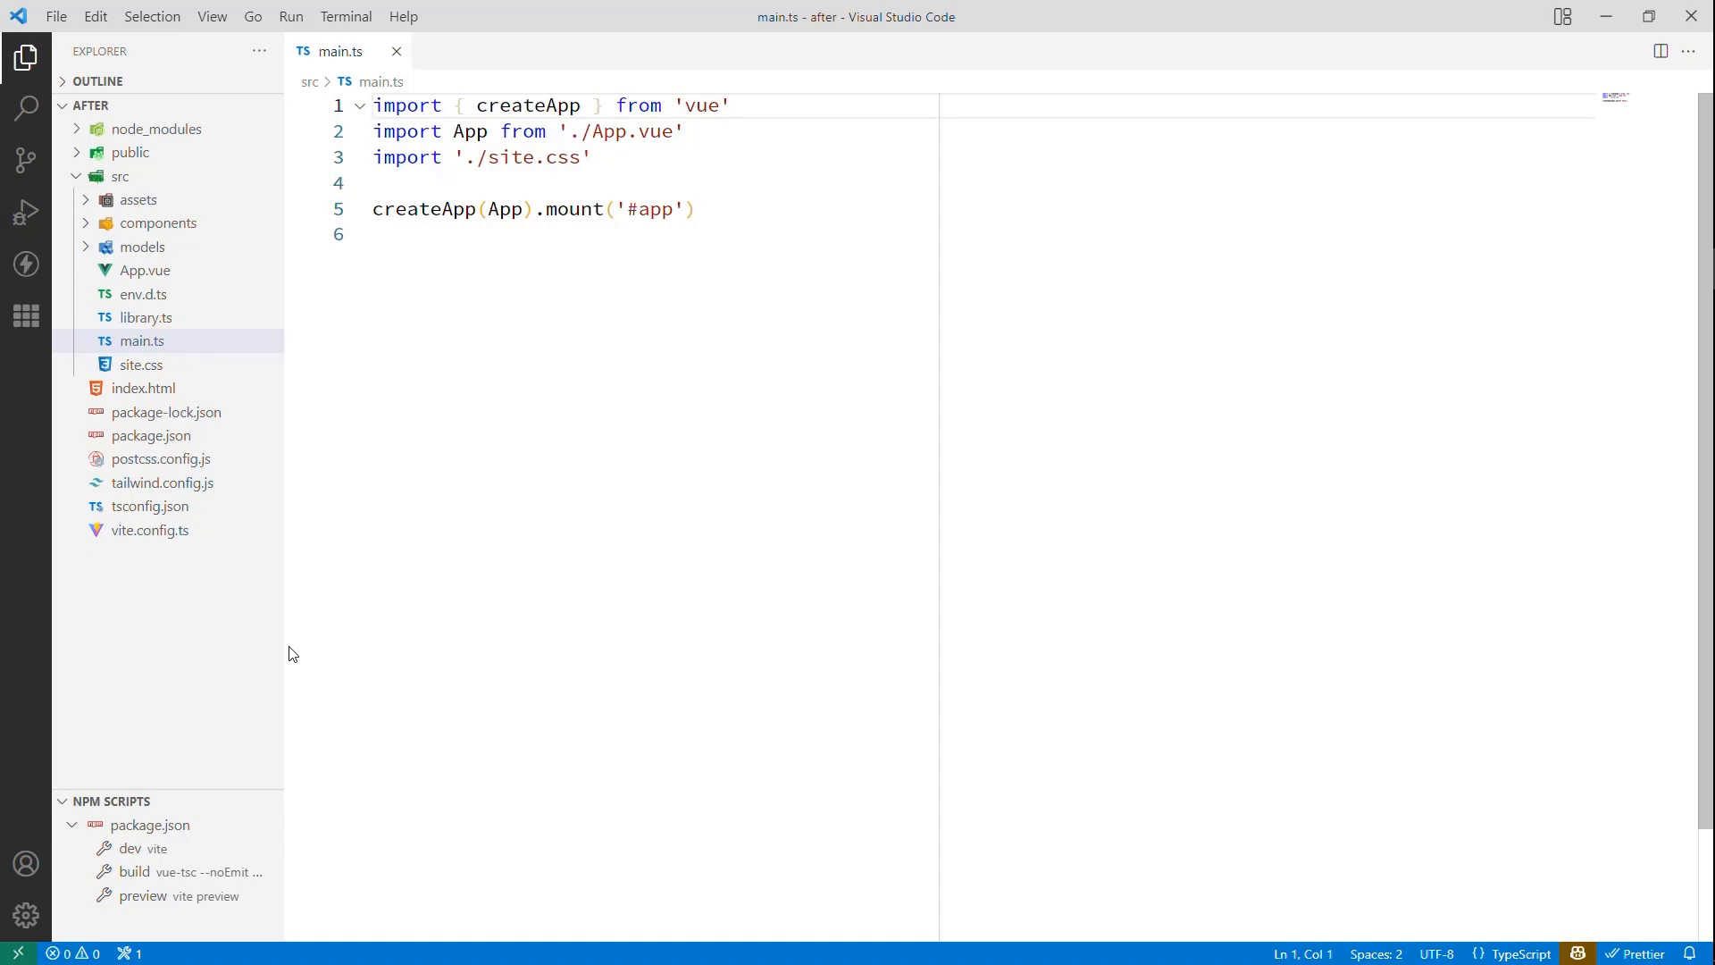
Step: Switch the Book Lister category from Love to Science to show its book covers
{"action": "left_click", "coordinate": [374, 106]}
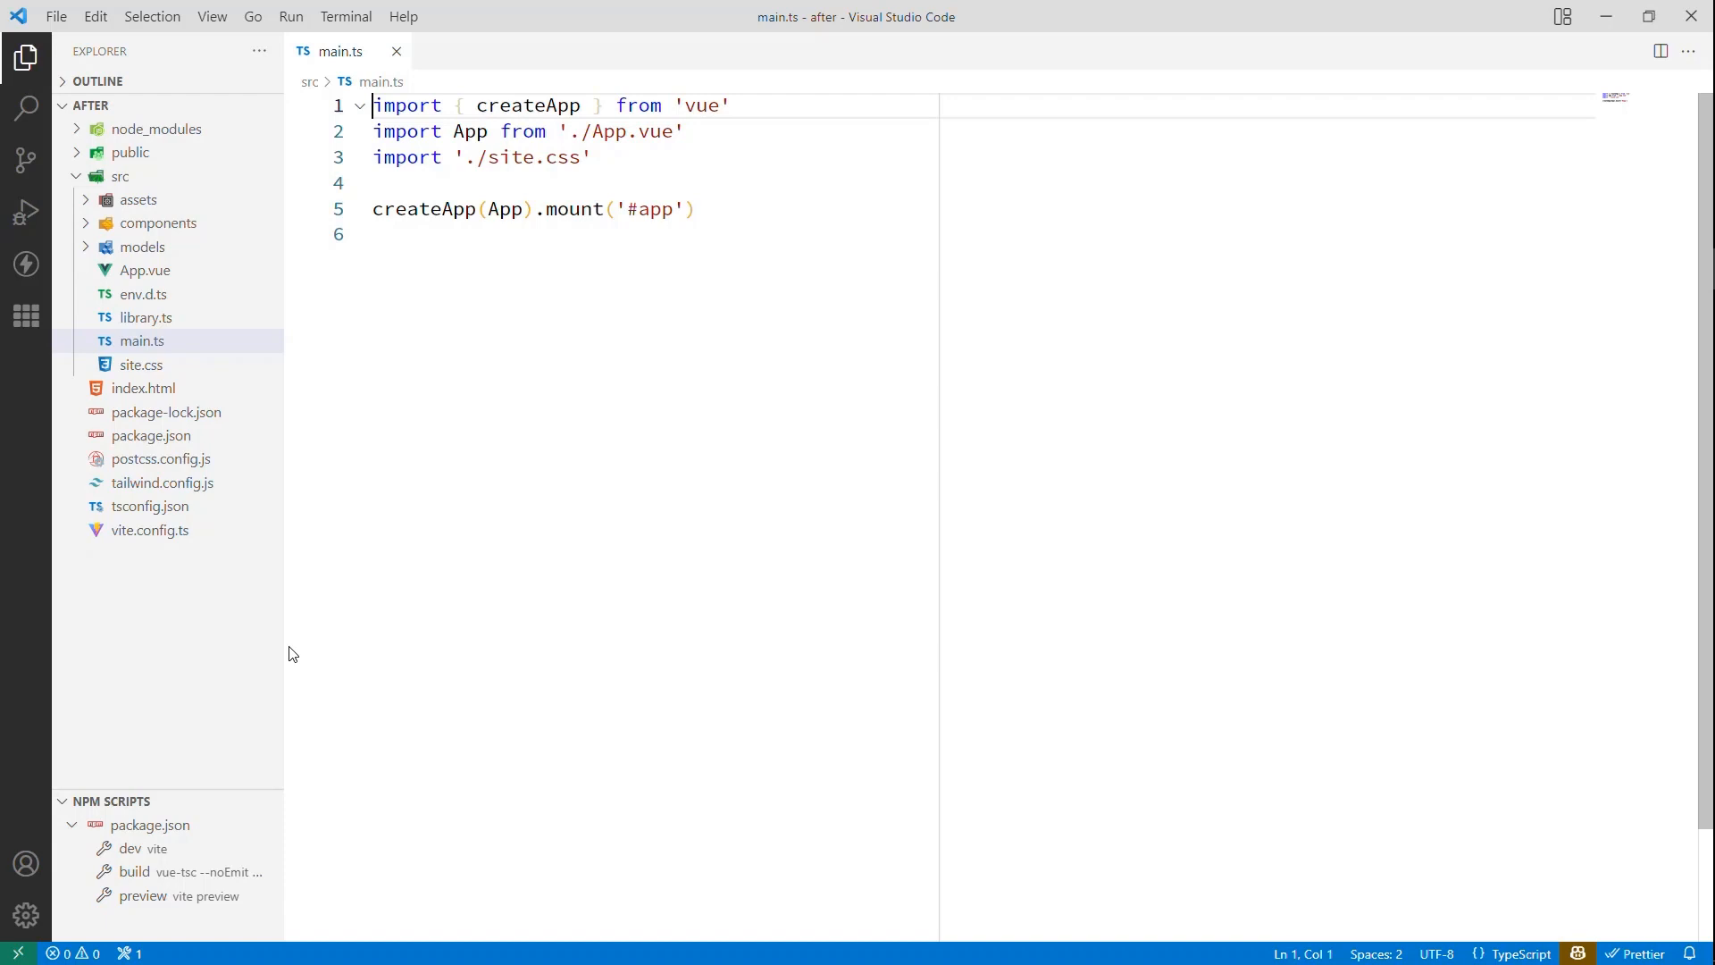
{"action": "mouse_move", "coordinate": [128, 848]}
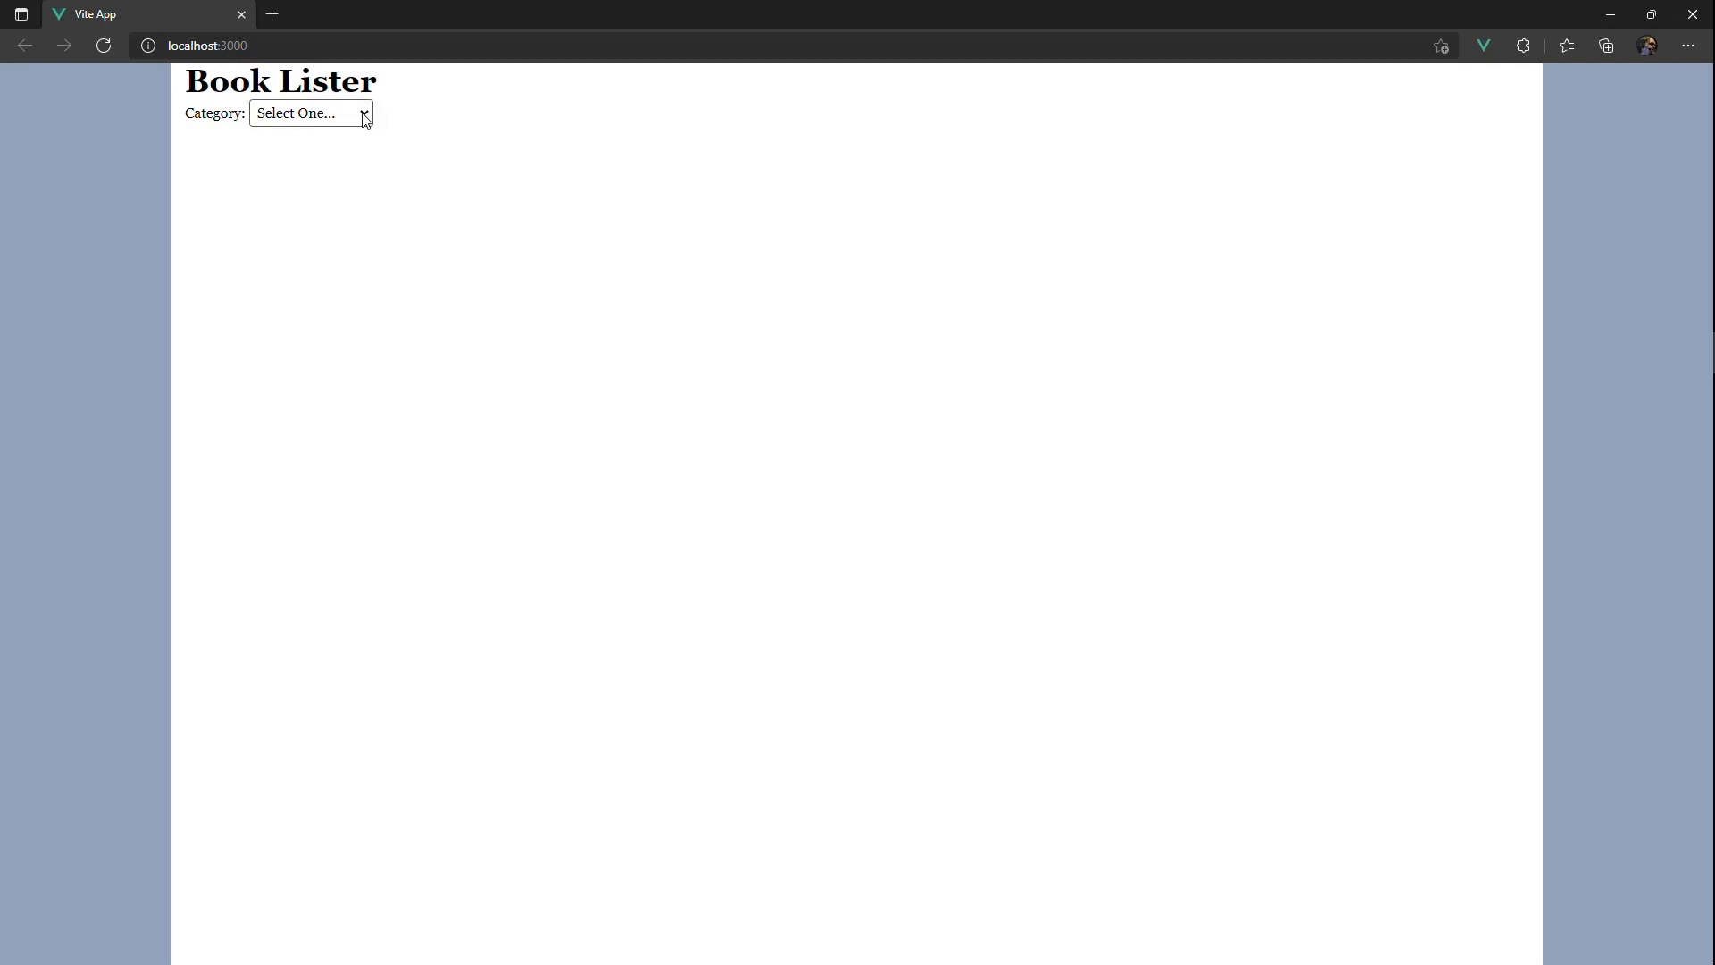
{"action": "left_click", "coordinate": [311, 113]}
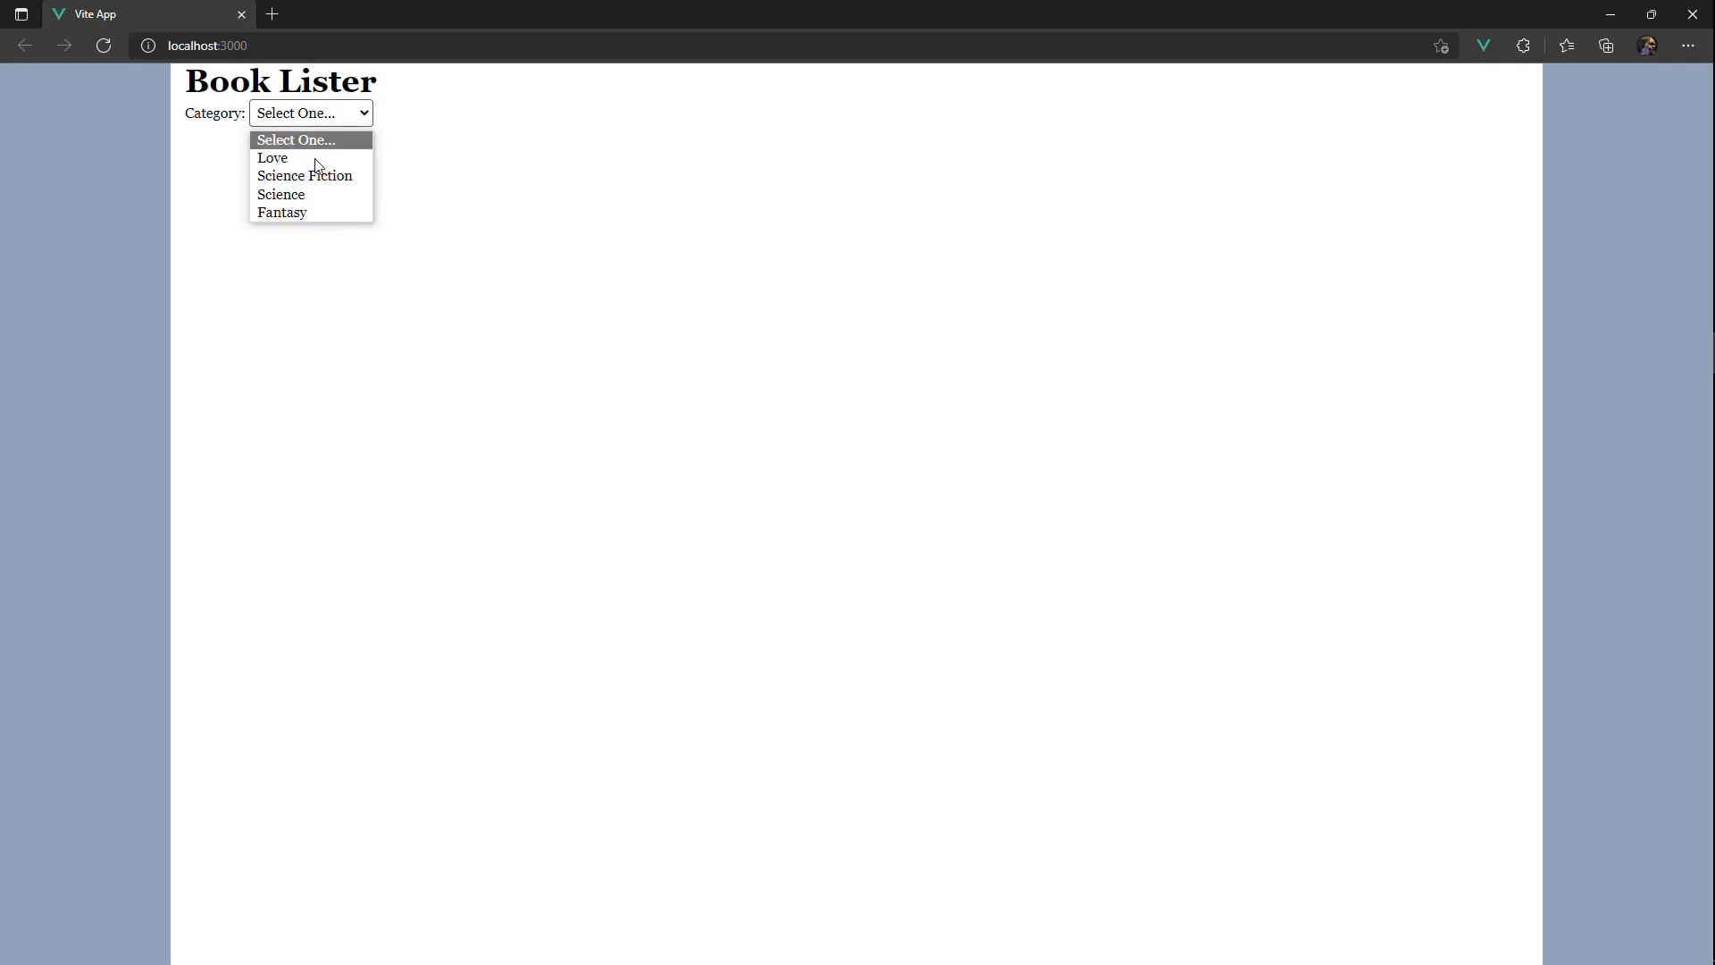
{"action": "left_click", "coordinate": [273, 158]}
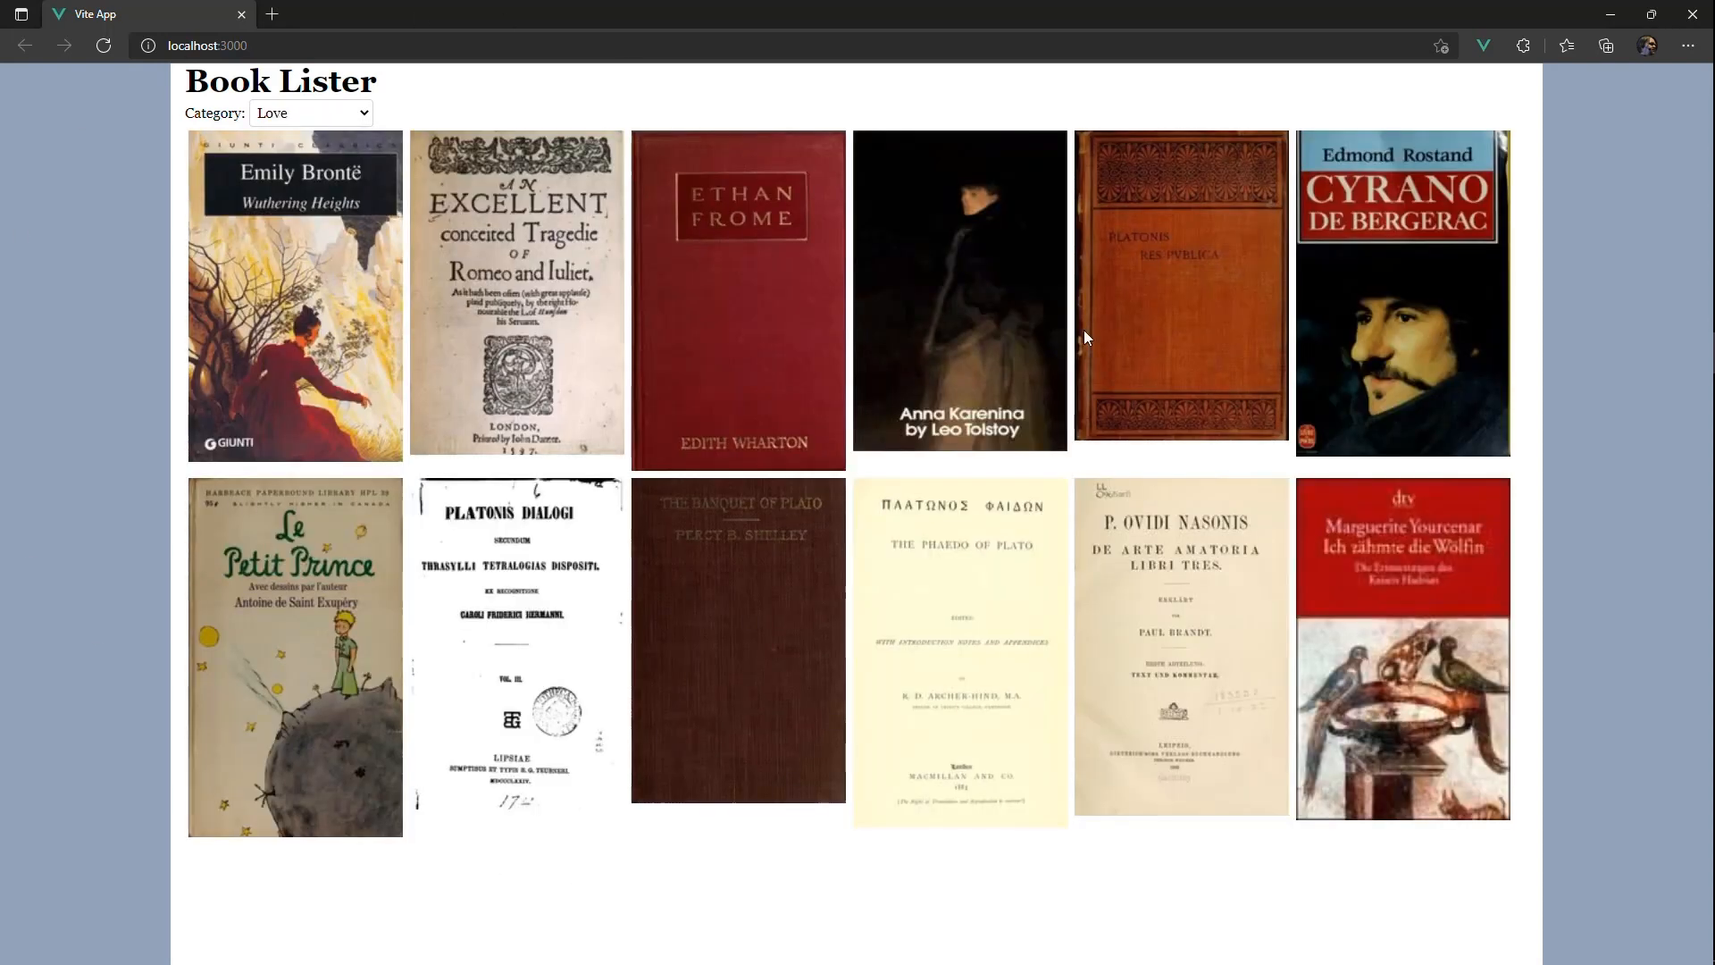
{"action": "left_click", "coordinate": [311, 113]}
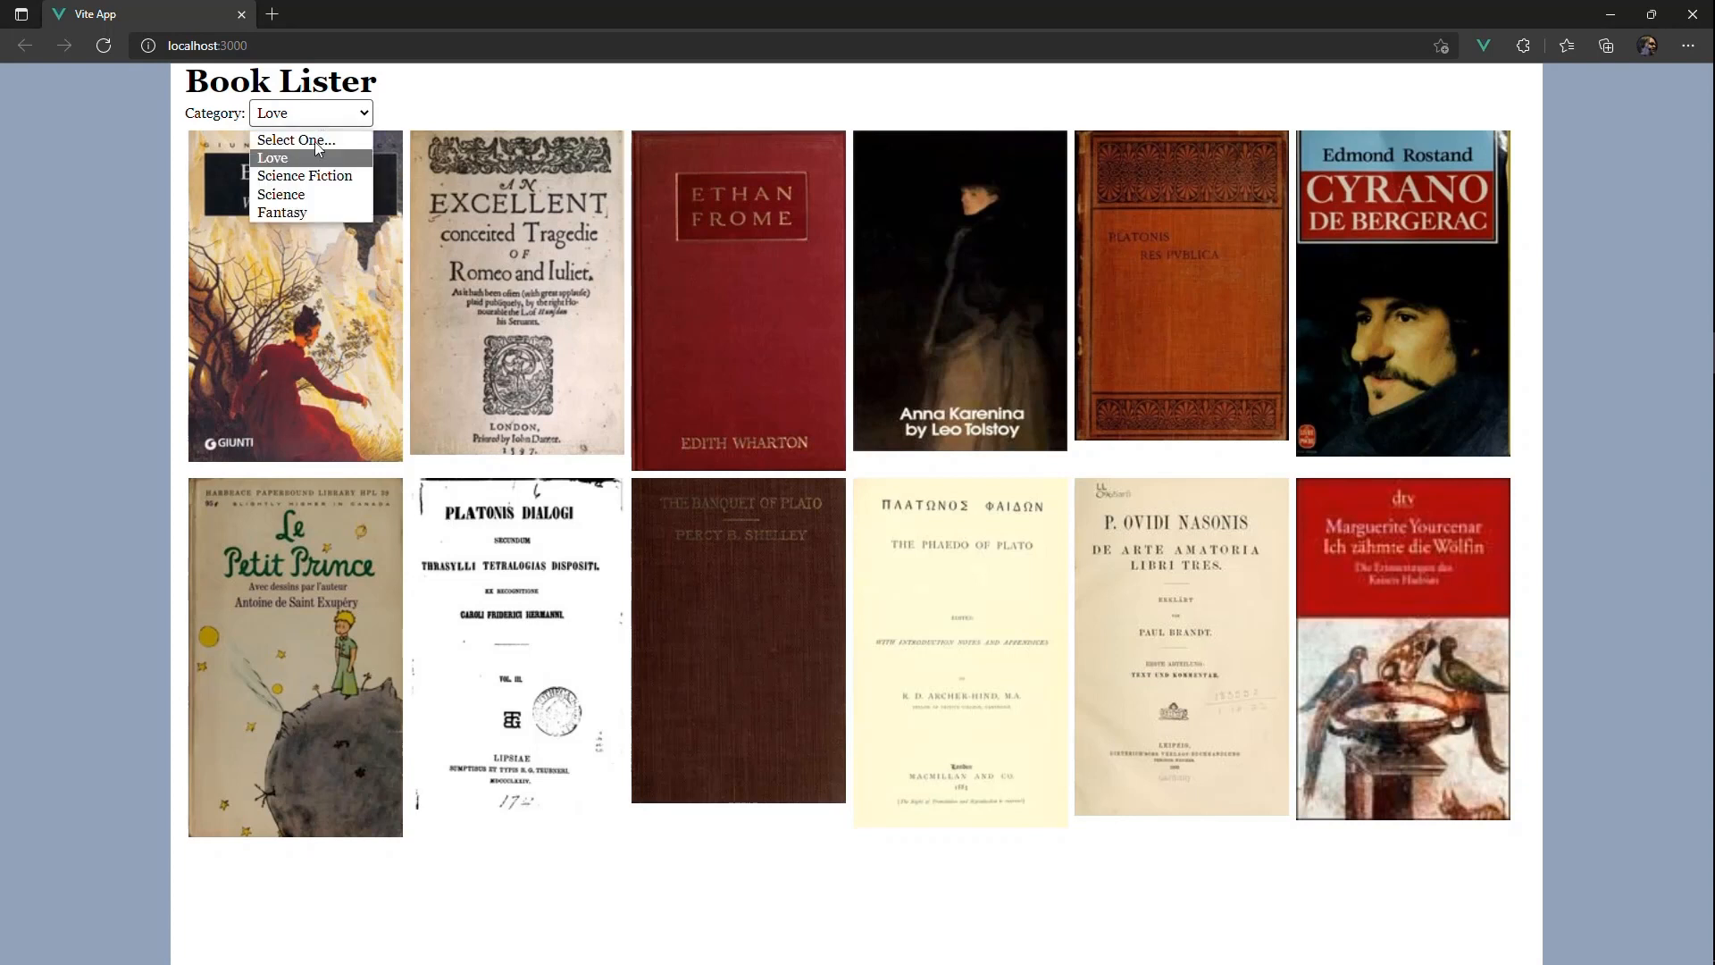
{"action": "left_click", "coordinate": [279, 194]}
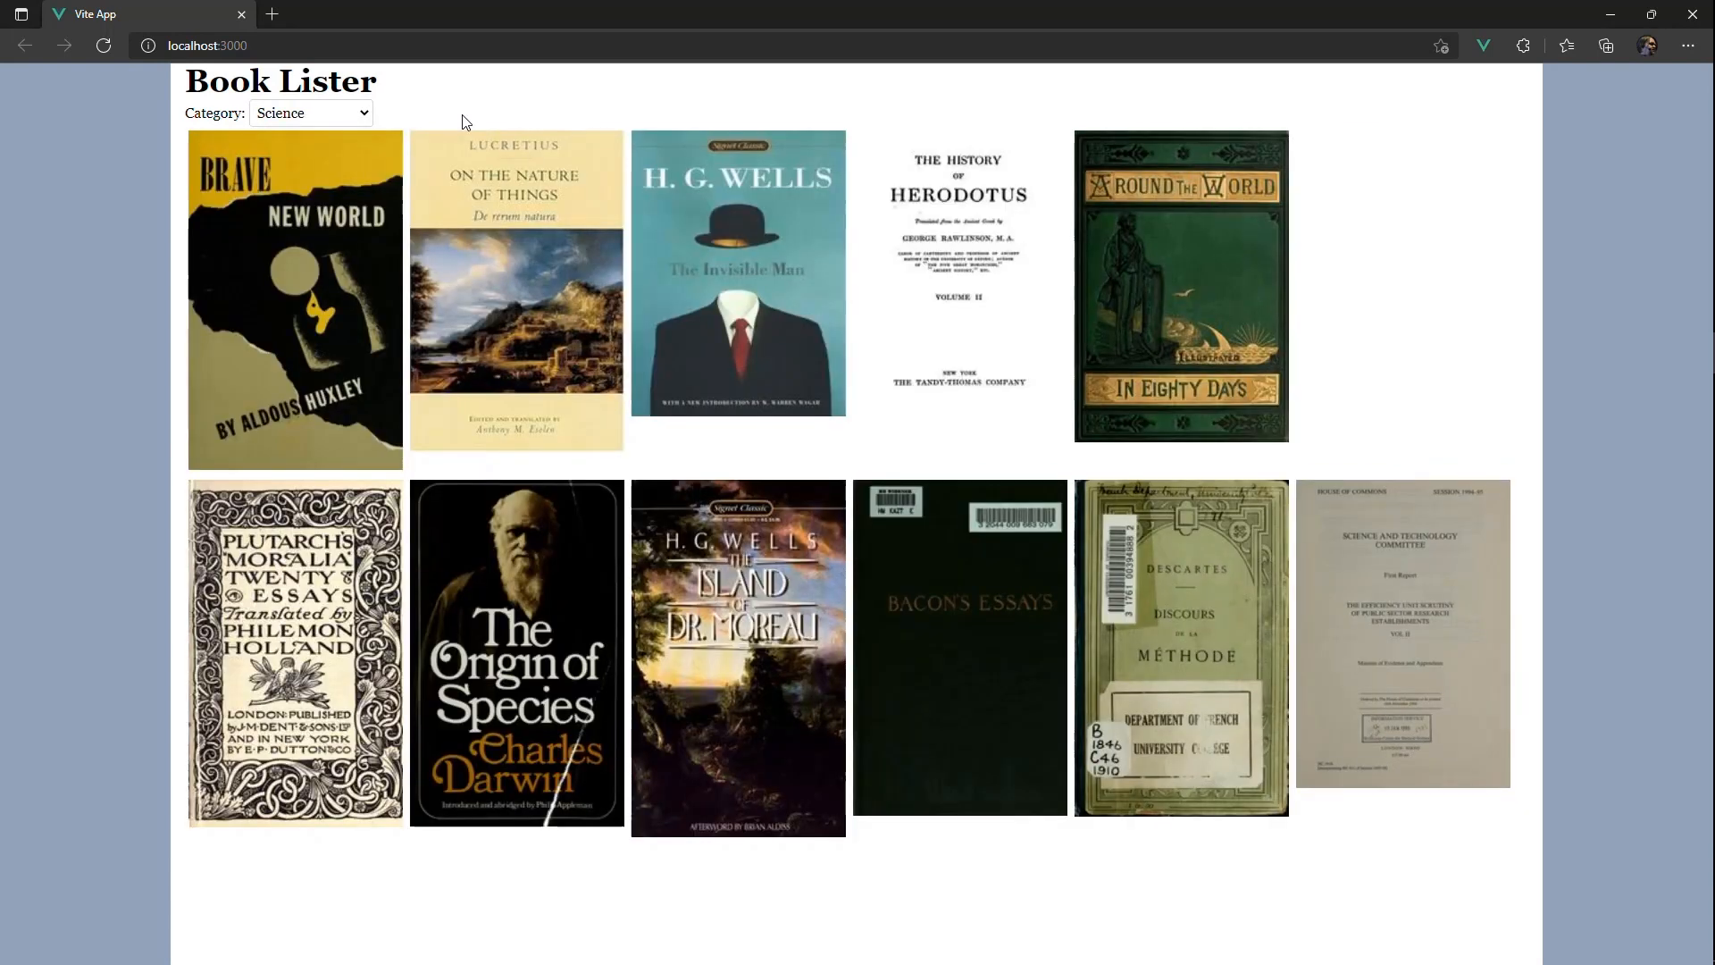
{"action": "mouse_move", "coordinate": [699, 892]}
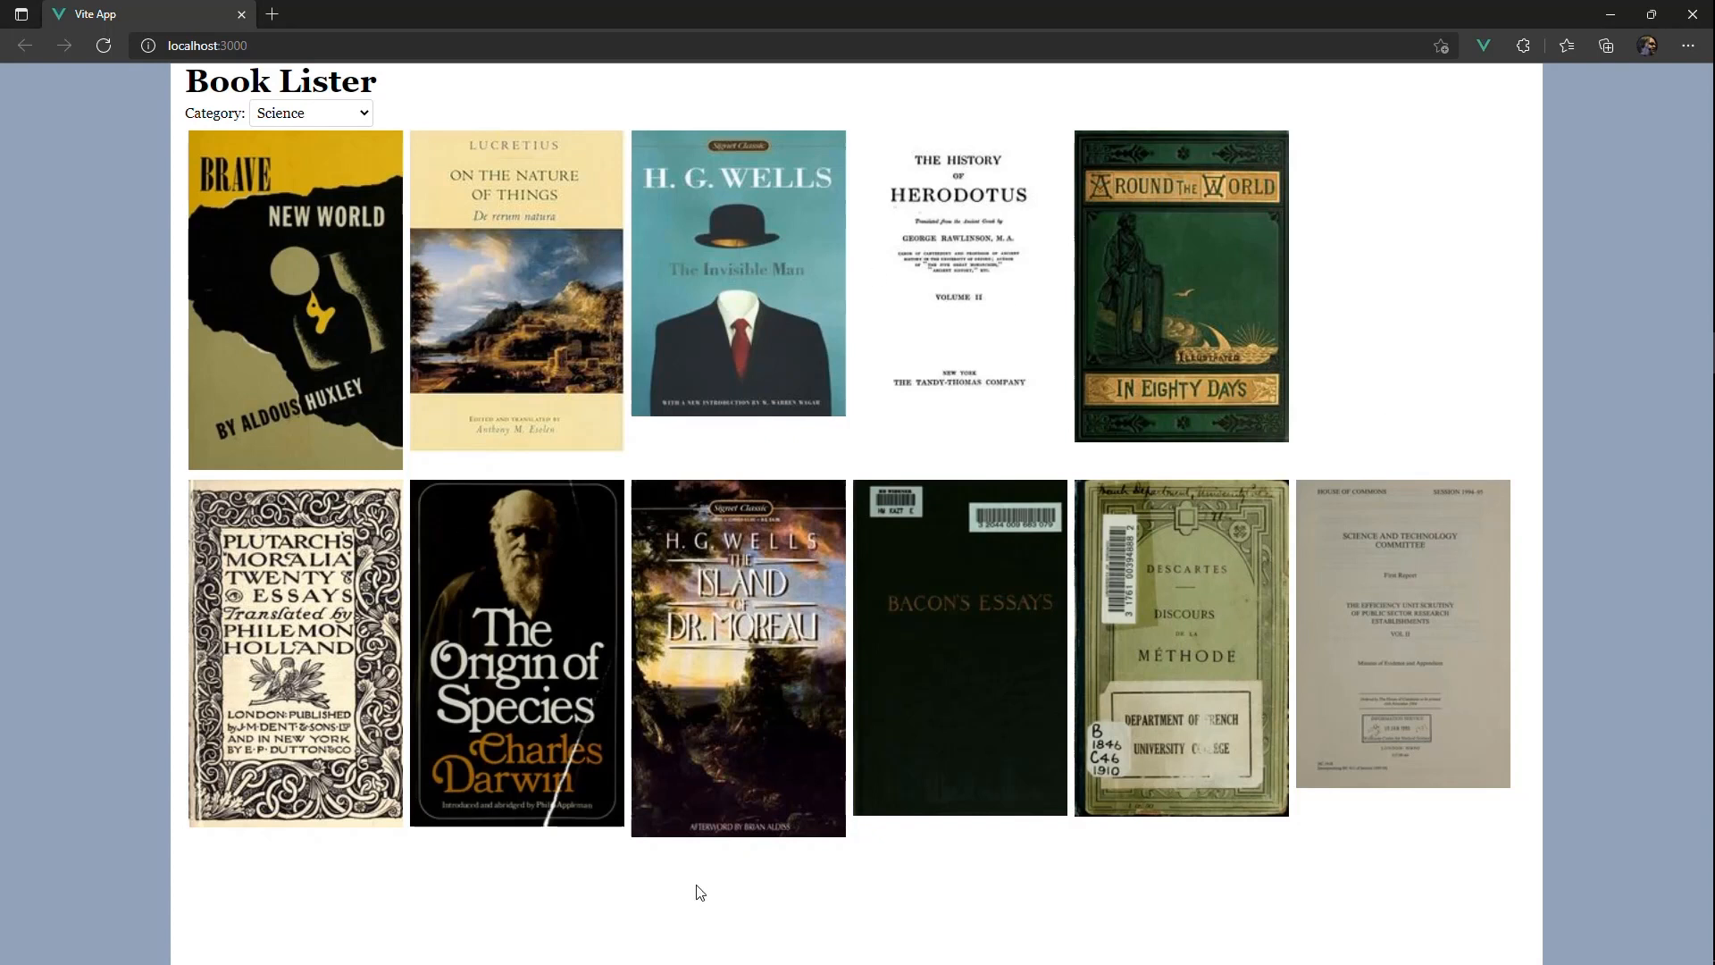
{"action": "mouse_move", "coordinate": [427, 550]}
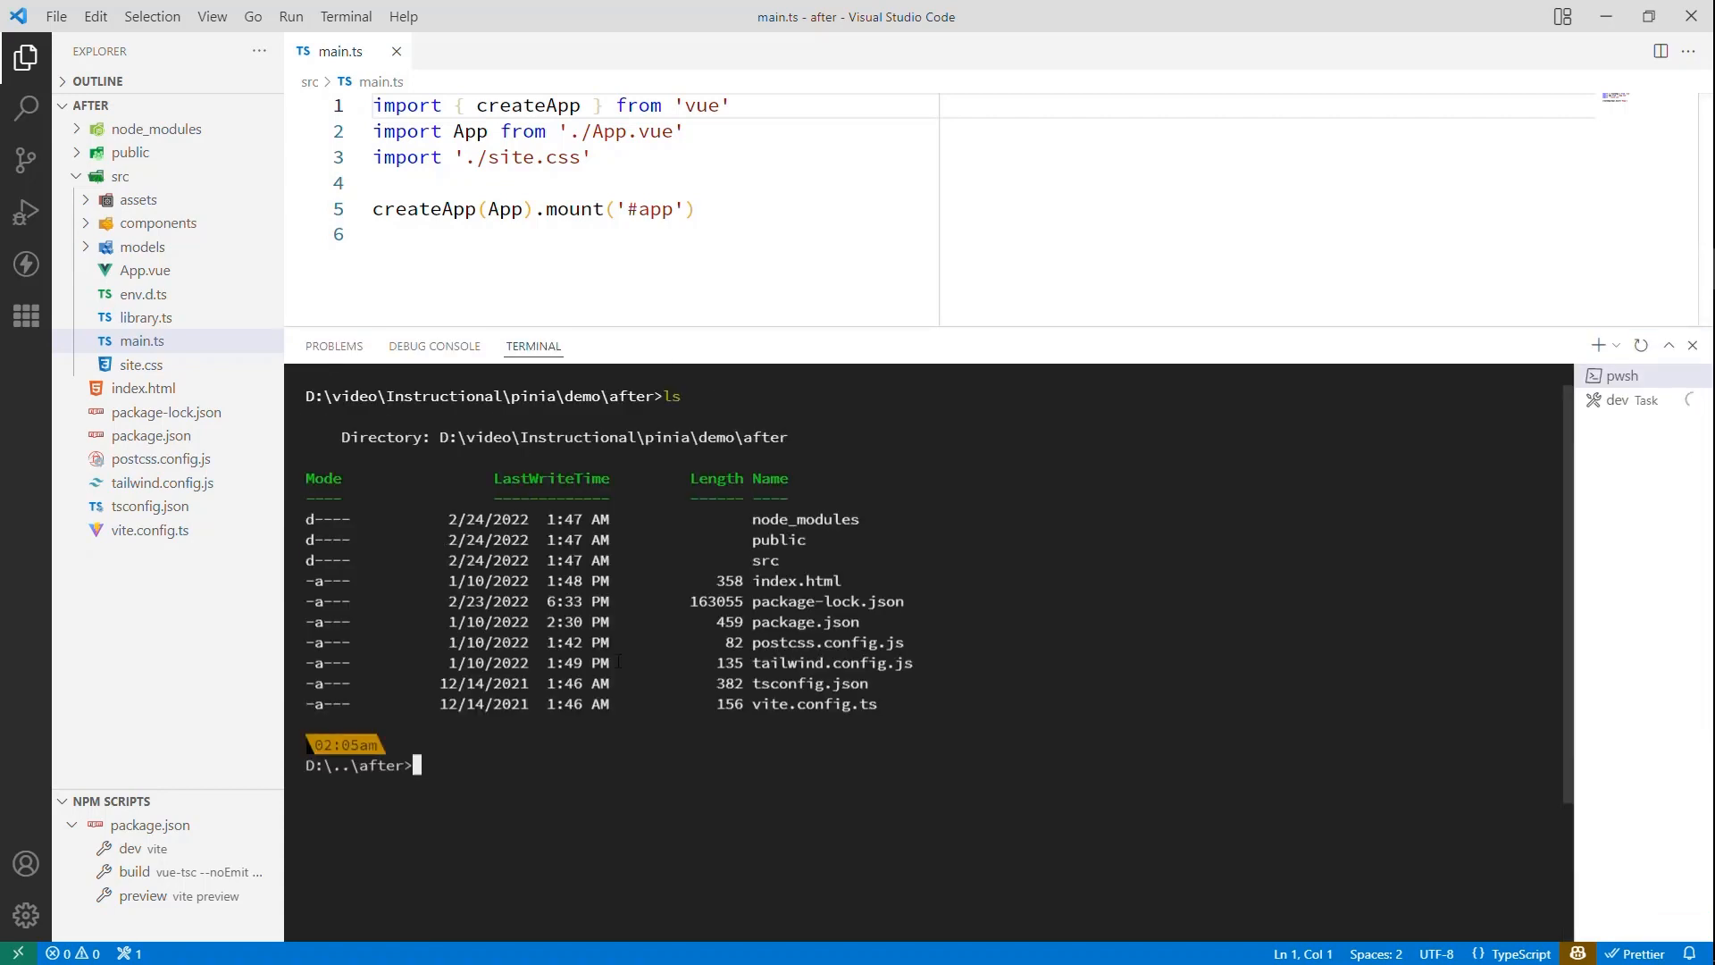
Step: Clear the terminal with cls and run npm install pinia@latest
{"action": "type", "text": "cls"}
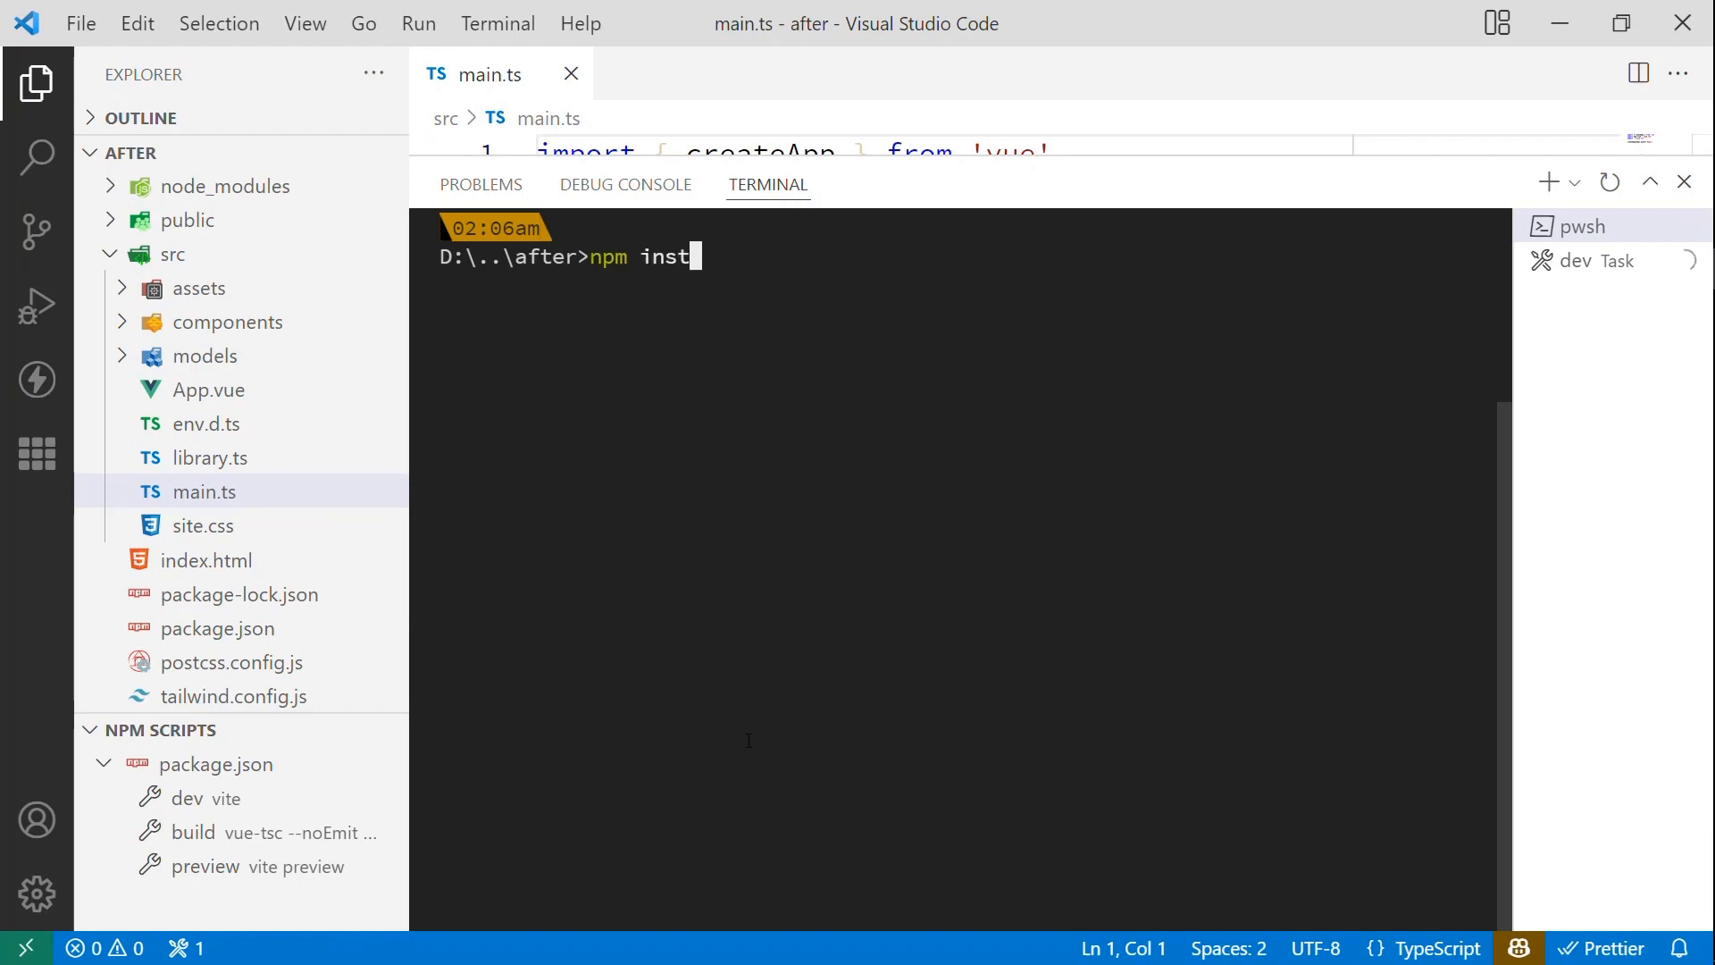
{"action": "type", "text": "all pinia@"}
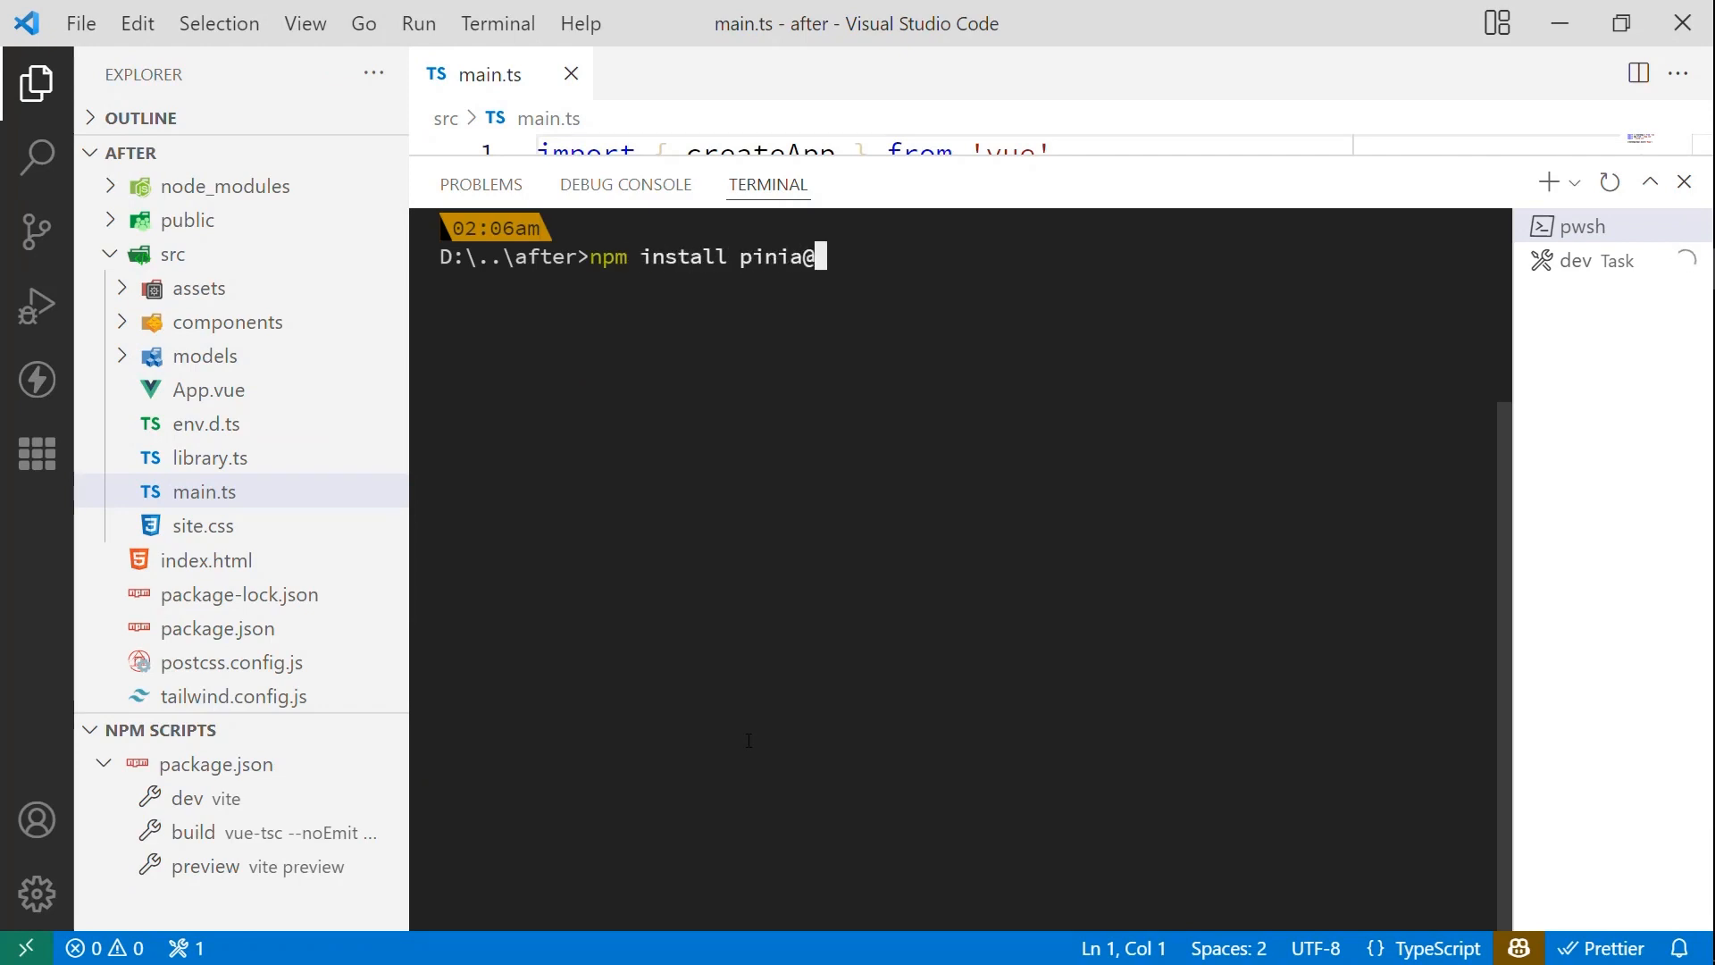
{"action": "type", "text": "latest"}
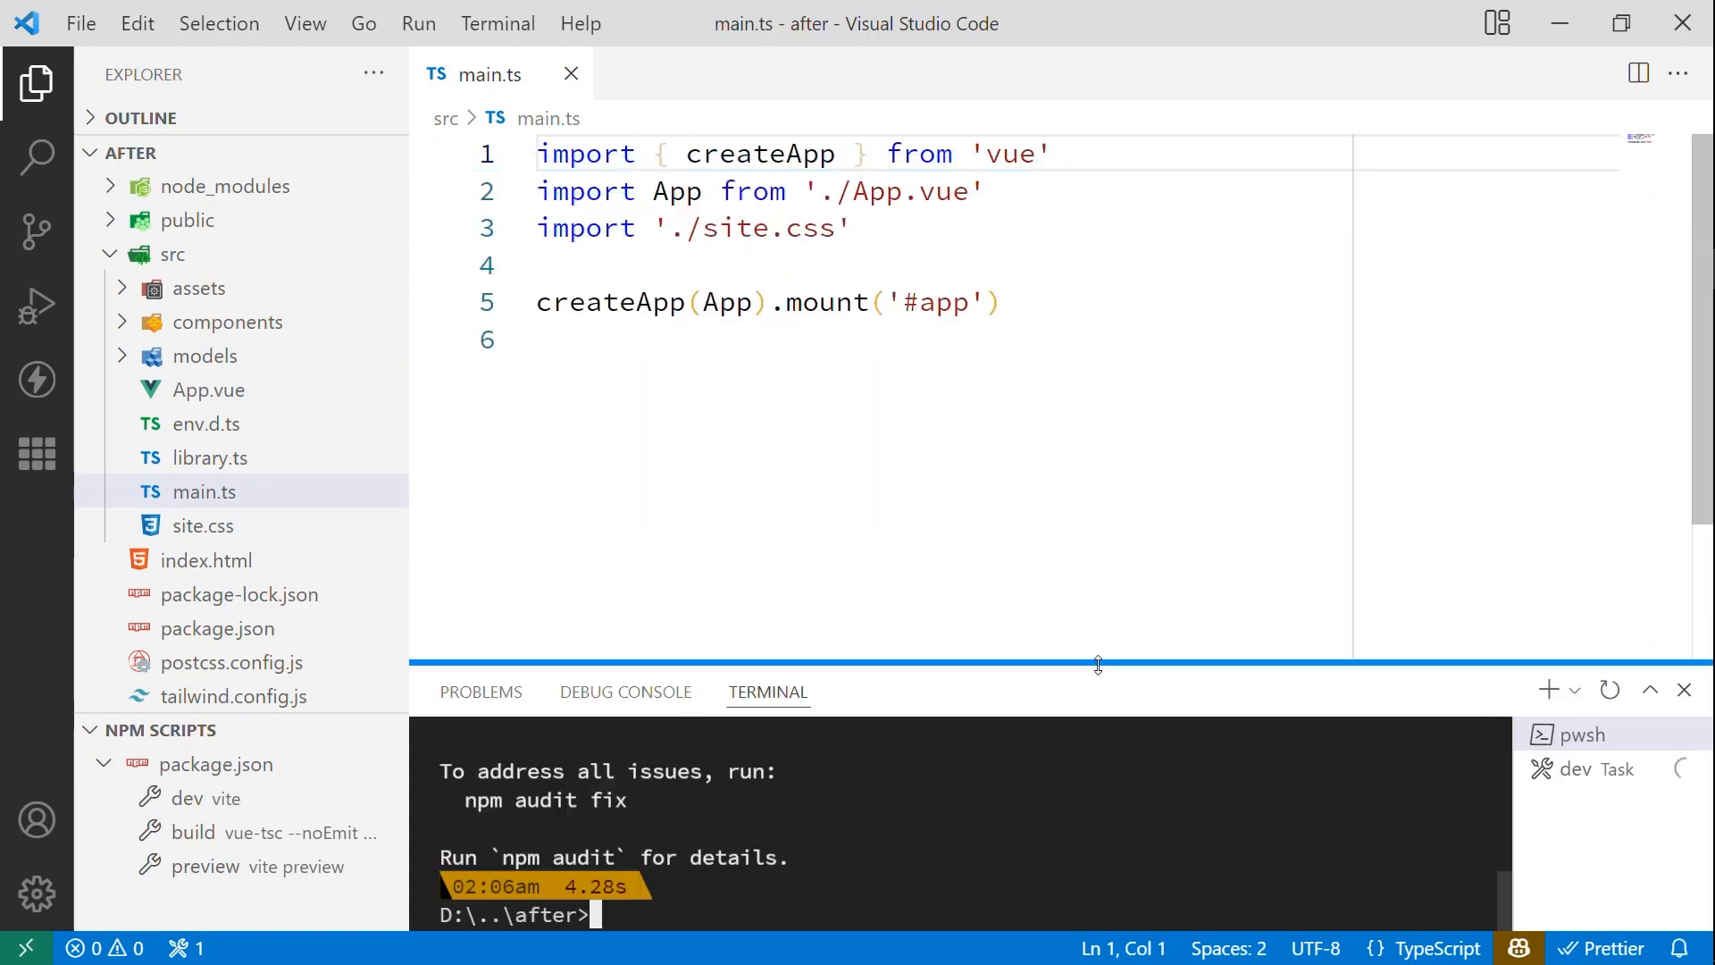
{"action": "left_click", "coordinate": [204, 628]}
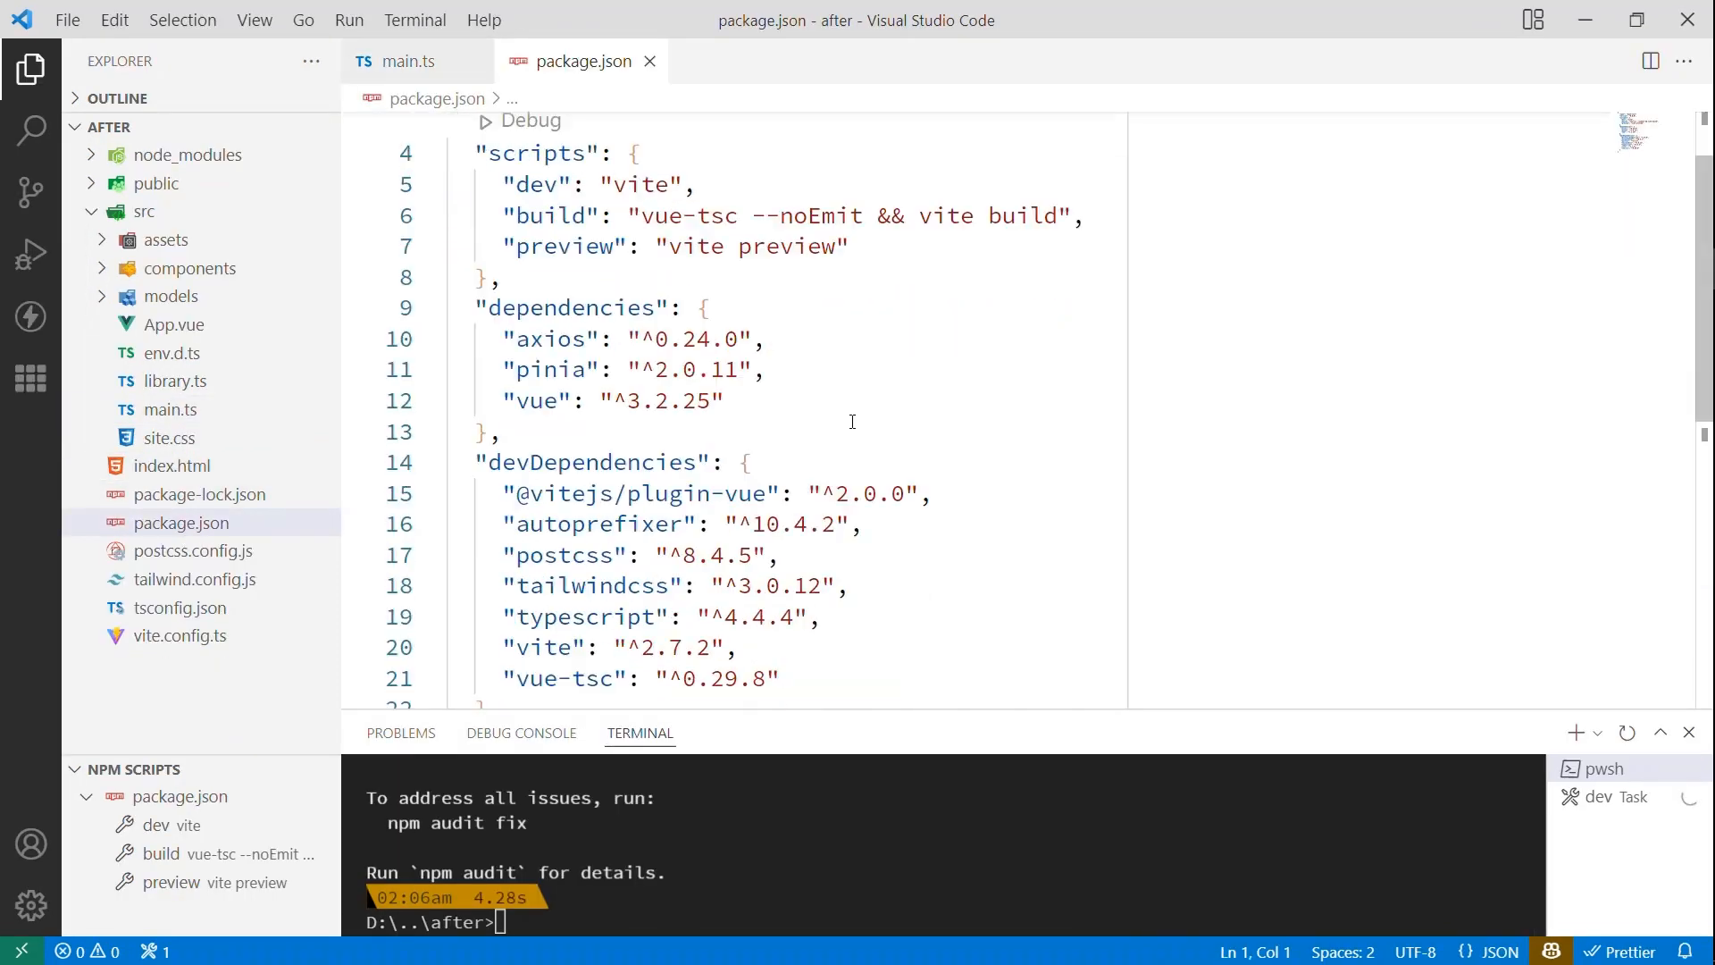
{"action": "mouse_move", "coordinate": [779, 367]}
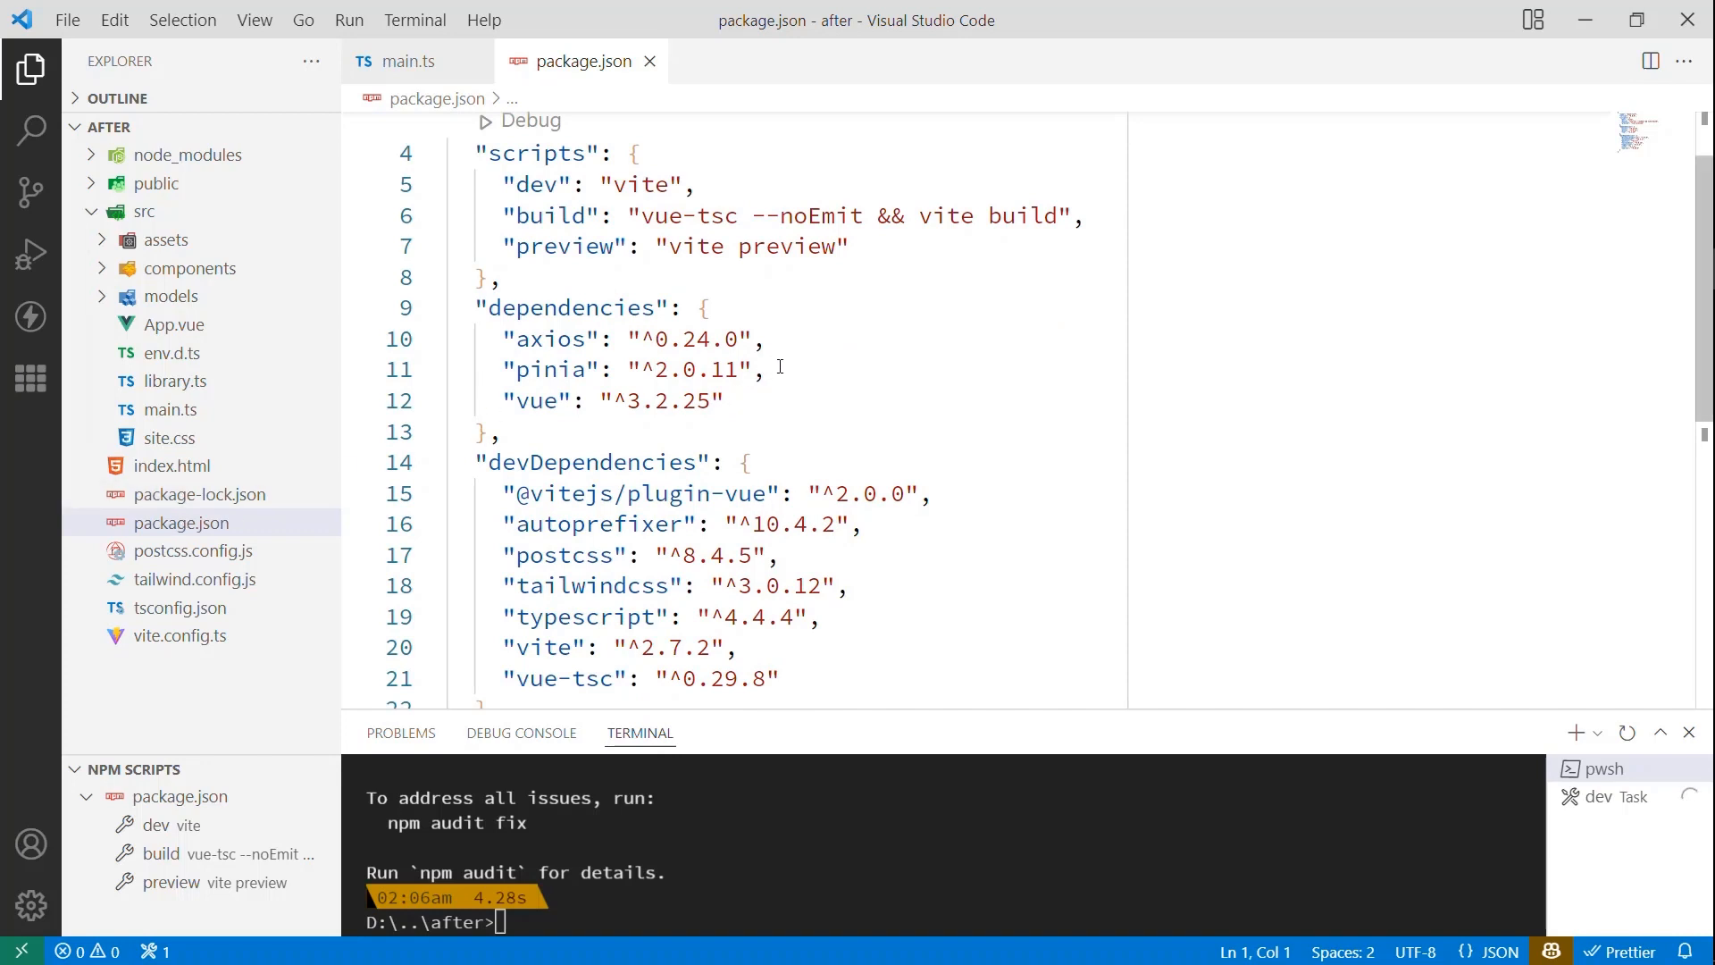
{"action": "left_click", "coordinate": [765, 369]}
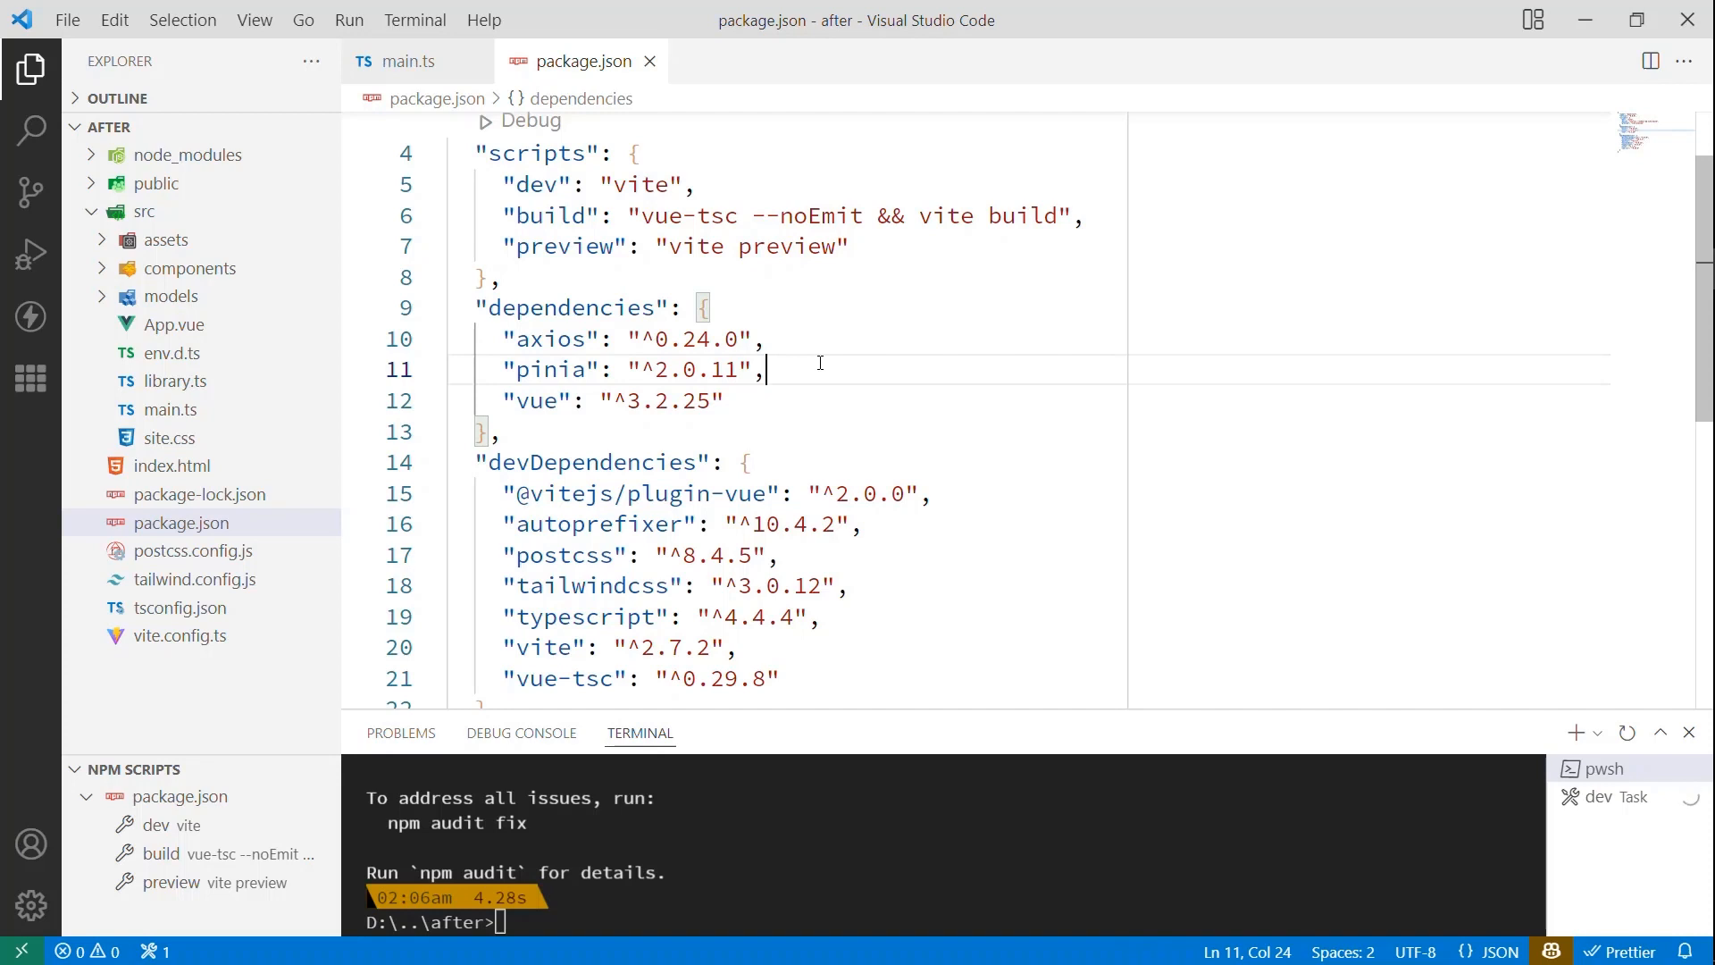
{"action": "mouse_move", "coordinate": [867, 363]}
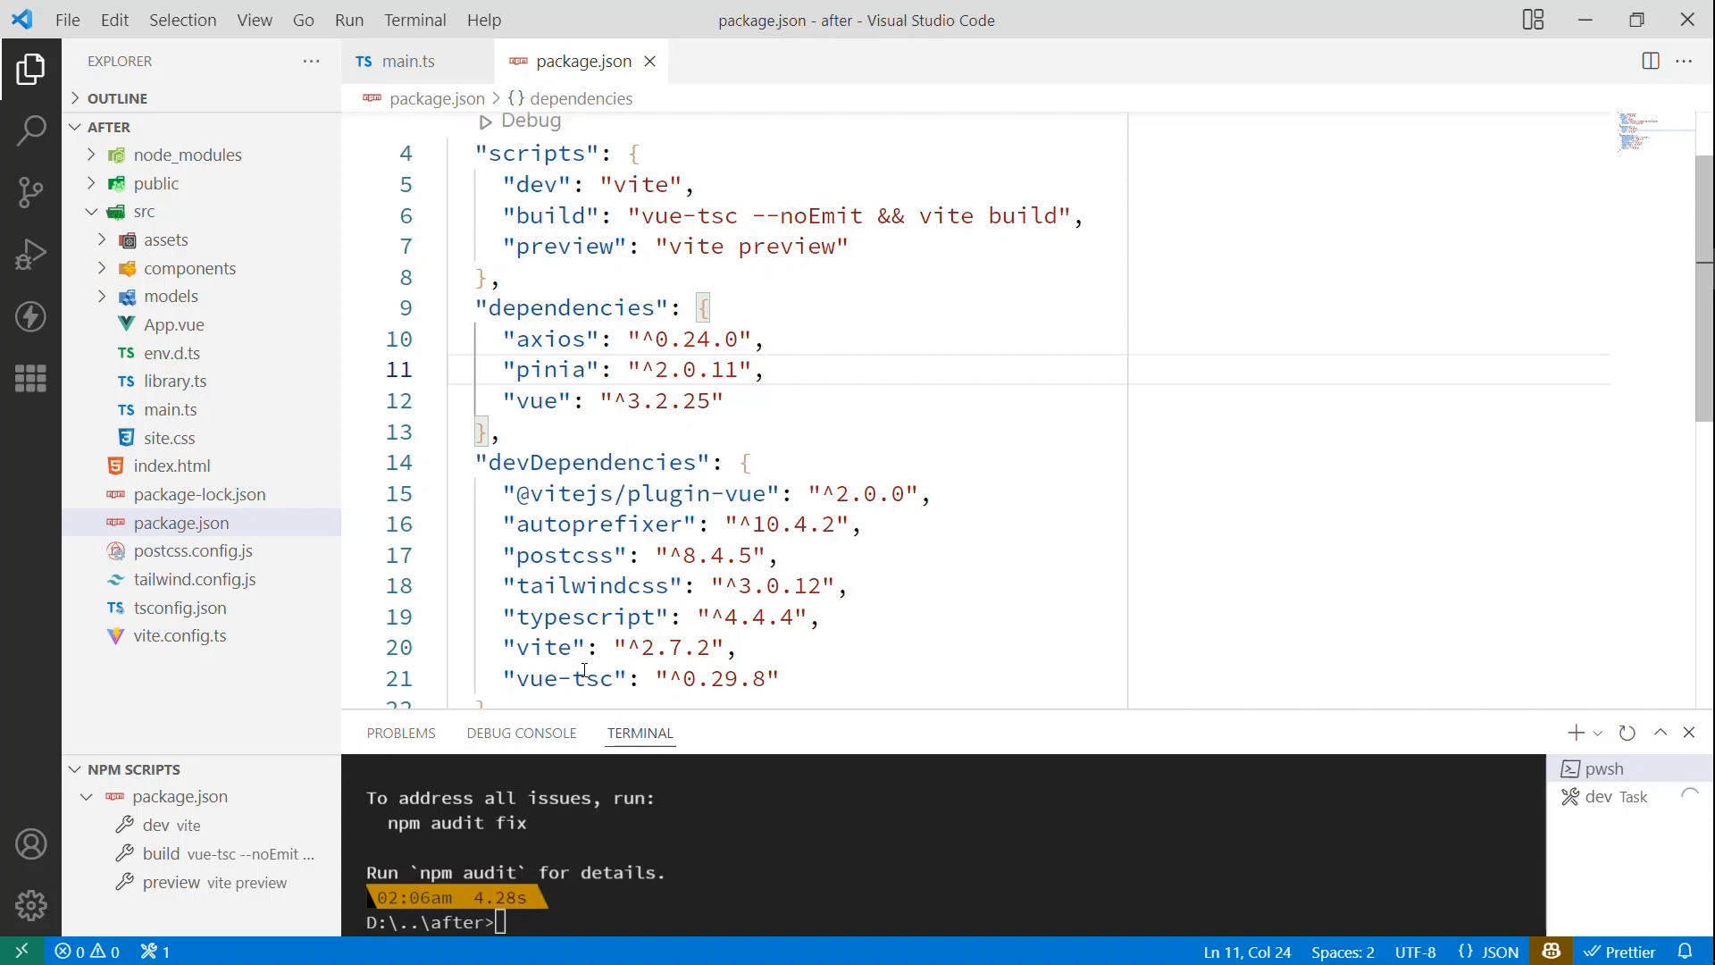
{"action": "mouse_move", "coordinate": [779, 354]}
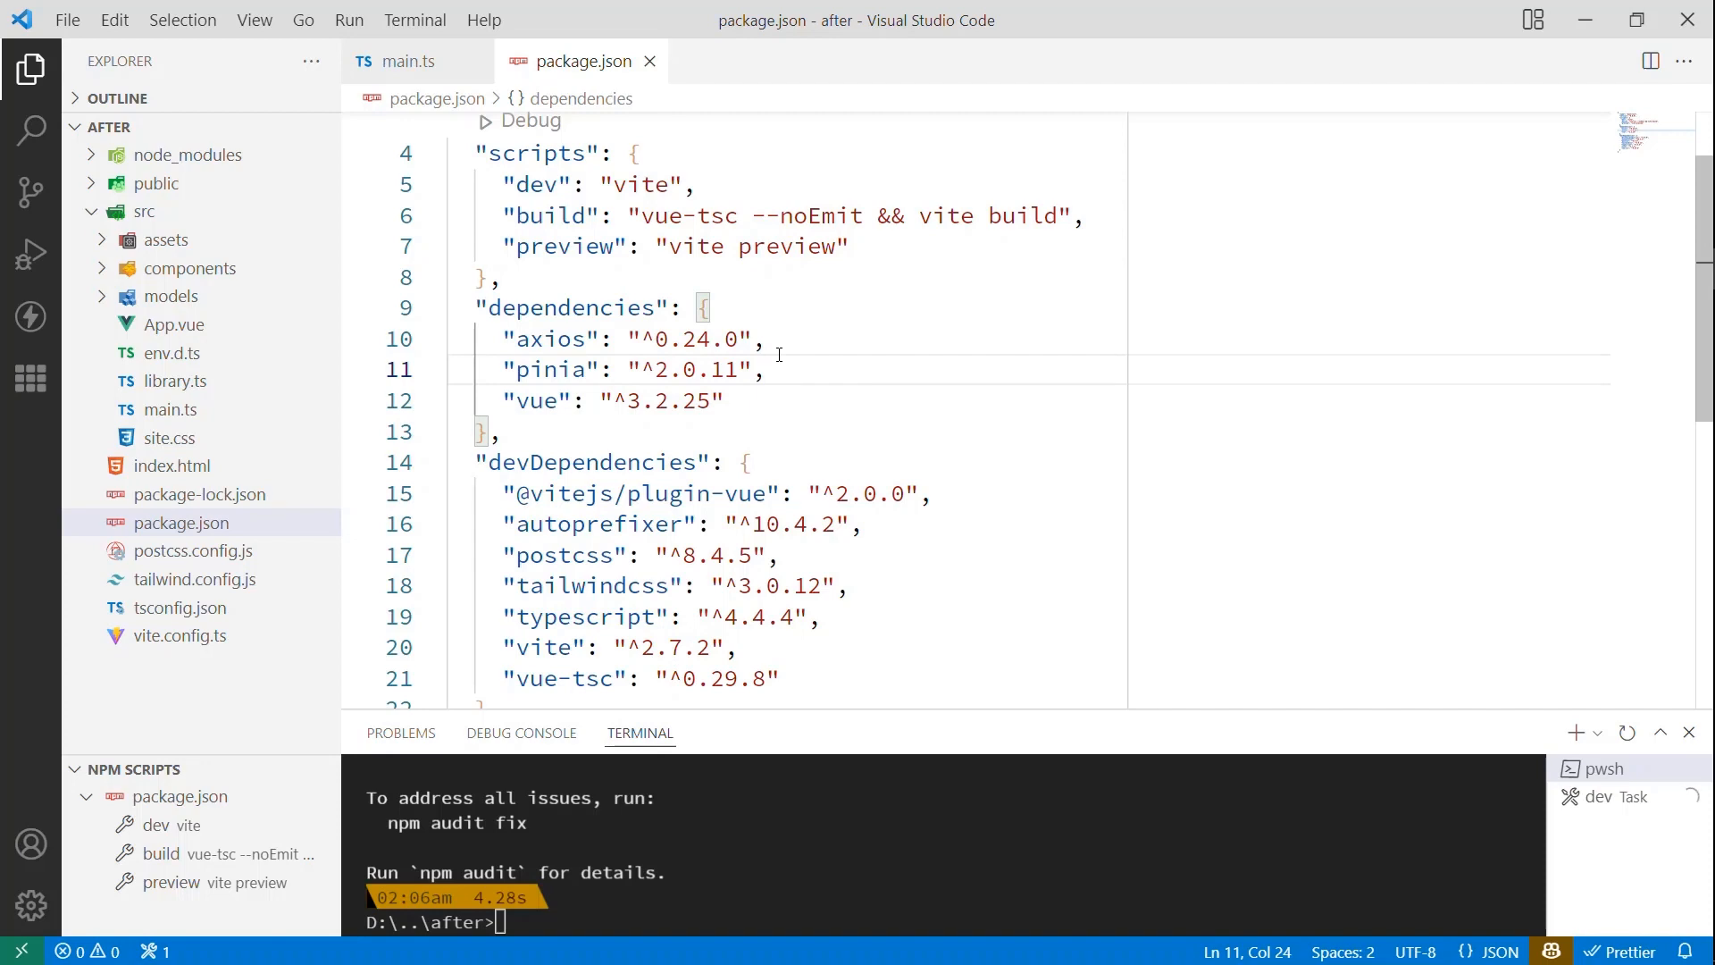
{"action": "mouse_move", "coordinate": [899, 356]}
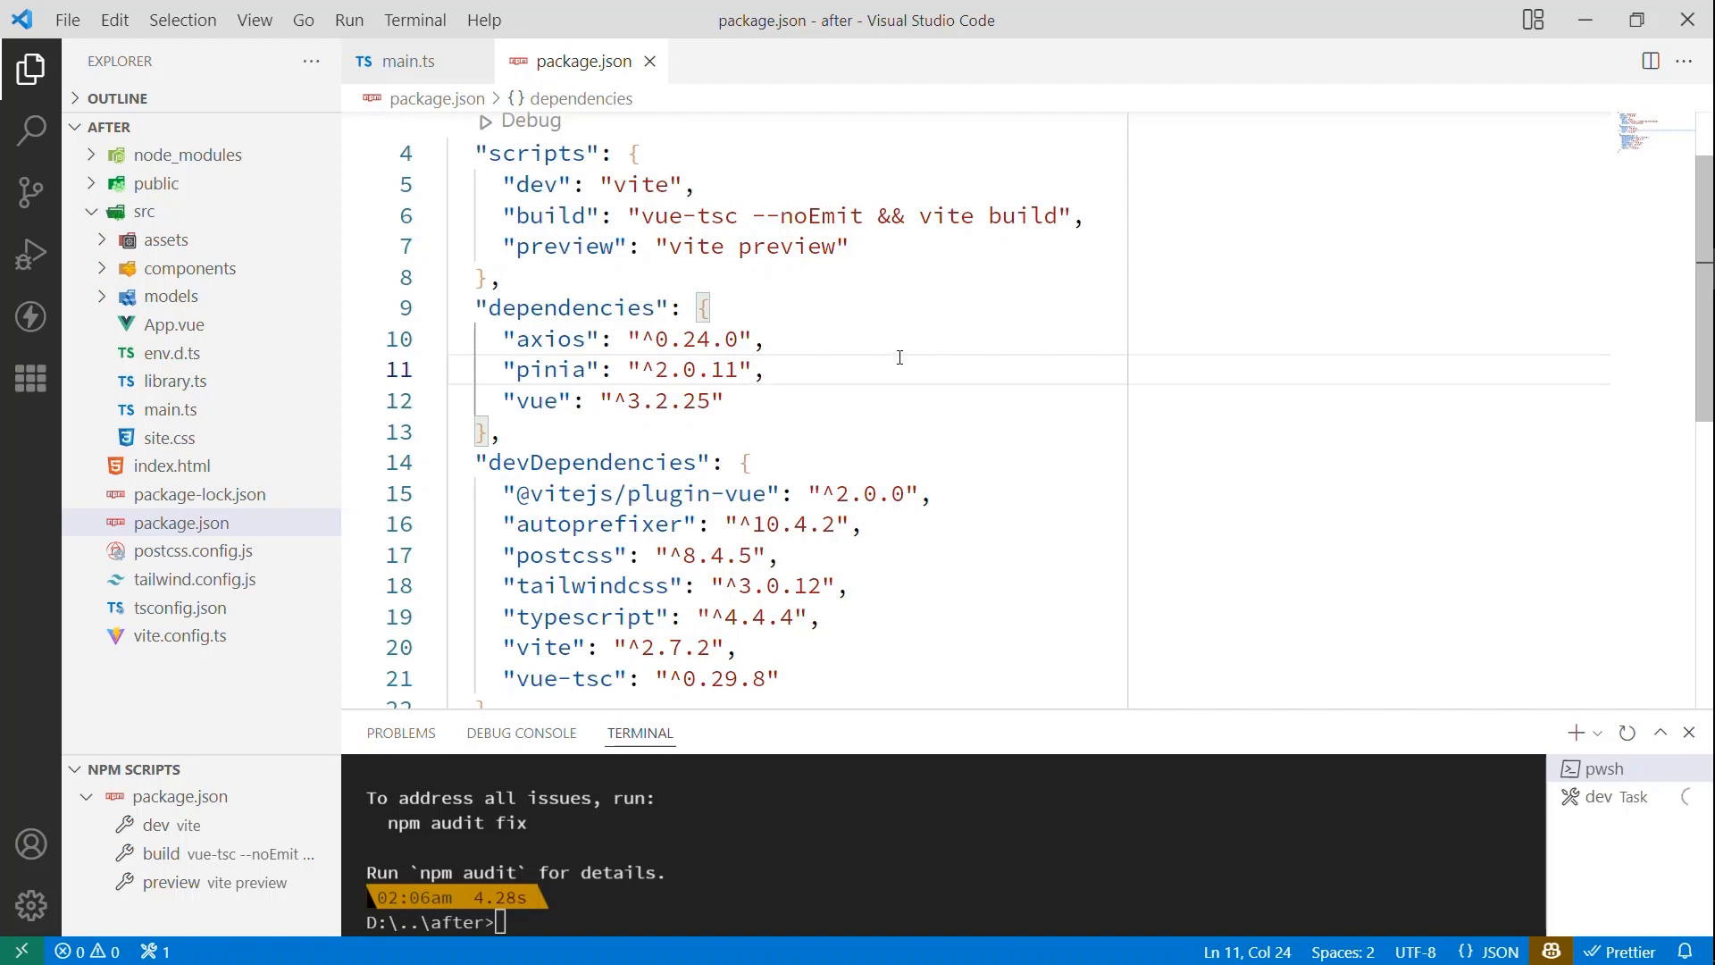
{"action": "mouse_move", "coordinate": [926, 494]}
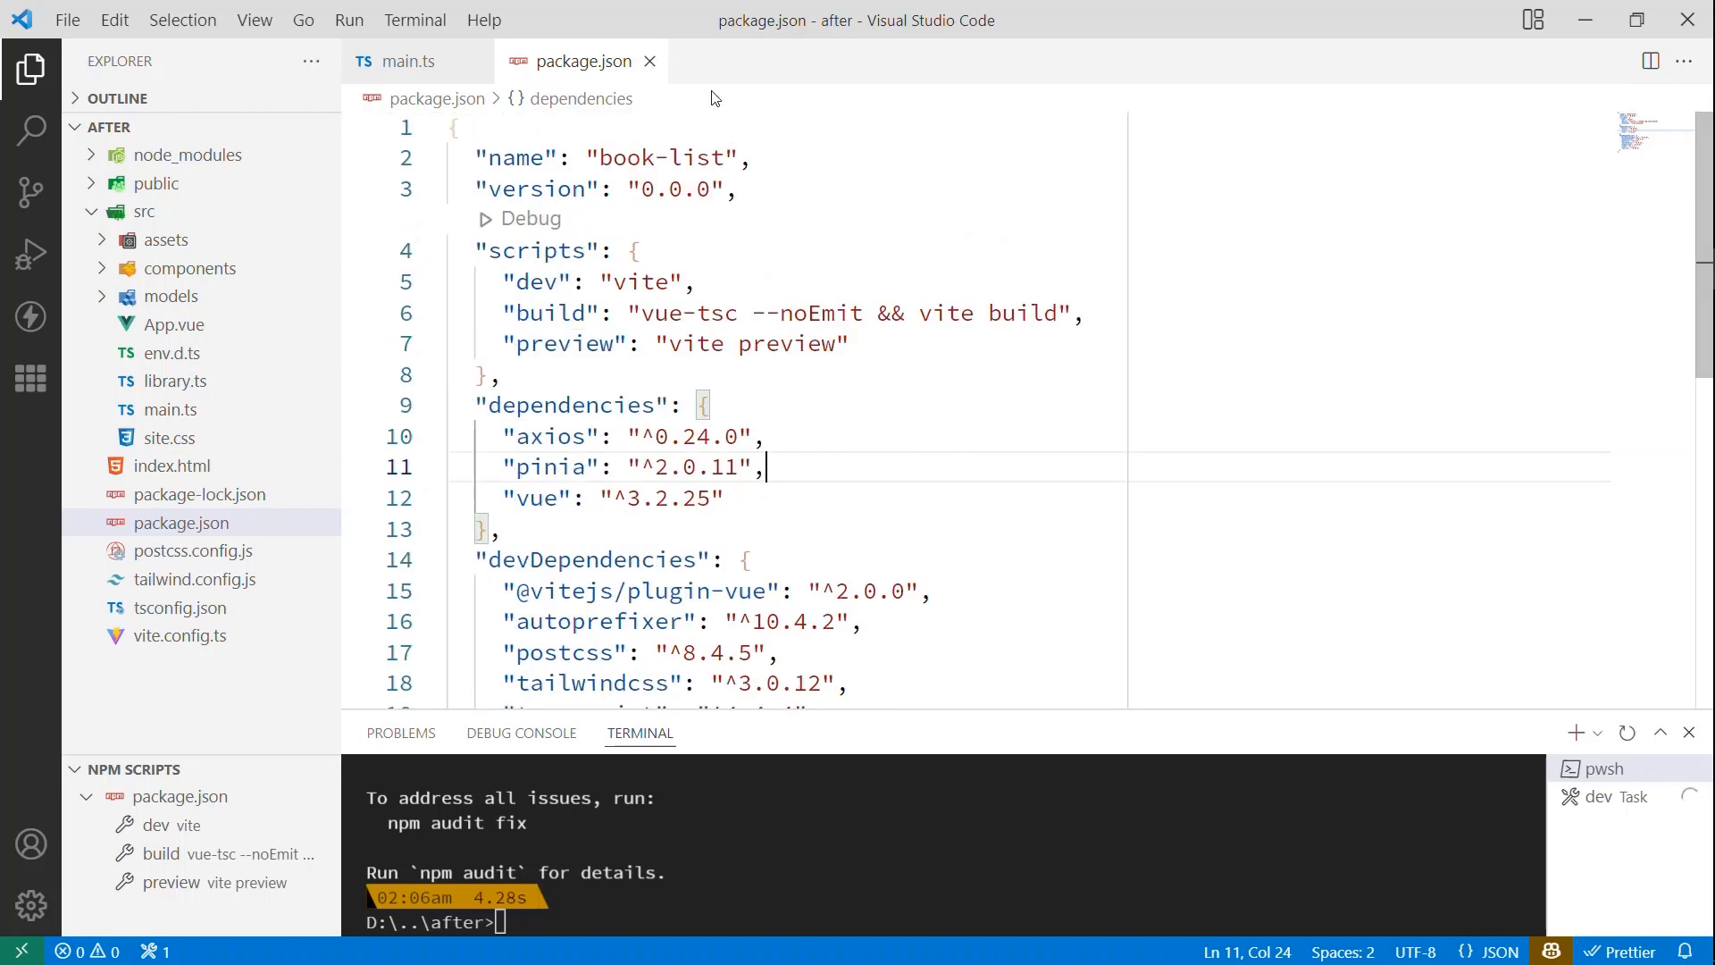
{"action": "left_click", "coordinate": [404, 61]}
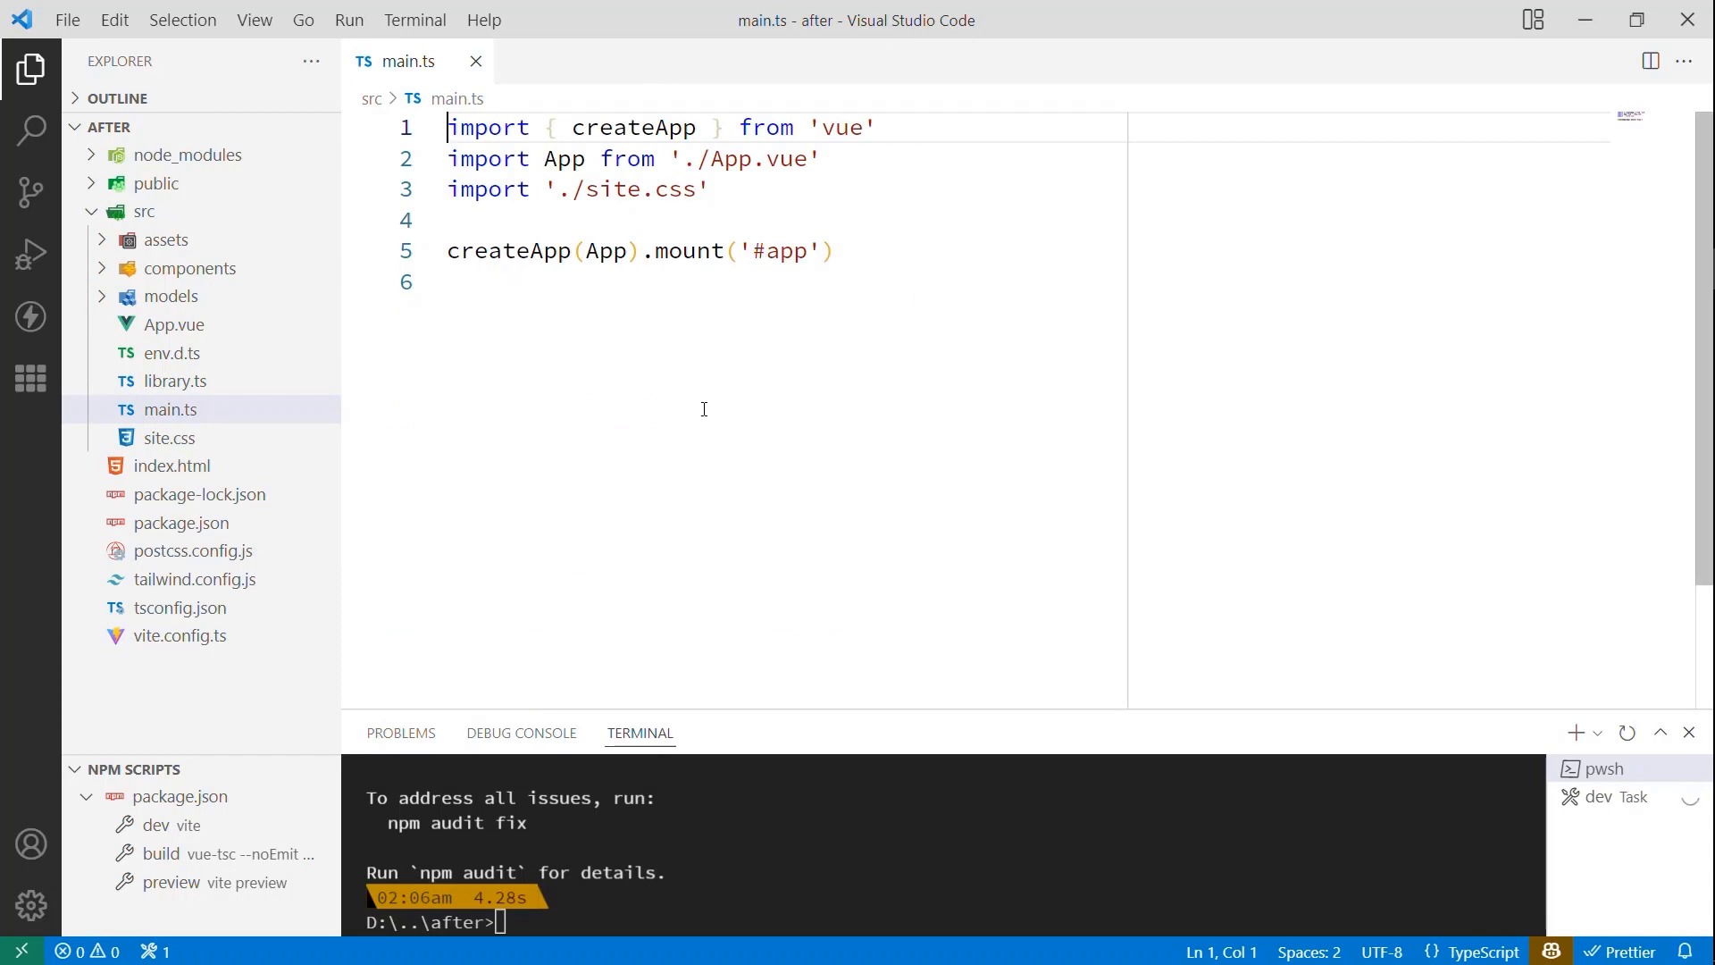
{"action": "mouse_move", "coordinate": [583, 512]}
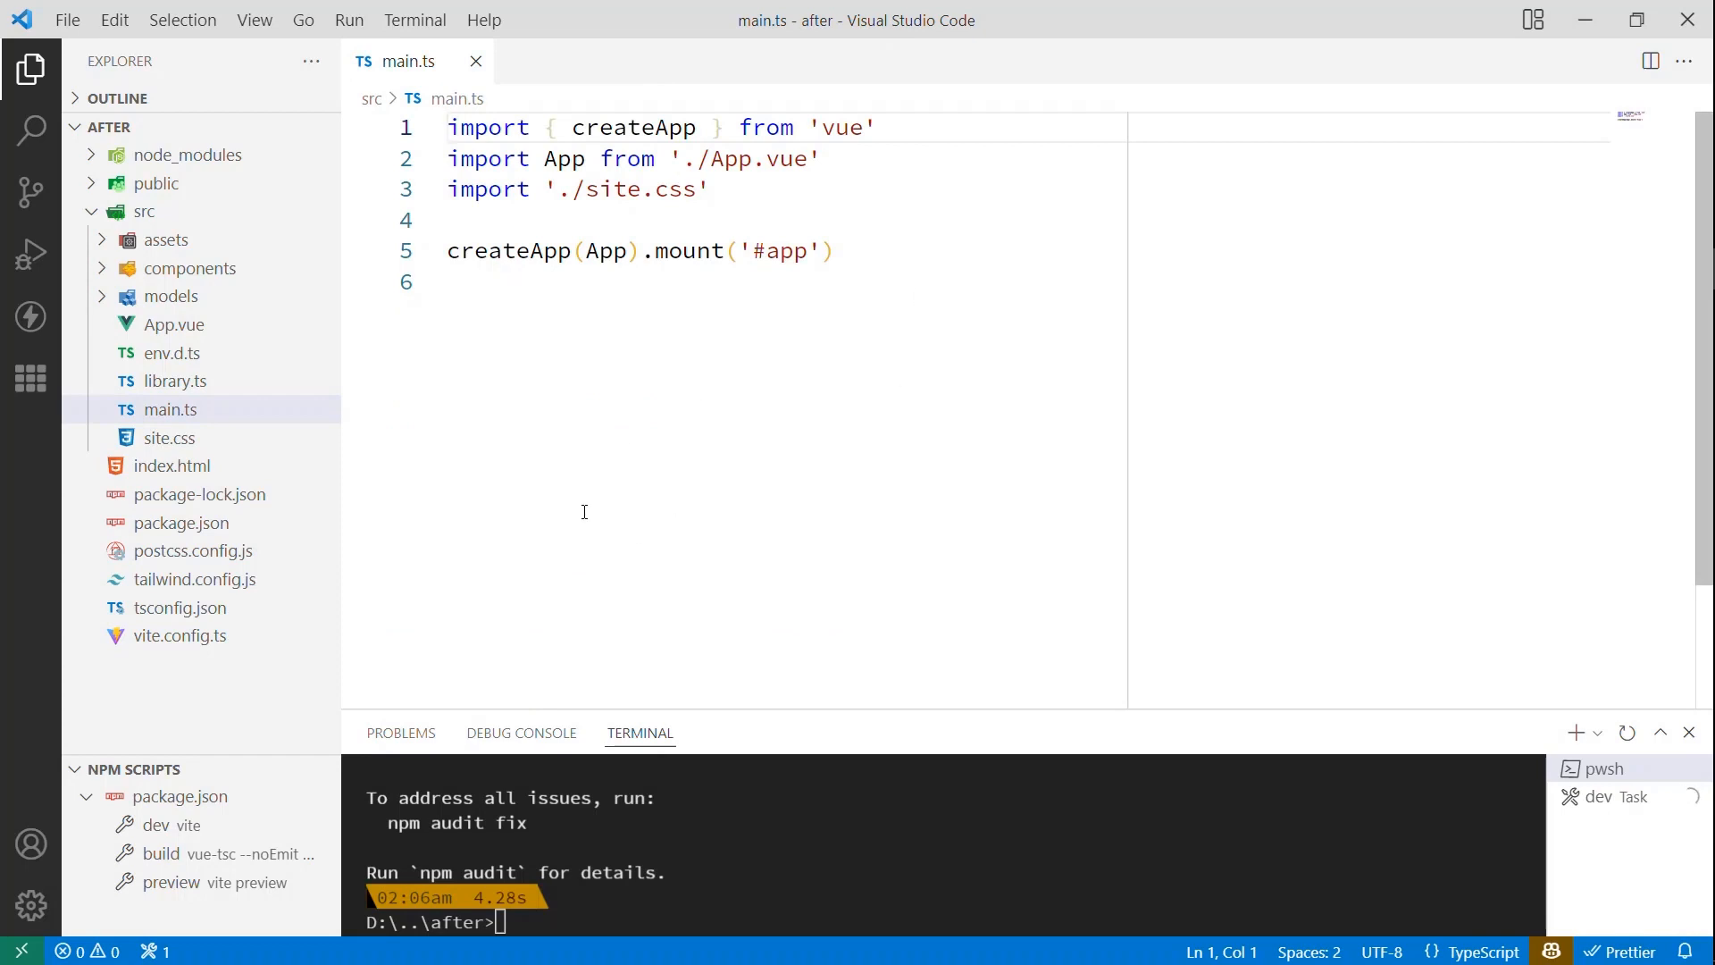
{"action": "left_click", "coordinate": [170, 380]}
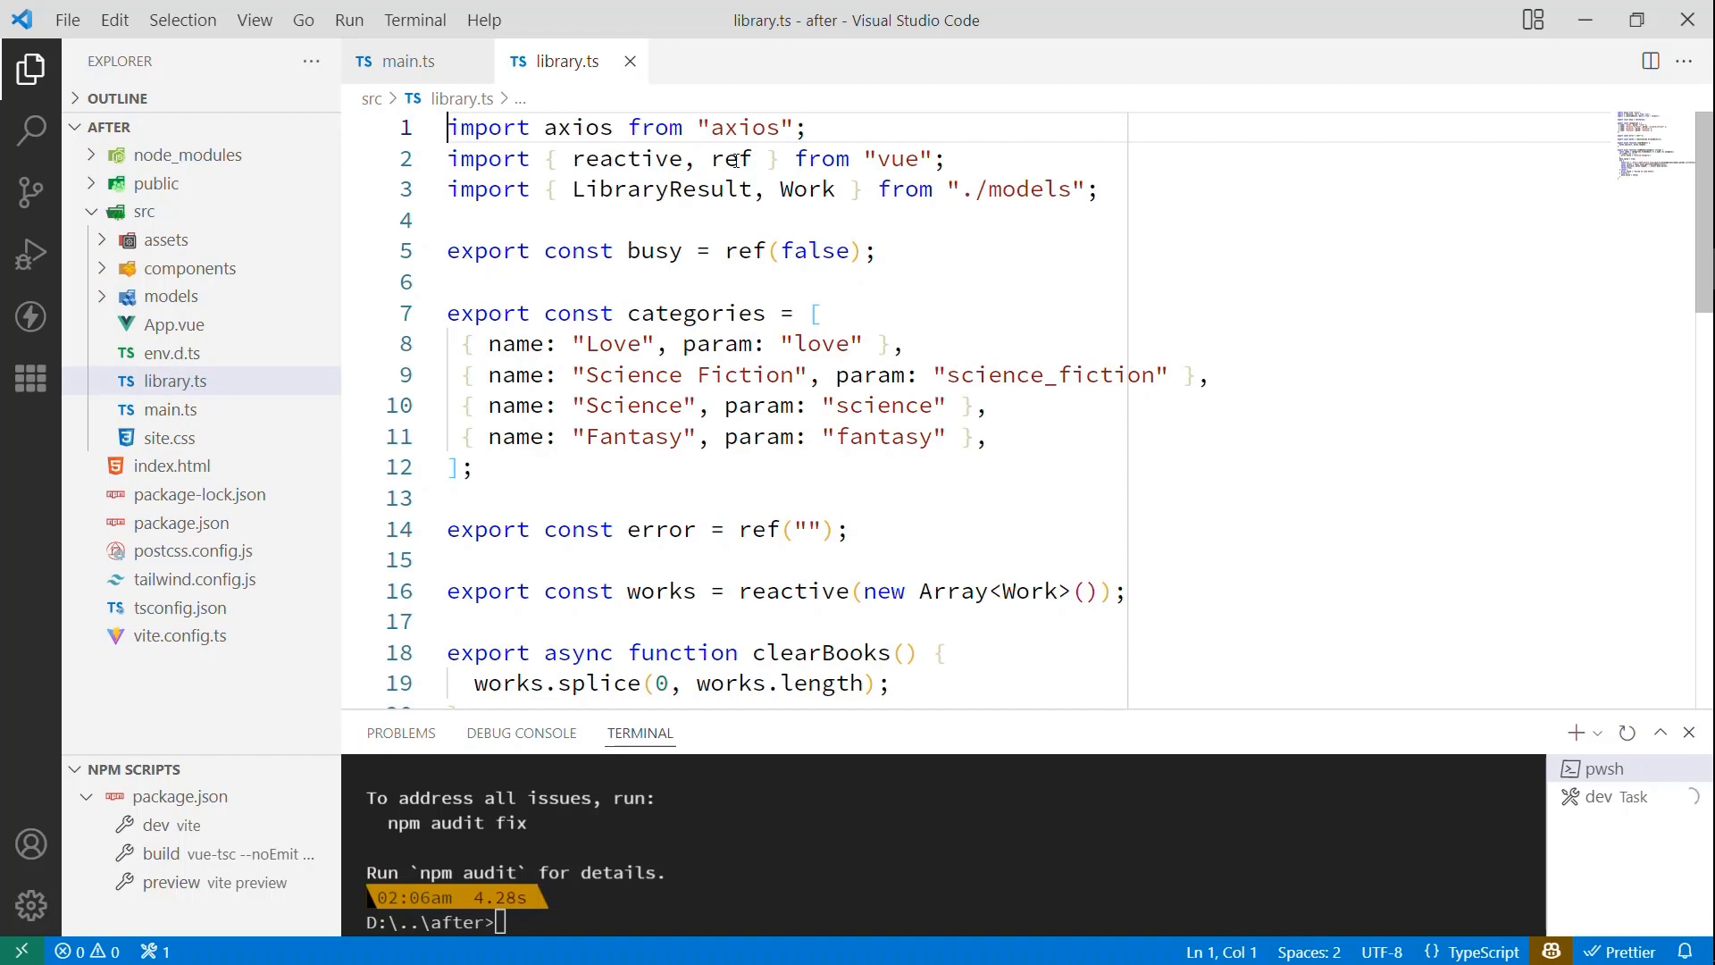
{"action": "scroll", "scroll_direction": "down", "scroll_amount": 3}
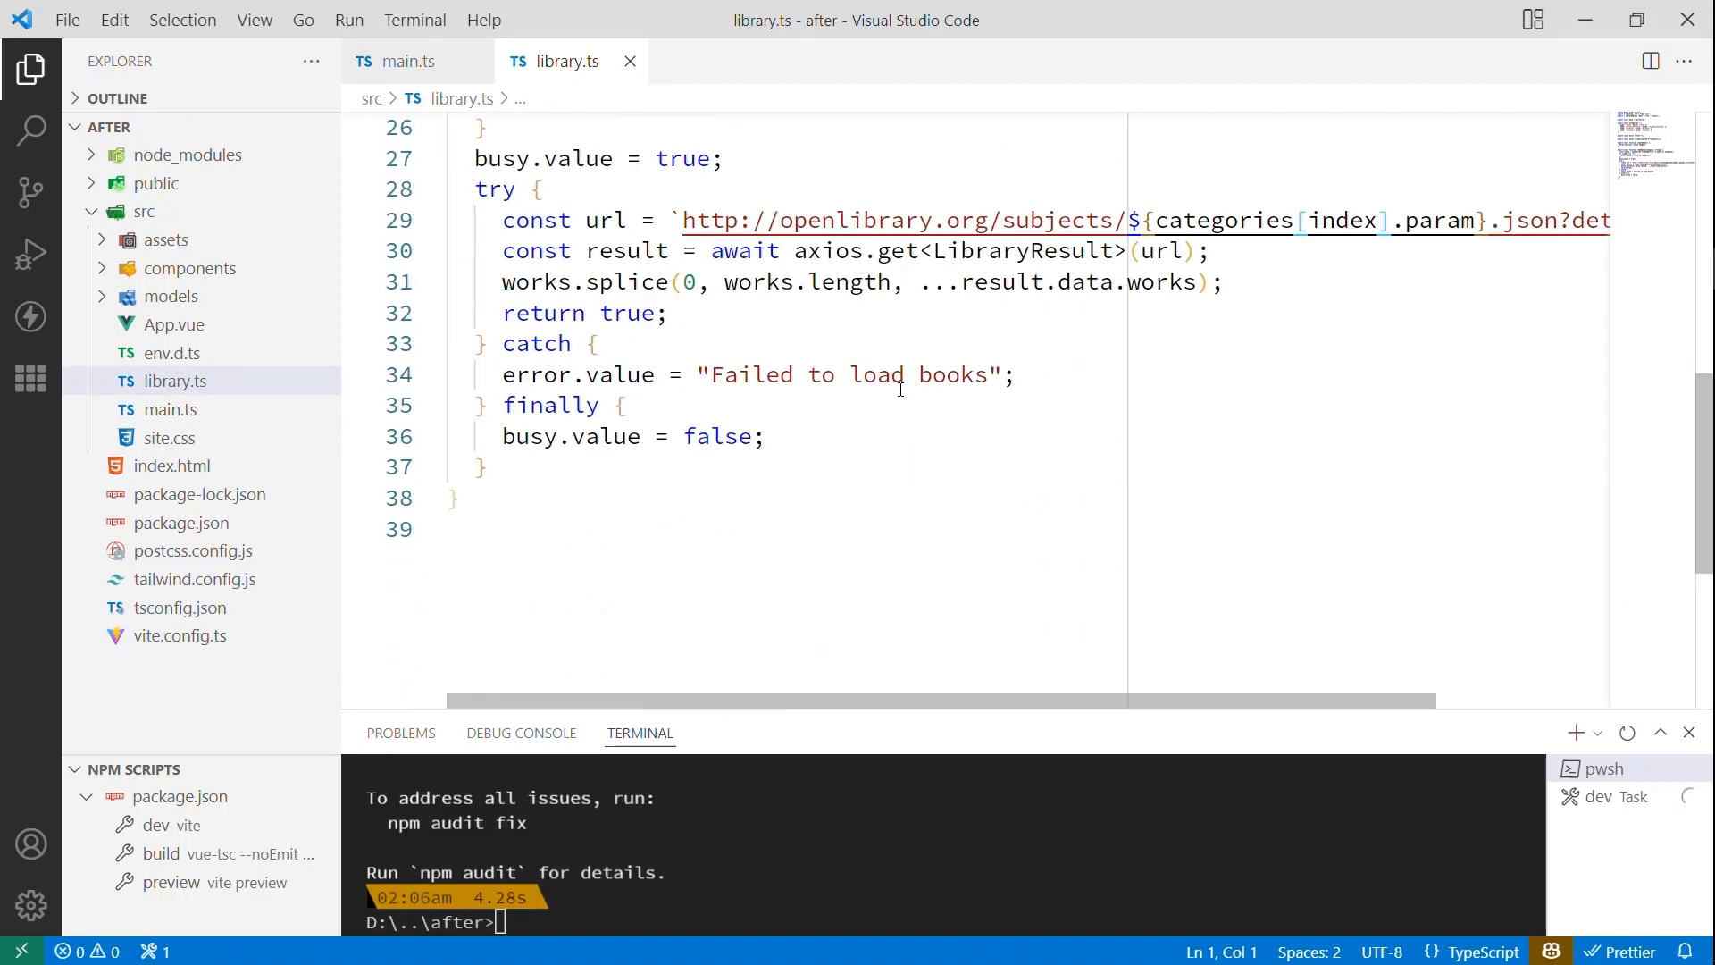
{"action": "scroll", "scroll_direction": "up", "scroll_amount": 3}
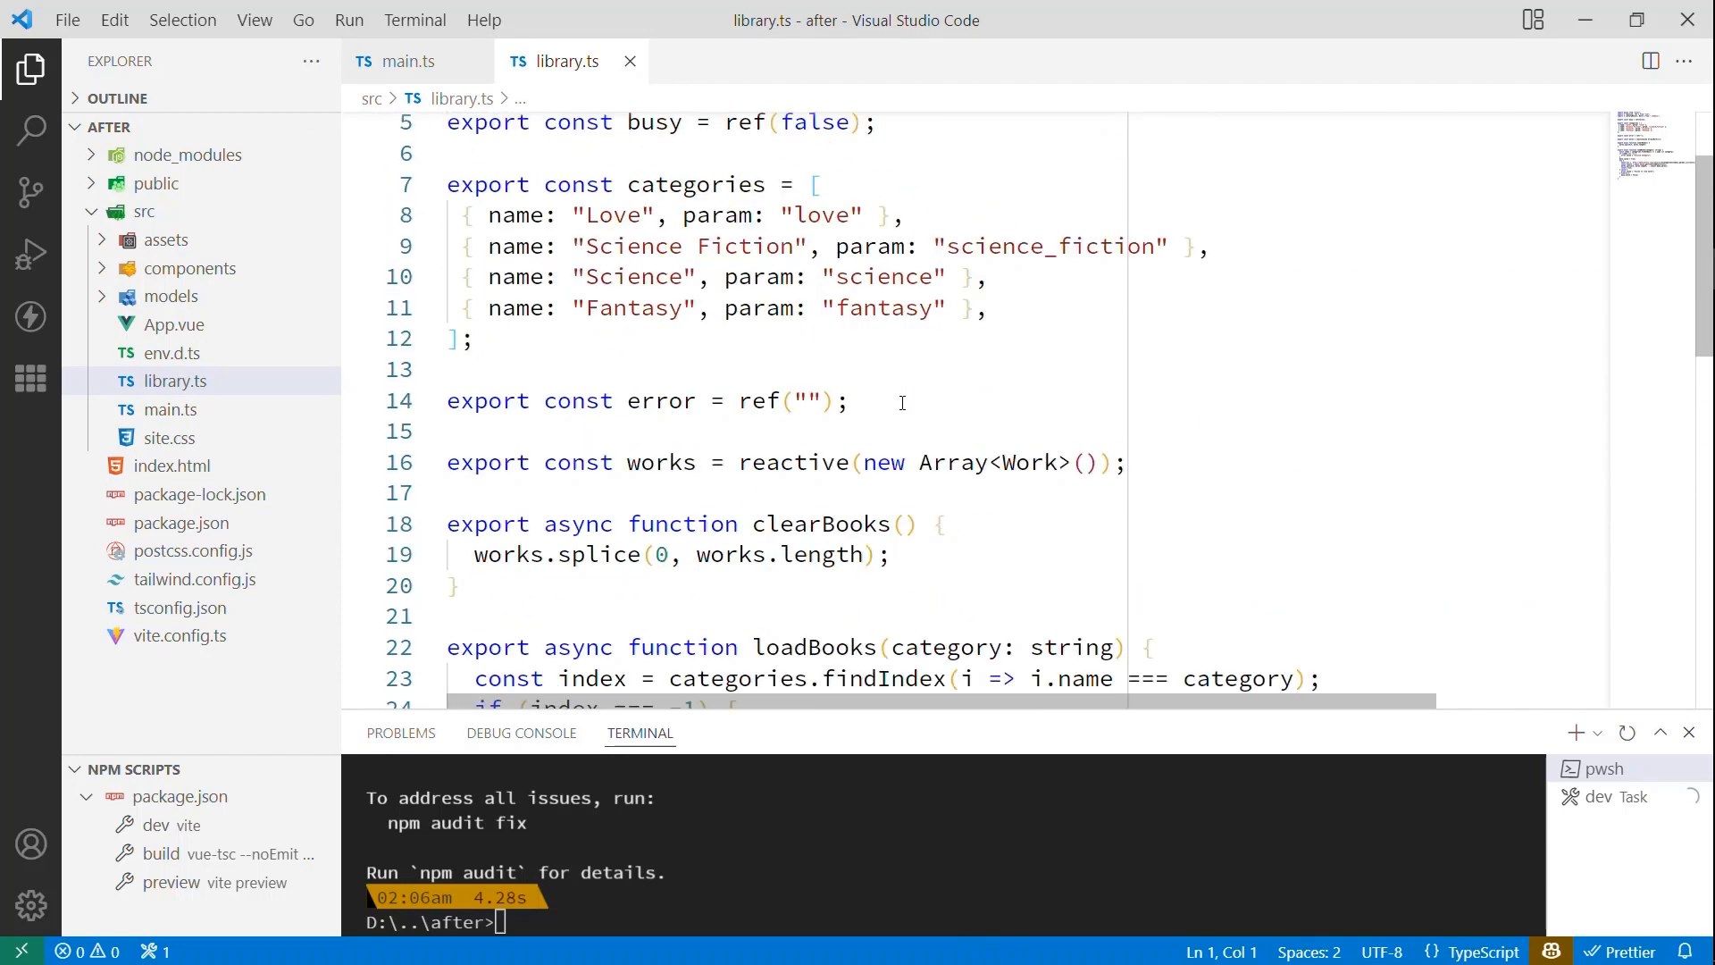
{"action": "scroll", "scroll_direction": "up", "scroll_amount": 3}
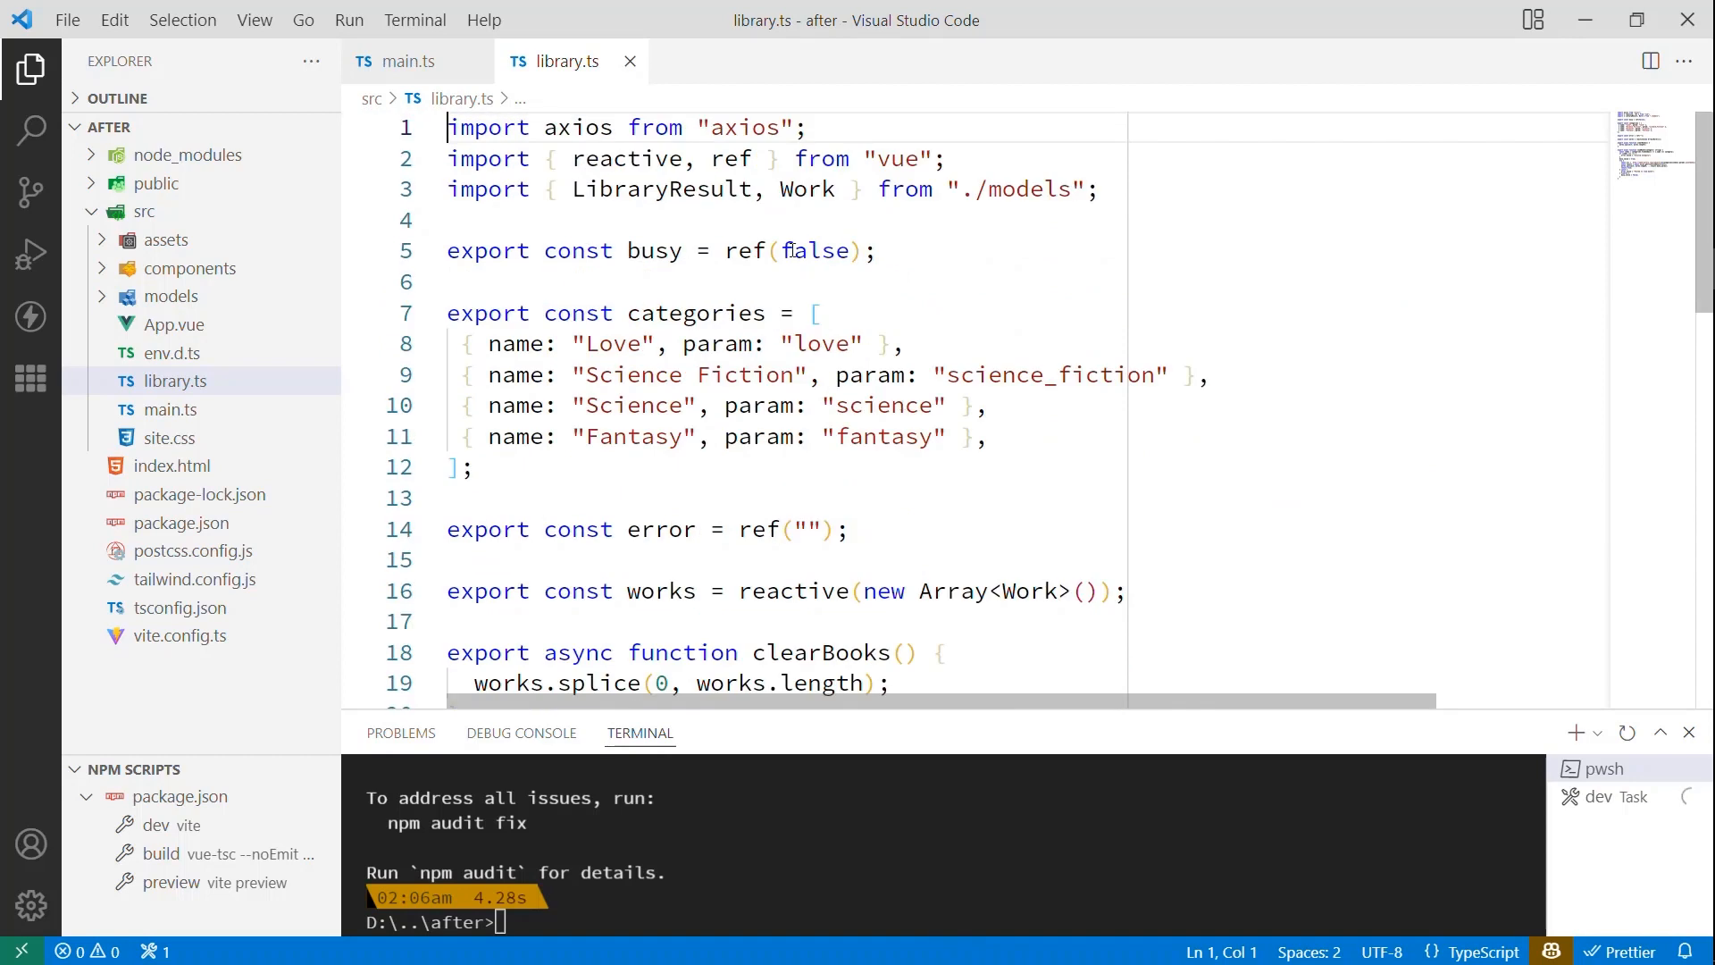
{"action": "scroll", "scroll_direction": "down", "scroll_amount": 3}
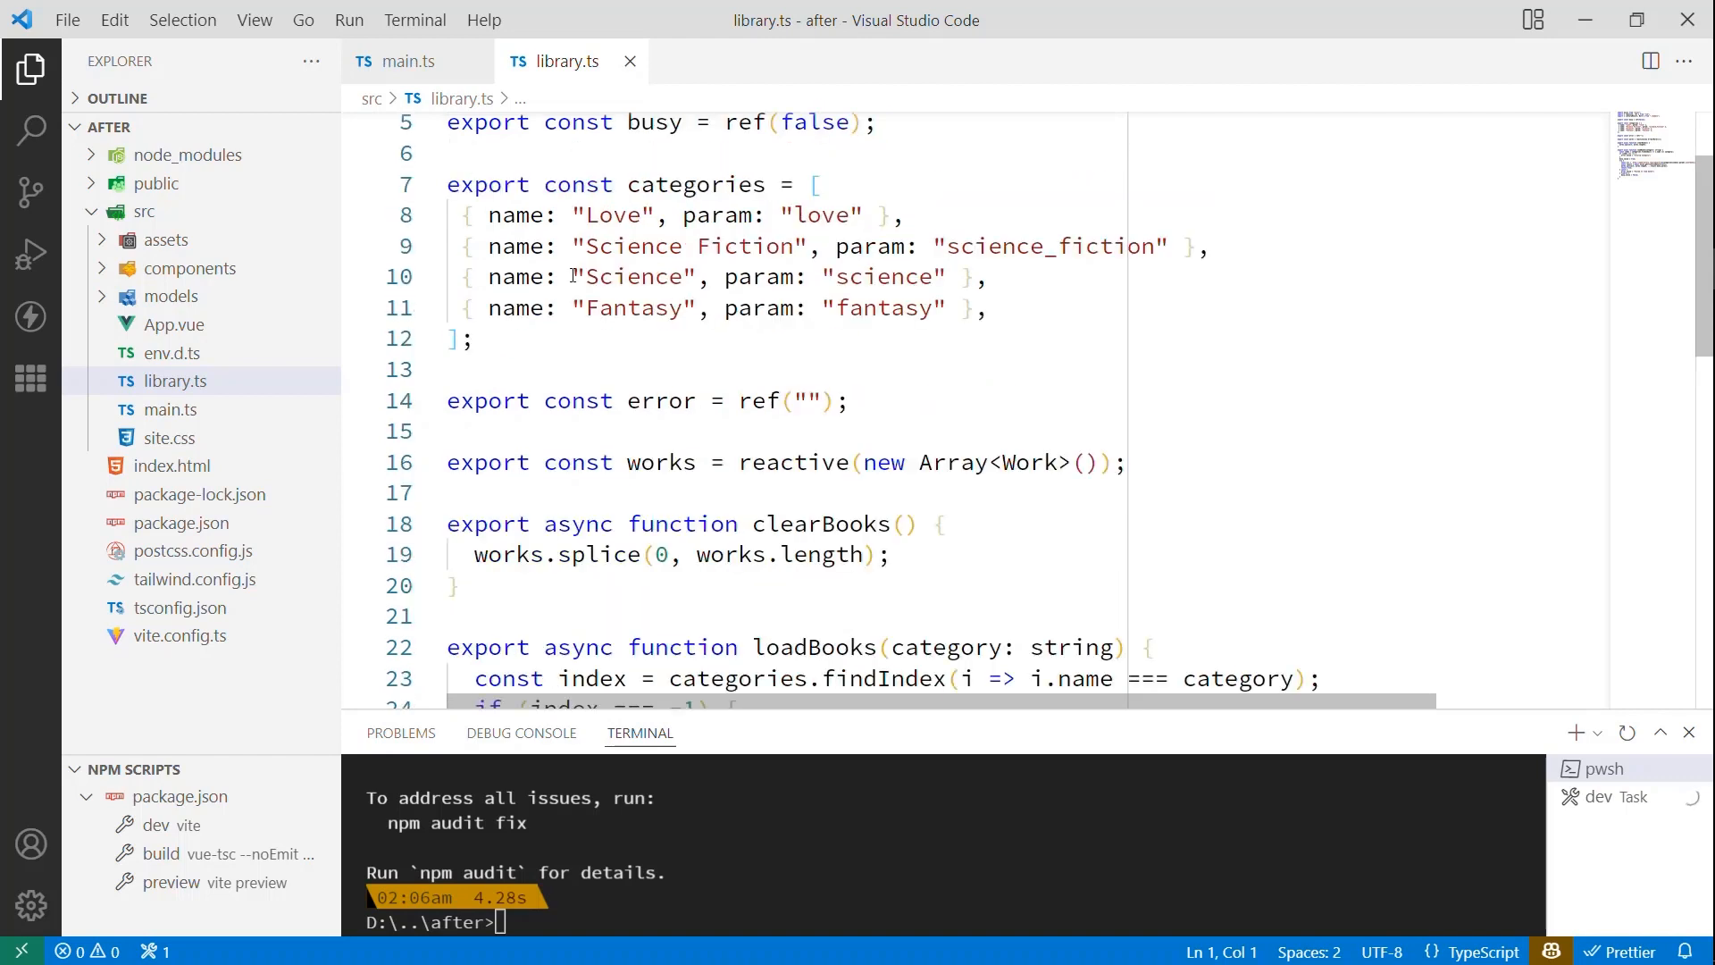
{"action": "mouse_move", "coordinate": [531, 289]}
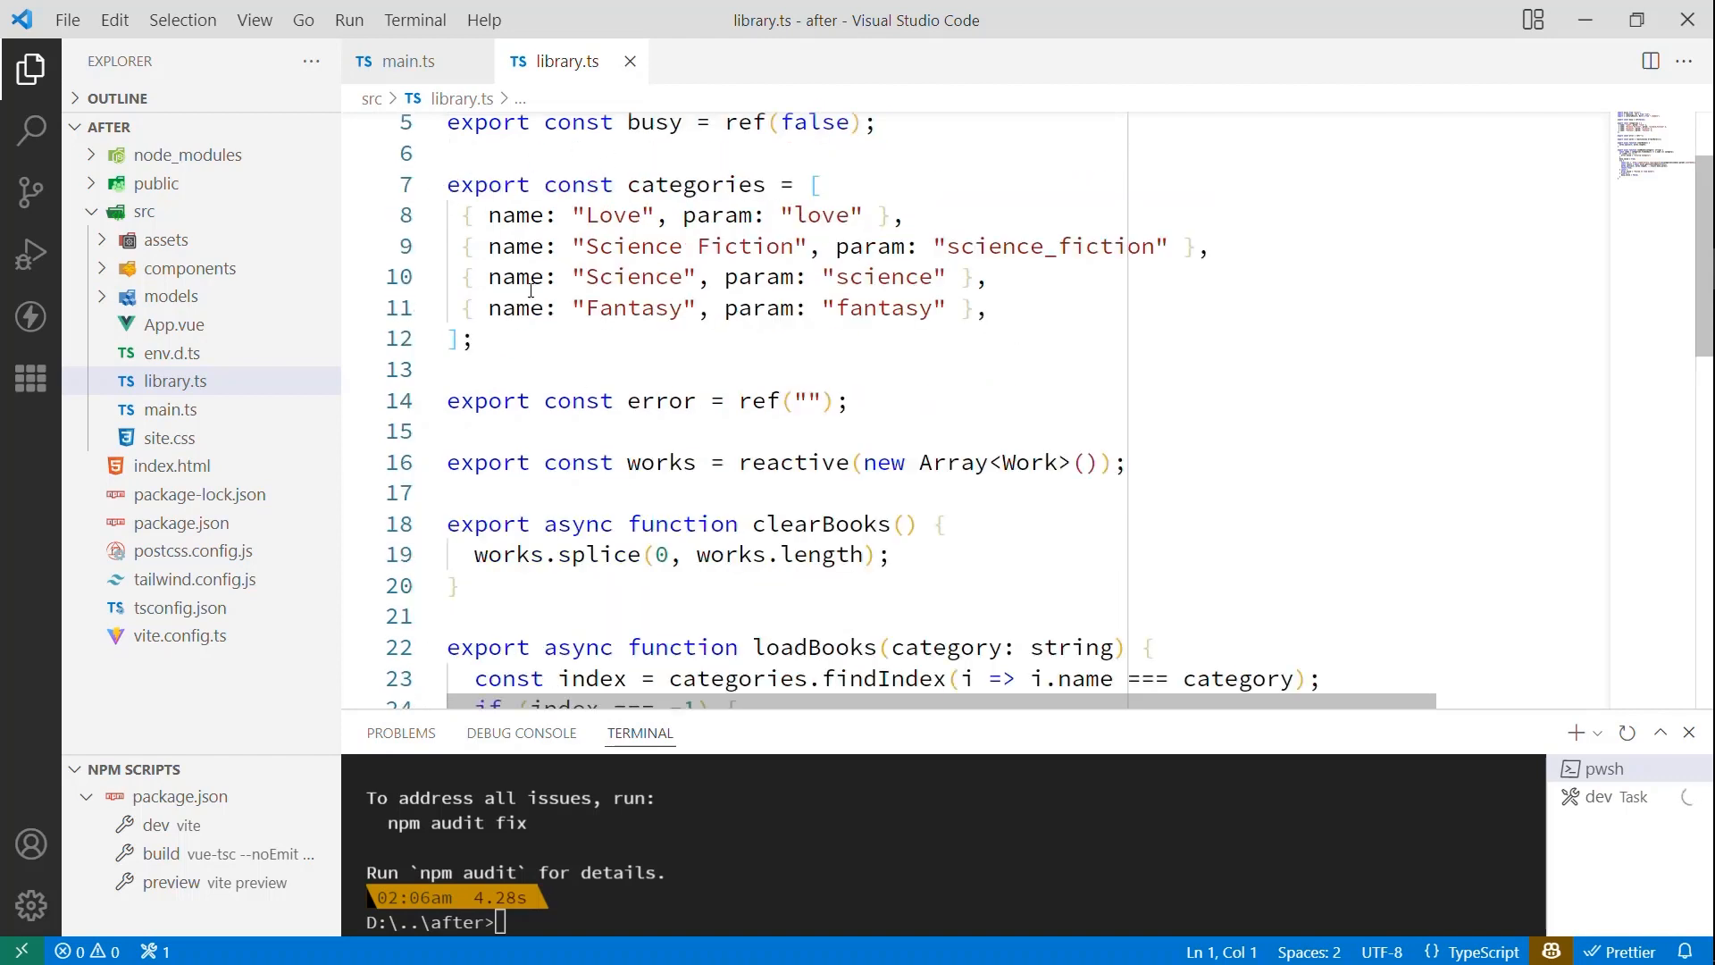
{"action": "mouse_move", "coordinate": [669, 184]}
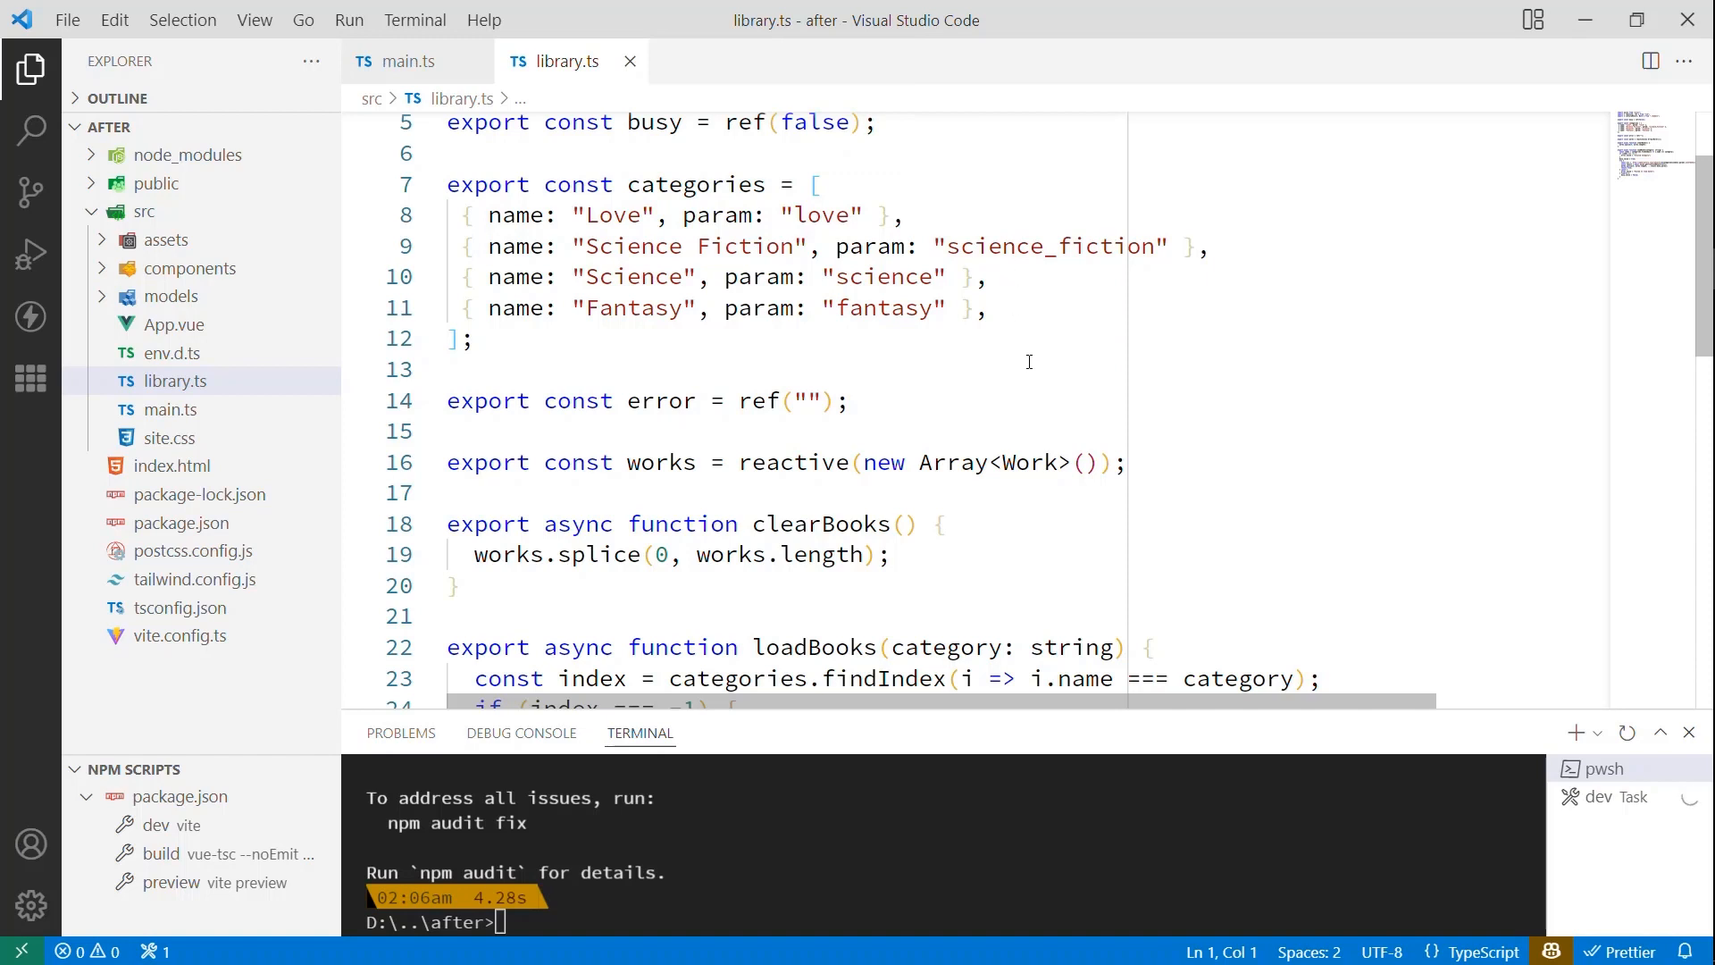
{"action": "scroll", "scroll_direction": "down", "scroll_amount": 3}
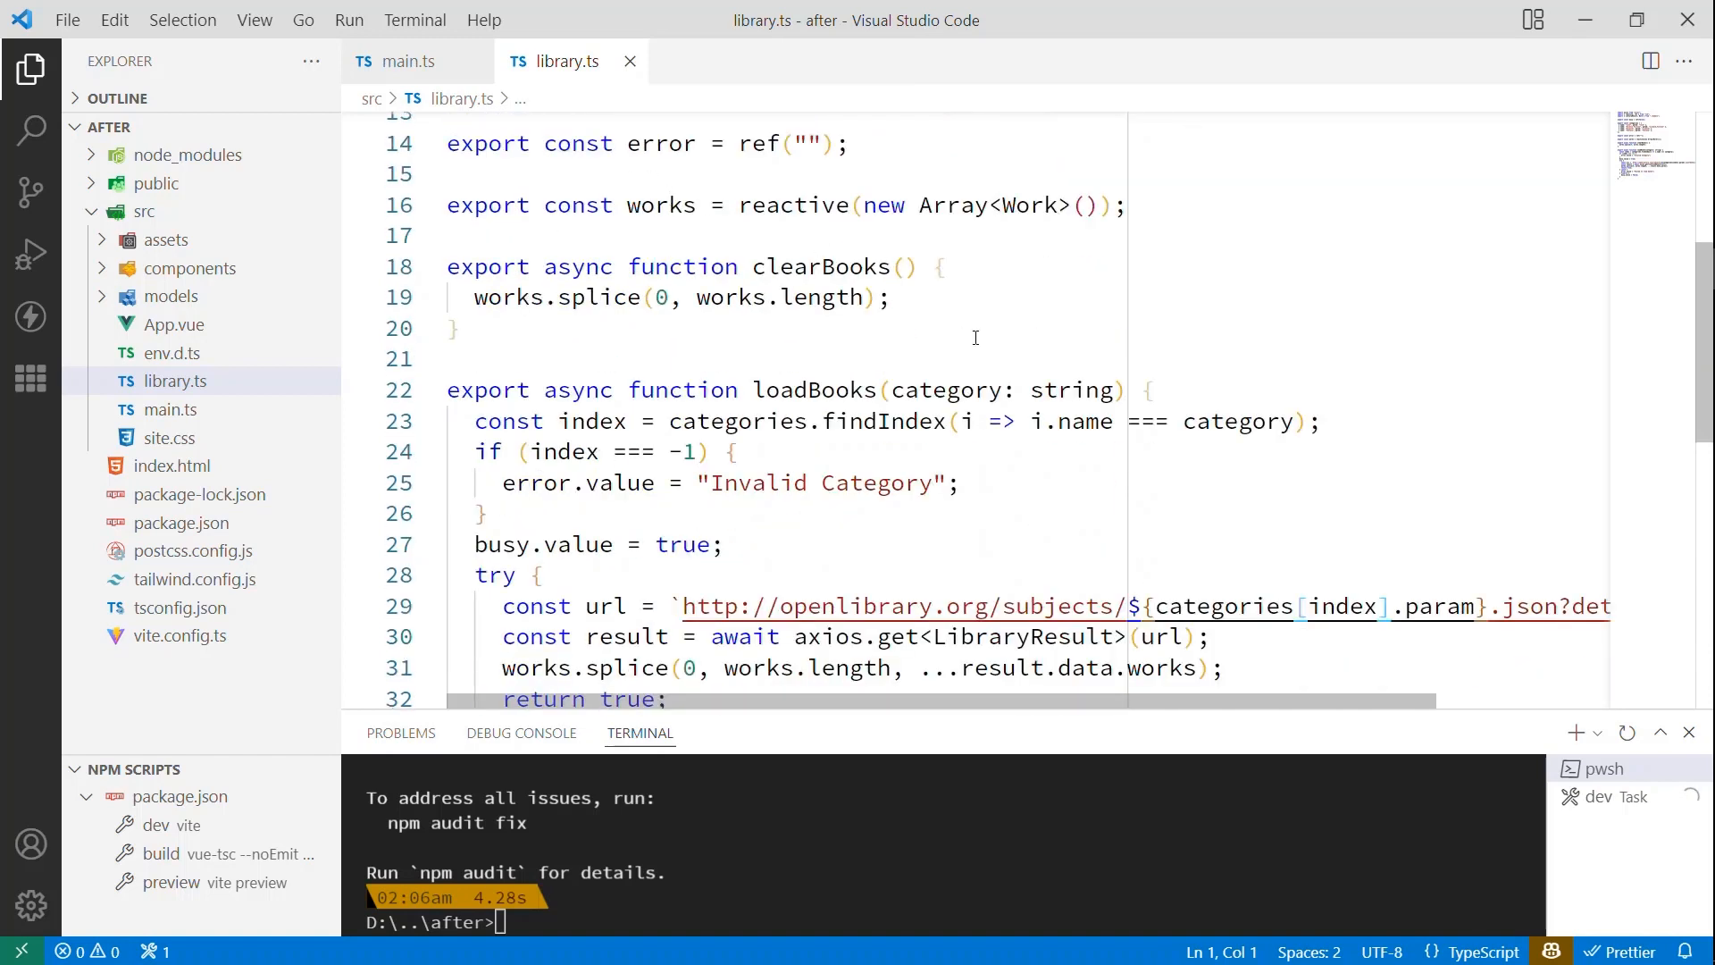
{"action": "mouse_move", "coordinate": [813, 389]}
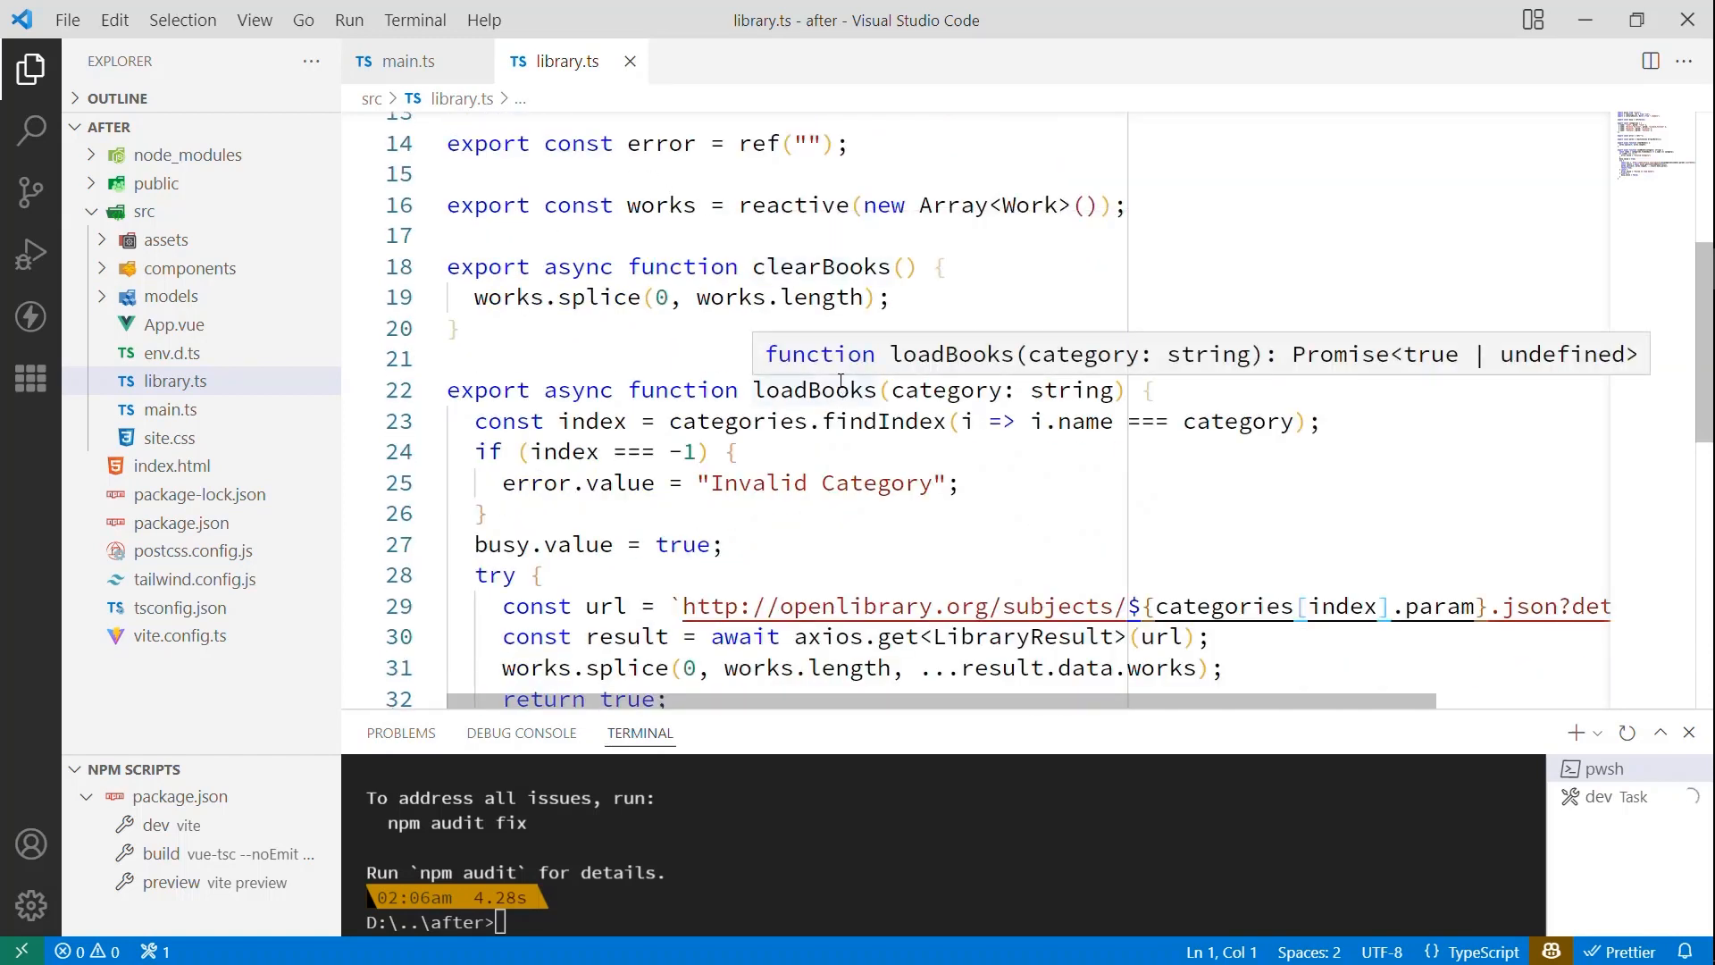
{"action": "scroll", "scroll_direction": "up", "scroll_amount": 3}
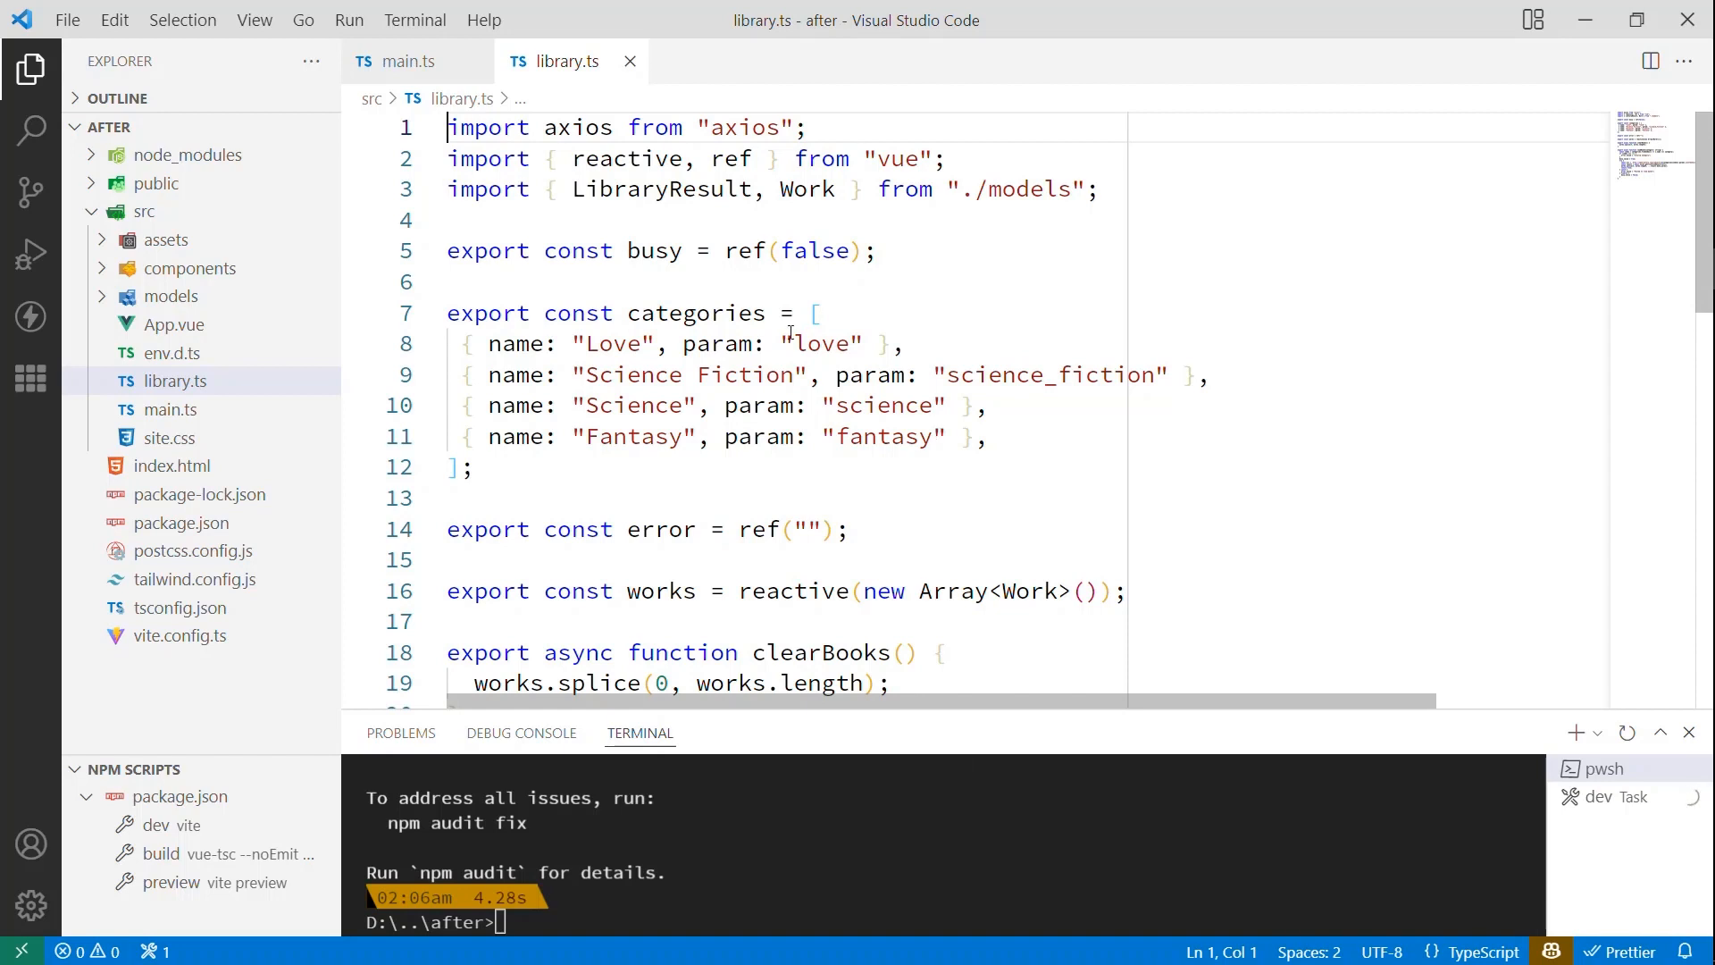
{"action": "scroll", "scroll_direction": "down", "scroll_amount": 3}
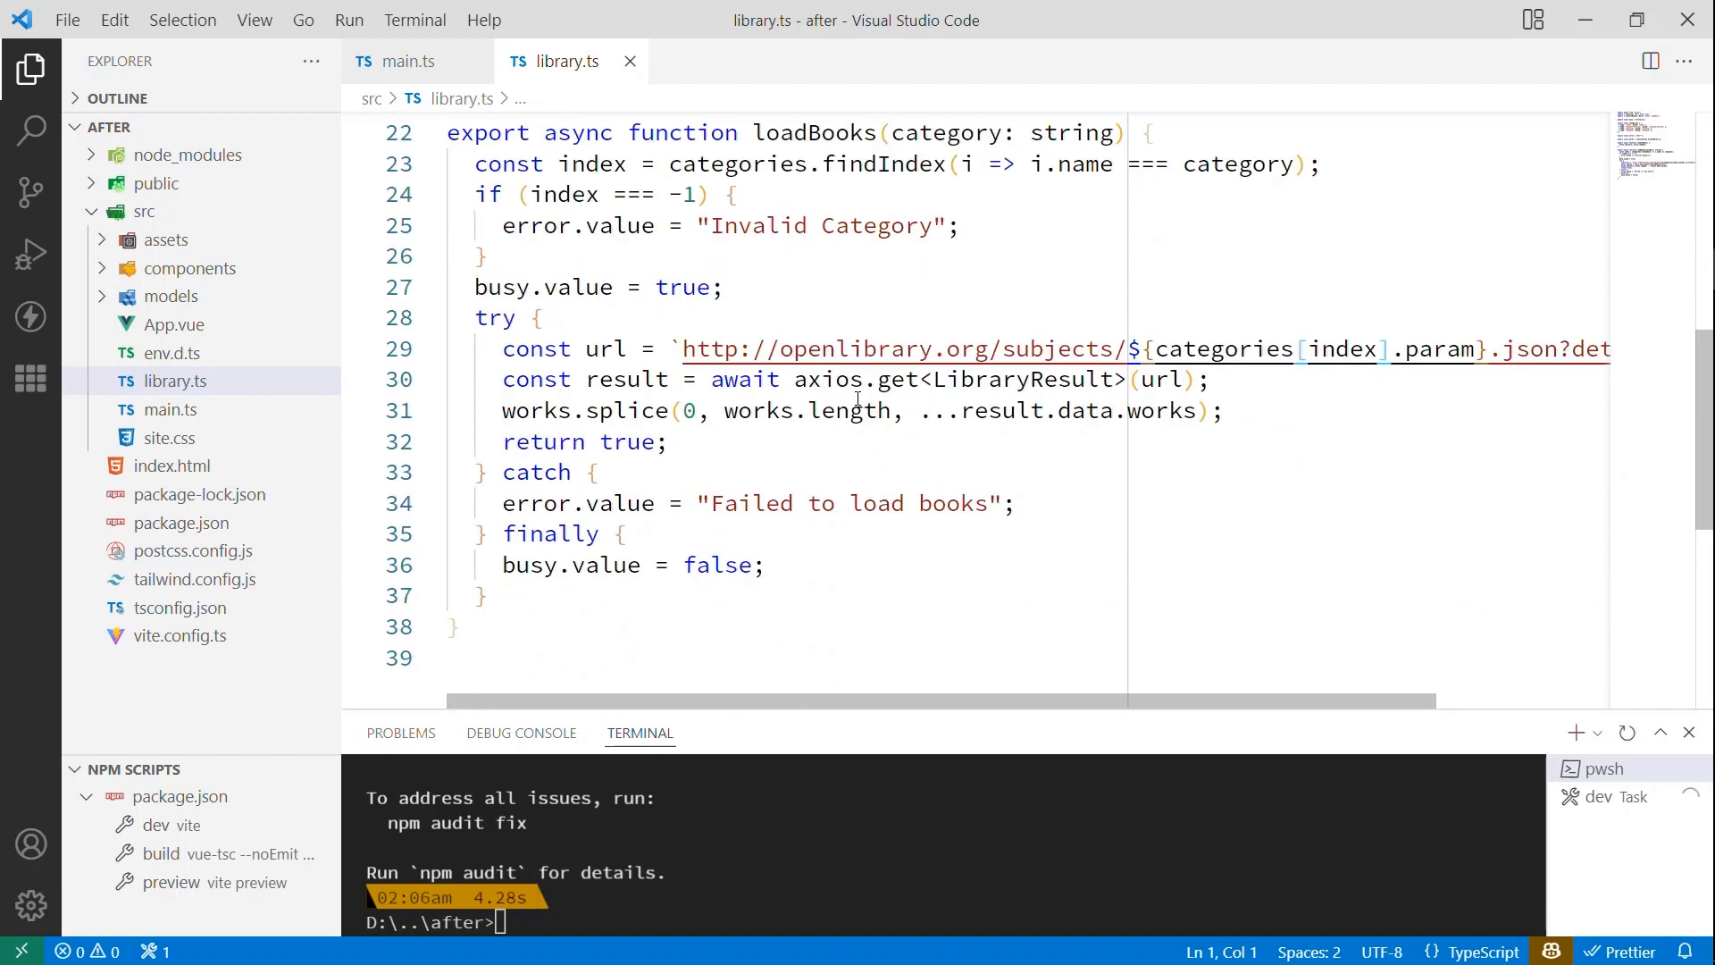
{"action": "scroll", "scroll_direction": "up", "scroll_amount": 3}
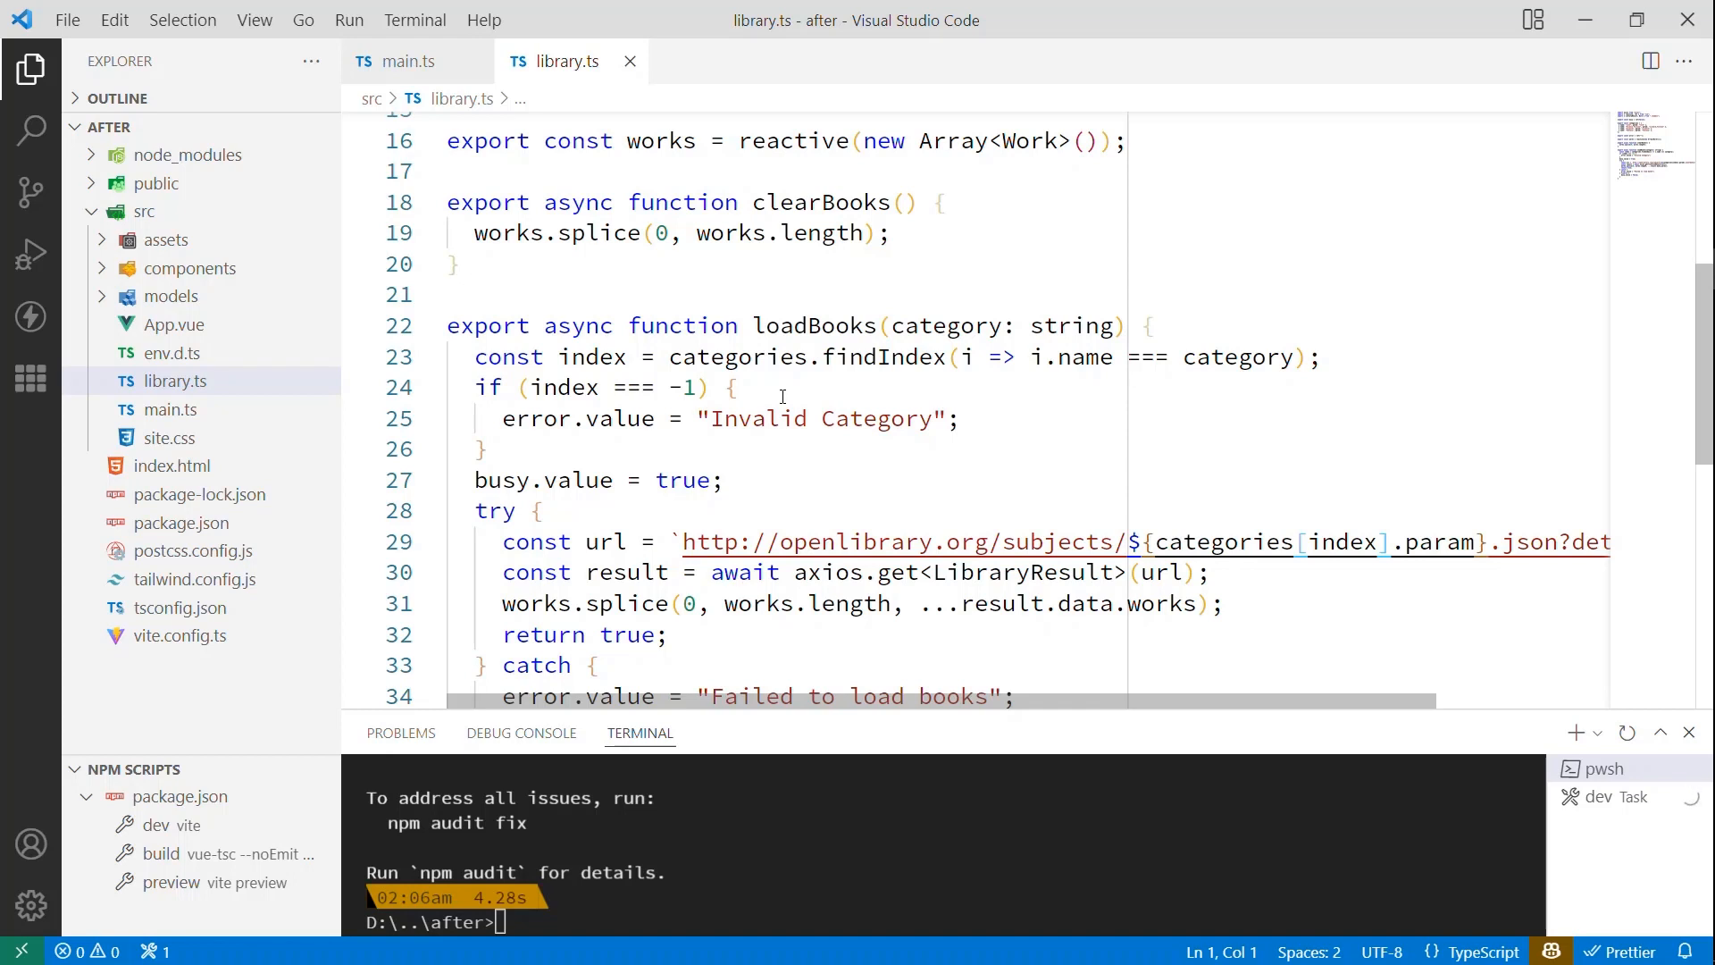
{"action": "mouse_move", "coordinate": [629, 62]}
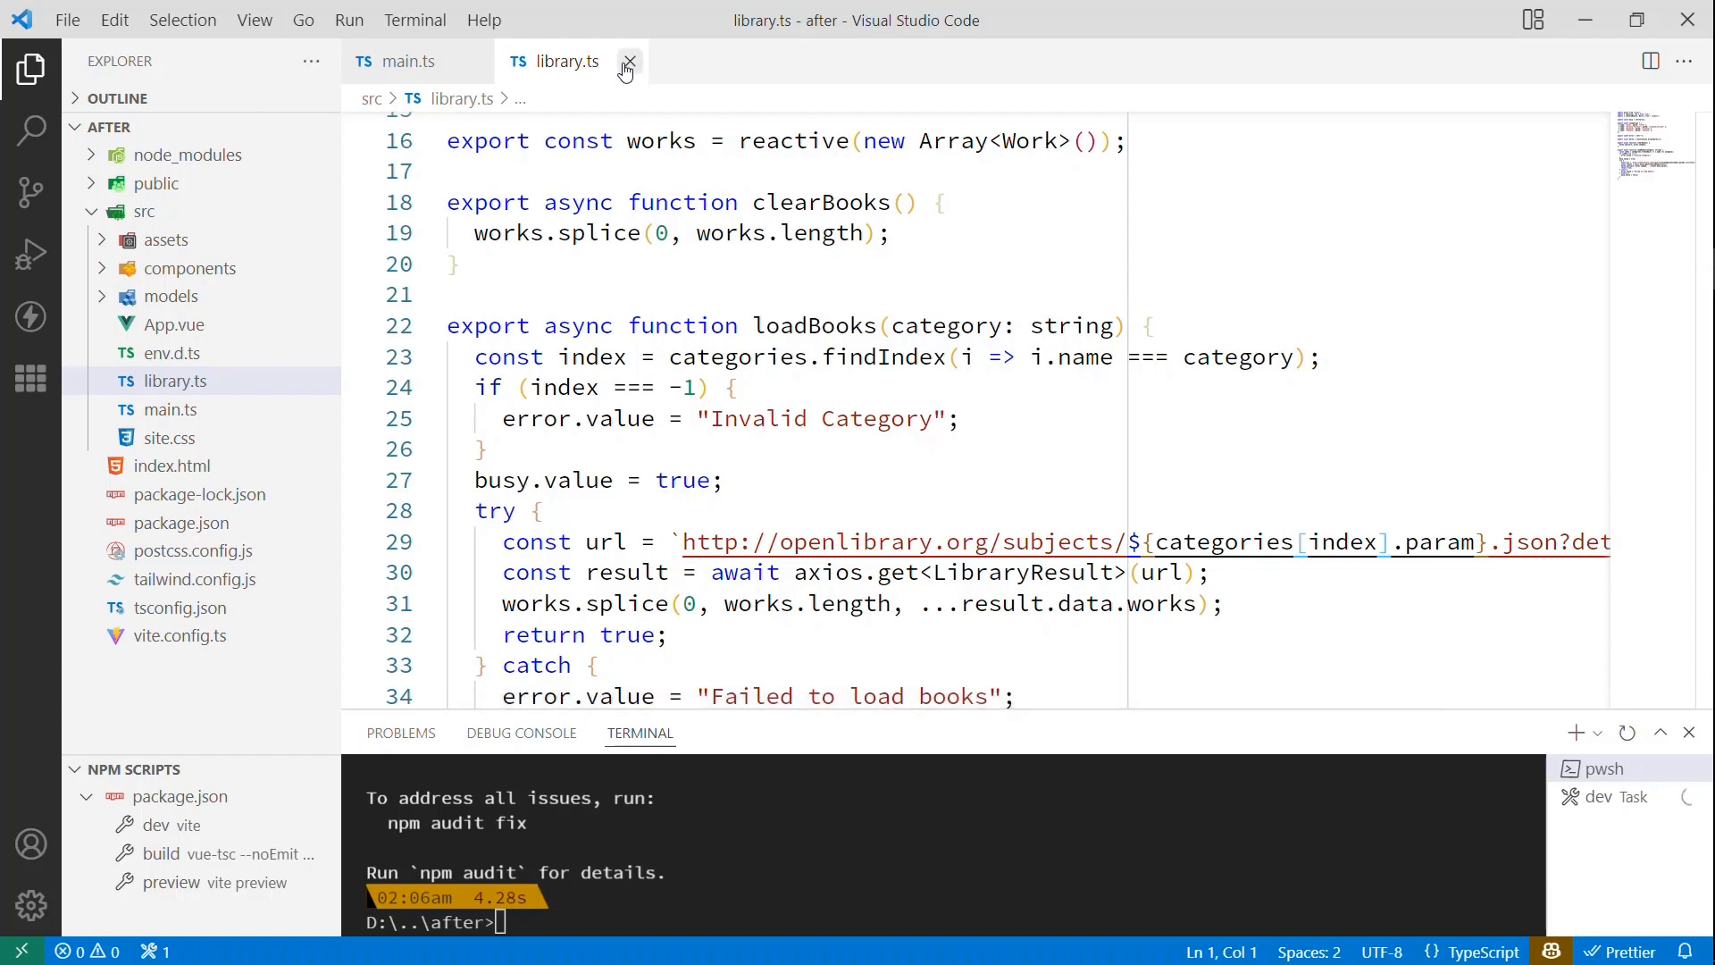
Step: Close library.ts and chain .use(createPinia()) in main.ts, accepting the pinia auto-import
{"action": "left_click", "coordinate": [629, 62]}
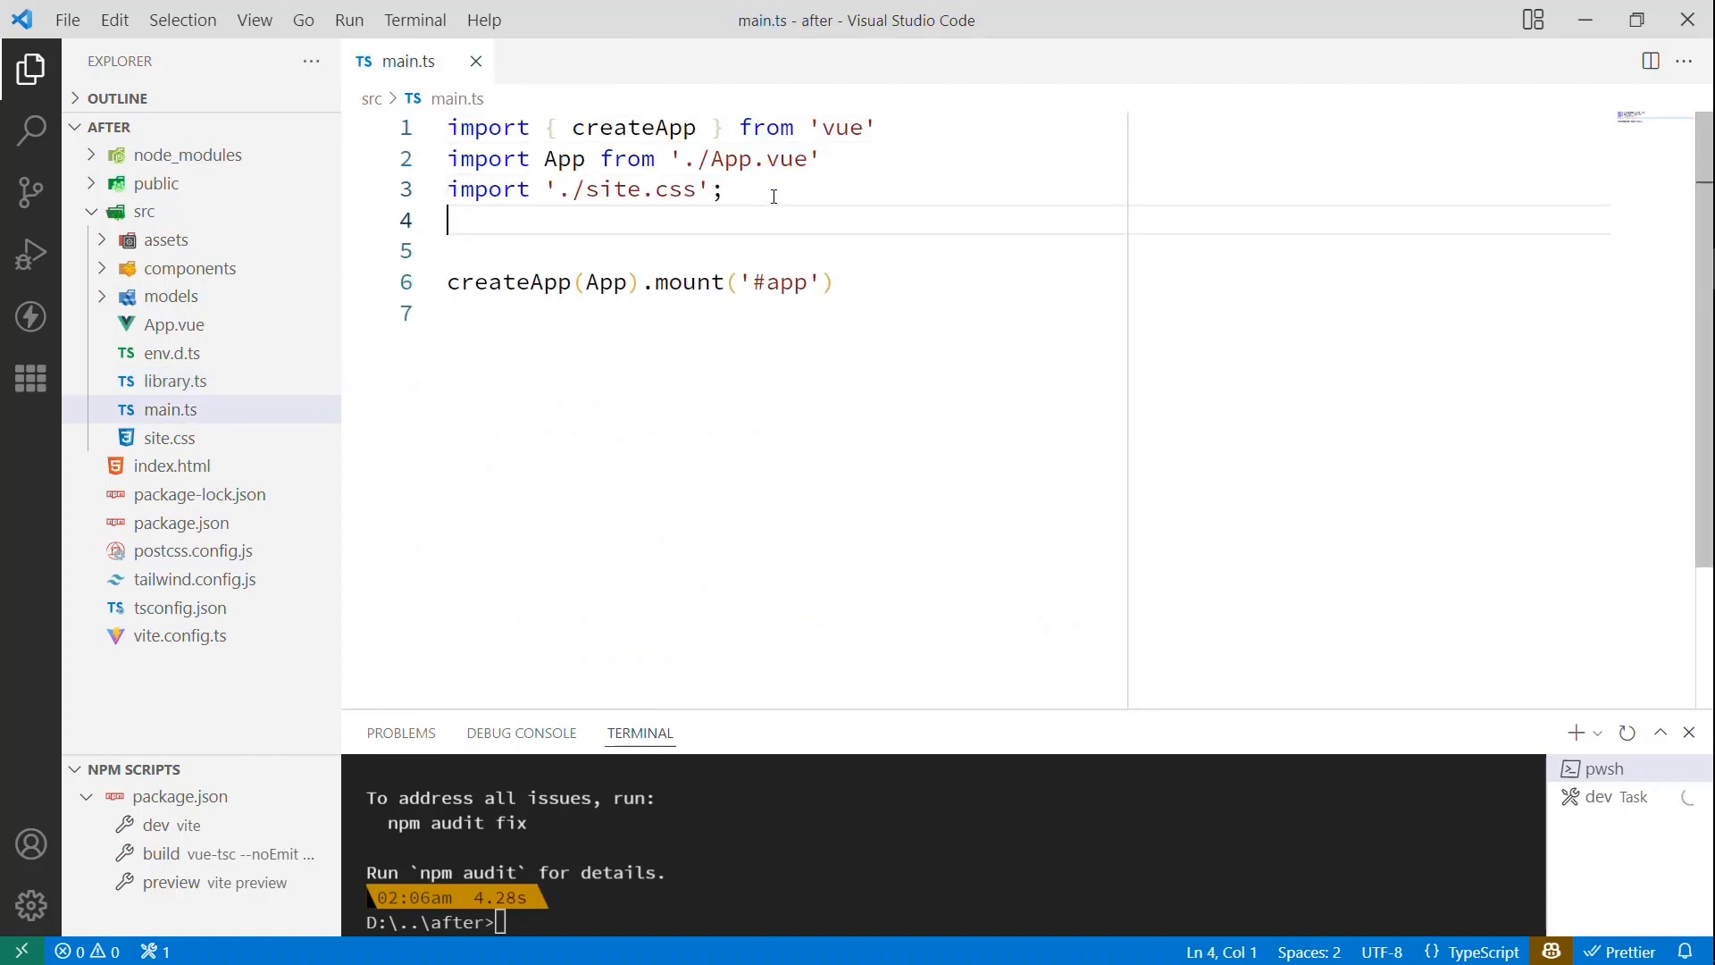
{"action": "mouse_move", "coordinate": [804, 282]}
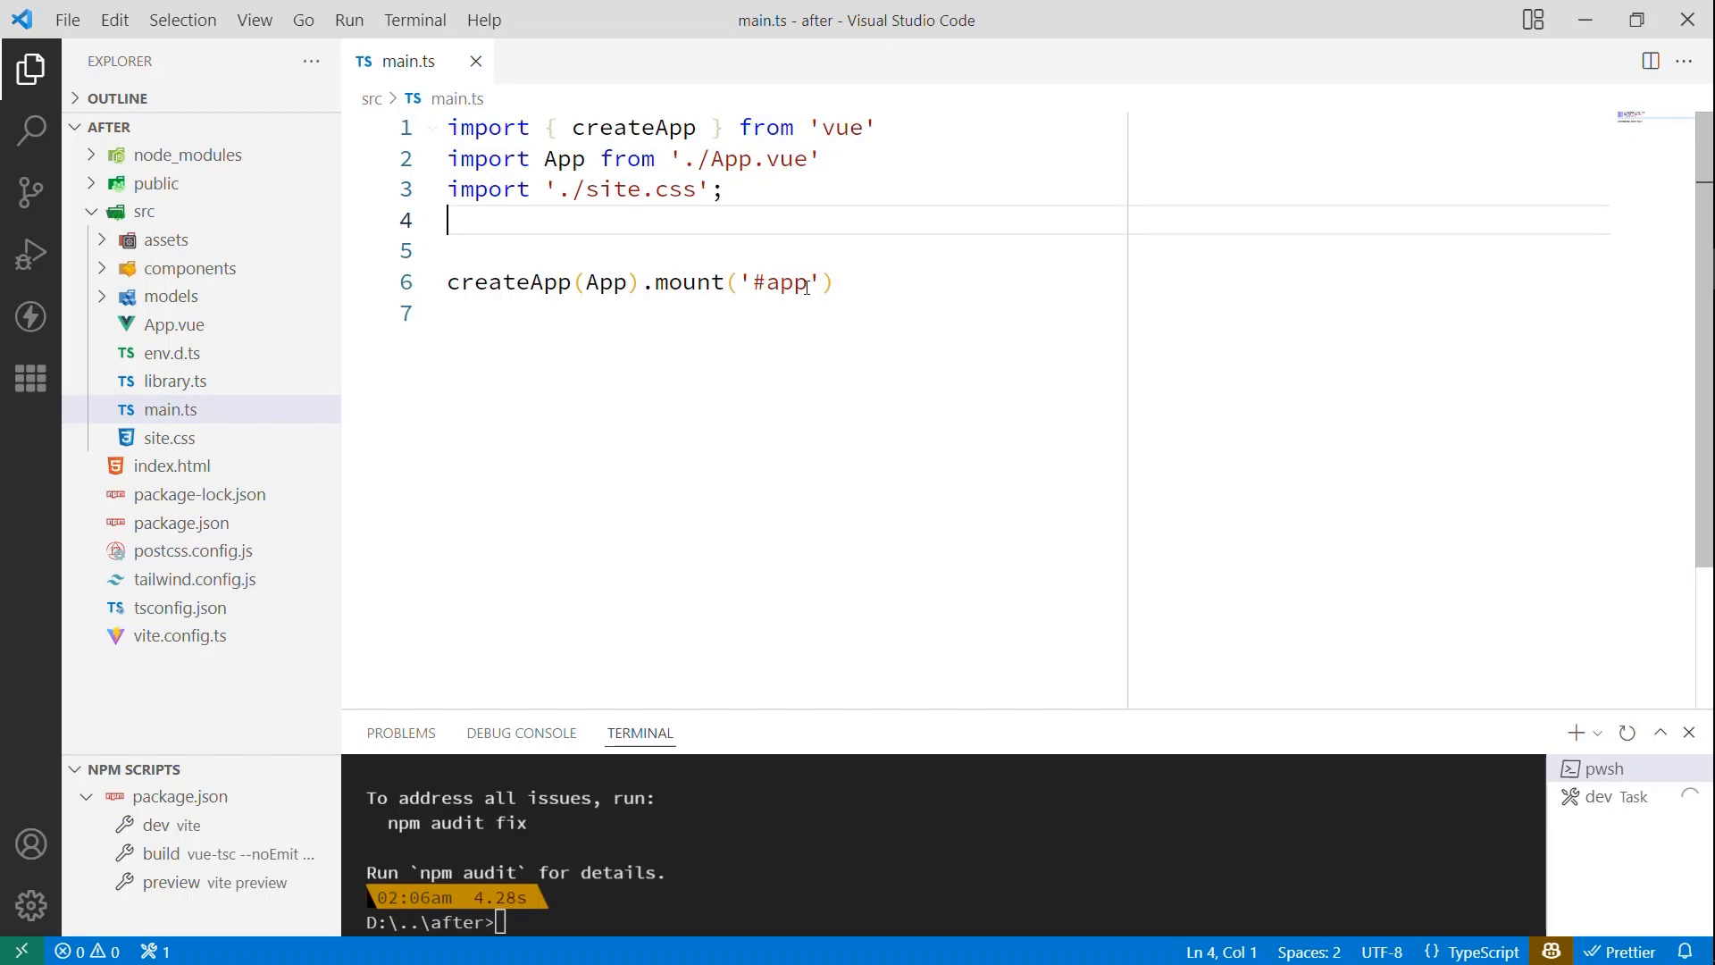
{"action": "mouse_move", "coordinate": [873, 417]}
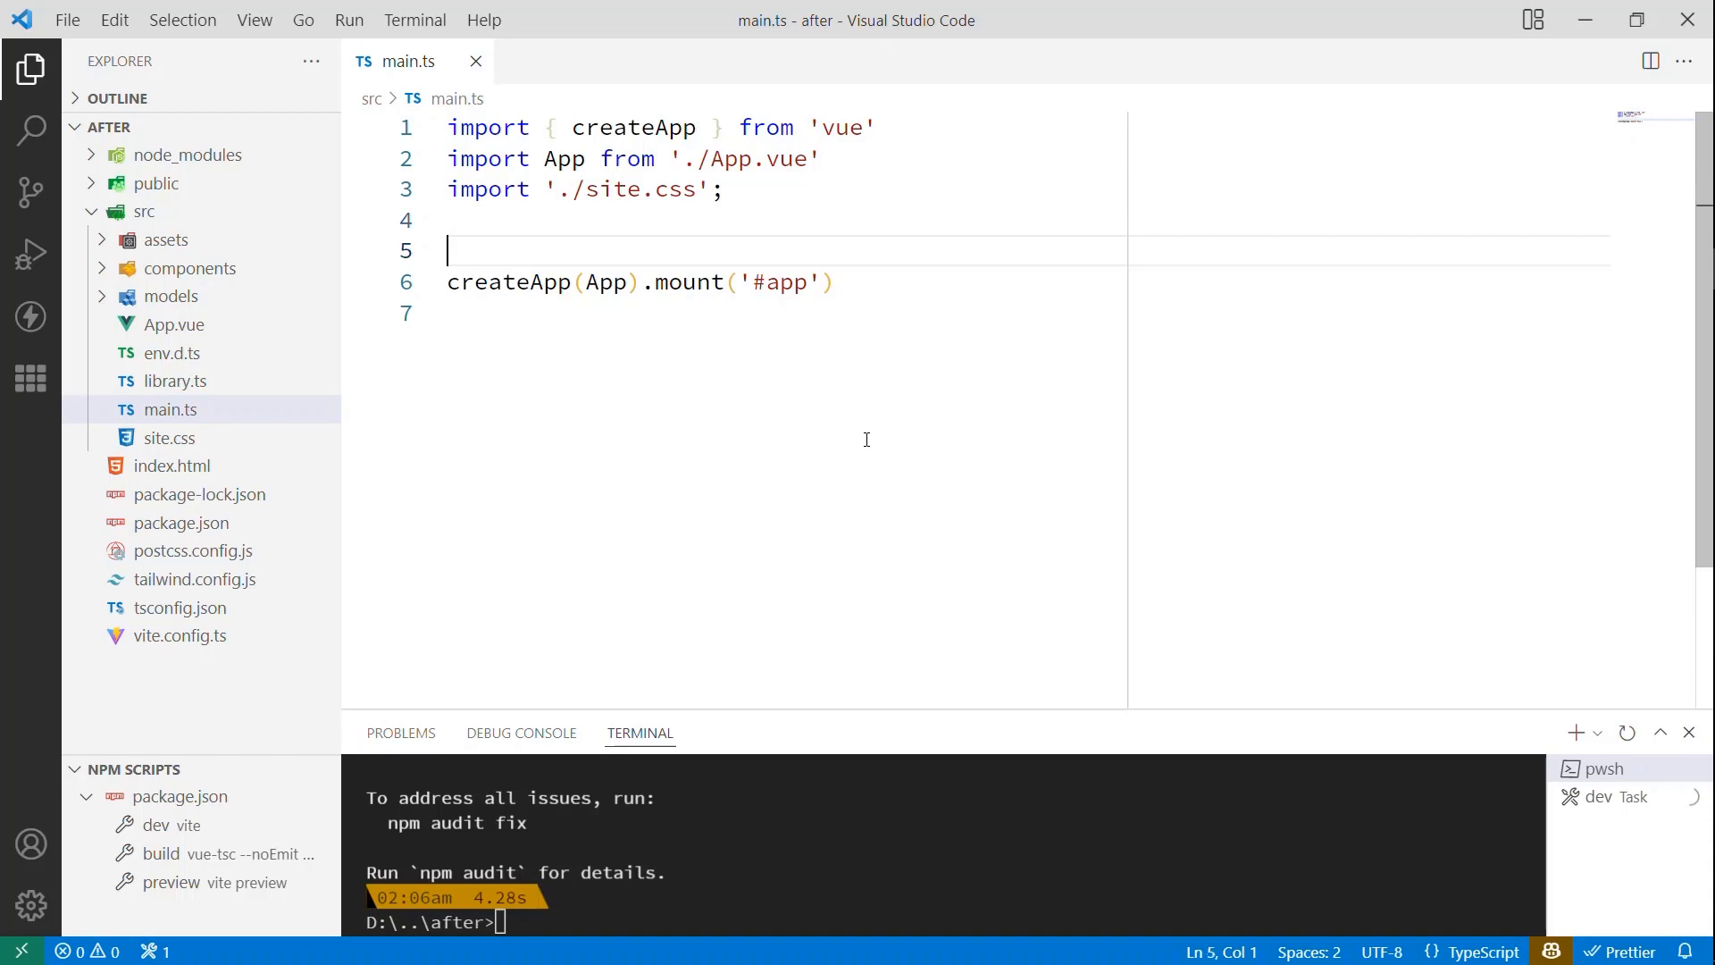
{"action": "key", "text": "Enter"}
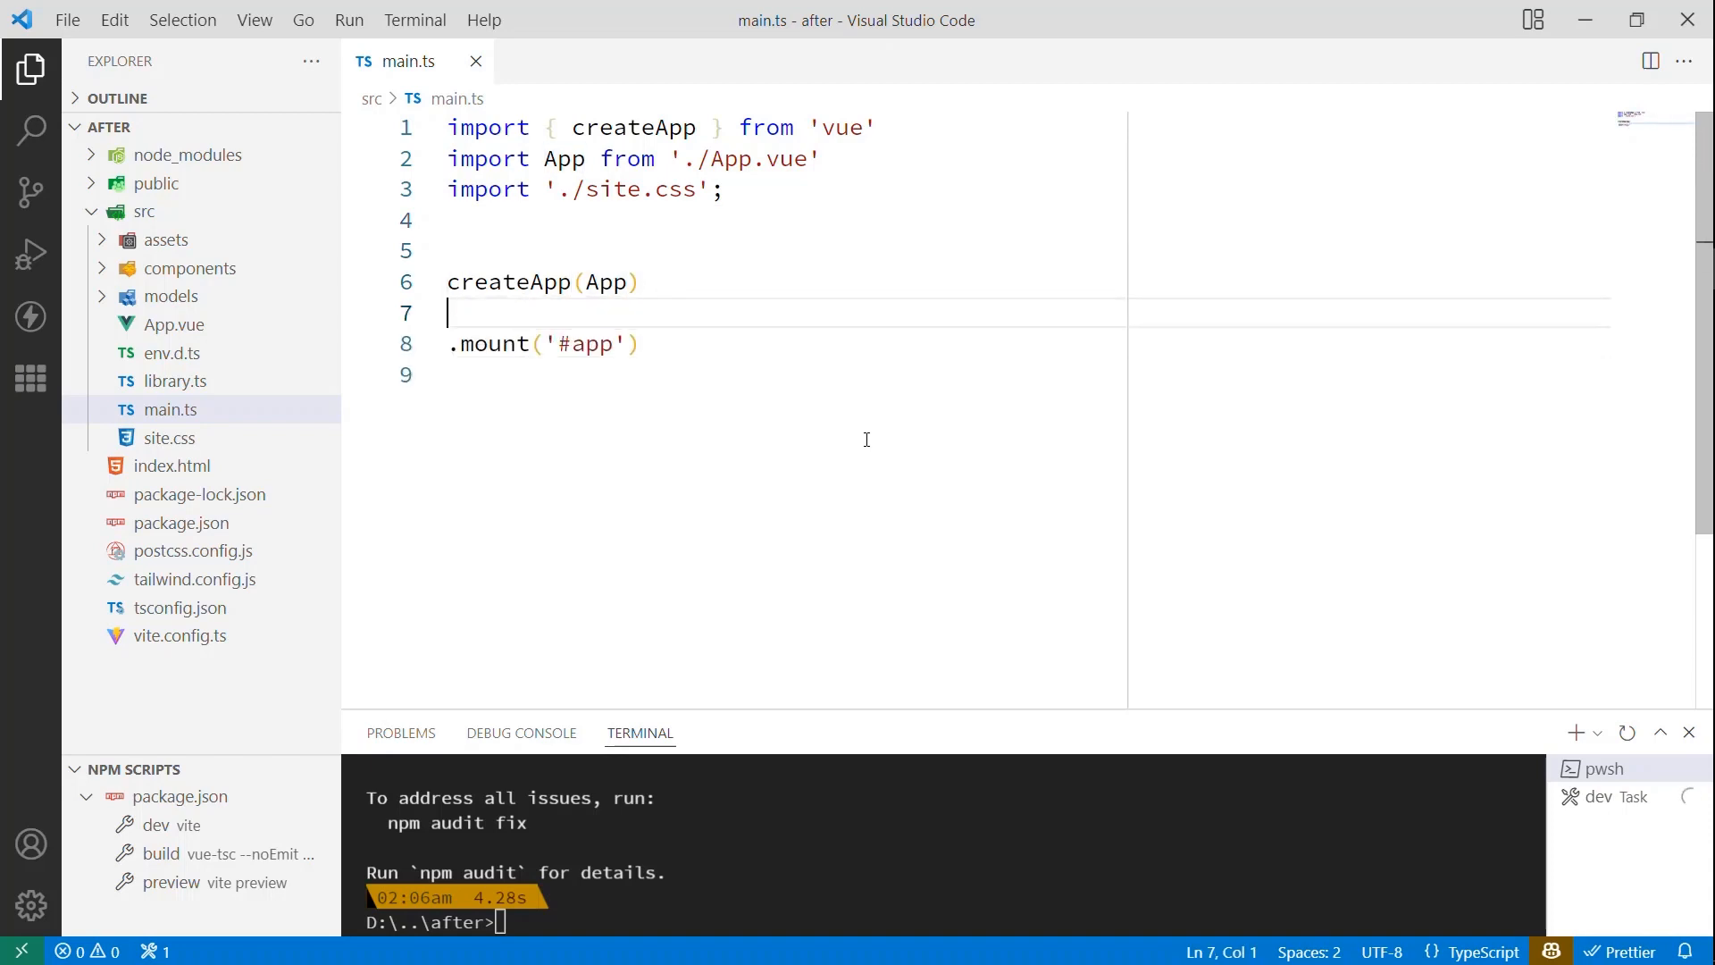
{"action": "type", "text": ".use(c"}
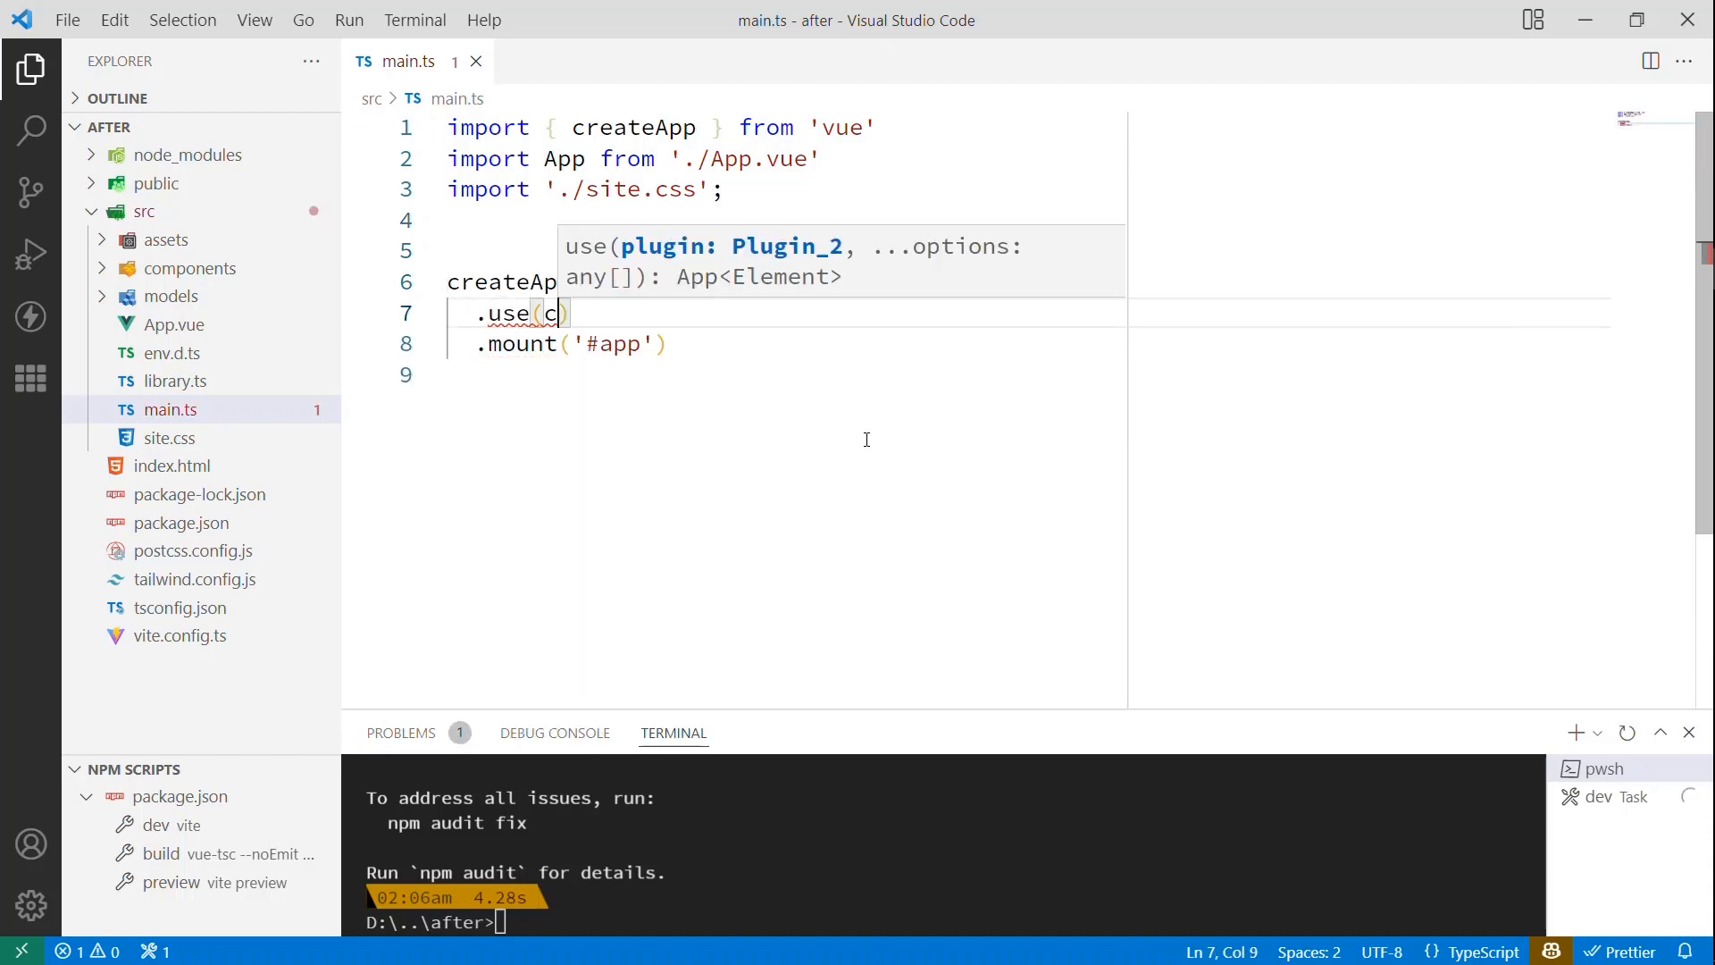
{"action": "type", "text": "reatePinia()"}
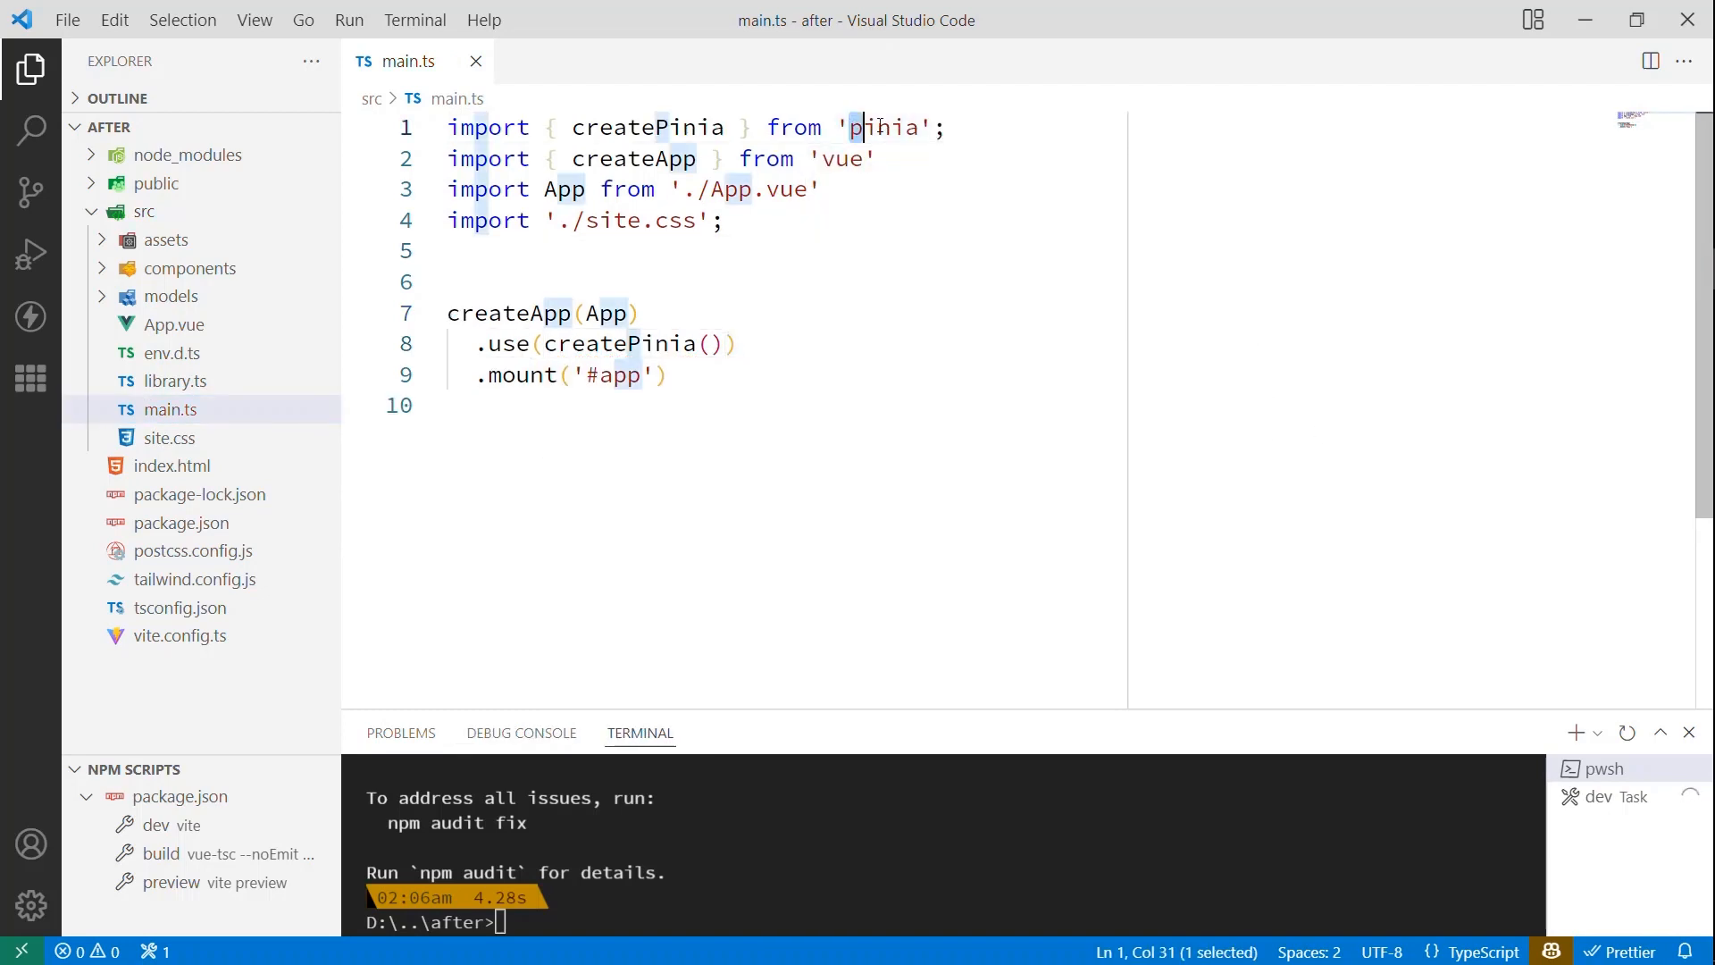
{"action": "left_click", "coordinate": [1003, 405]}
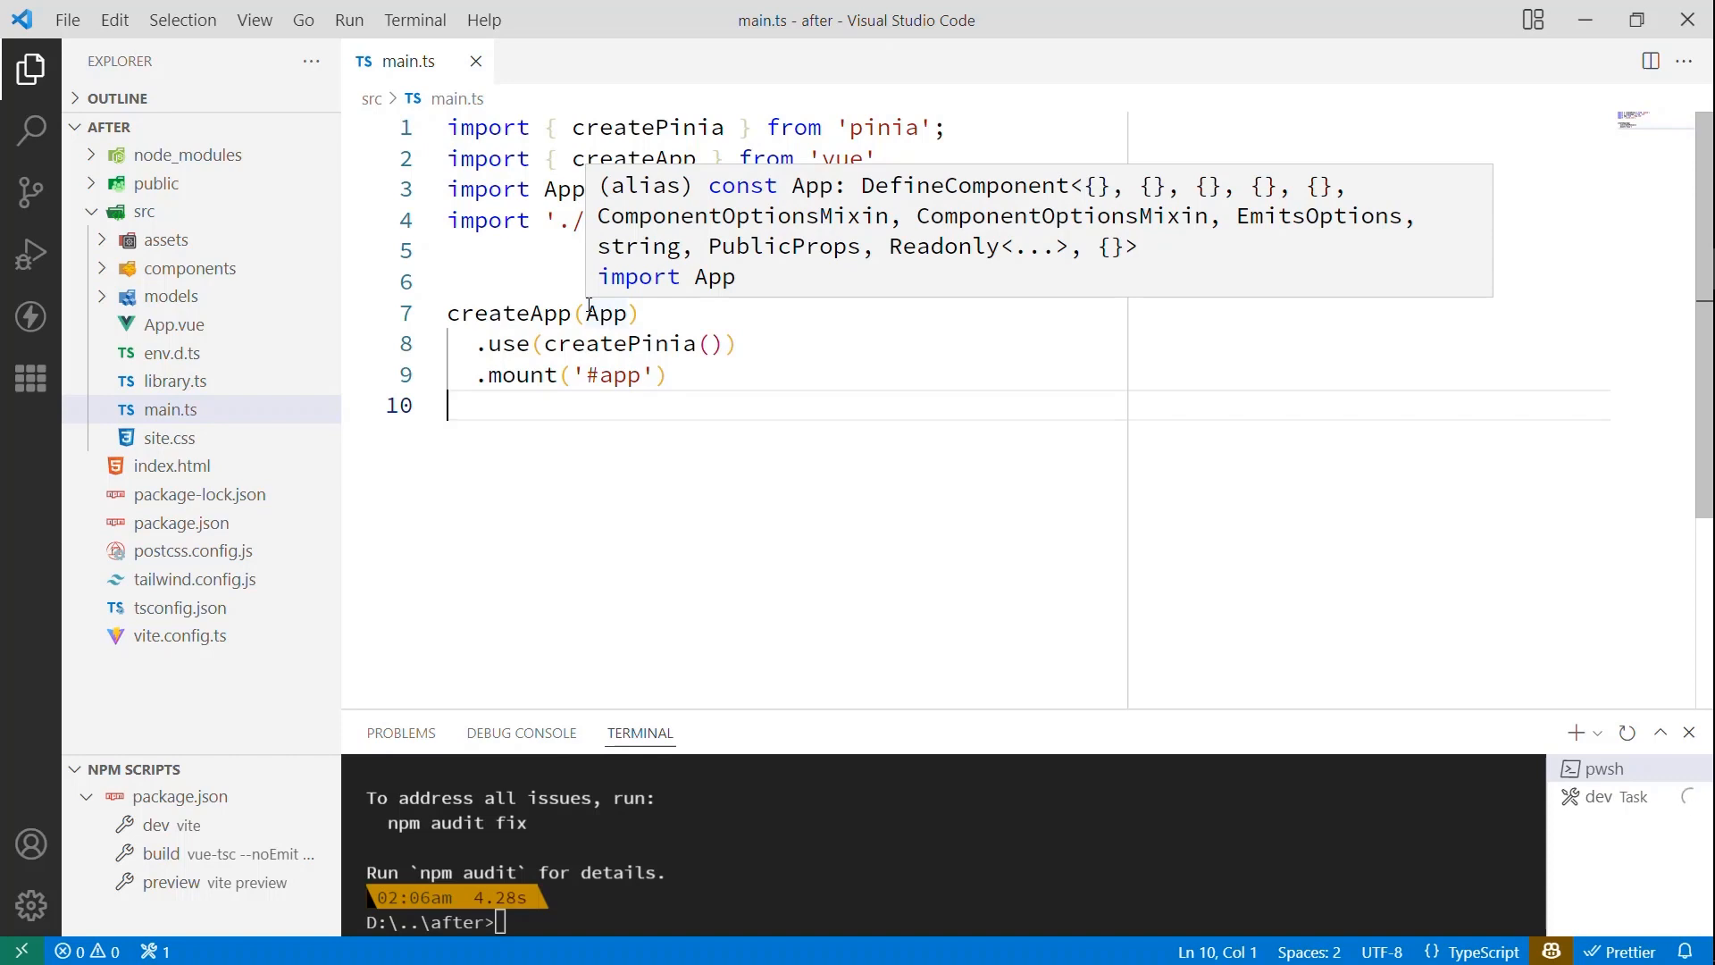
{"action": "mouse_move", "coordinate": [800, 376]}
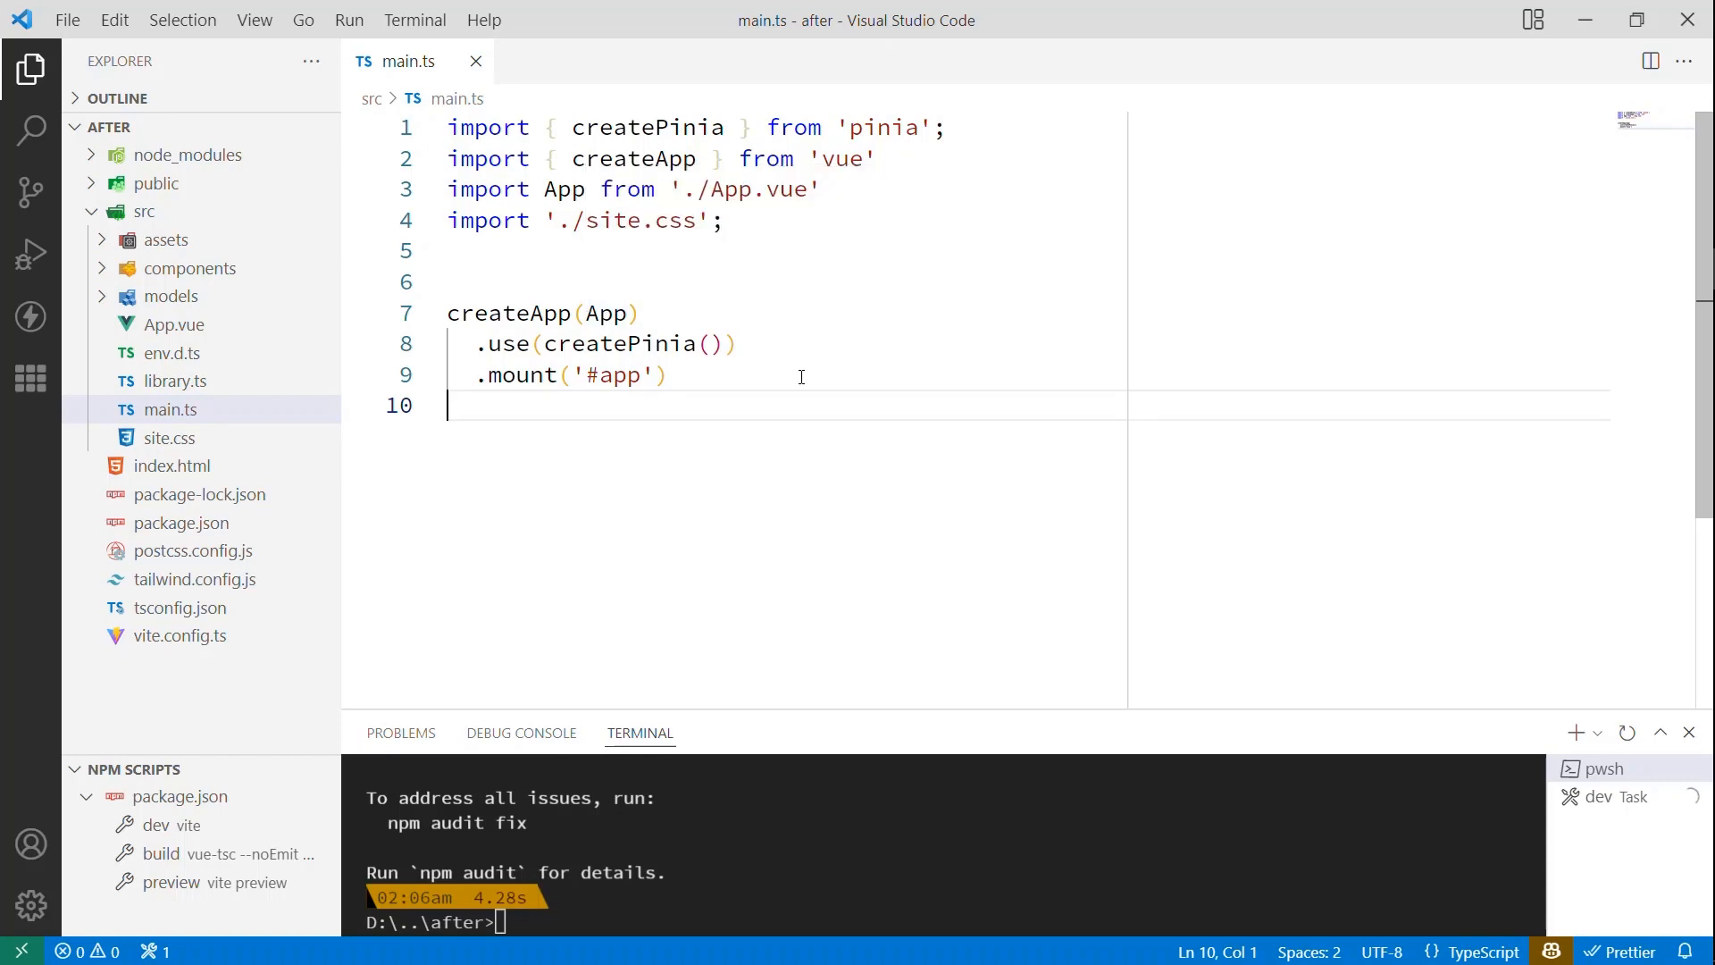
{"action": "mouse_move", "coordinate": [961, 456]}
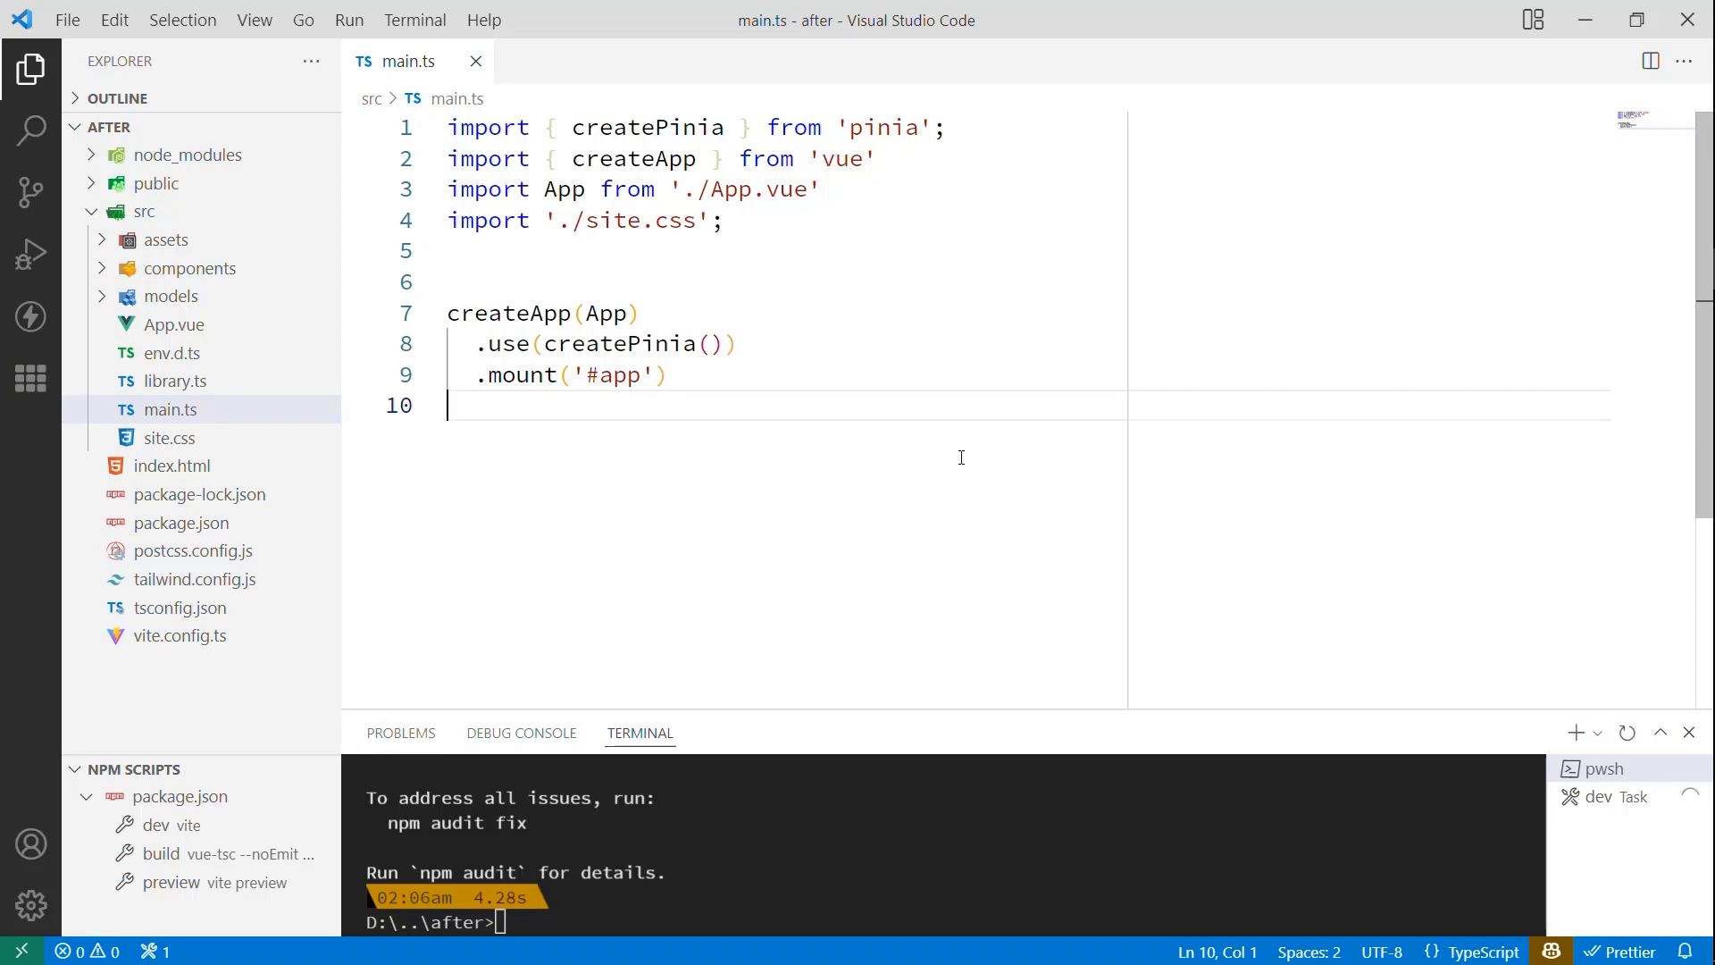
Step: Close main.ts and create the new file src\stores\mainStore.ts
{"action": "left_click", "coordinate": [474, 59]}
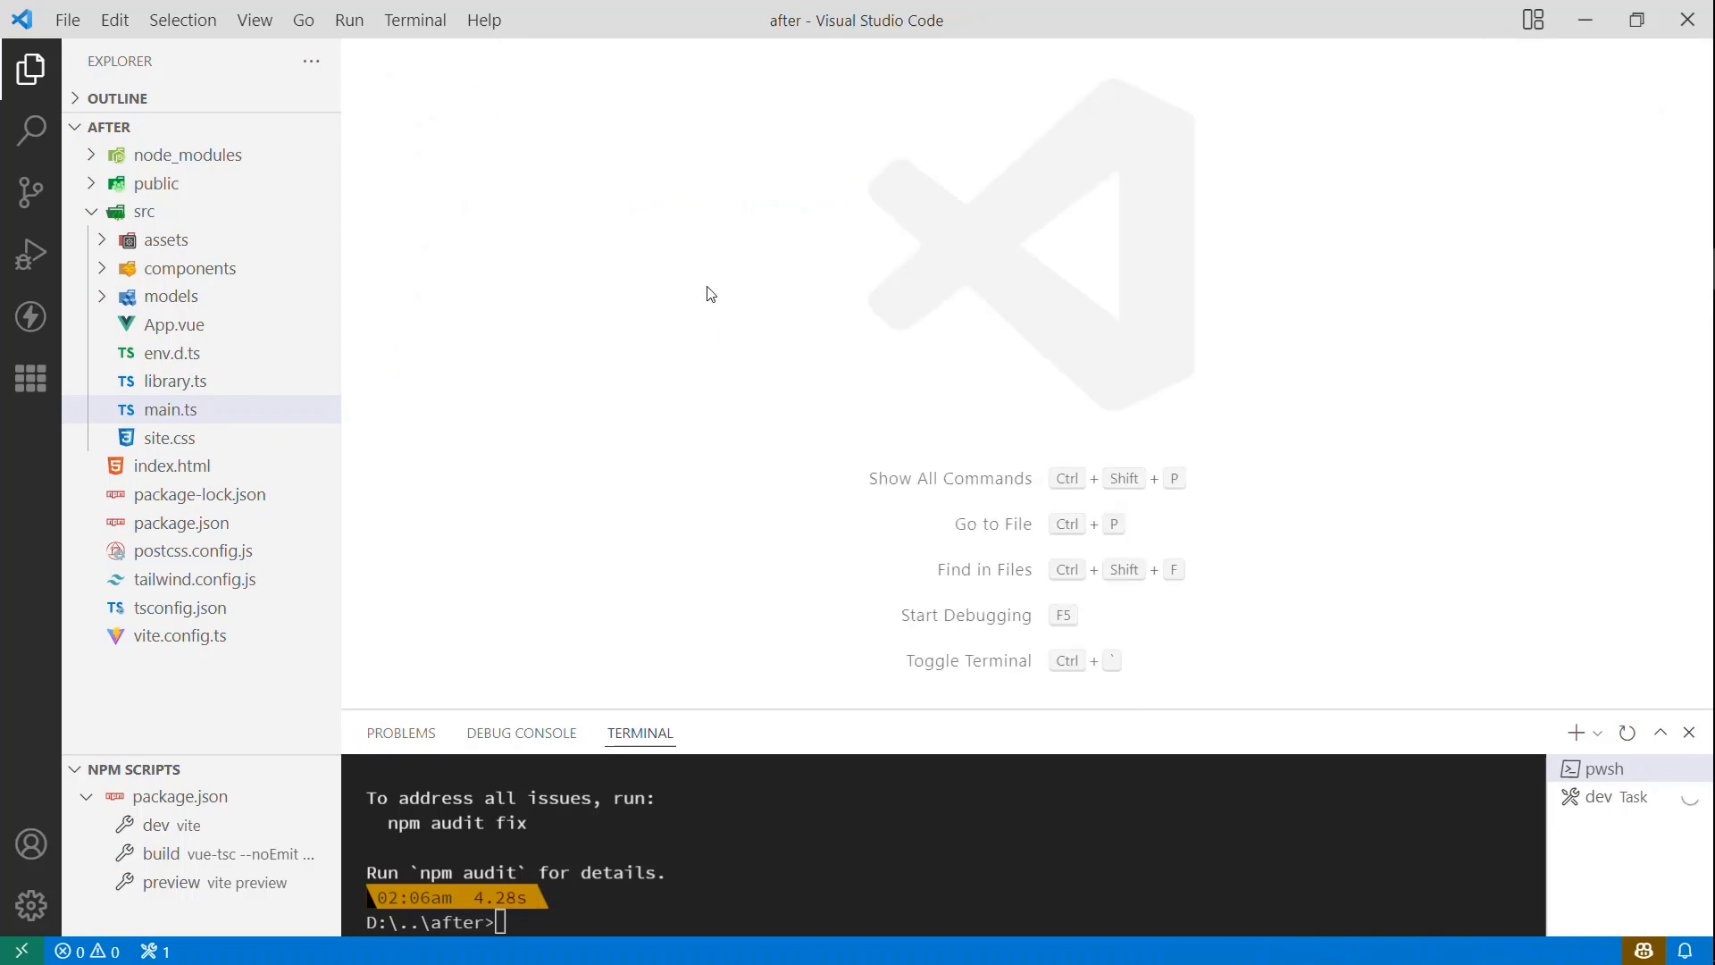
{"action": "mouse_move", "coordinate": [549, 464]}
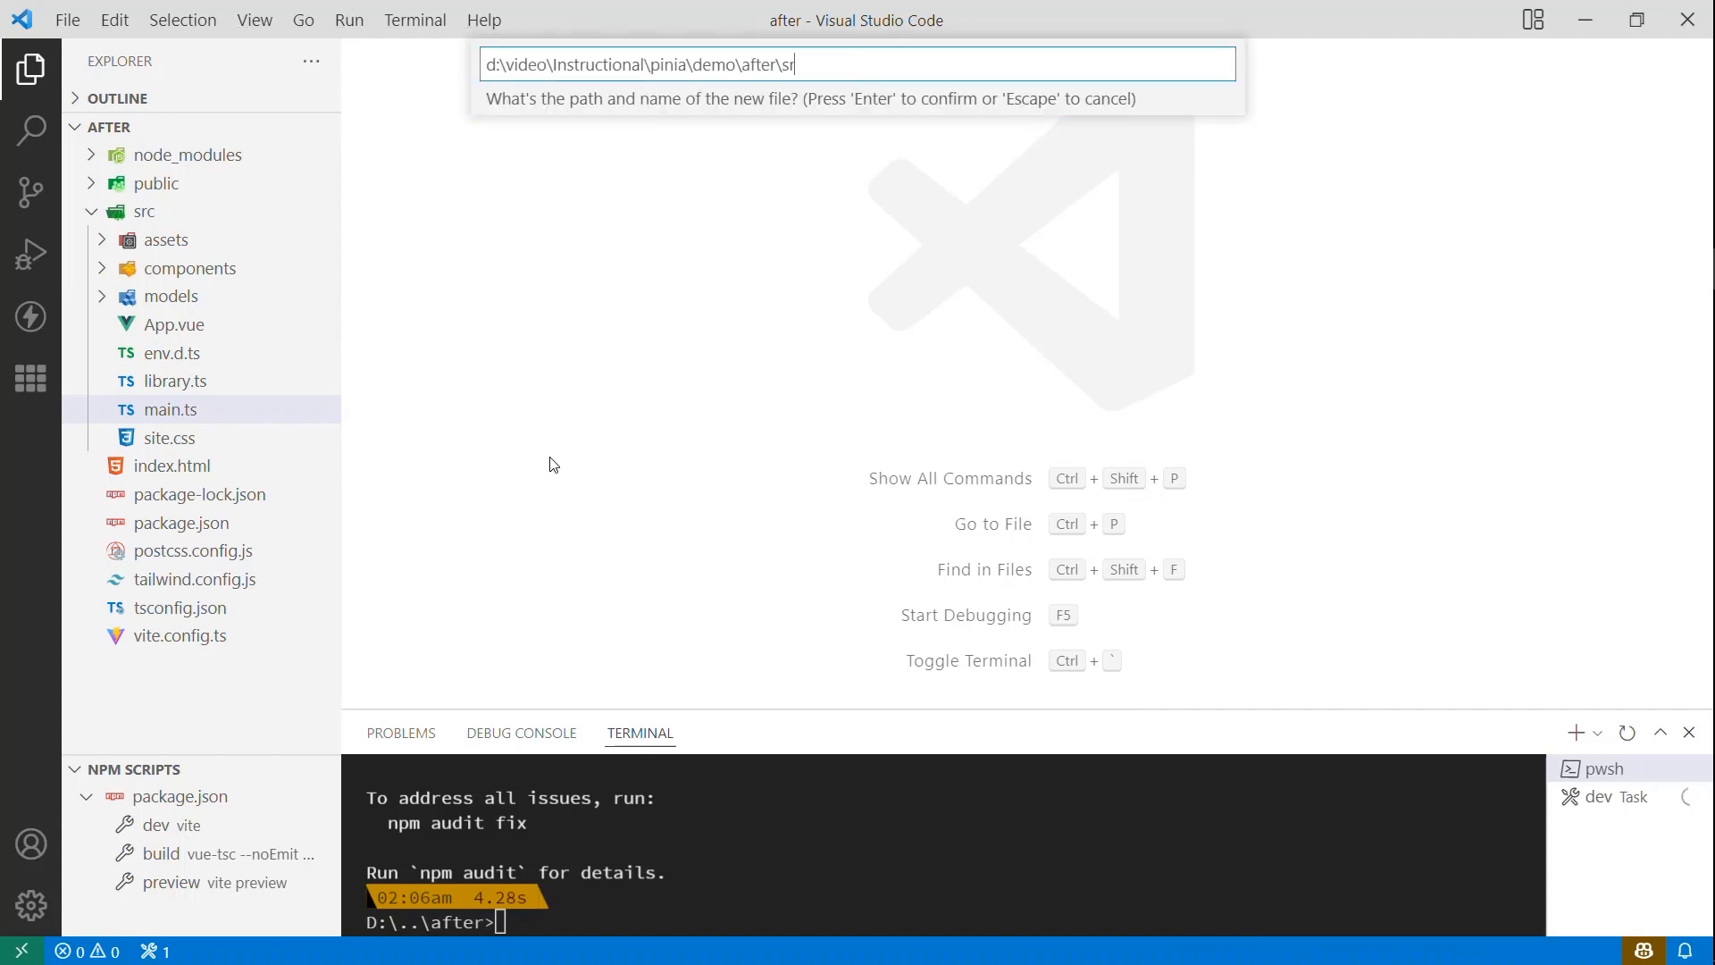
{"action": "type", "text": "c\\"}
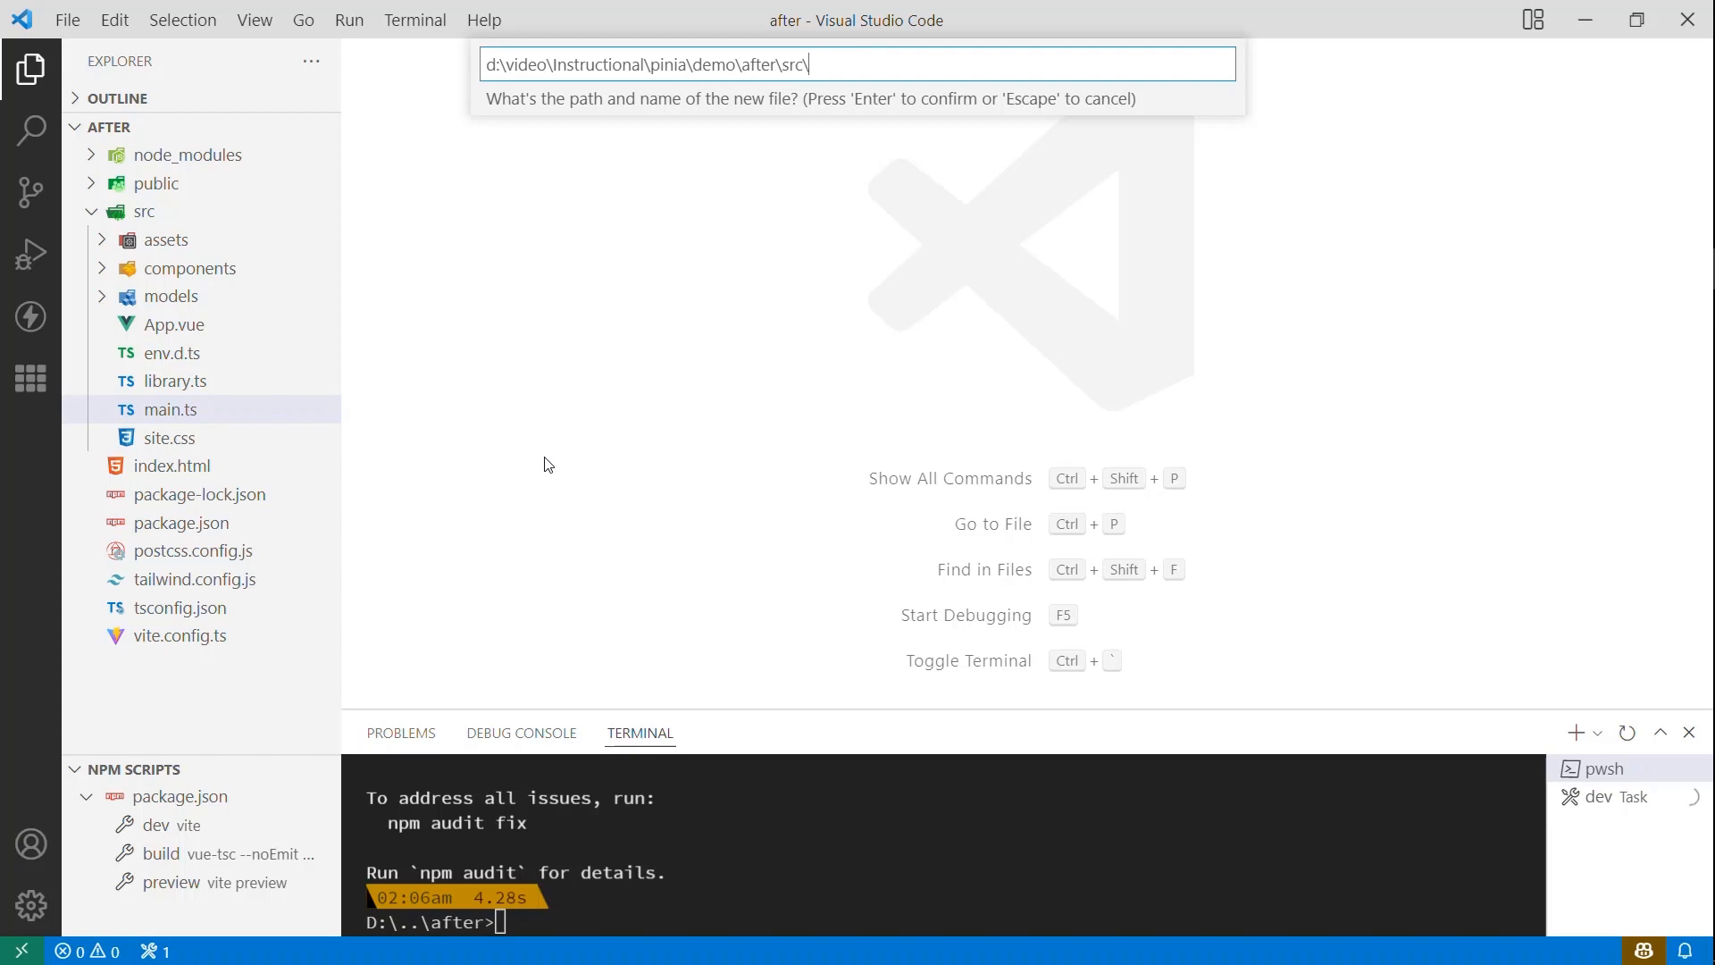
{"action": "type", "text": "stores\\"}
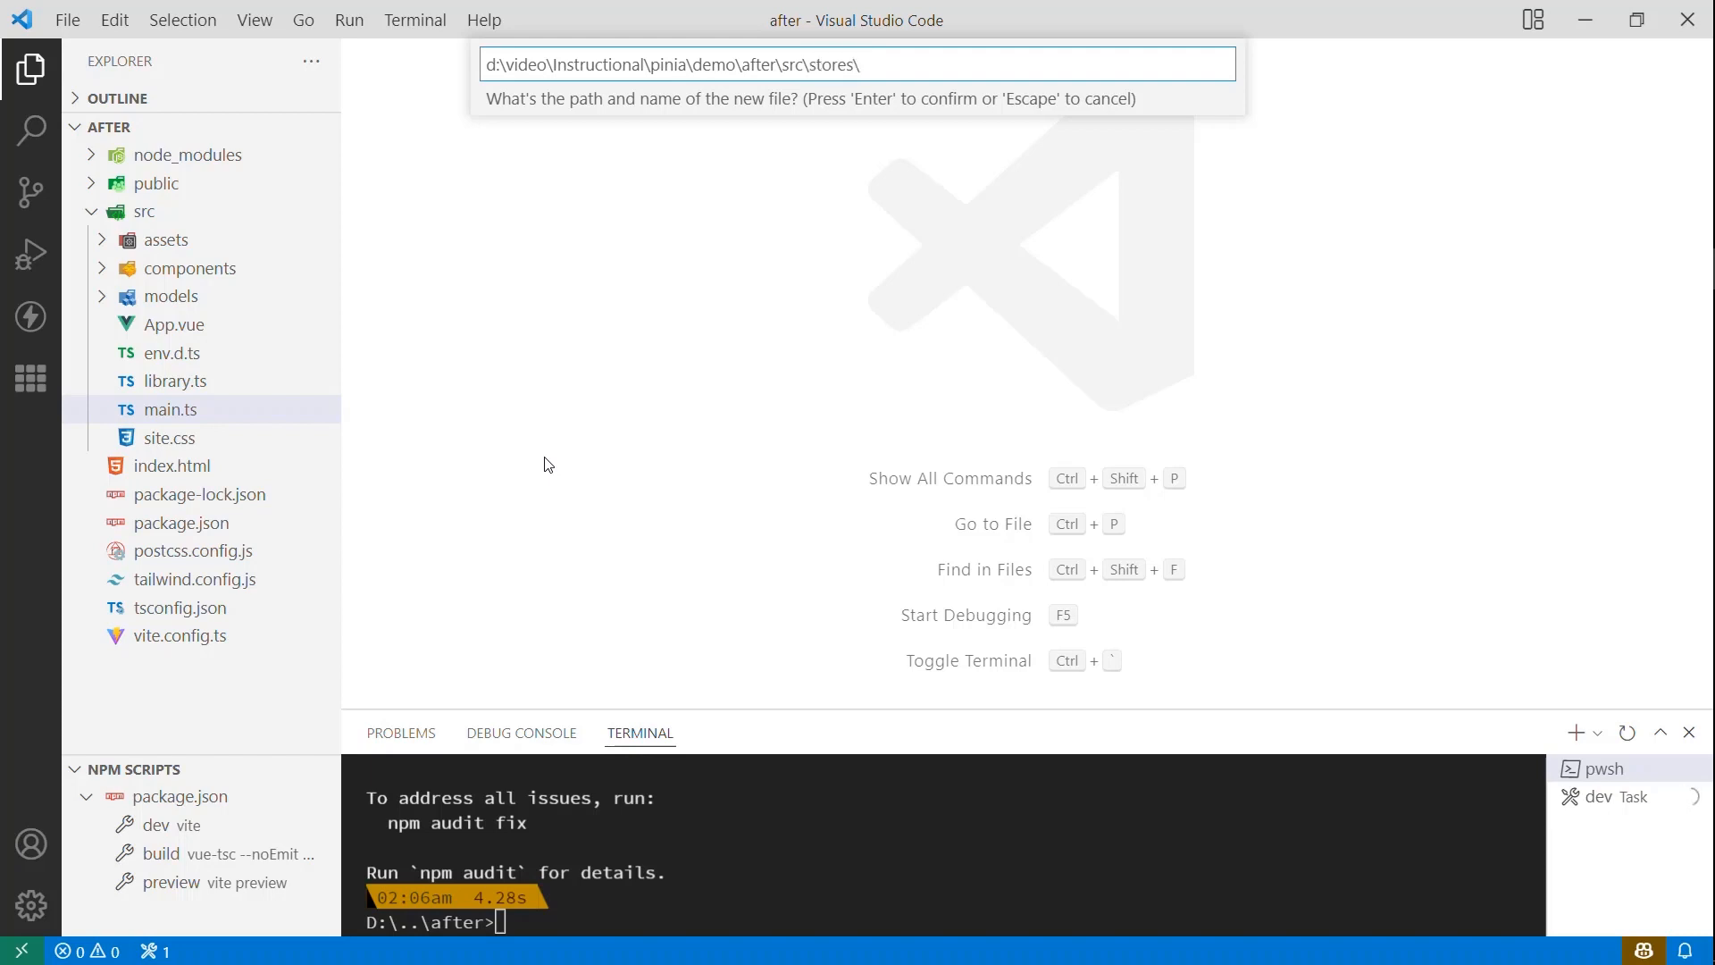
{"action": "type", "text": "main"}
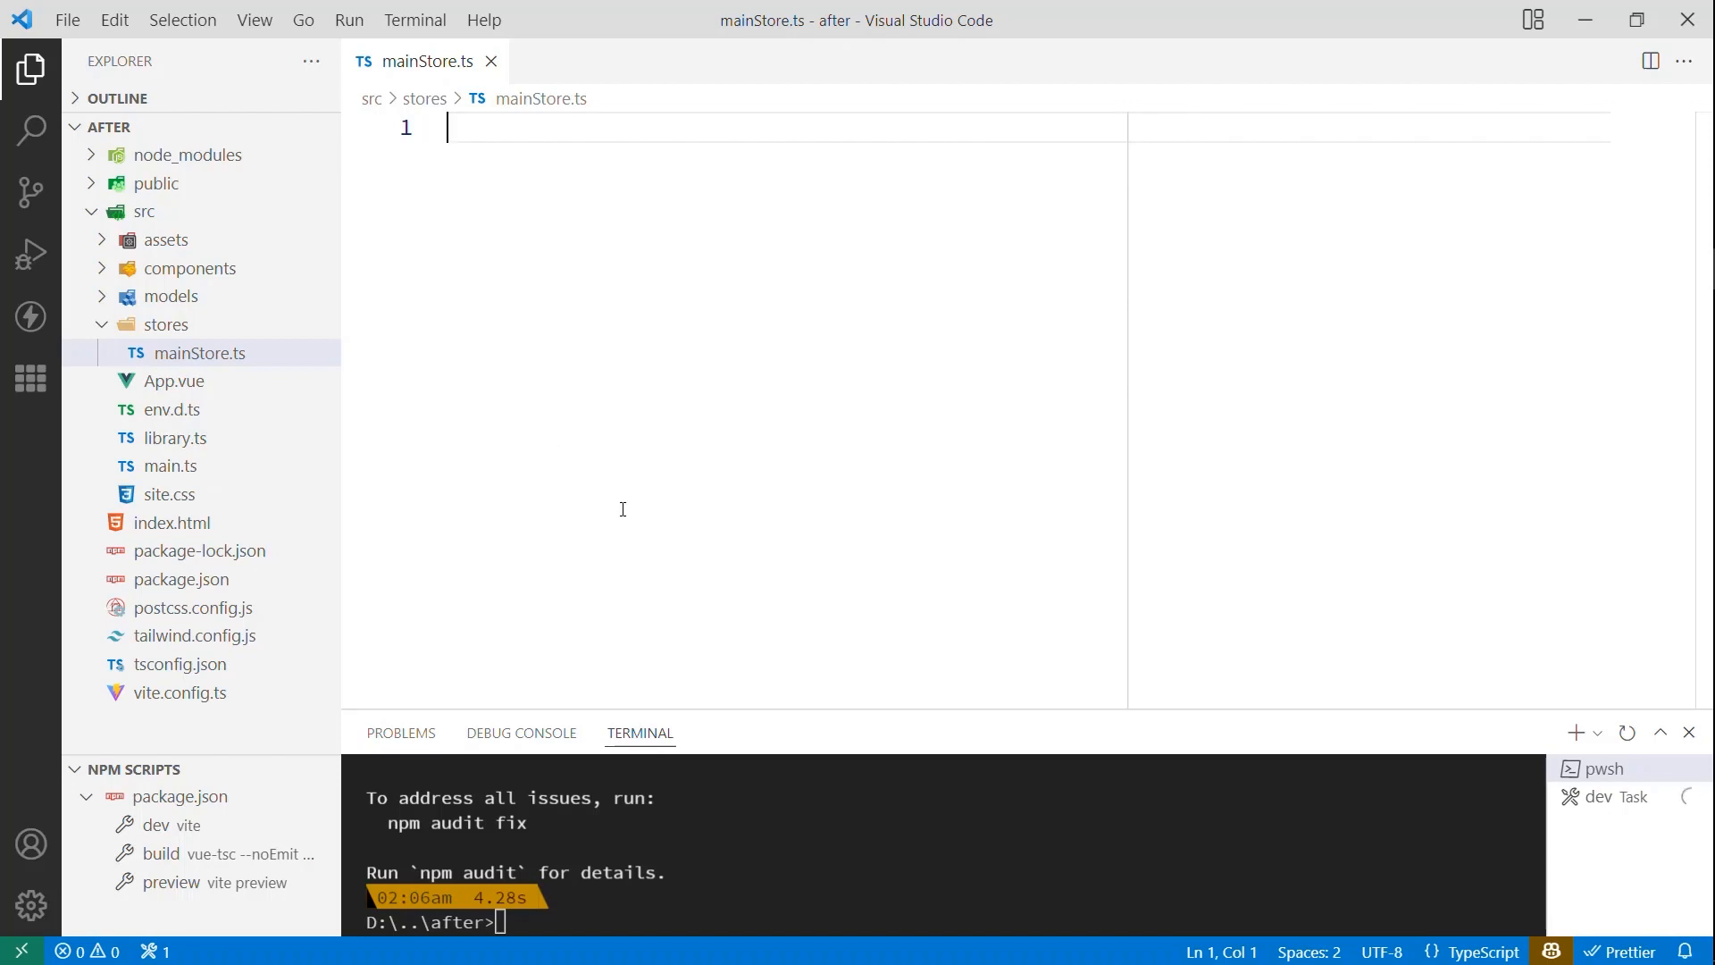
Step: Write export const useMainStore = defineStore("main", {}), auto-importing defineStore from pinia
{"action": "type", "text": "export"}
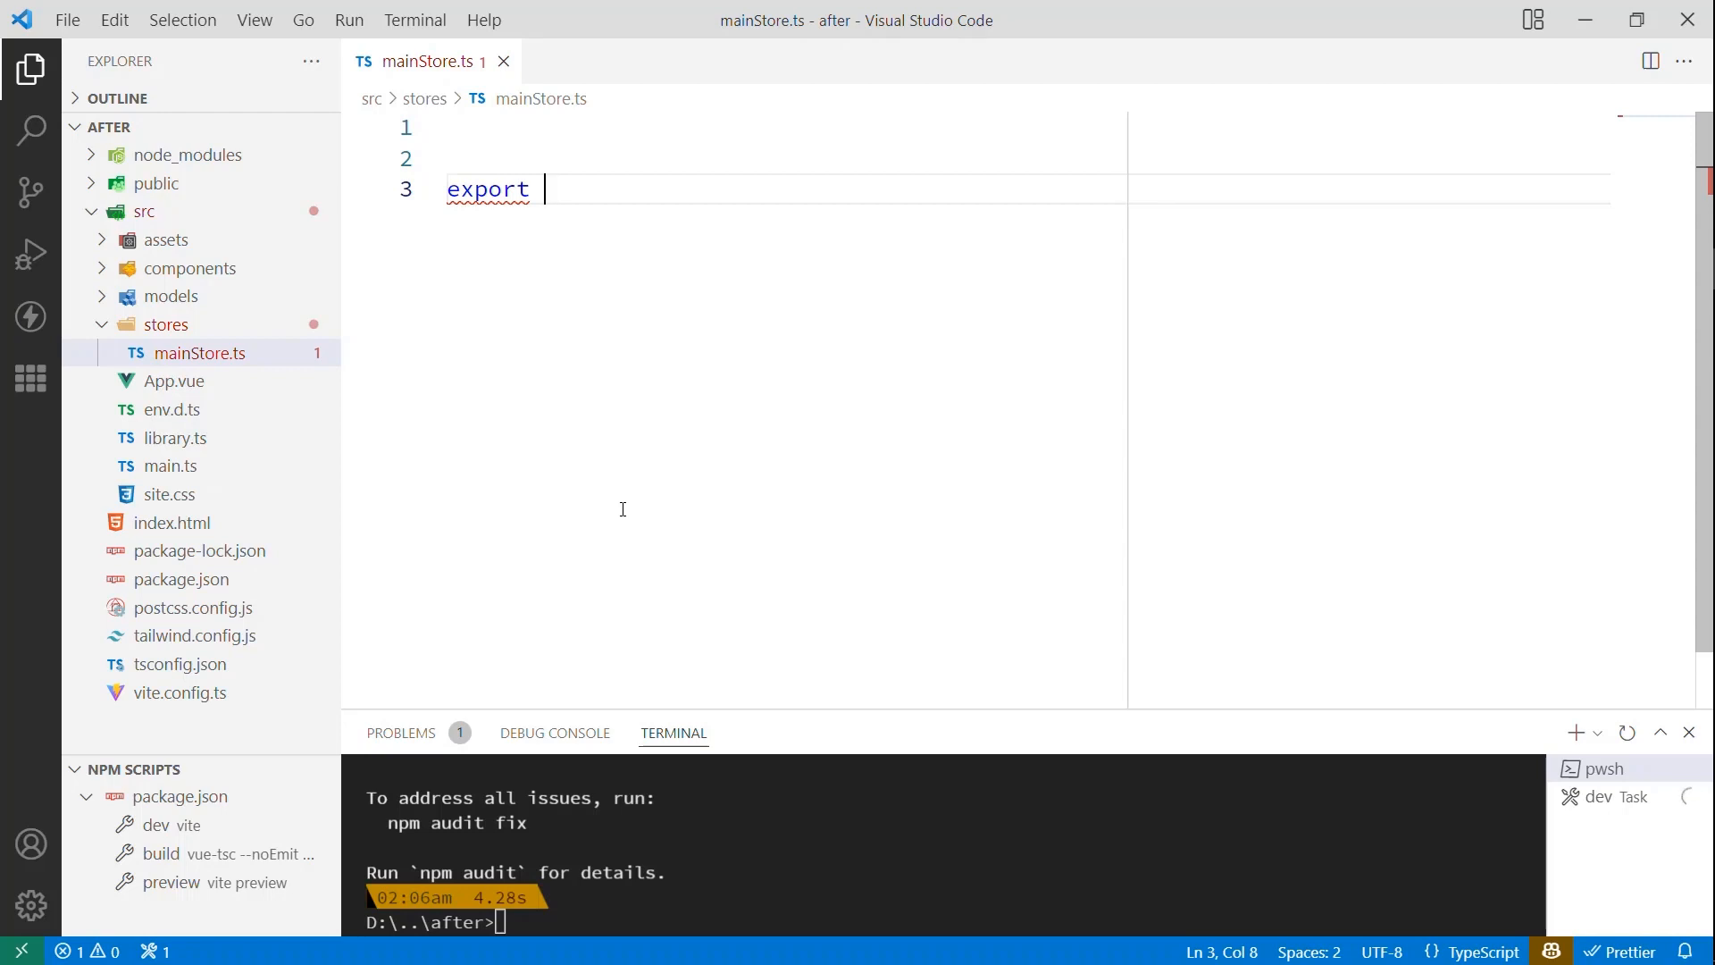
{"action": "type", "text": "const"}
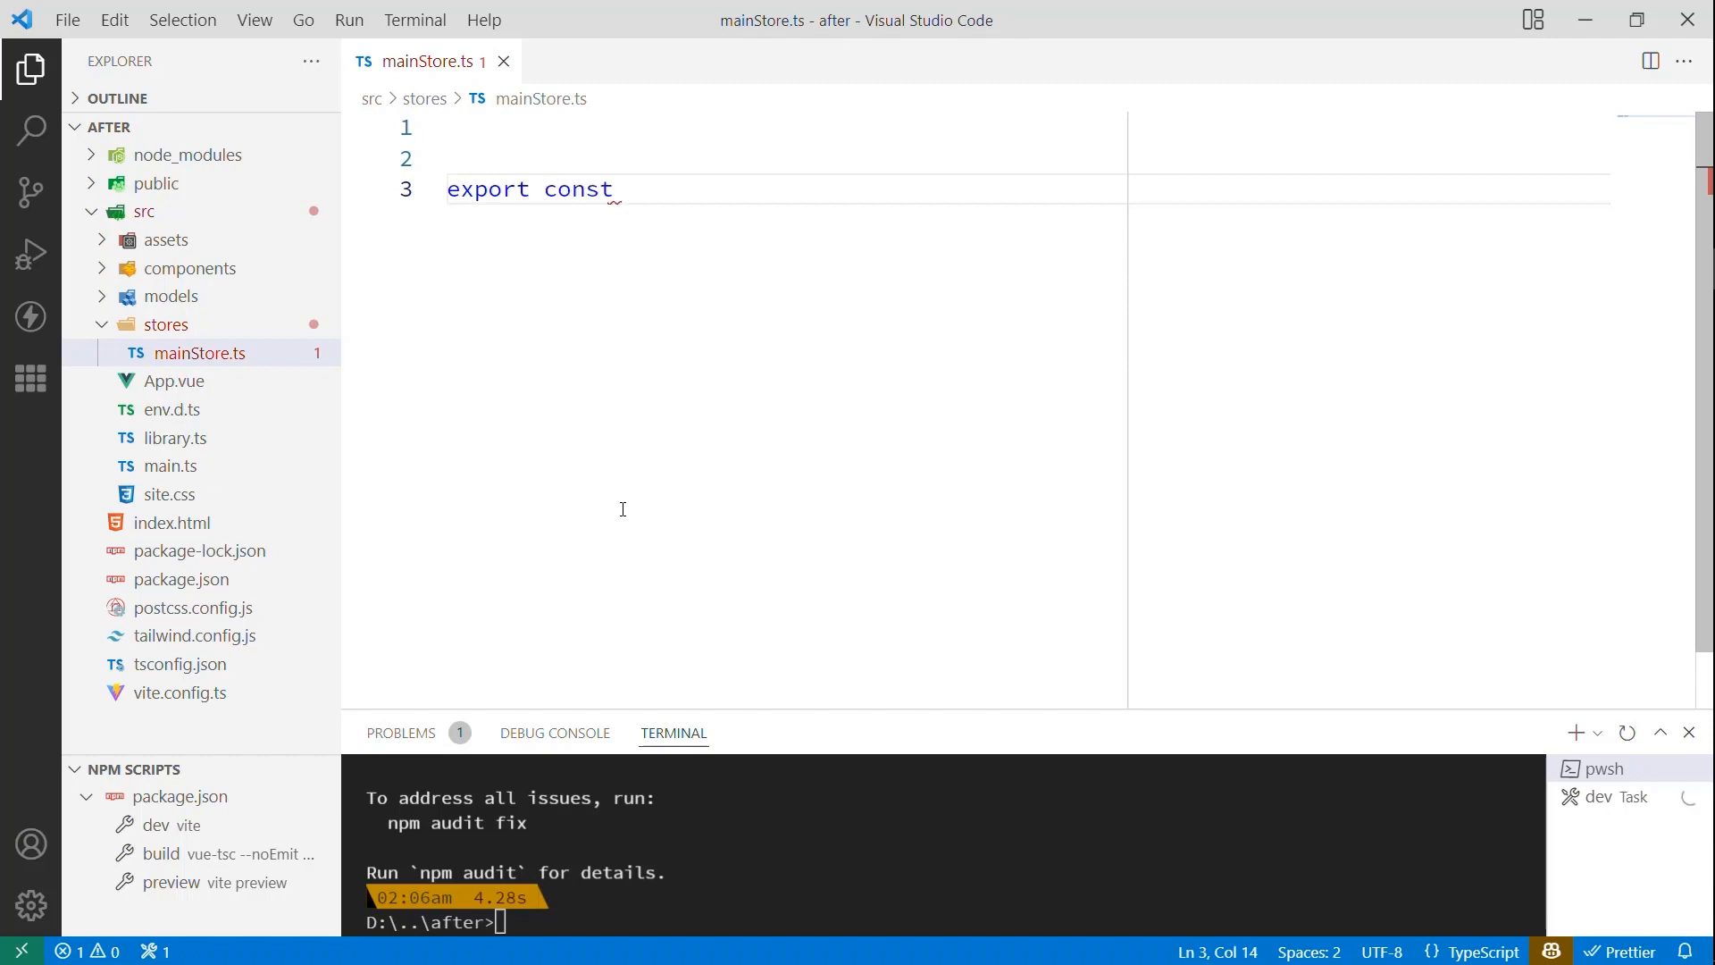
{"action": "type", "text": "useMain"}
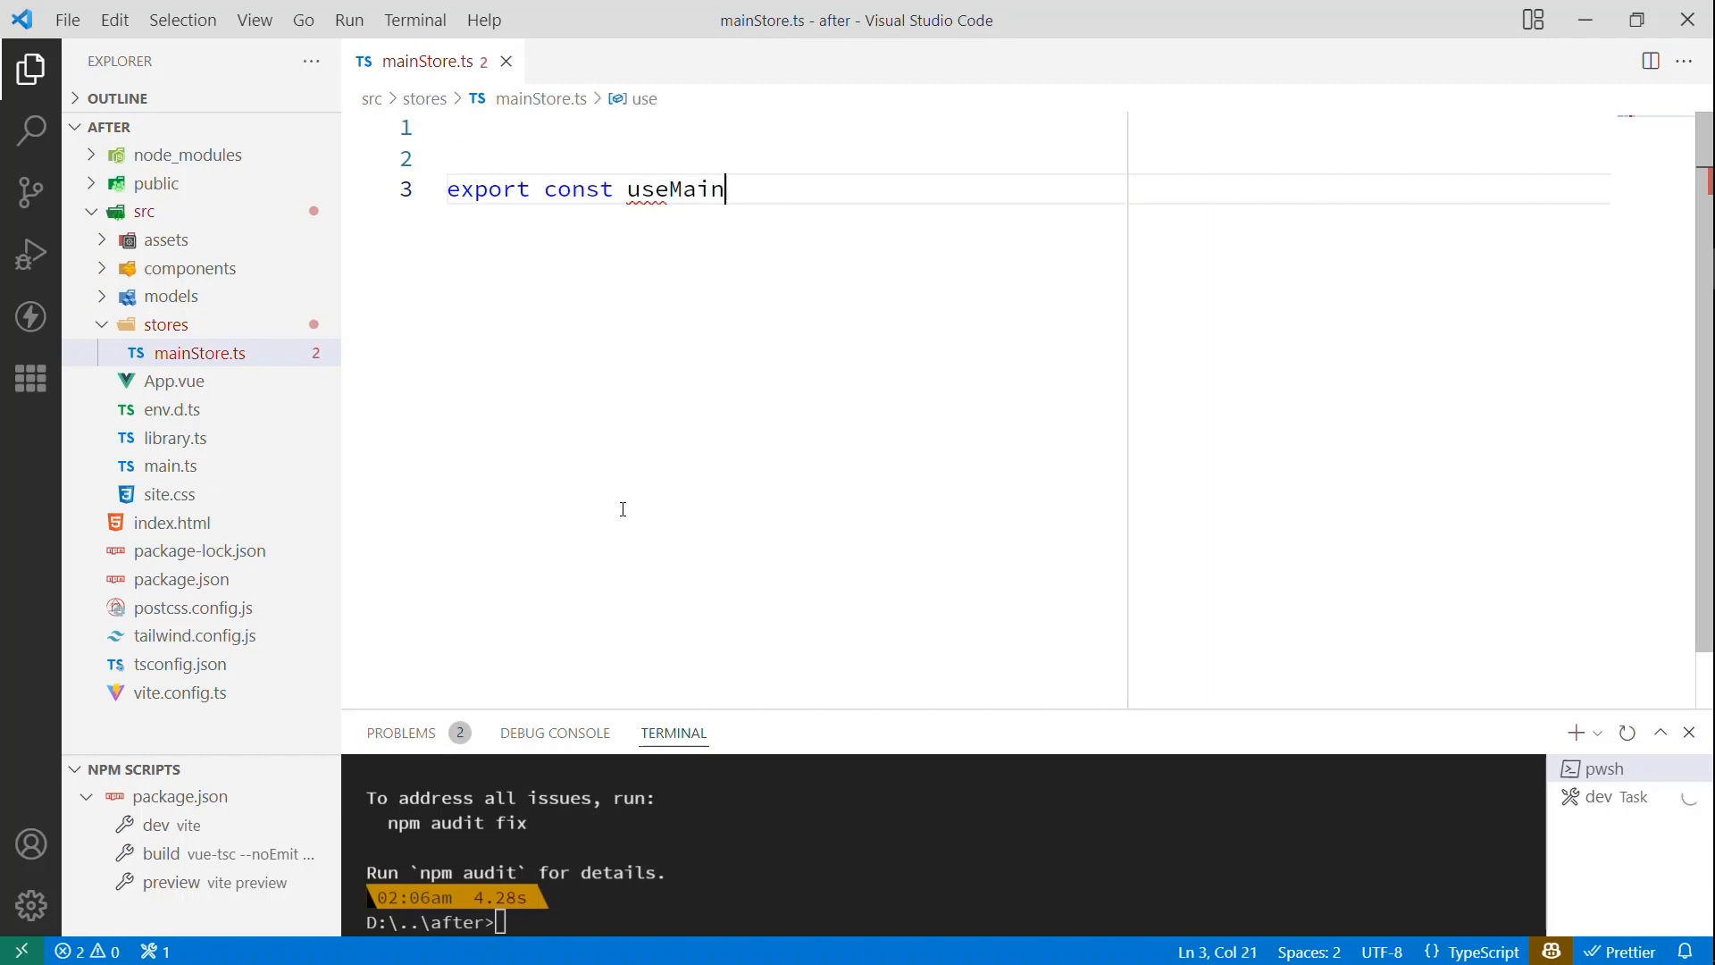
{"action": "type", "text": "Store"}
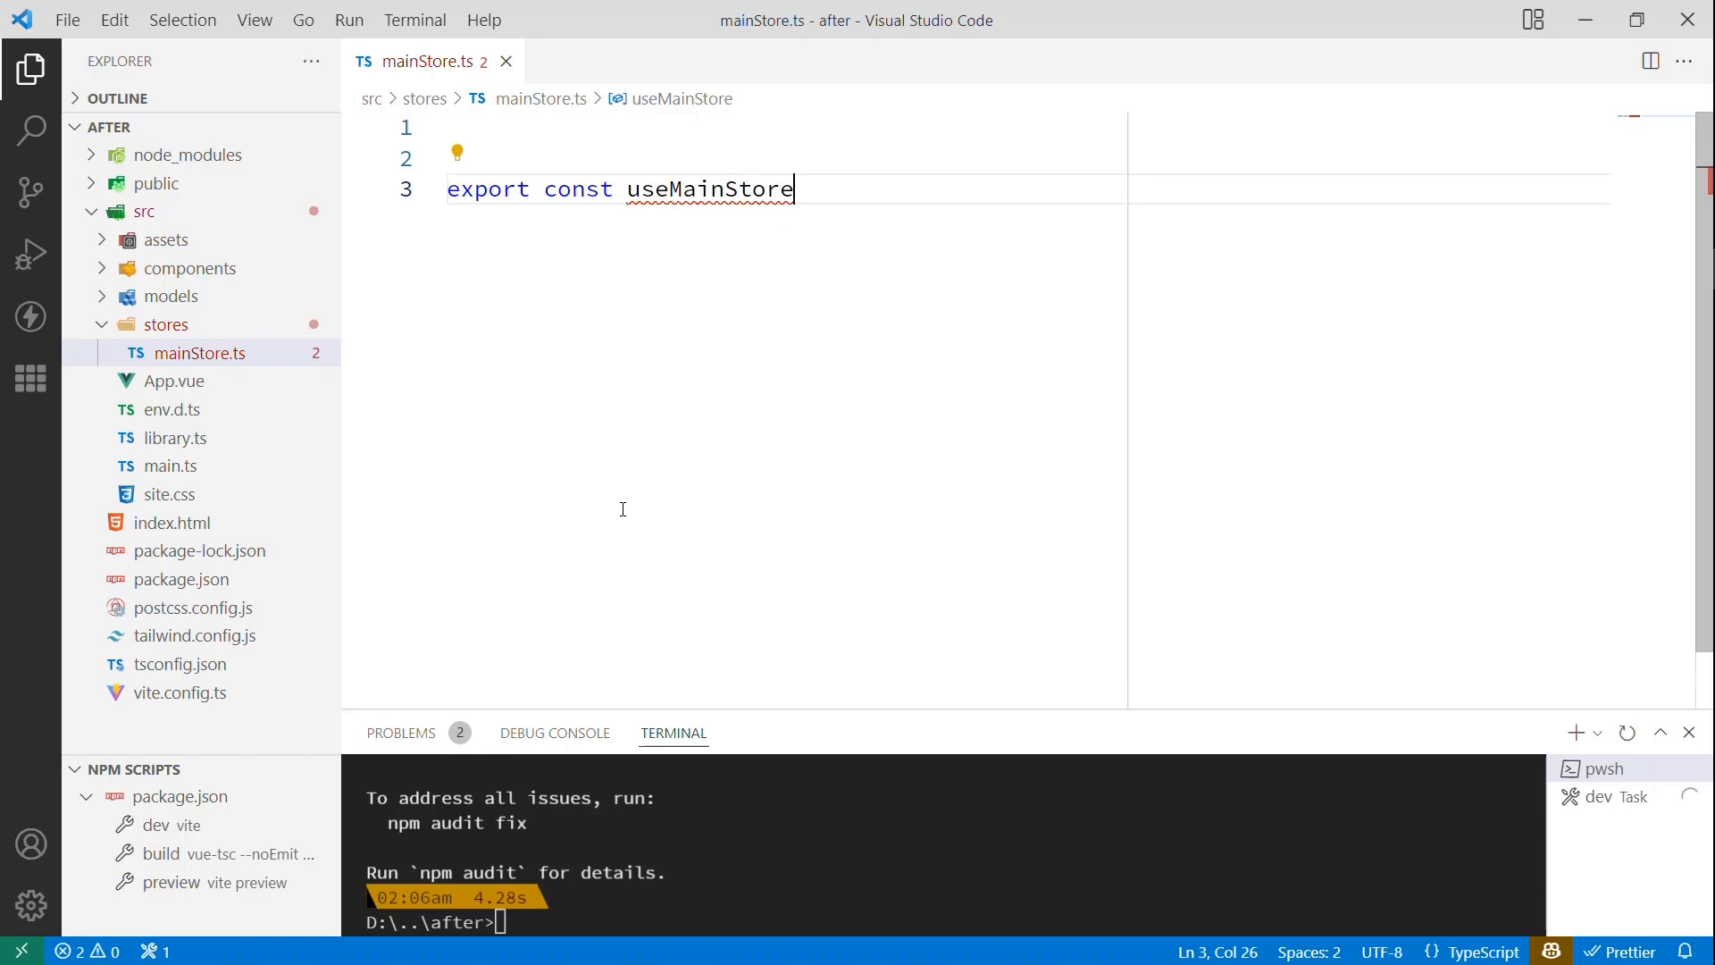
{"action": "type", "text": "="}
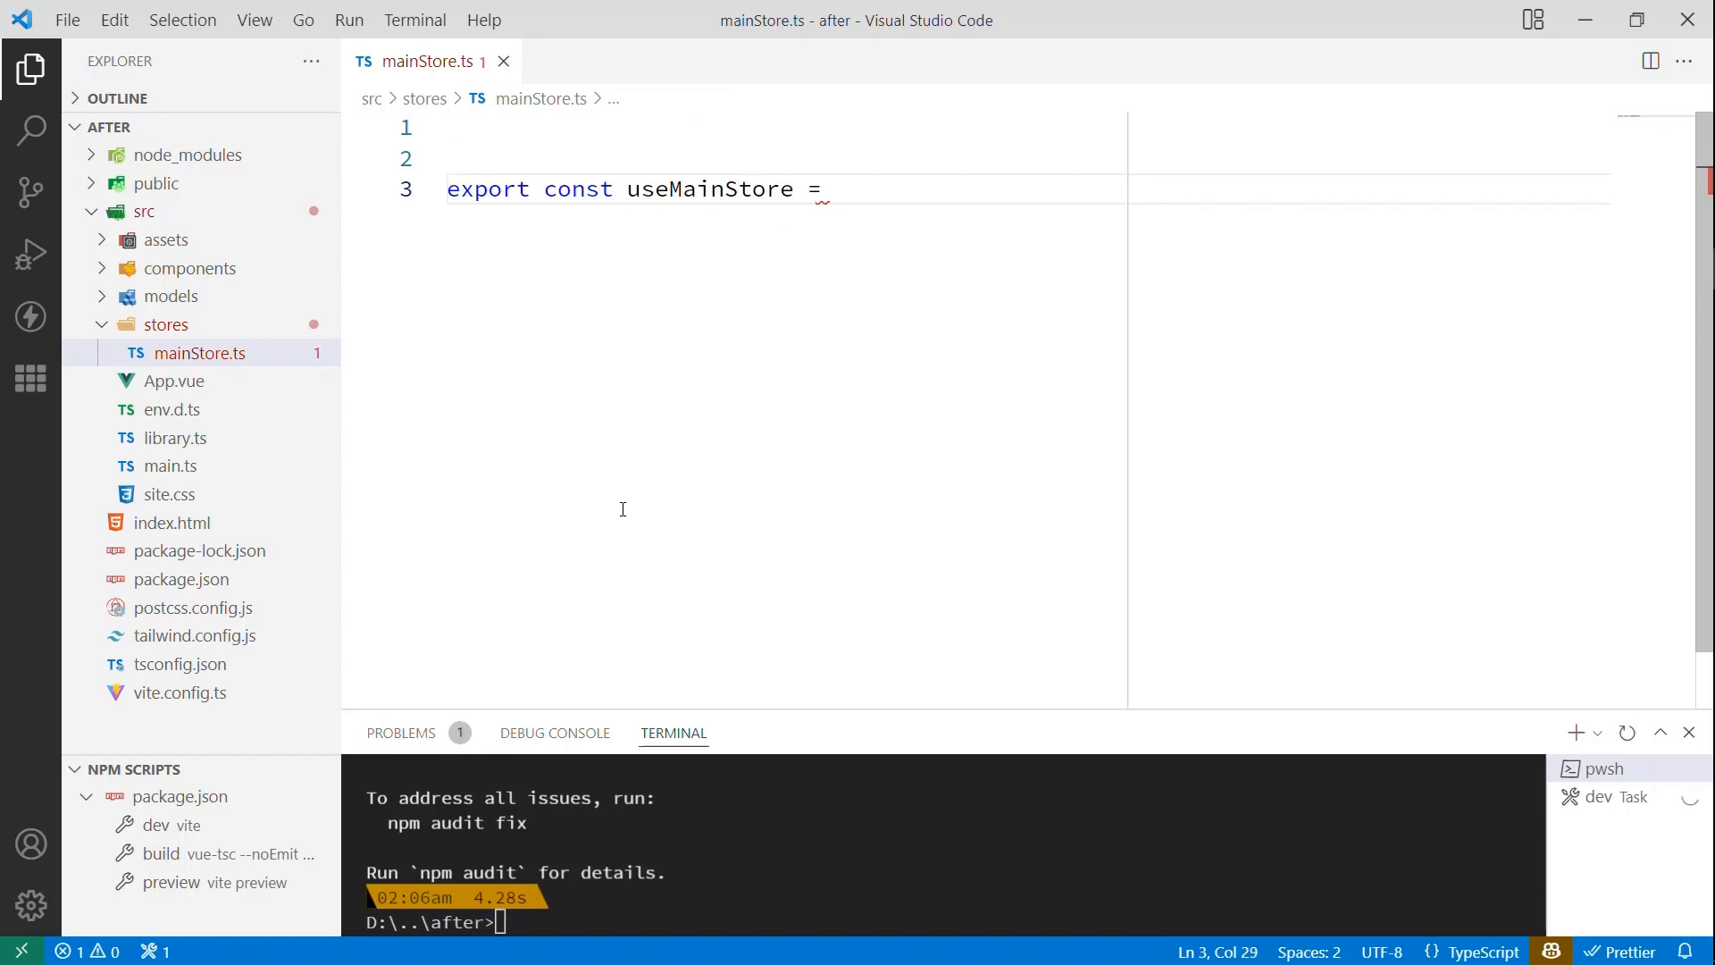
{"action": "left_click", "coordinate": [832, 189]}
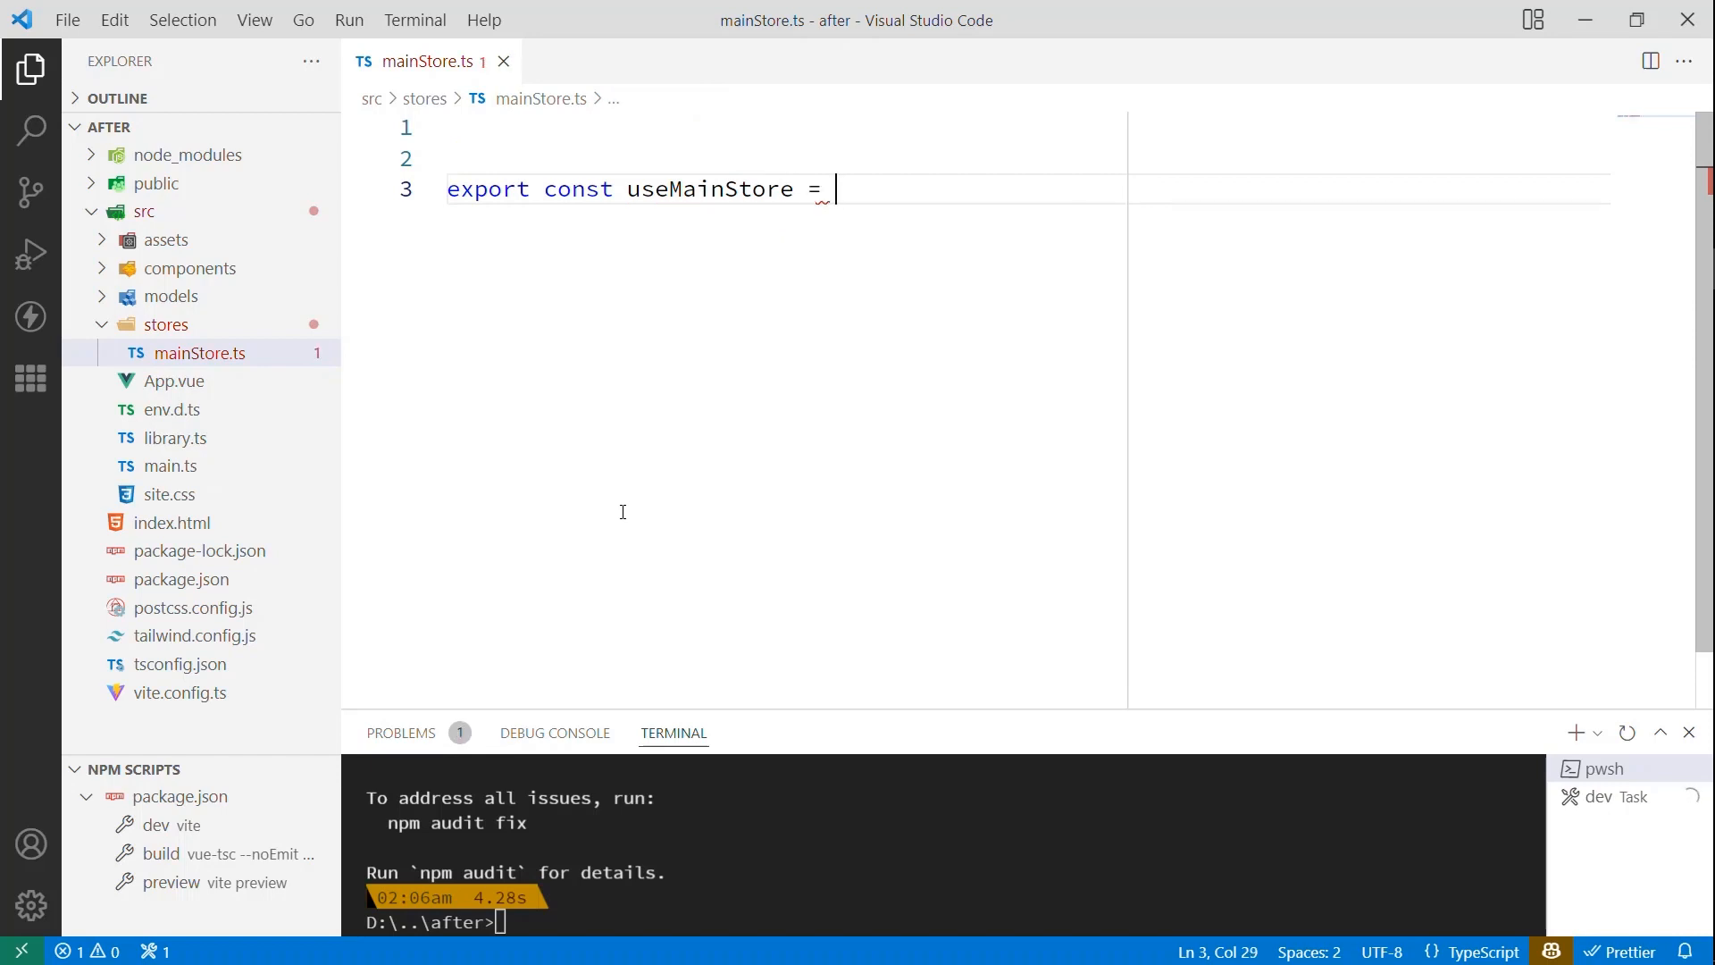
{"action": "type", "text": "defineStore("}
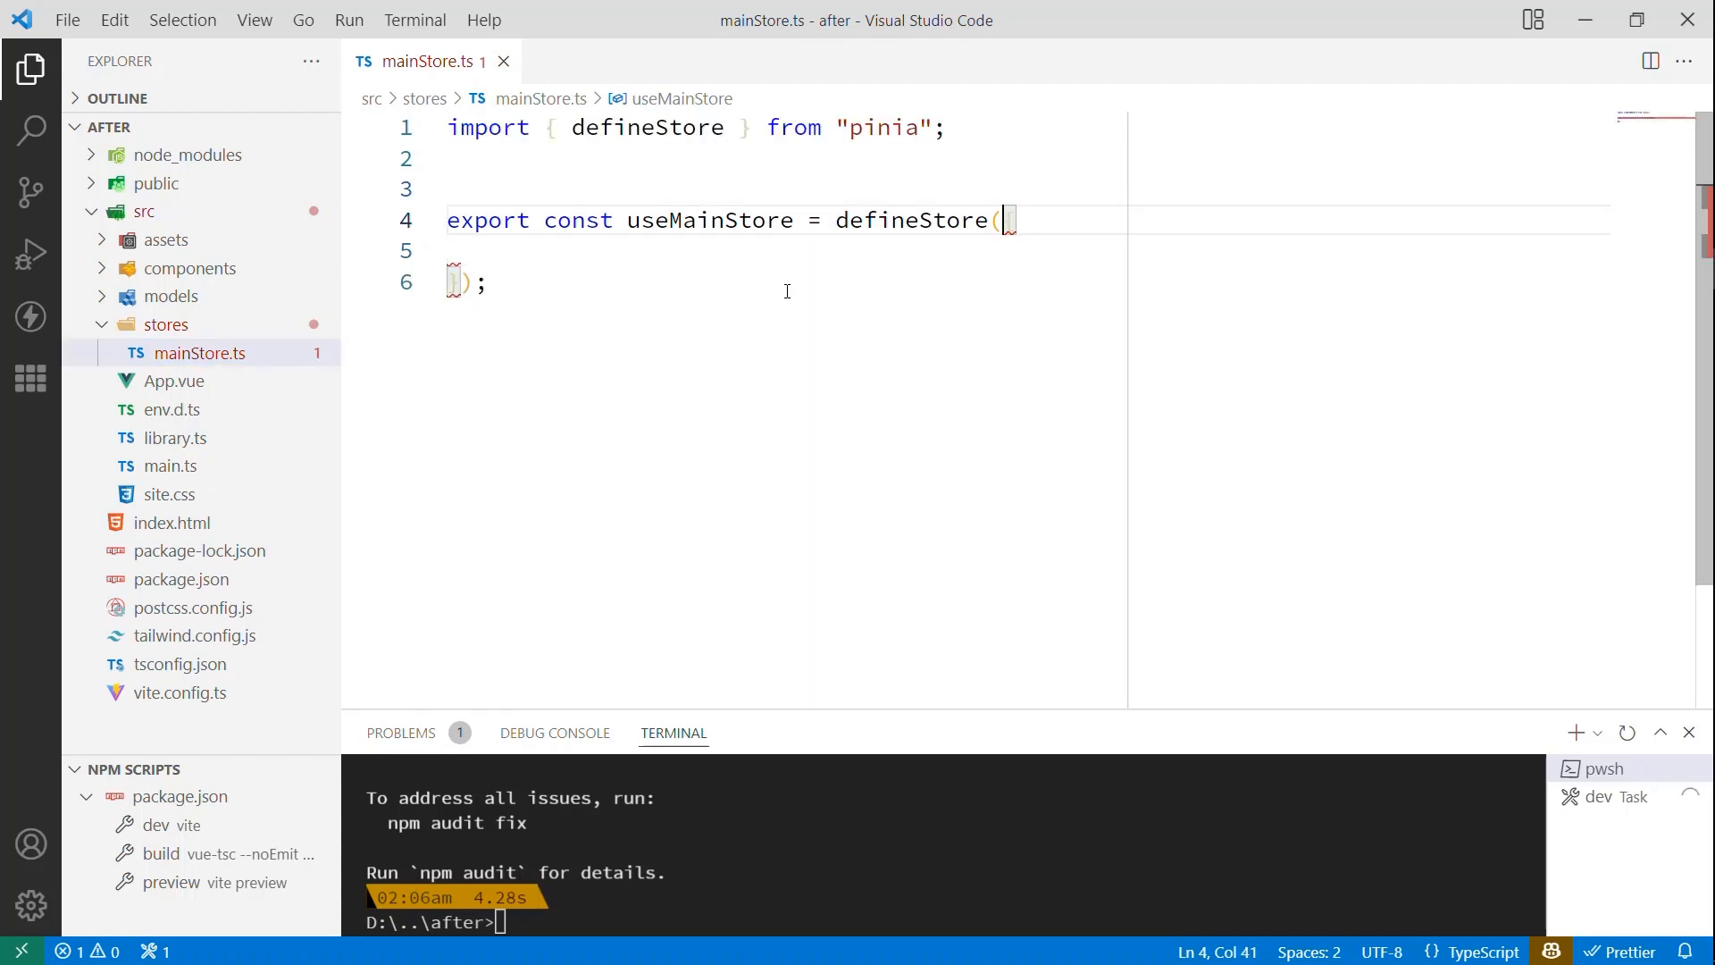
{"action": "type", "text": "\""}
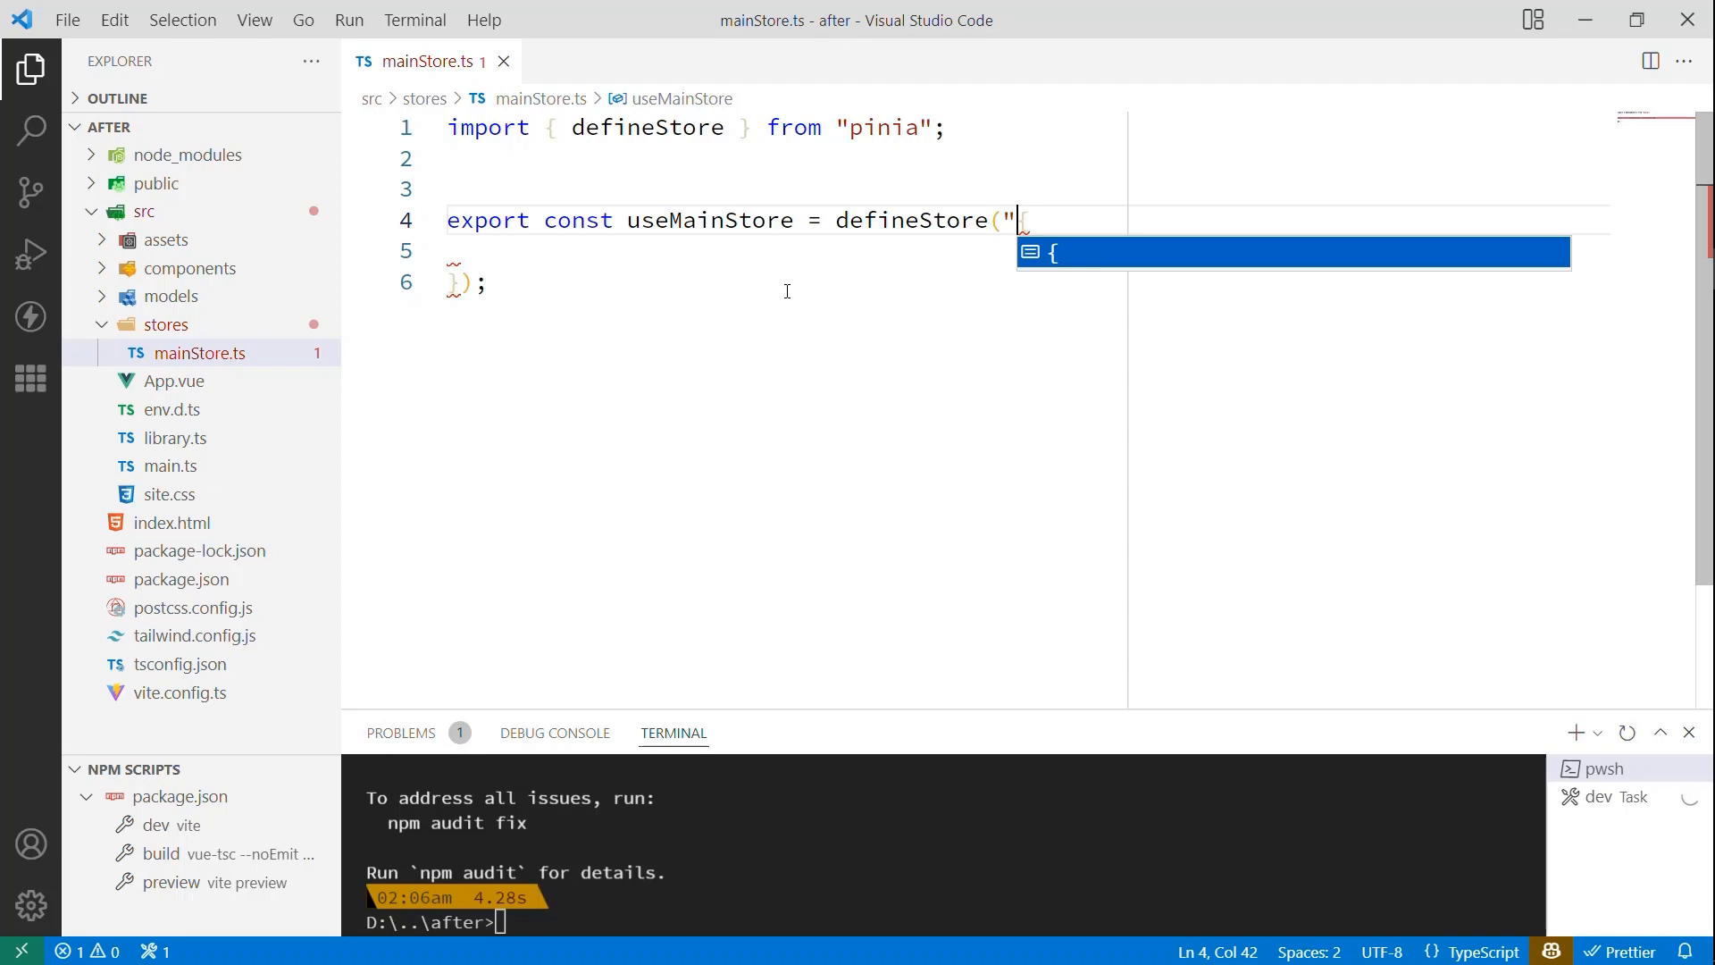
{"action": "type", "text": "main\","}
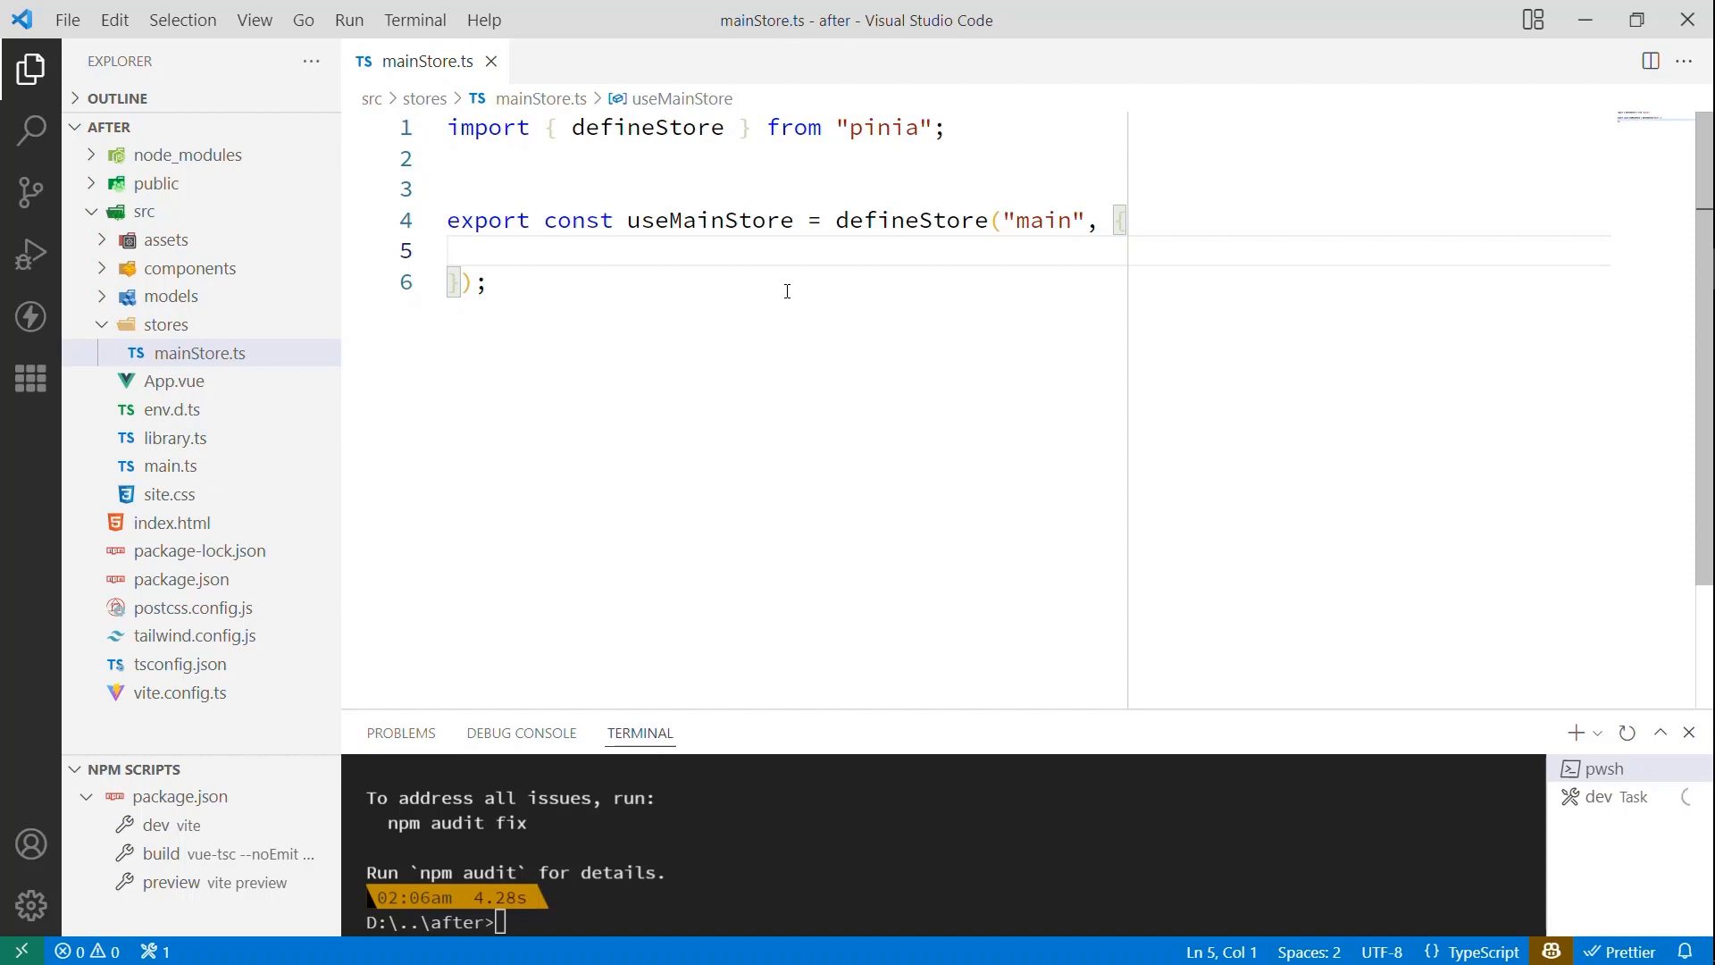
Step: Add a state function returning an empty object to the store options
{"action": "left_click", "coordinate": [476, 249]}
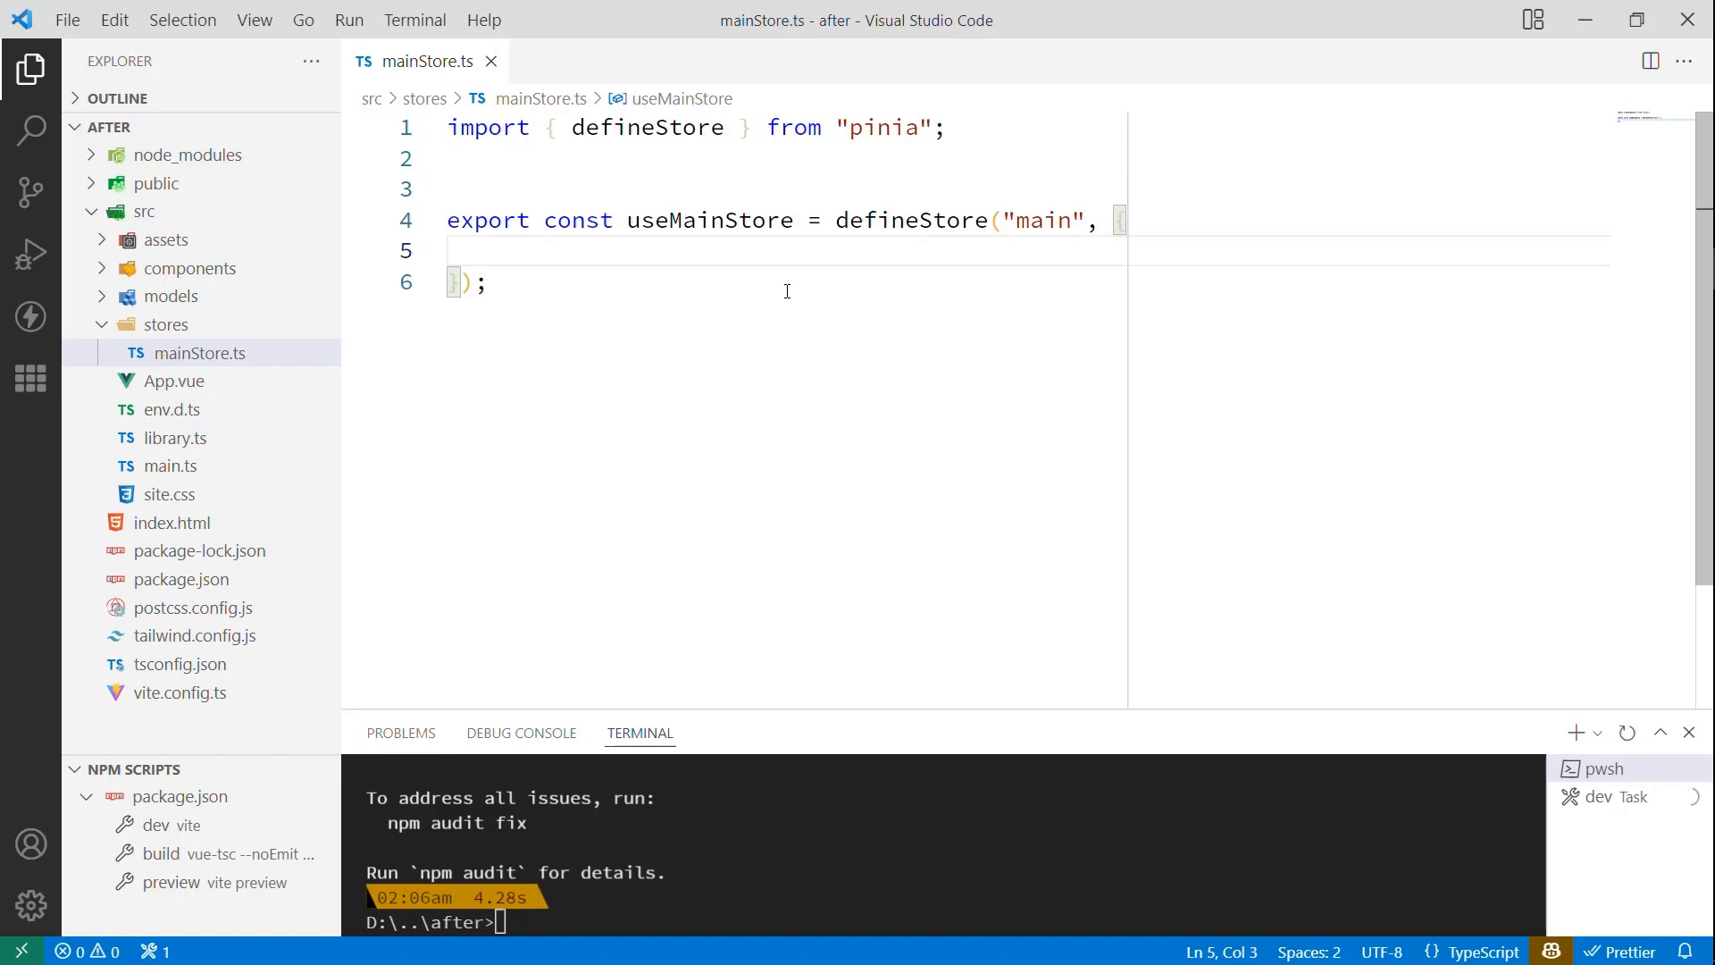
{"action": "left_click", "coordinate": [473, 250]}
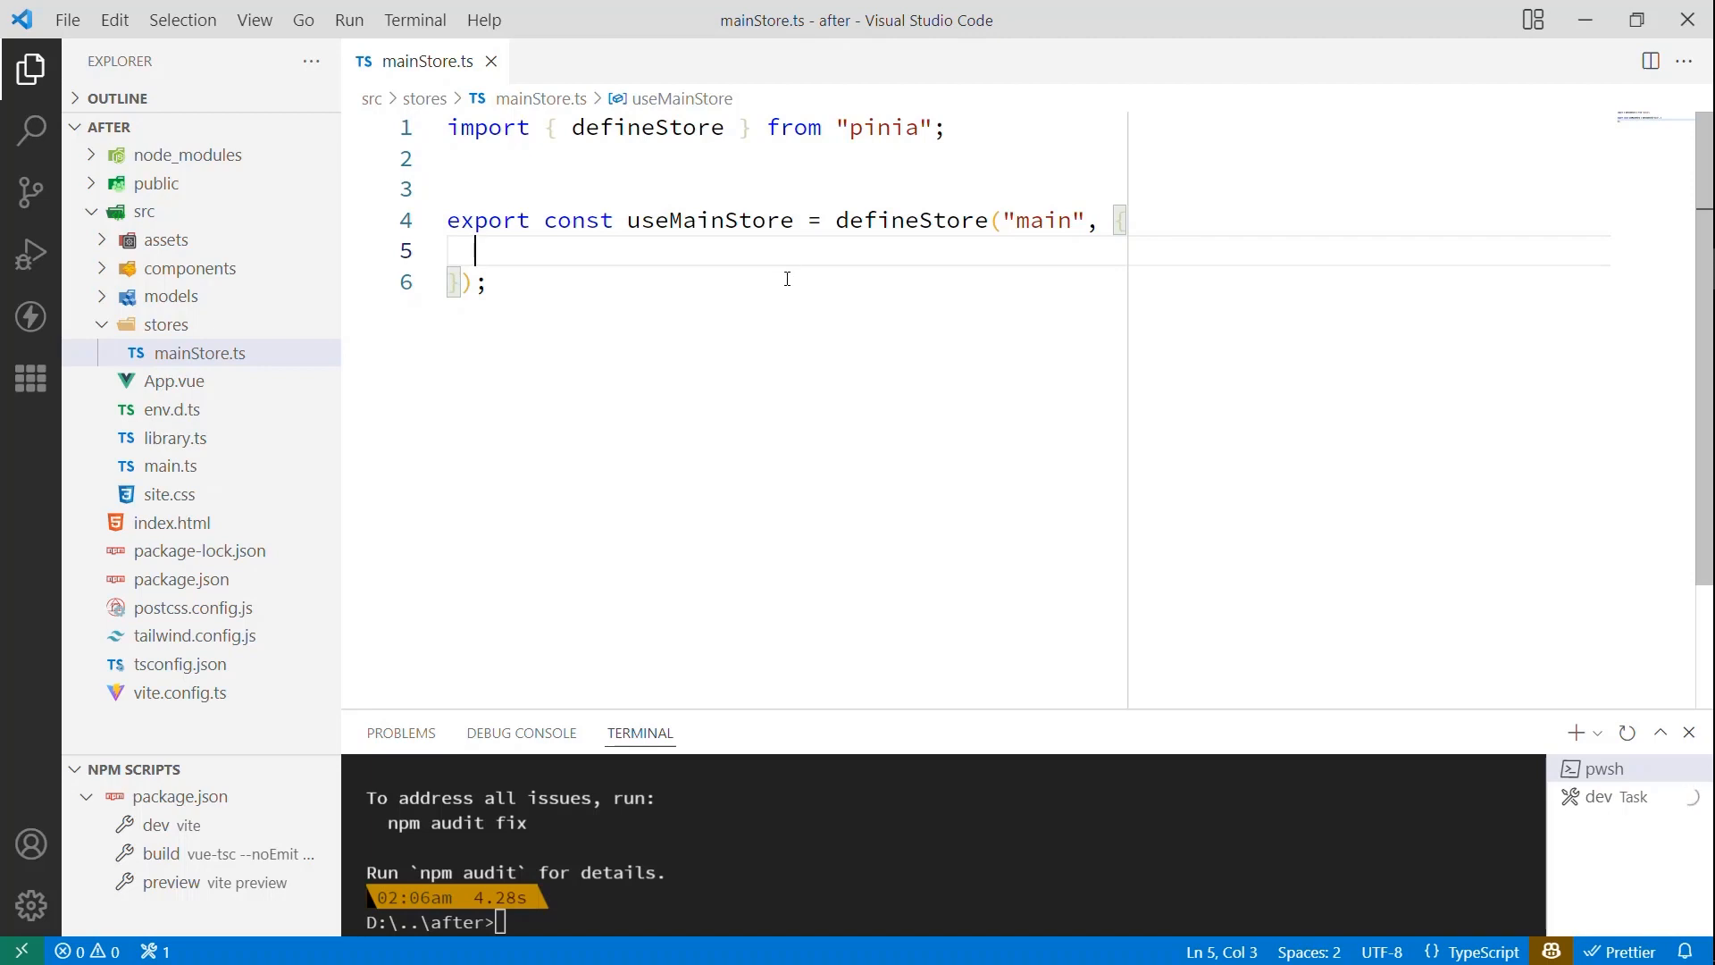
{"action": "type", "text": "state:"}
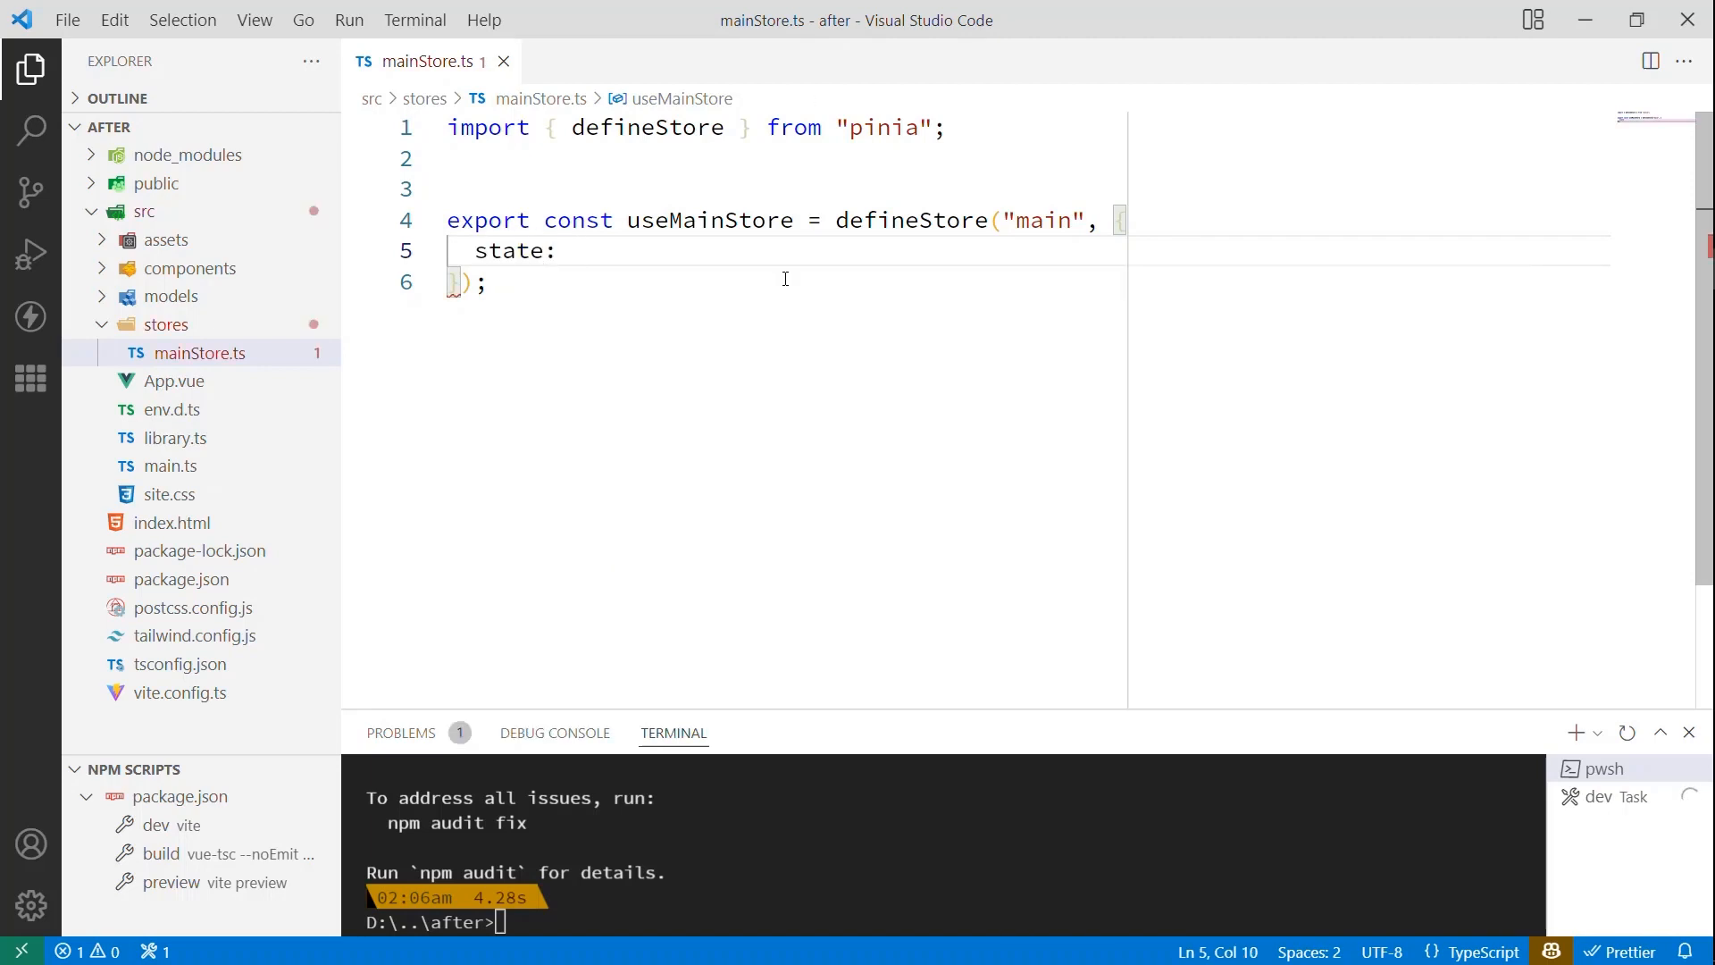
{"action": "type", "text": "() => {}"}
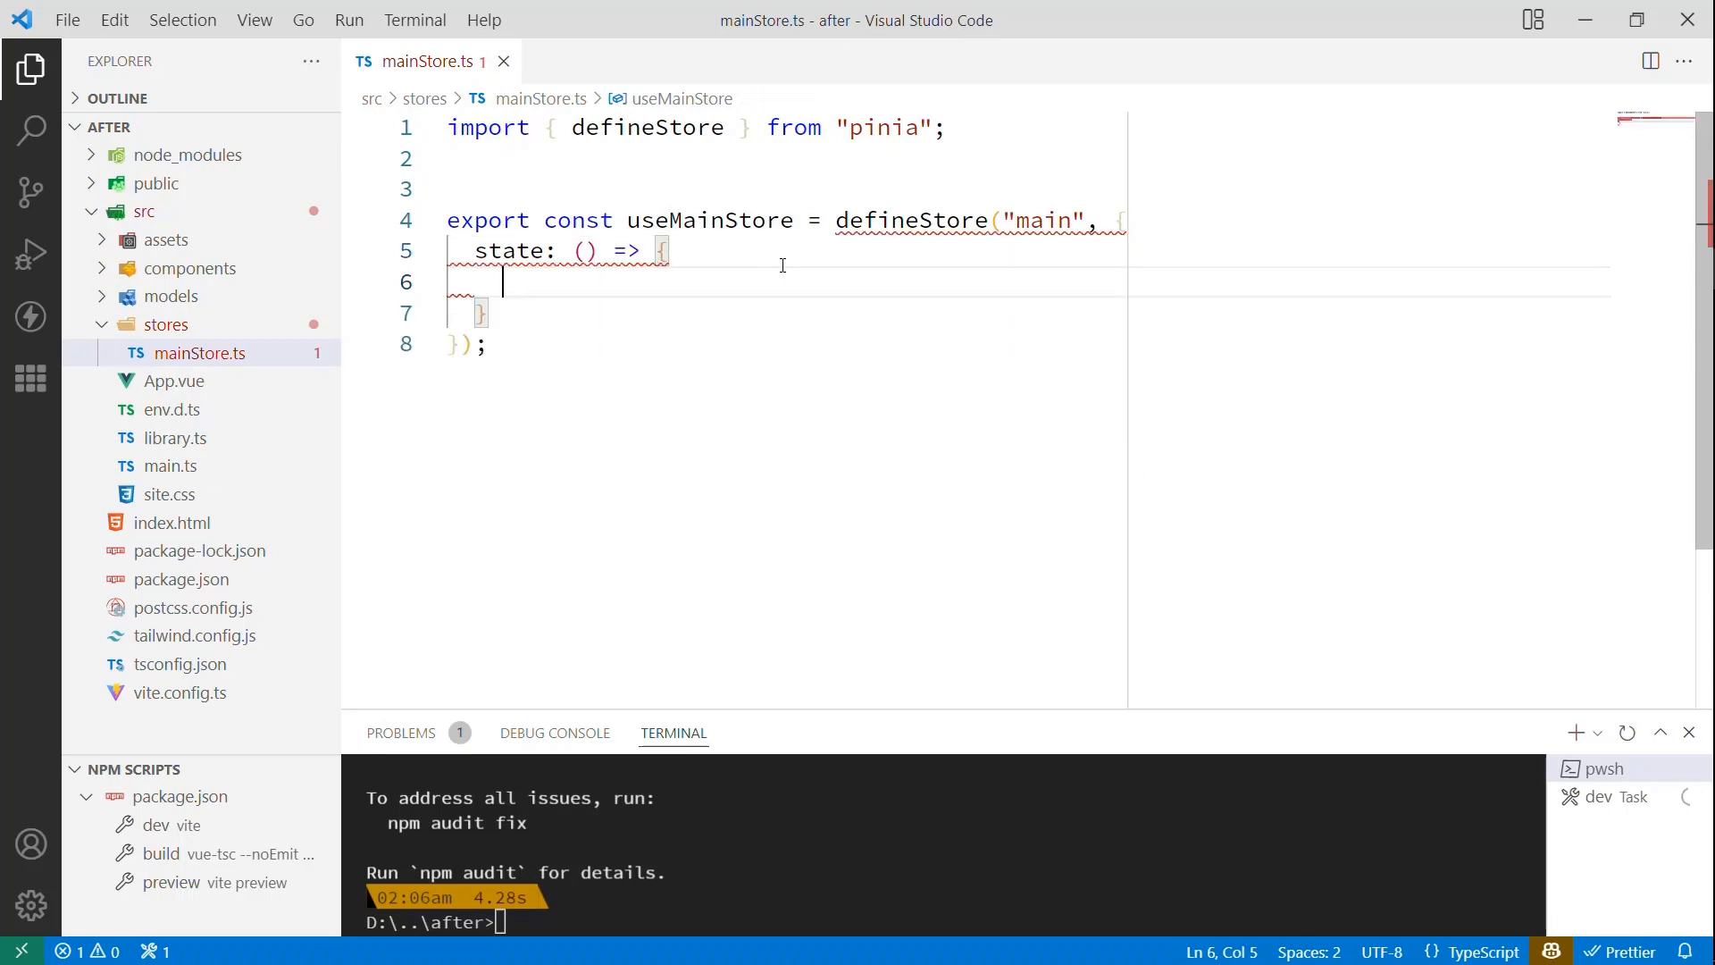
{"action": "type", "text": "return {};"}
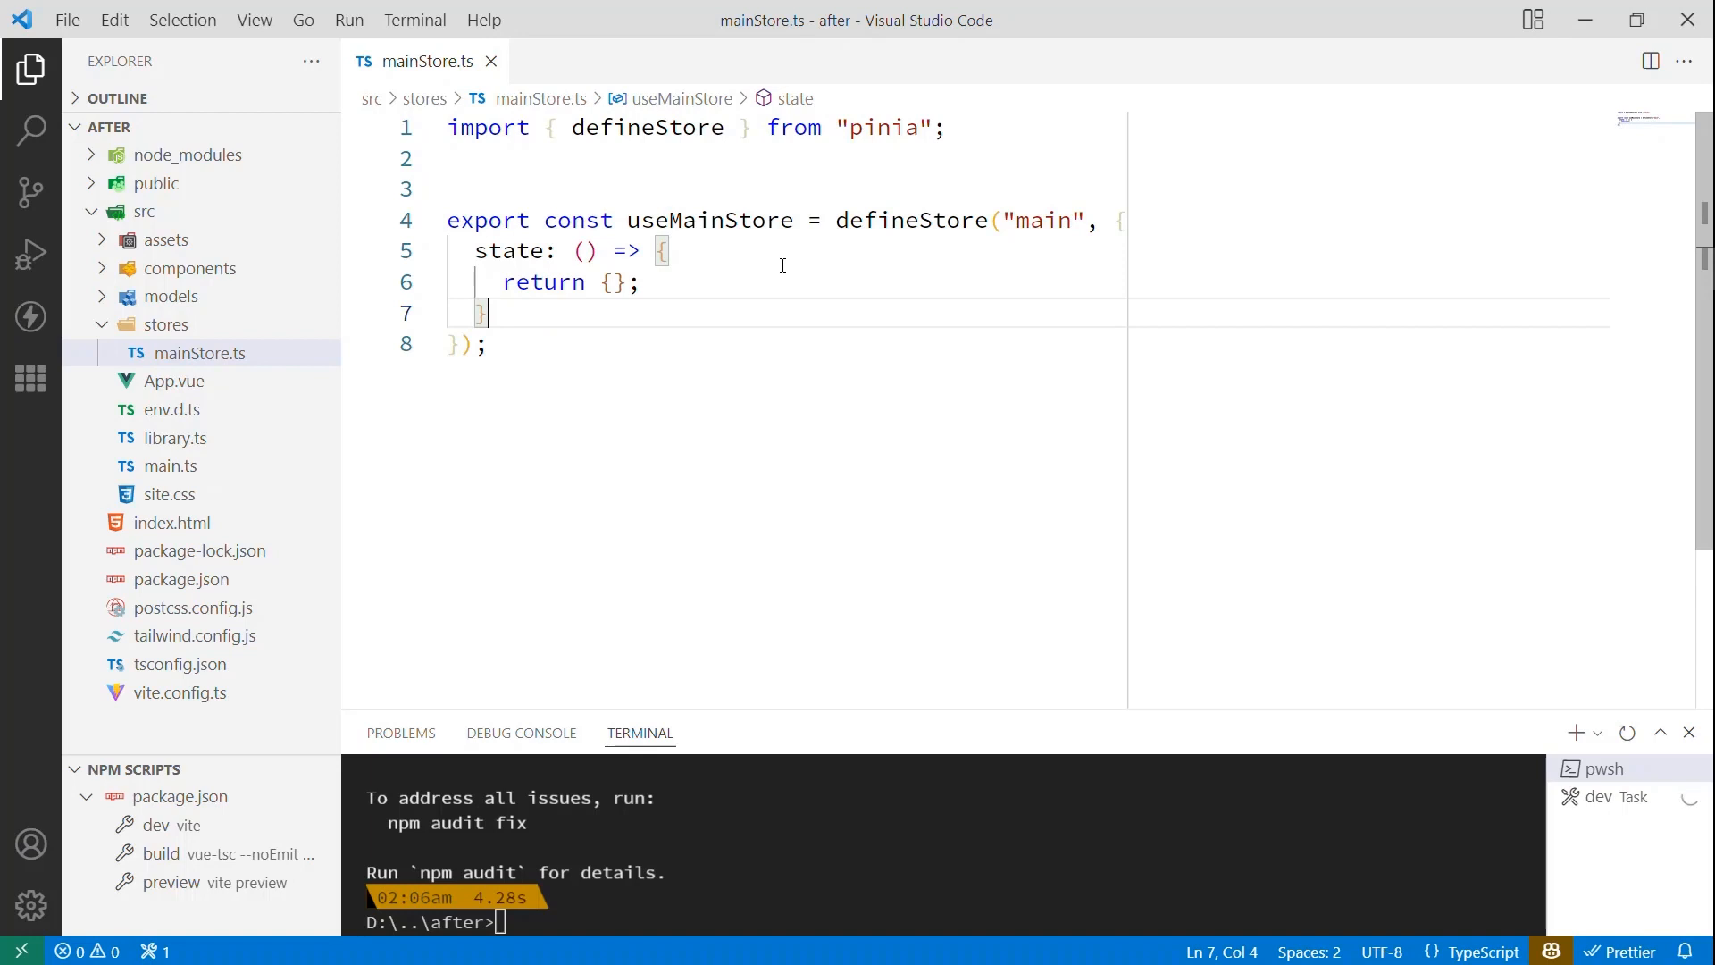
{"action": "key", "text": "Enter"}
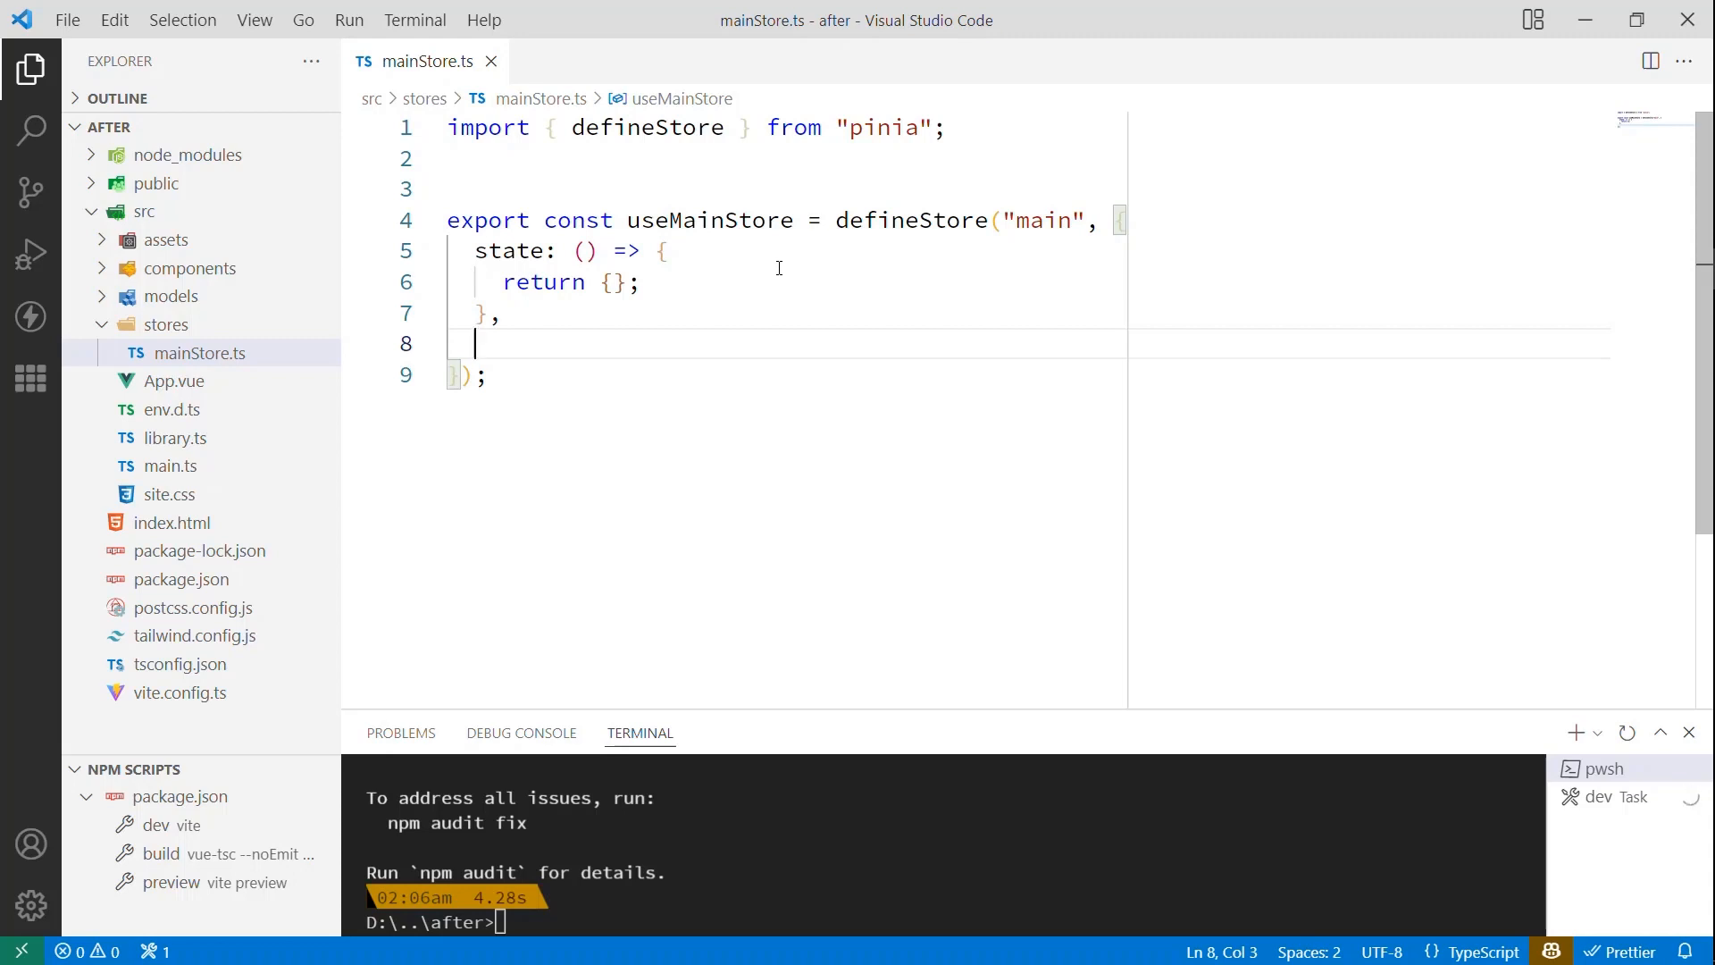
Step: Add empty actions and getters sections to the main store
{"action": "type", "text": "actions: {"}
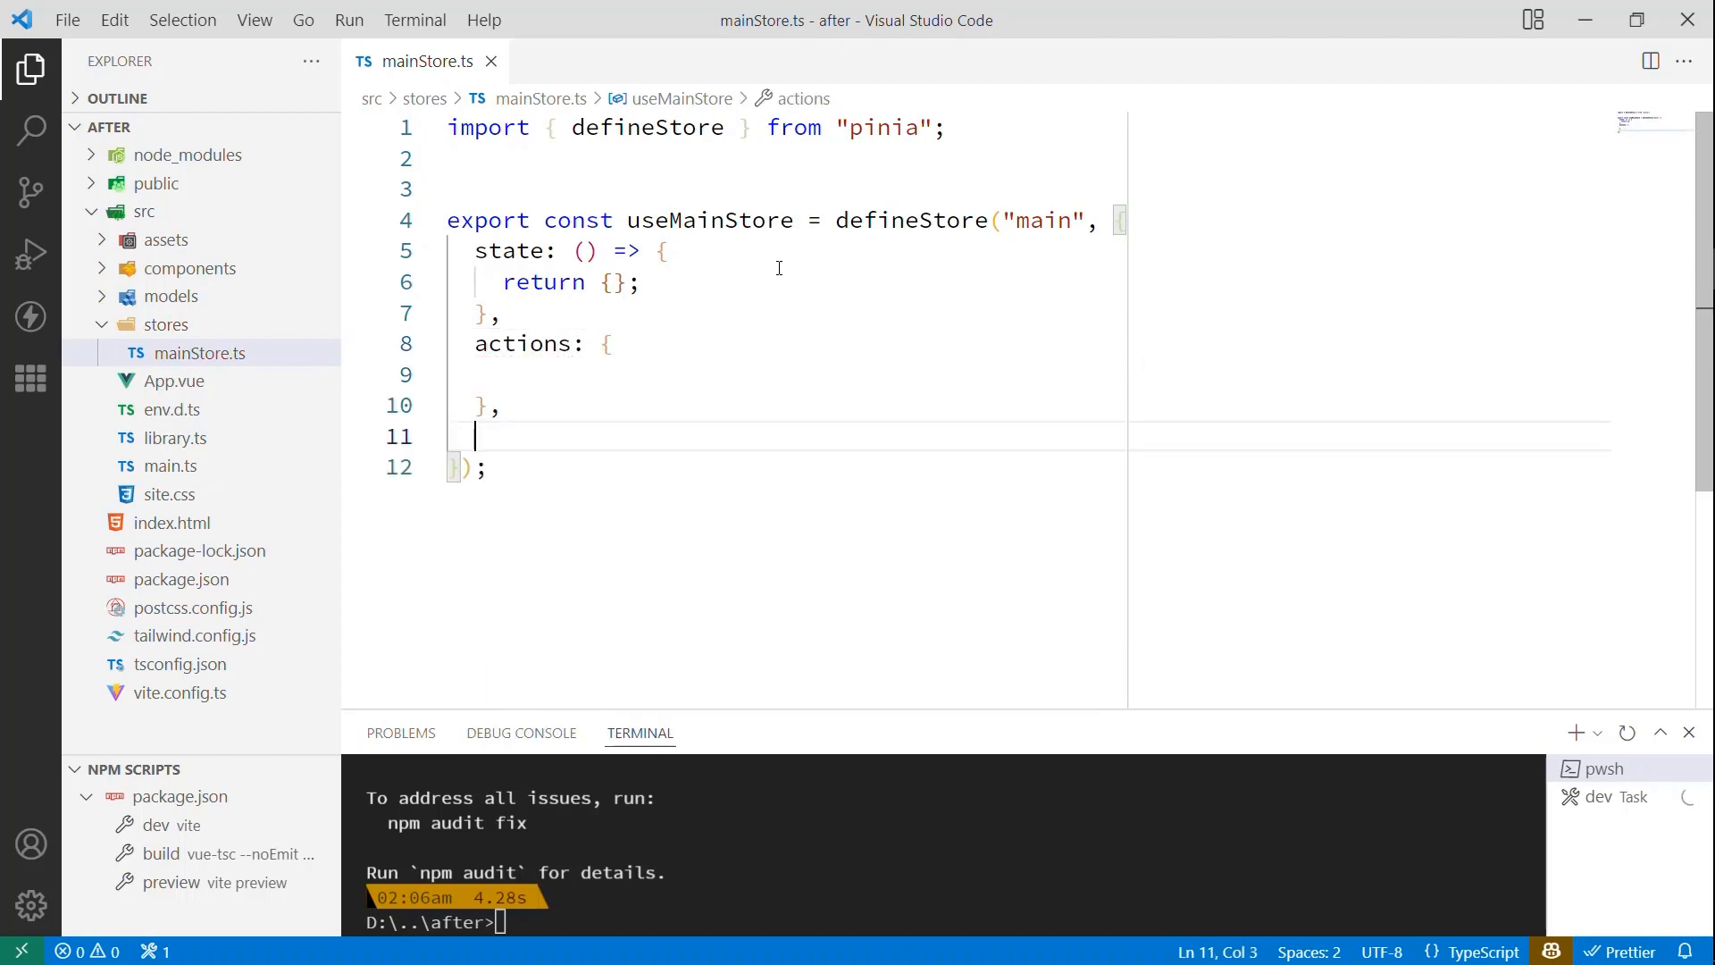
{"action": "type", "text": "getters: {"}
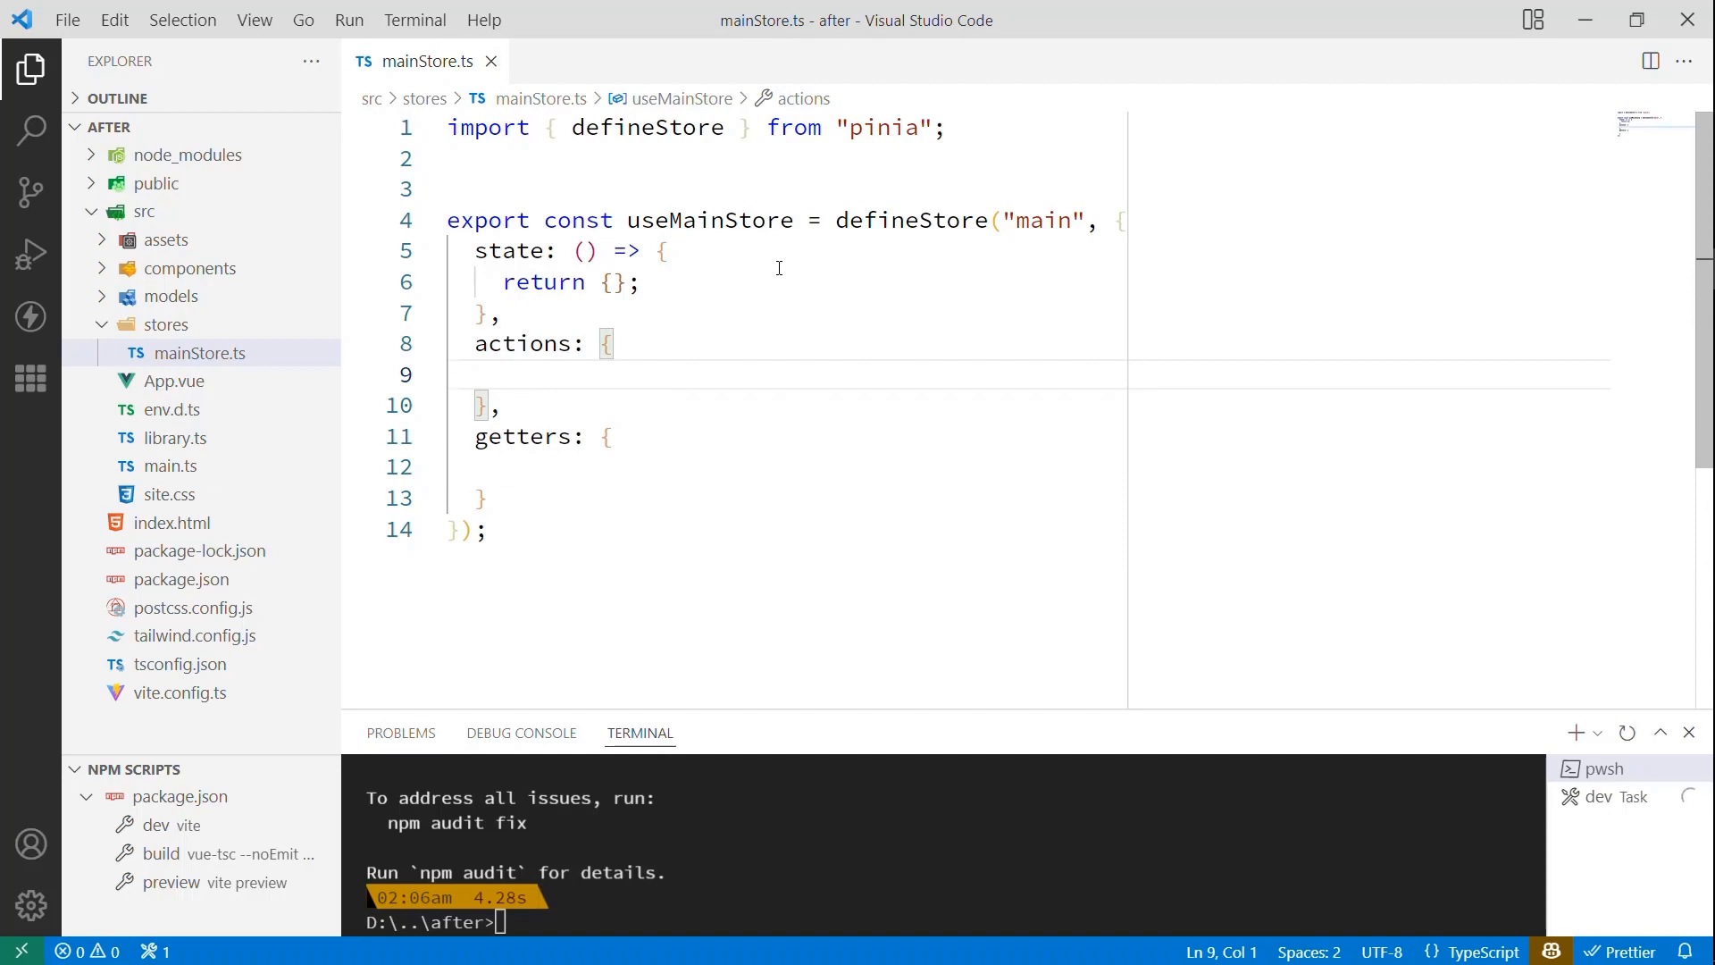
{"action": "left_click", "coordinate": [448, 375]}
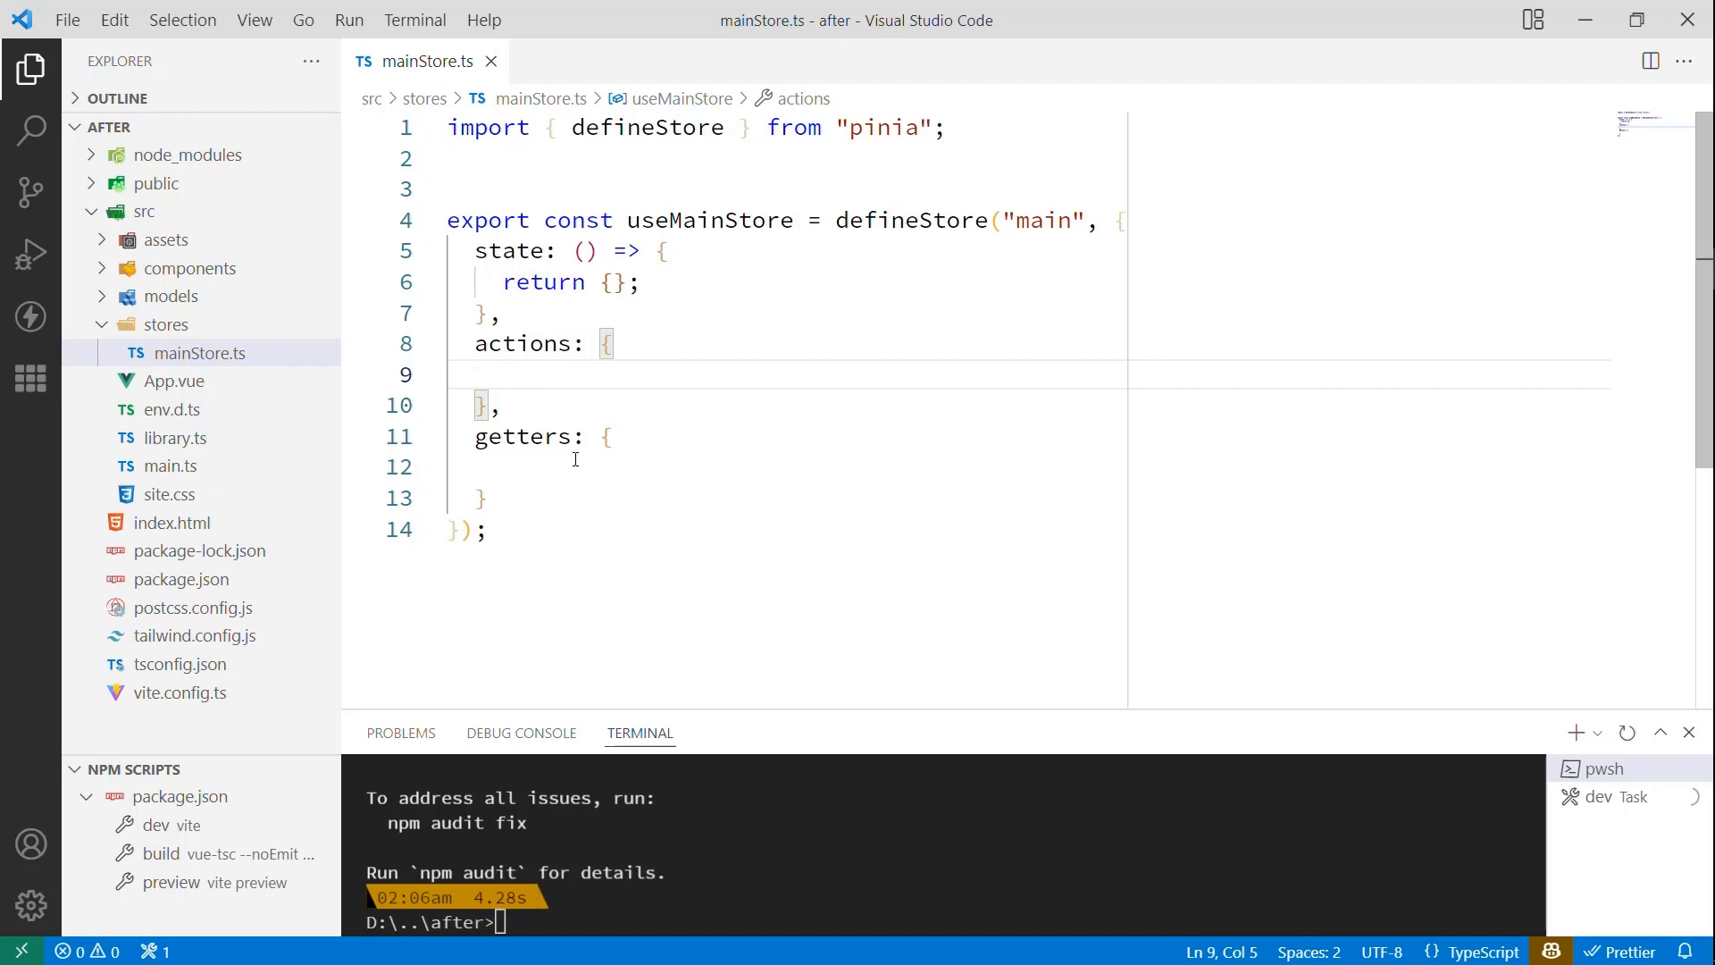
{"action": "mouse_move", "coordinate": [754, 452]}
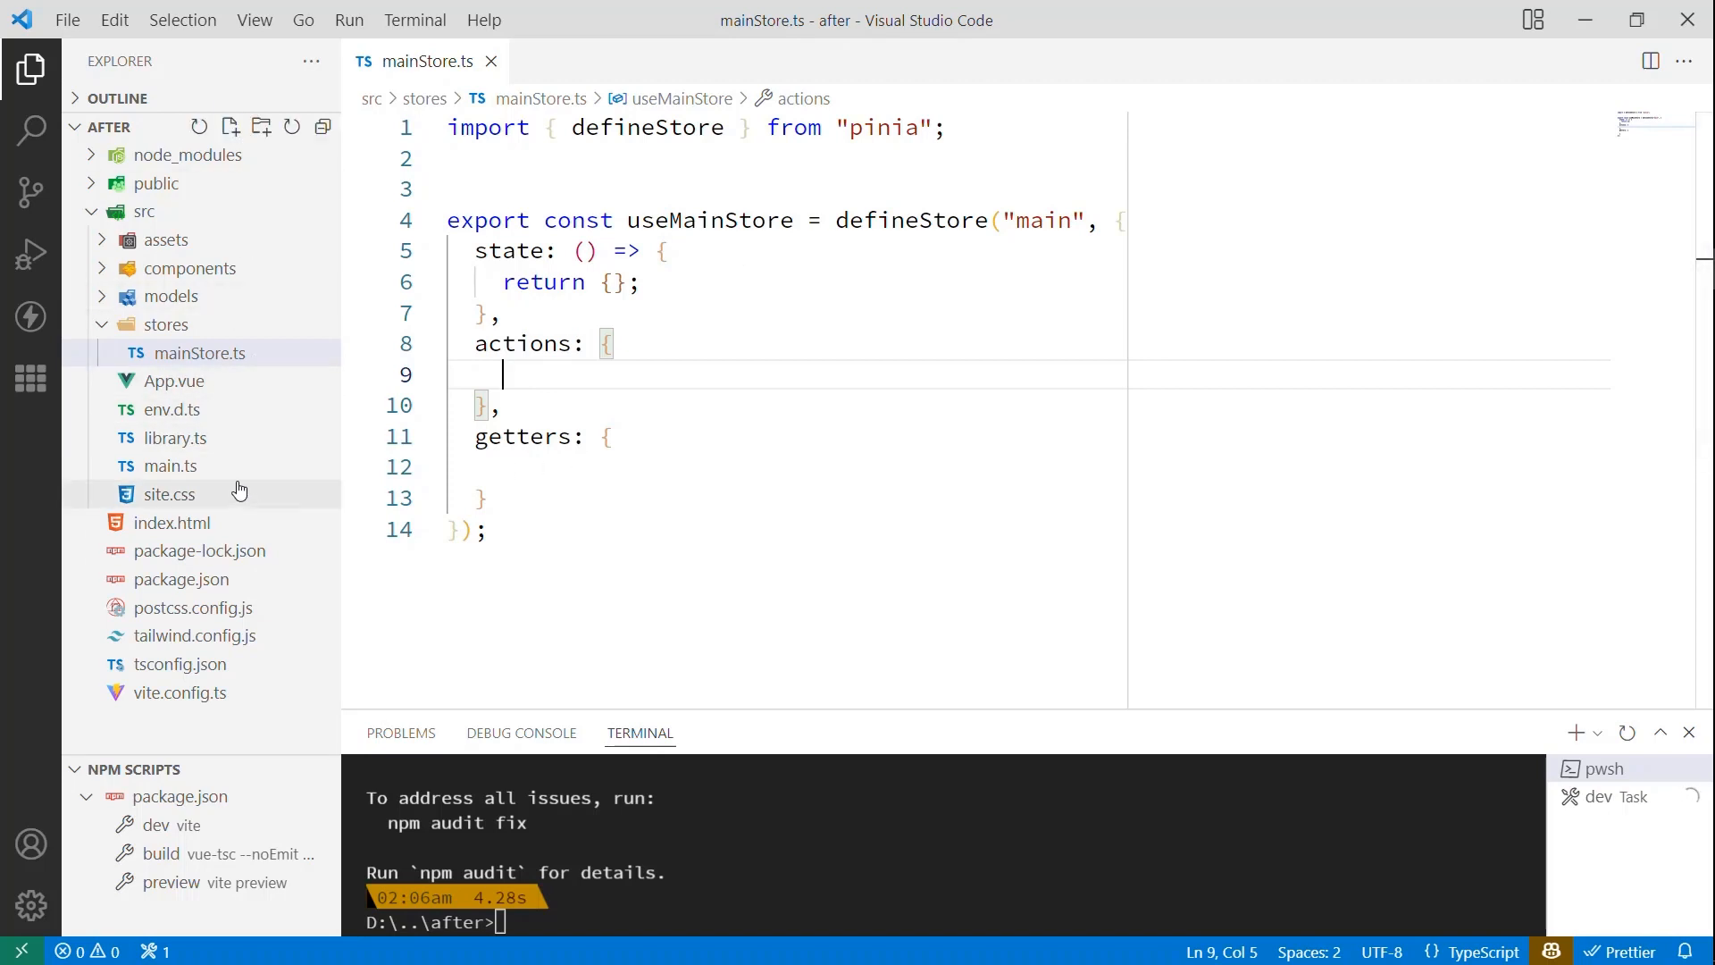
Step: Add busy: false and error: "" to the store's returned state, copied from library.ts
{"action": "left_click", "coordinate": [173, 438]}
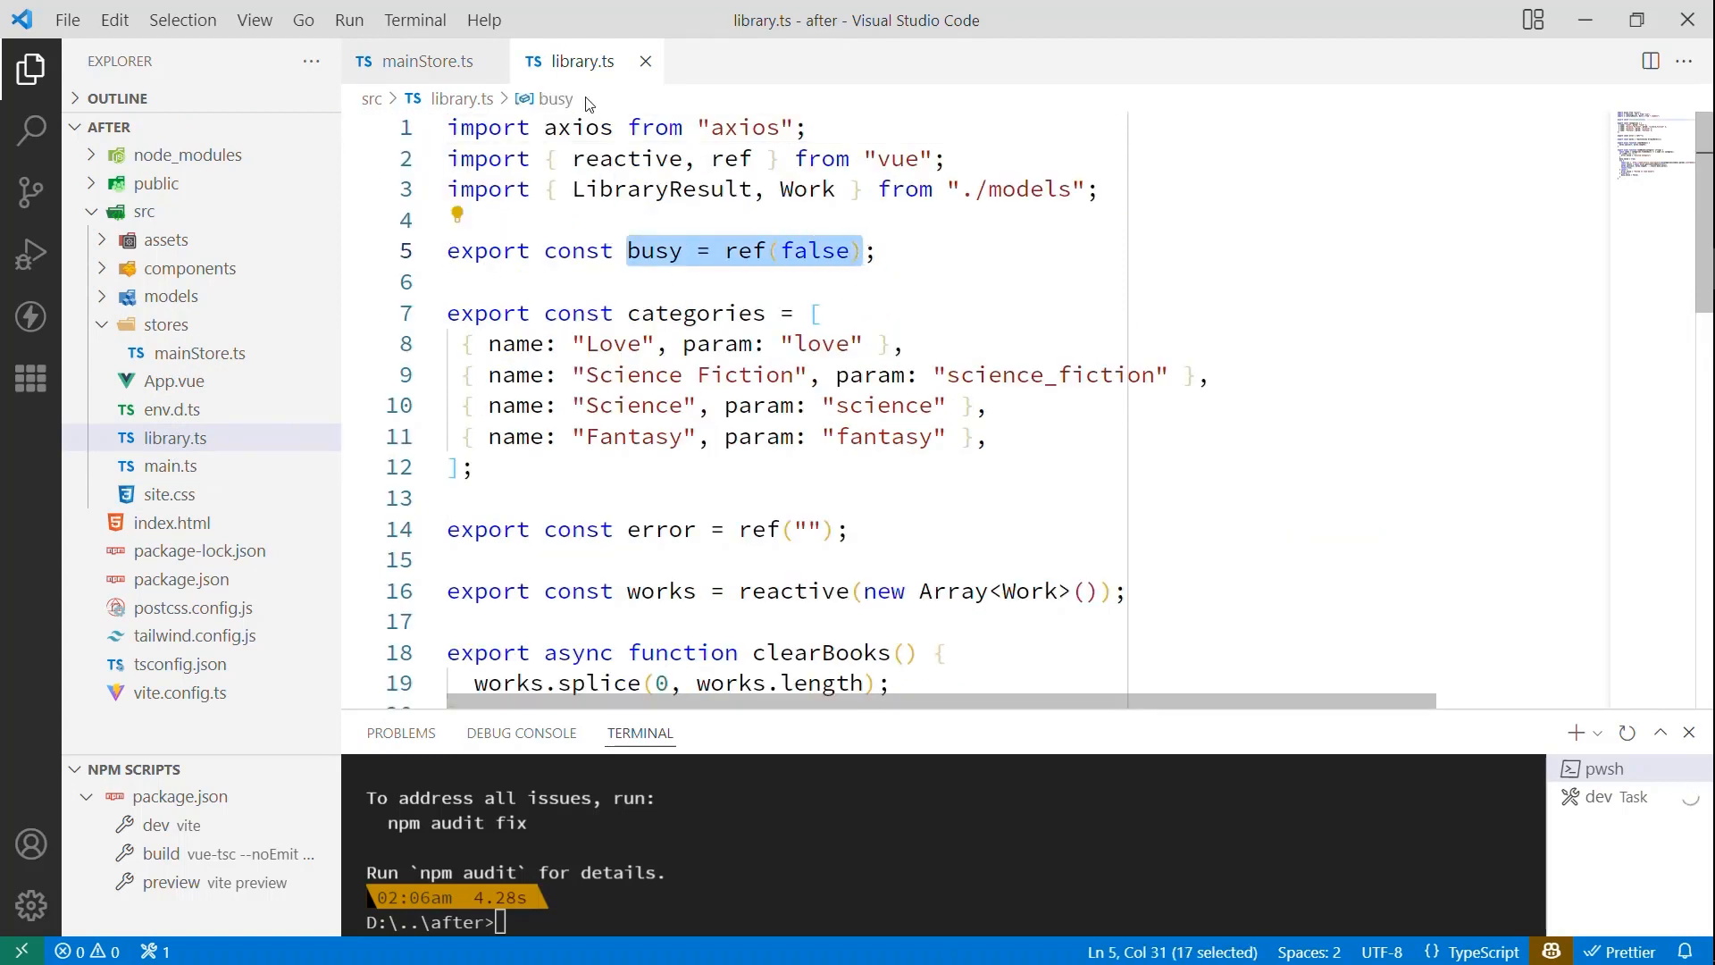
{"action": "left_click", "coordinate": [425, 59]}
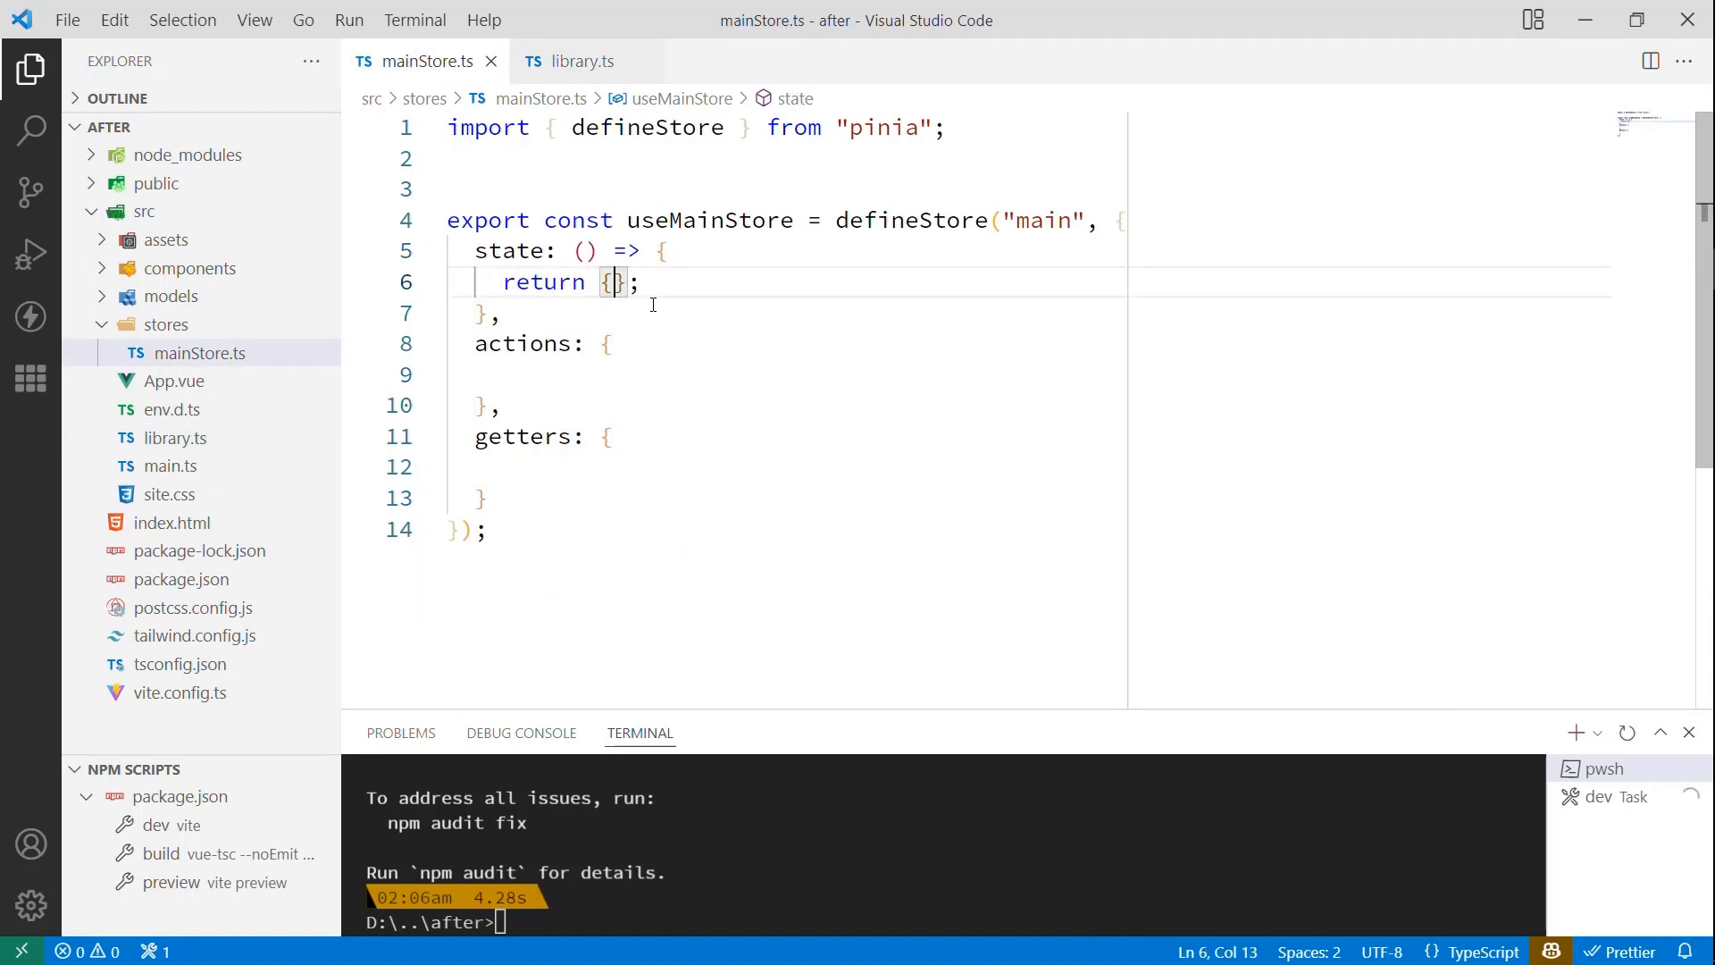
{"action": "type", "text": "busy:"}
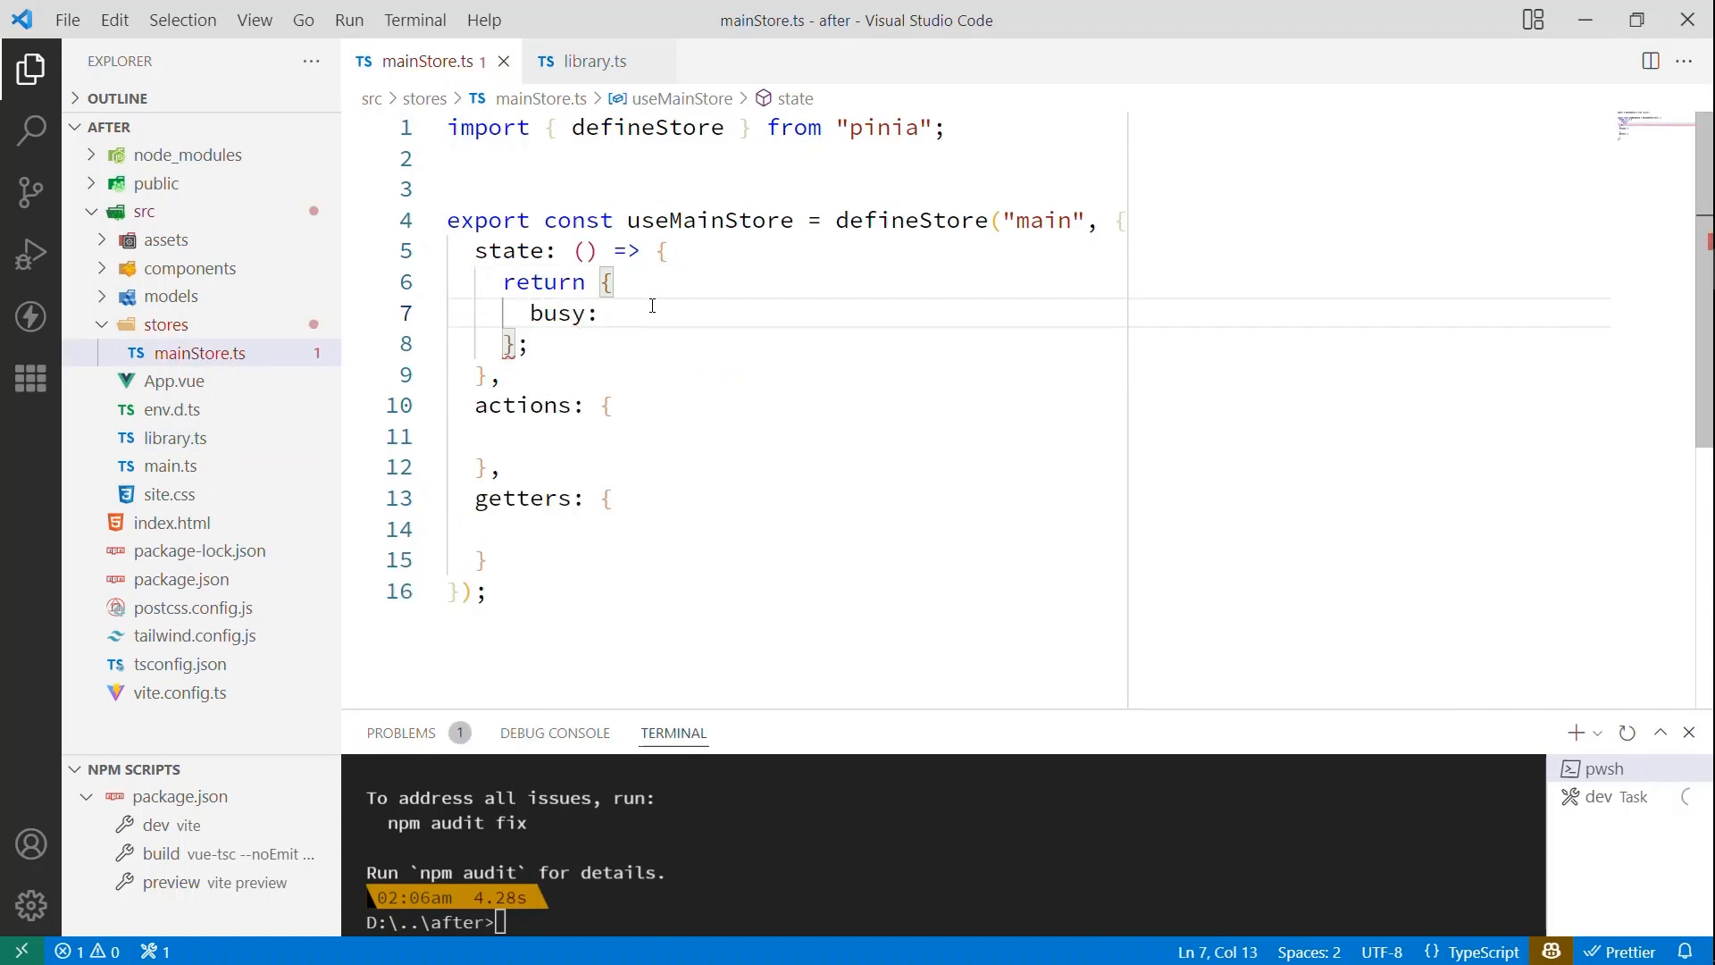
{"action": "type", "text": "false,"}
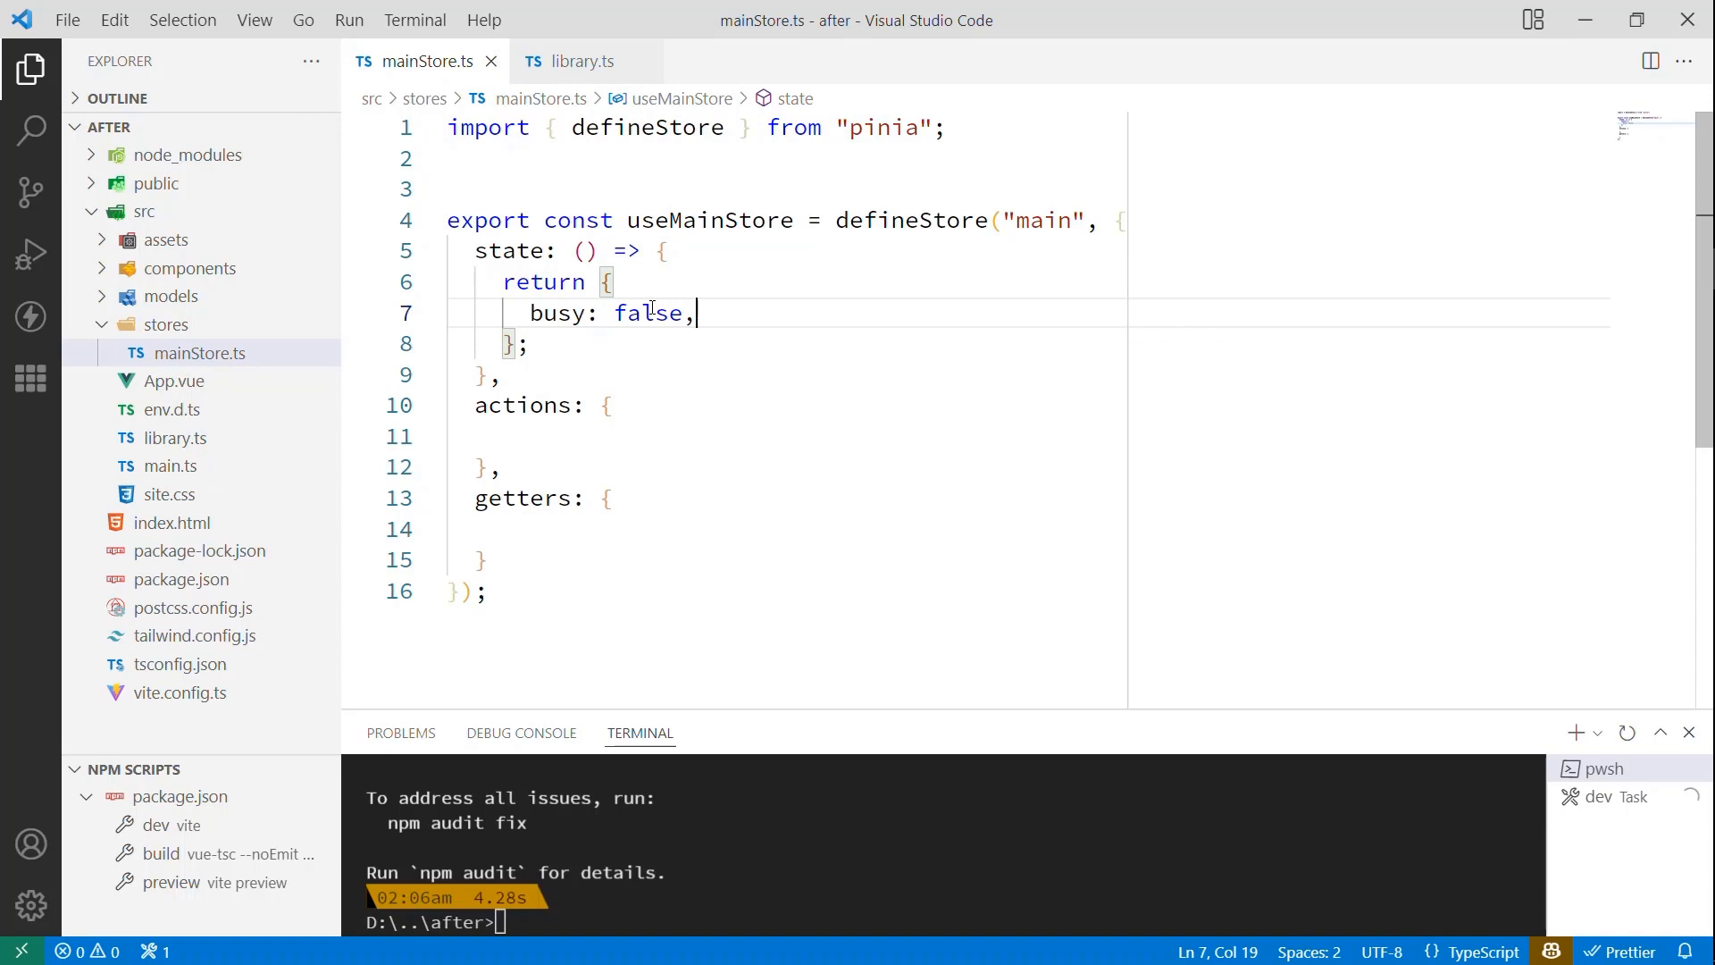
{"action": "key", "text": "Enter"}
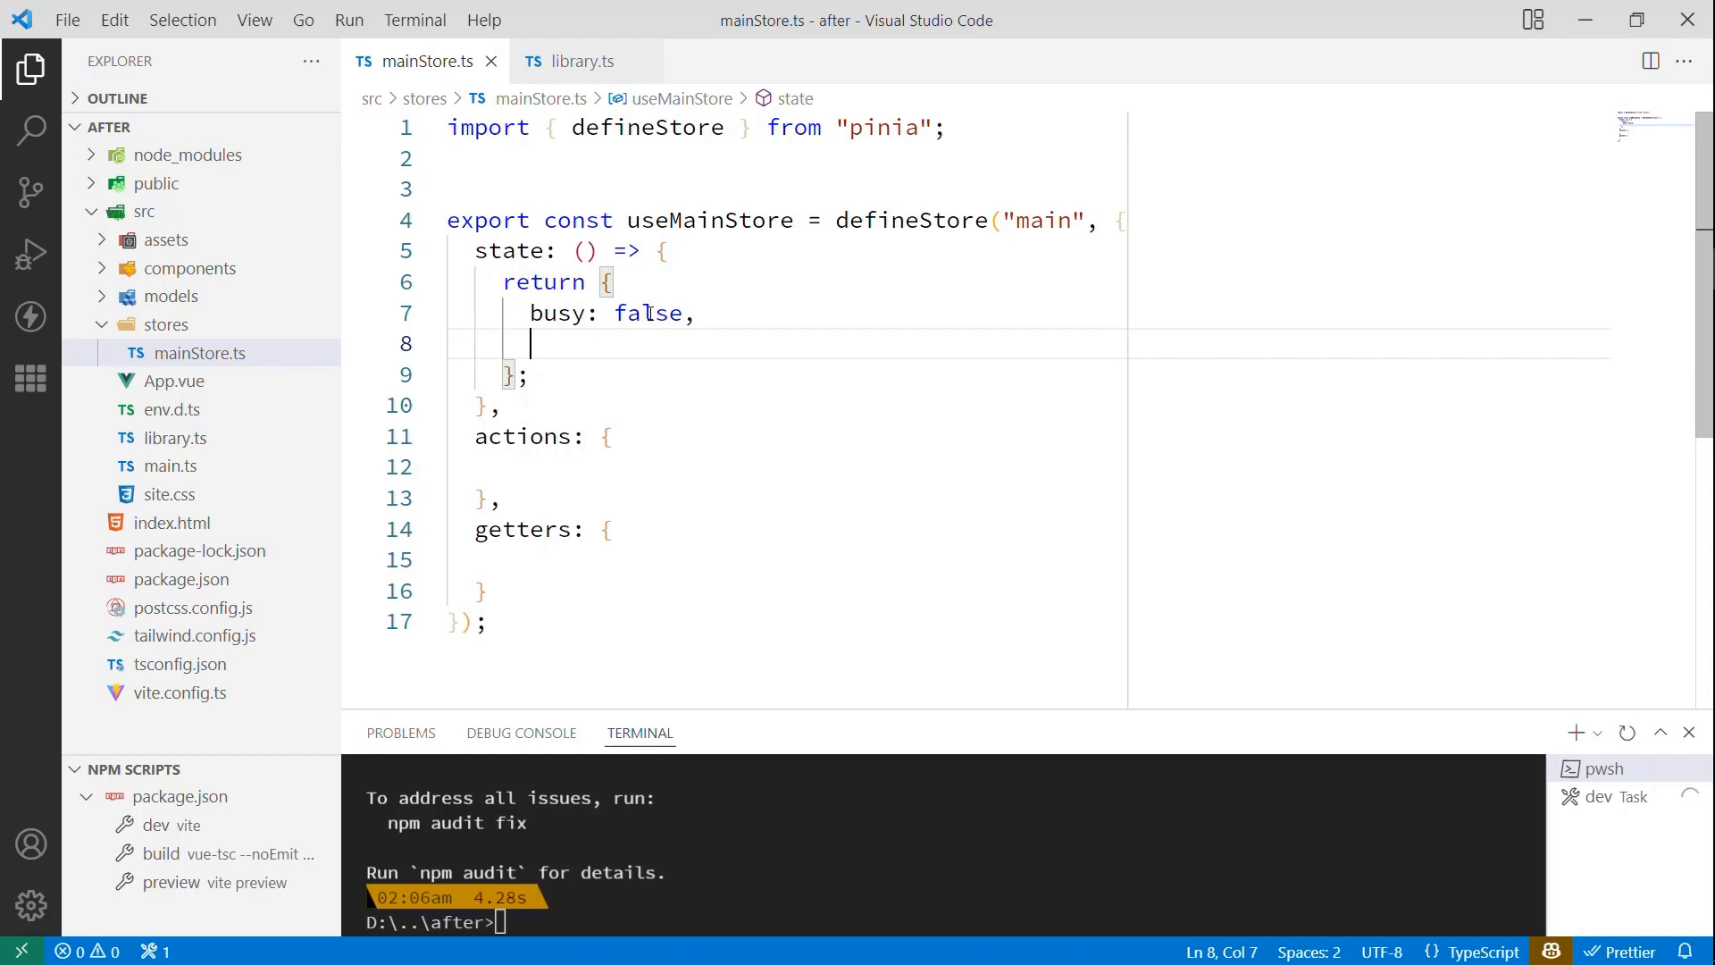
{"action": "type", "text": "error: \"\","}
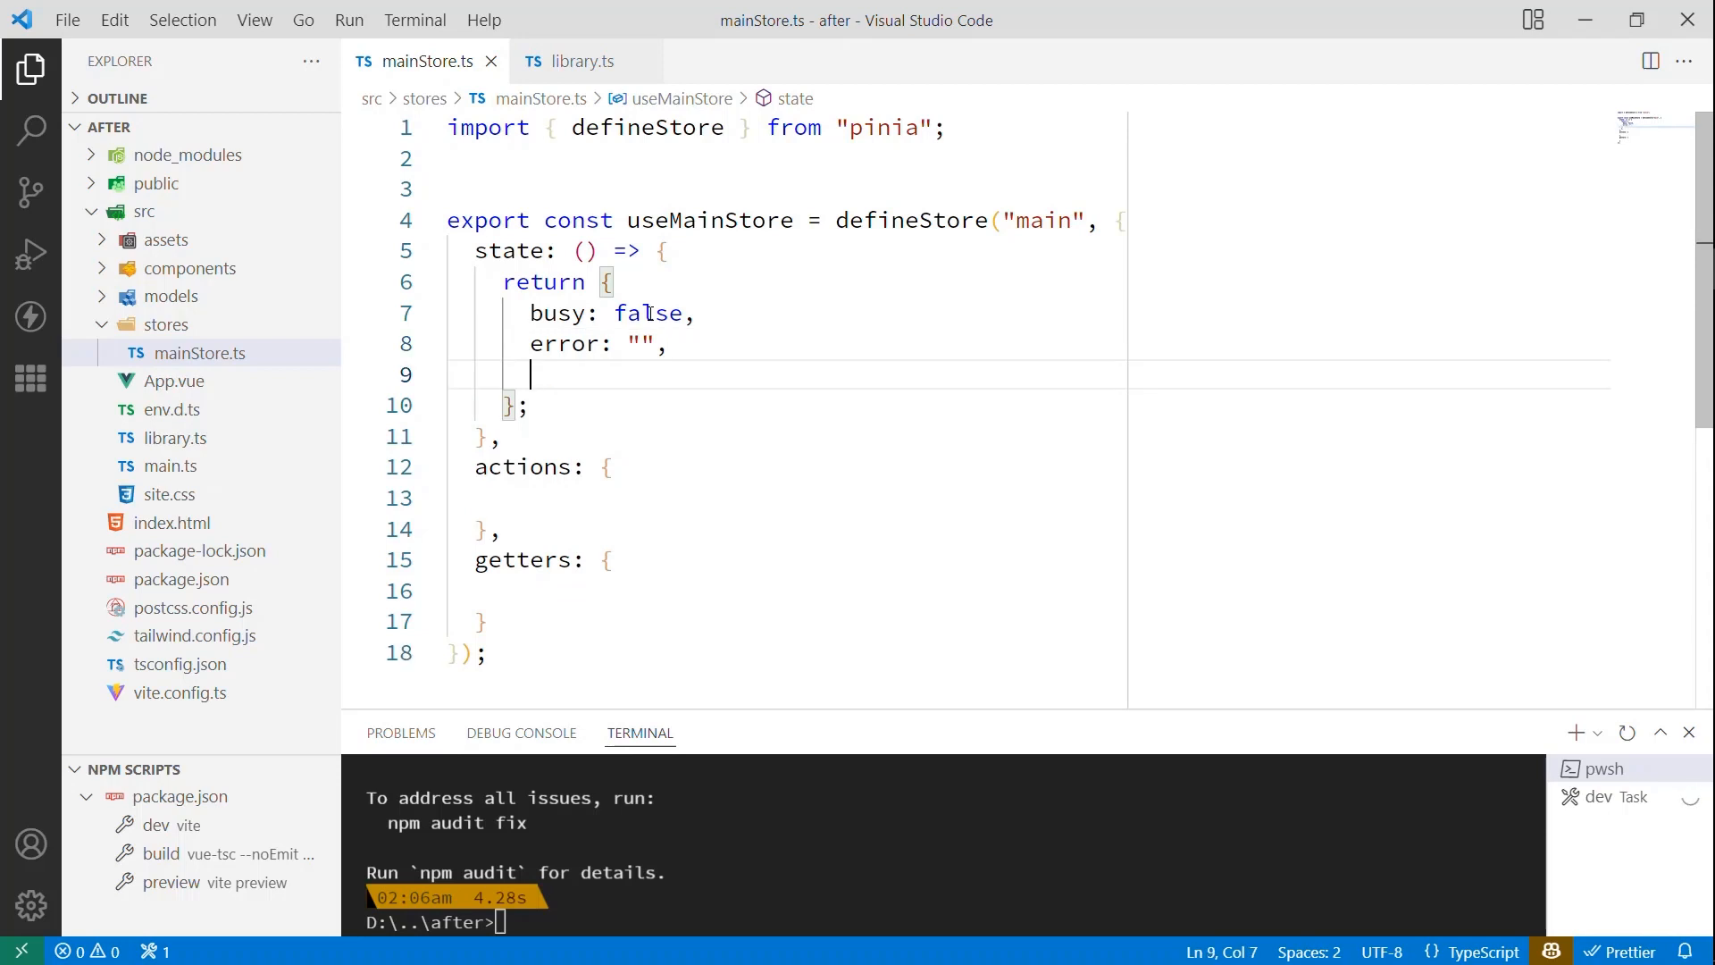
{"action": "left_click", "coordinate": [580, 59]}
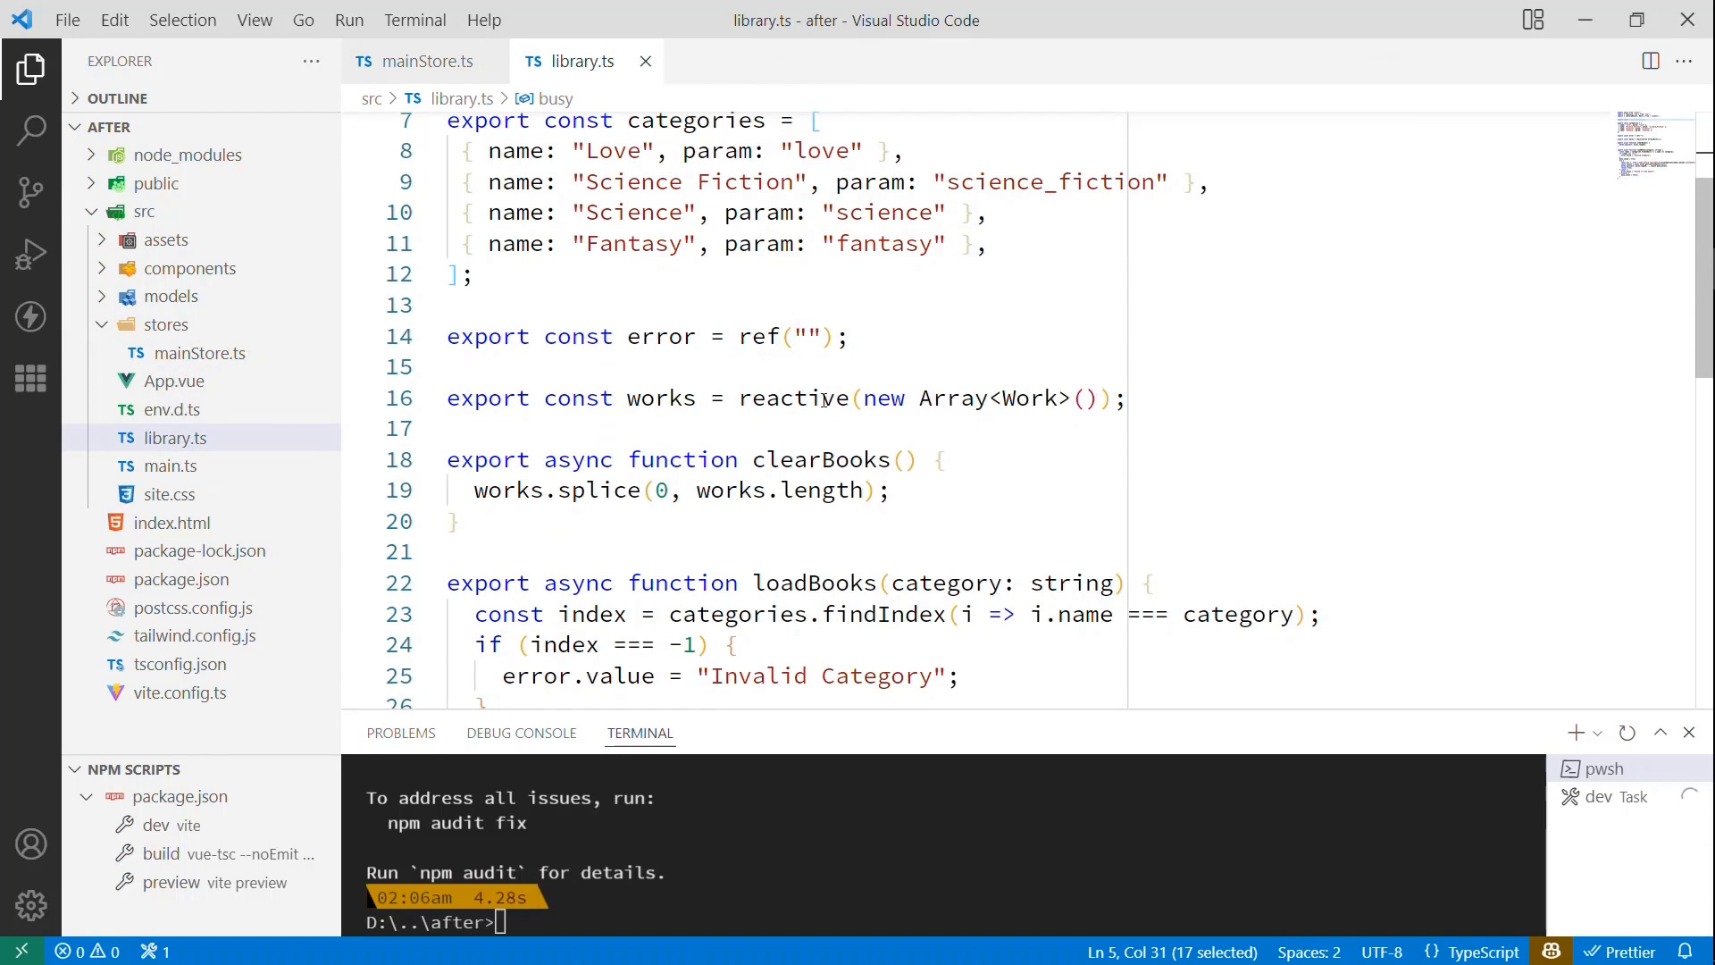
{"action": "mouse_move", "coordinate": [957, 399]}
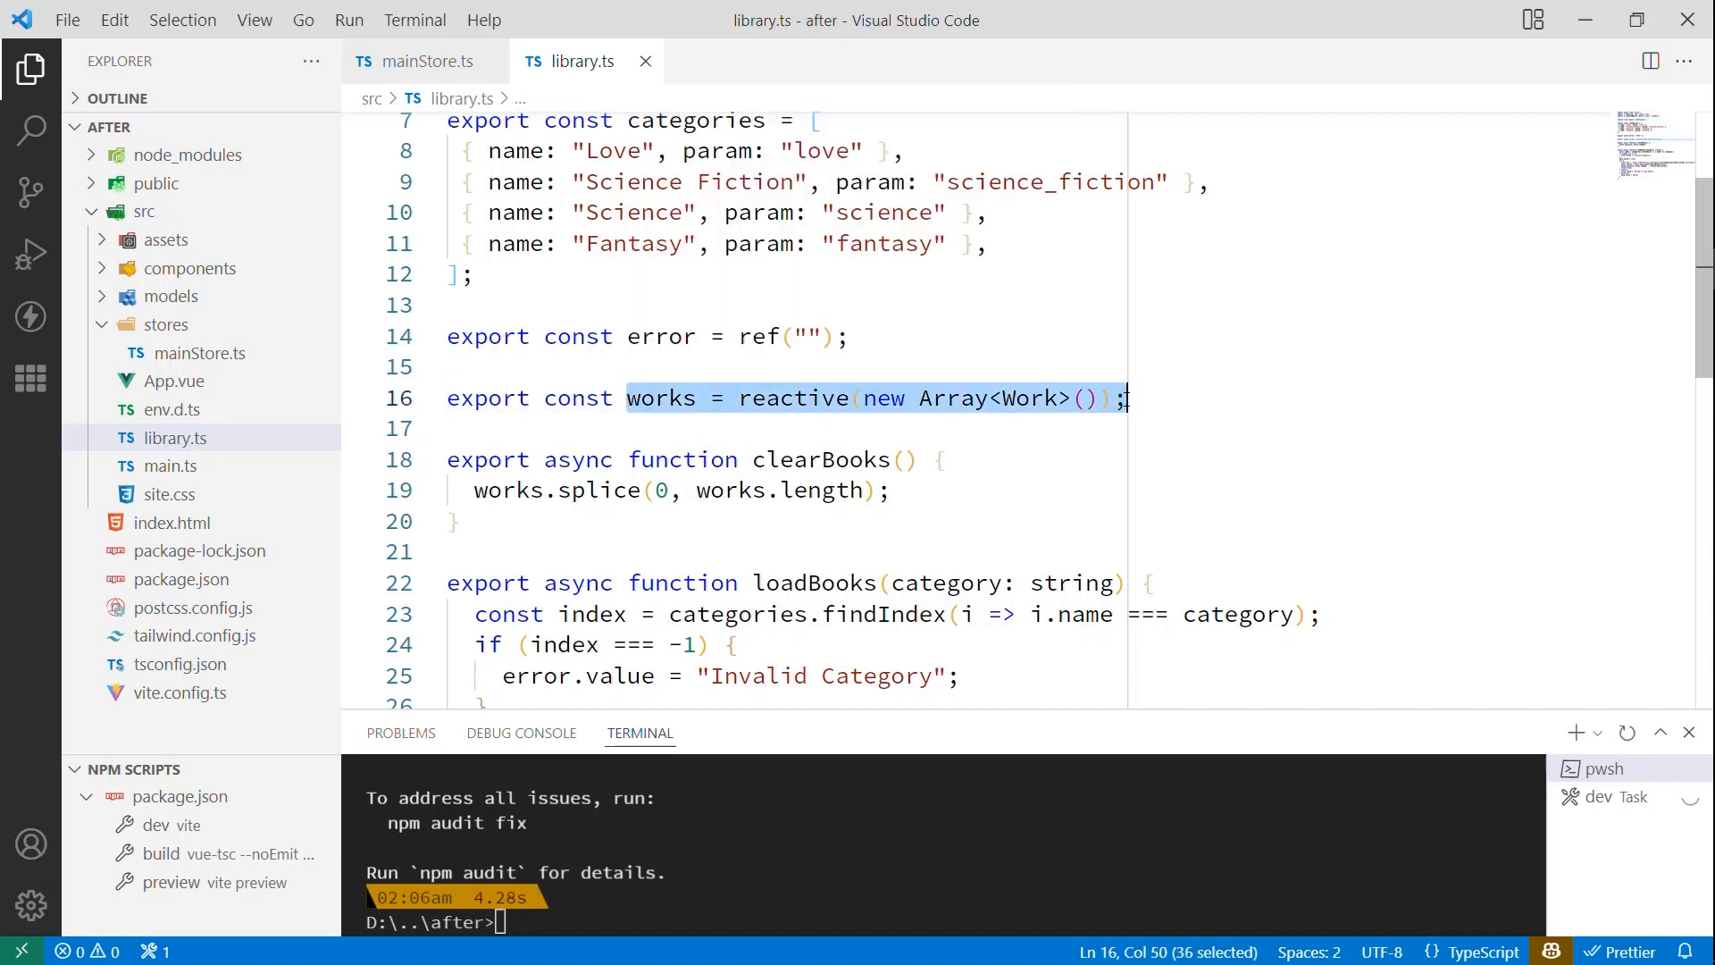
Step: Add works as new Array<Work>() from ../models and the four-genre categories array to state
{"action": "left_click", "coordinate": [425, 60]}
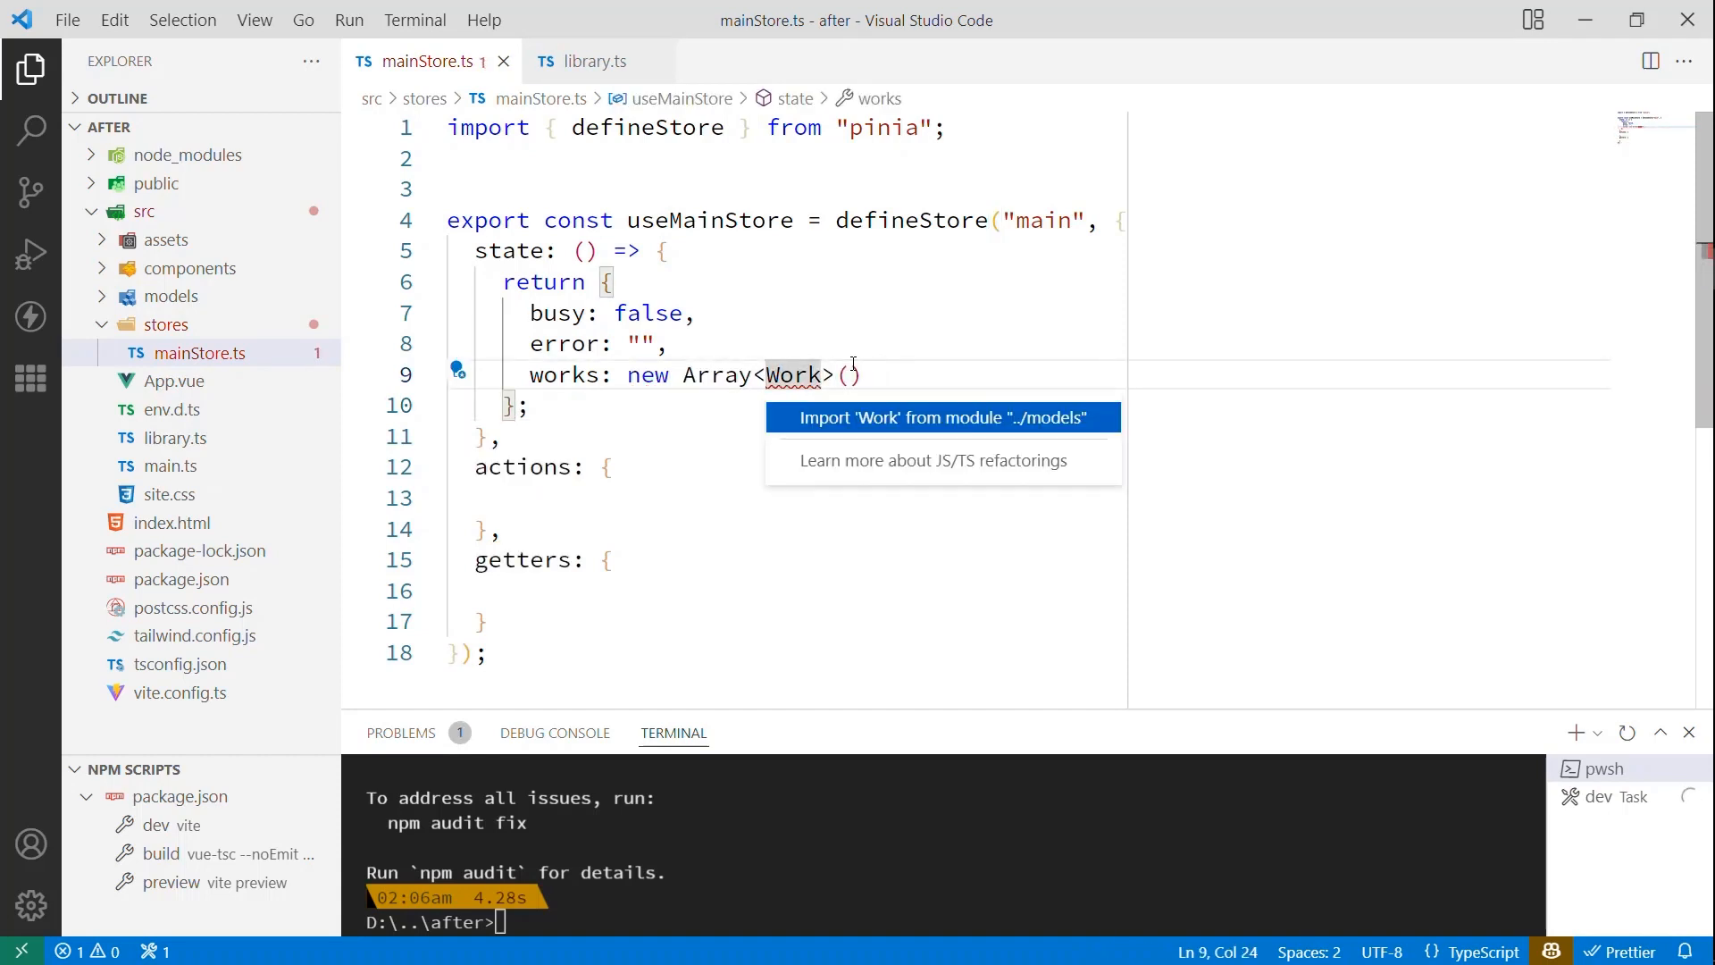
{"action": "left_click", "coordinate": [940, 418]}
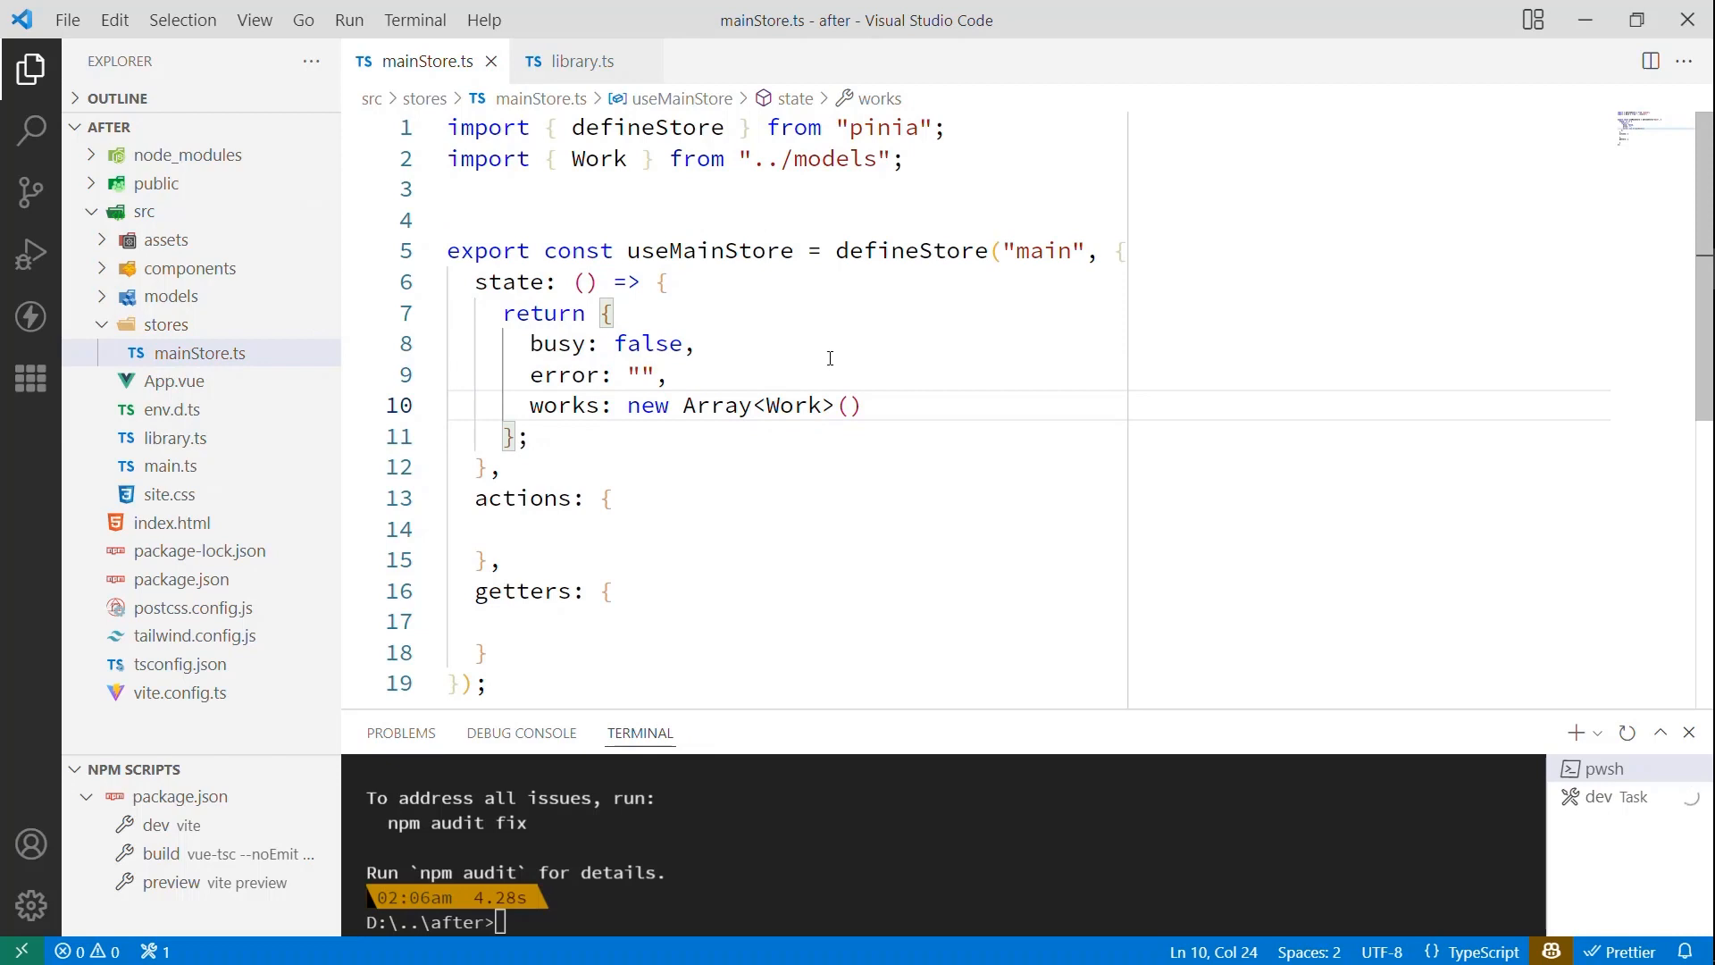
{"action": "mouse_move", "coordinate": [599, 159]}
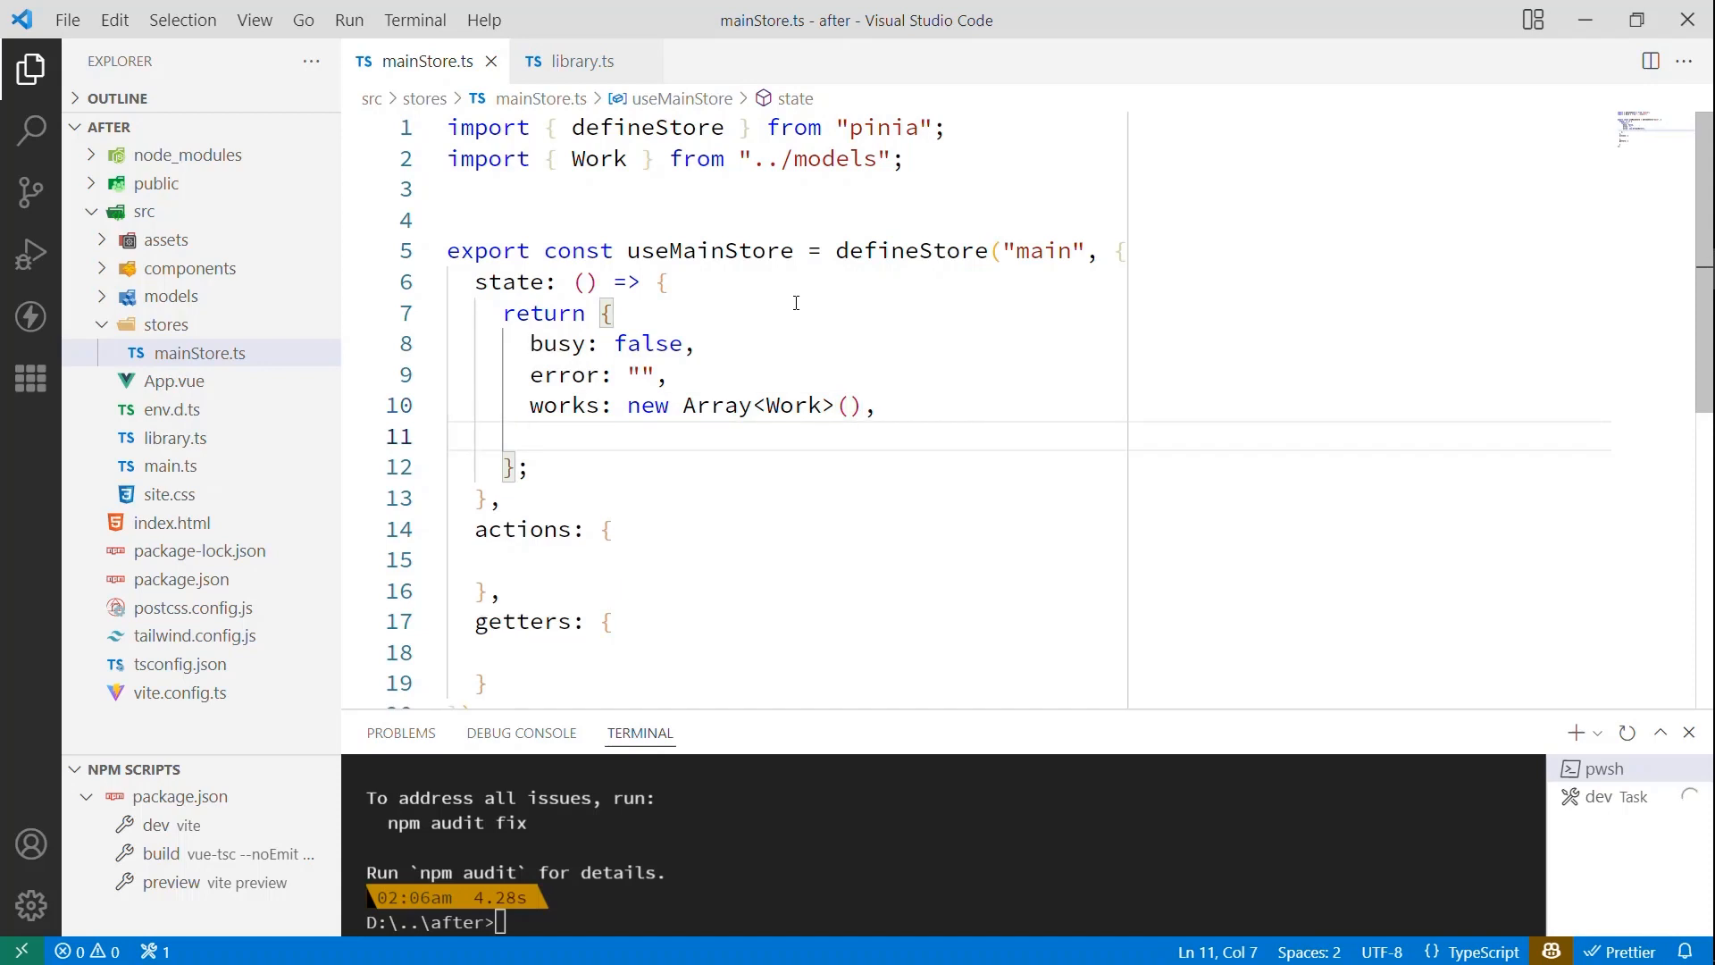
{"action": "type", "text": "categ"}
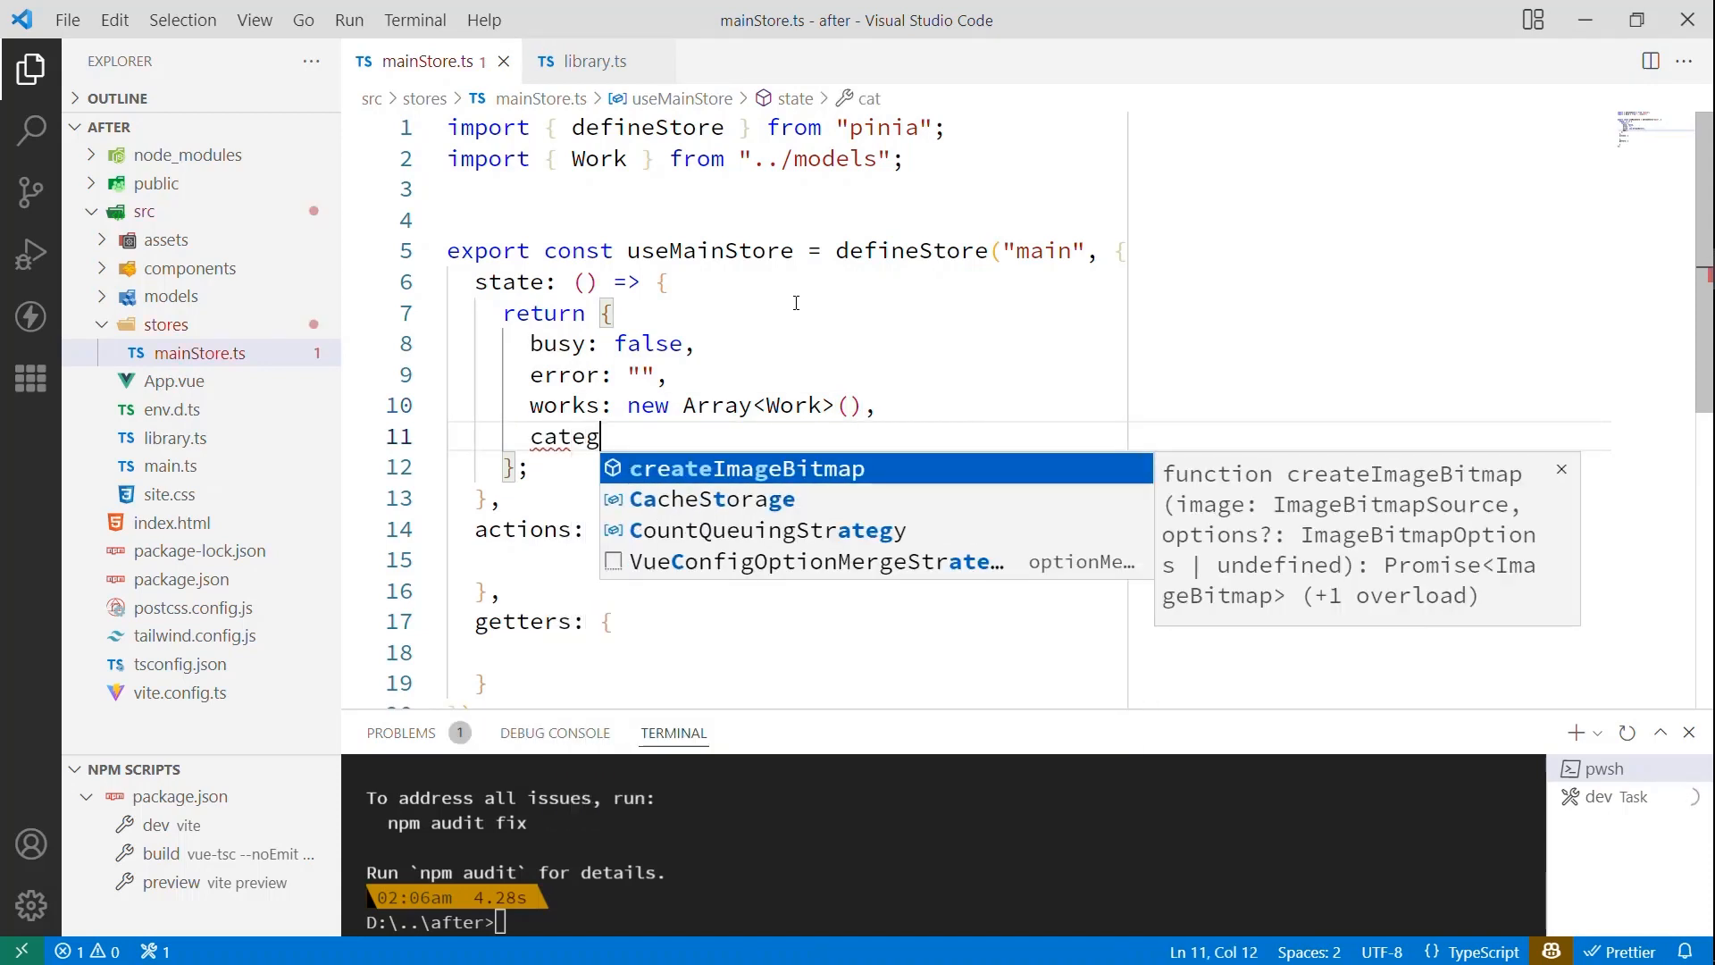
{"action": "left_click", "coordinate": [594, 62]}
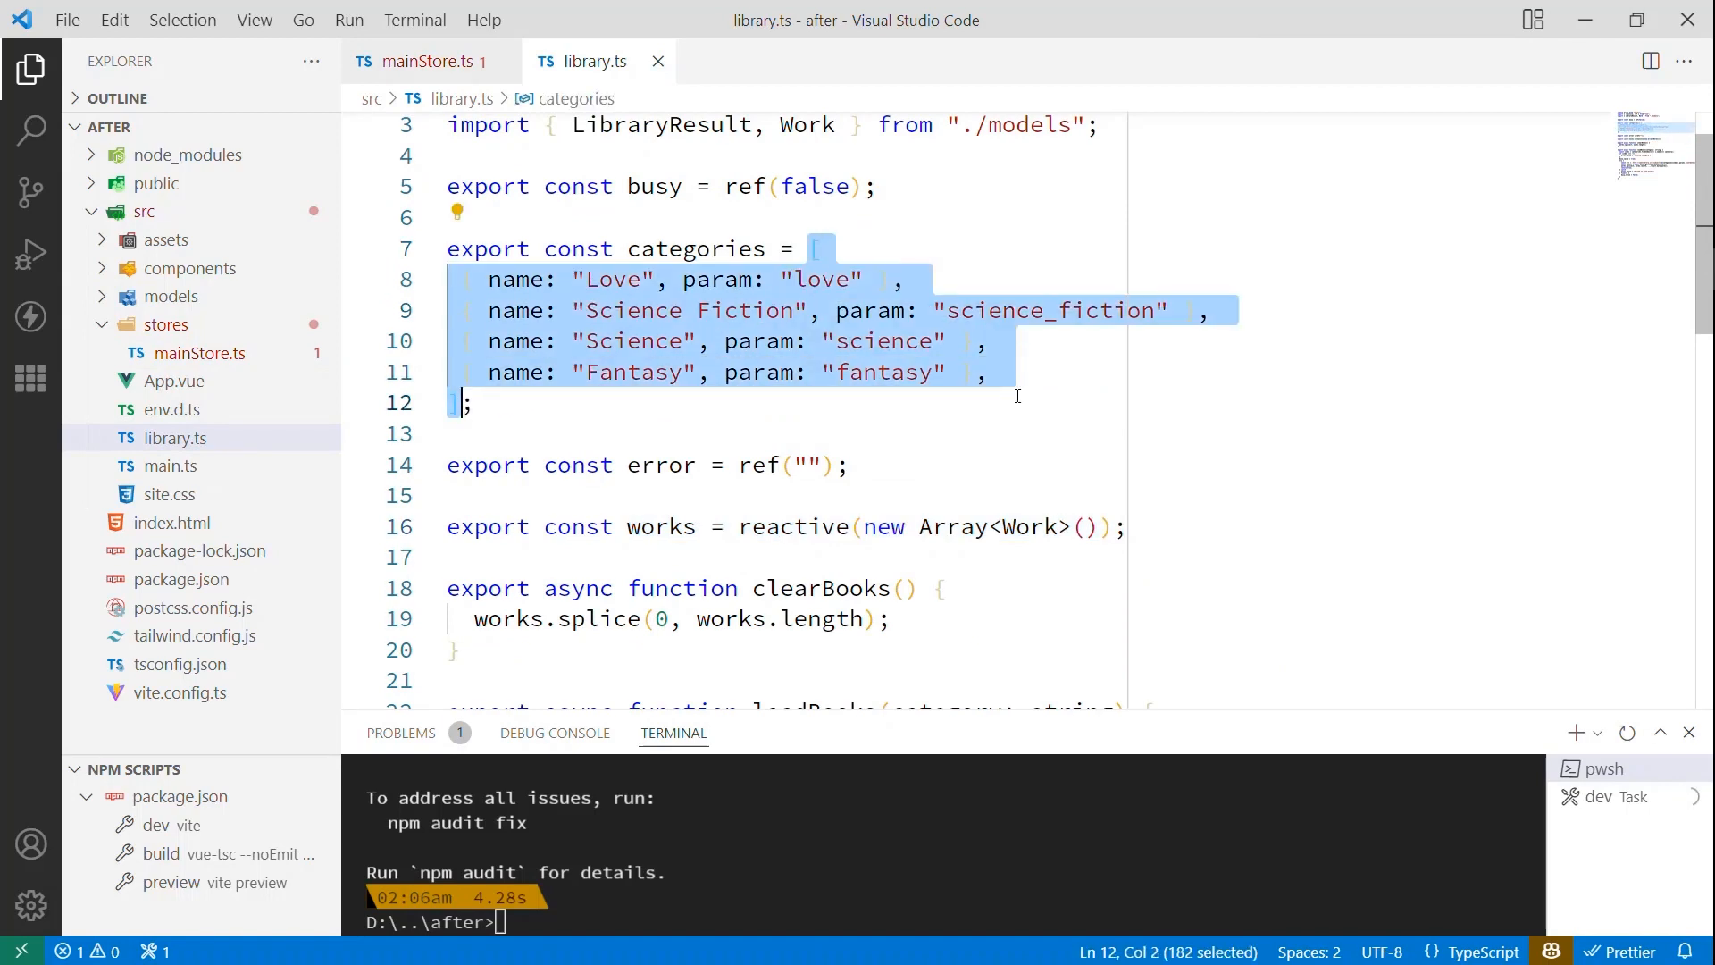
{"action": "mouse_move", "coordinate": [1027, 395]}
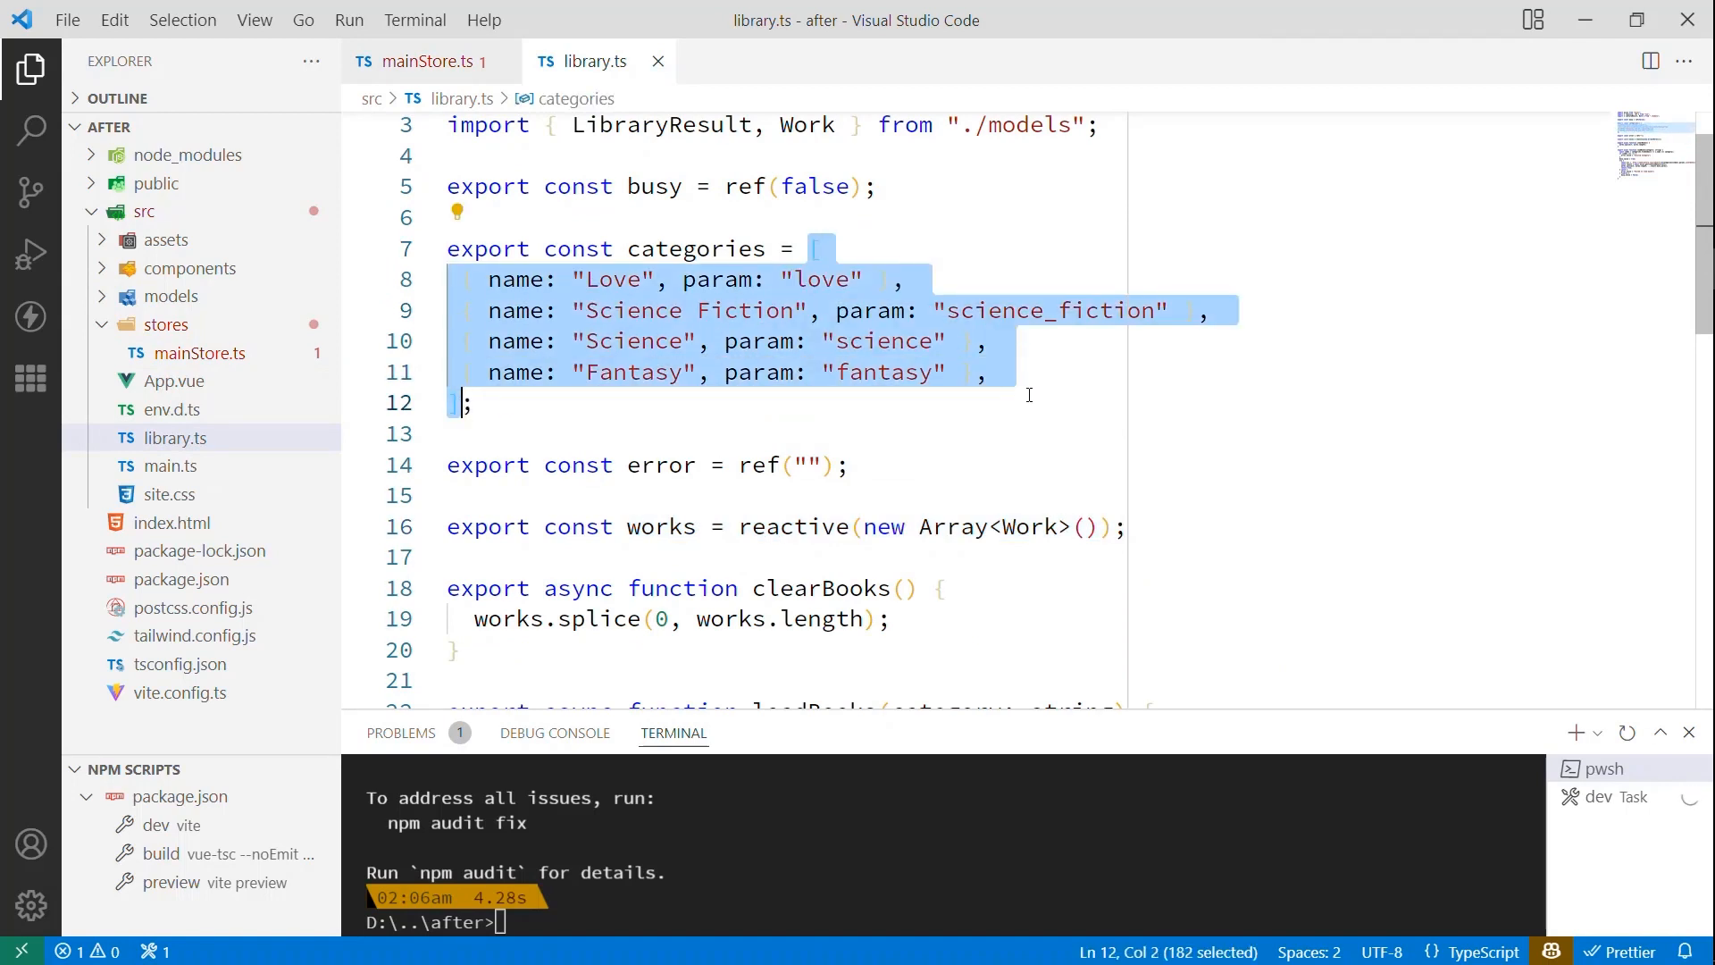
{"action": "left_click", "coordinate": [424, 60]}
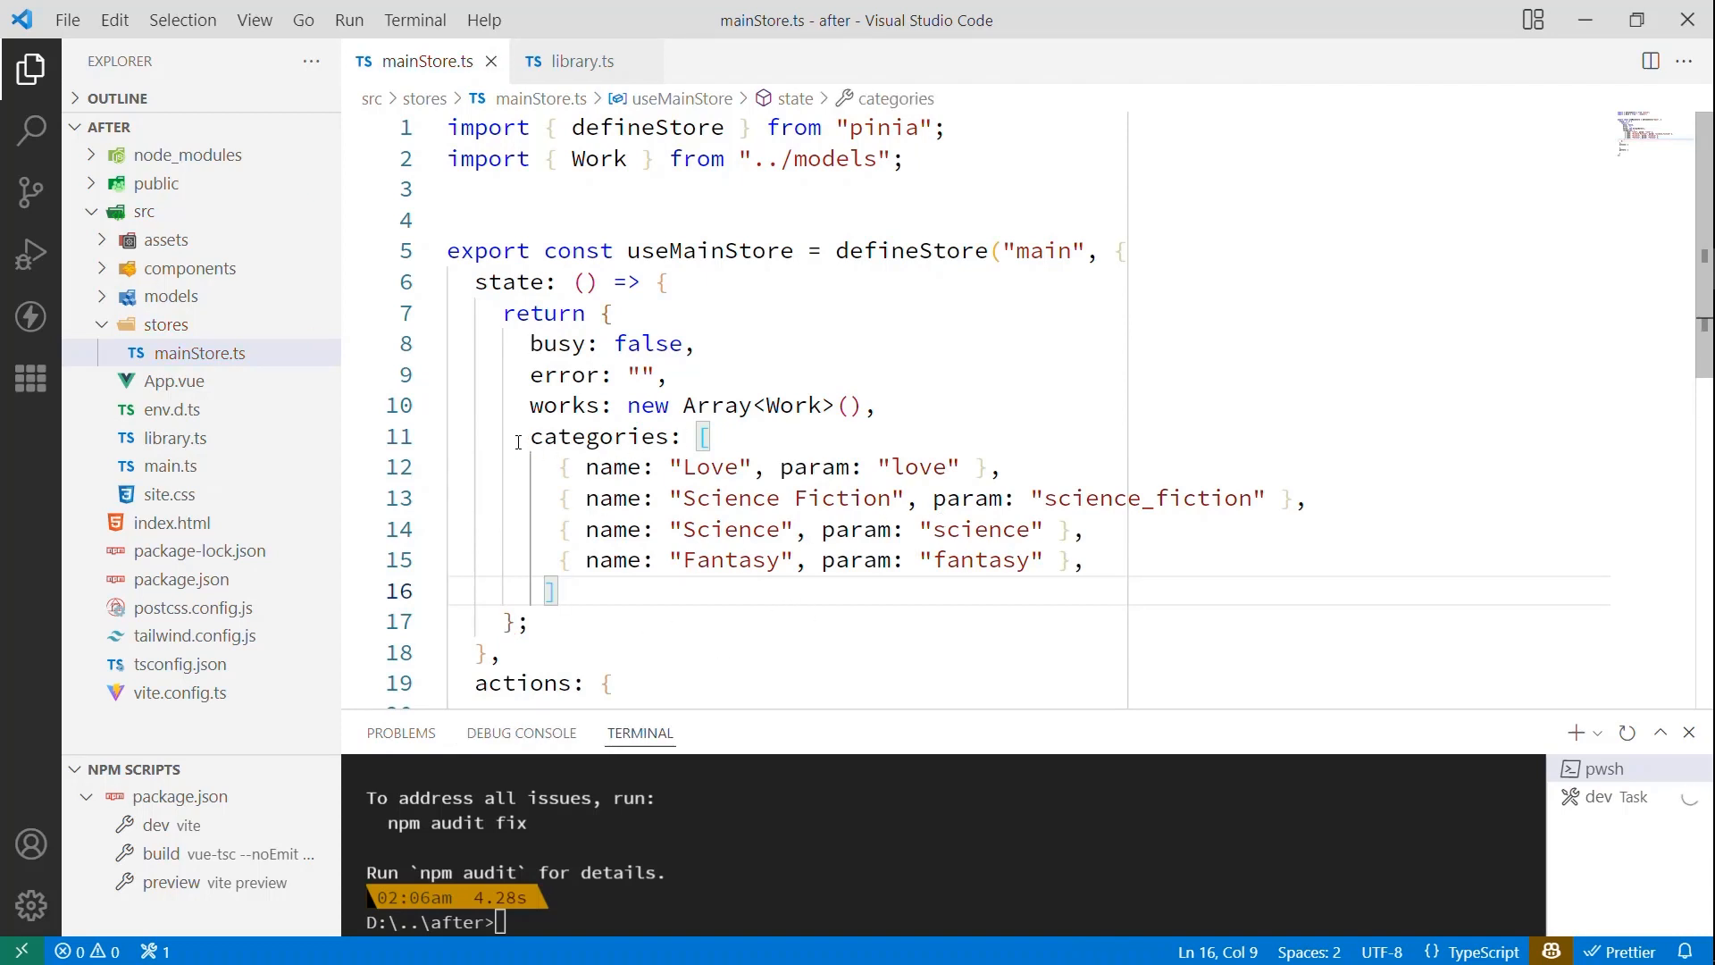
{"action": "mouse_move", "coordinate": [603, 435]}
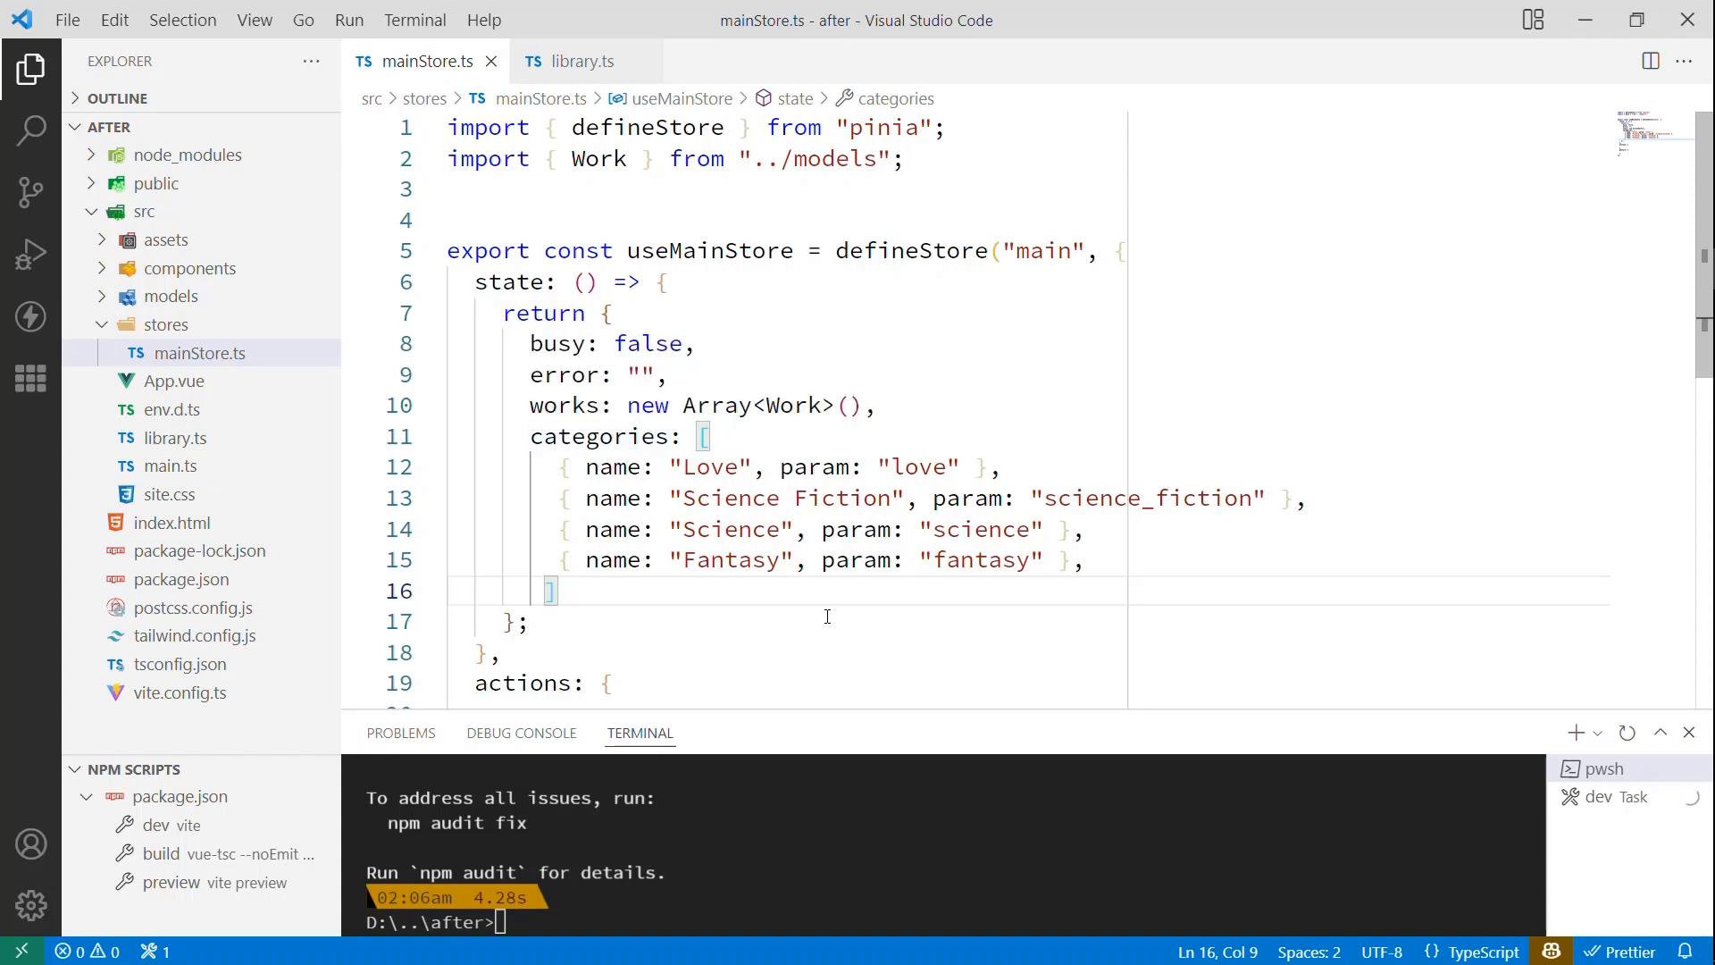
{"action": "mouse_move", "coordinate": [1048, 628]}
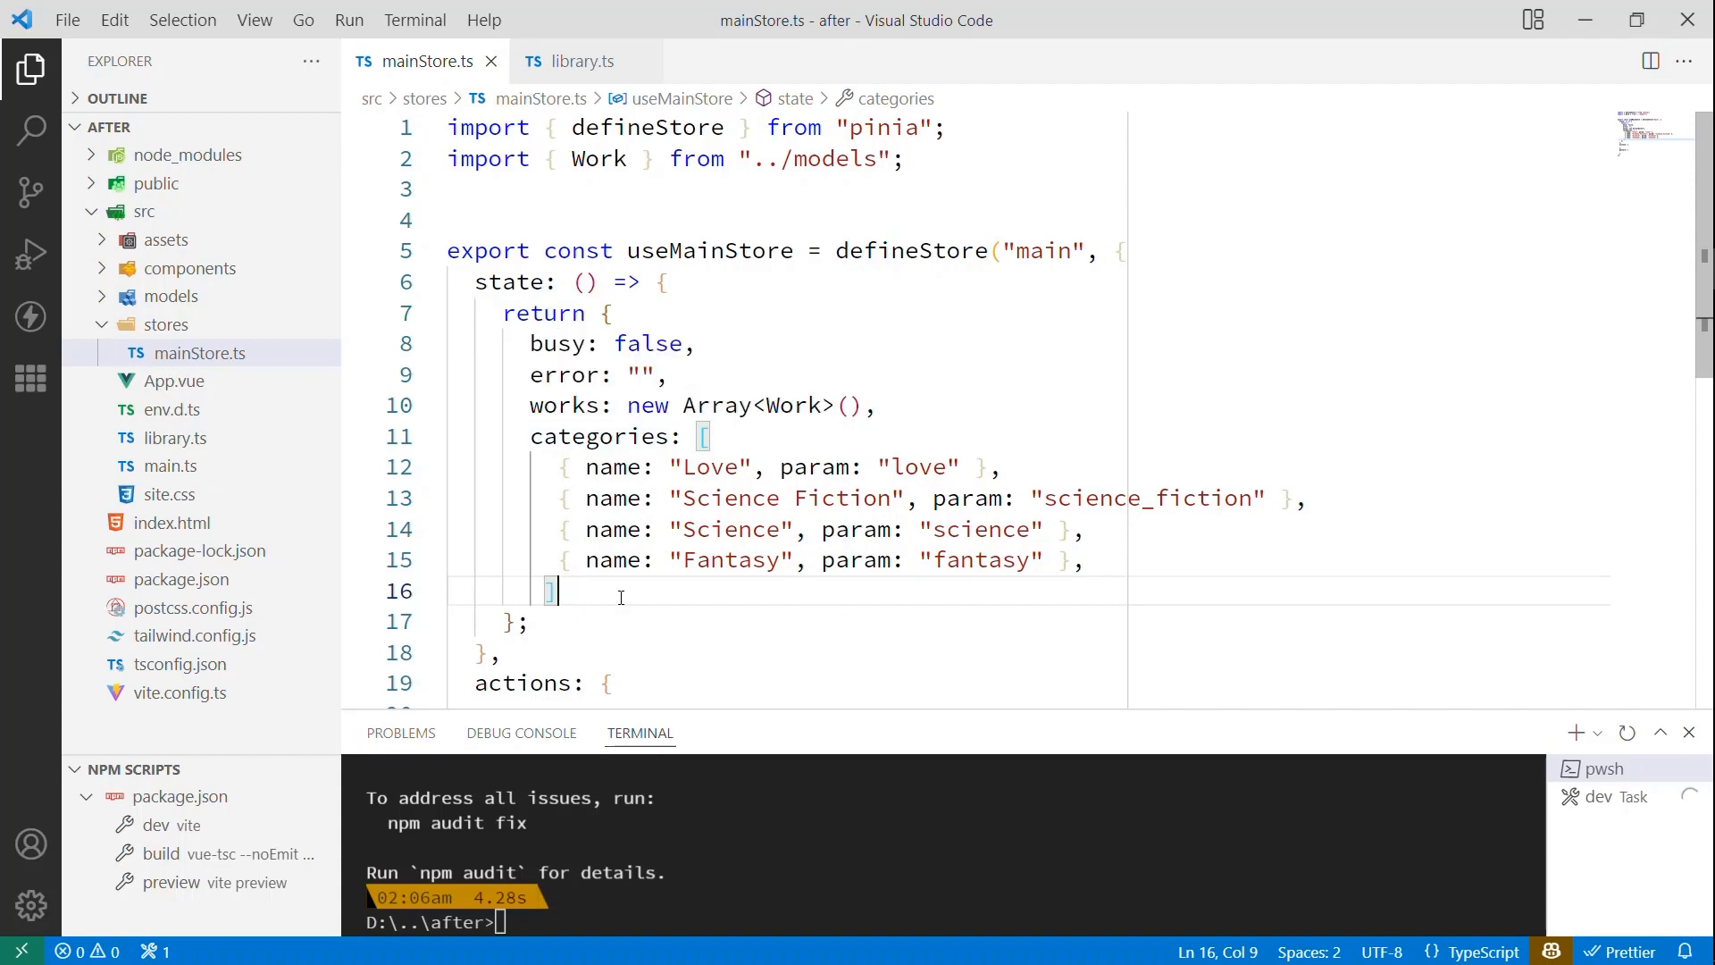
{"action": "mouse_move", "coordinate": [776, 457]}
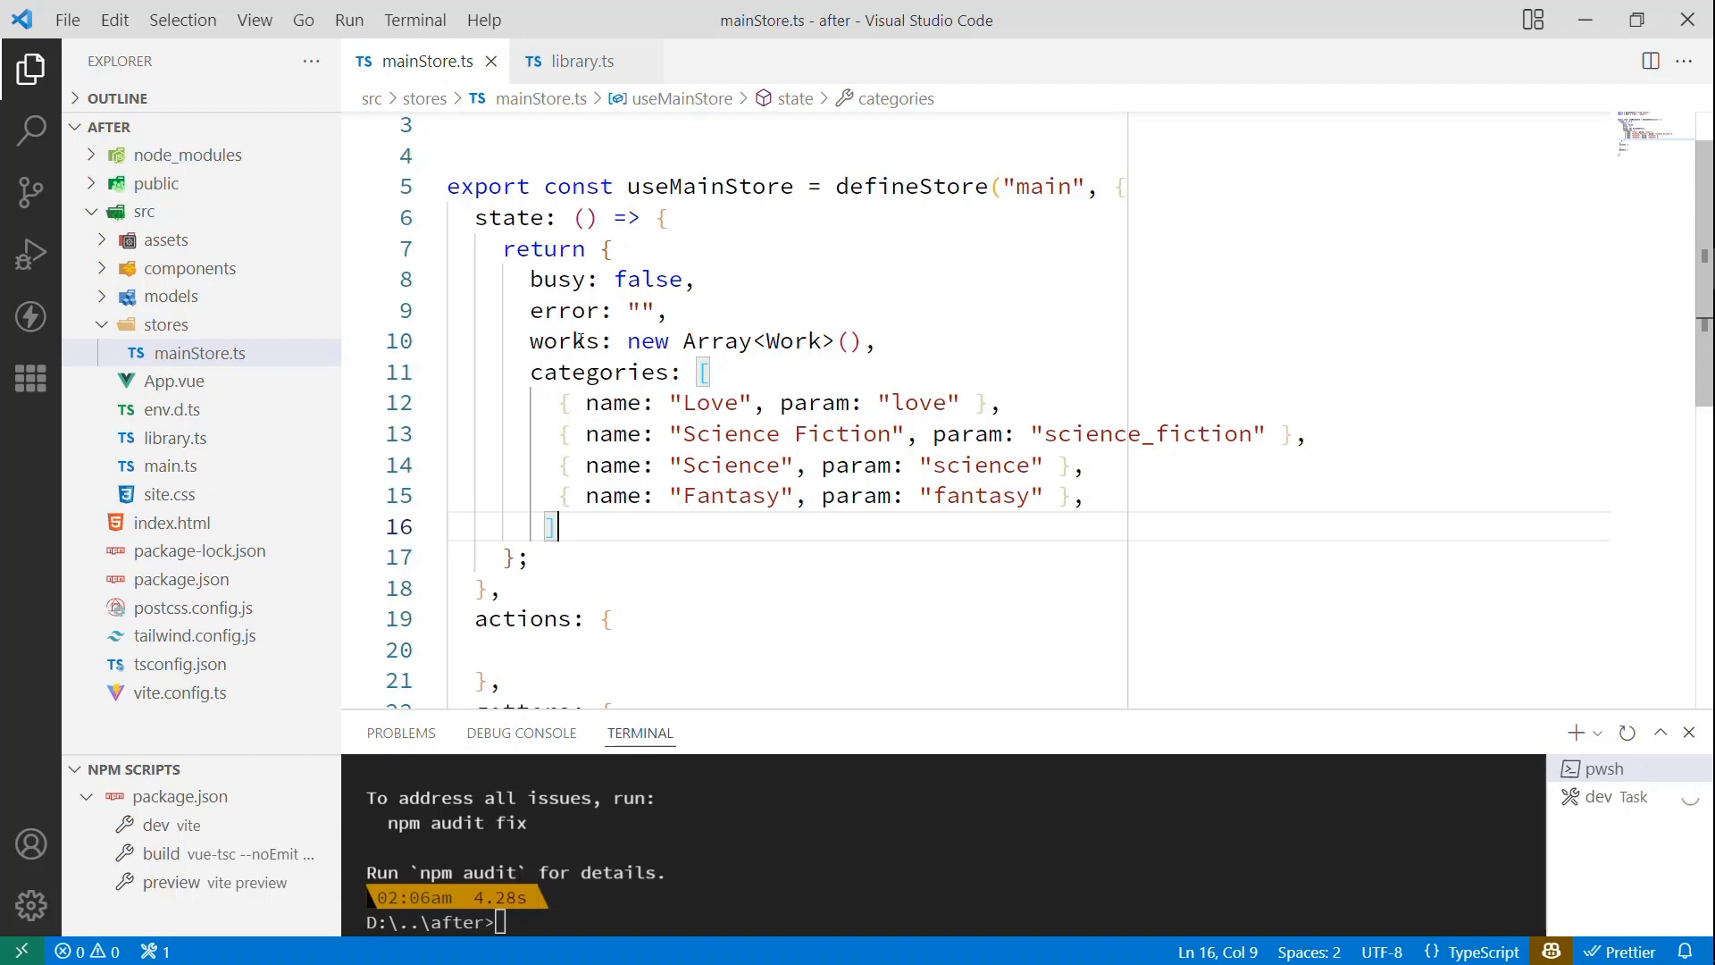
{"action": "mouse_move", "coordinate": [565, 341]}
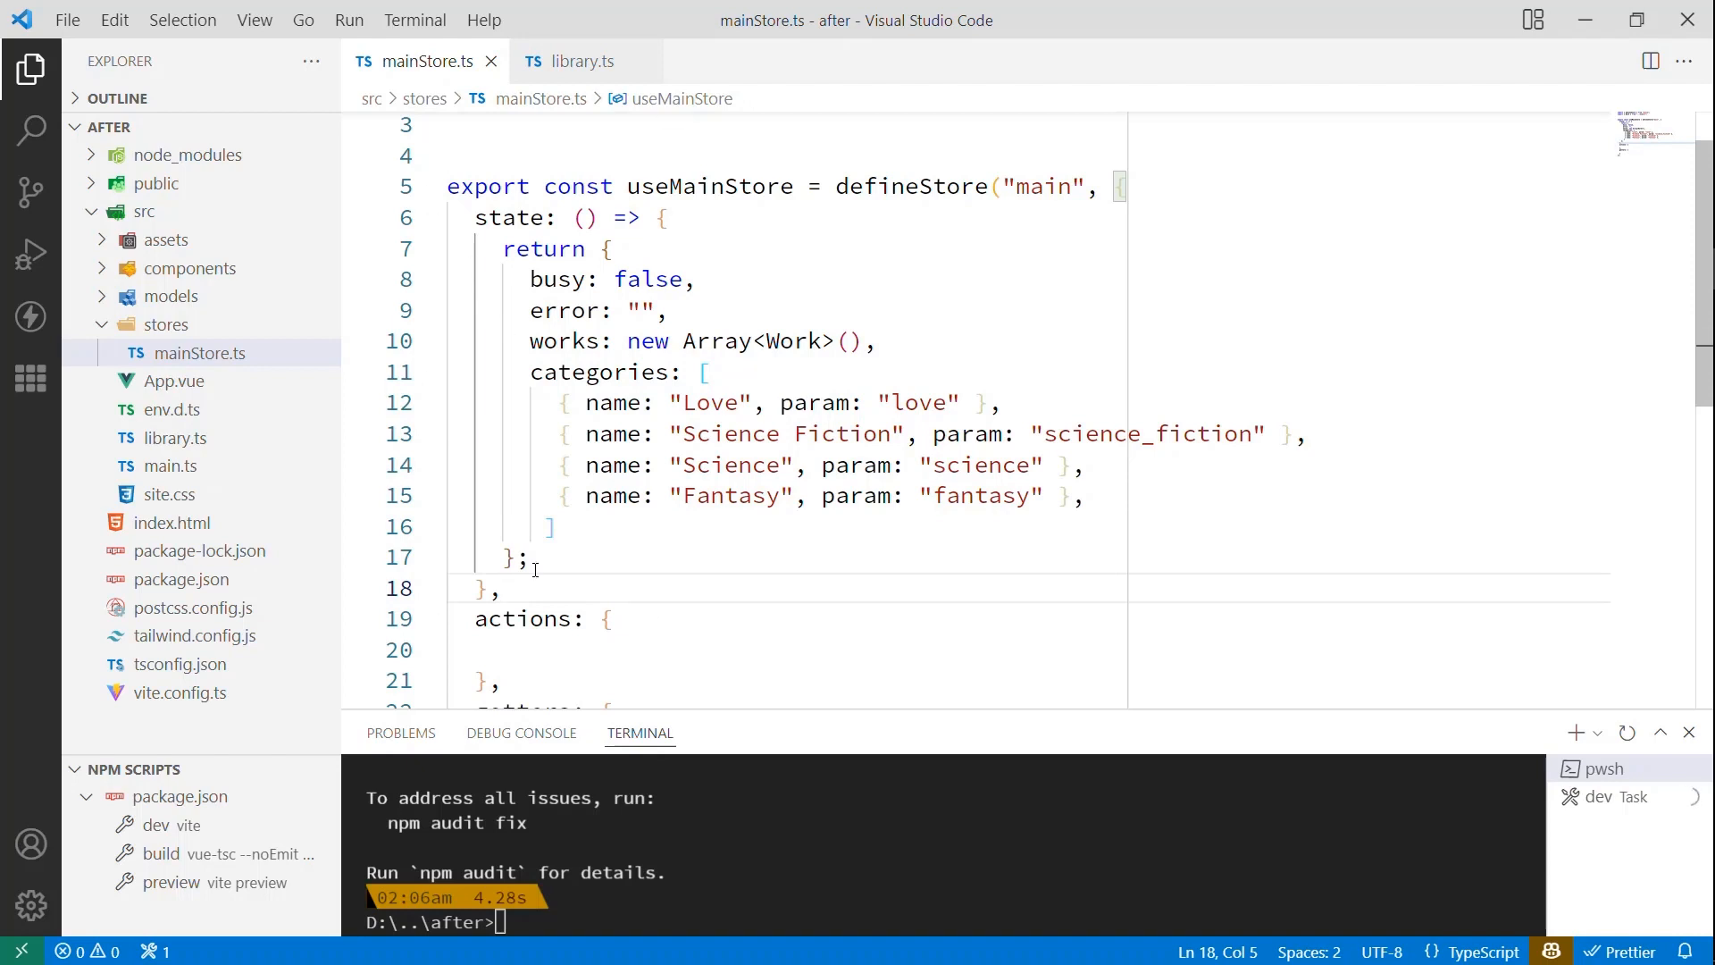
{"action": "mouse_move", "coordinate": [165, 323]}
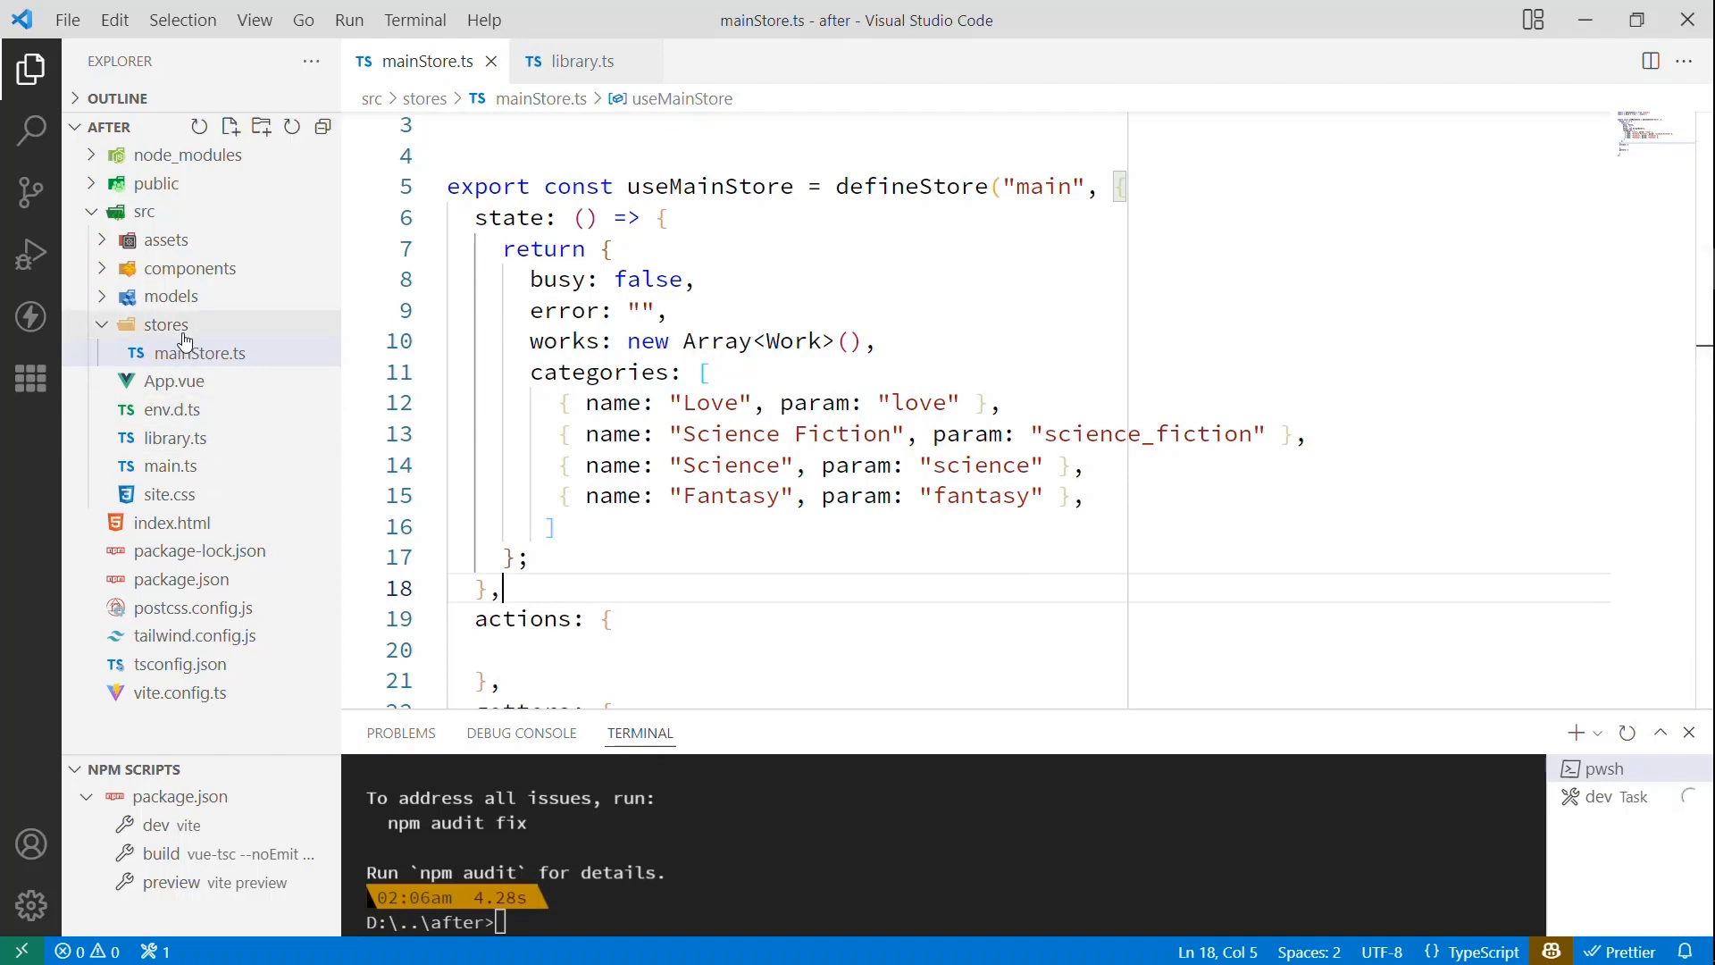
Step: Review bookList.vue's imports, then scroll to clearBooks and loadBooks in library.ts
{"action": "left_click", "coordinate": [199, 296]}
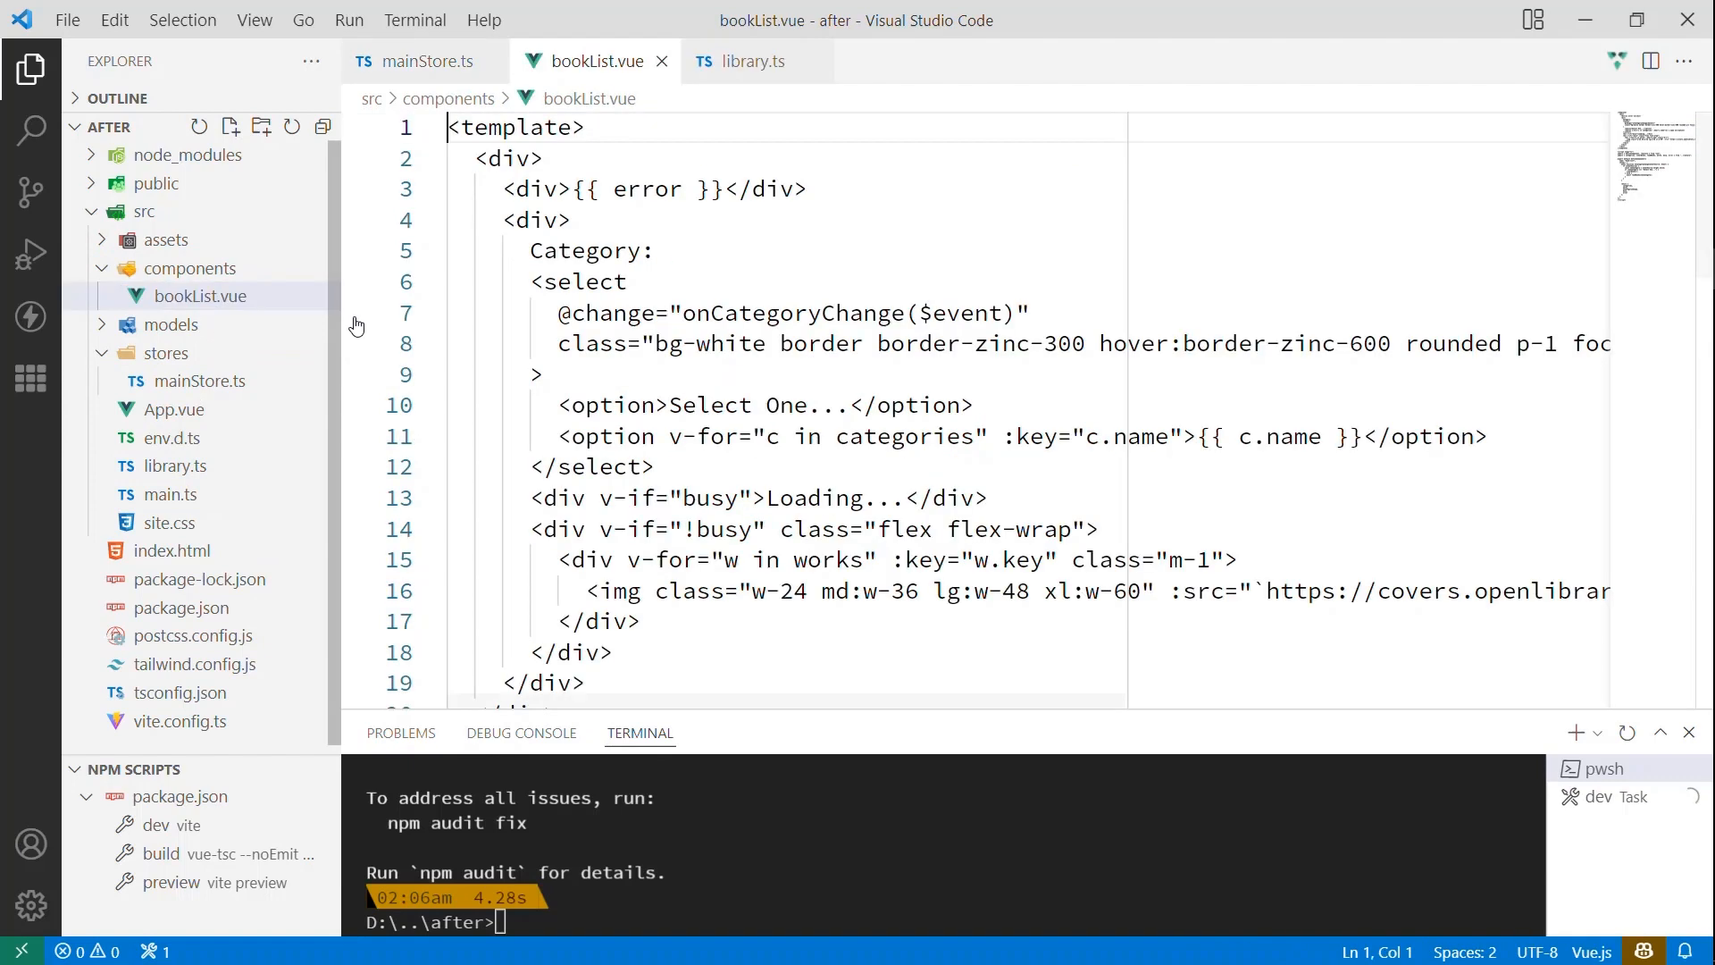
{"action": "scroll", "scroll_direction": "down", "scroll_amount": 3}
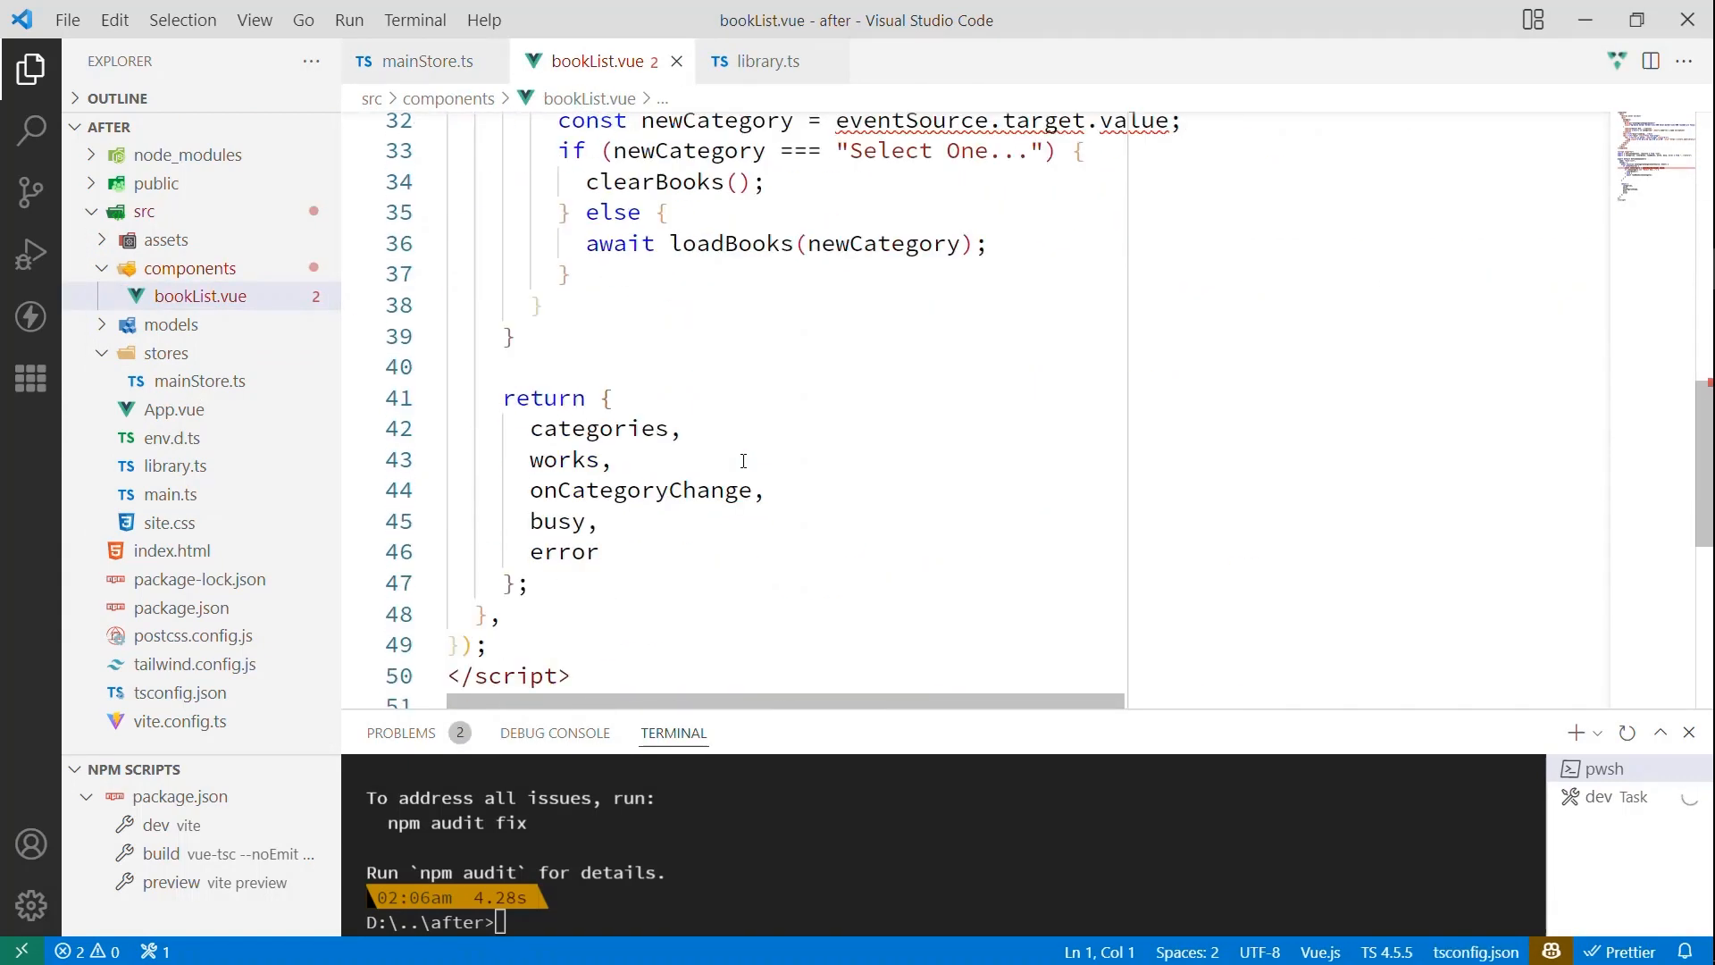
{"action": "scroll", "scroll_direction": "up", "scroll_amount": 3}
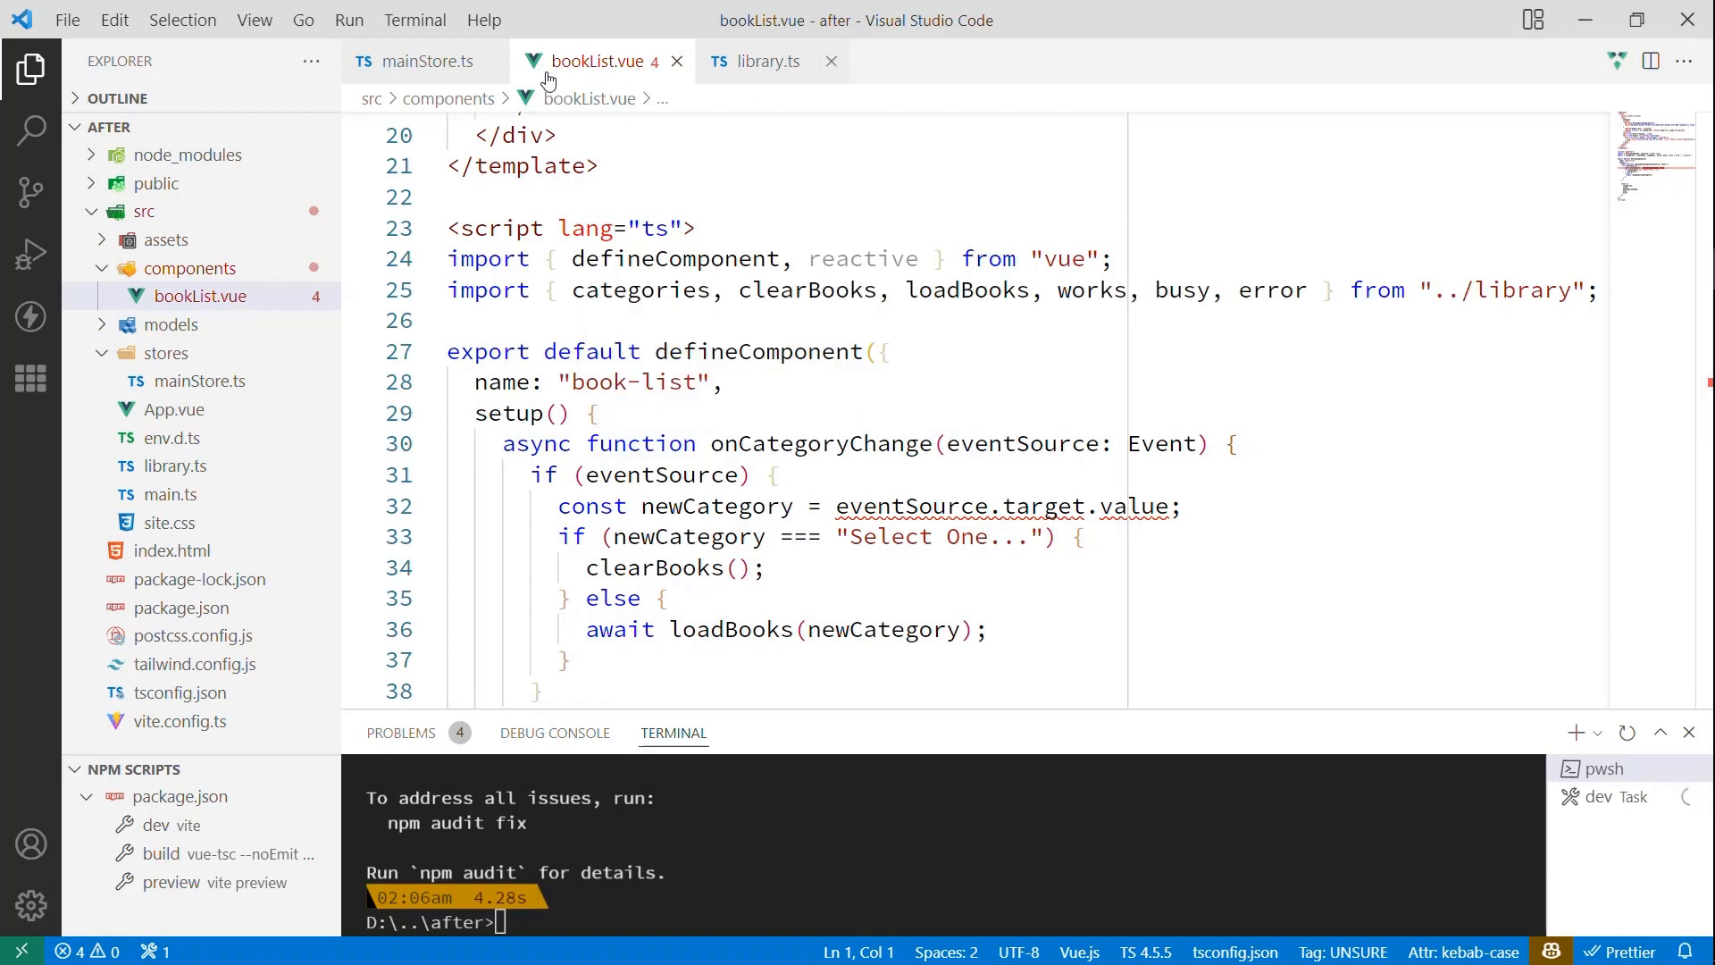
{"action": "left_click", "coordinate": [424, 59]}
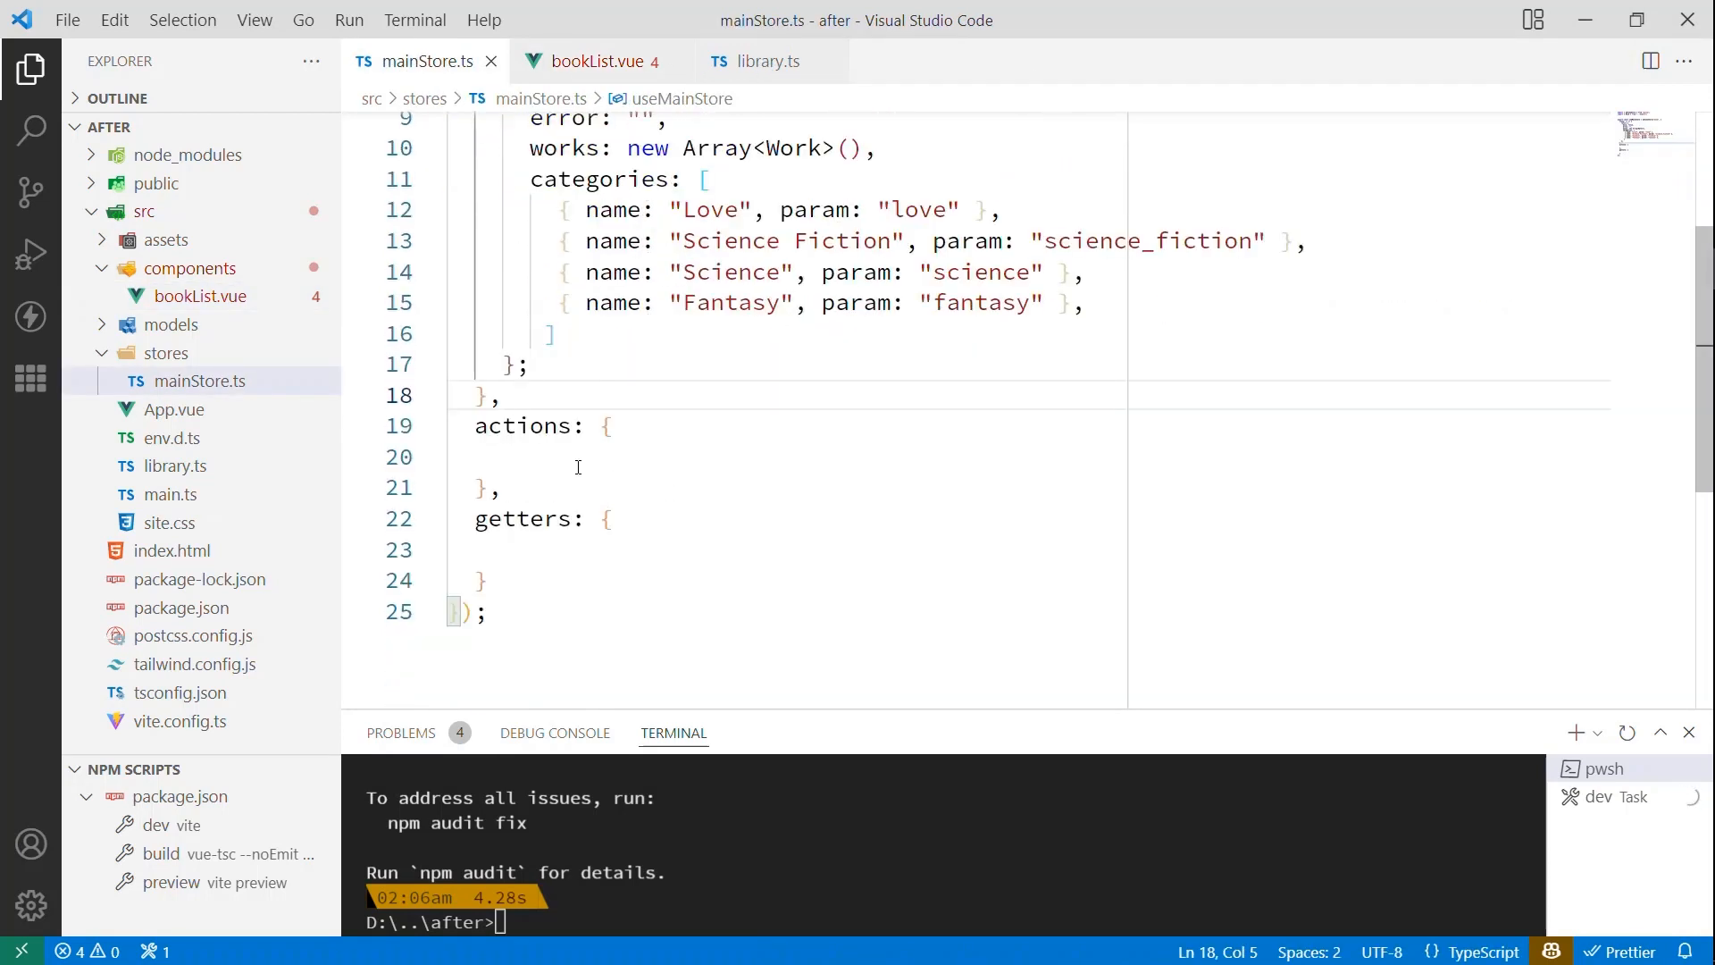
{"action": "left_click", "coordinate": [769, 62]}
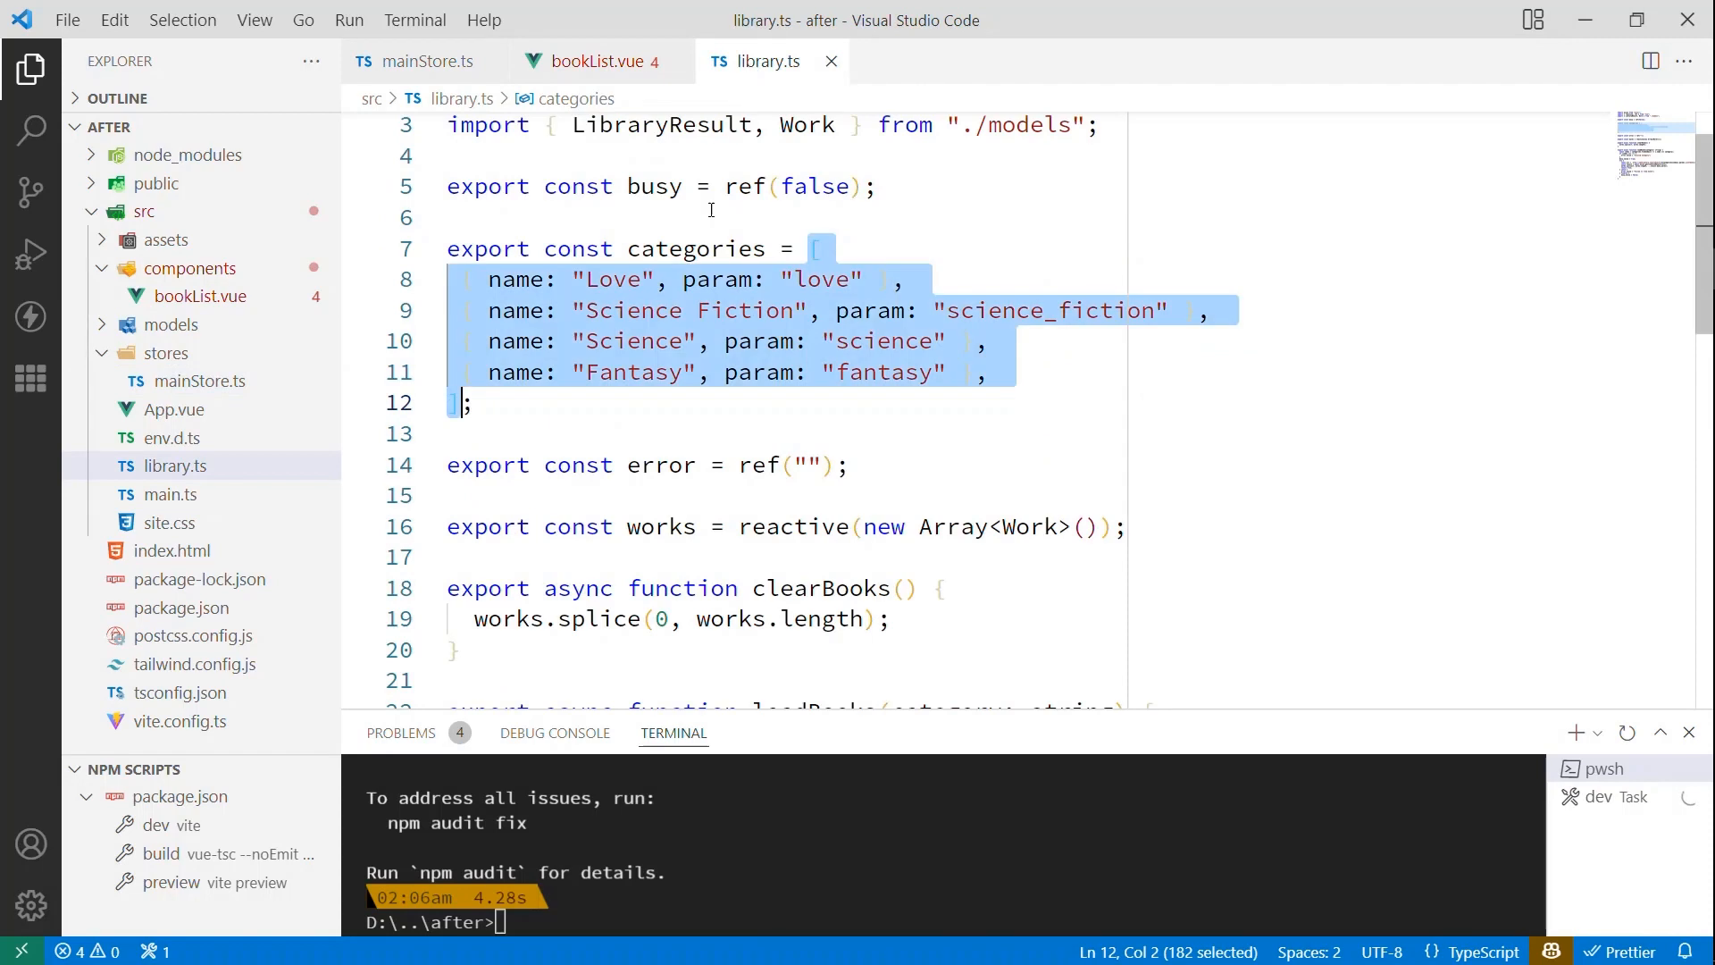
{"action": "scroll", "scroll_direction": "down", "scroll_amount": 3}
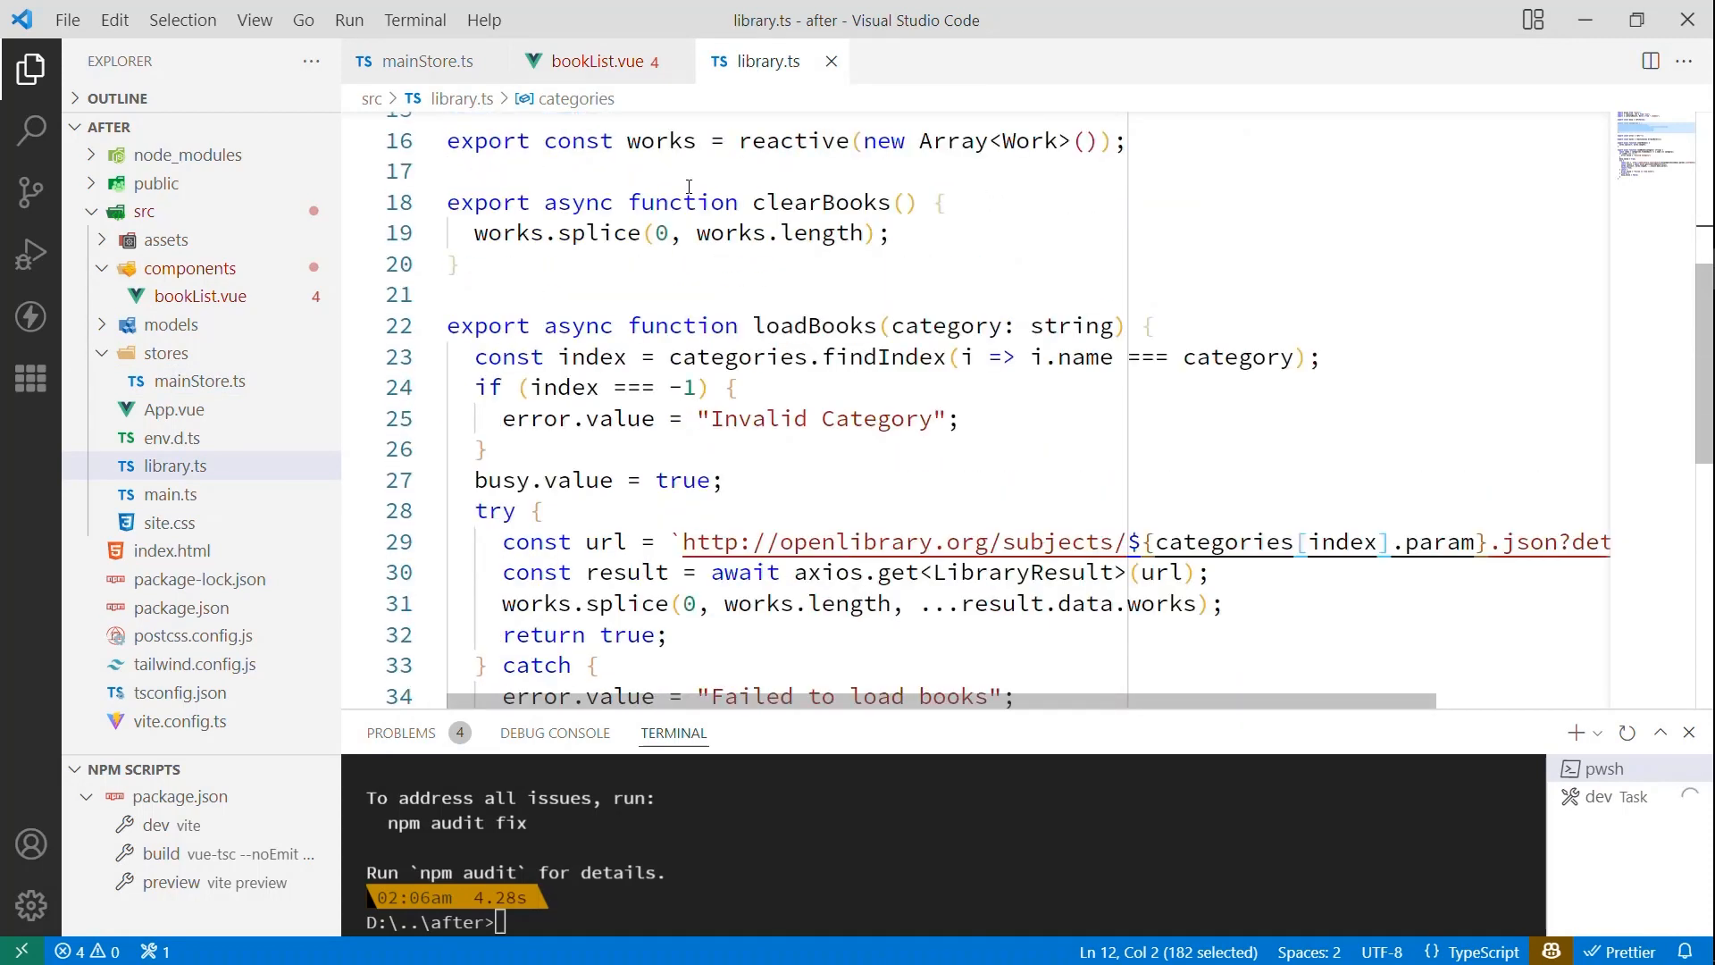
Step: Add a clearBooks action calling this.works.splice(0, this.works.length) to the main store
{"action": "left_click", "coordinate": [751, 203]}
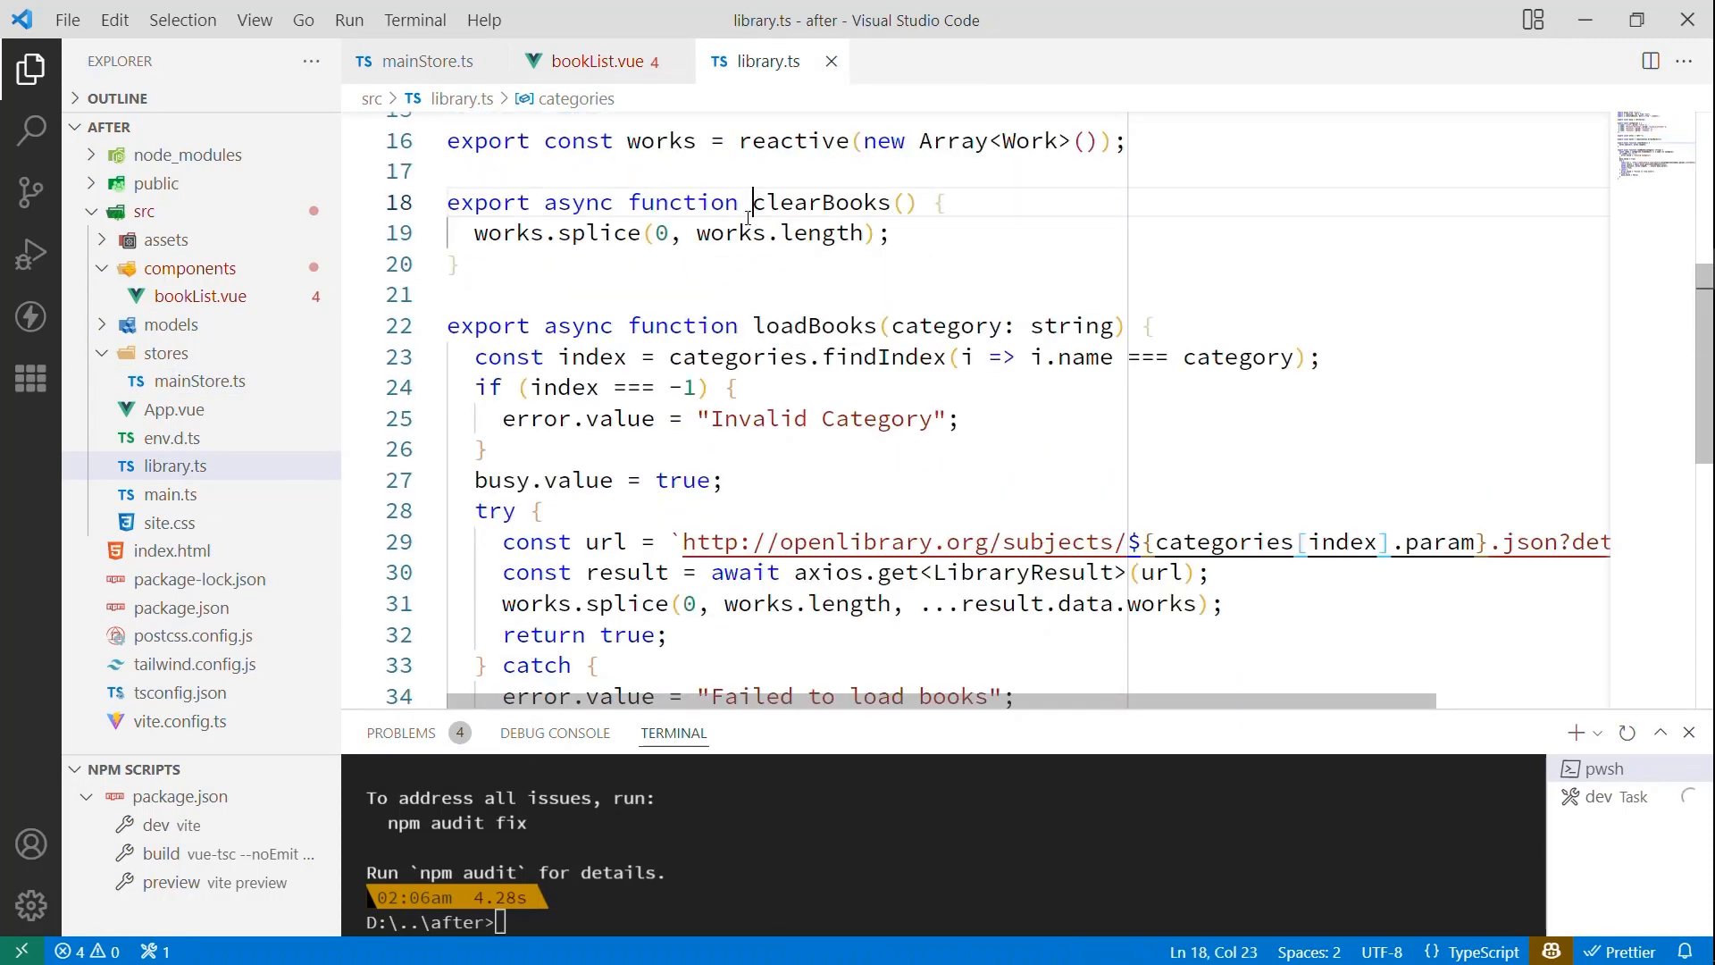
{"action": "left_click", "coordinate": [427, 62]}
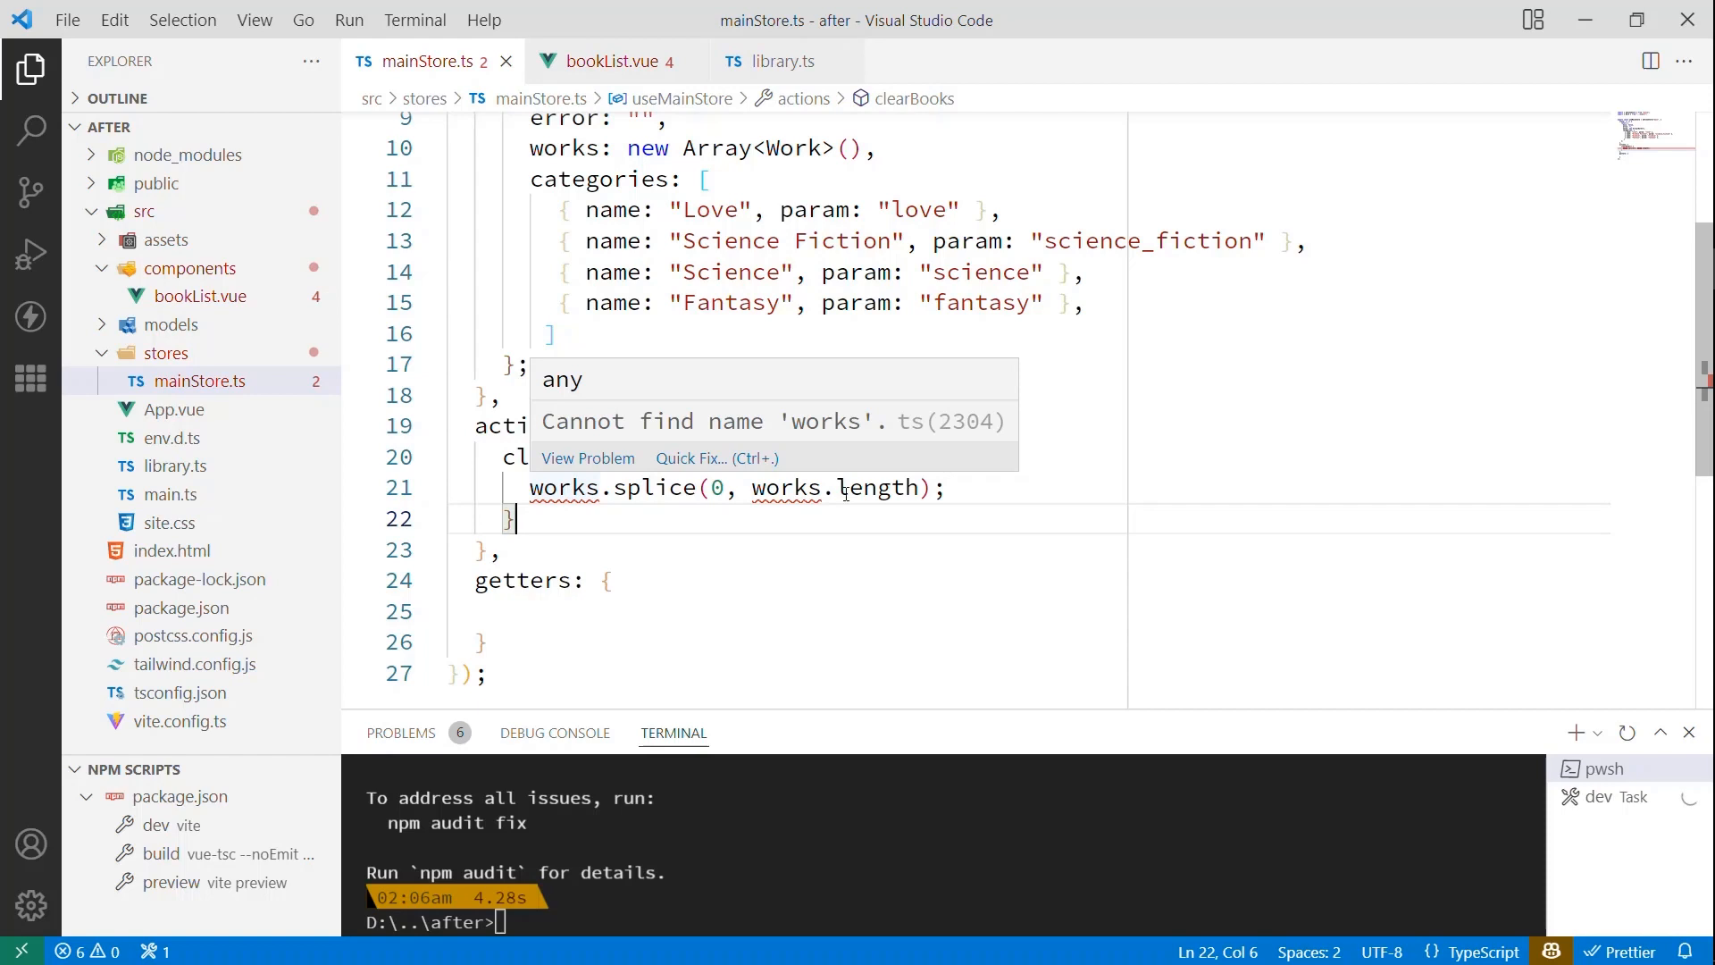
{"action": "scroll", "scroll_direction": "up", "scroll_amount": 3}
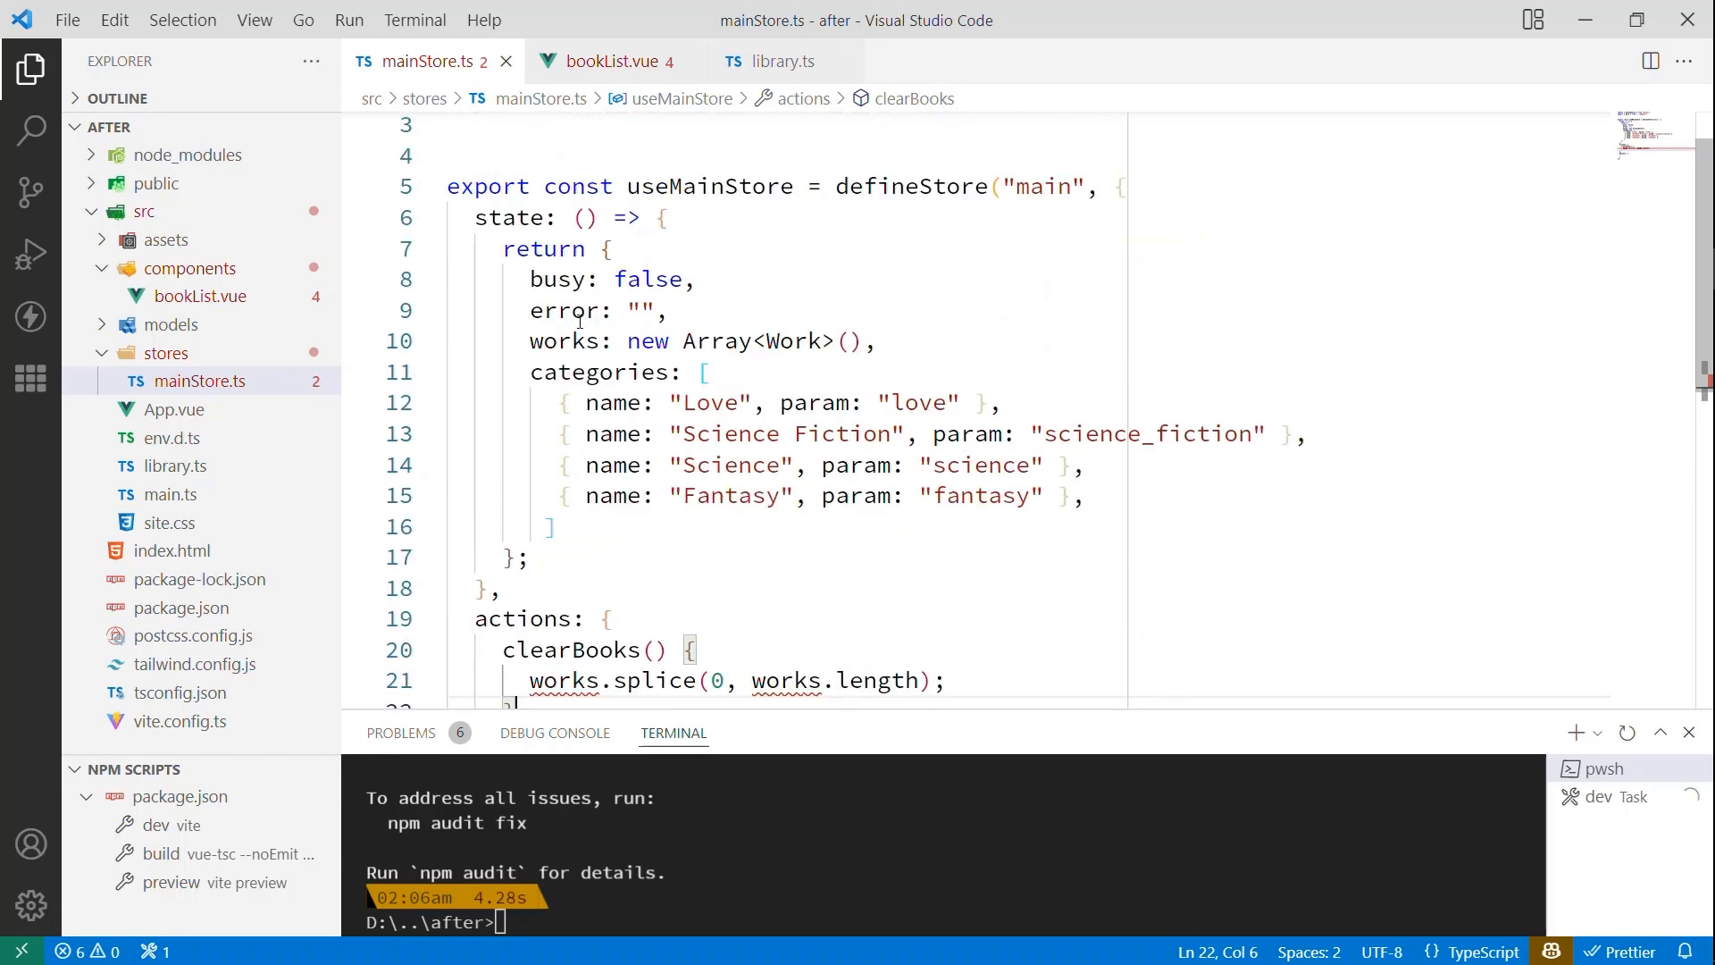
{"action": "mouse_move", "coordinate": [565, 340]}
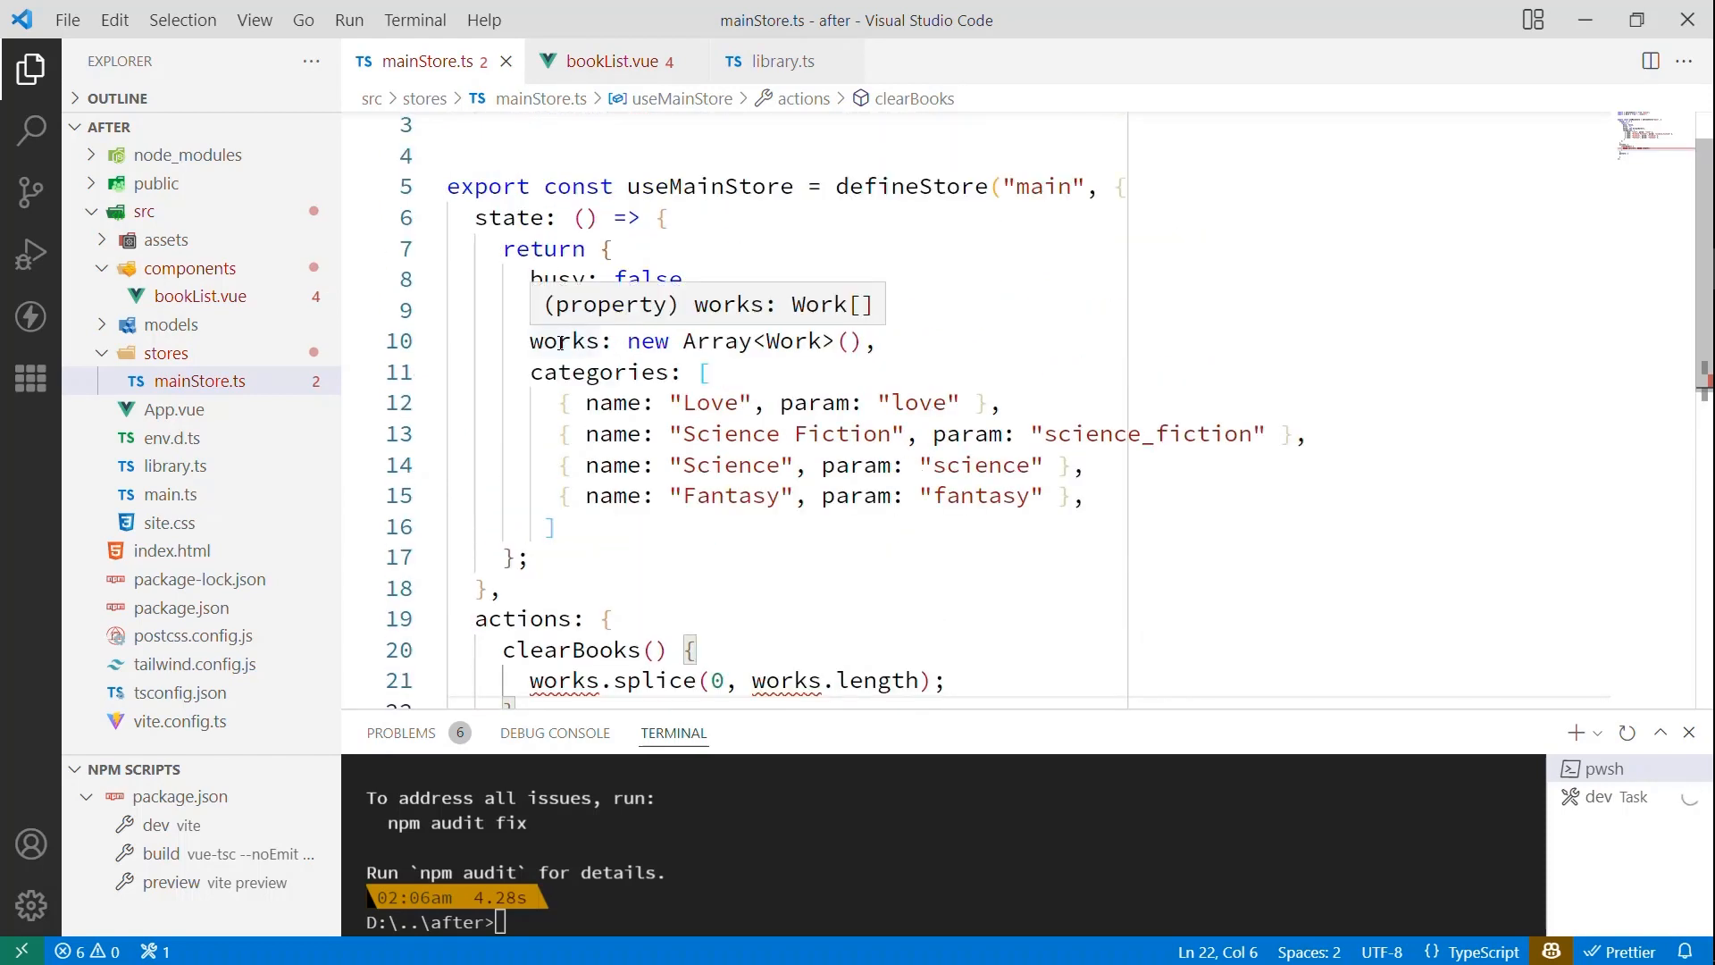
{"action": "scroll", "scroll_direction": "down", "scroll_amount": 3}
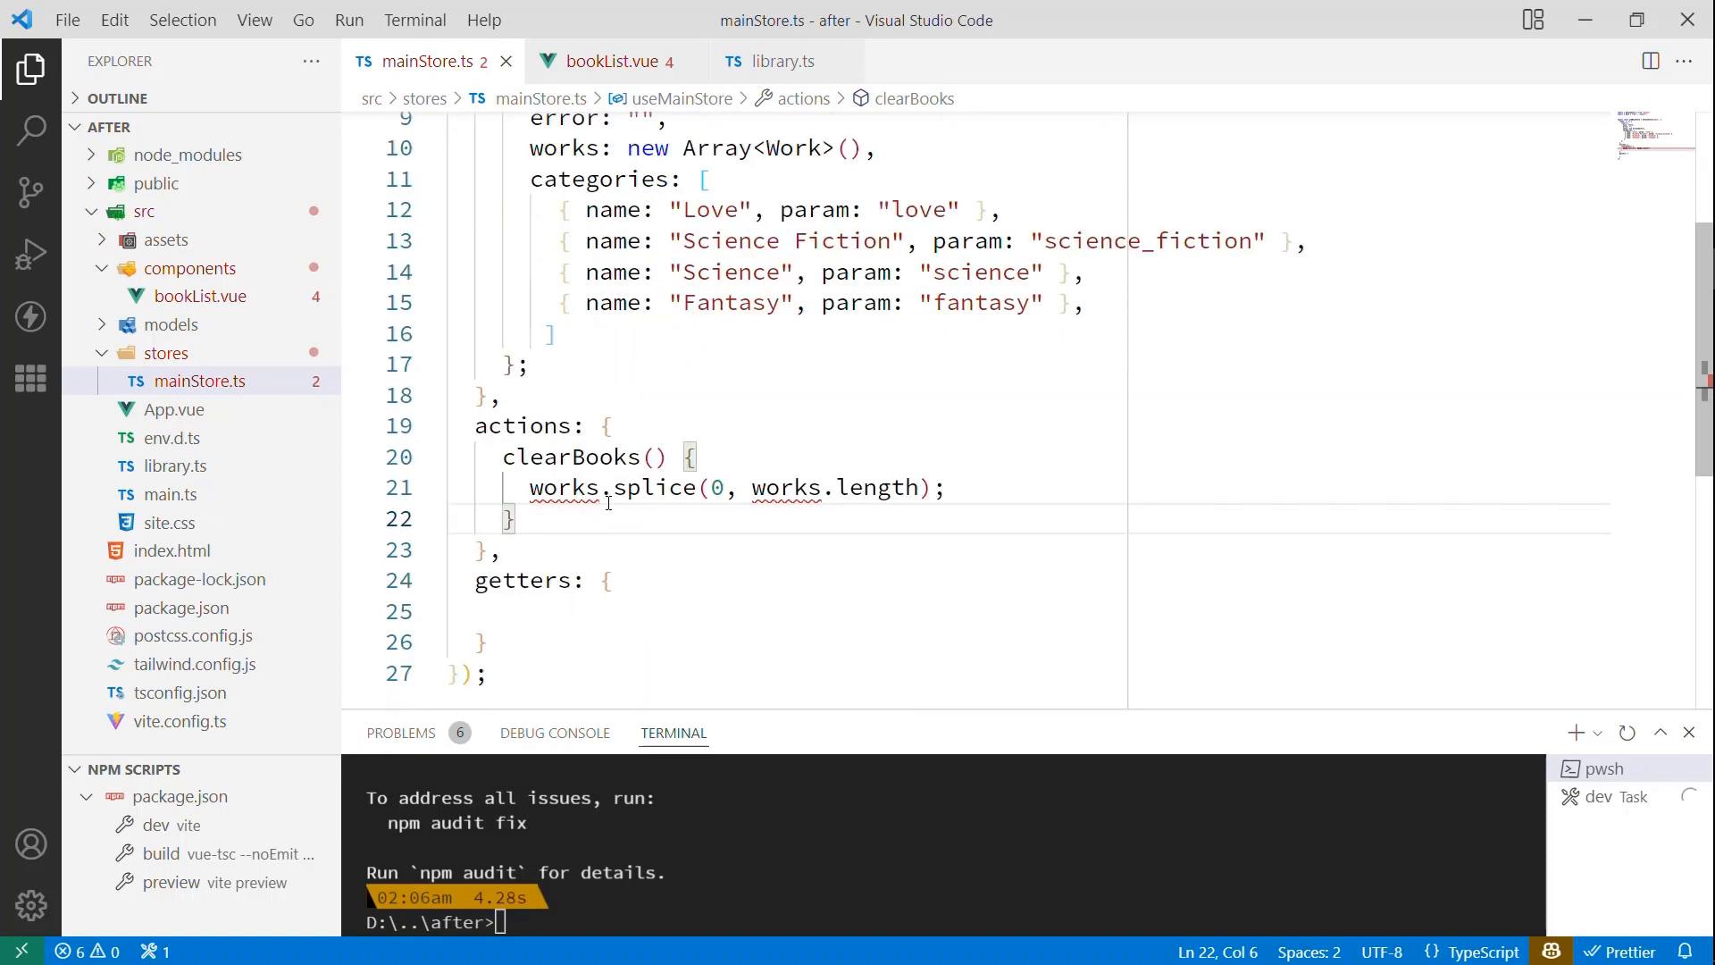
{"action": "left_click", "coordinate": [532, 487]}
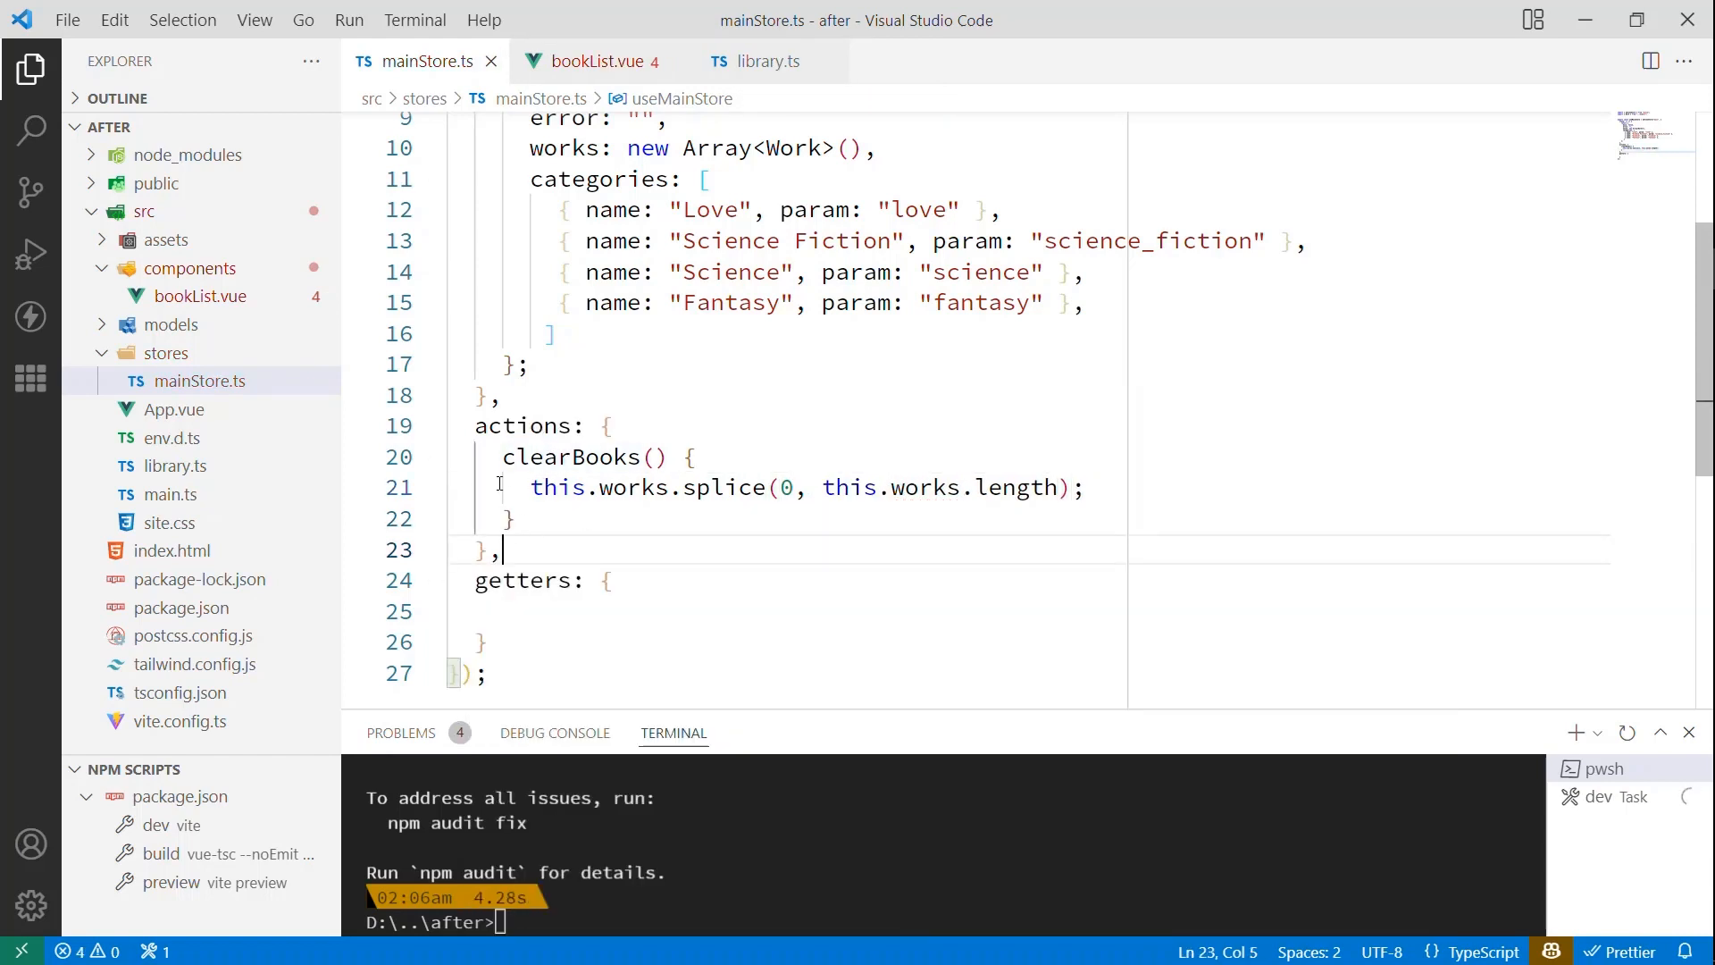
{"action": "mouse_move", "coordinate": [840, 448]}
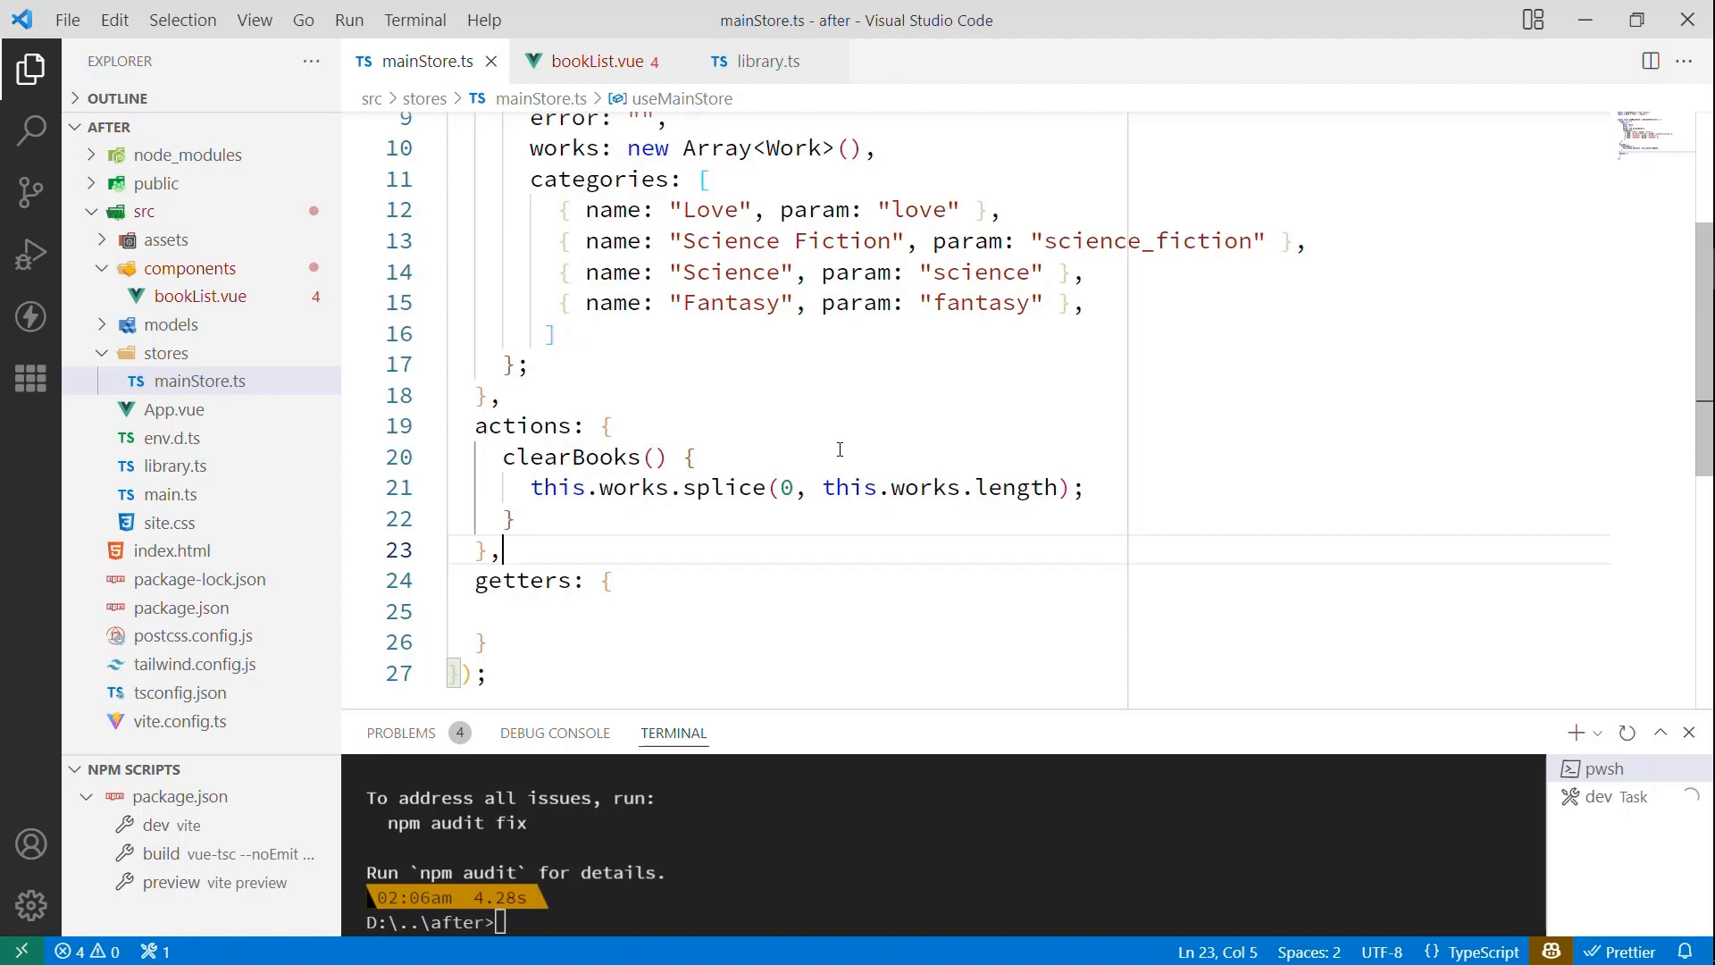
{"action": "left_click", "coordinate": [766, 62]}
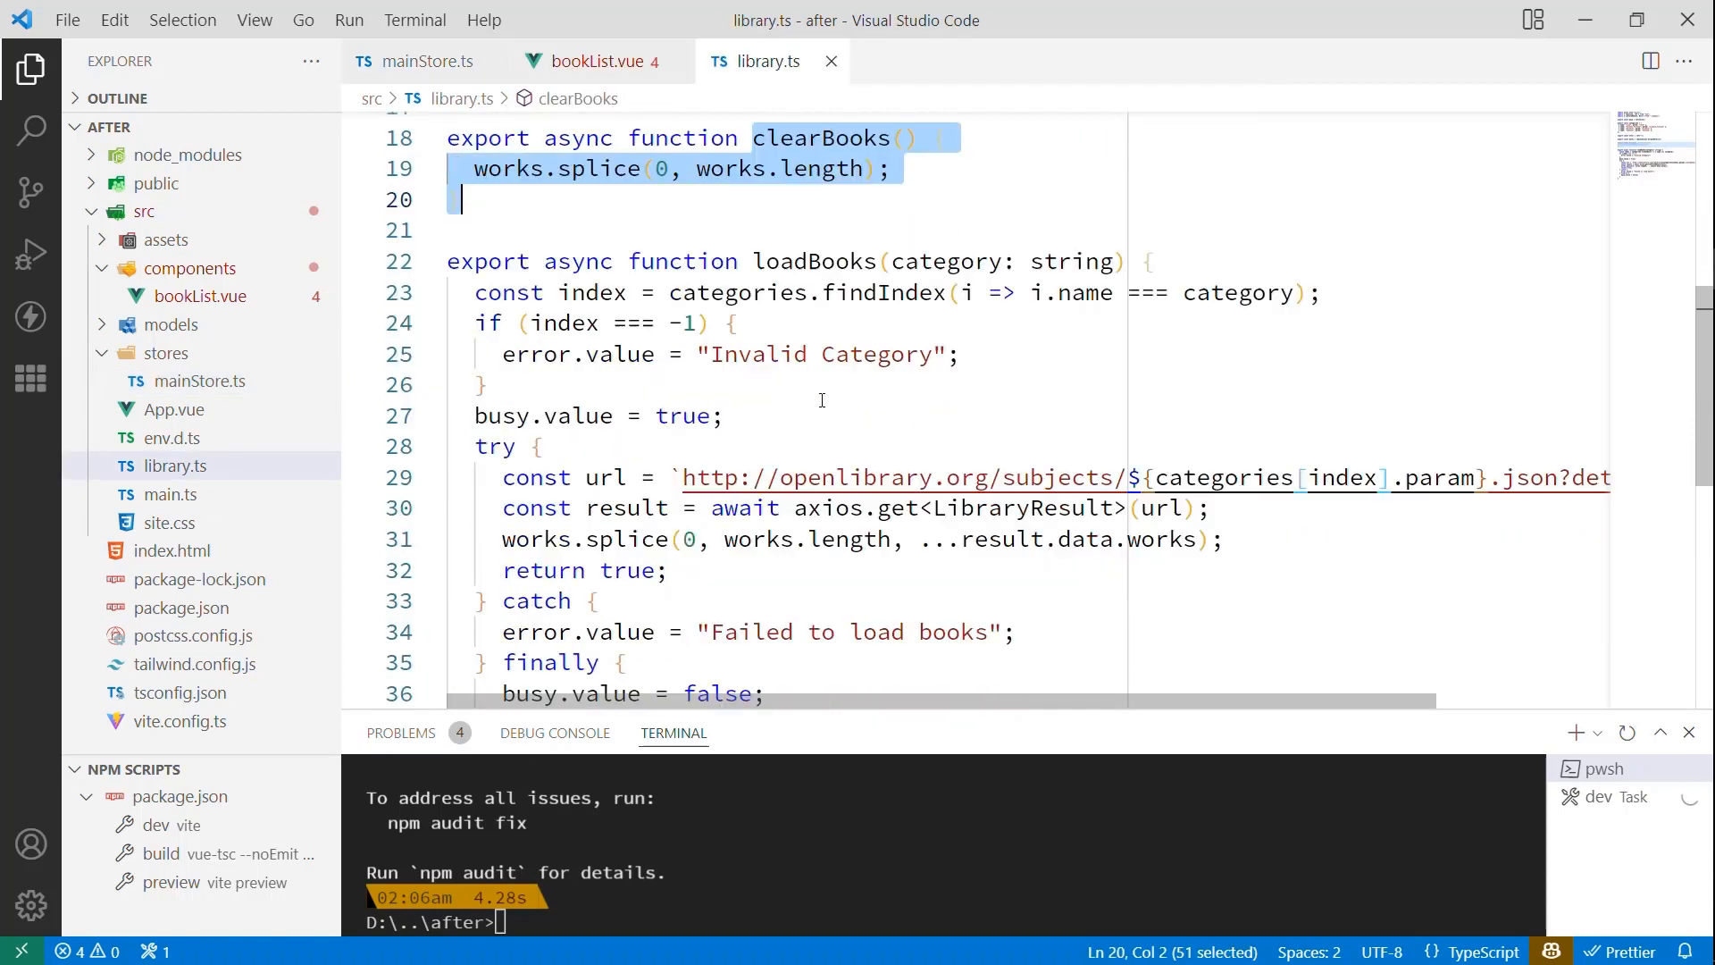
Step: Make loadBooks an async main store action and delete its .value accessors
{"action": "scroll", "scroll_direction": "down", "scroll_amount": 3}
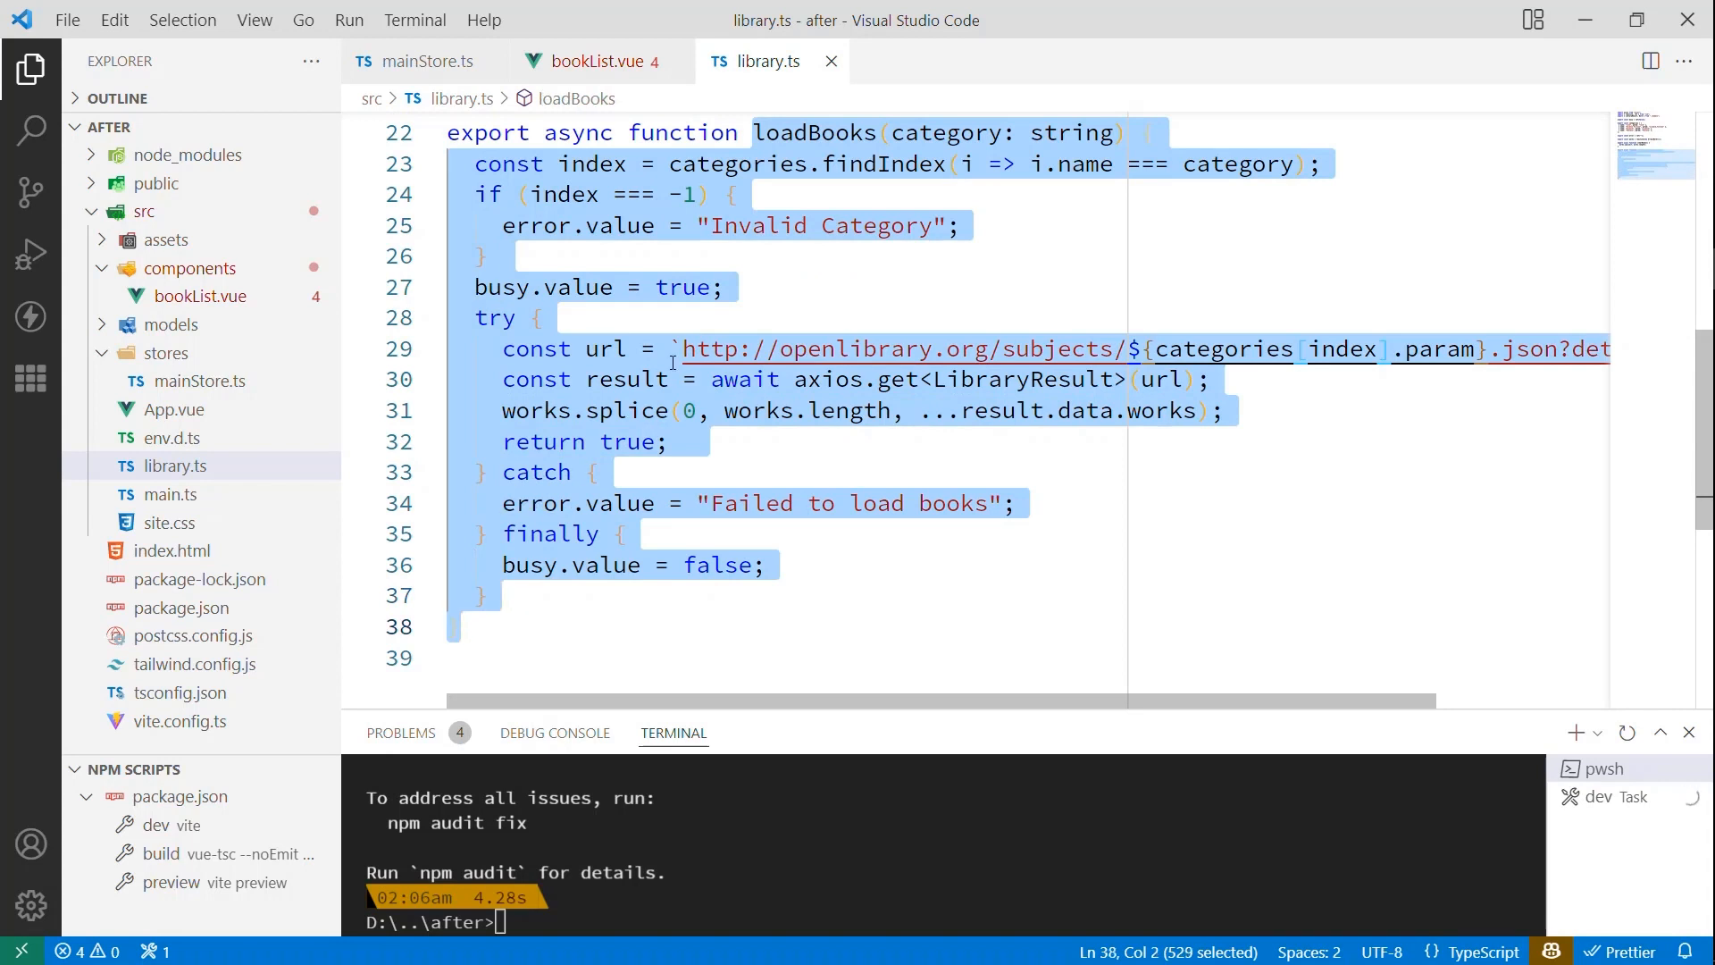
{"action": "left_click", "coordinate": [425, 62]}
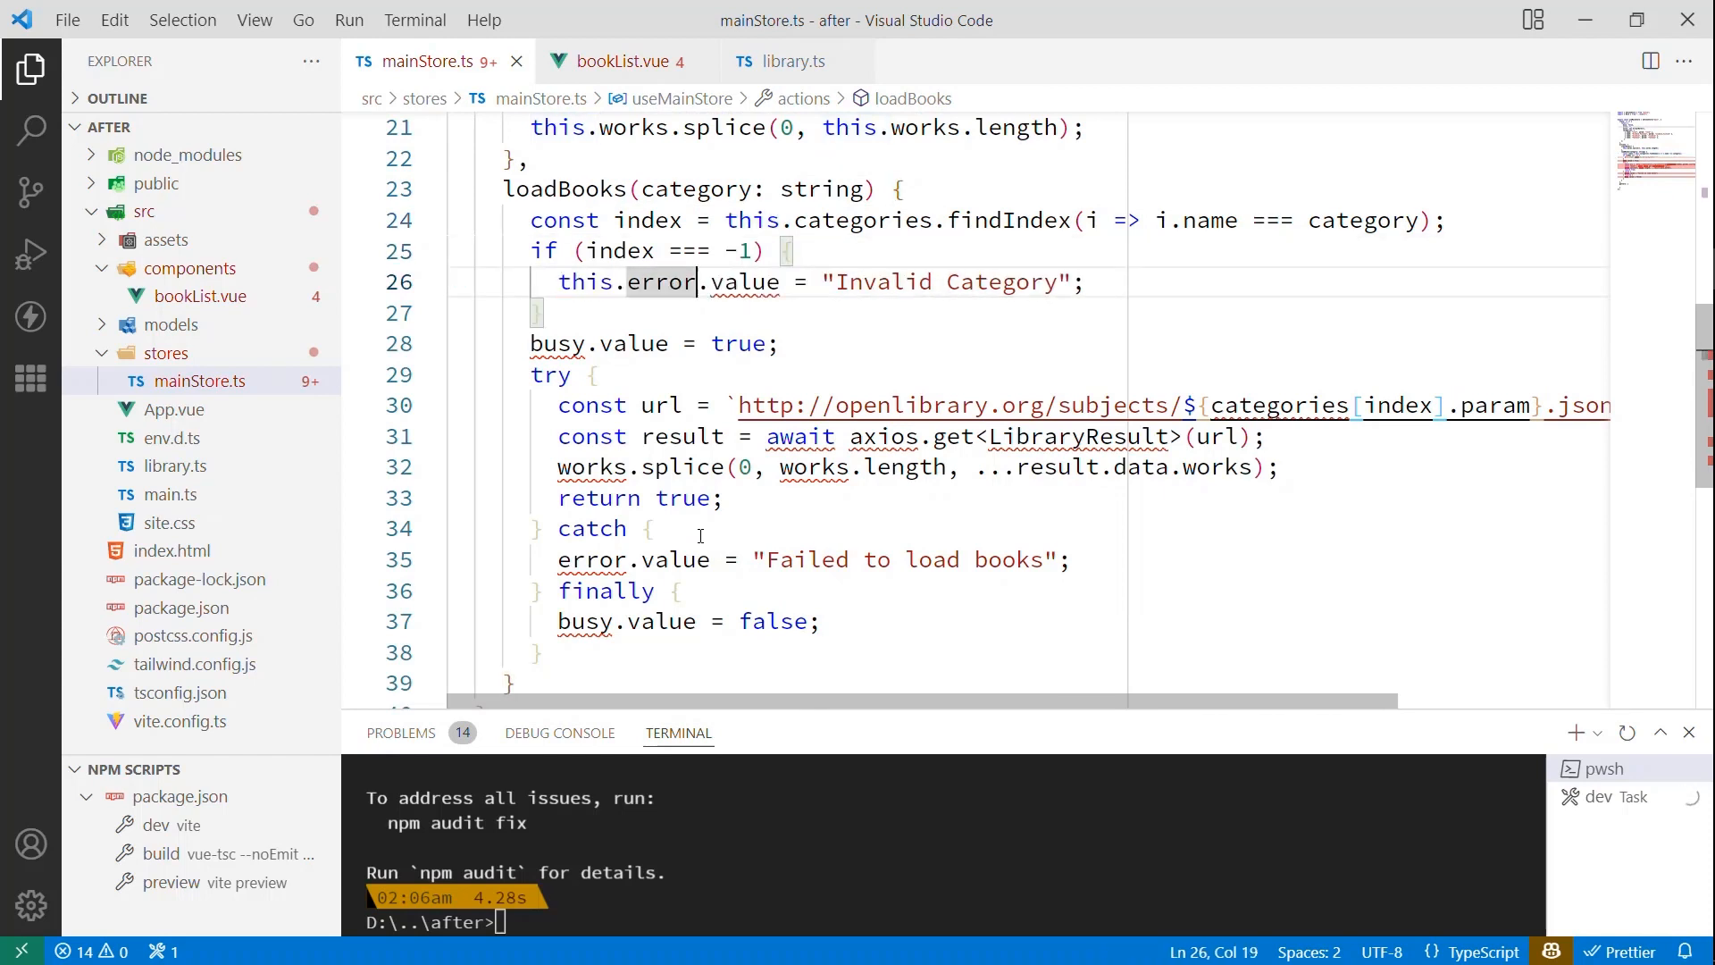
{"action": "double_click", "coordinate": [745, 283]}
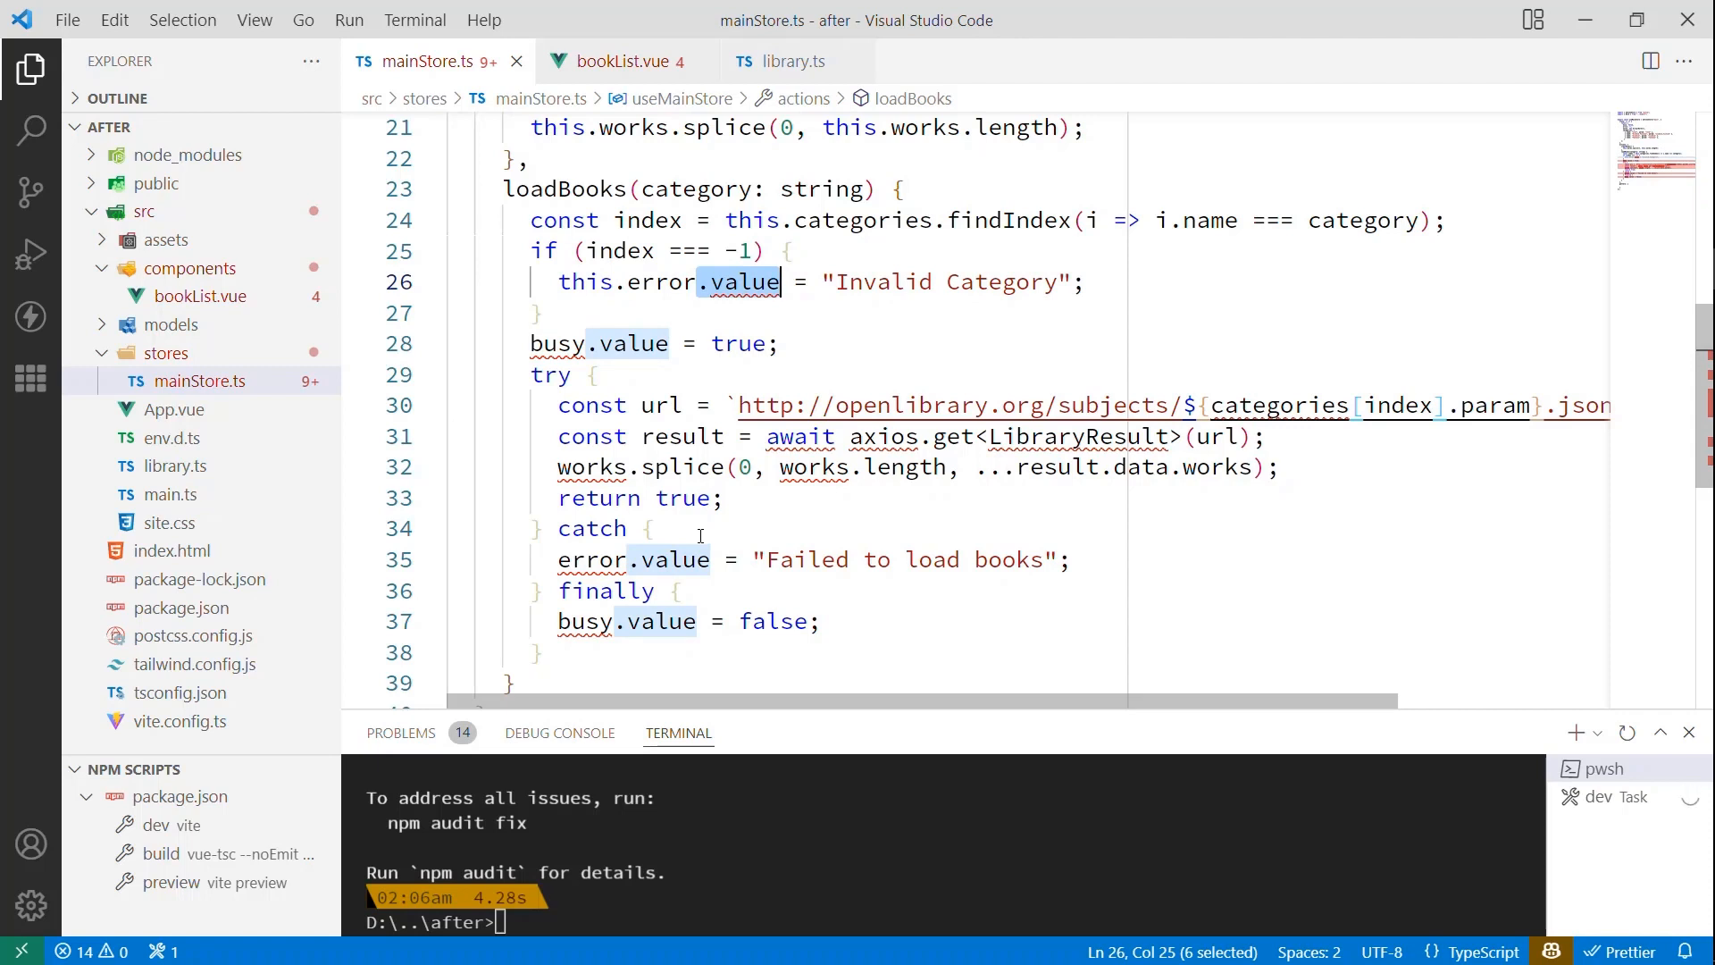
{"action": "key", "text": "Backspace"}
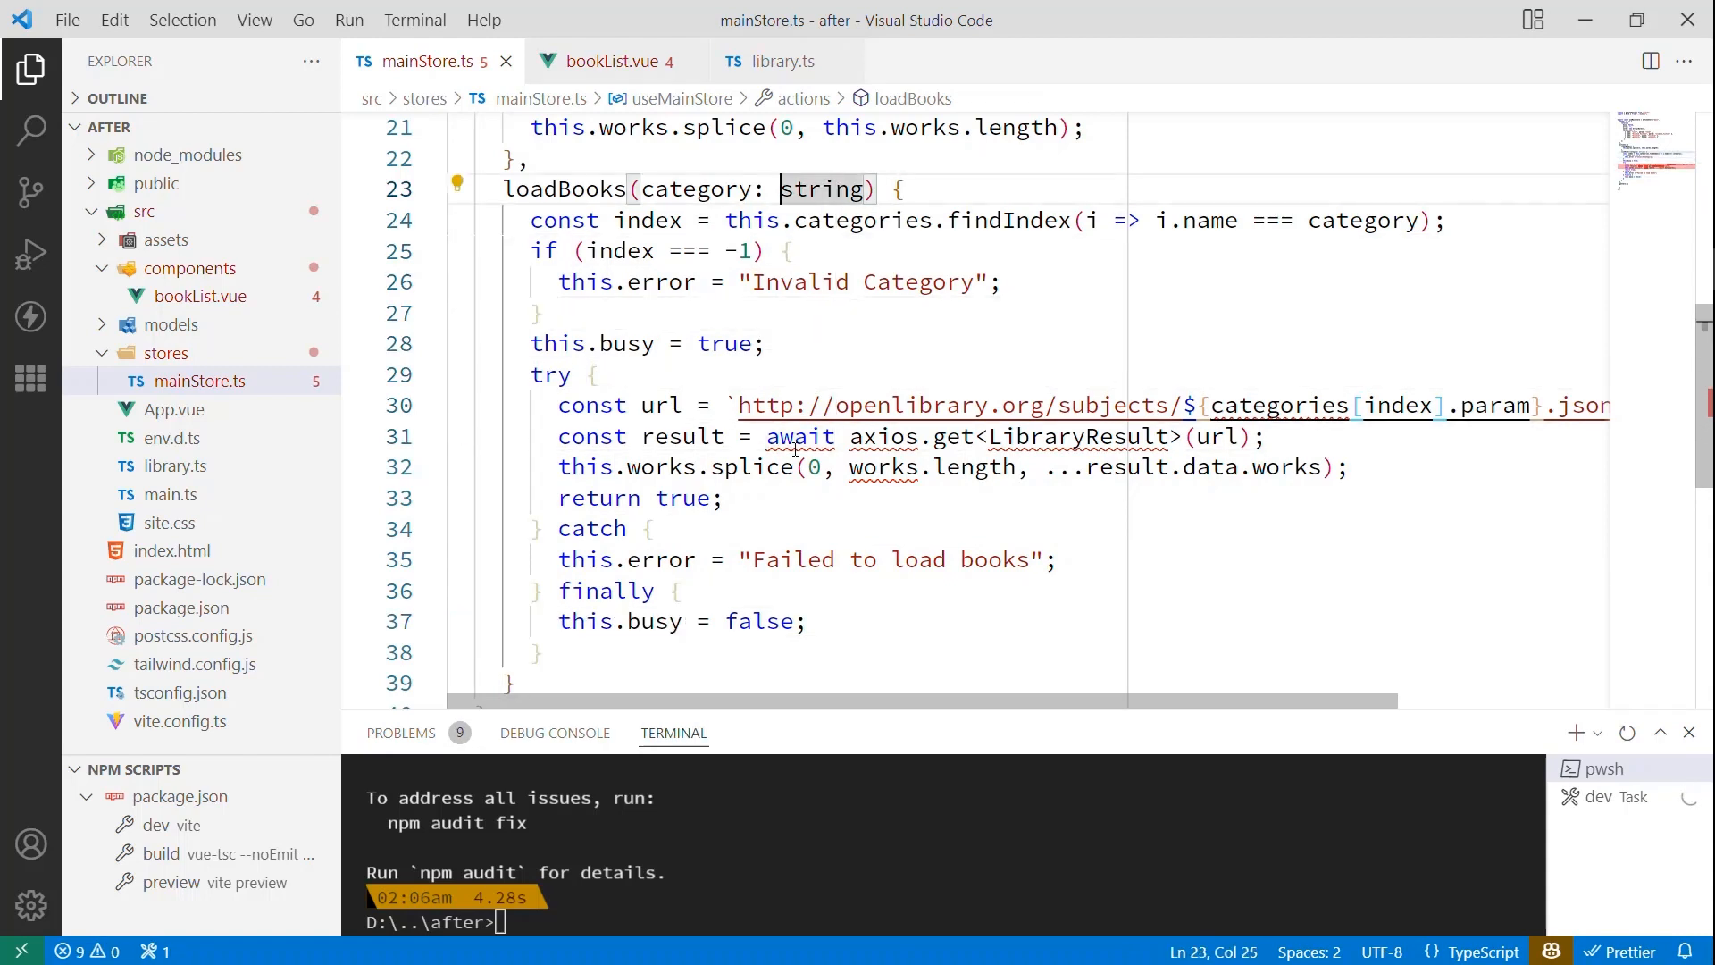
{"action": "type", "text": "async"}
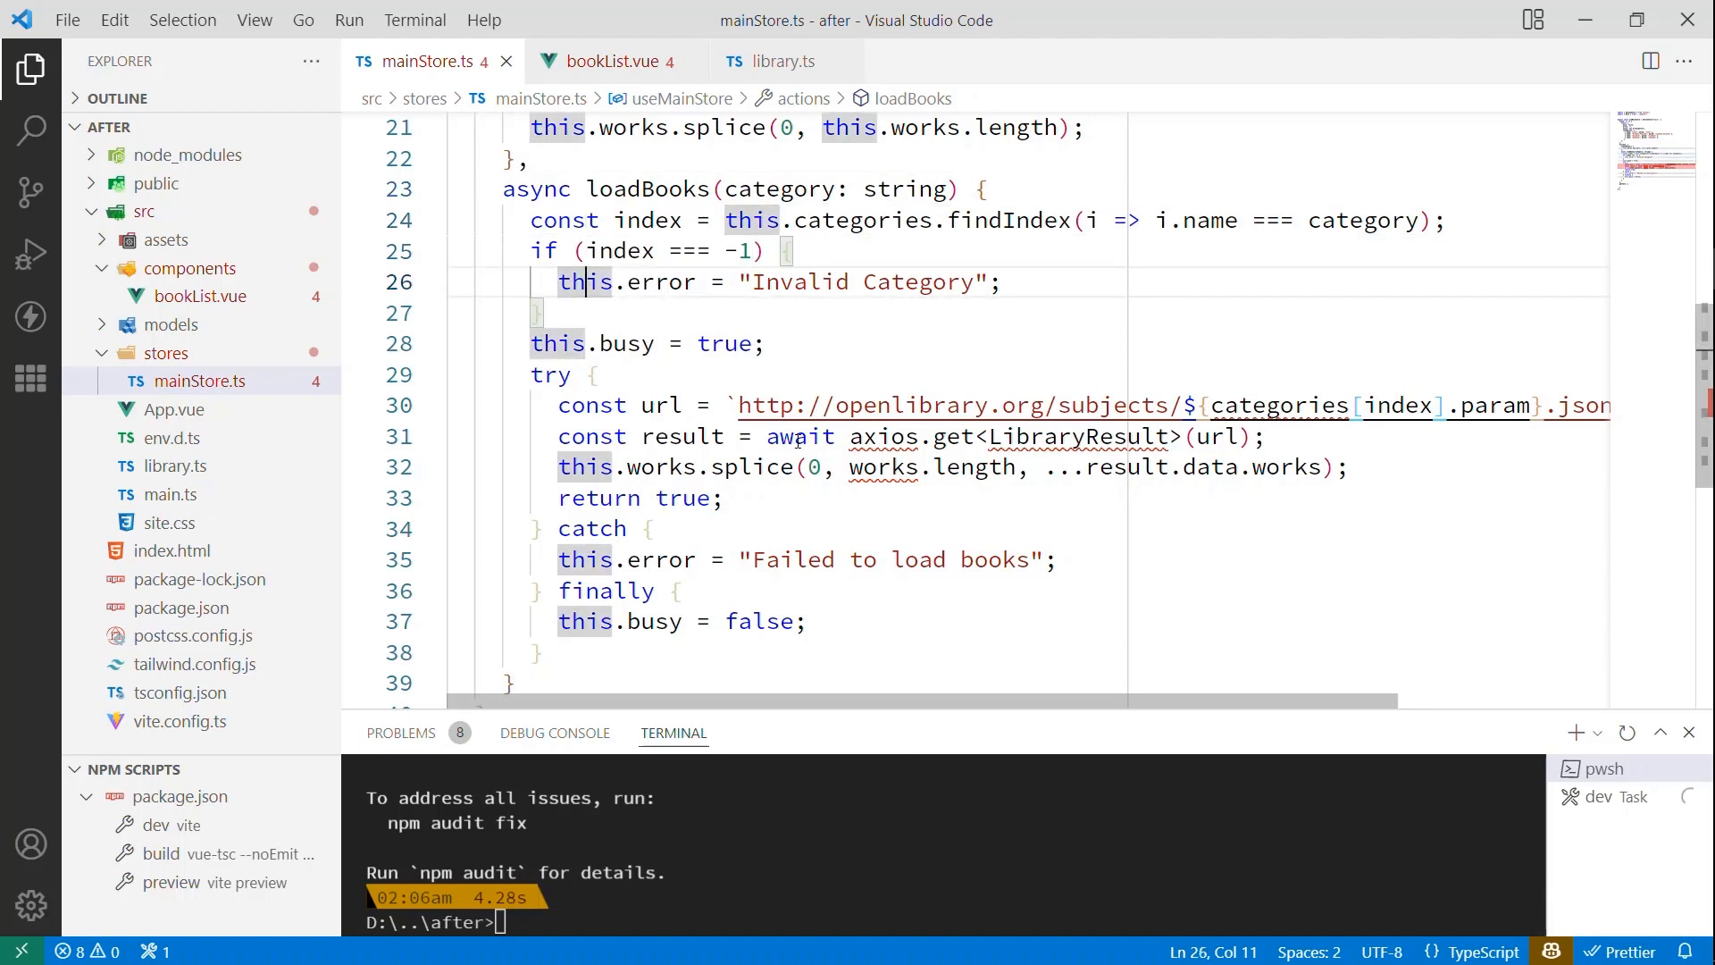
{"action": "scroll", "scroll_direction": "up", "scroll_amount": 3}
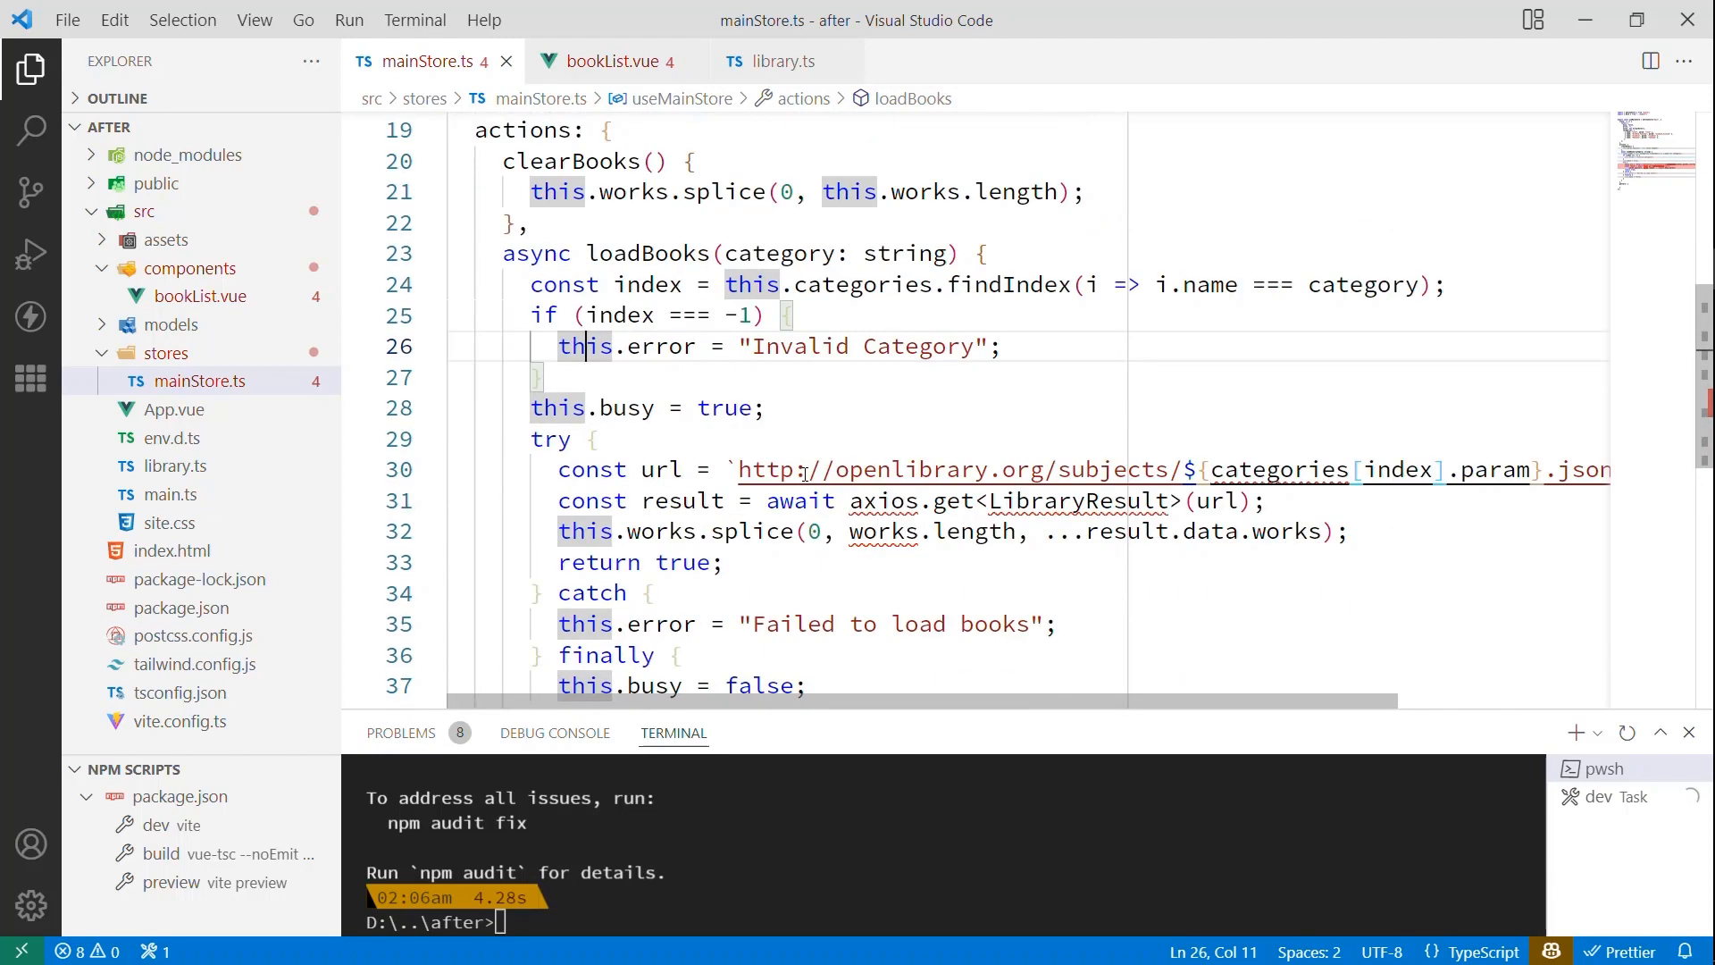
{"action": "scroll", "scroll_direction": "down", "scroll_amount": 3}
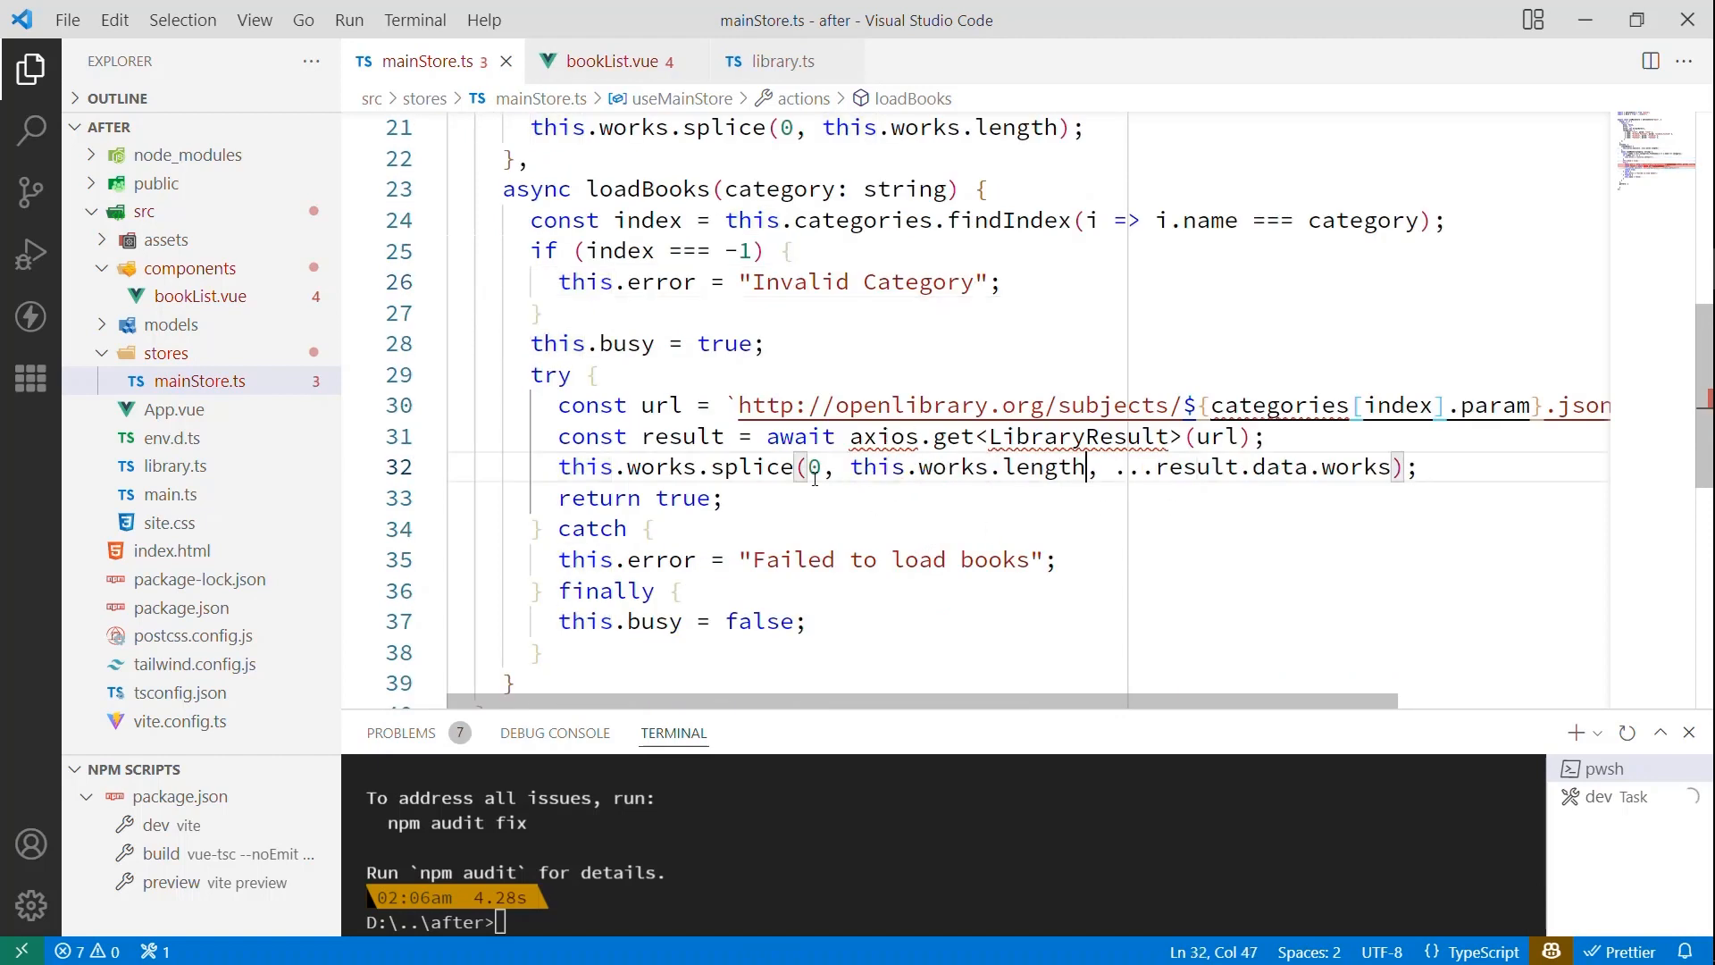
Step: Import axios and add LibraryResult to the models import in mainStore.ts
{"action": "left_click", "coordinate": [645, 528]}
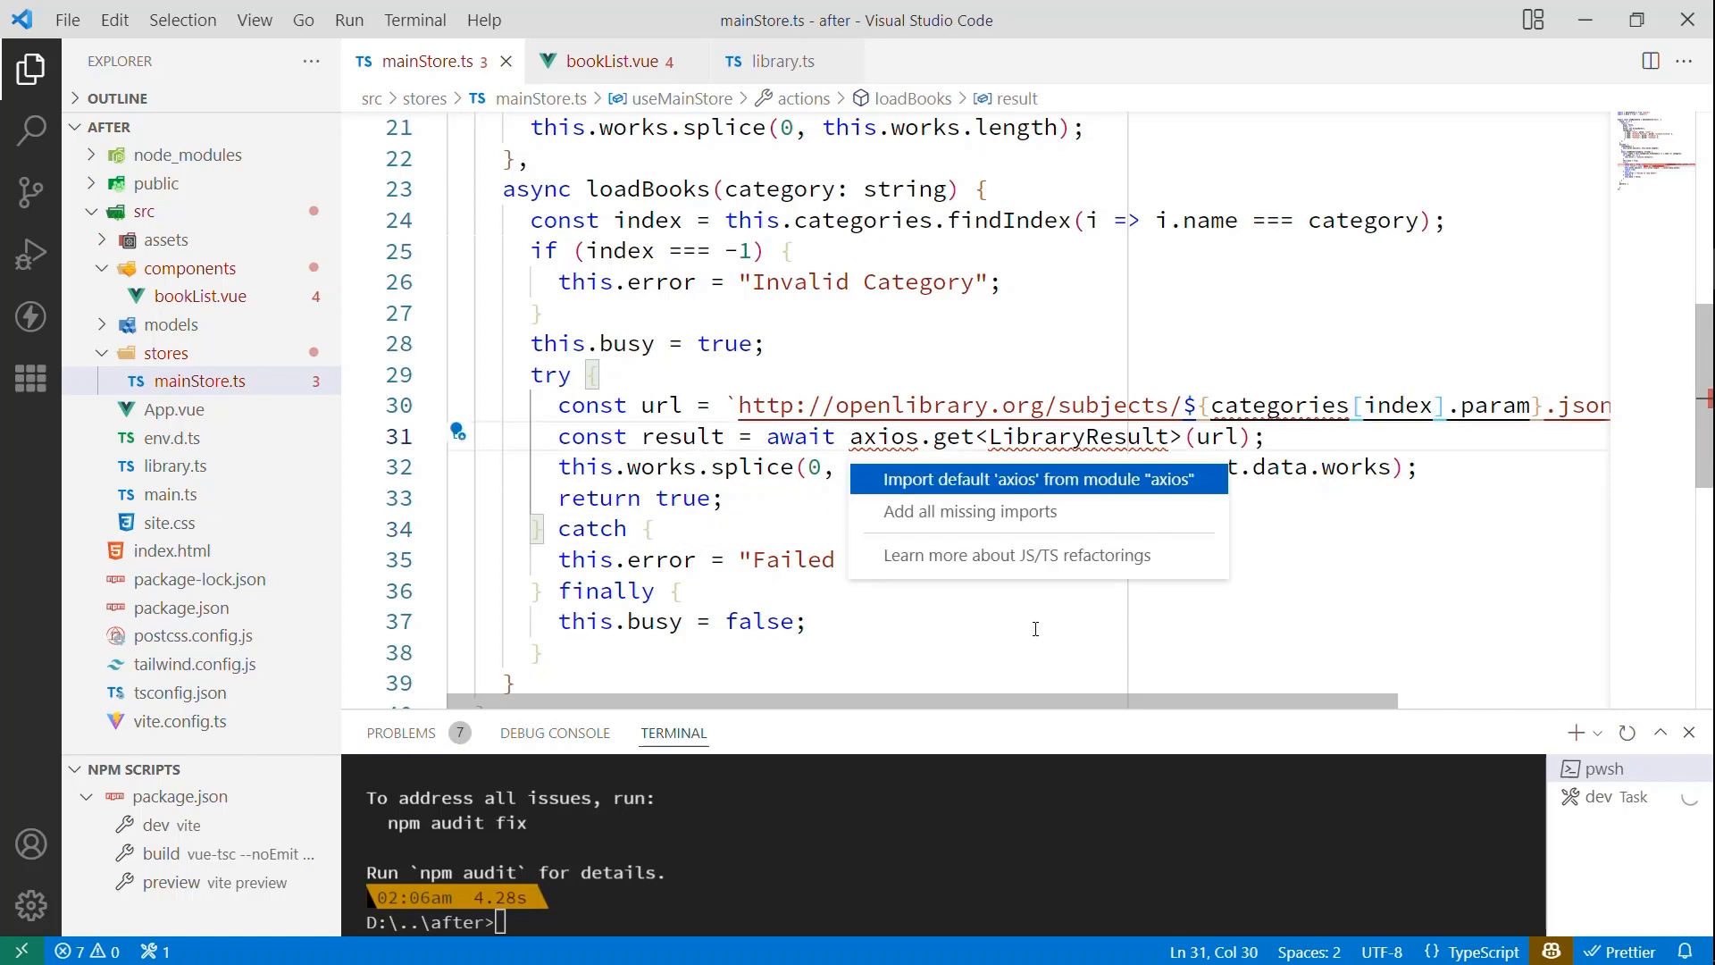
{"action": "left_click", "coordinate": [1027, 479]}
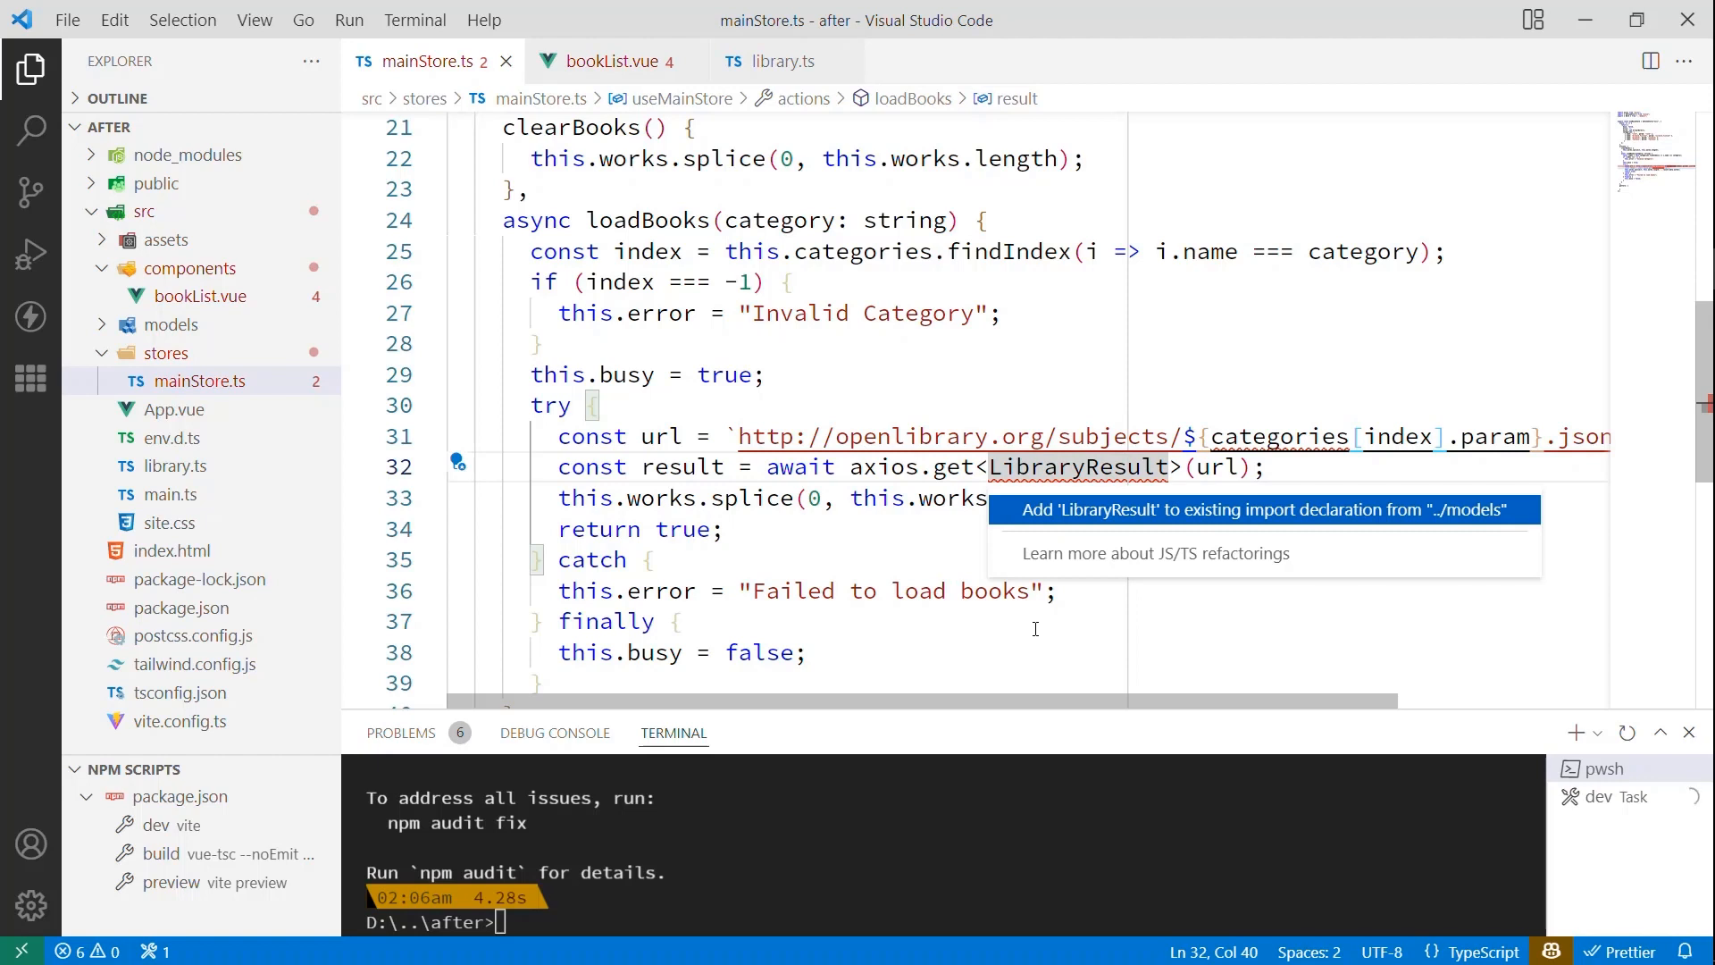
{"action": "left_click", "coordinate": [1262, 508]}
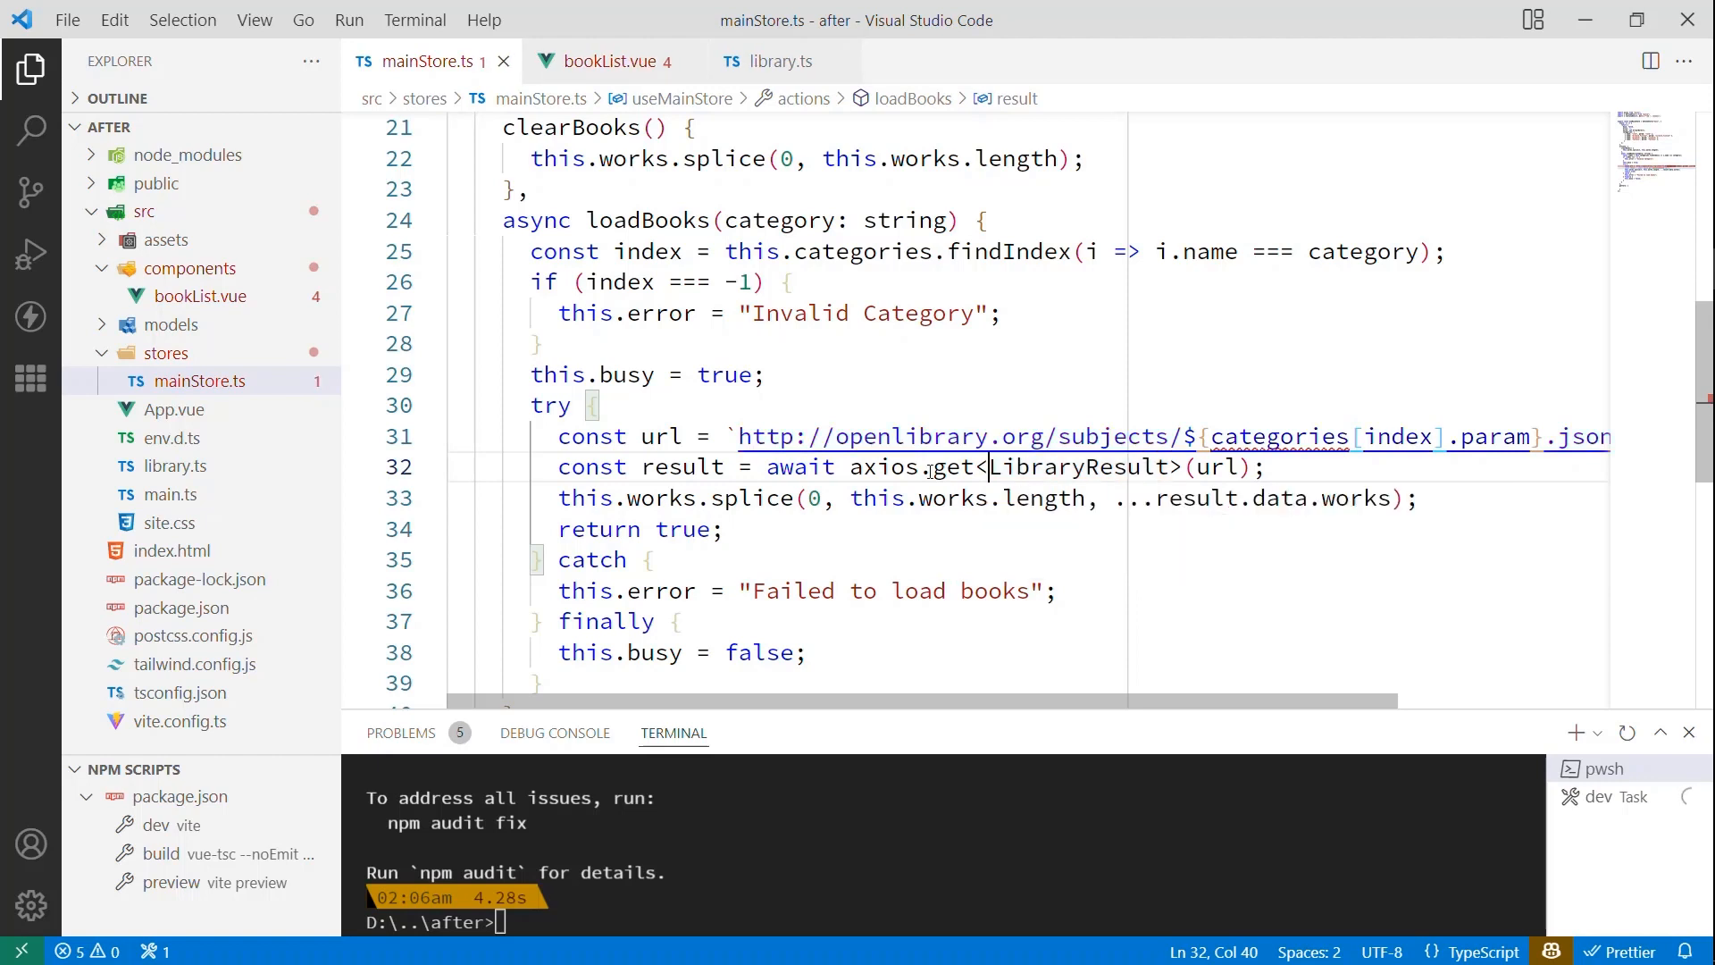
{"action": "scroll", "scroll_direction": "up", "scroll_amount": 3}
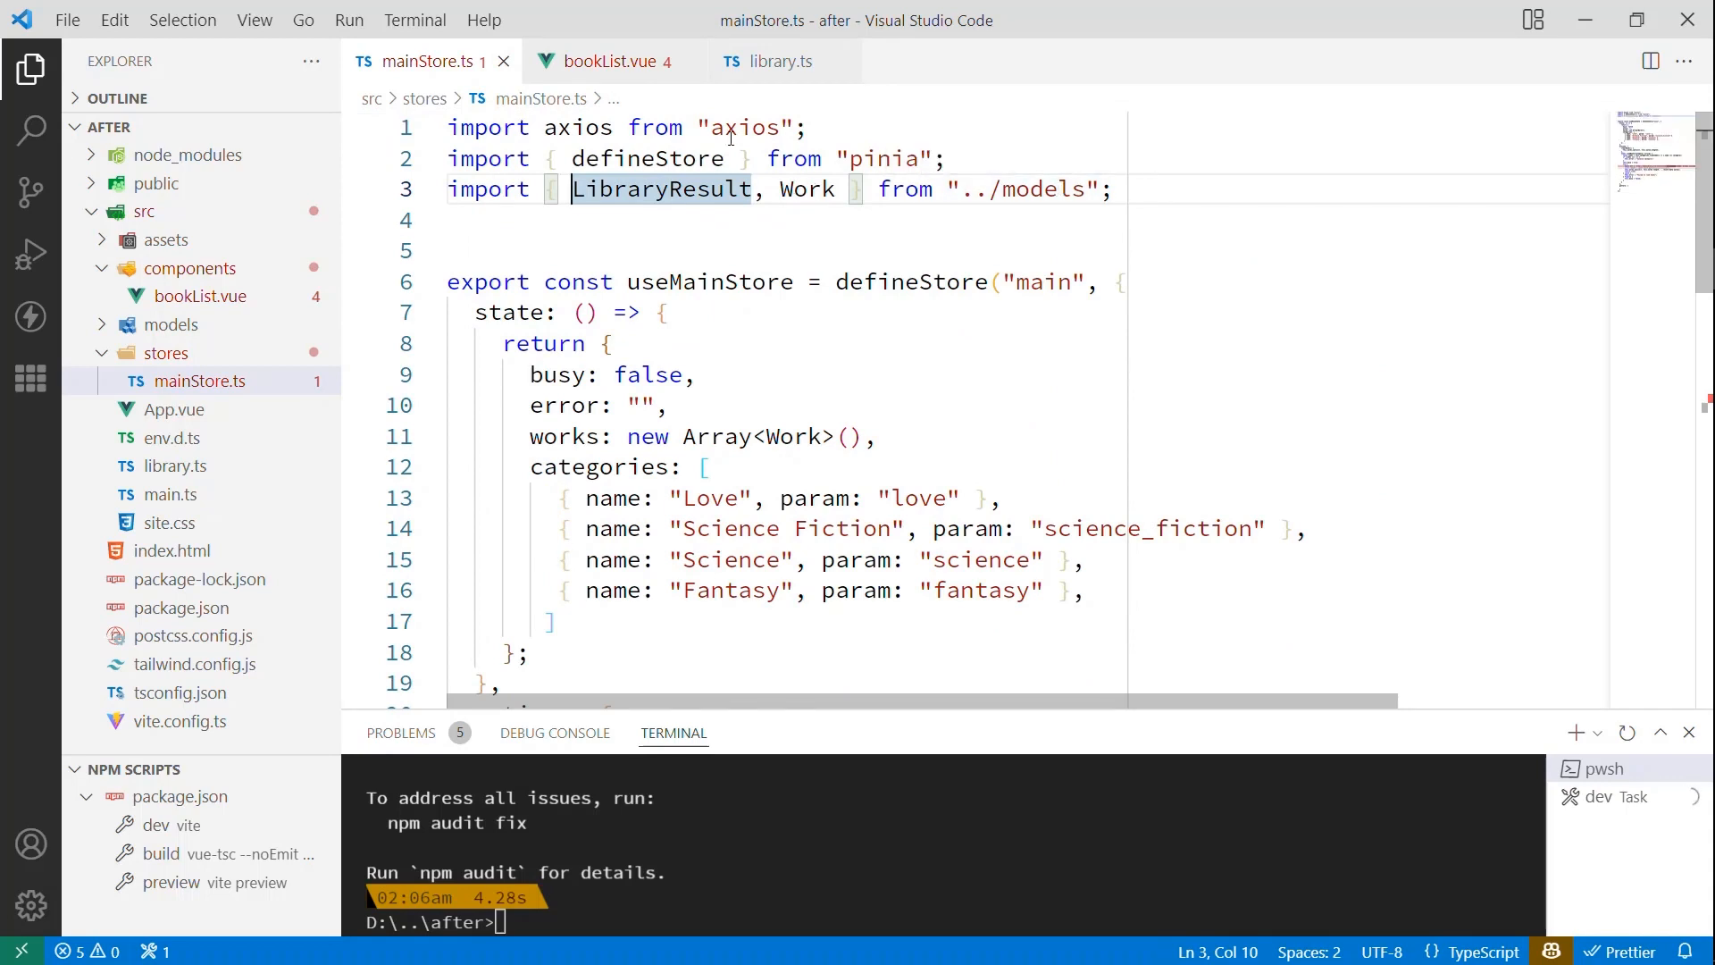
{"action": "scroll", "scroll_direction": "down", "scroll_amount": 3}
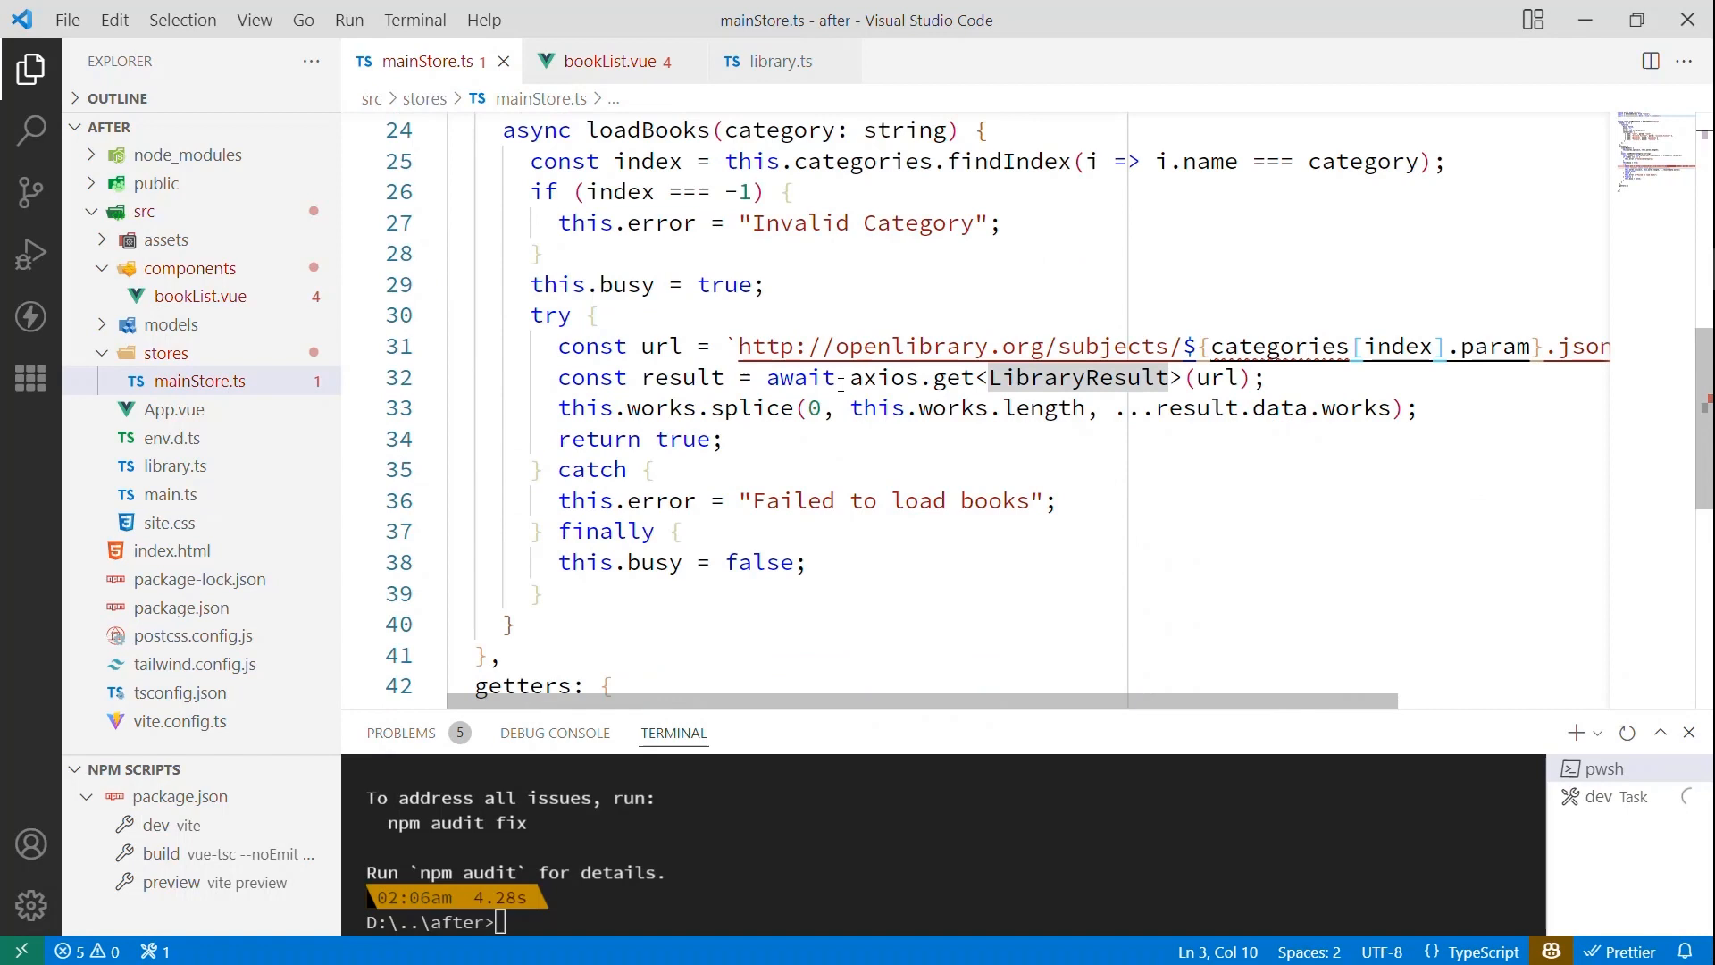
Step: Review the loadBooks action, then return to bookList.vue
{"action": "scroll", "scroll_direction": "up", "scroll_amount": 3}
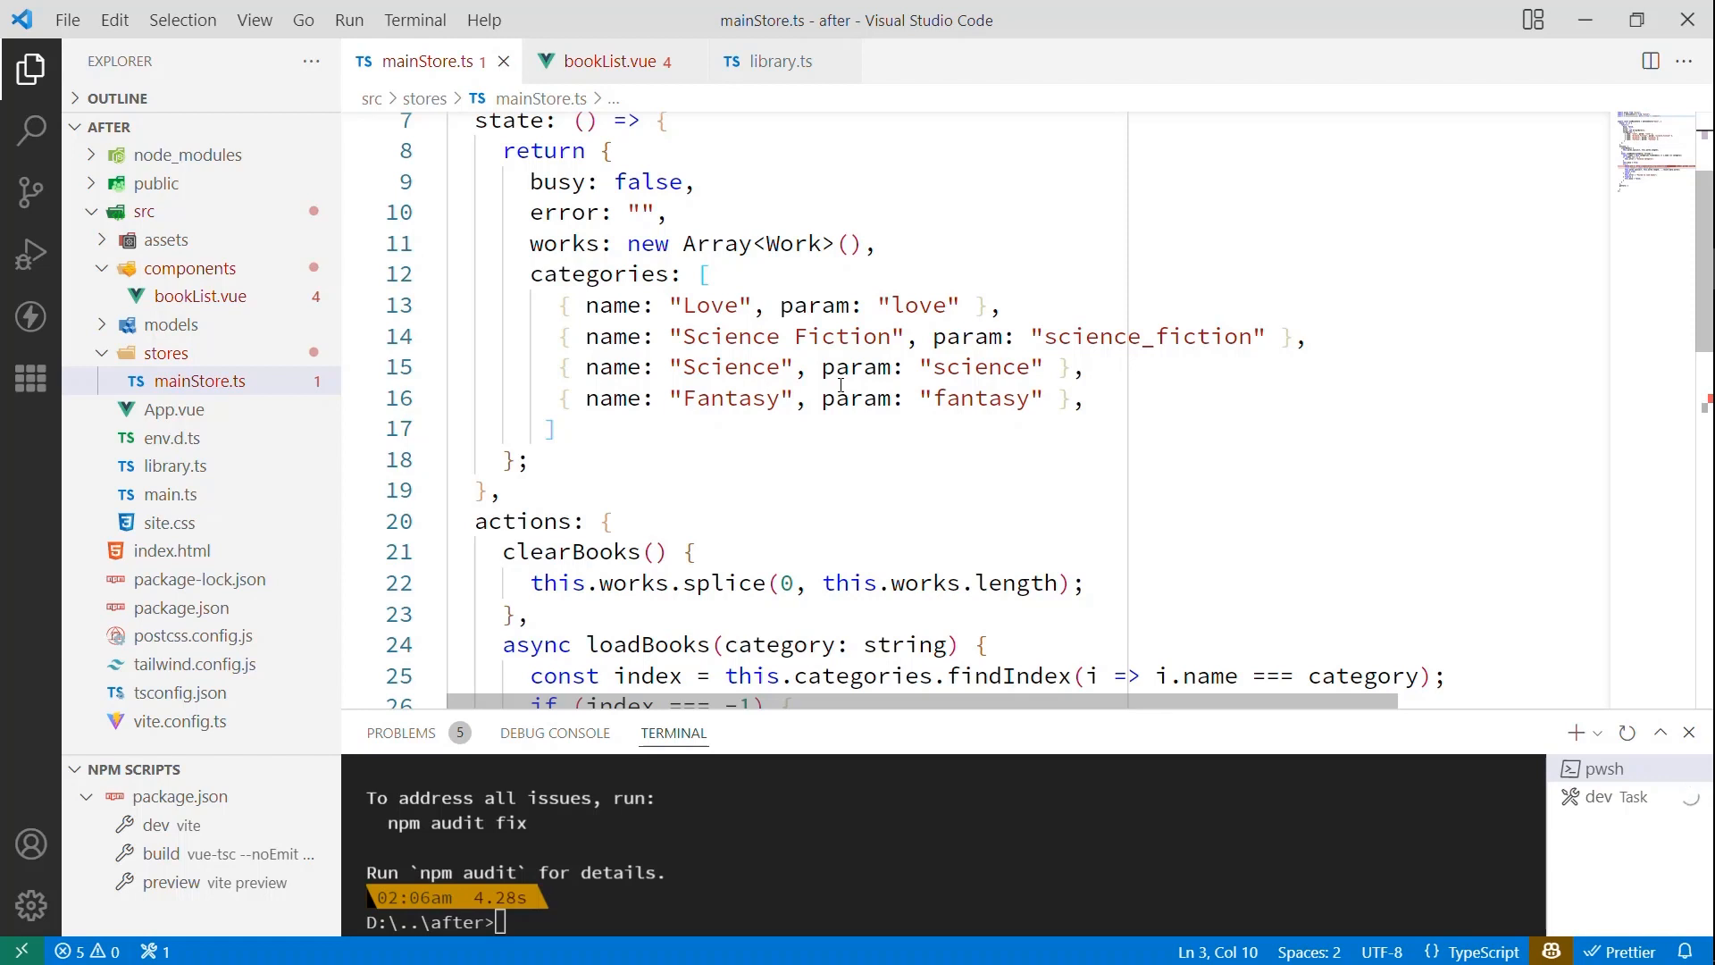
{"action": "scroll", "scroll_direction": "down", "scroll_amount": 3}
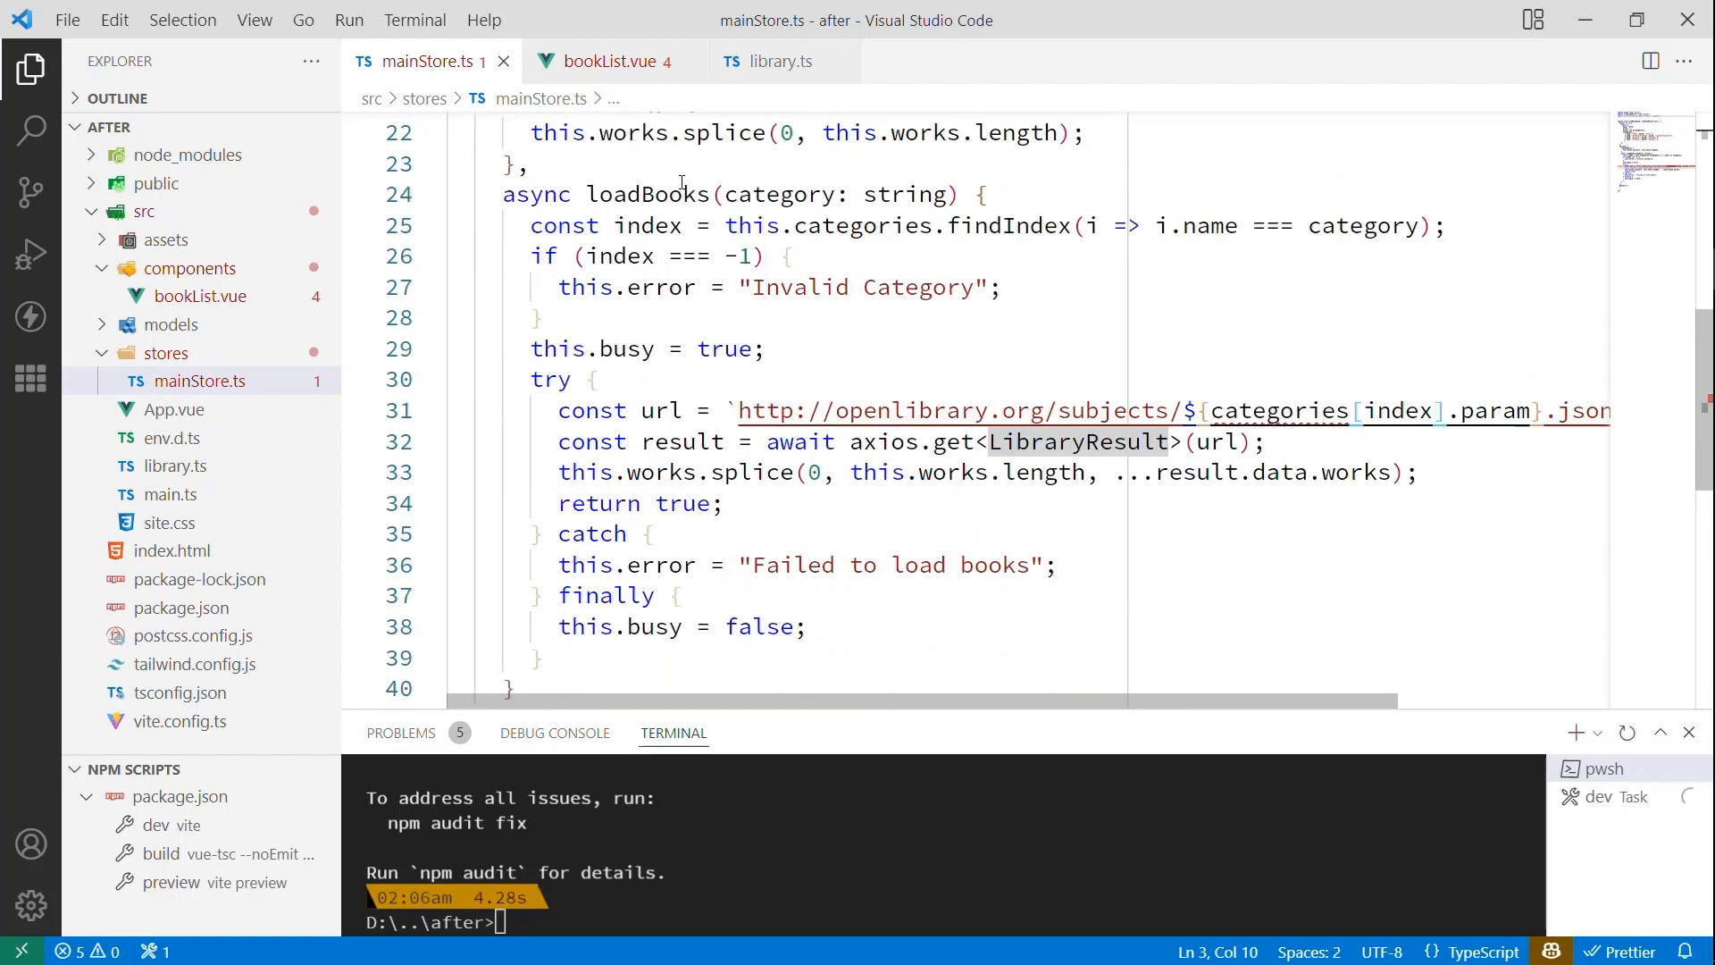
{"action": "mouse_move", "coordinate": [1030, 581]}
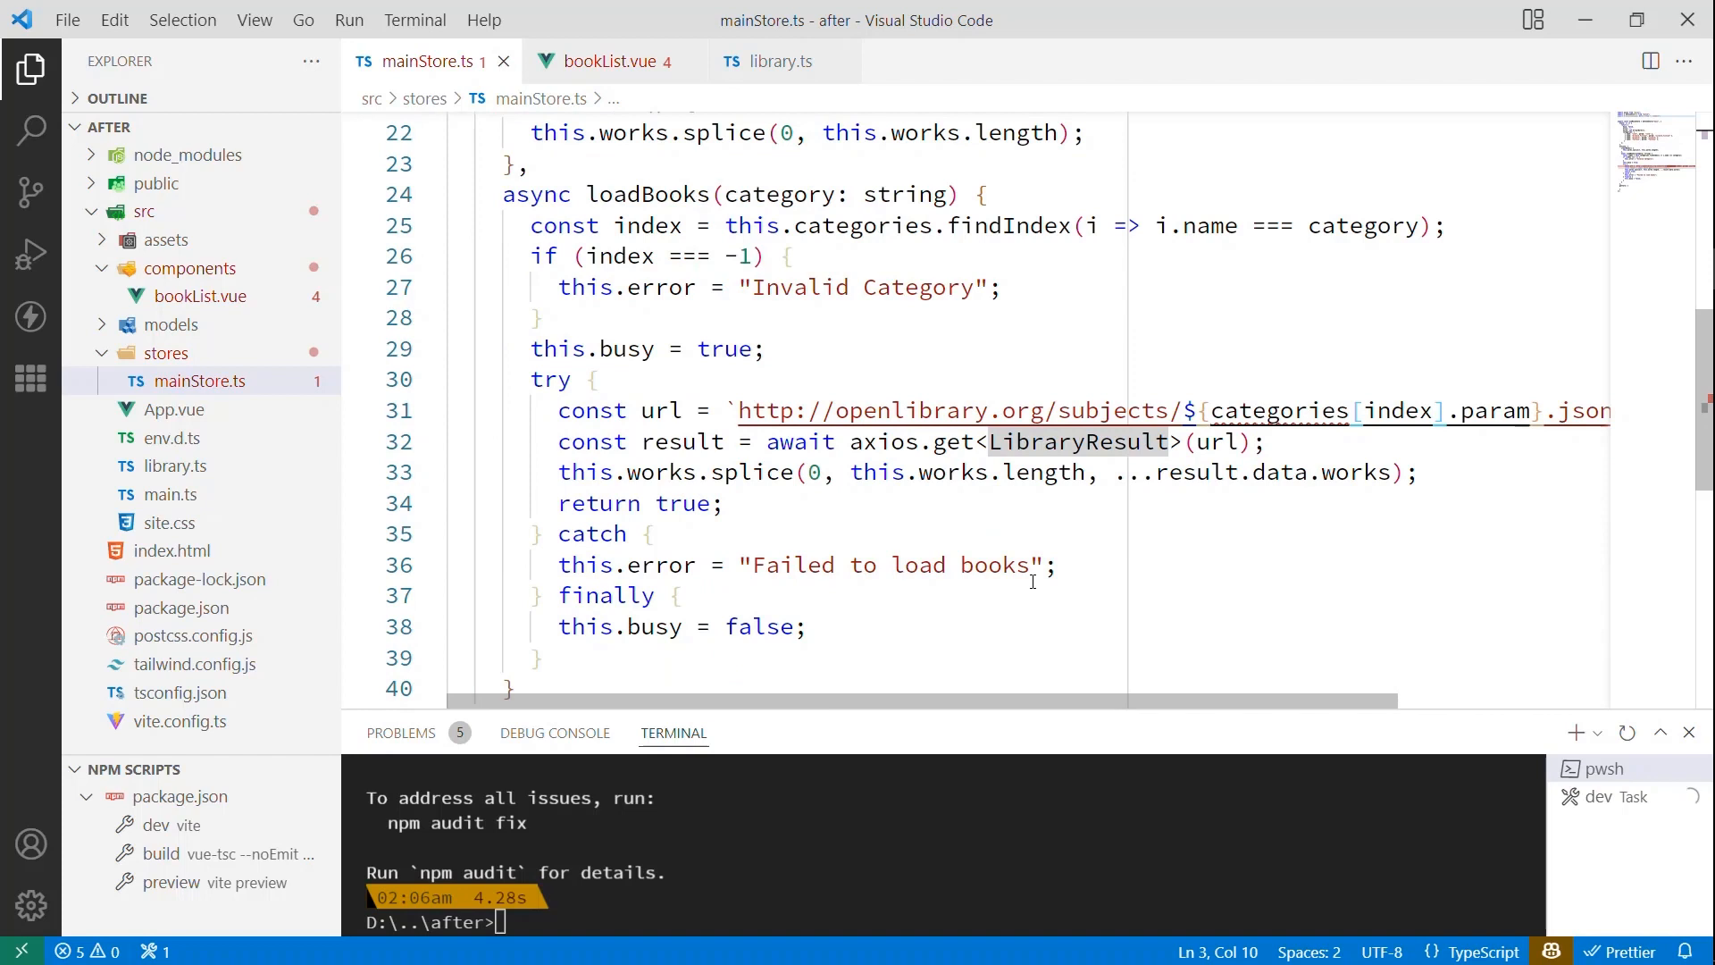
{"action": "mouse_move", "coordinate": [863, 330]}
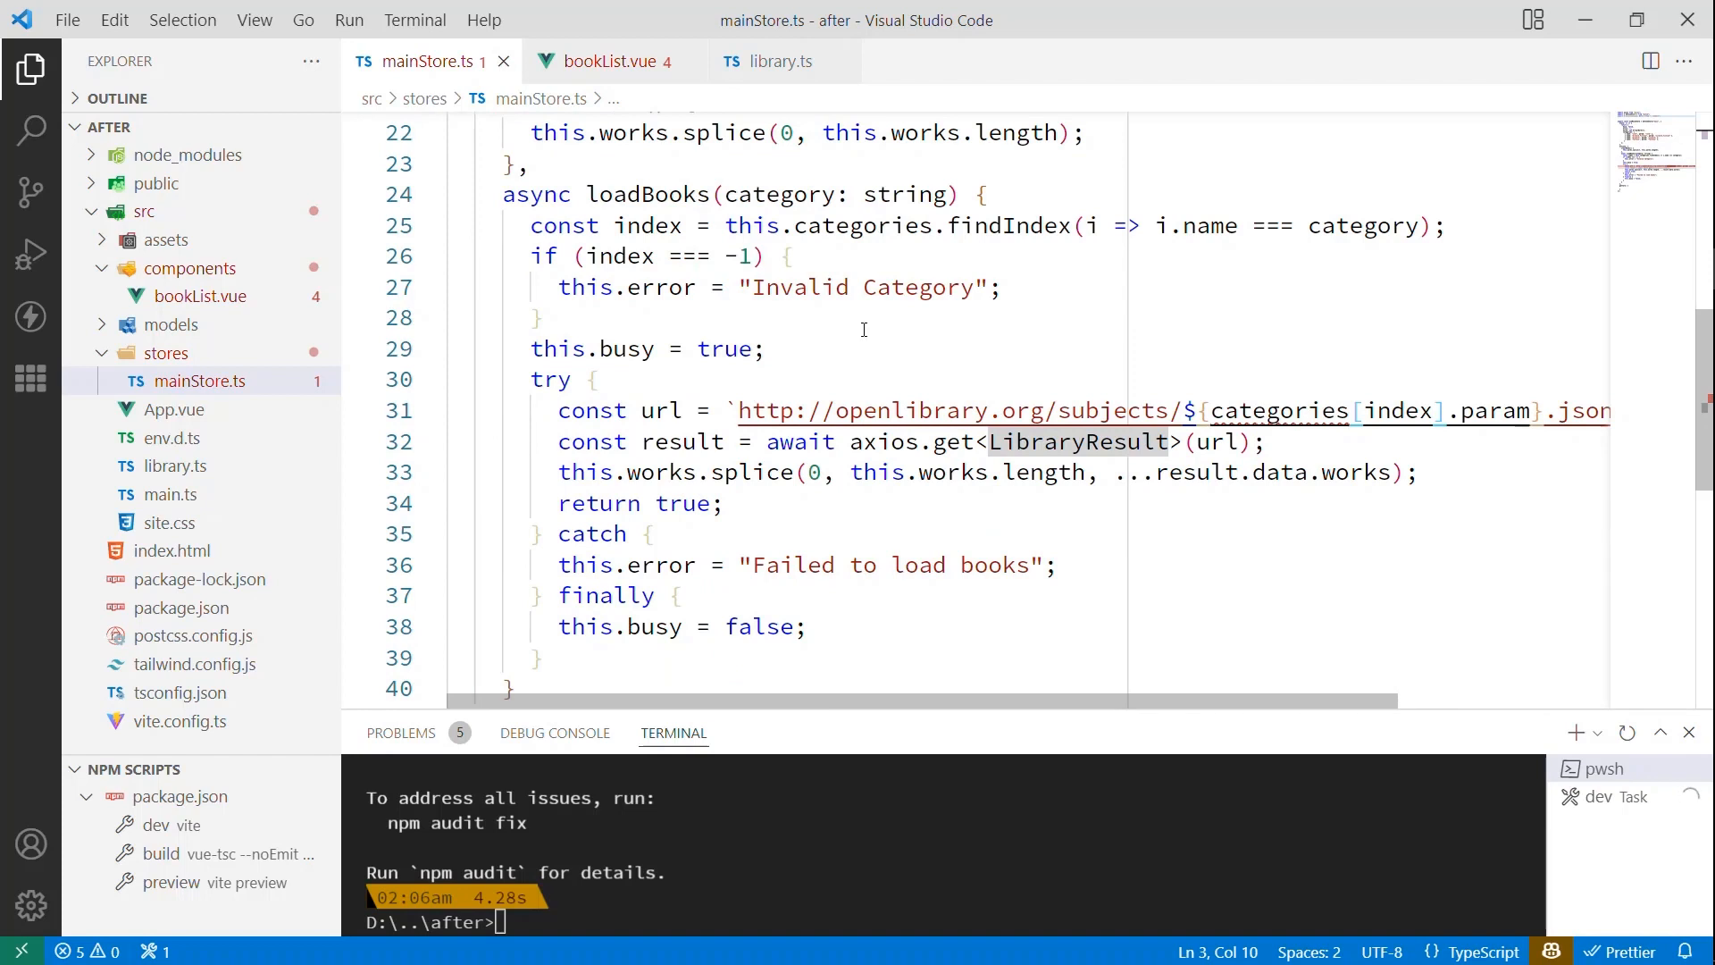
{"action": "left_click", "coordinate": [557, 317]}
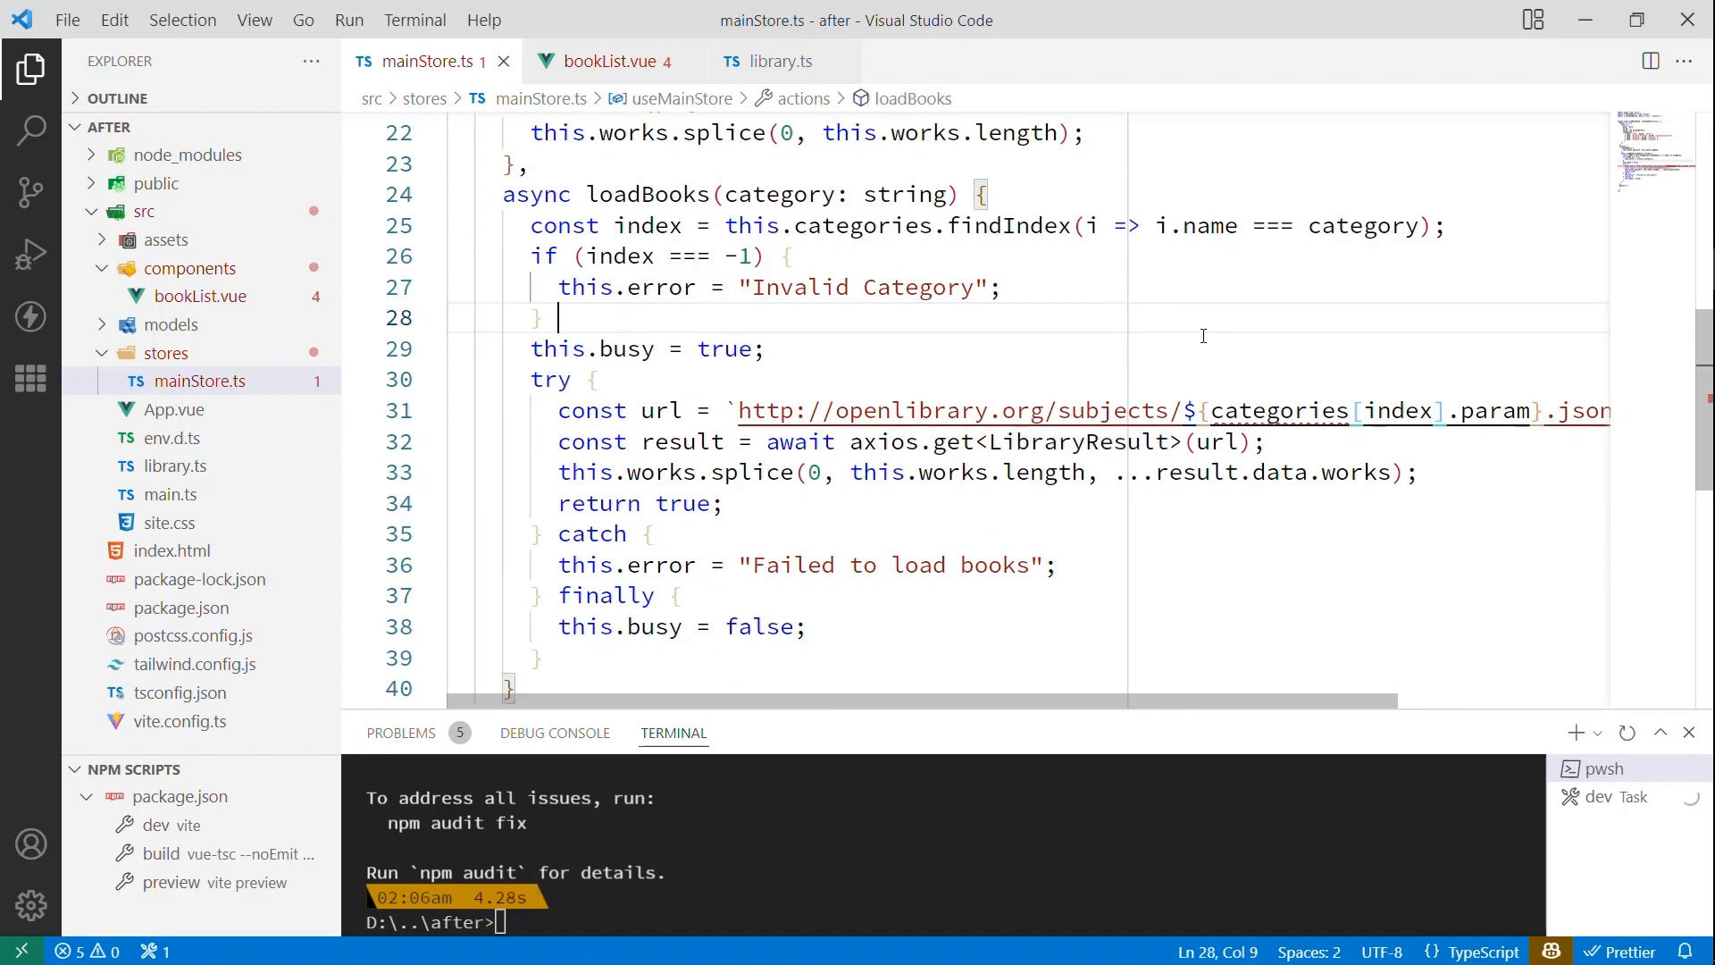
{"action": "left_click", "coordinate": [608, 61]}
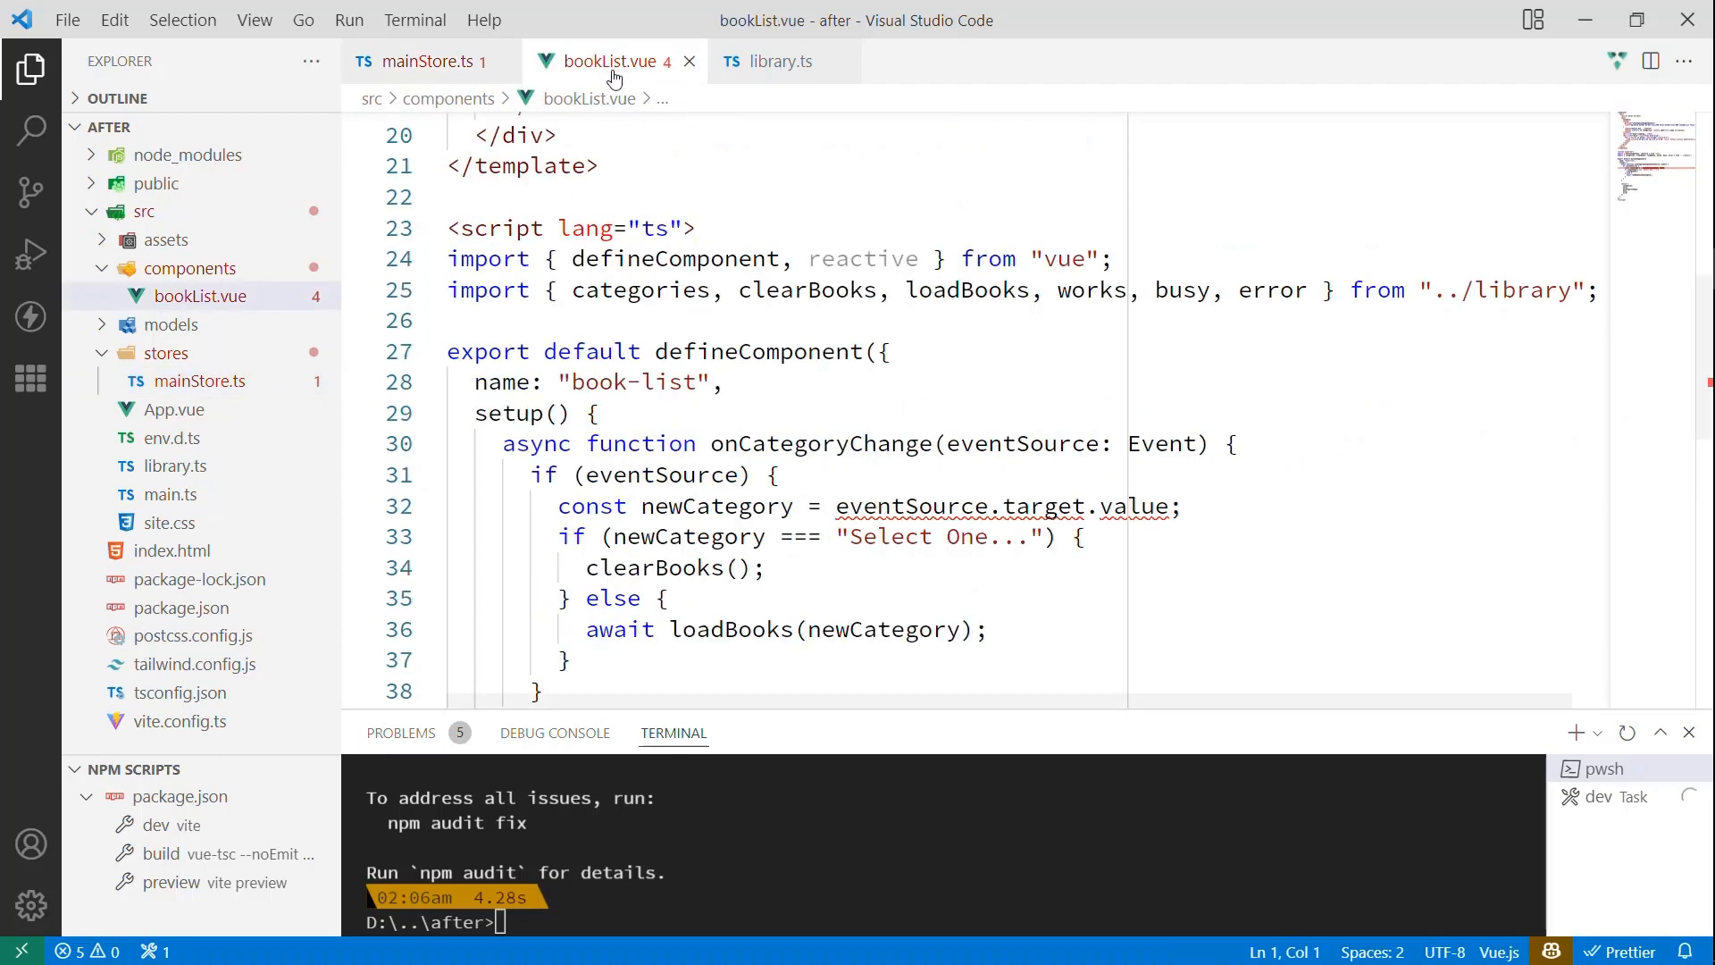
Step: Comment out bookList.vue's ../library import and import useMainStore from ../stores/mainStore
{"action": "scroll", "scroll_direction": "up", "scroll_amount": 3}
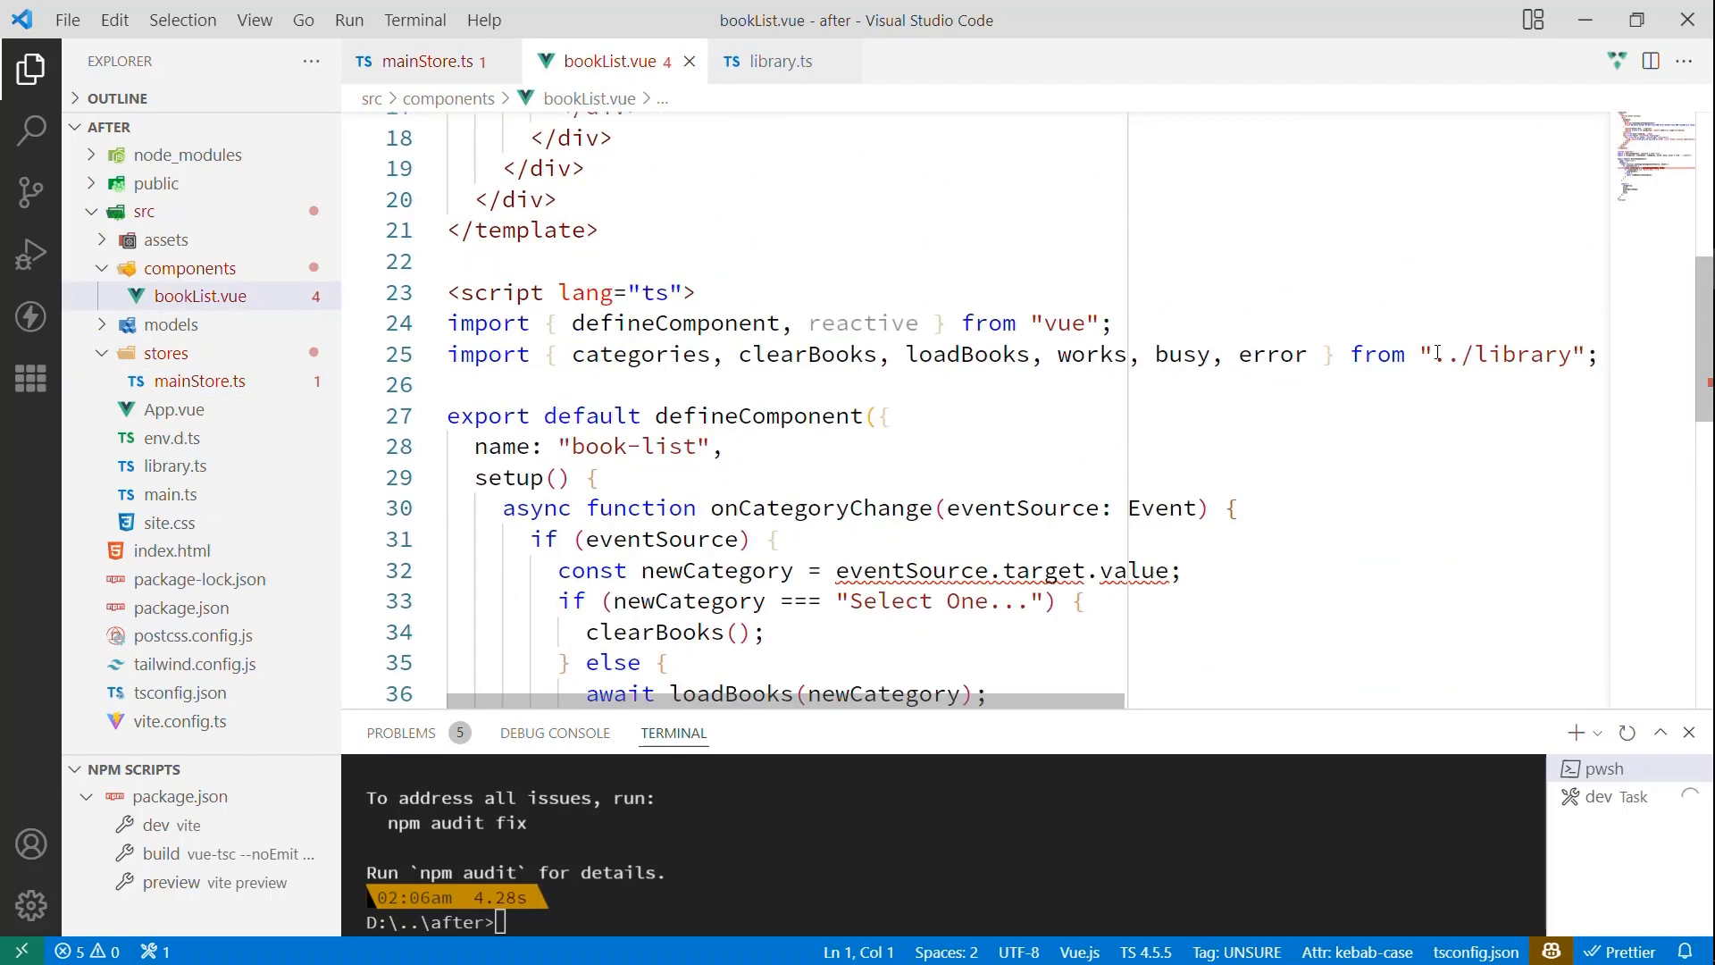
{"action": "left_click", "coordinate": [1412, 354]}
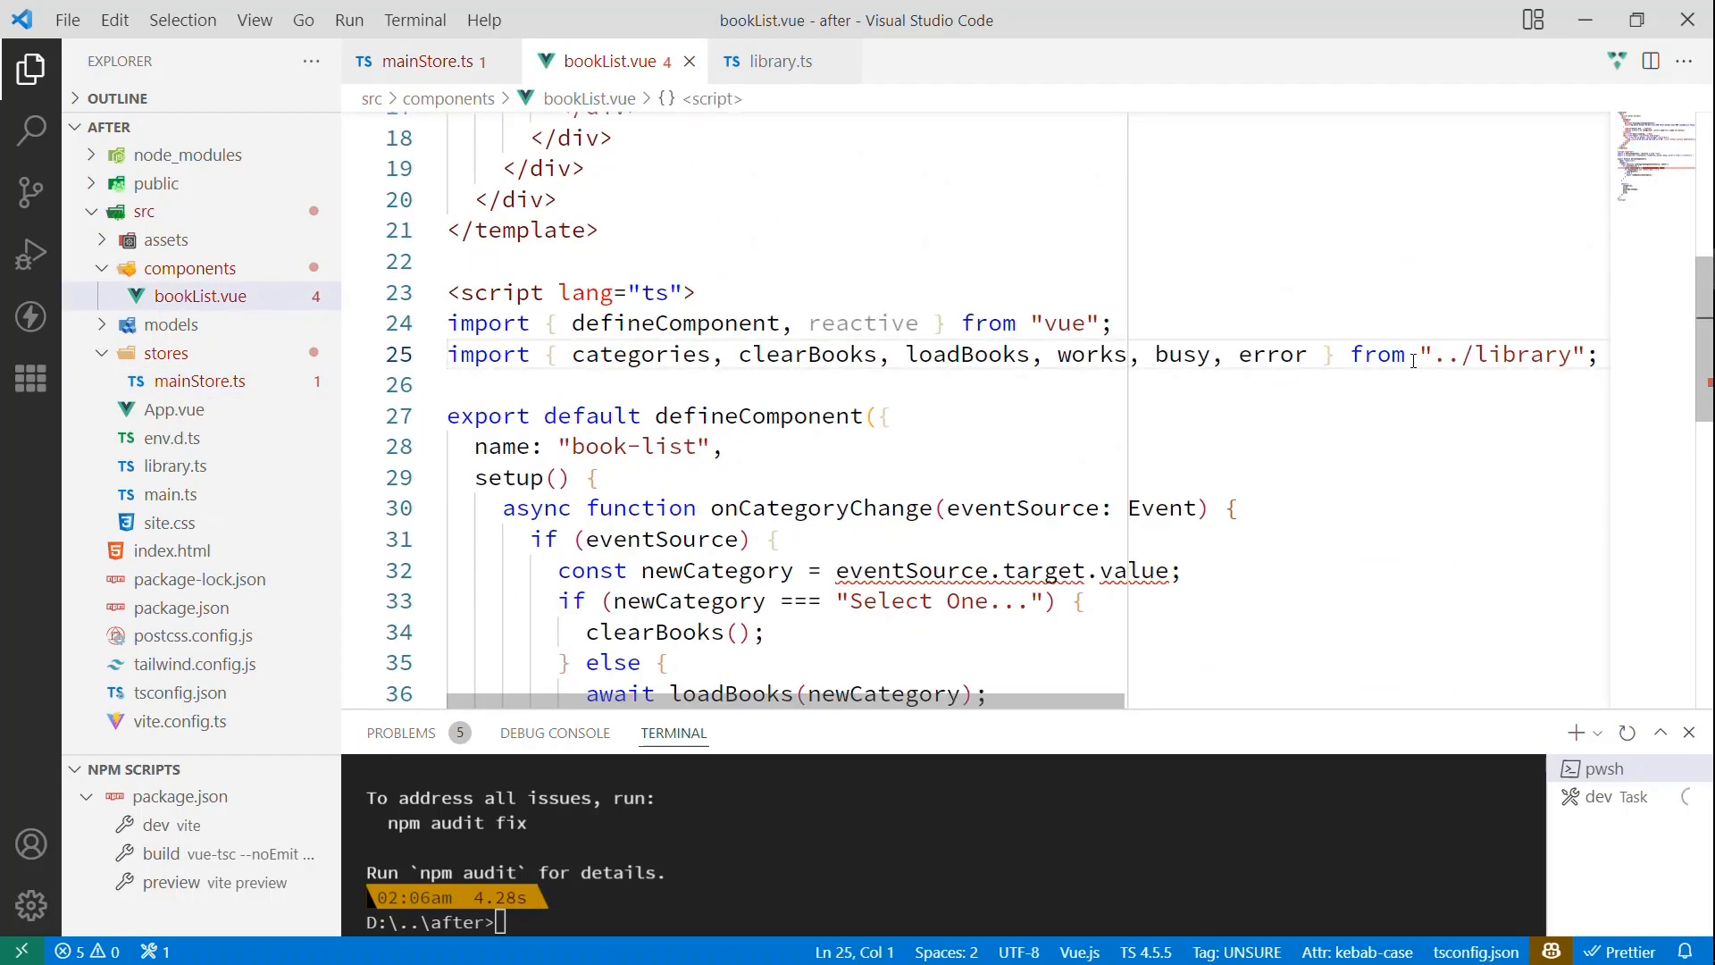
{"action": "key", "text": "ctrl+/"}
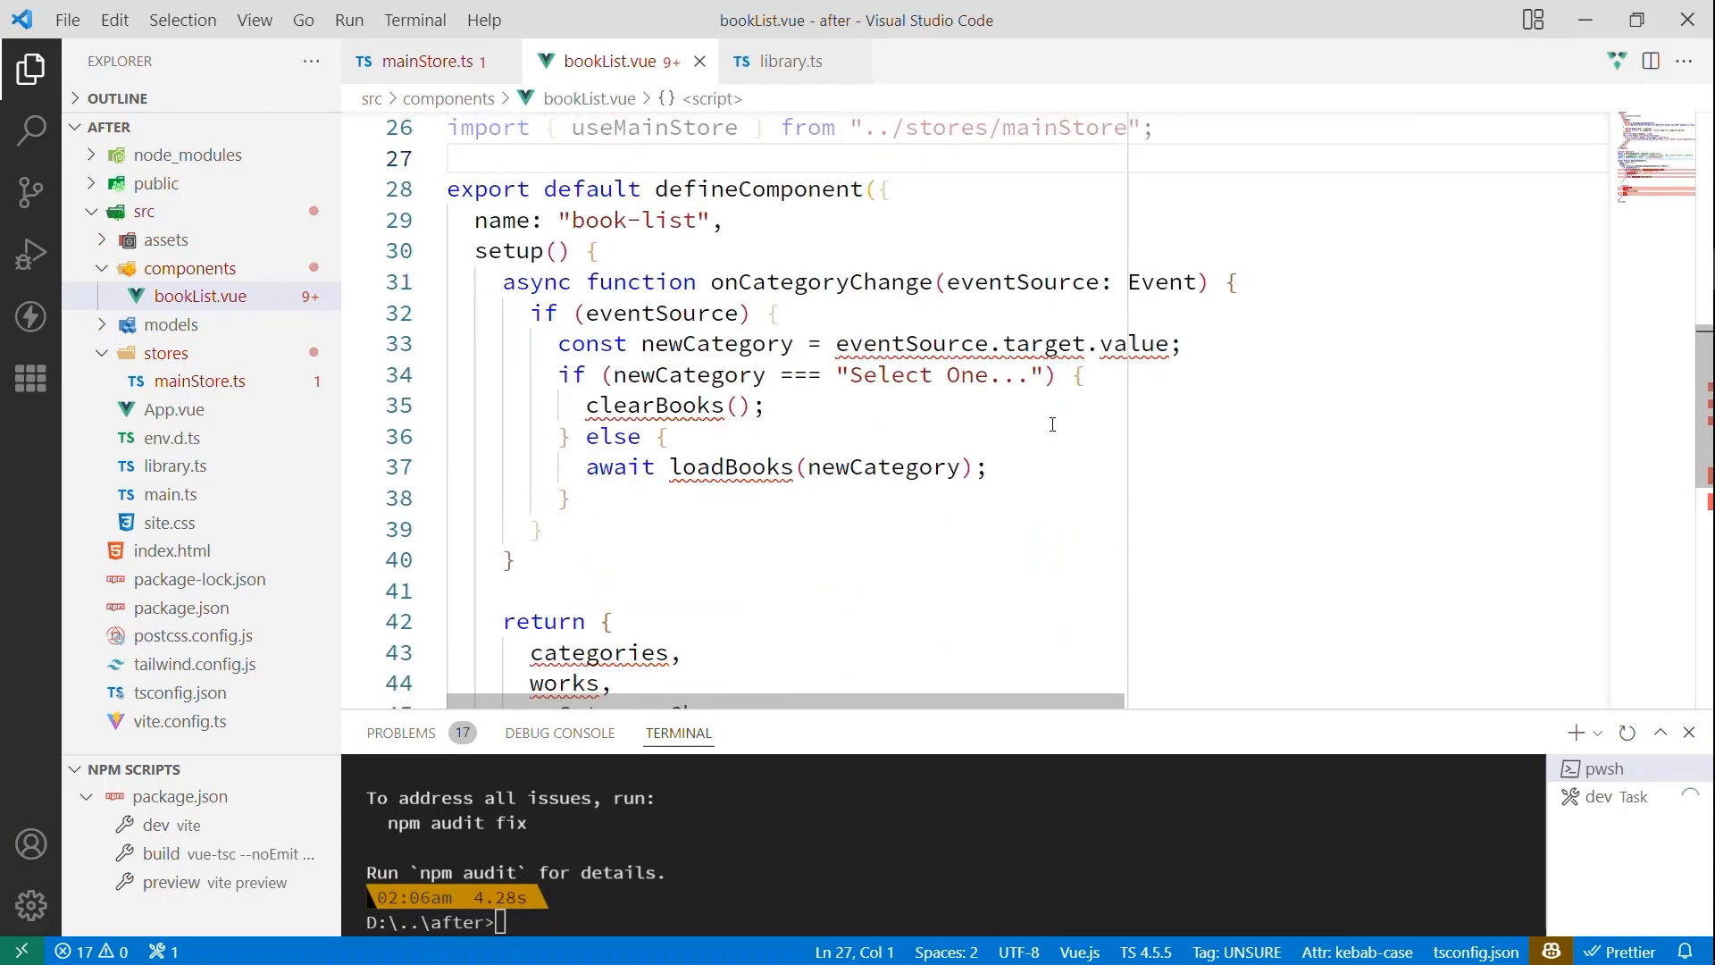
{"action": "mouse_move", "coordinate": [929, 504]}
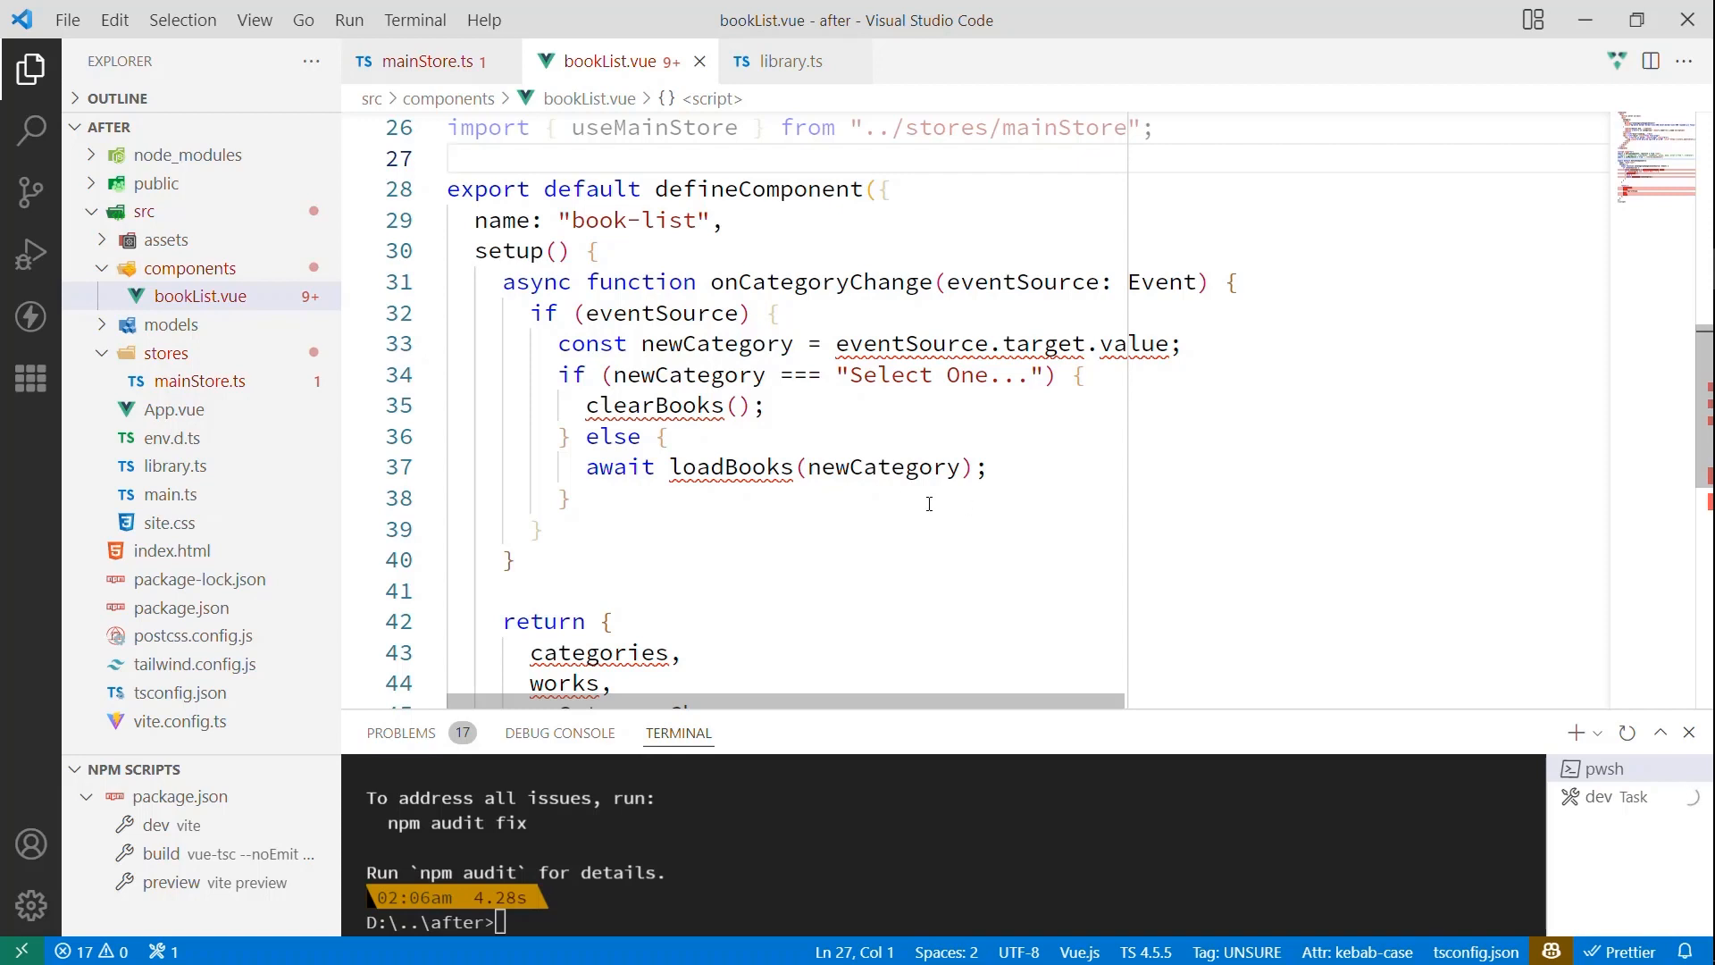
{"action": "scroll", "scroll_direction": "up", "scroll_amount": 3}
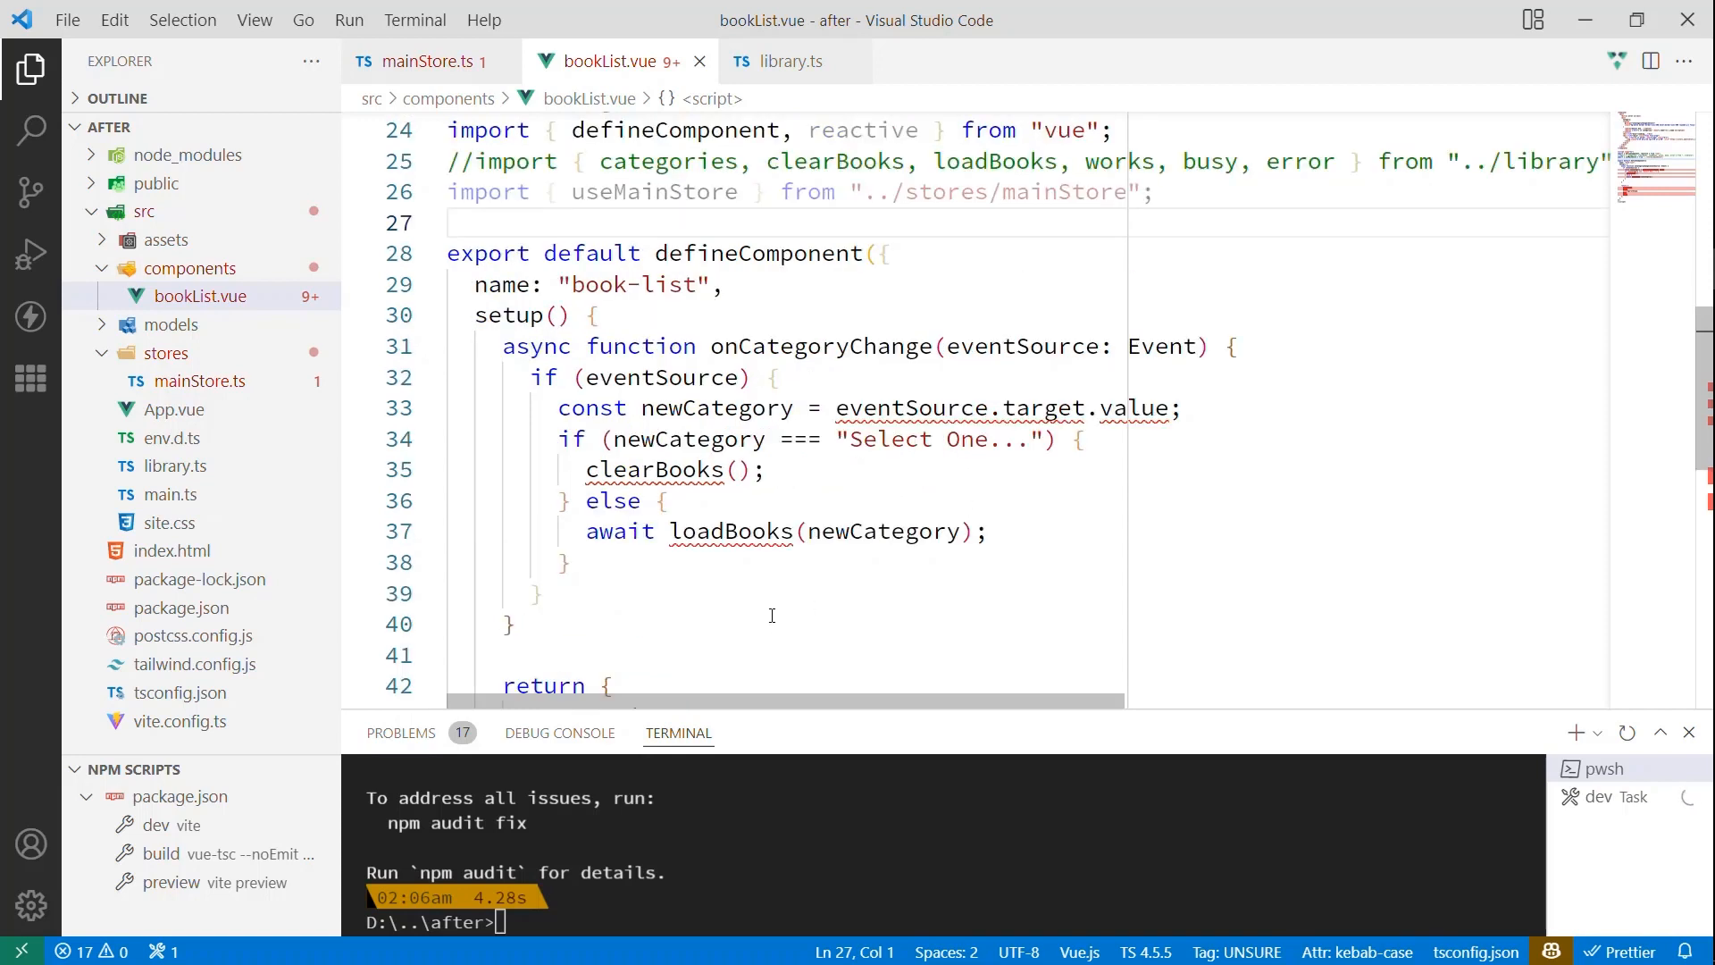
{"action": "scroll", "scroll_direction": "down", "scroll_amount": 3}
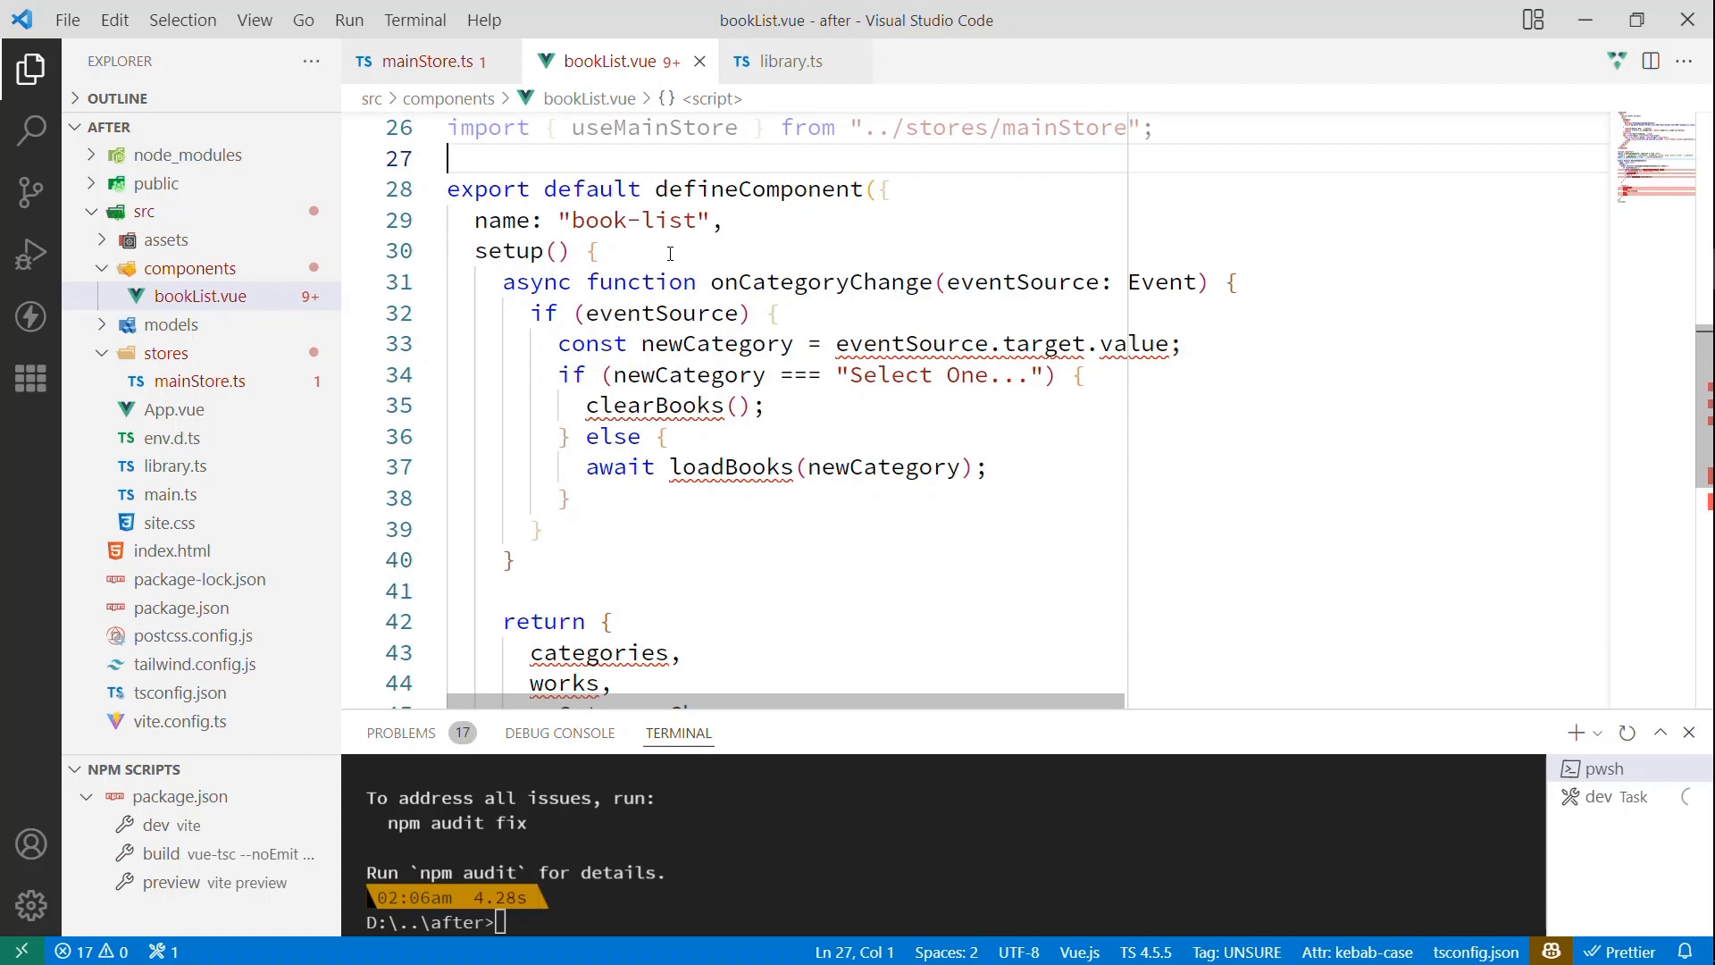
{"action": "scroll", "scroll_direction": "down", "scroll_amount": 3}
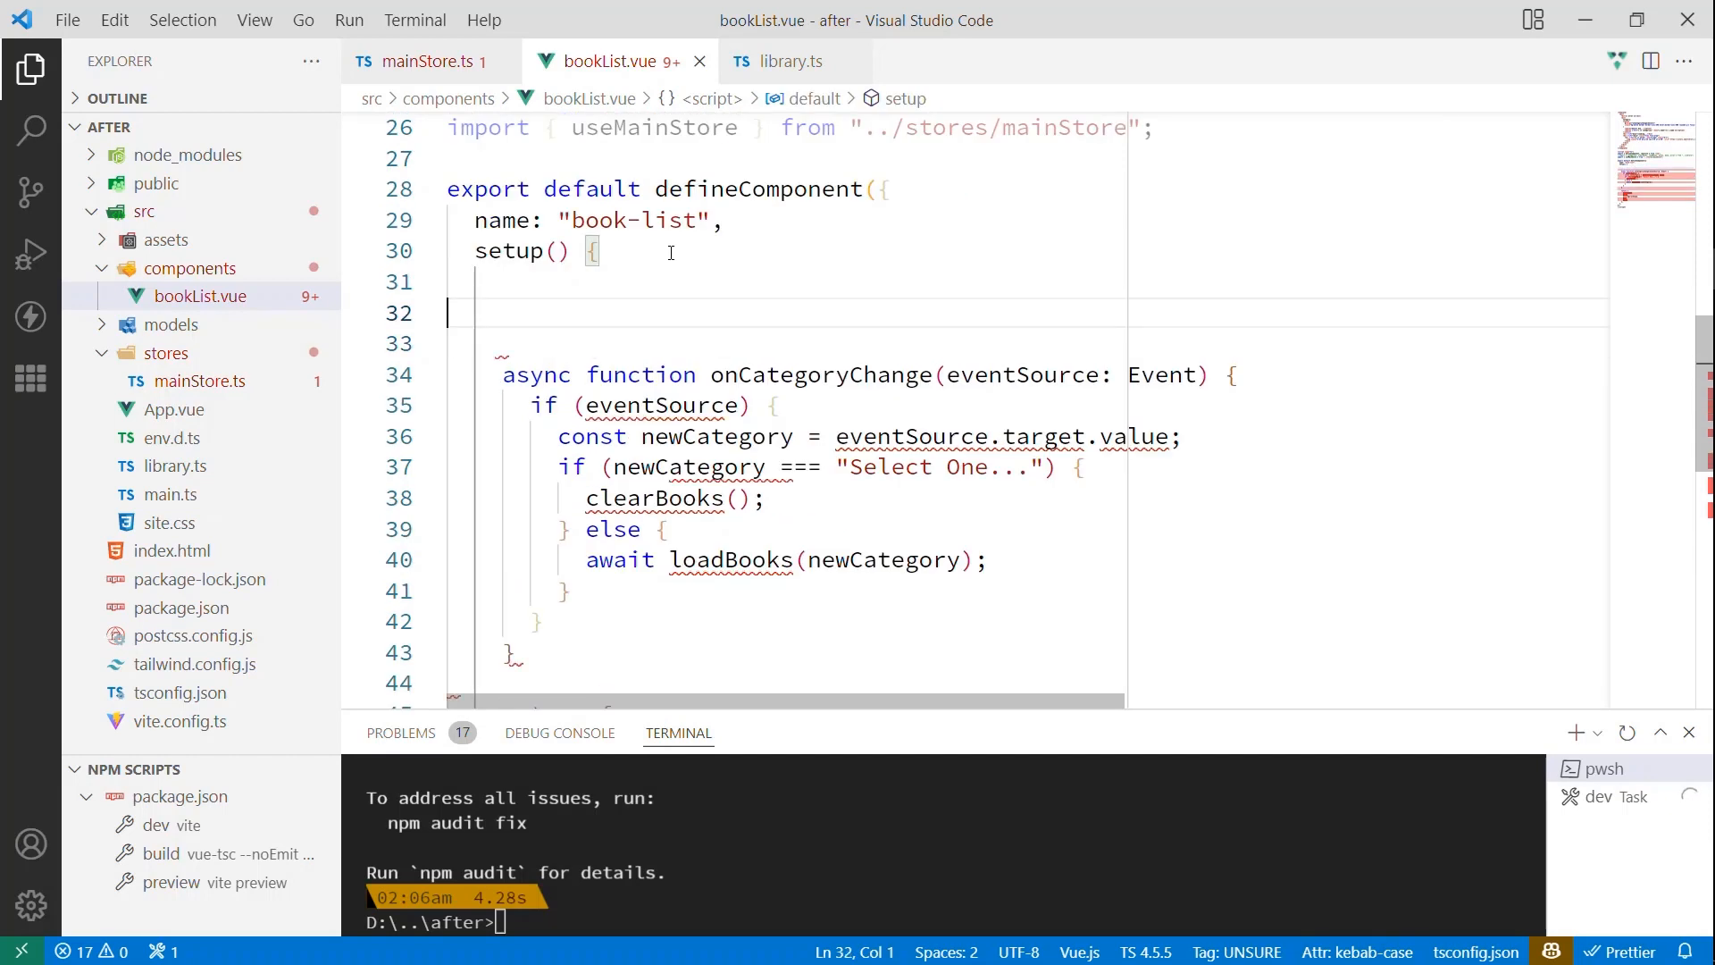
{"action": "mouse_move", "coordinate": [655, 498]}
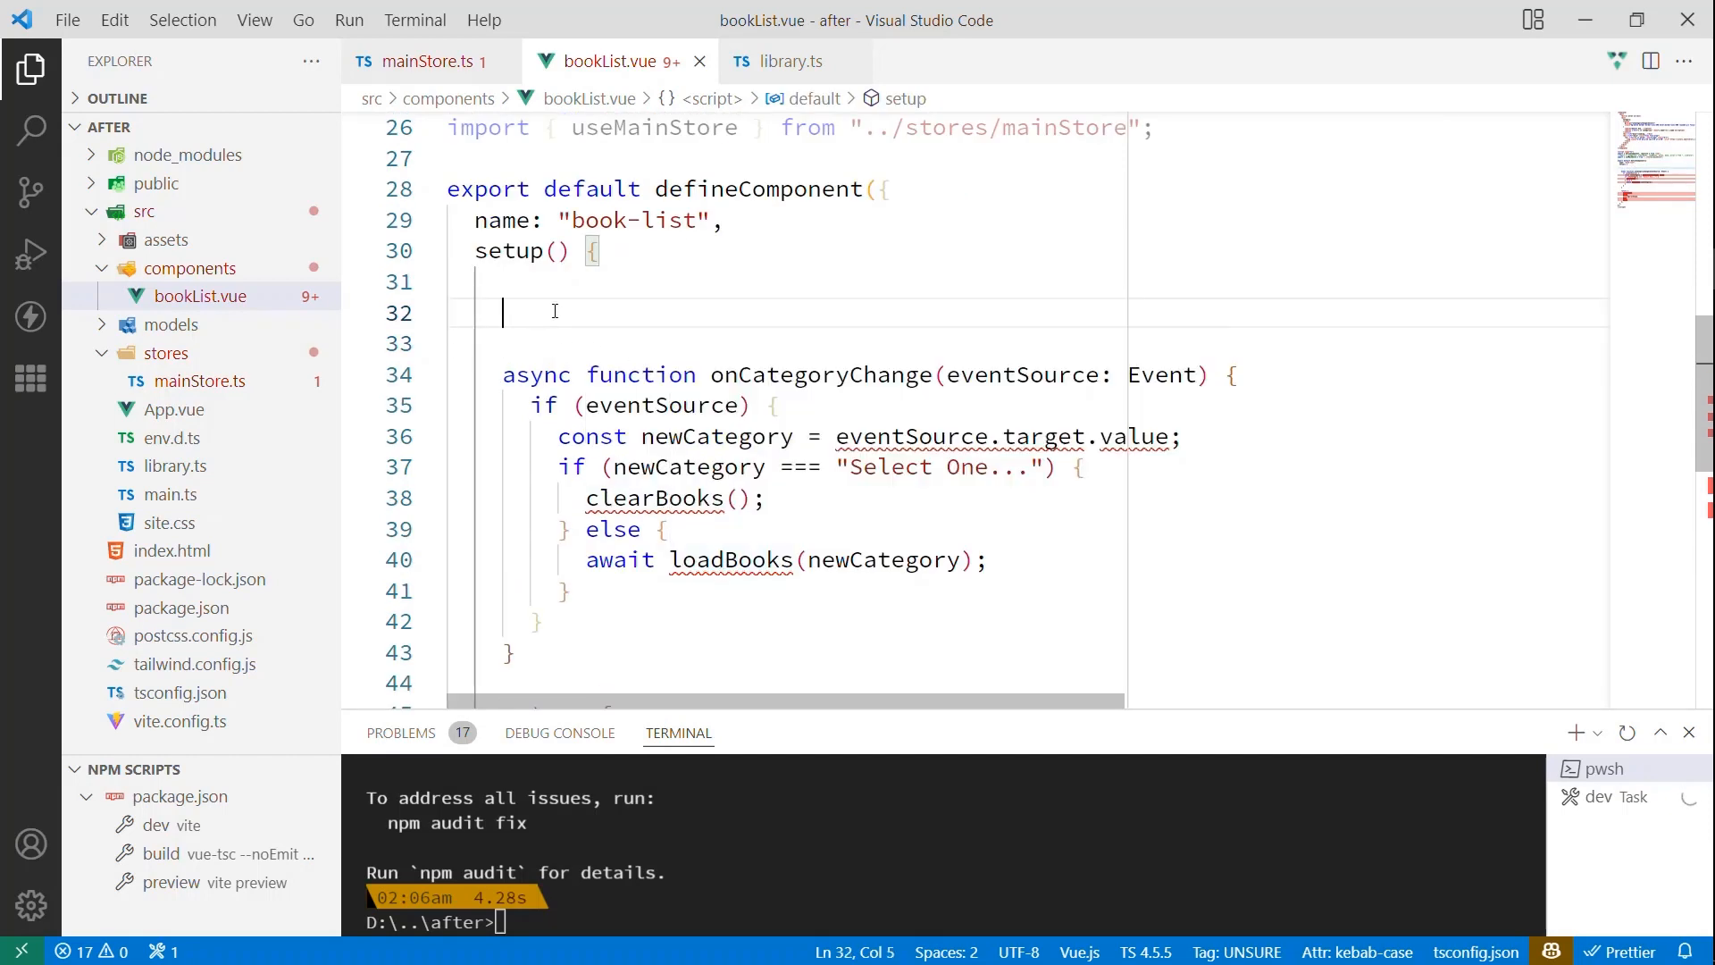
Step: Declare const store = useMainStore(); and call store.clearBooks and store.loadBooks in onCategoryChange
{"action": "type", "text": "const store ="}
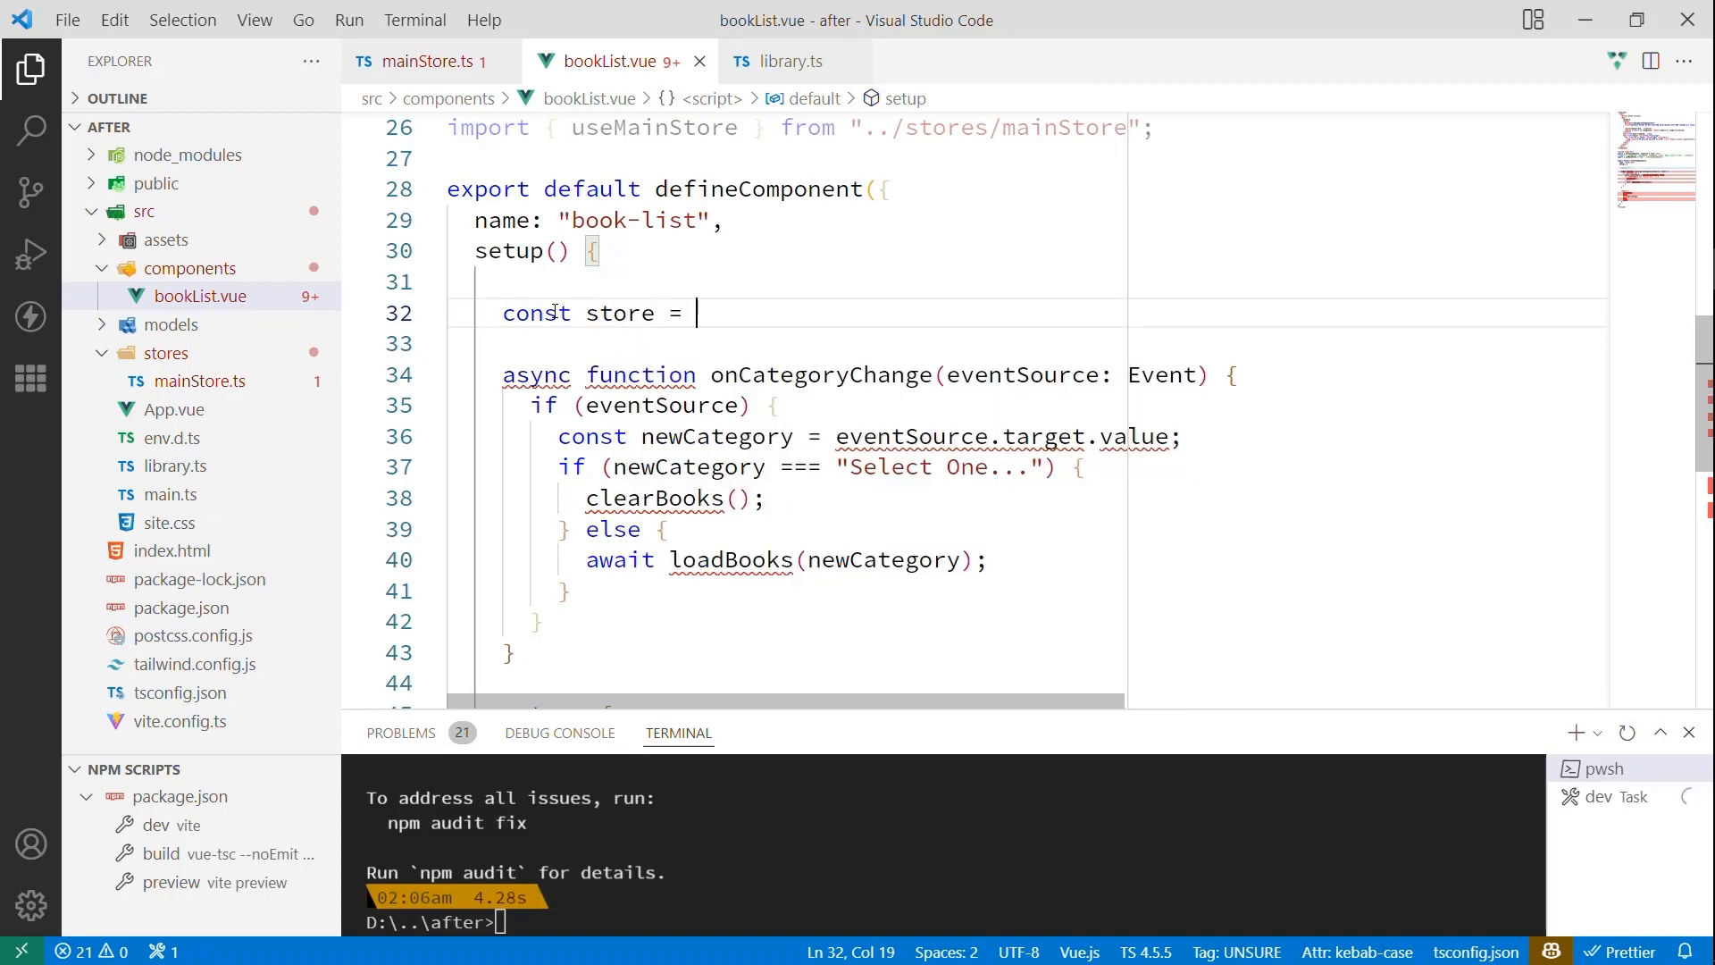
{"action": "type", "text": "useMainStore();"}
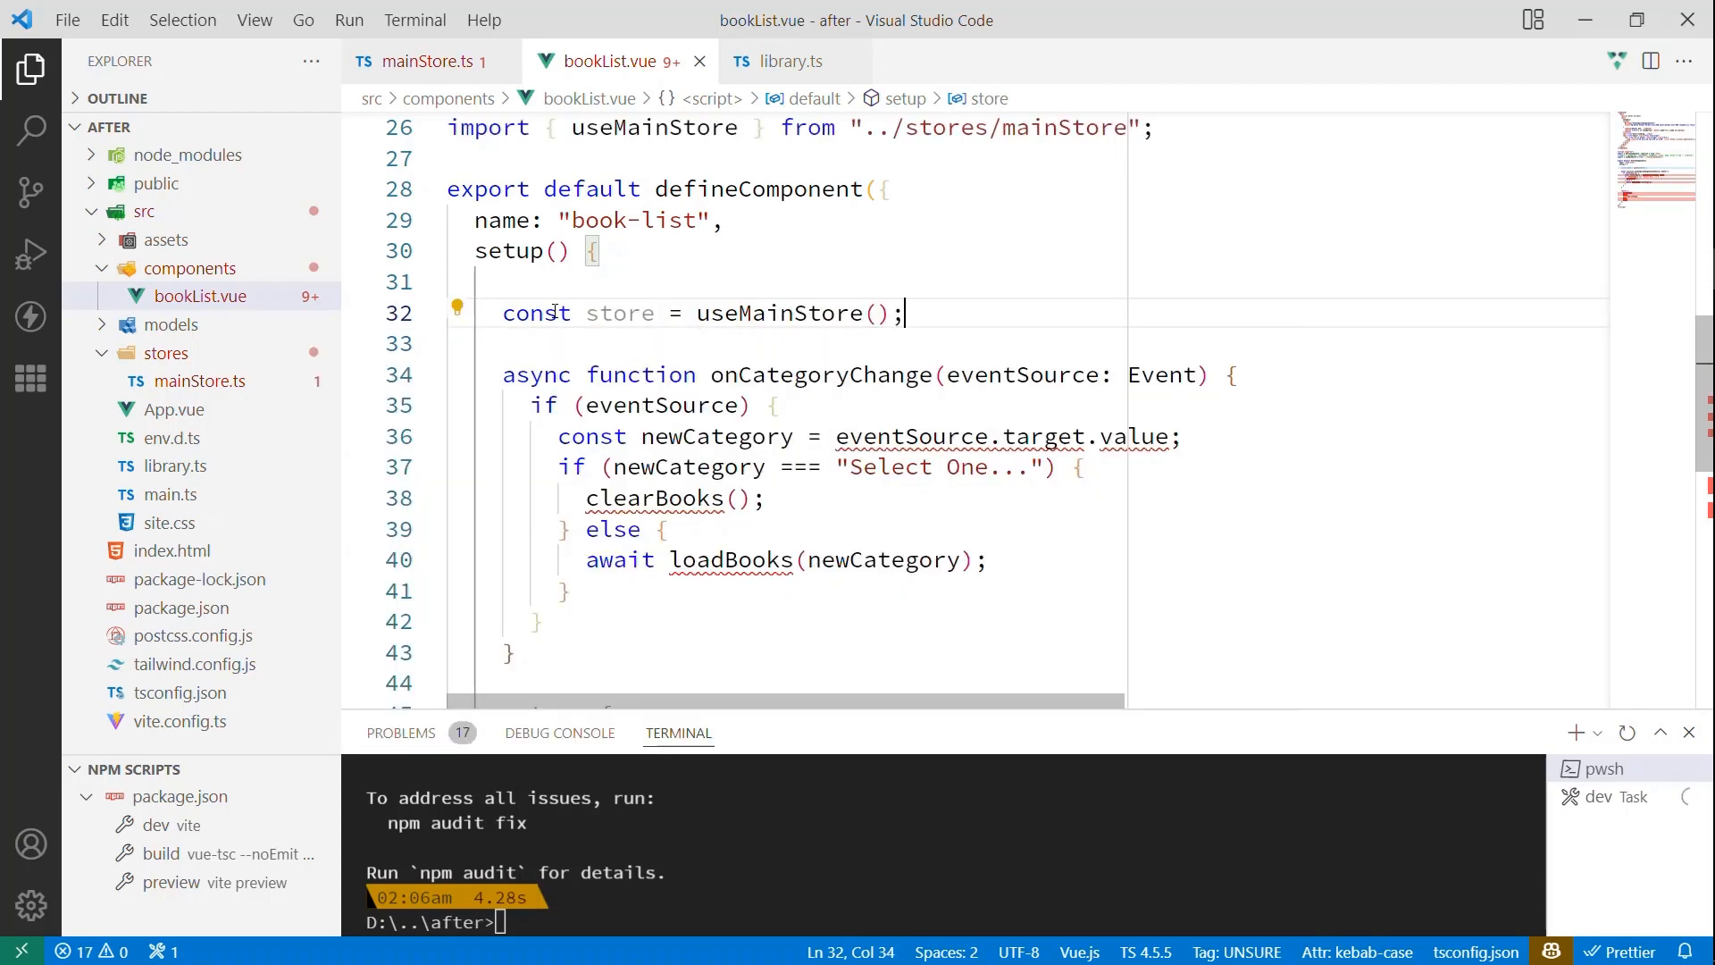
{"action": "left_click", "coordinate": [613, 337]}
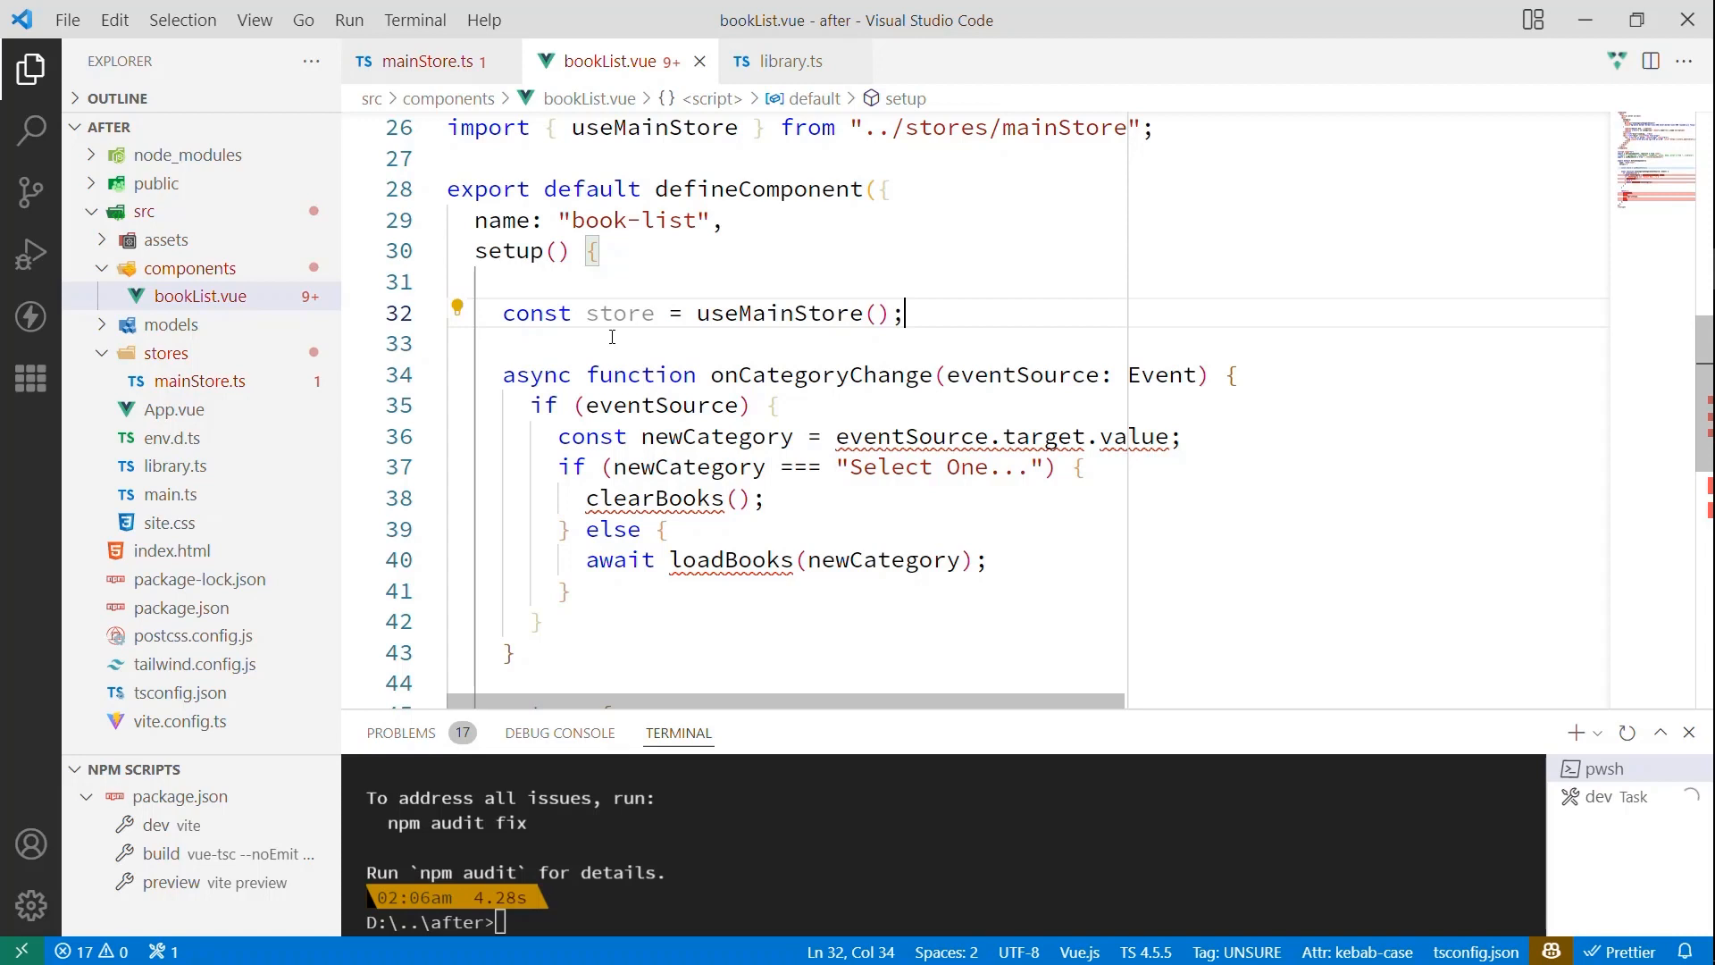
{"action": "mouse_move", "coordinate": [619, 313]}
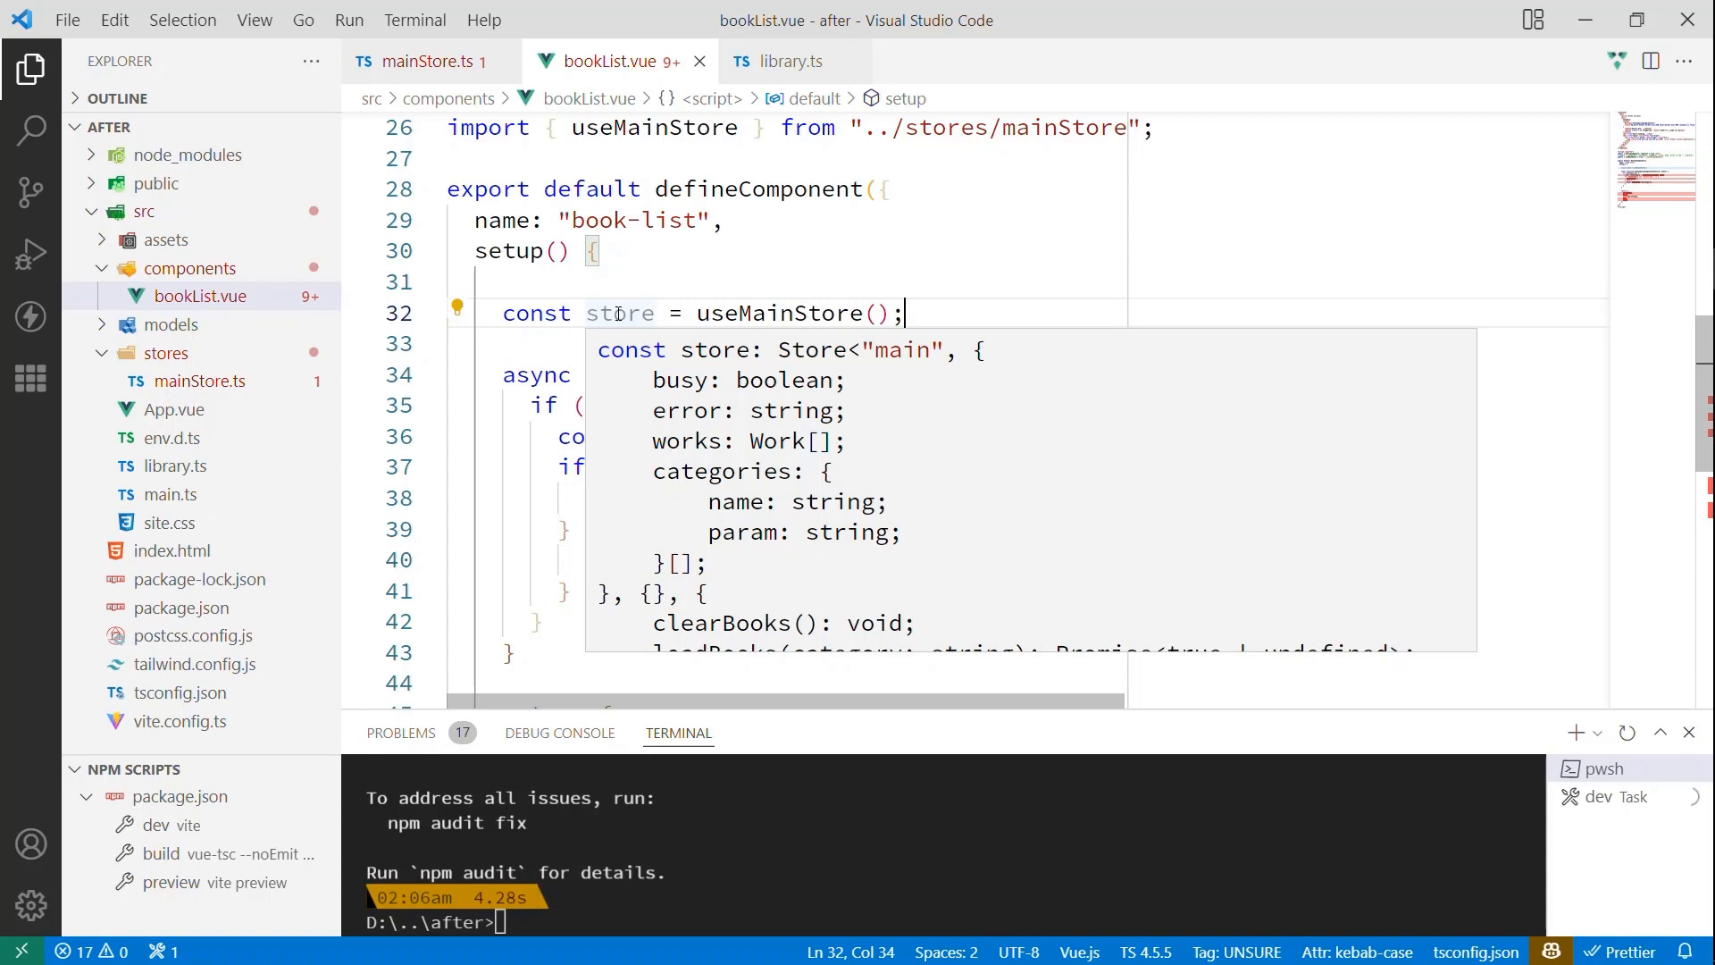
{"action": "mouse_move", "coordinate": [1080, 416]}
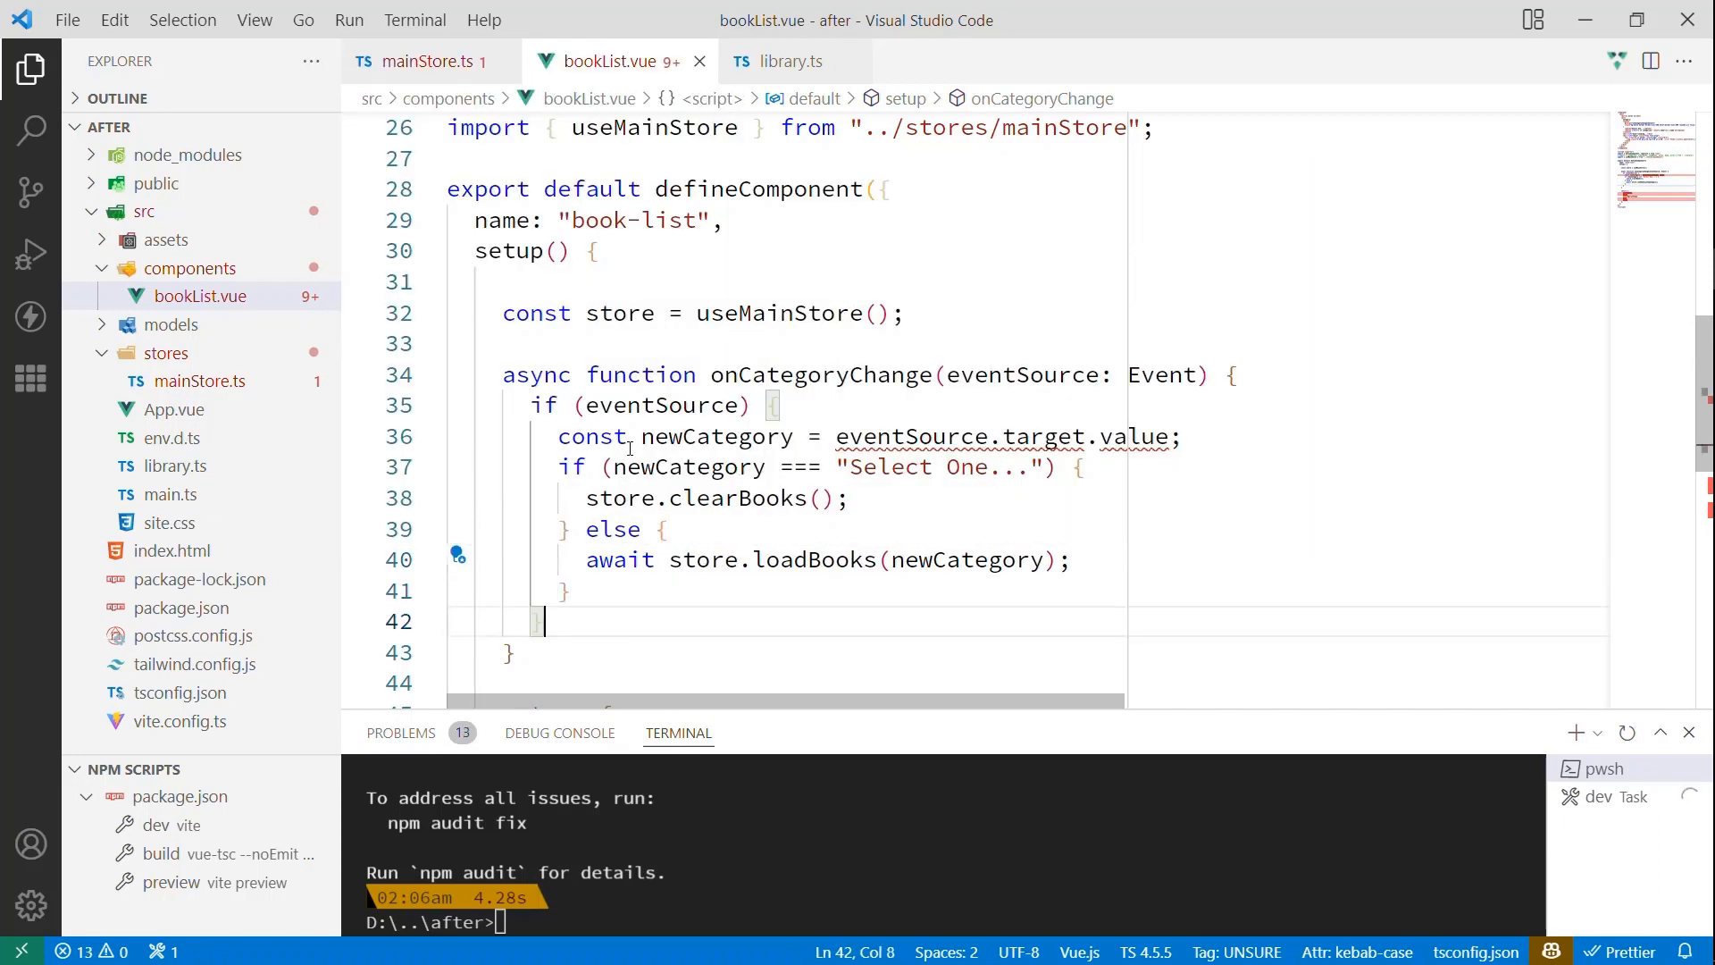
{"action": "scroll", "scroll_direction": "down", "scroll_amount": 3}
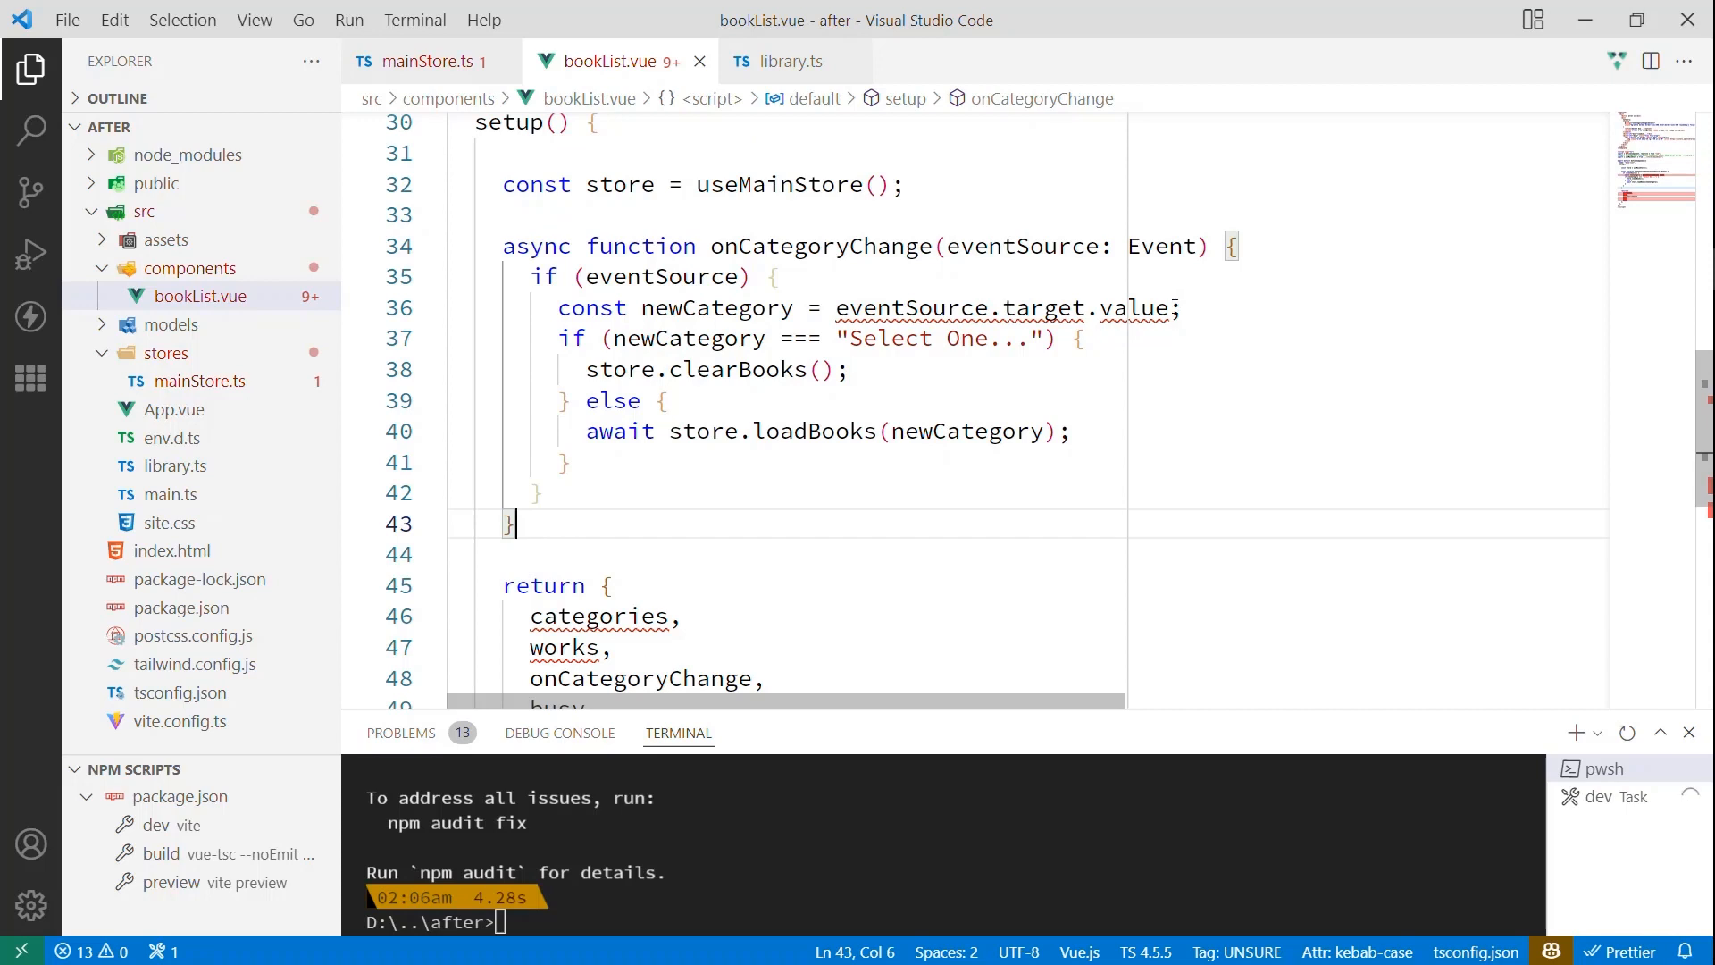
{"action": "mouse_move", "coordinate": [1023, 307]}
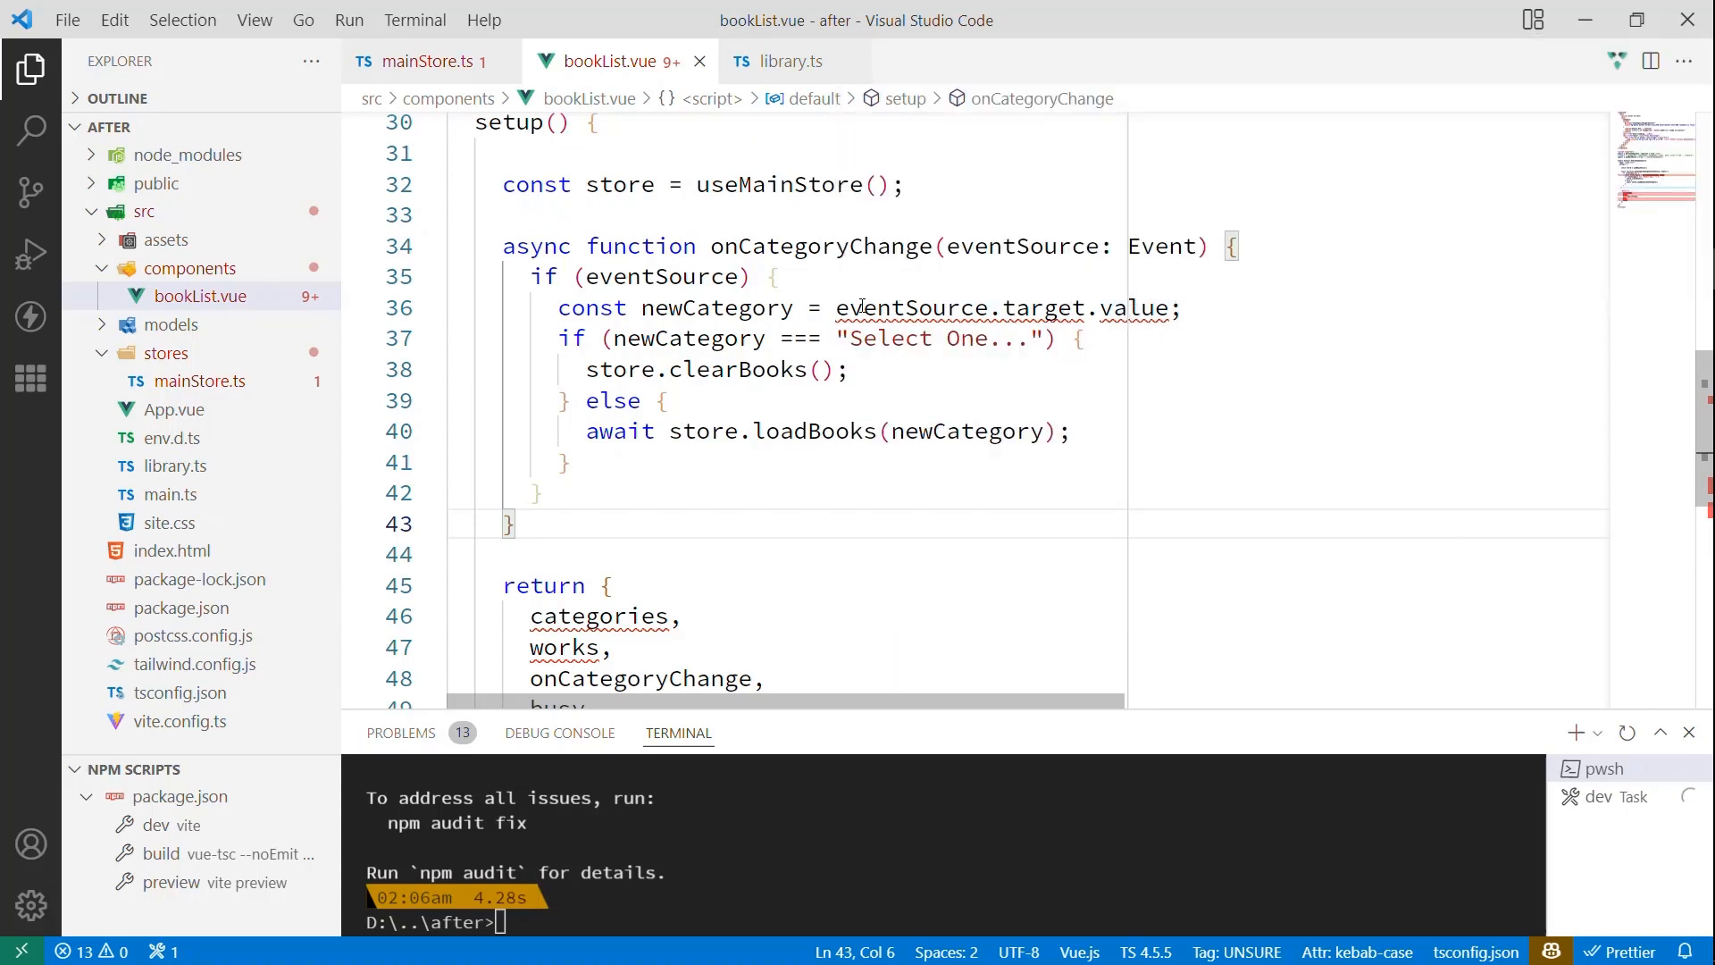
{"action": "mouse_move", "coordinate": [786, 488]}
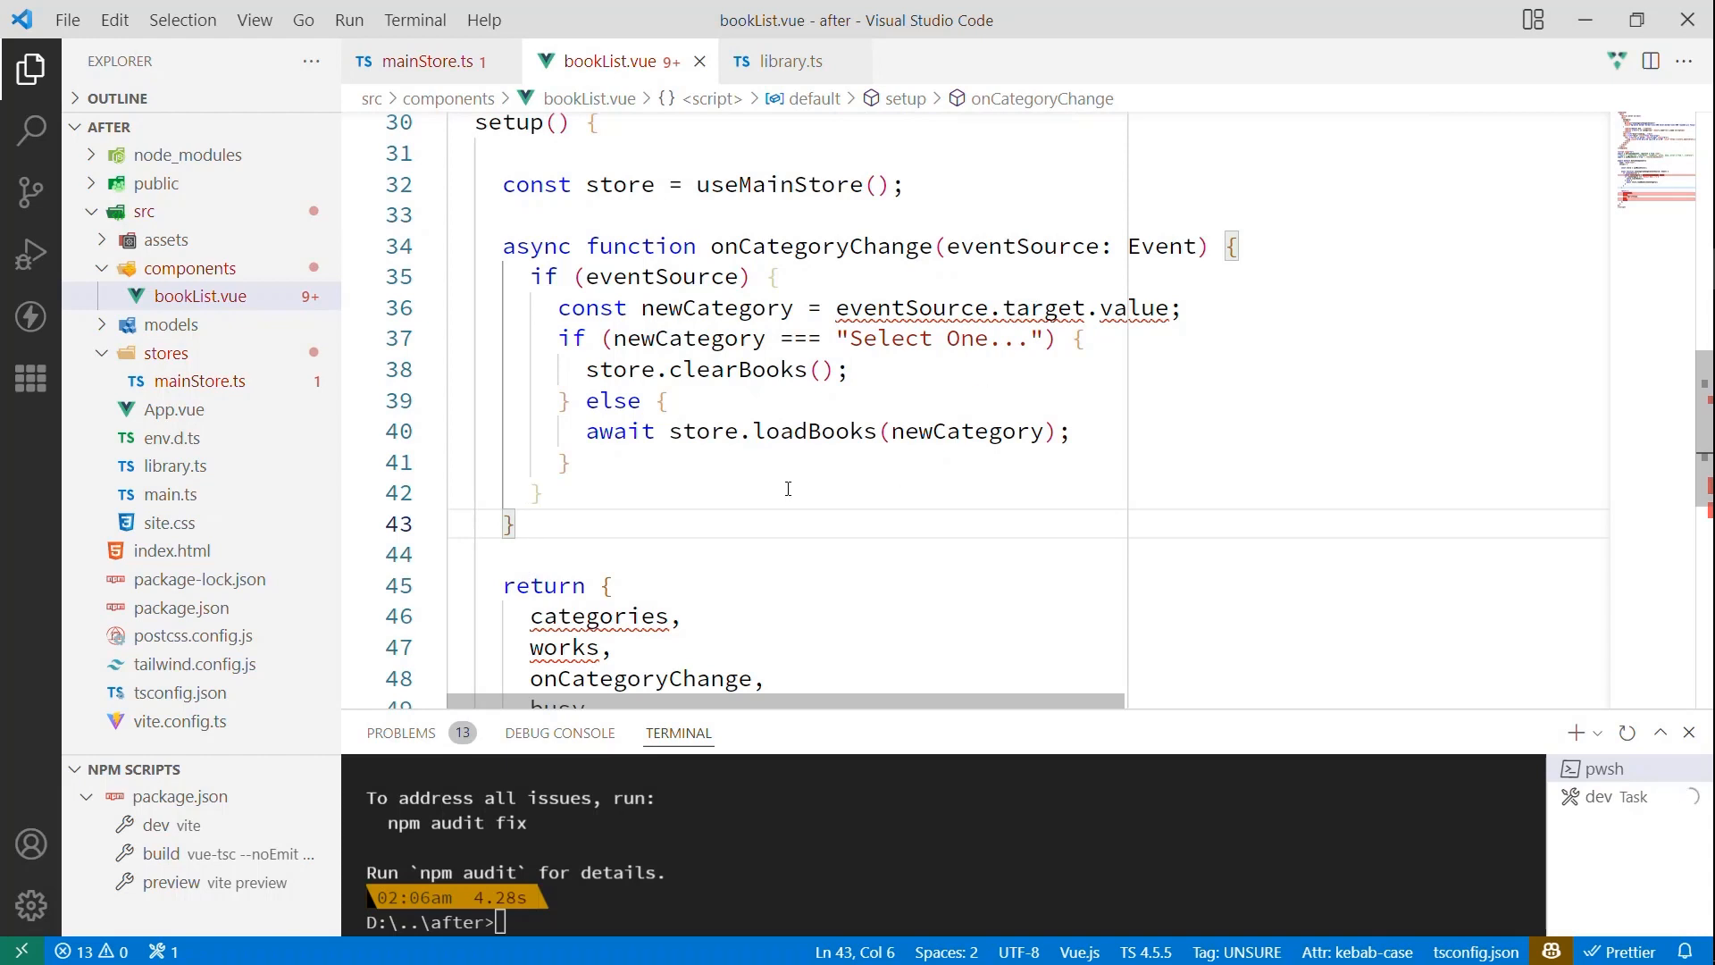
{"action": "mouse_move", "coordinate": [995, 308]}
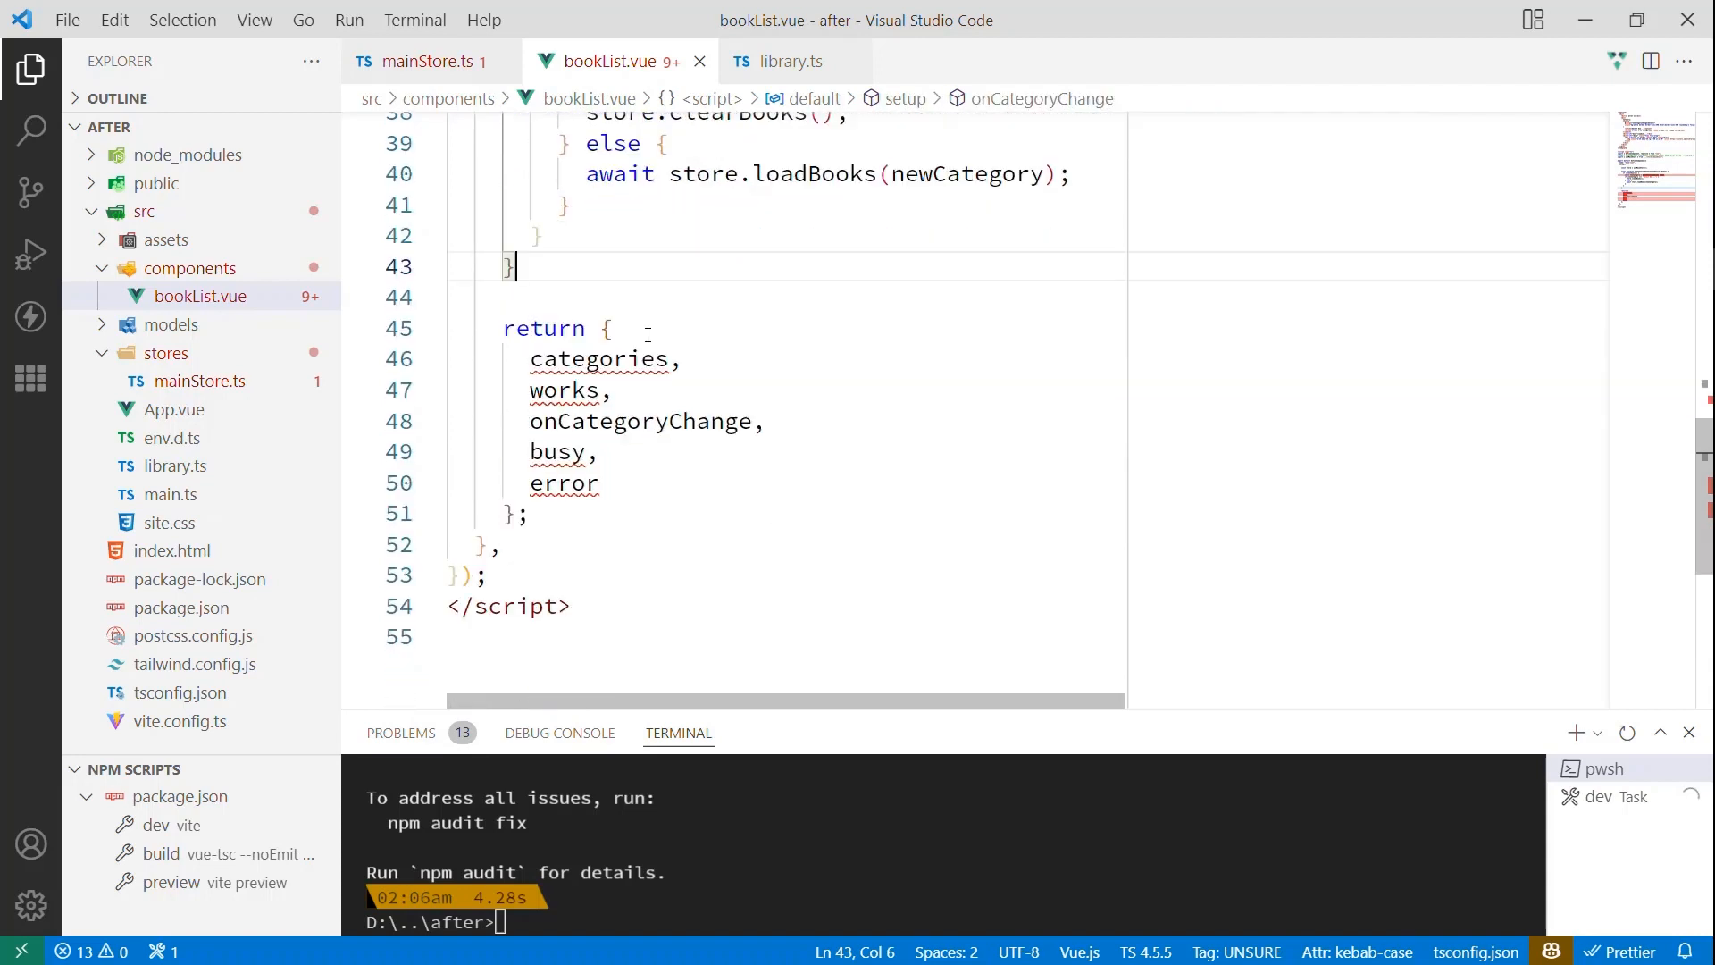
Step: Add store to the returned properties and a blank line below the store declaration
{"action": "type", "text": "store,"}
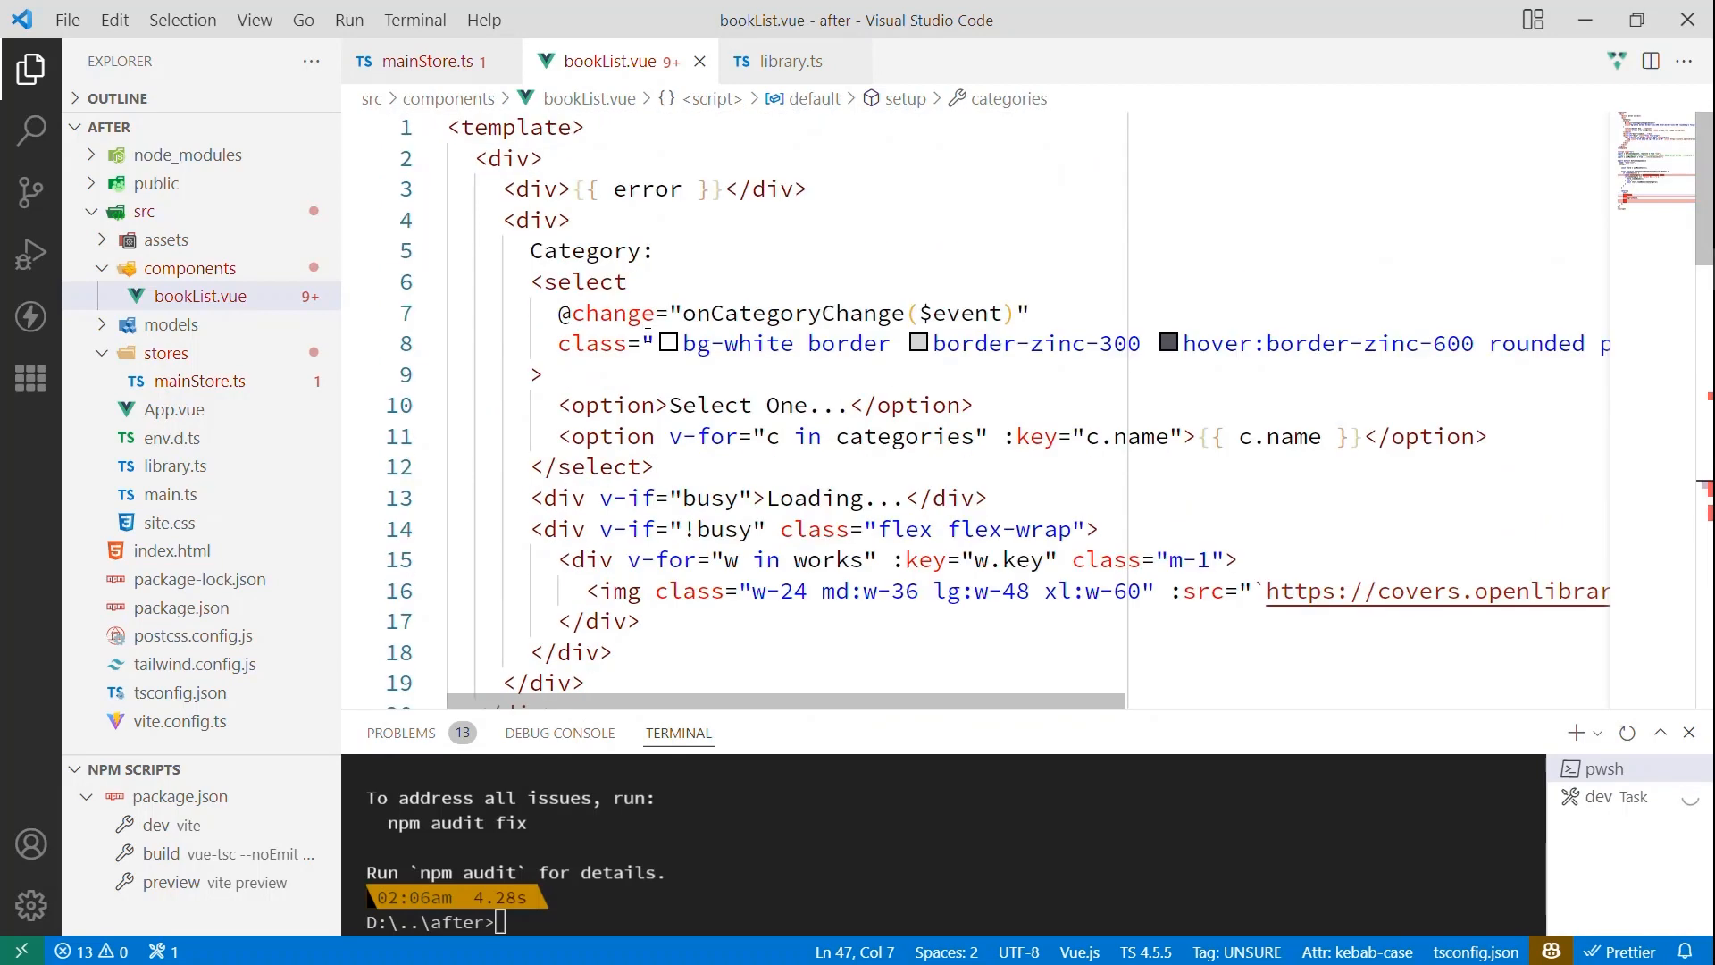
{"action": "mouse_move", "coordinate": [647, 189]}
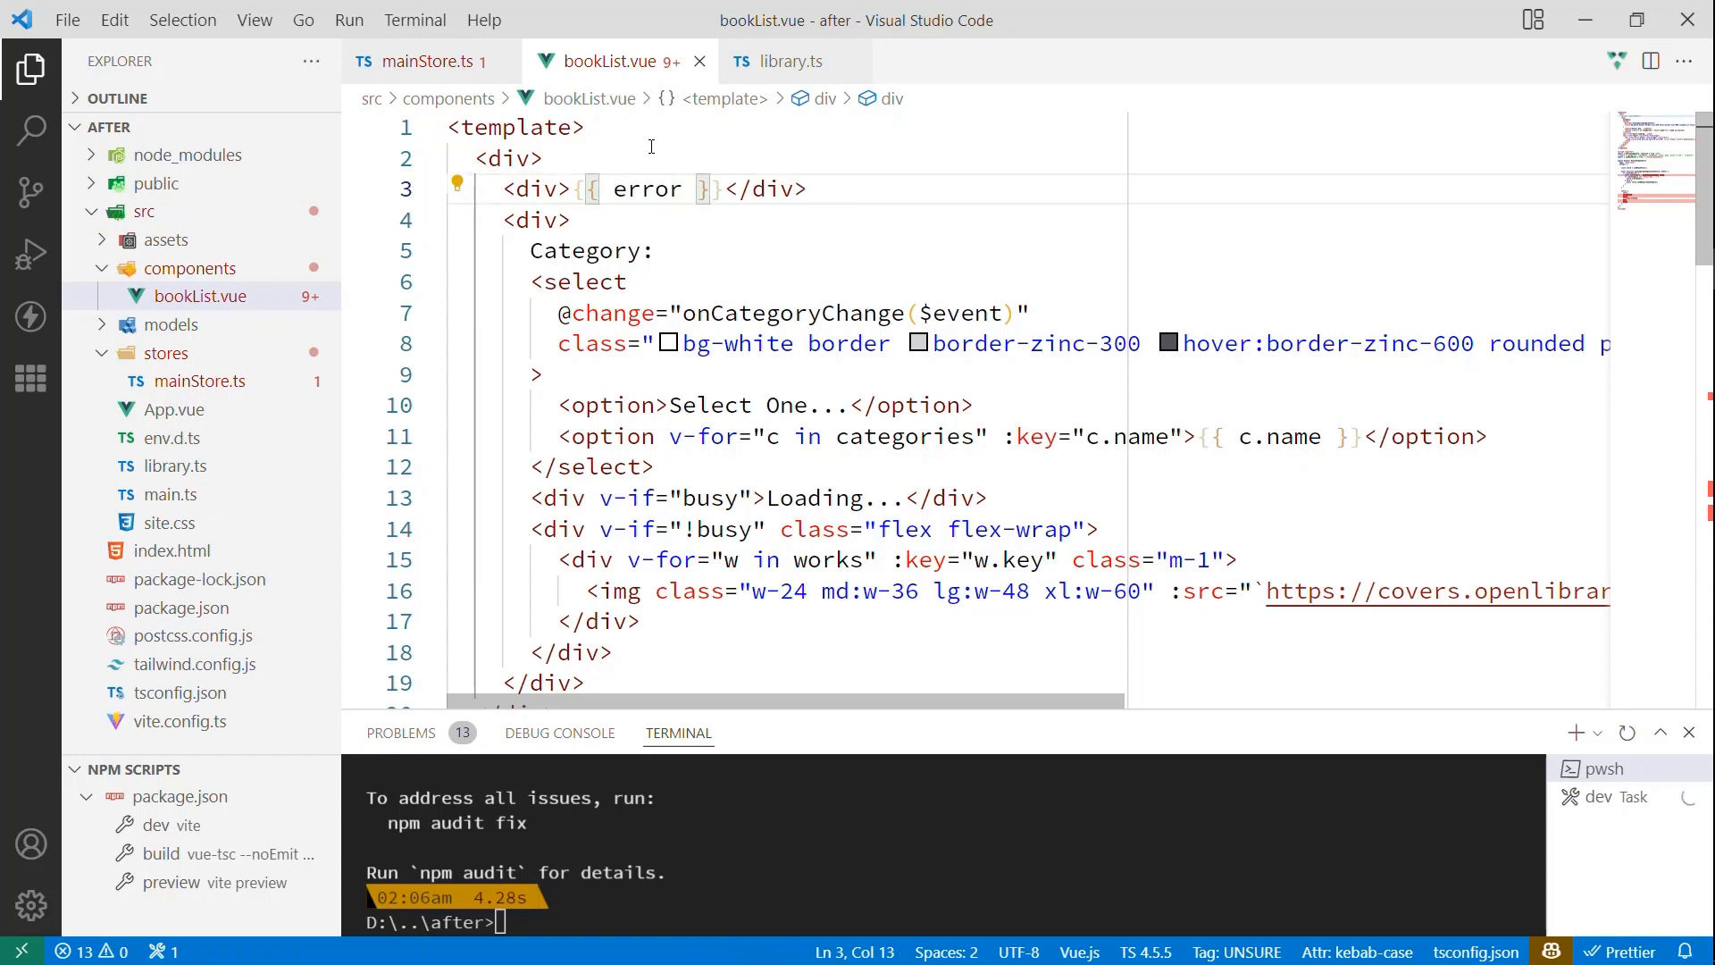
{"action": "mouse_move", "coordinate": [442, 62]}
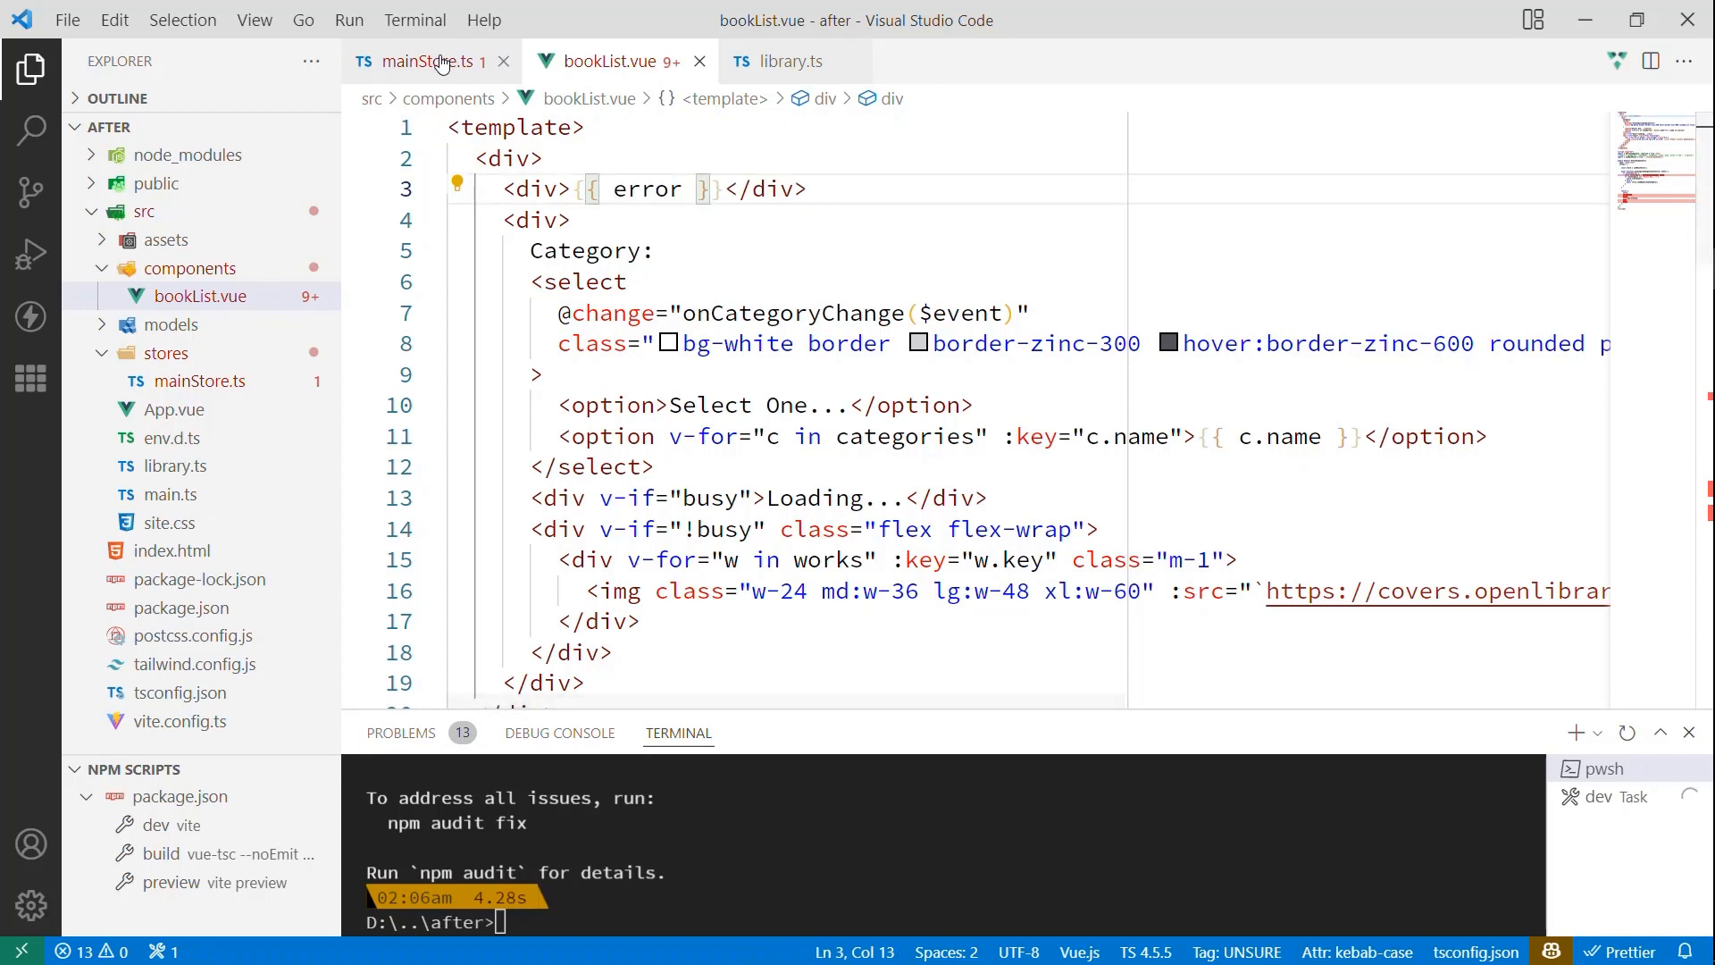
{"action": "scroll", "scroll_direction": "down", "scroll_amount": 3}
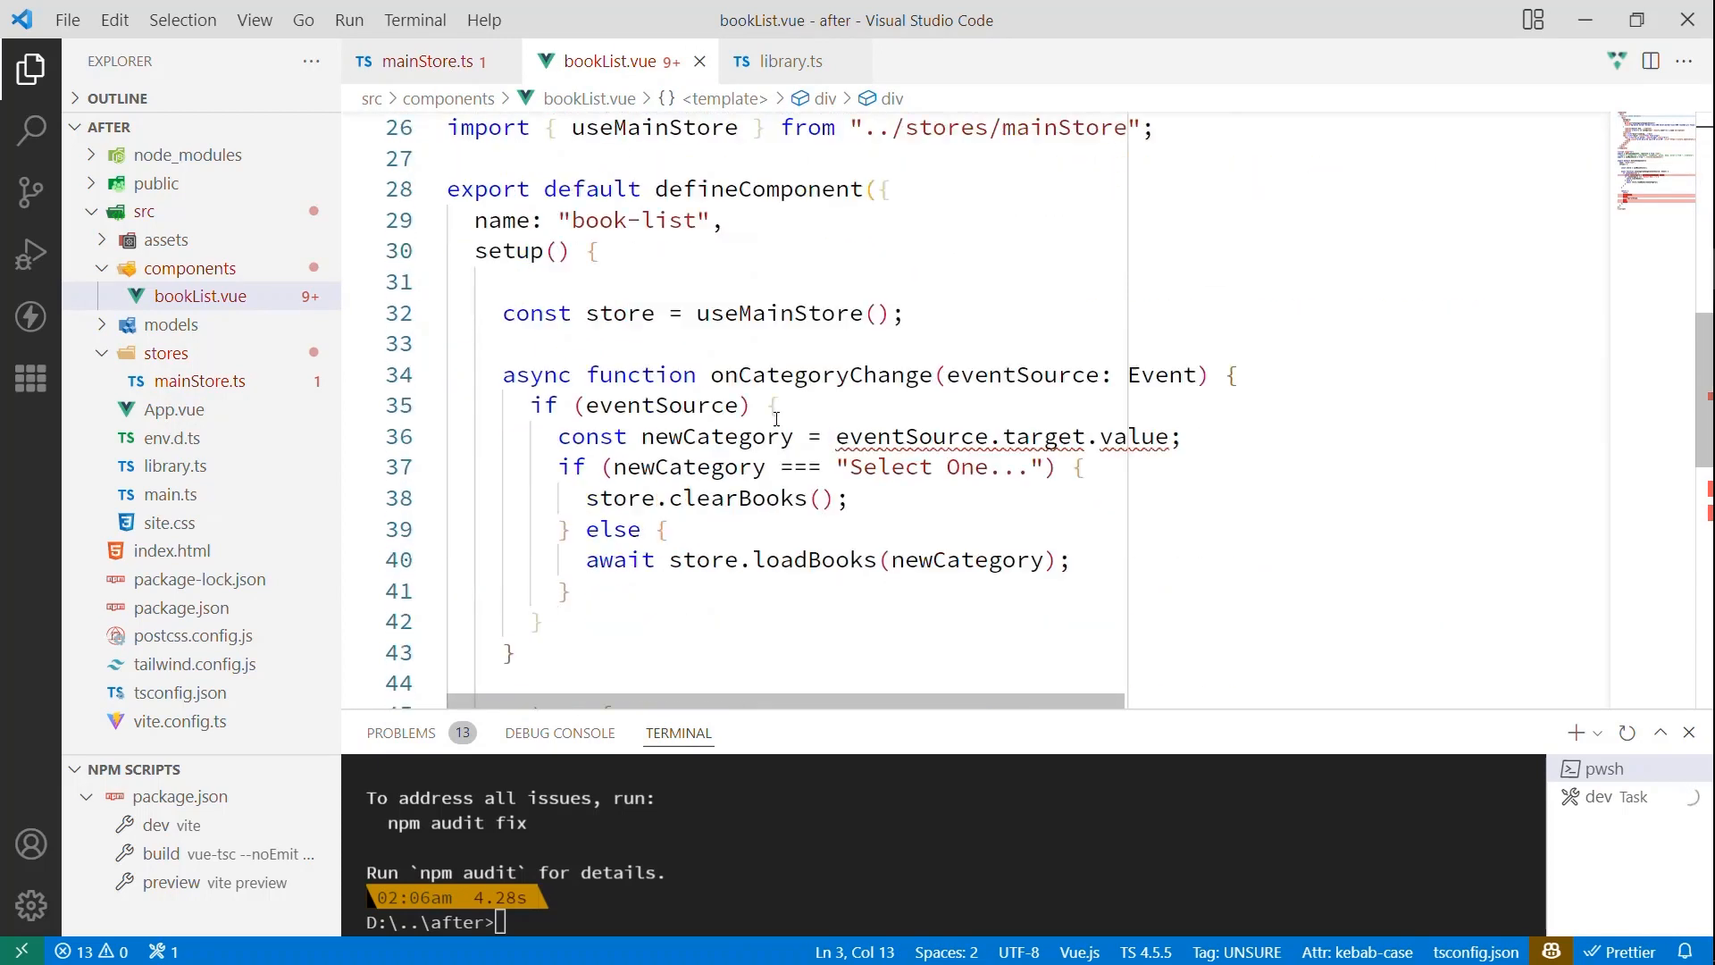
{"action": "left_click", "coordinate": [914, 247]}
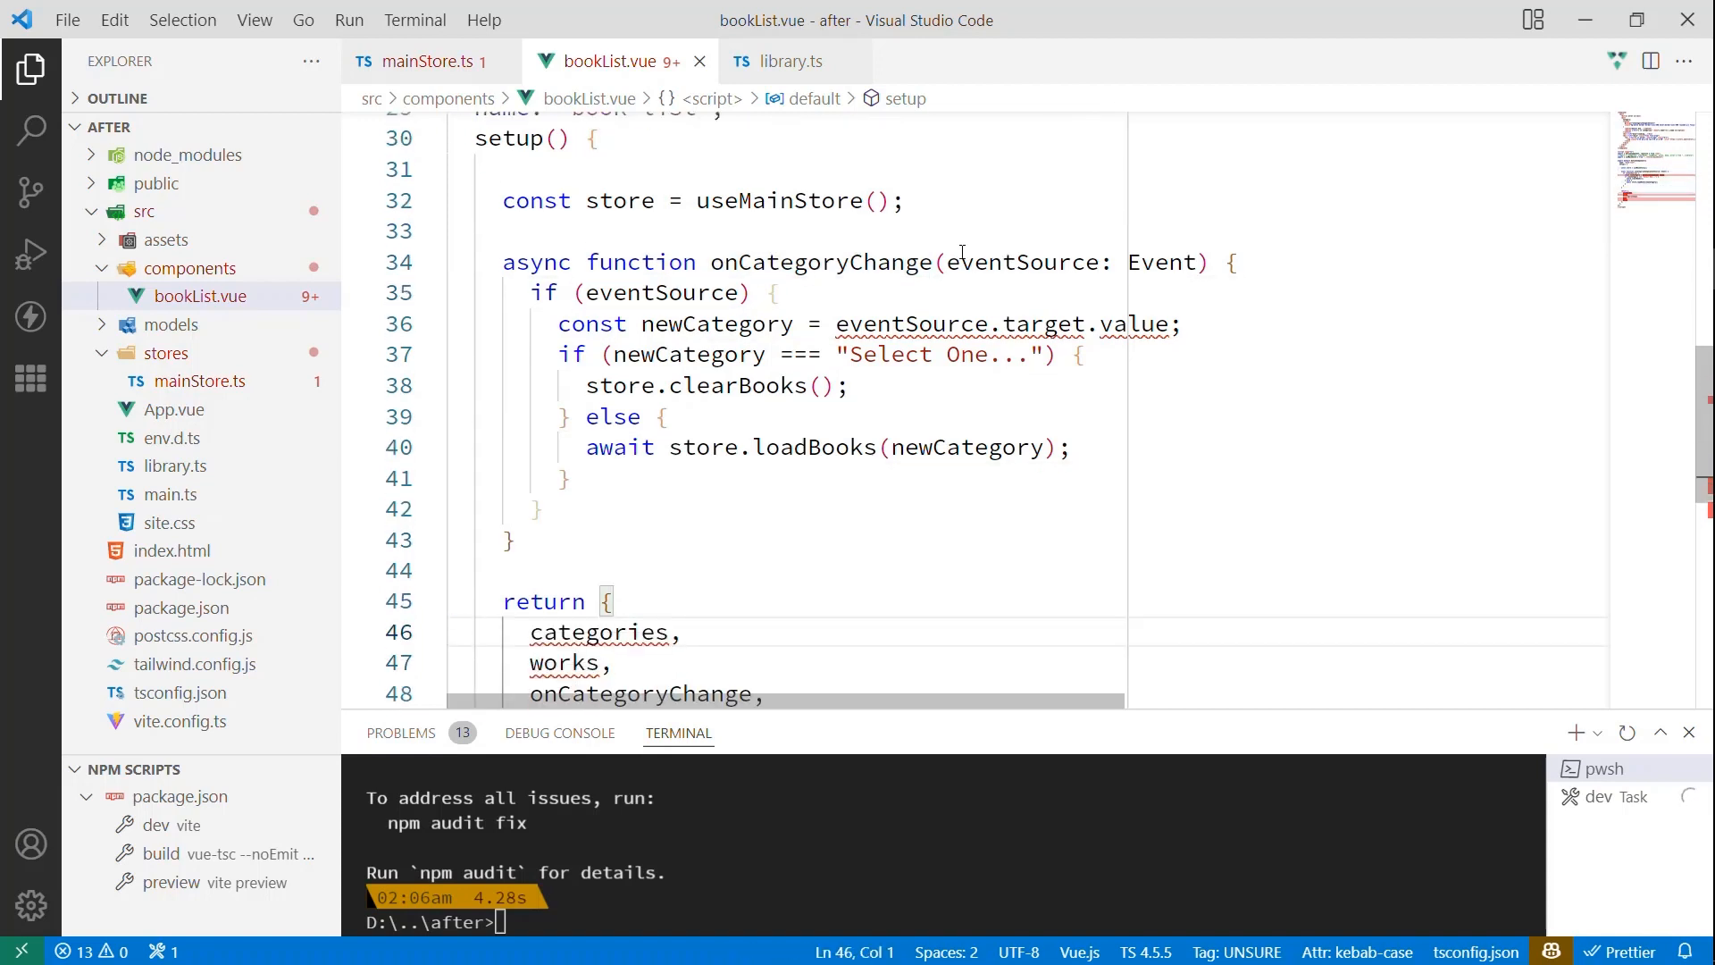
{"action": "scroll", "scroll_direction": "down", "scroll_amount": 3}
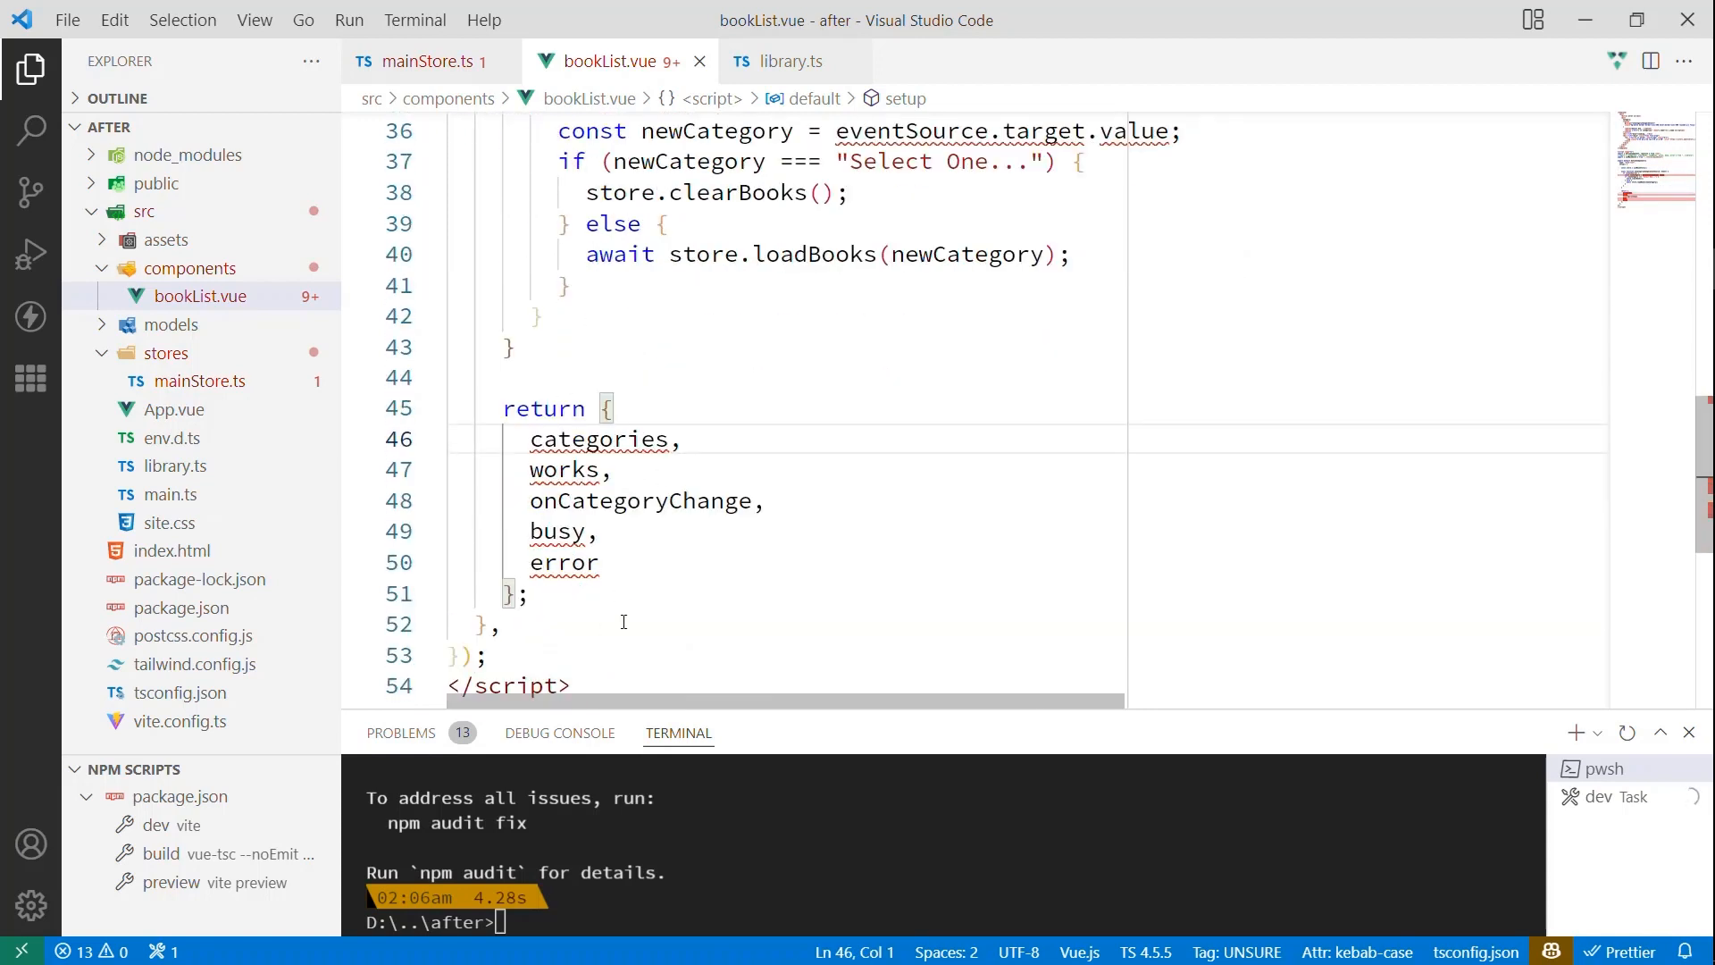
{"action": "scroll", "scroll_direction": "up", "scroll_amount": 3}
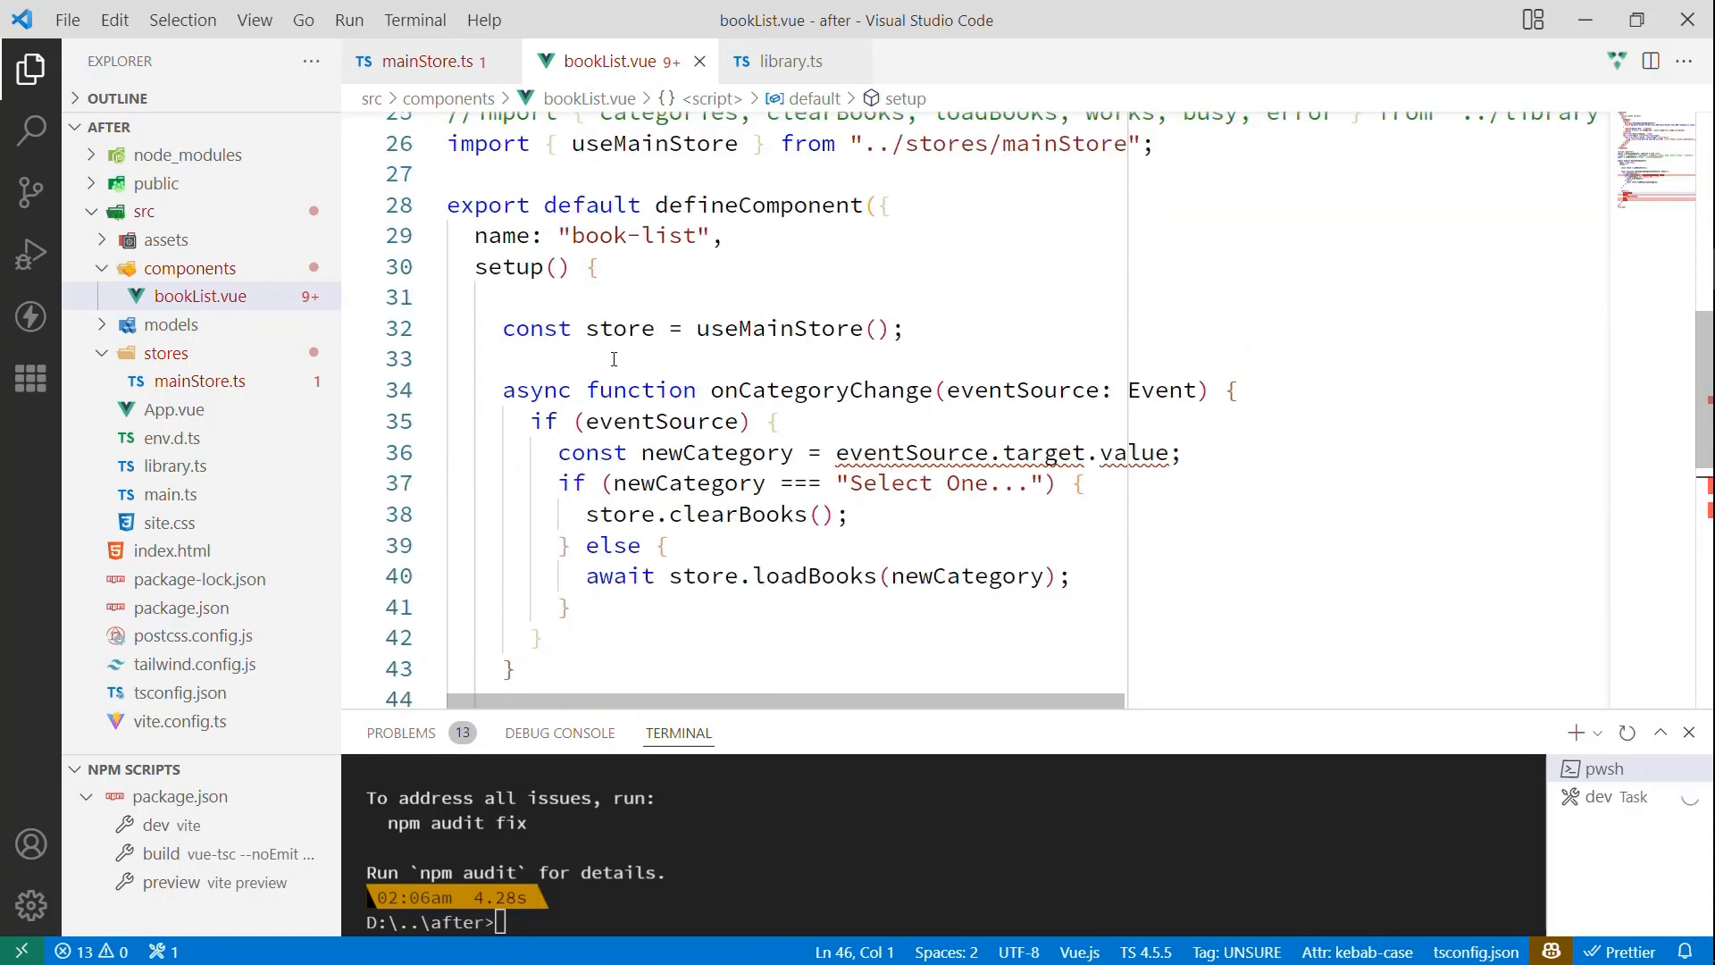
{"action": "key", "text": "Enter"}
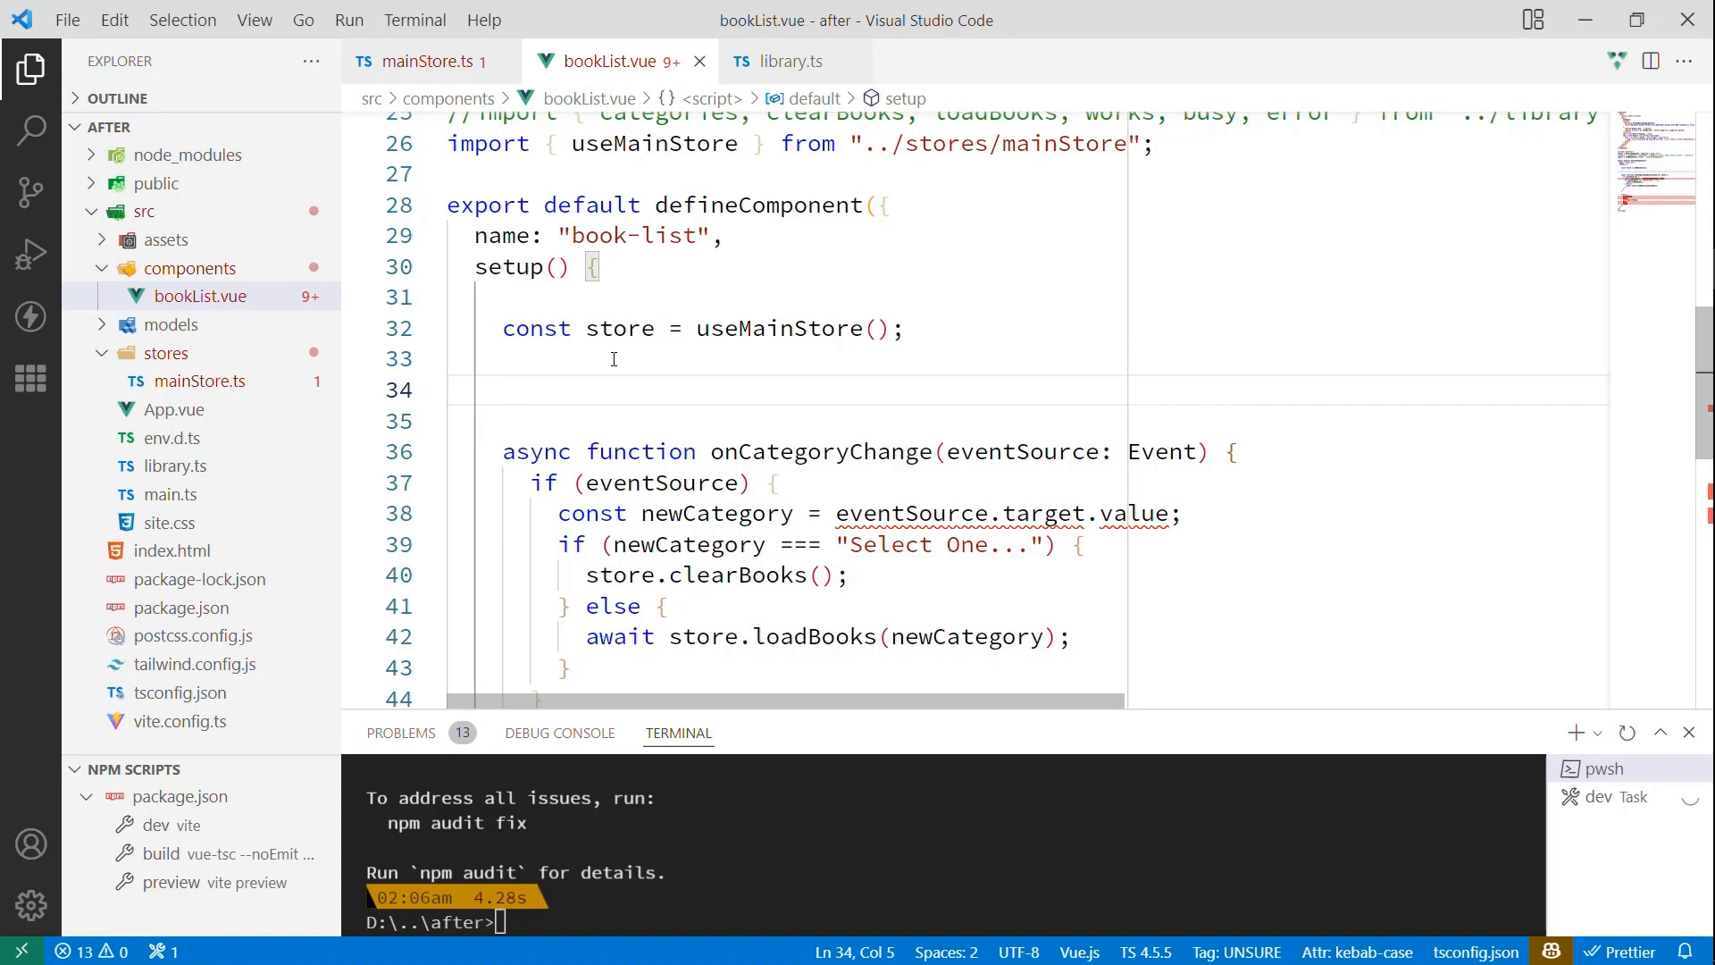
Step: Start a single const error = store.er declaration in setup
{"action": "type", "text": "const"}
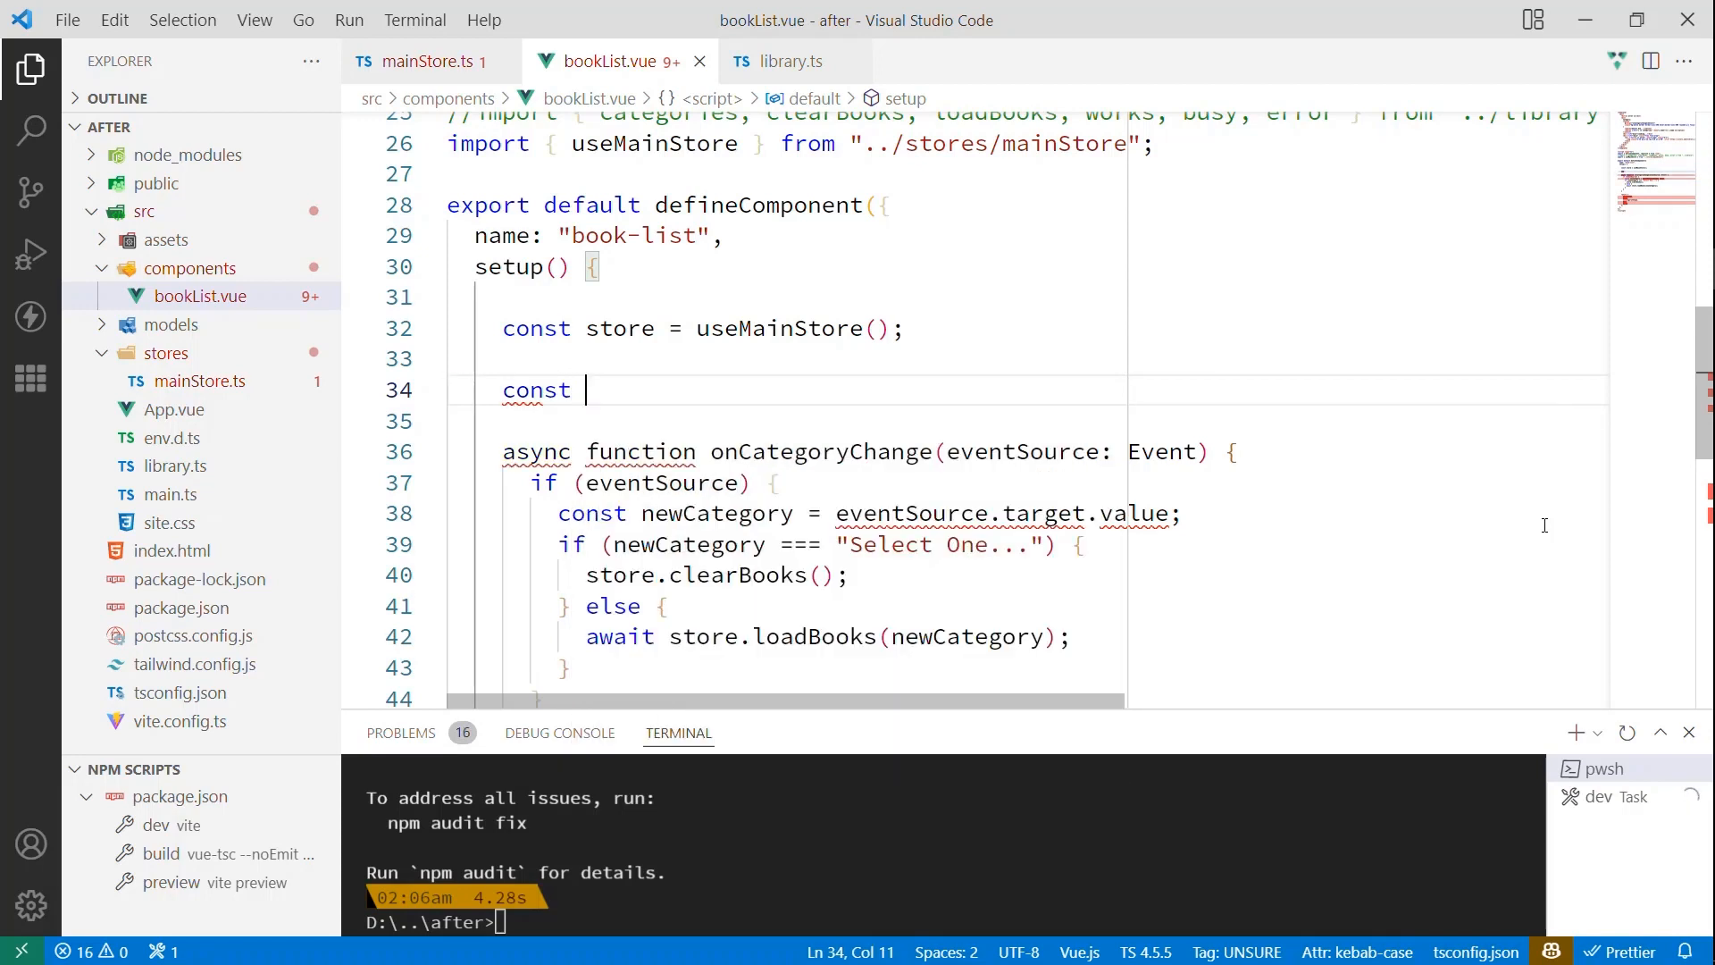
{"action": "type", "text": "error ="}
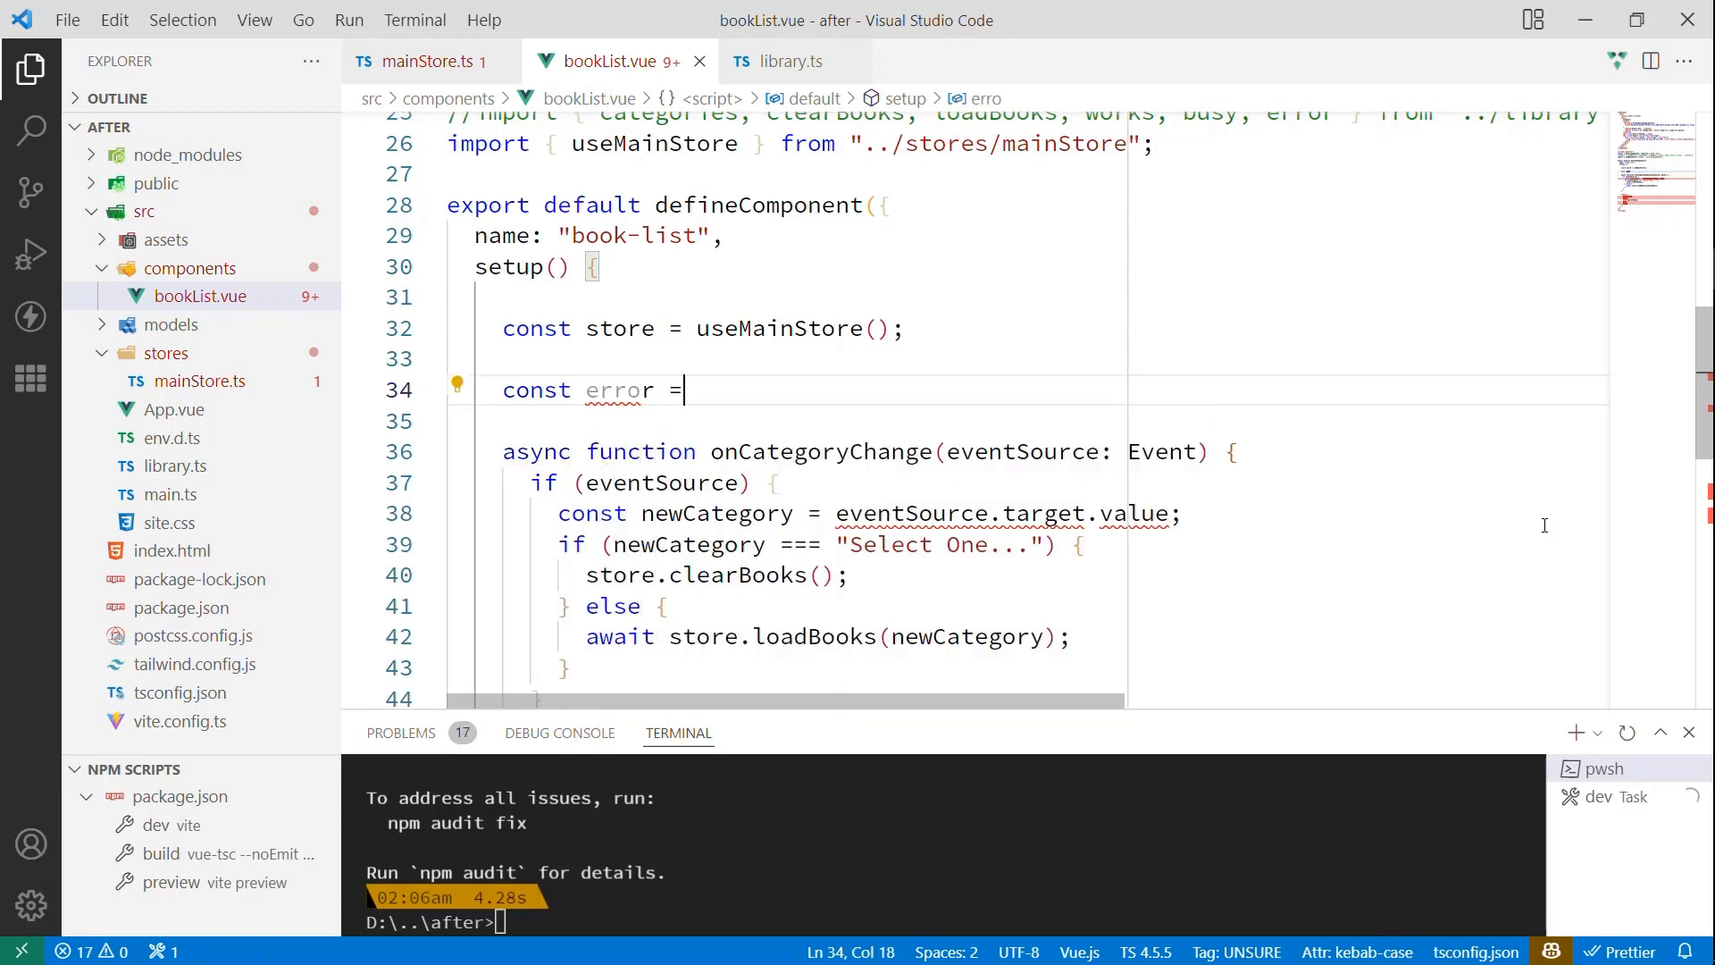
{"action": "type", "text": "store.error;"}
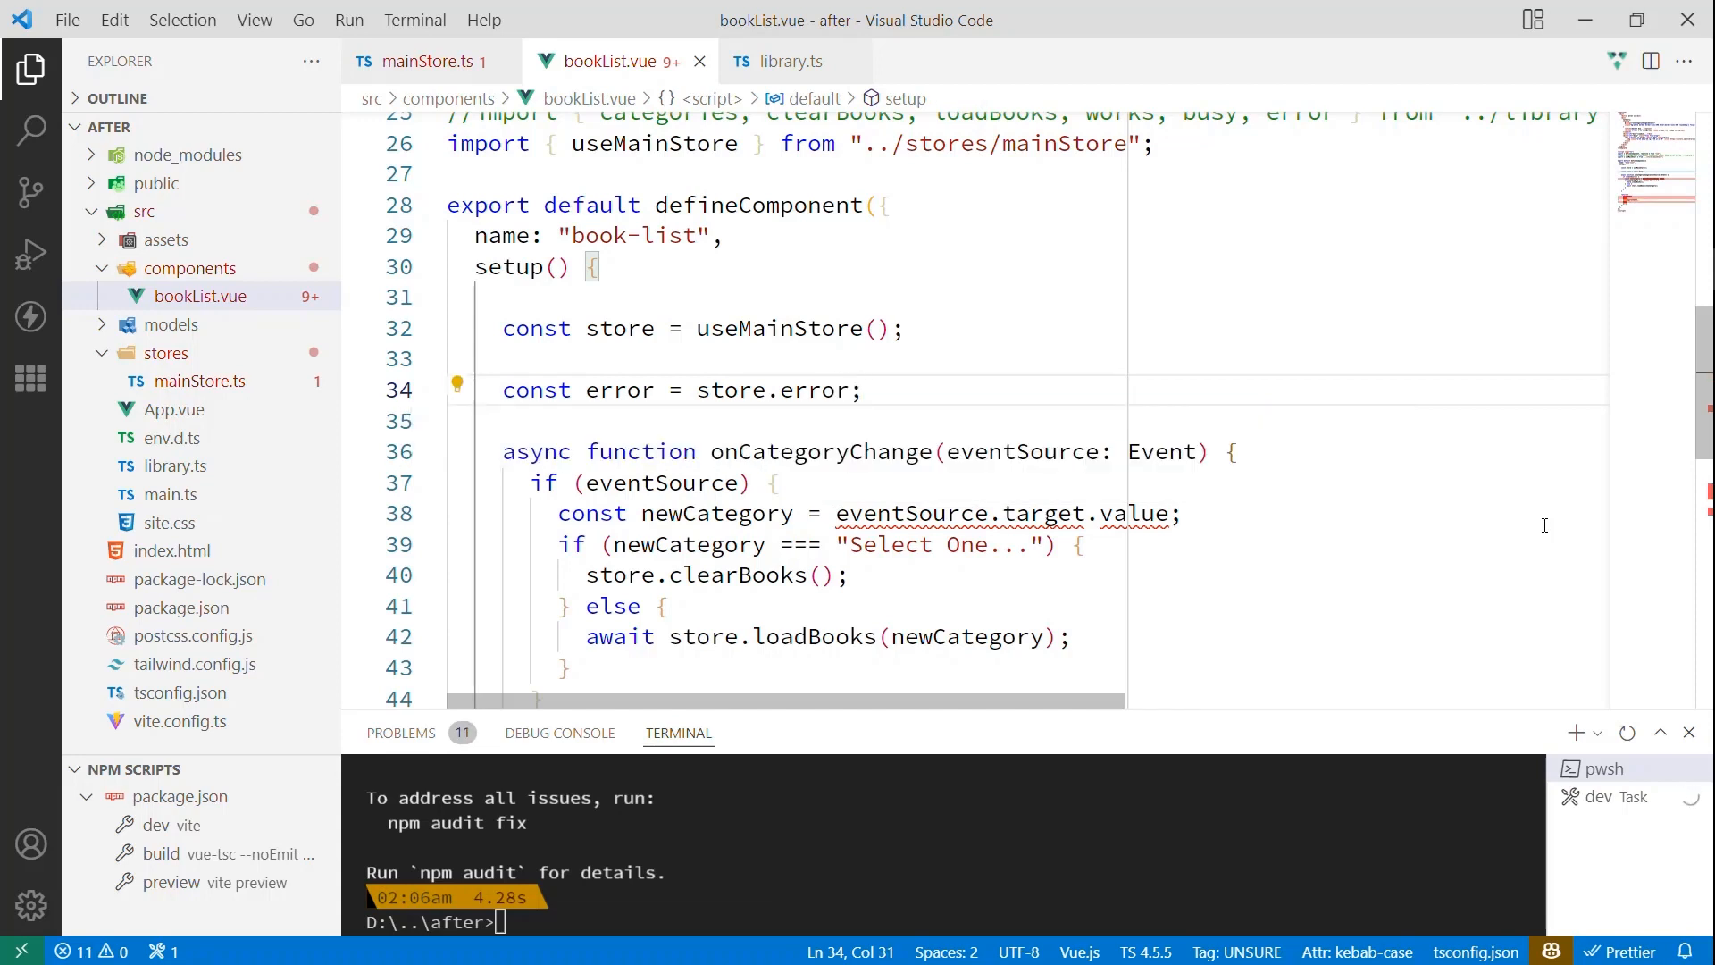
{"action": "mouse_move", "coordinate": [670, 331]}
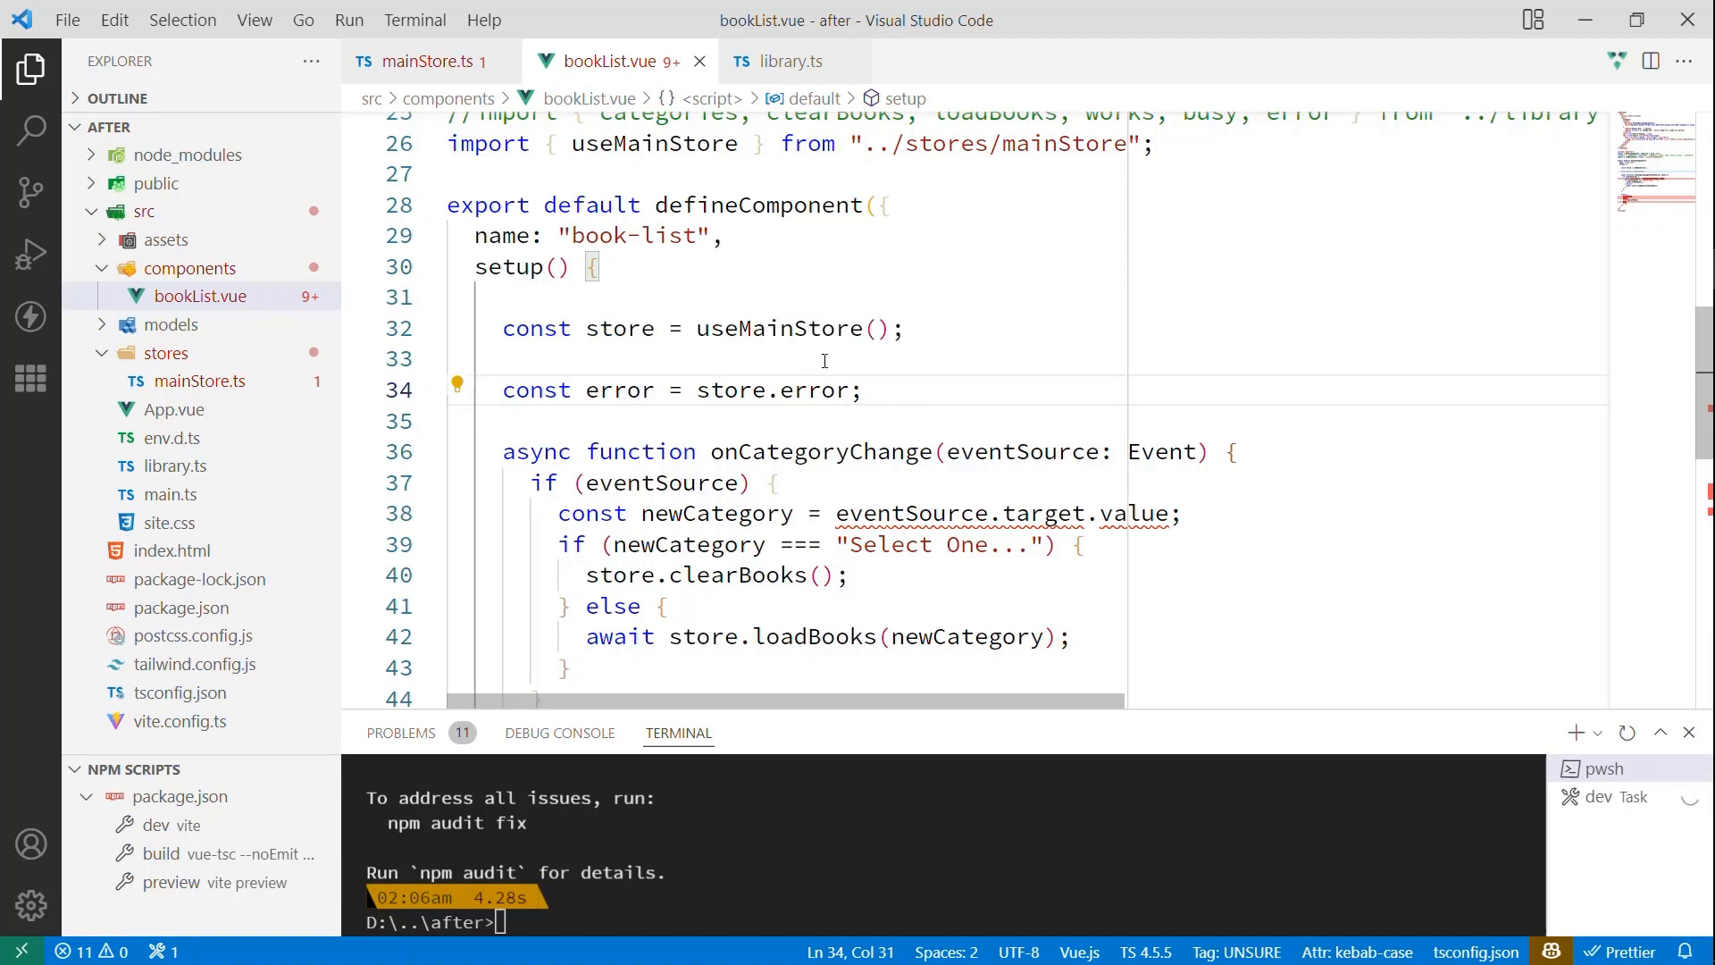
Step: Rewrite it as const { error, busy, works, categories } = store, selecting store to wrap
{"action": "left_click", "coordinate": [653, 391]}
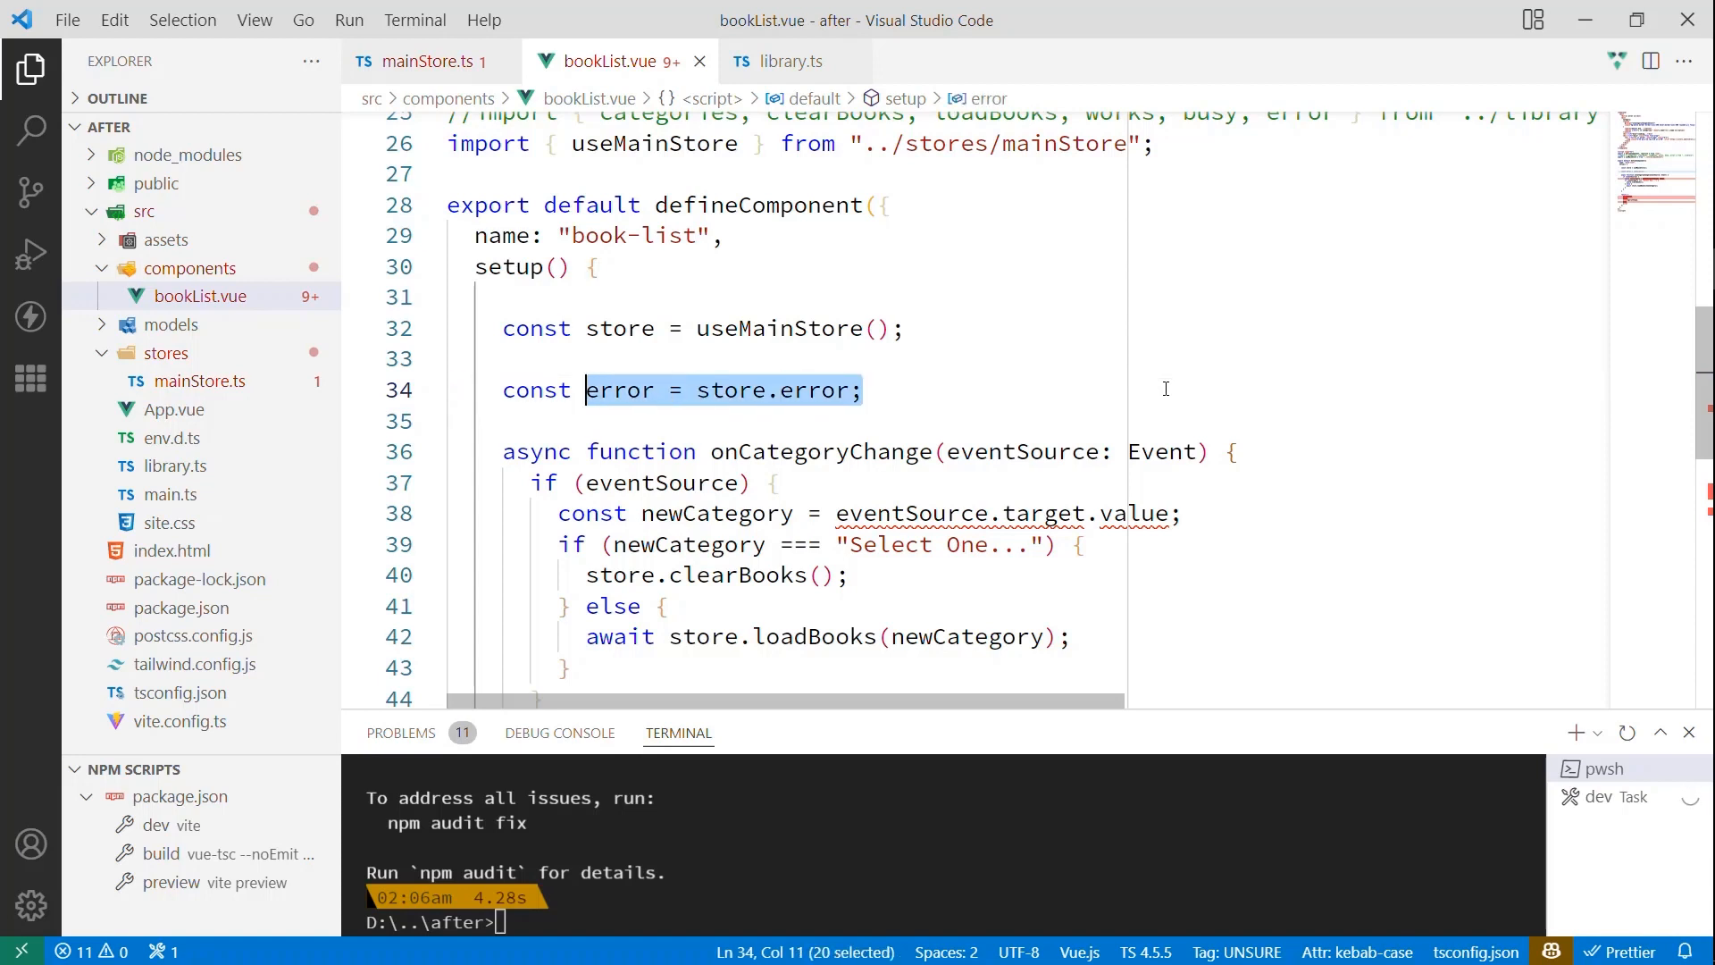
{"action": "type", "text": "{}"}
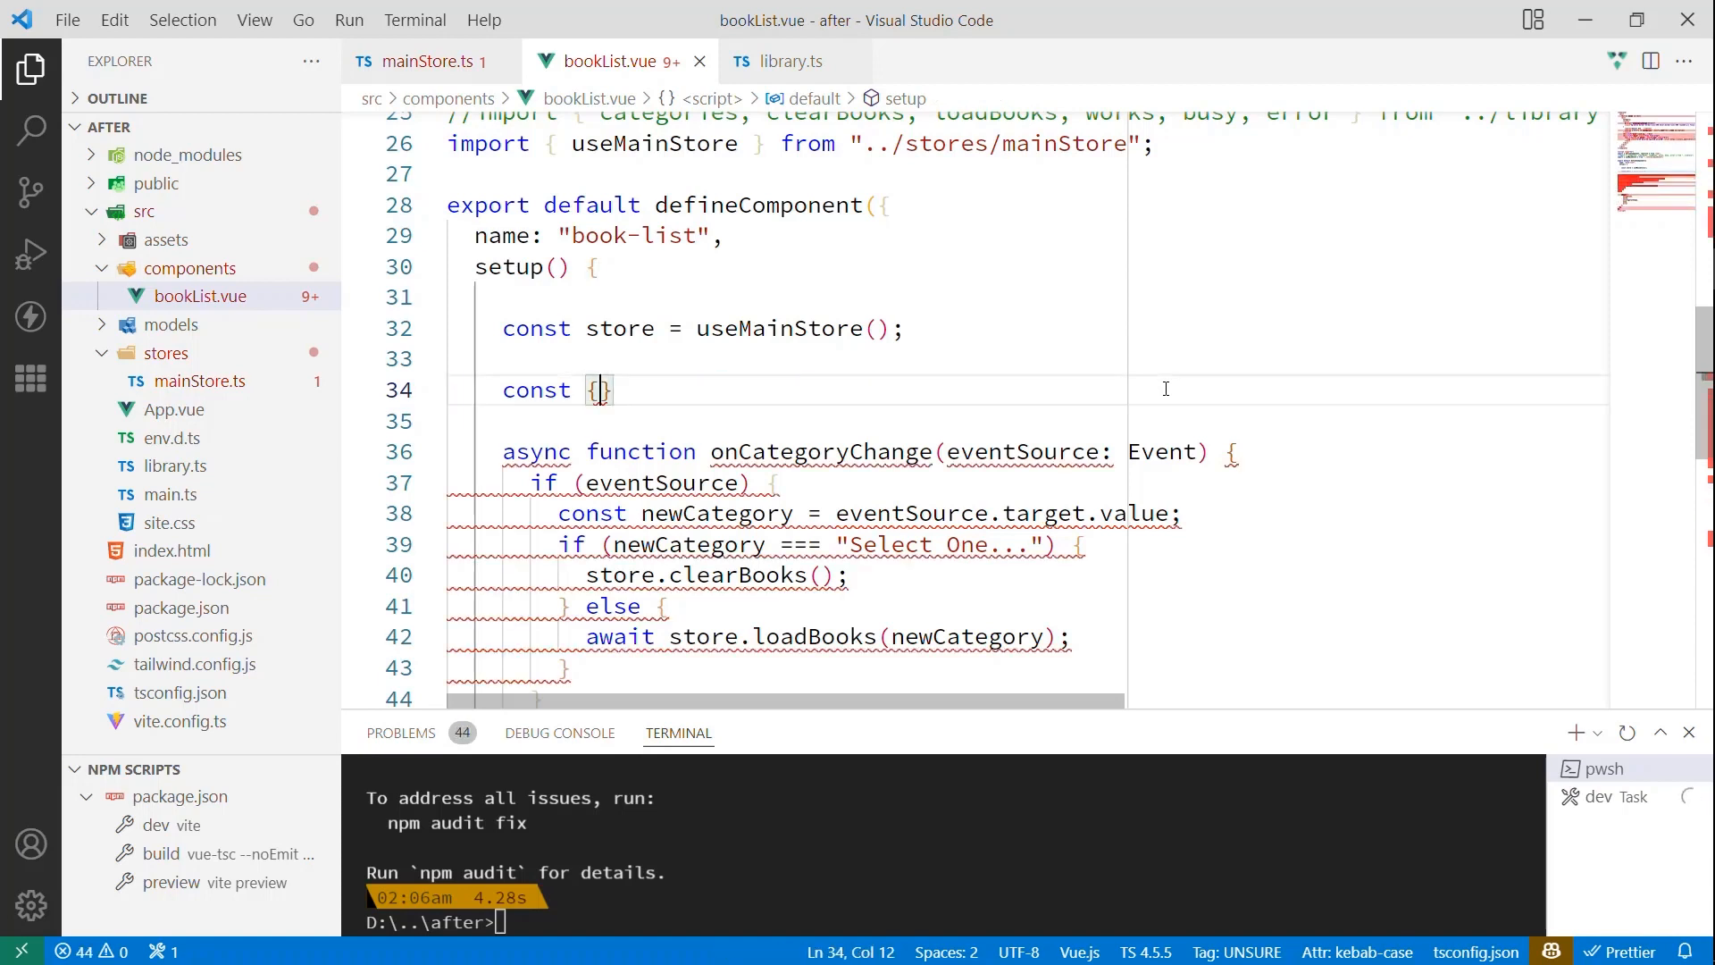
{"action": "type", "text": "e"}
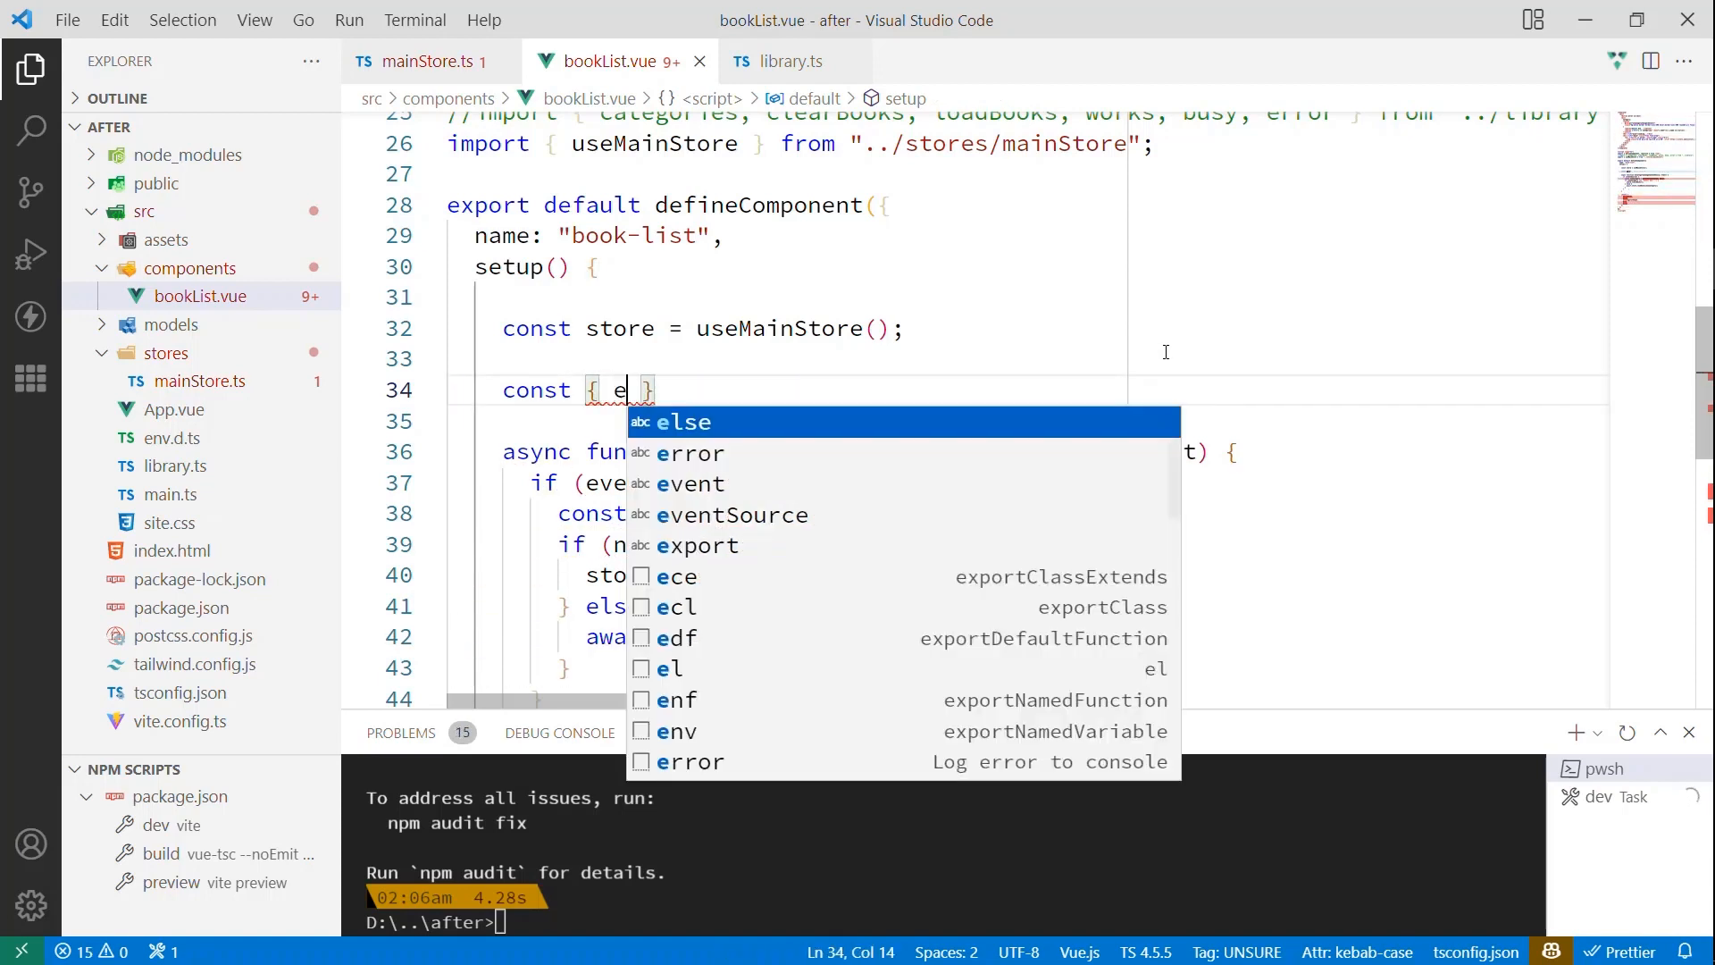
{"action": "type", "text": "rror, busy, works,"}
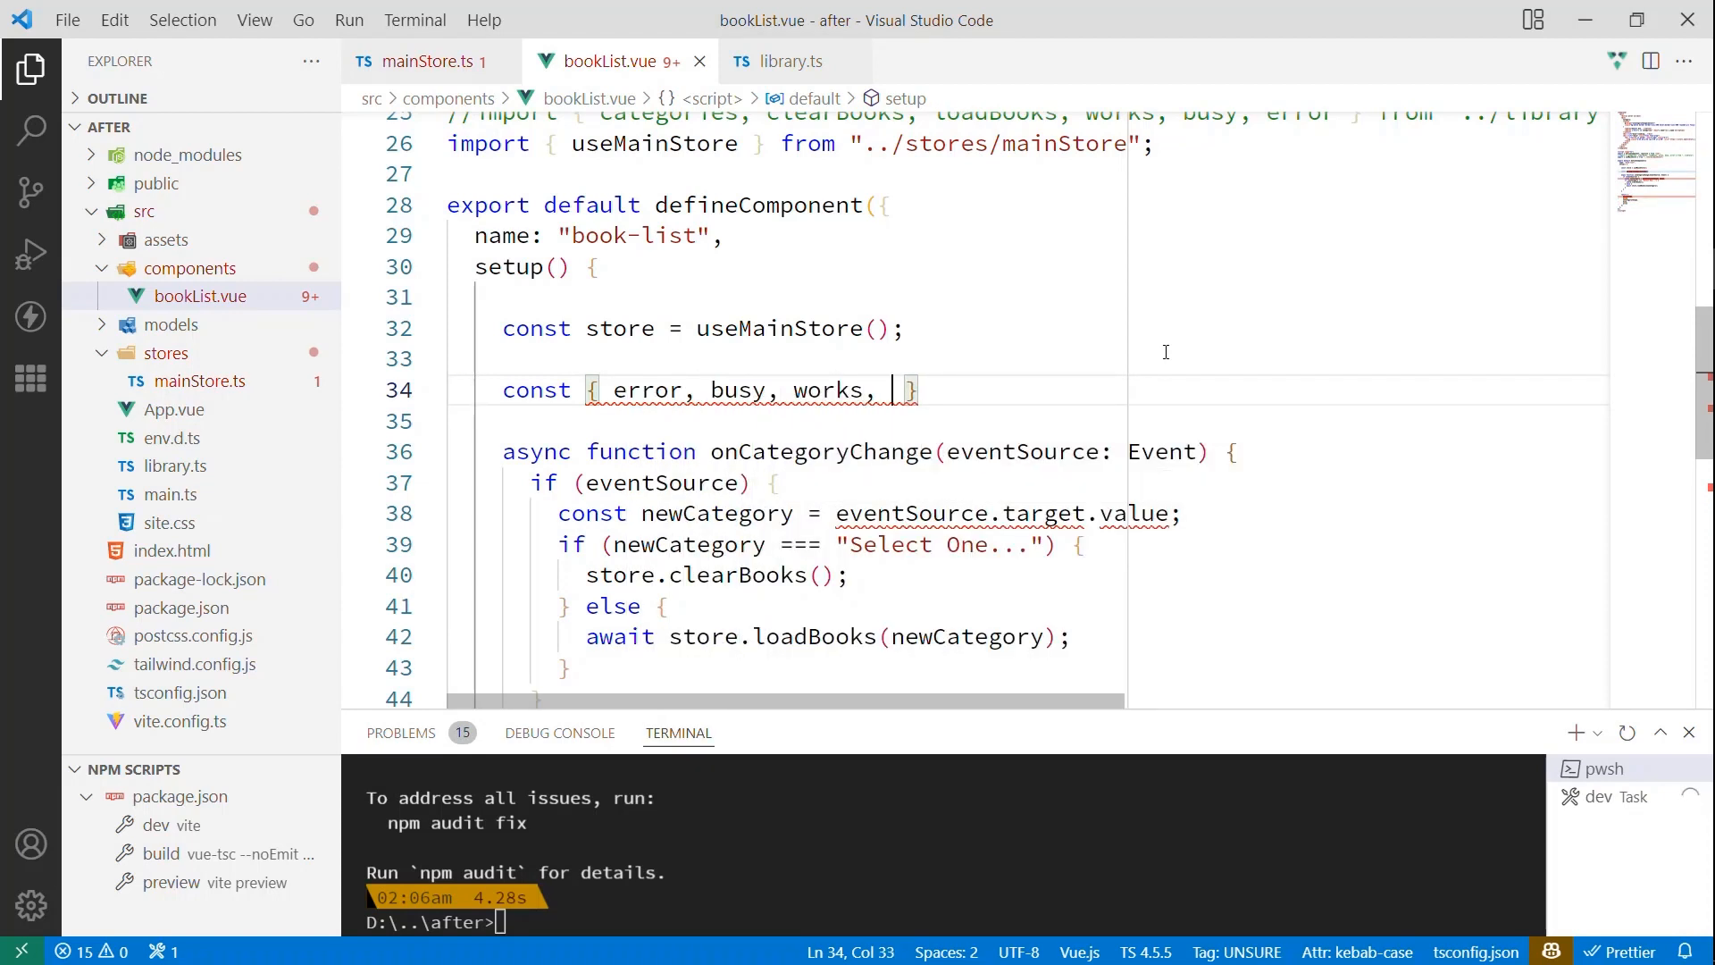
{"action": "type", "text": "categories"}
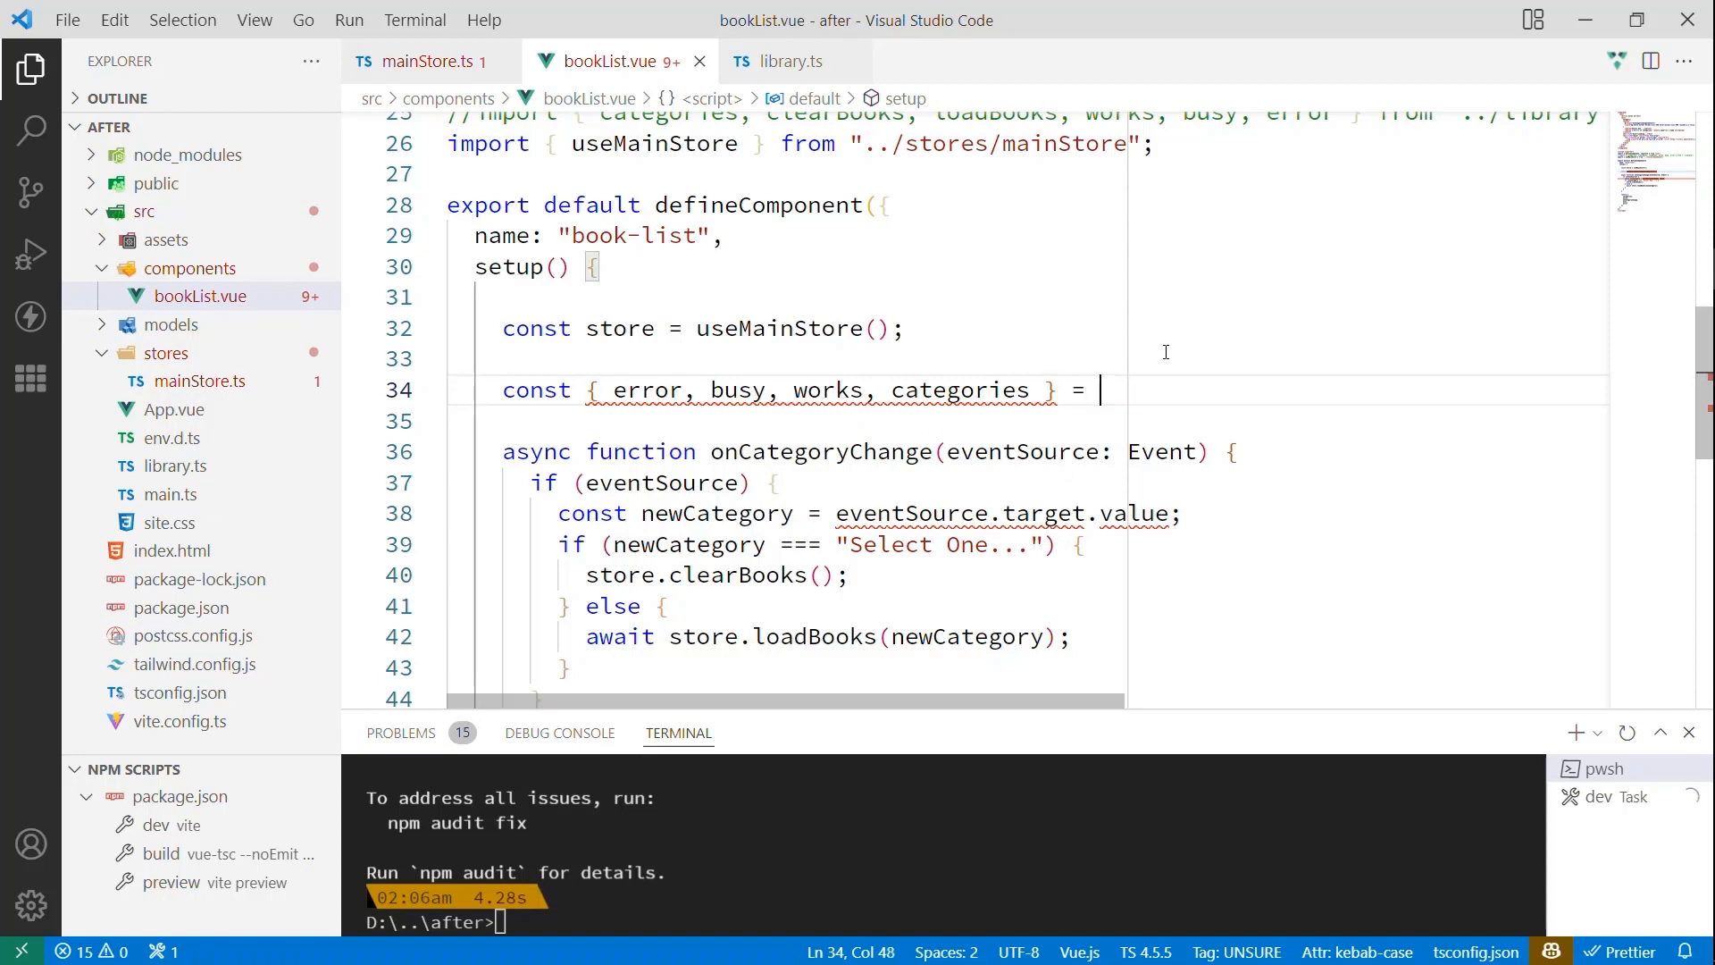
{"action": "type", "text": "store;"}
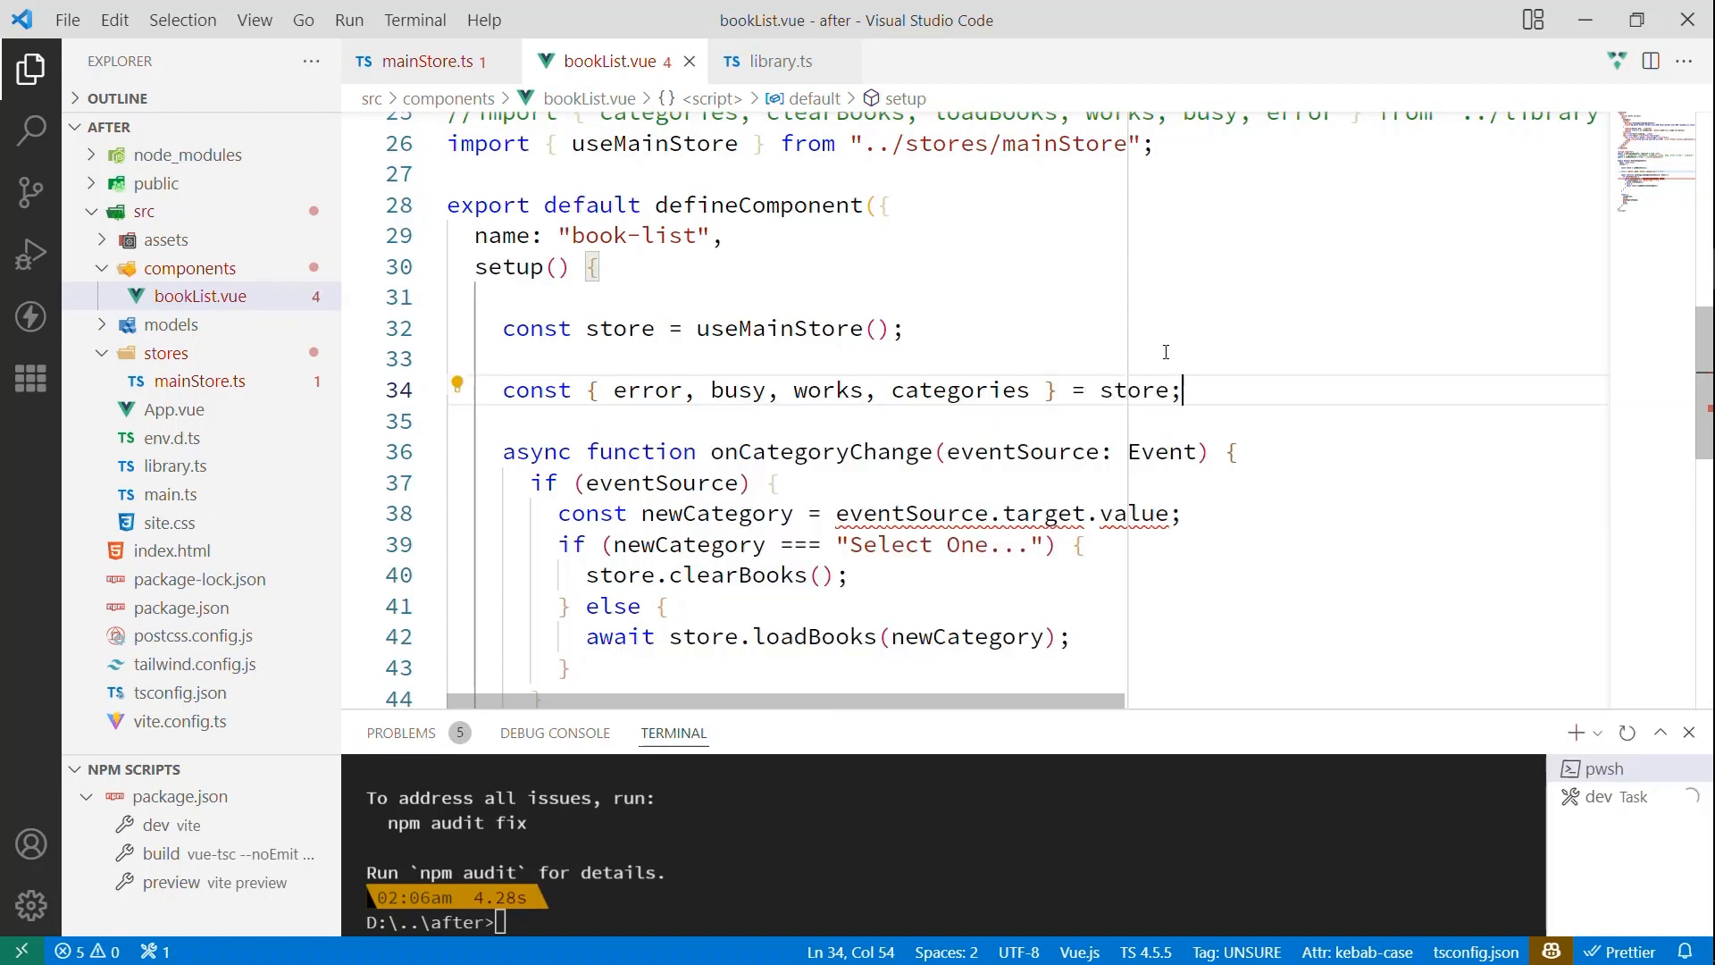
{"action": "mouse_move", "coordinate": [1285, 349]}
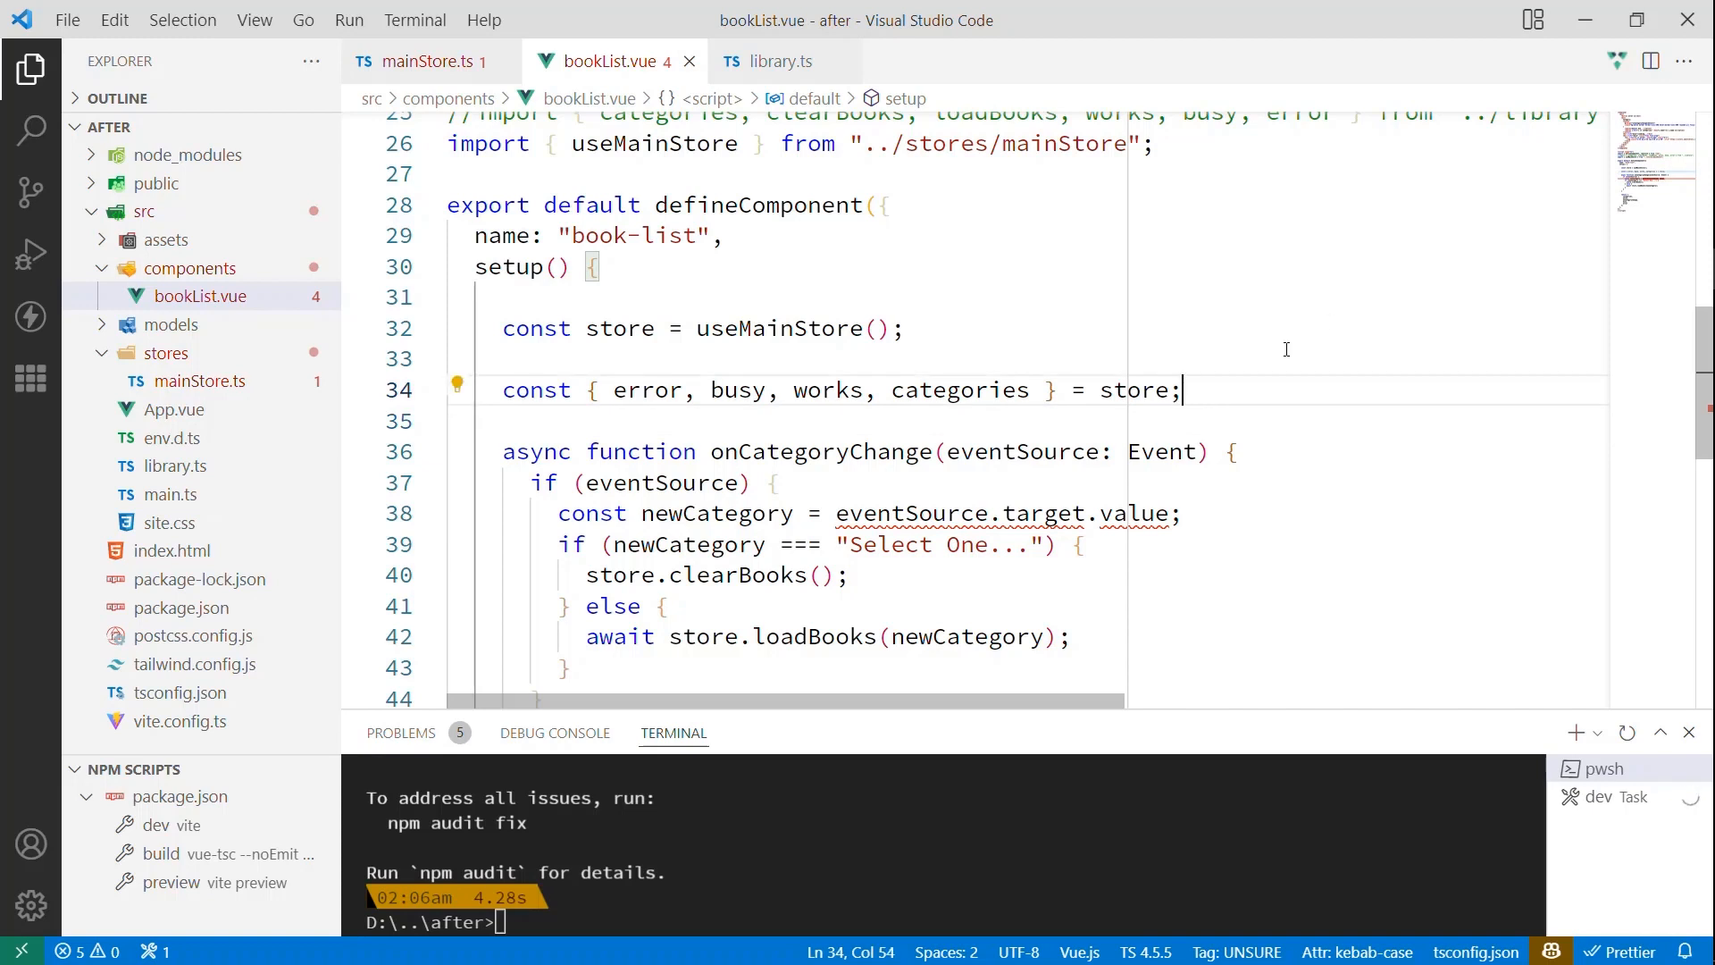
{"action": "mouse_move", "coordinate": [961, 390]}
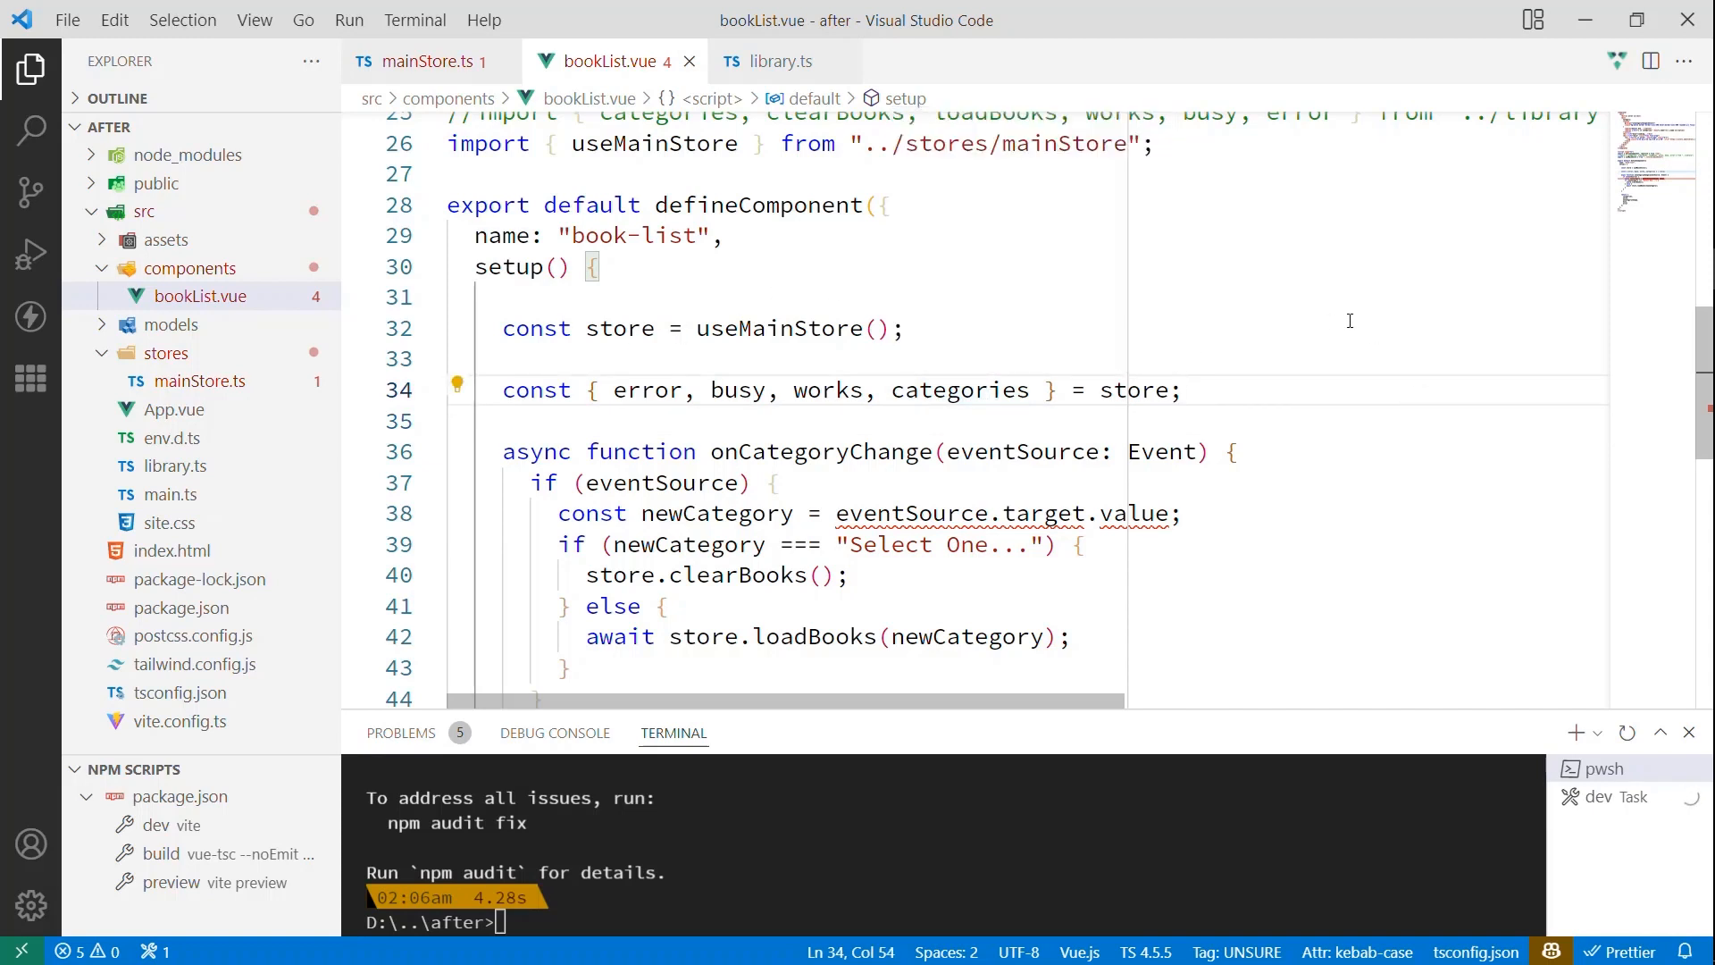
{"action": "double_click", "coordinate": [1132, 389]}
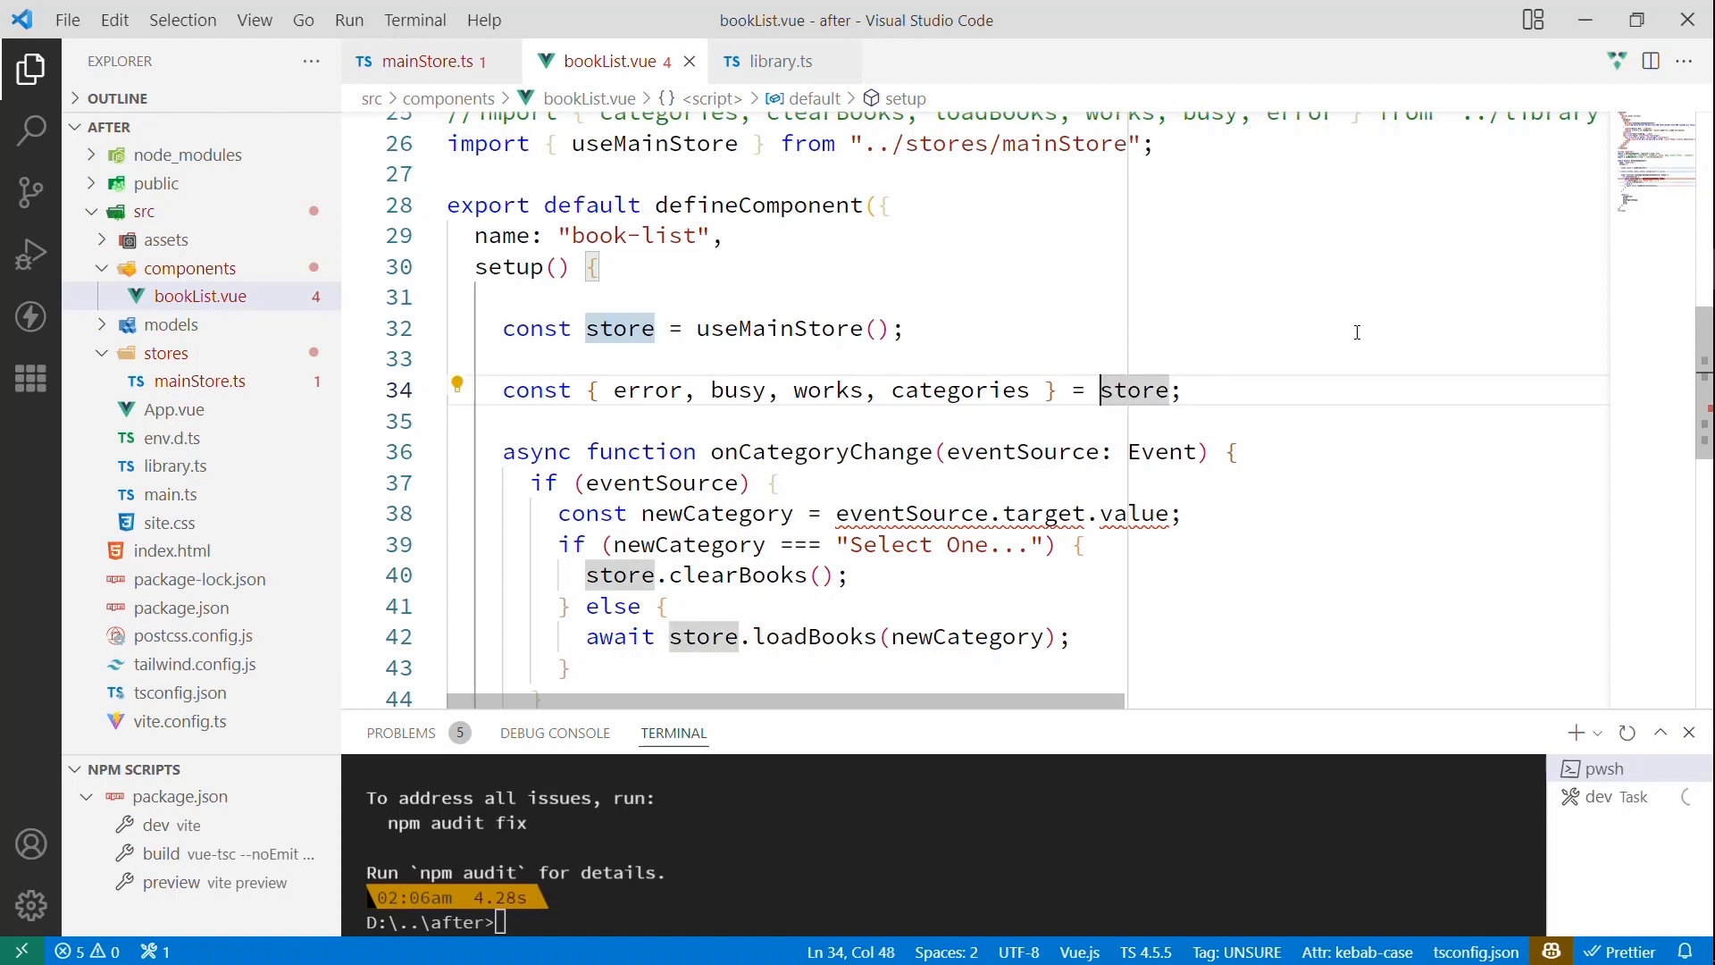
{"action": "type", "text": "store)"}
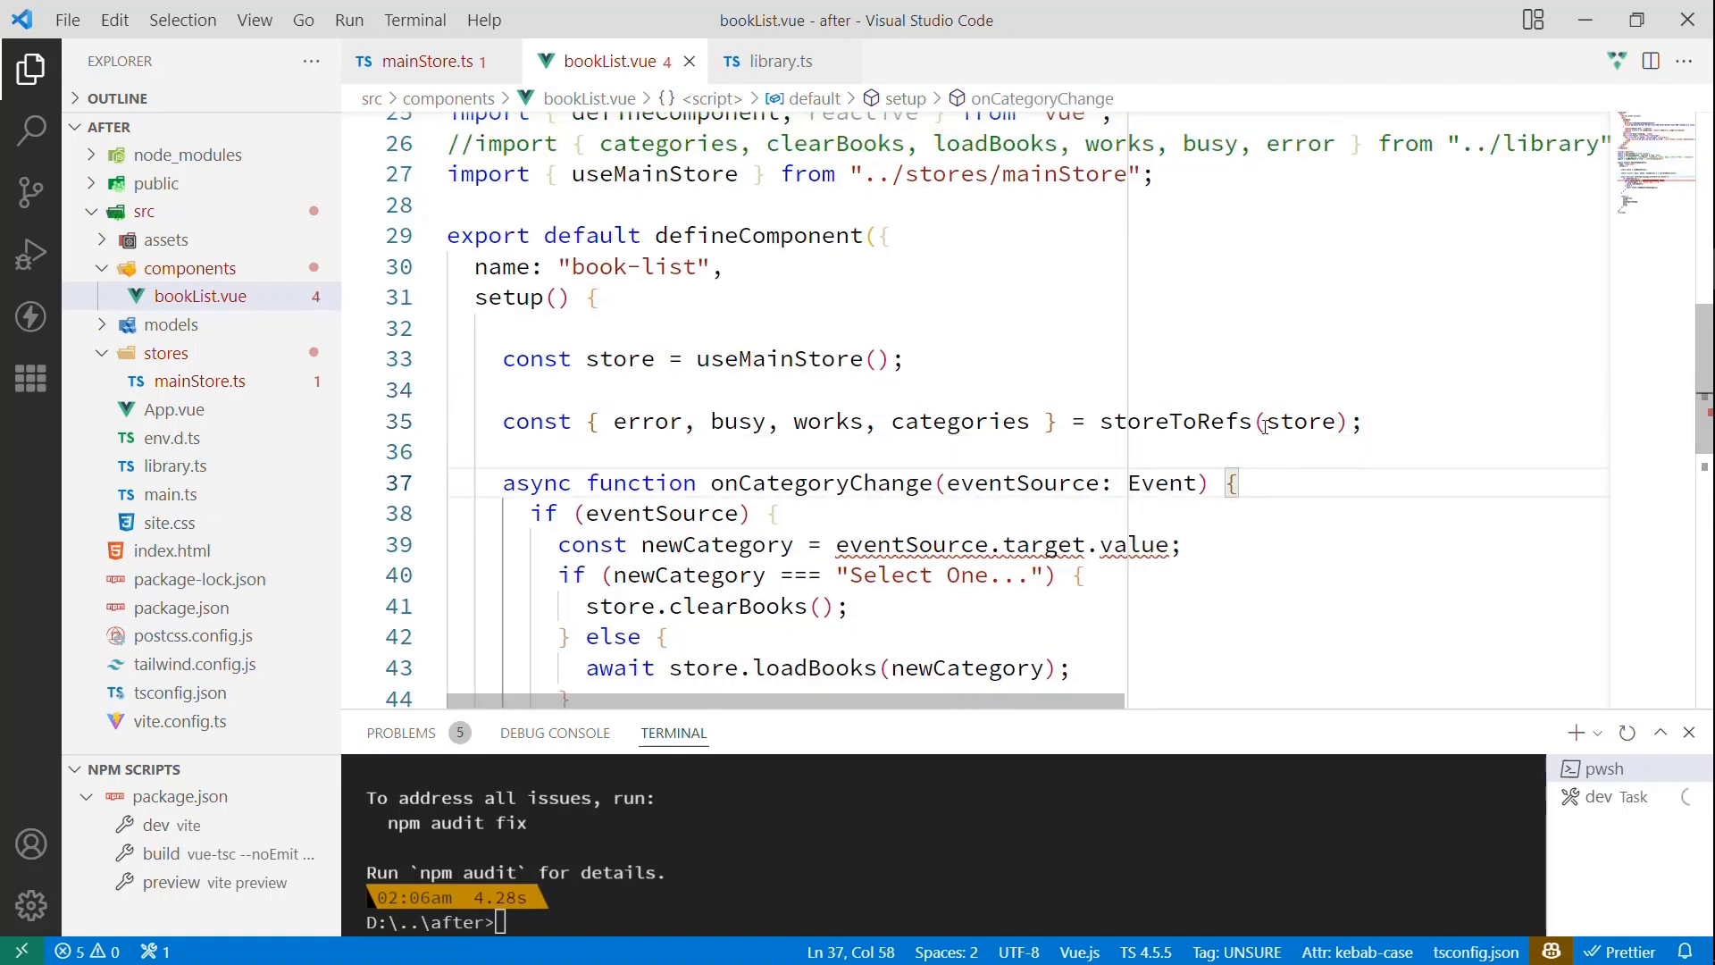
{"action": "mouse_move", "coordinate": [640, 421]}
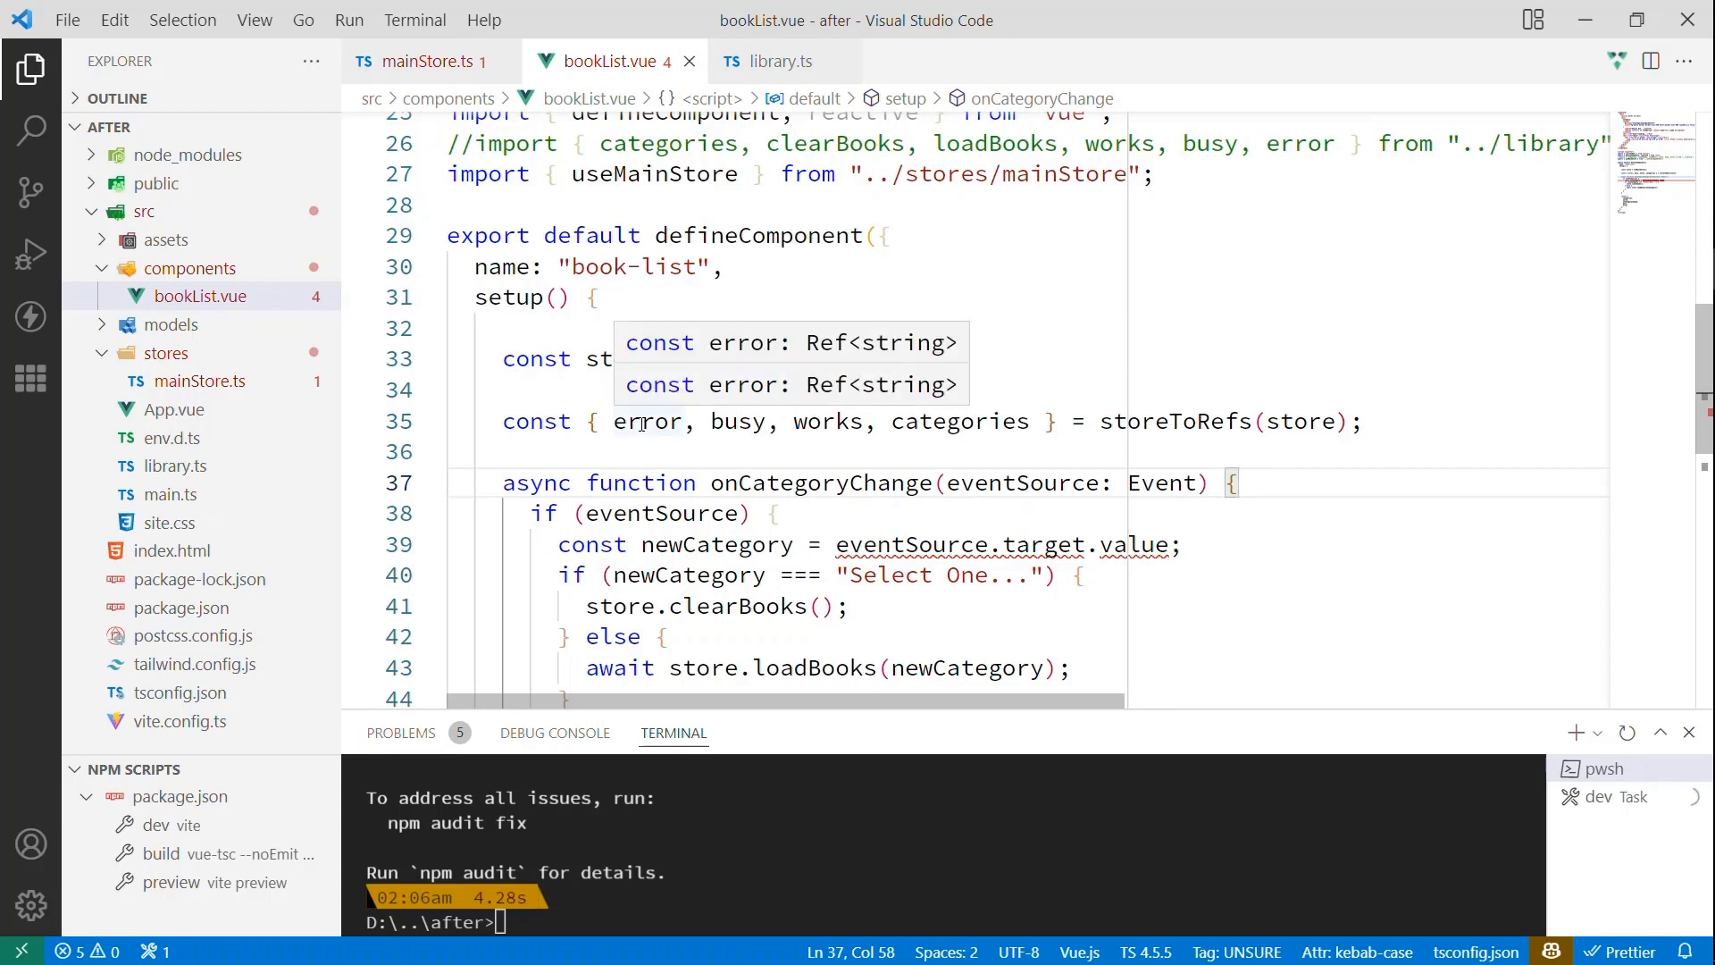
{"action": "mouse_move", "coordinate": [825, 421]}
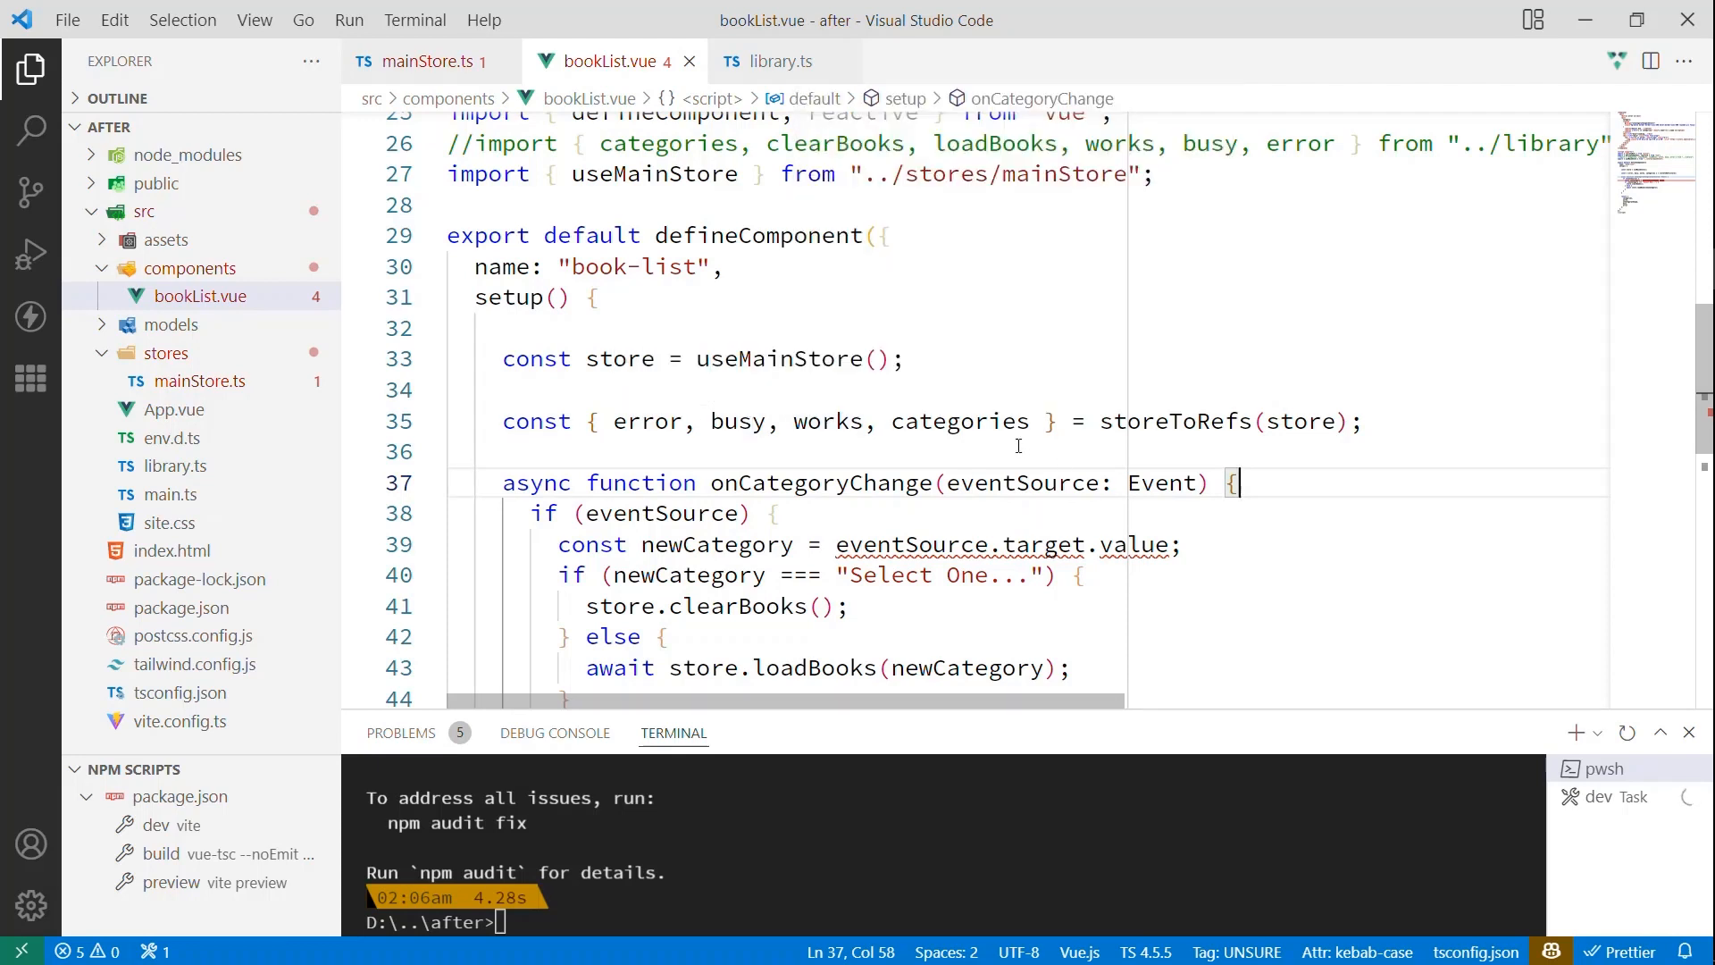
{"action": "mouse_move", "coordinate": [959, 420]}
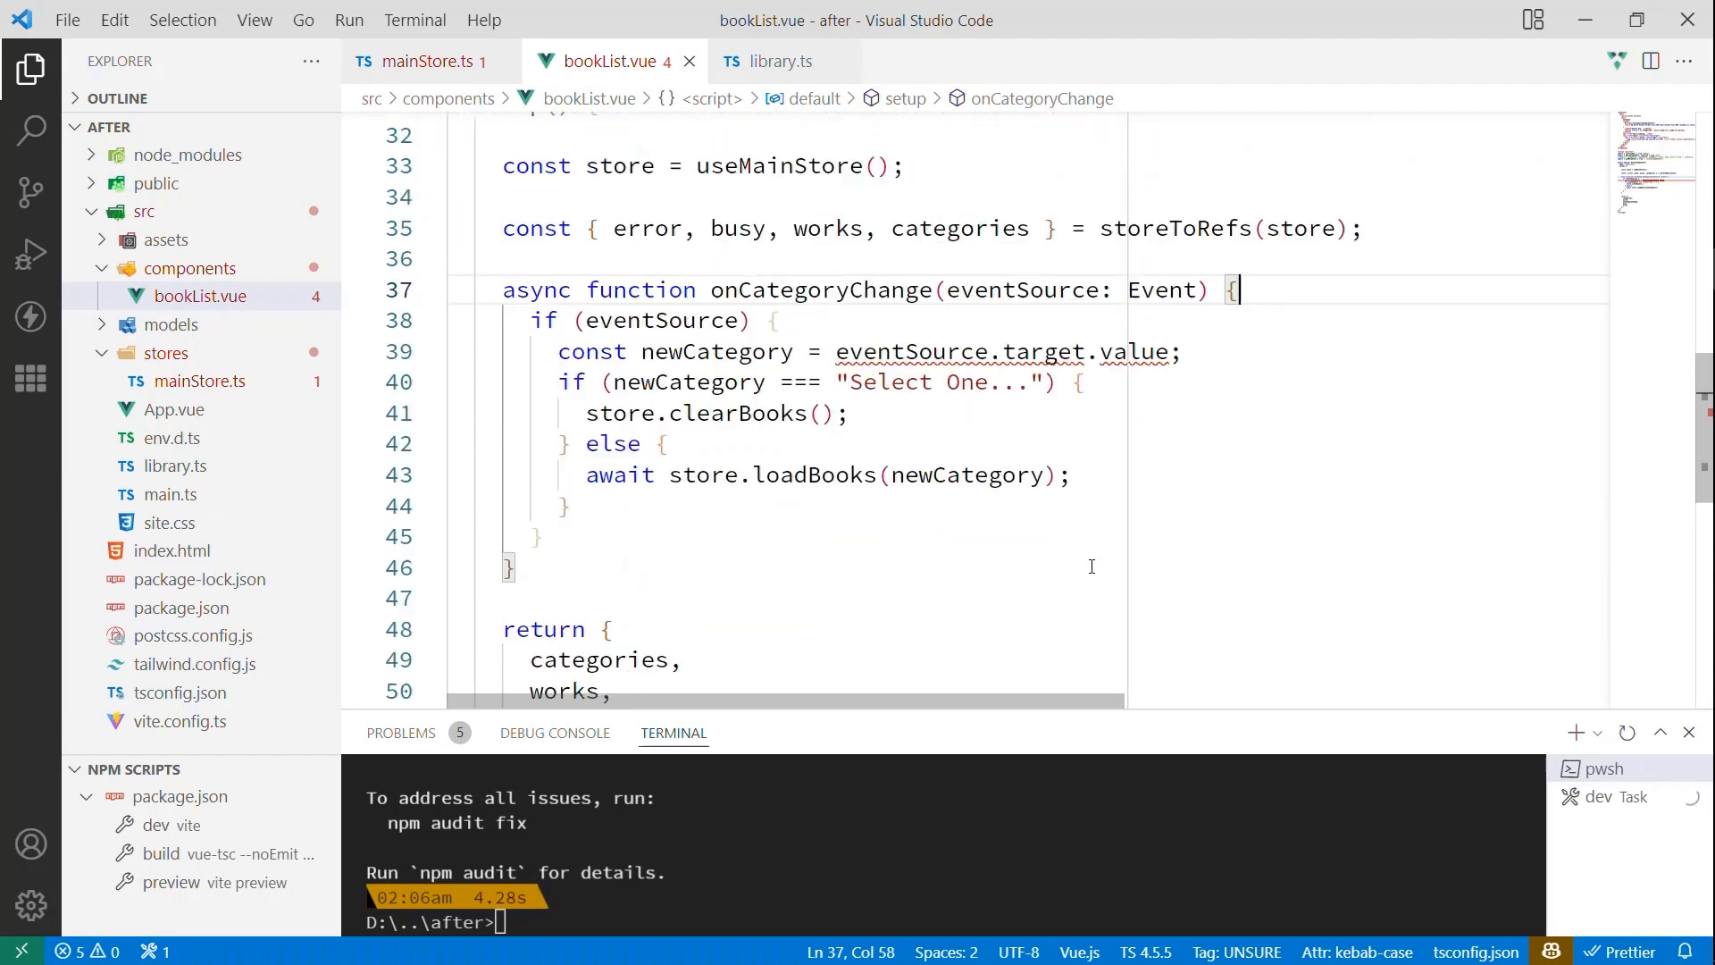
Step: Check the storeToRefs(store) destructuring and return block, then switch to the browser
{"action": "scroll", "scroll_direction": "up", "scroll_amount": 3}
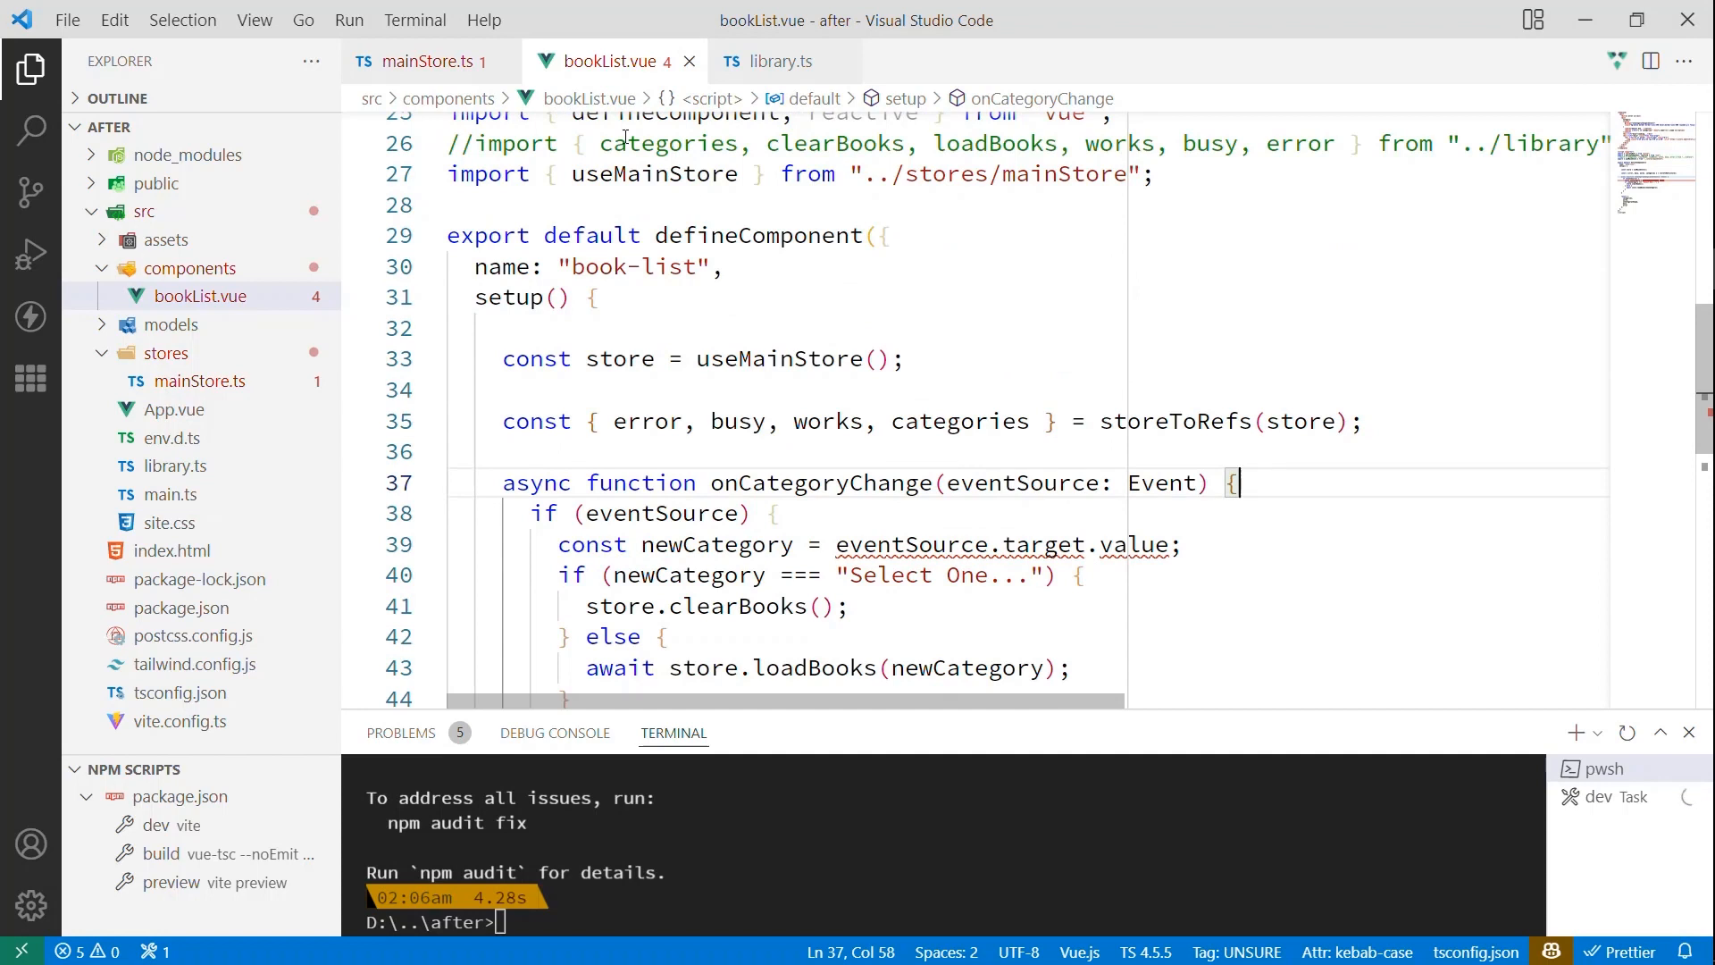
{"action": "scroll", "scroll_direction": "down", "scroll_amount": 3}
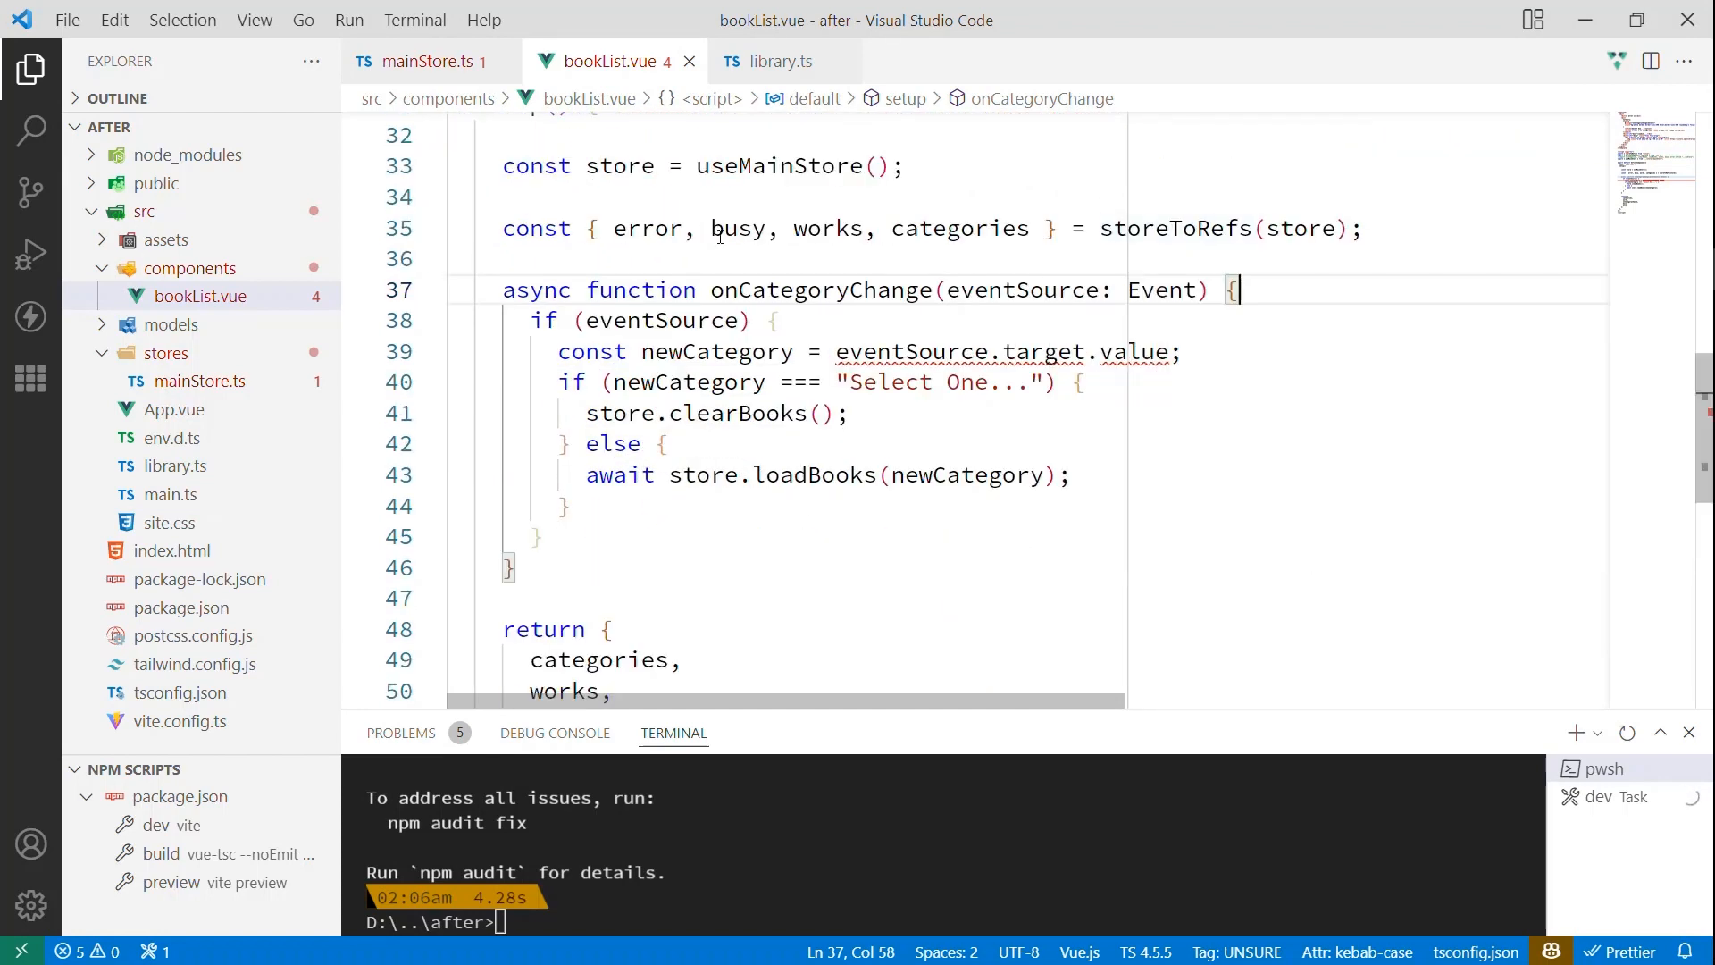
{"action": "mouse_move", "coordinate": [960, 228]}
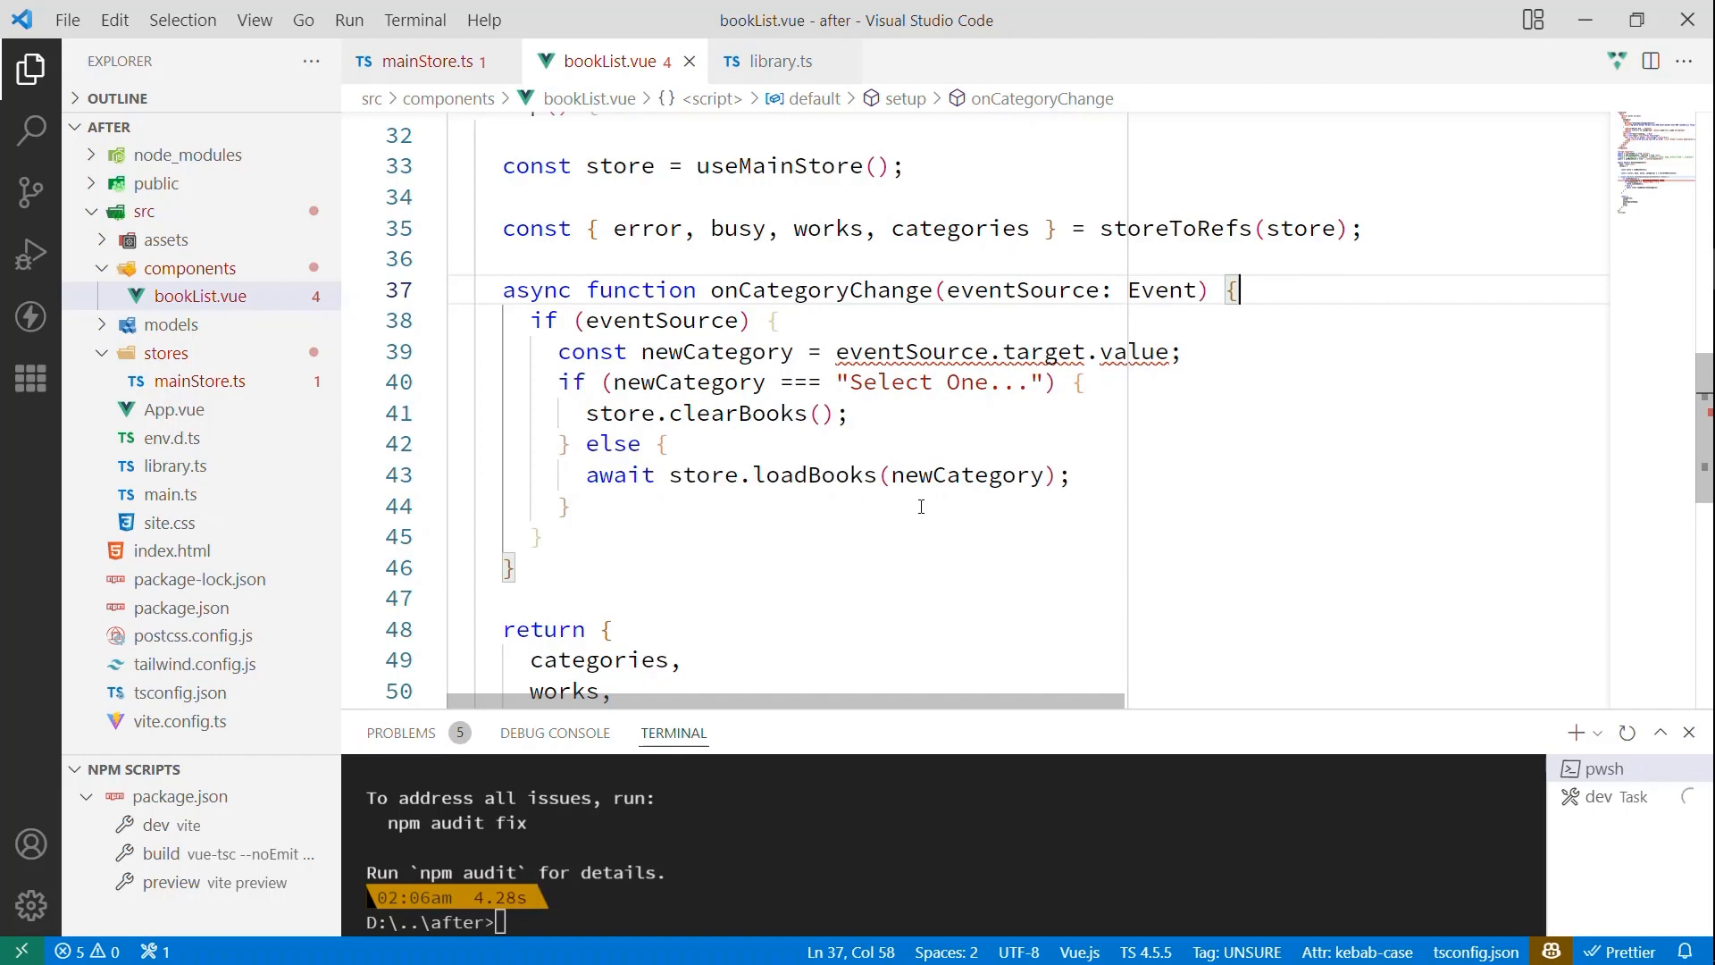
{"action": "scroll", "scroll_direction": "down", "scroll_amount": 3}
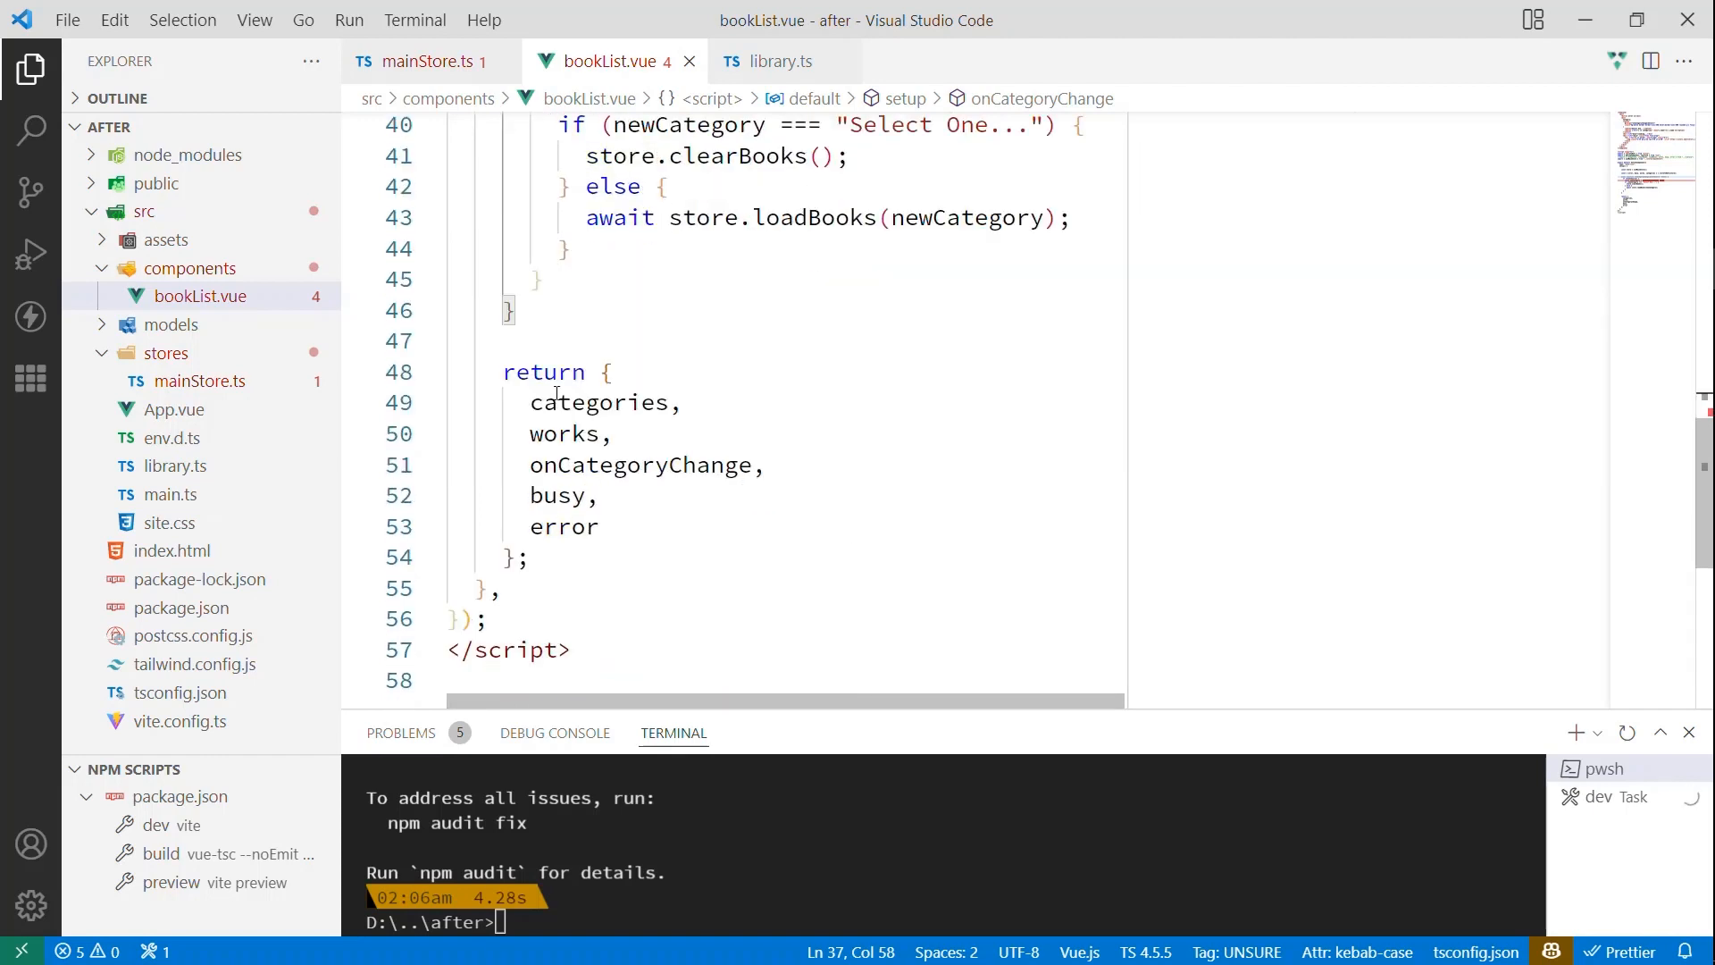
{"action": "scroll", "scroll_direction": "up", "scroll_amount": 3}
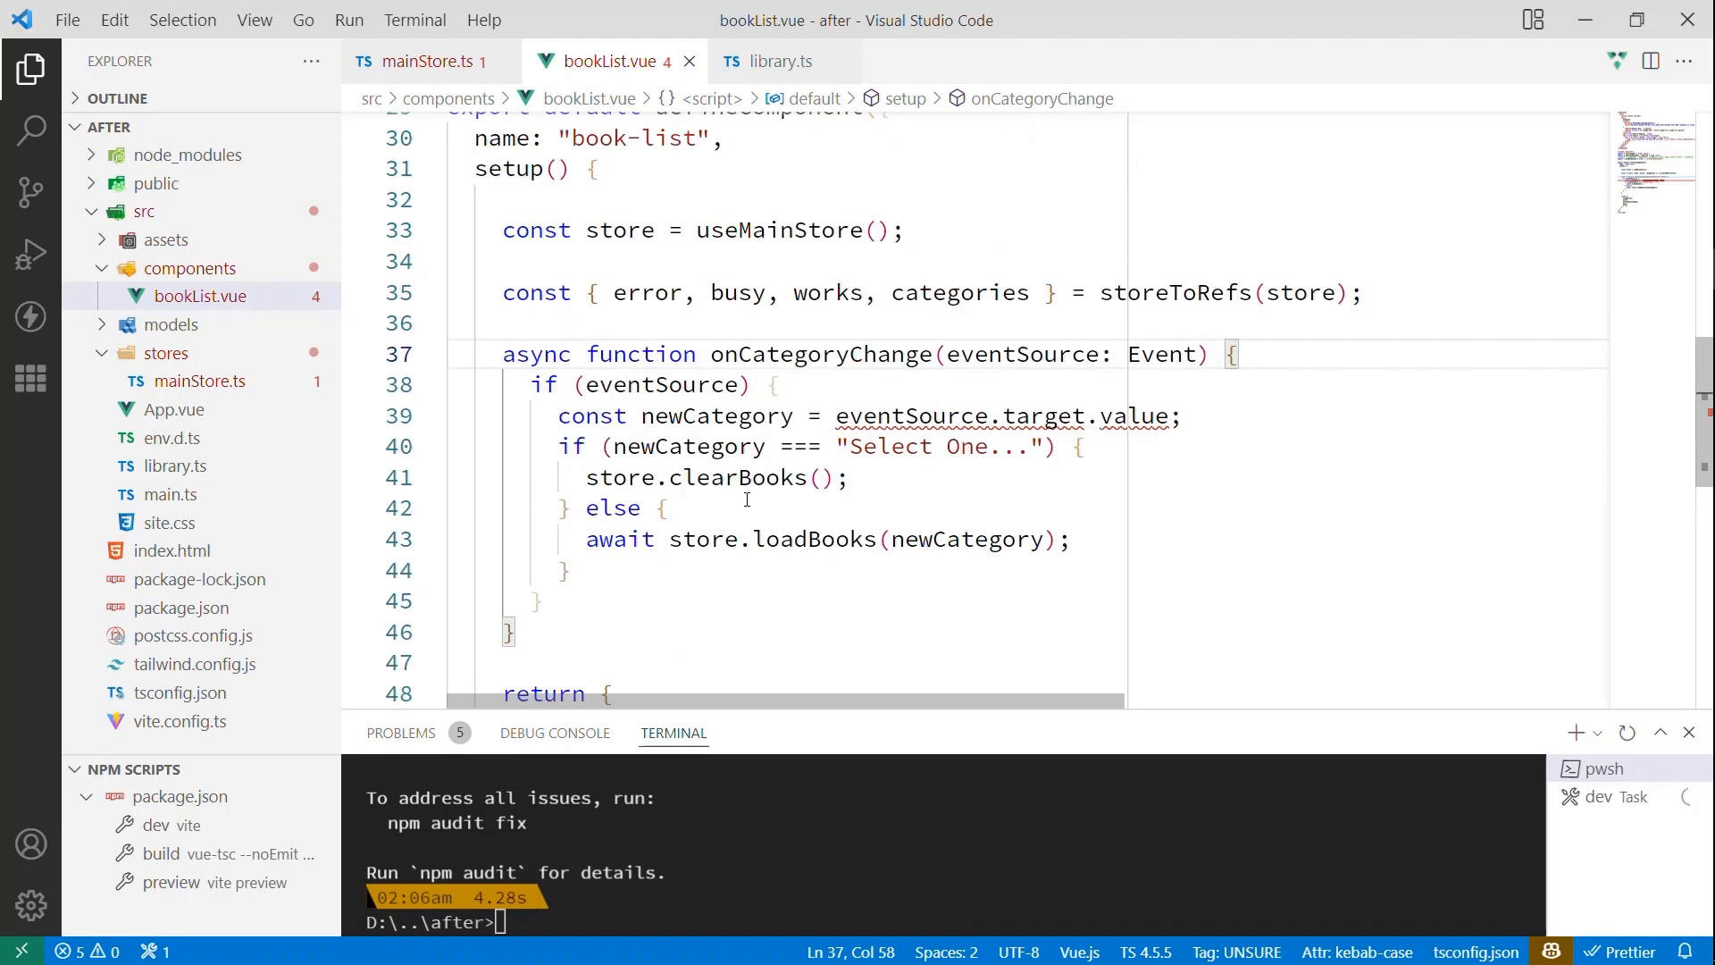
{"action": "left_click", "coordinate": [425, 60]}
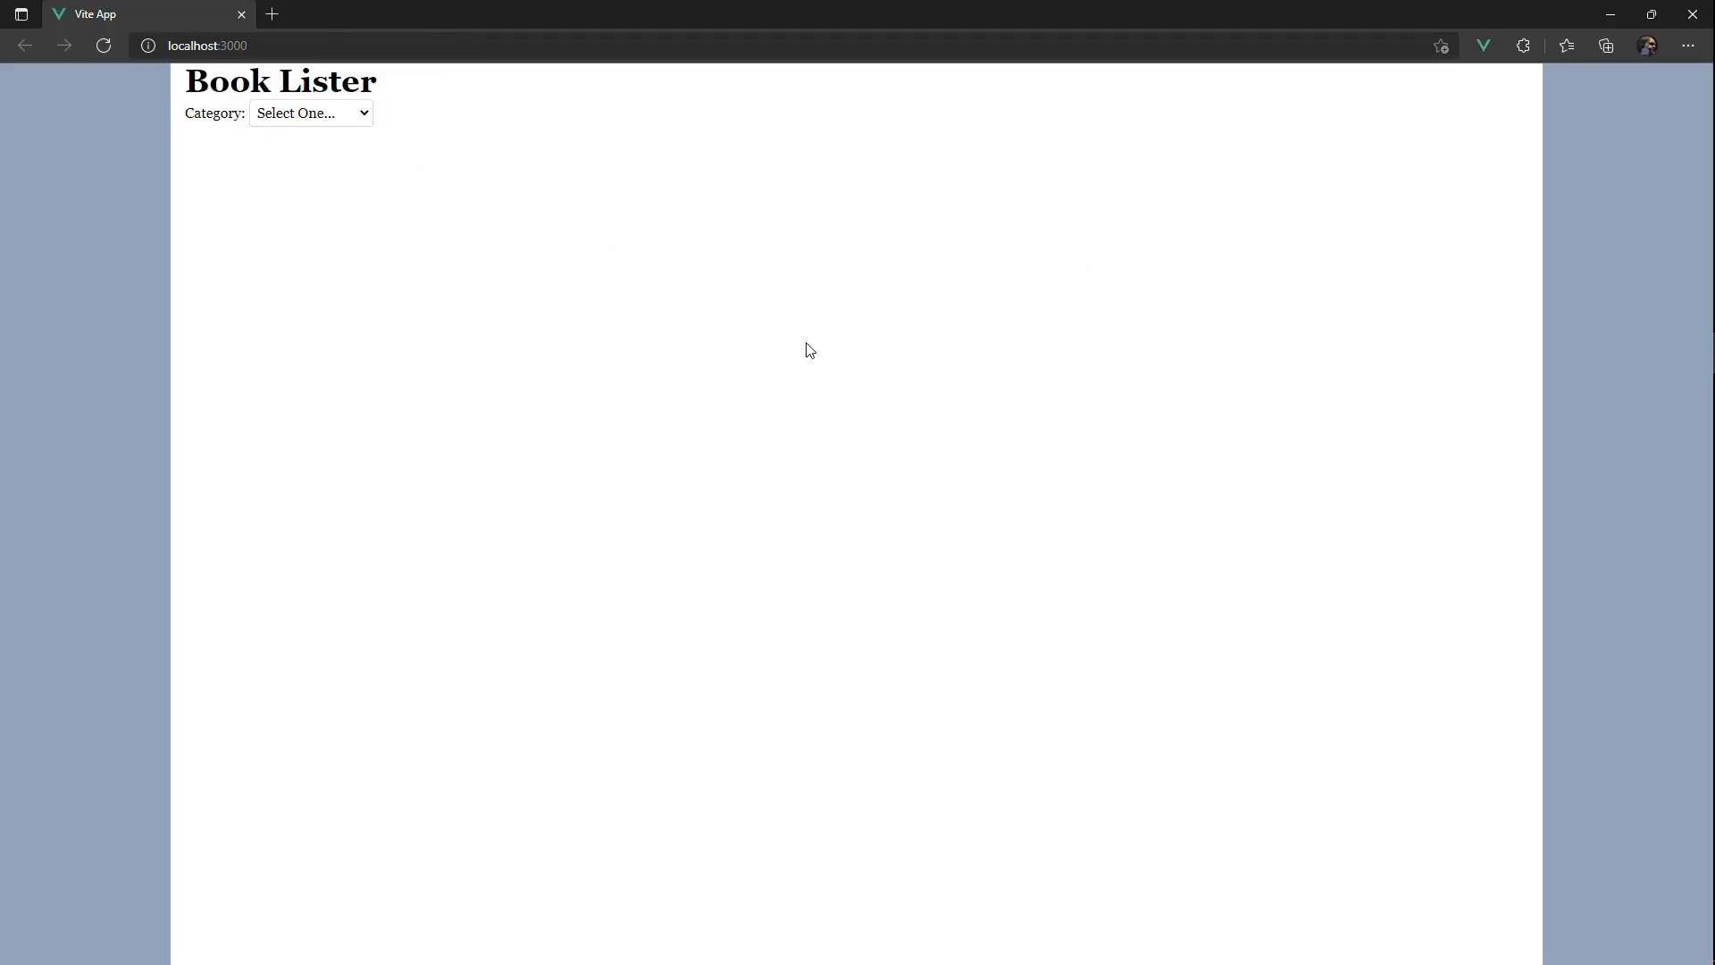
Step: Choose the Love category, which shows 'Failed to load books'
{"action": "left_click", "coordinate": [311, 133]}
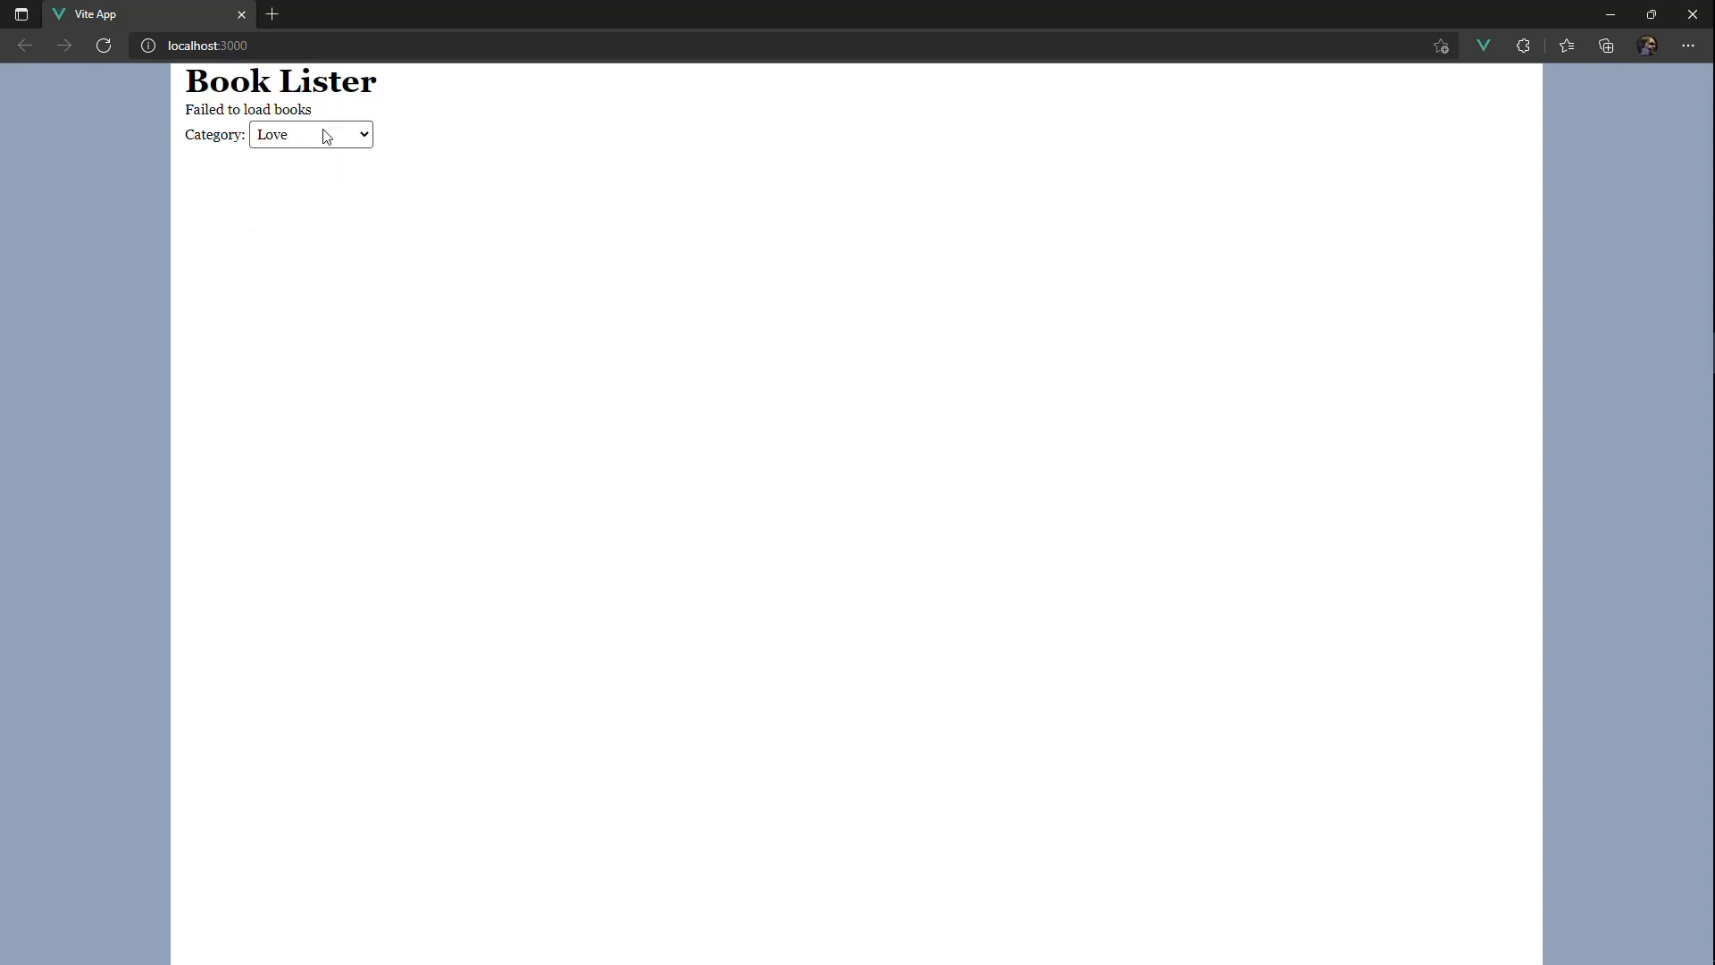
{"action": "mouse_move", "coordinate": [467, 358]}
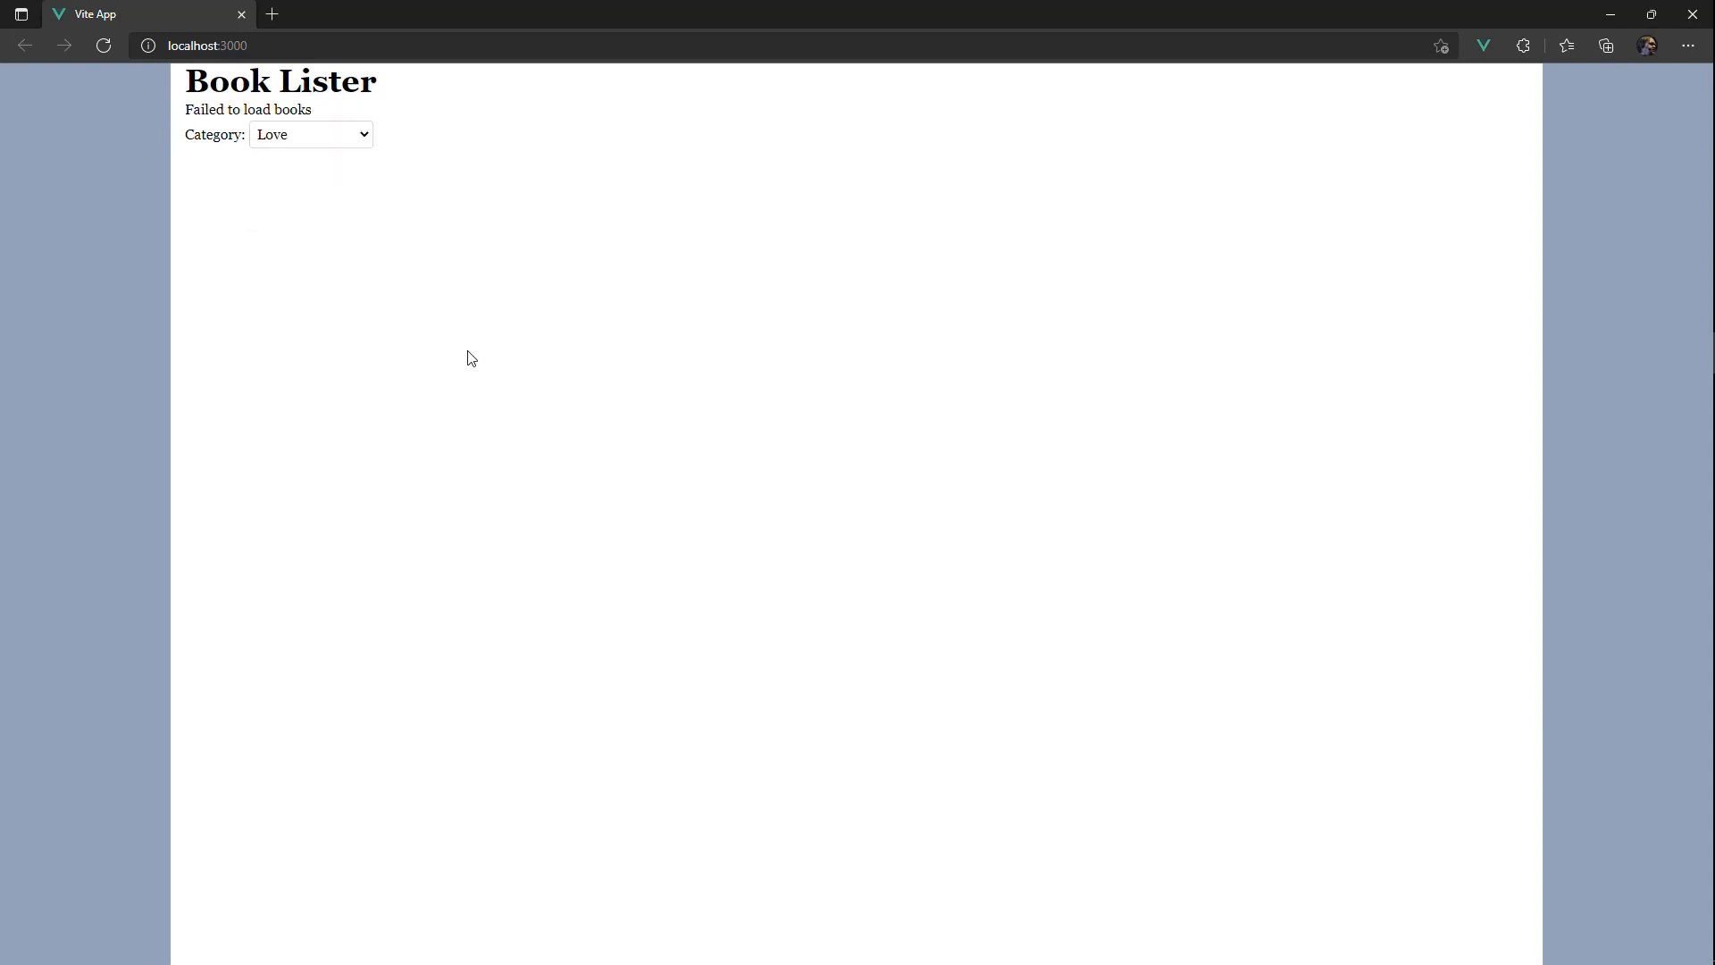
{"action": "mouse_move", "coordinate": [627, 364]}
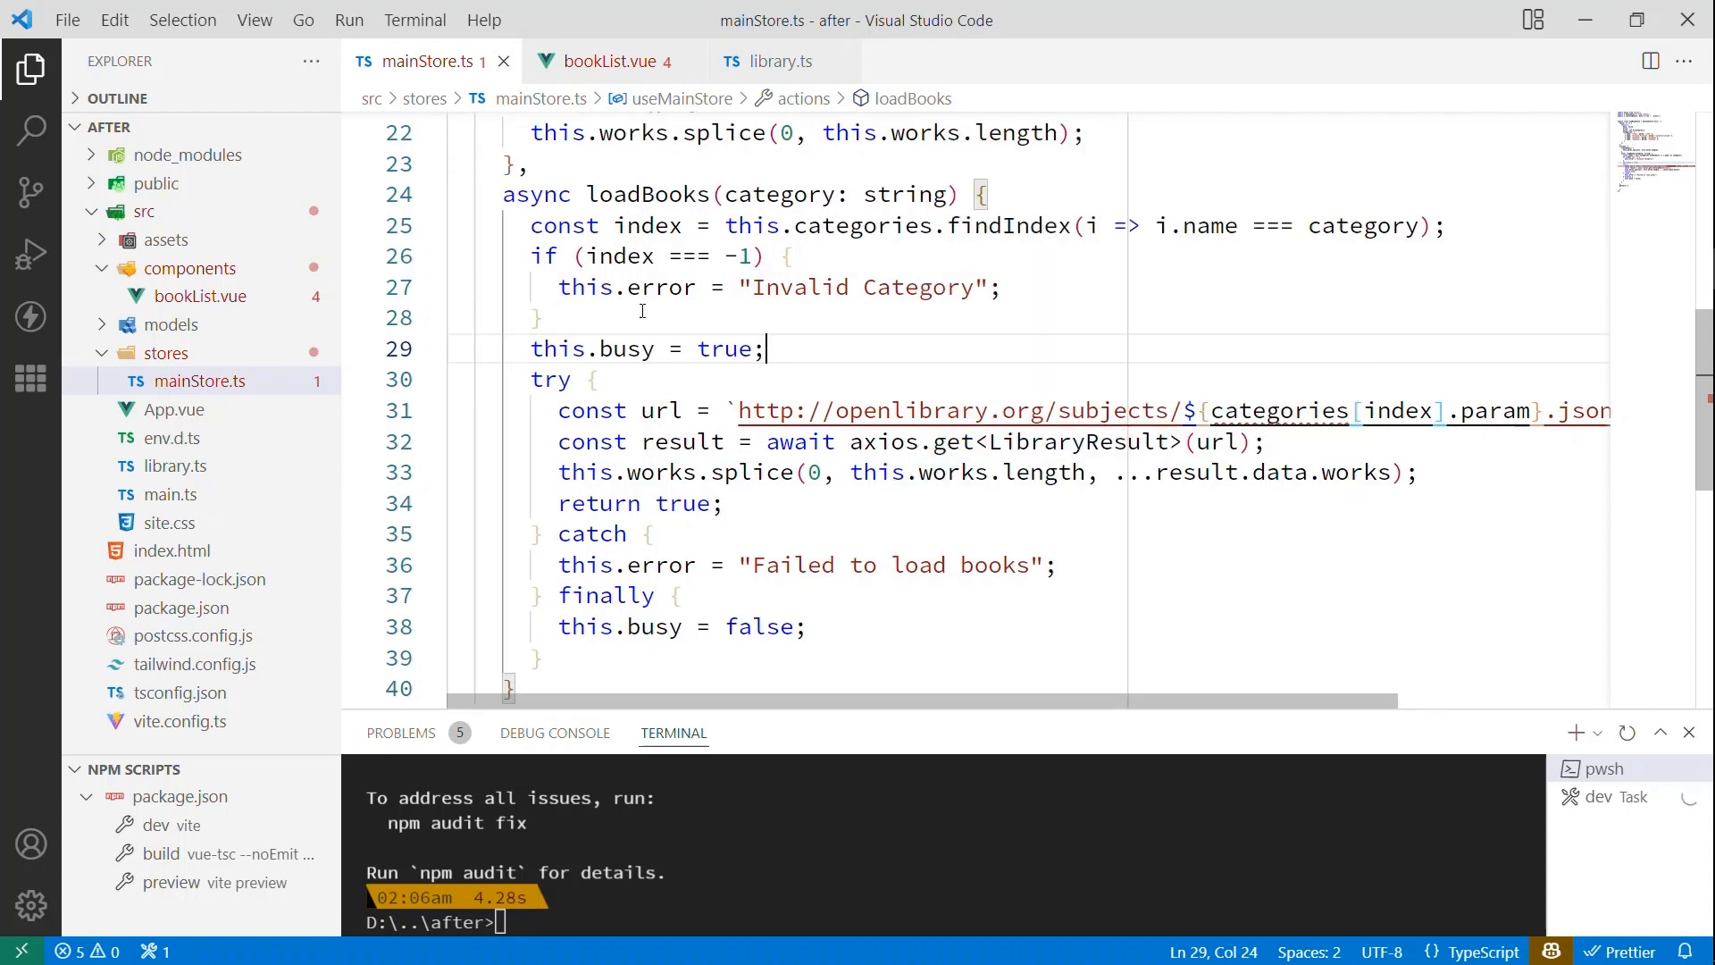
Step: Change the loadBooks URL in mainStore.ts to use this.categories[index].param
{"action": "scroll", "scroll_direction": "right", "scroll_amount": 3}
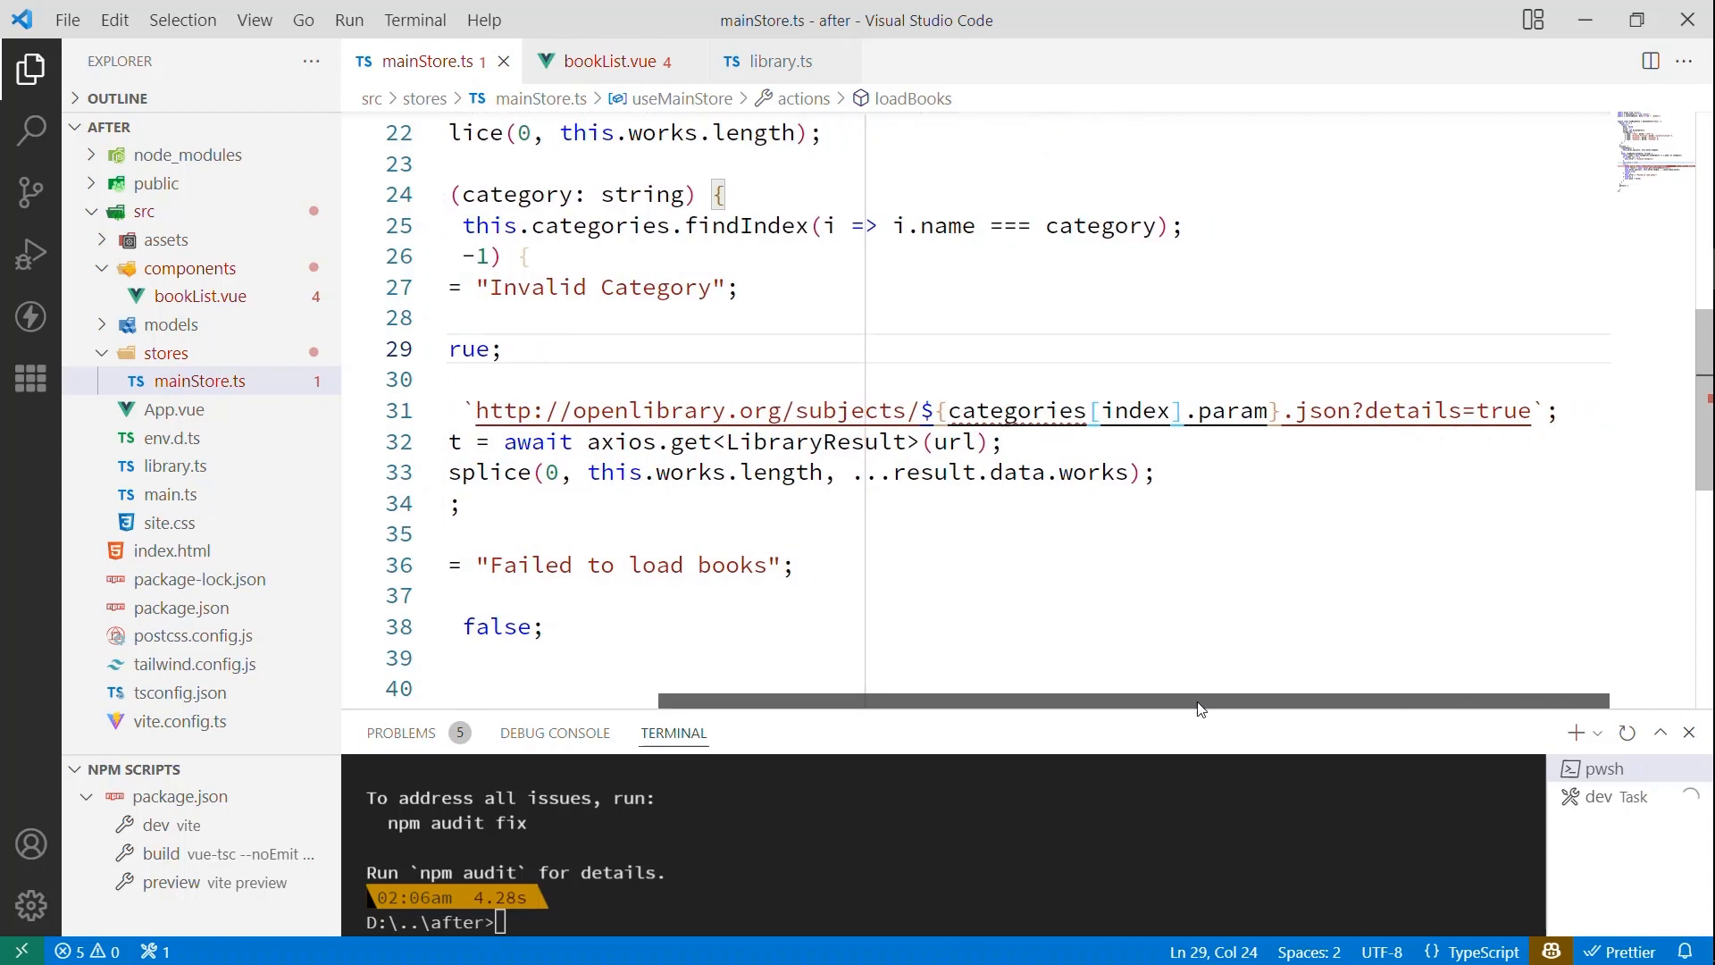
{"action": "mouse_move", "coordinate": [1015, 411]}
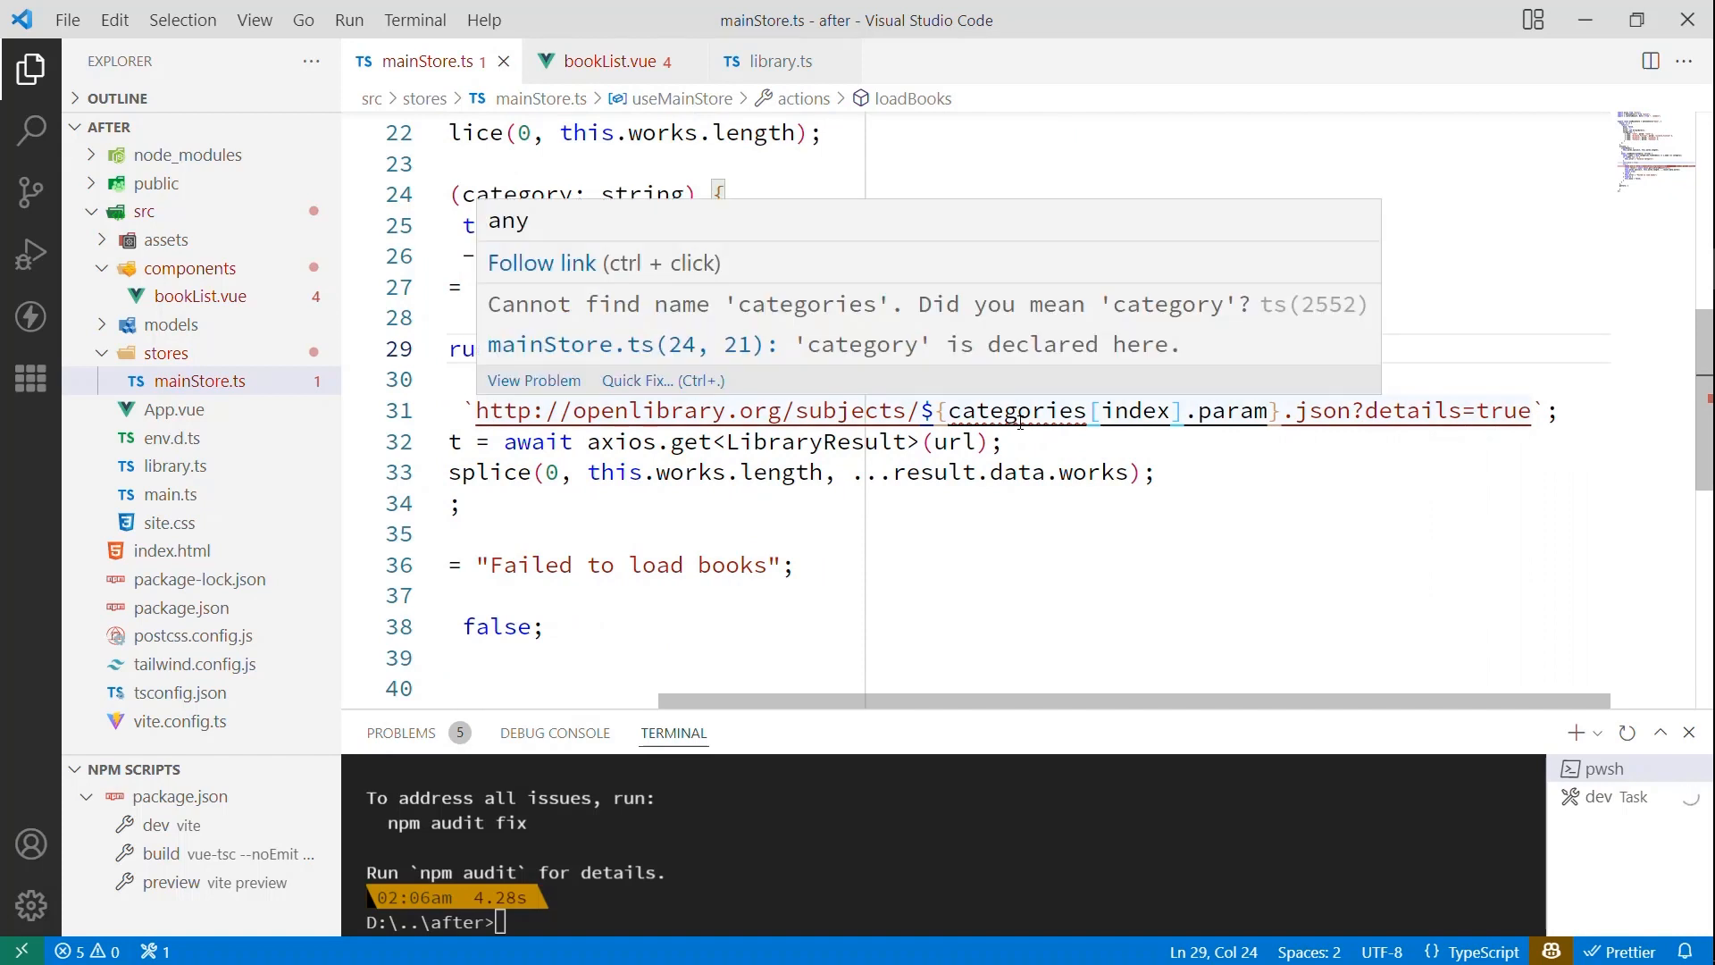
{"action": "left_click", "coordinate": [919, 520]}
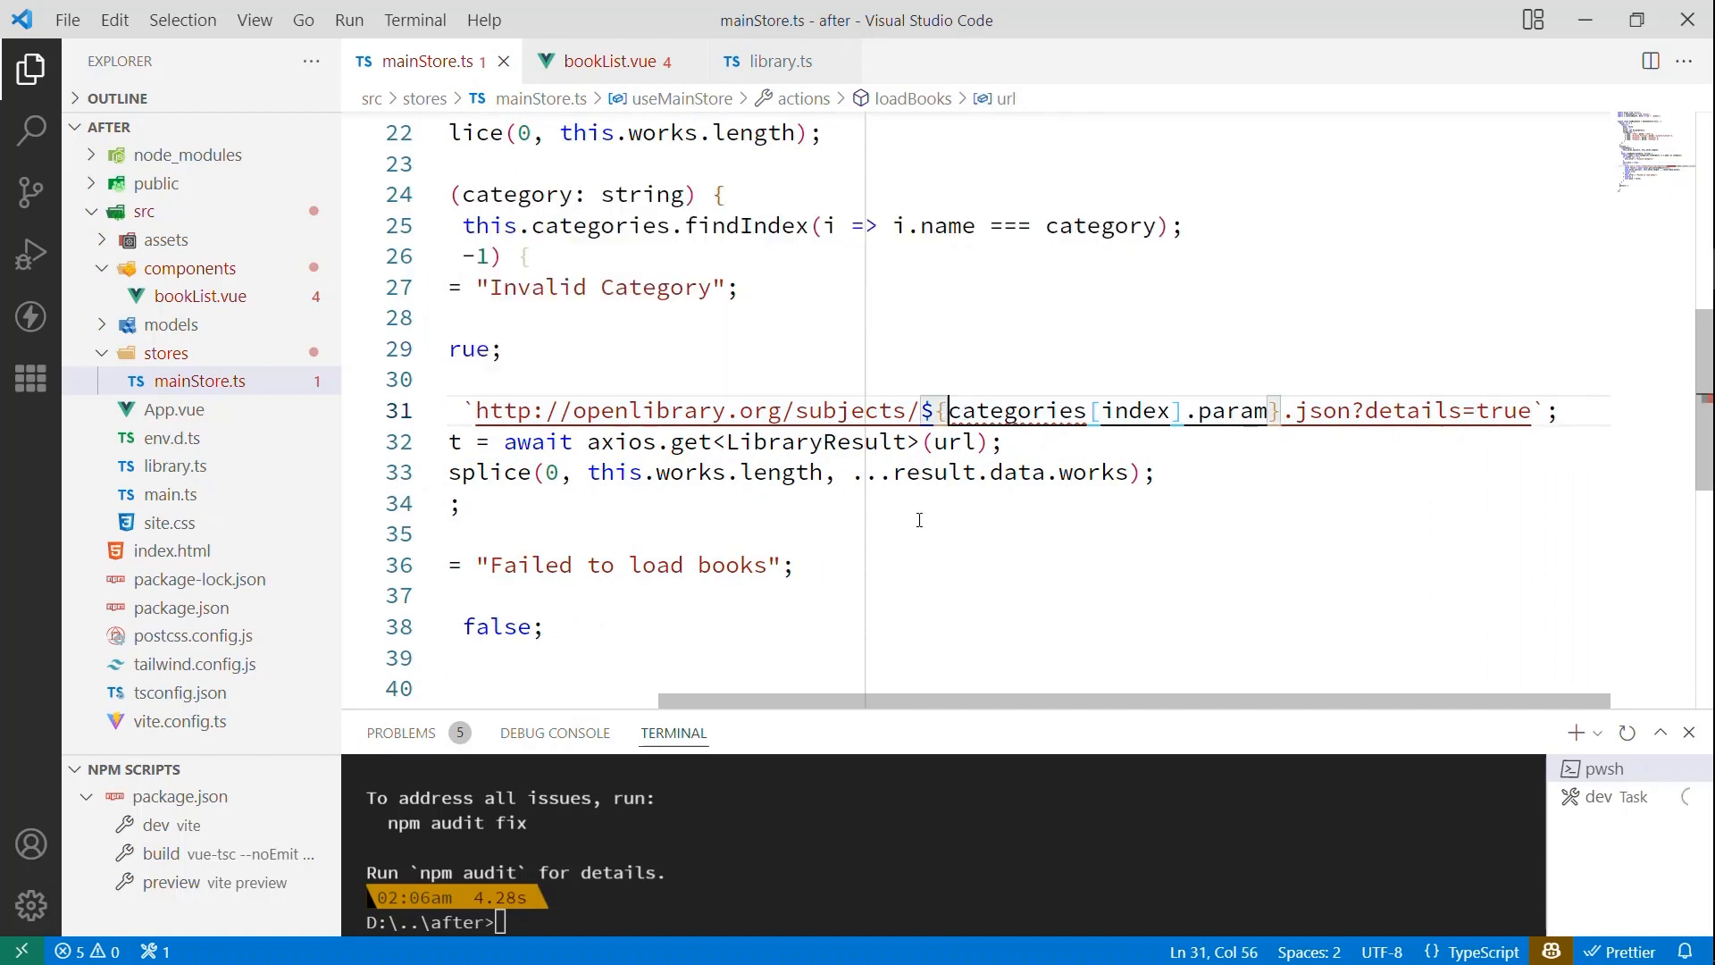
{"action": "mouse_move", "coordinate": [1051, 440]}
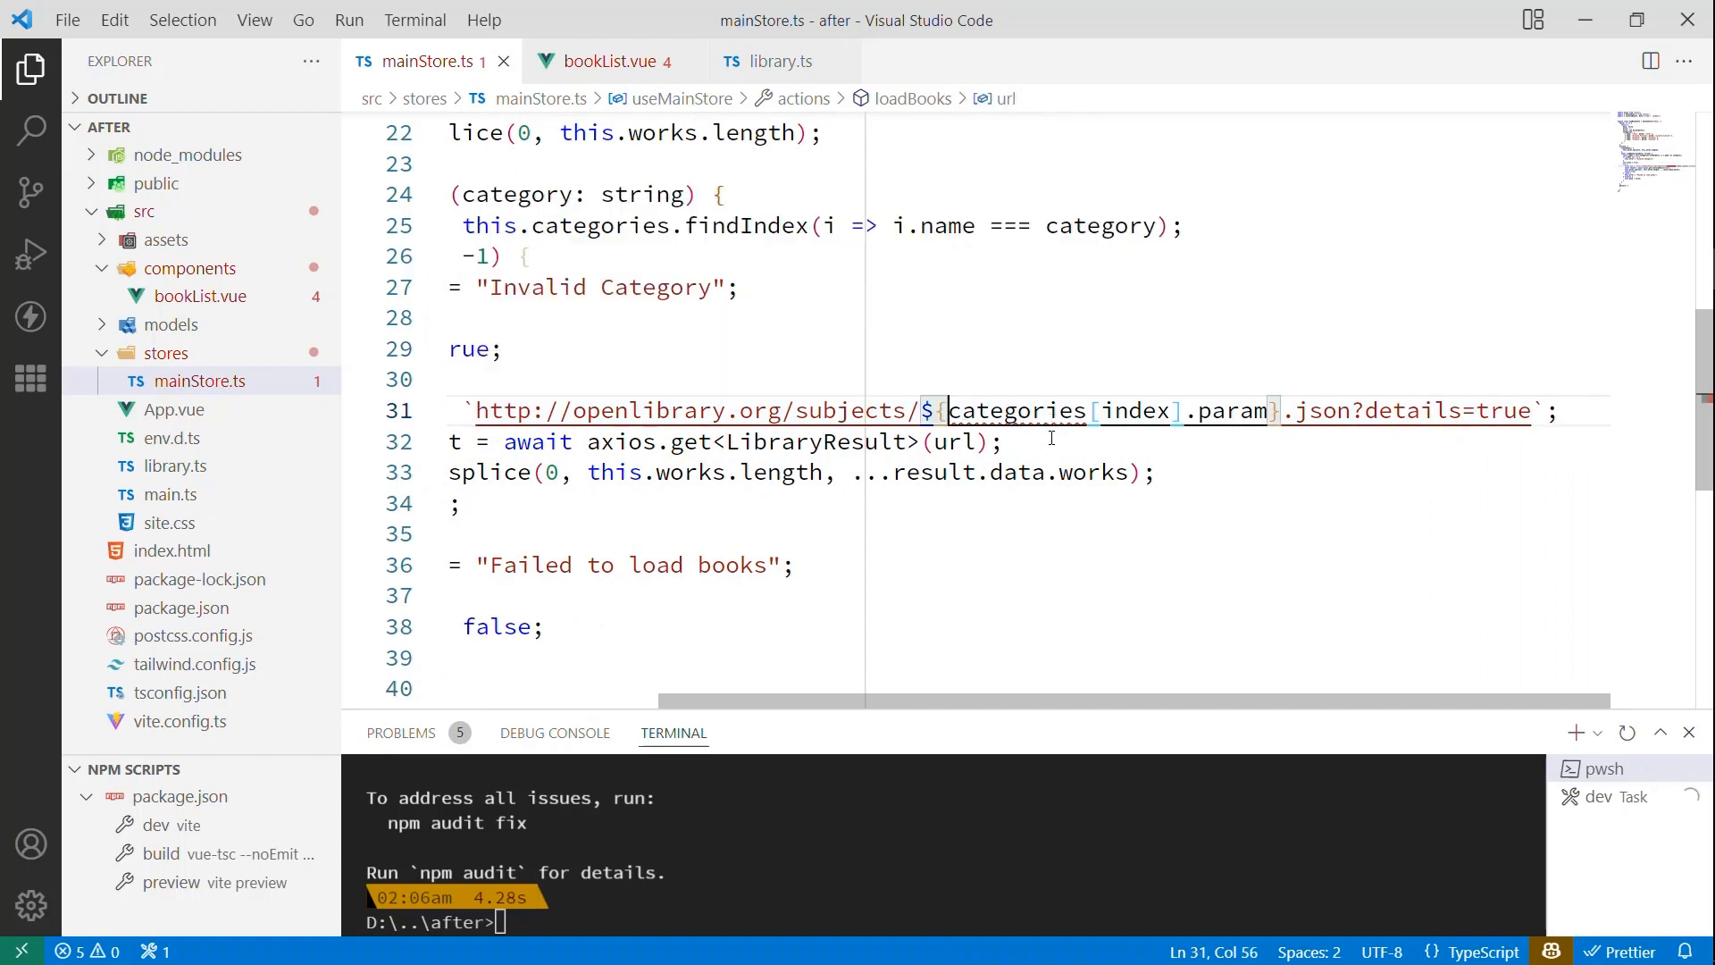
{"action": "type", "text": "this."}
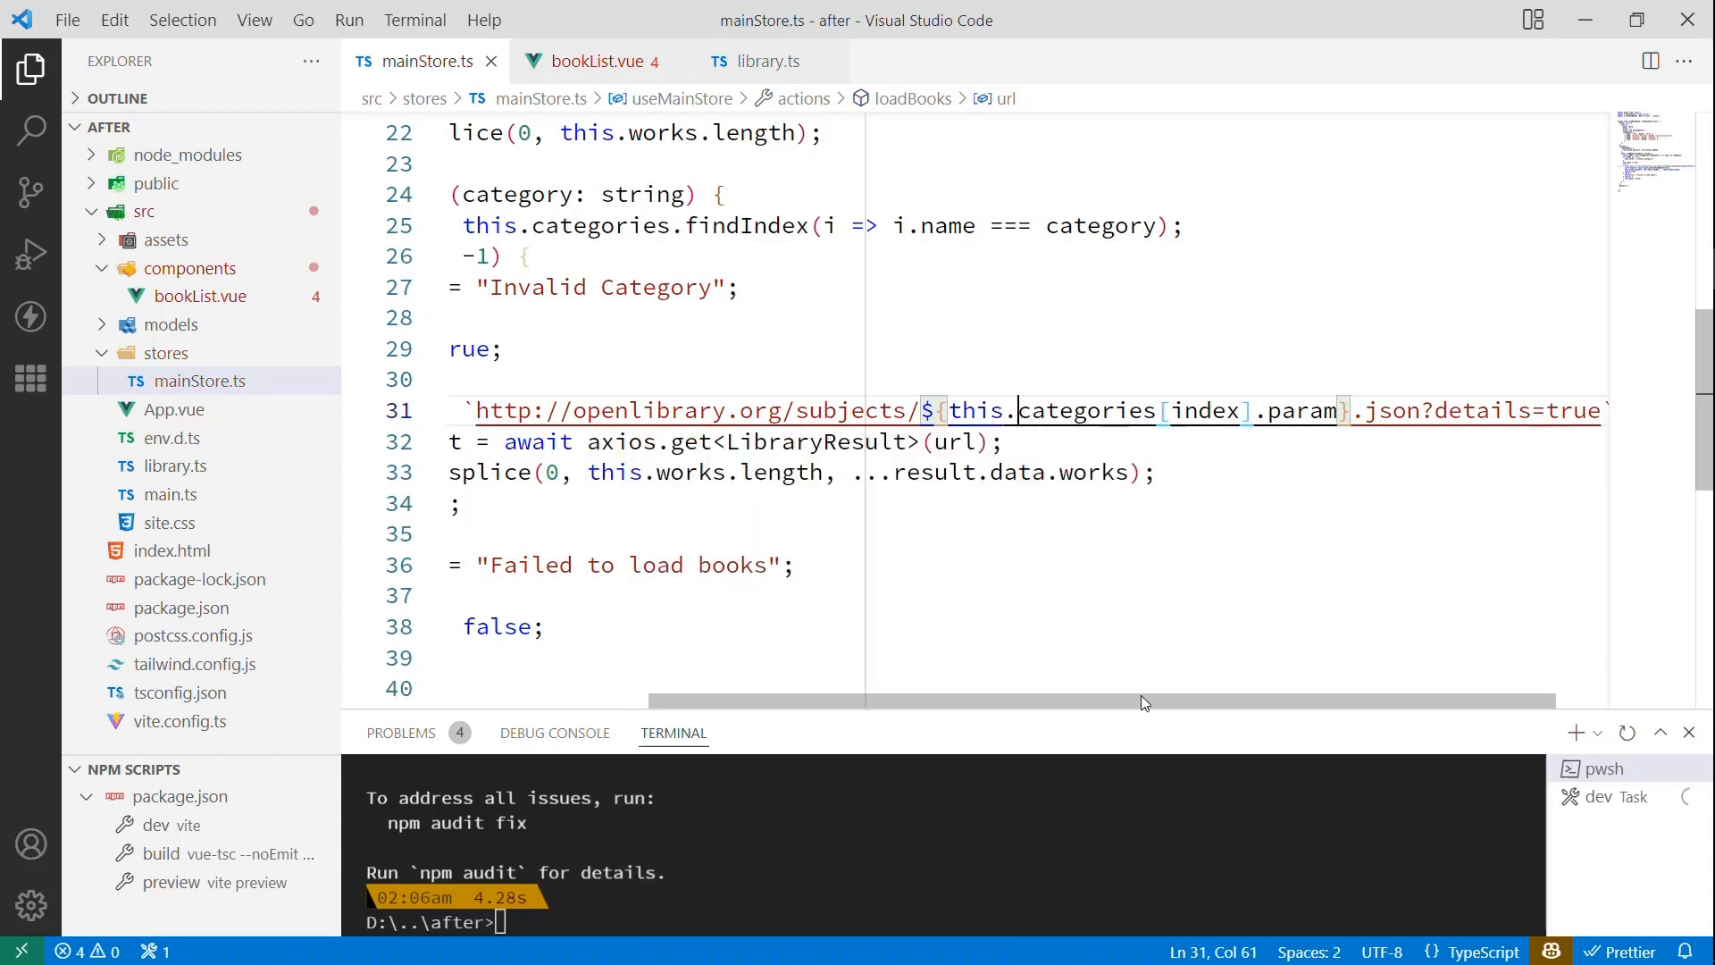
{"action": "scroll", "scroll_direction": "left", "scroll_amount": 3}
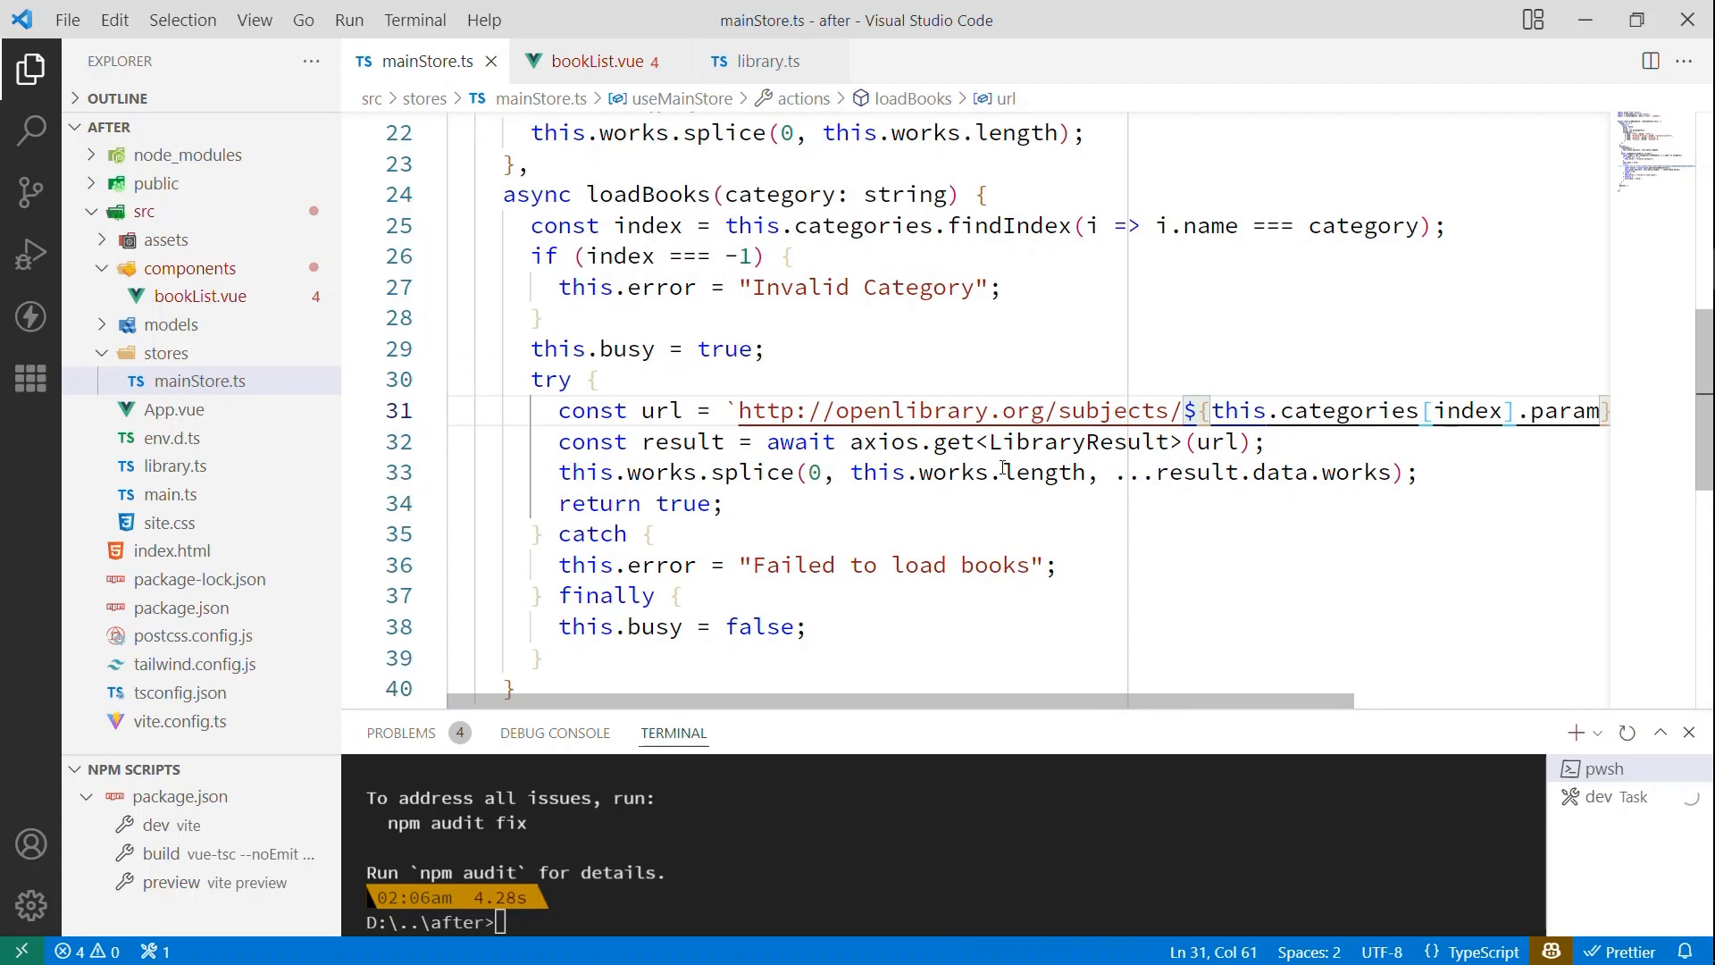
{"action": "mouse_move", "coordinate": [963, 410]}
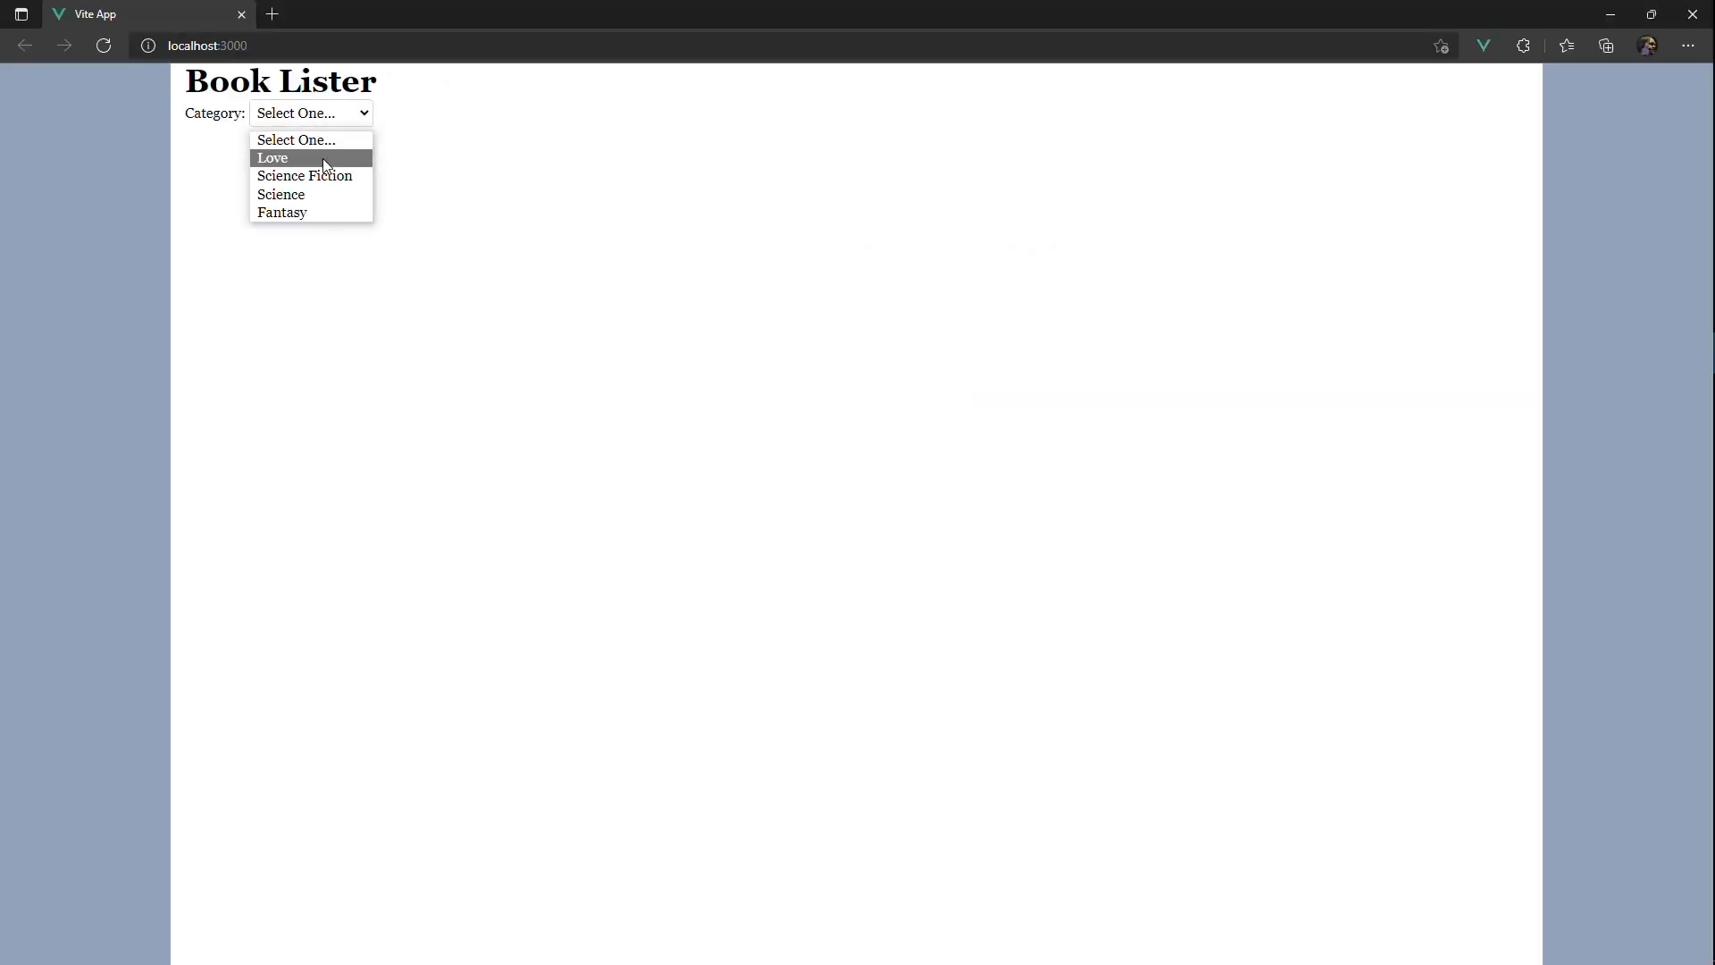
Step: Load Love books, then switch the category to Science Fiction
{"action": "left_click", "coordinate": [272, 157]}
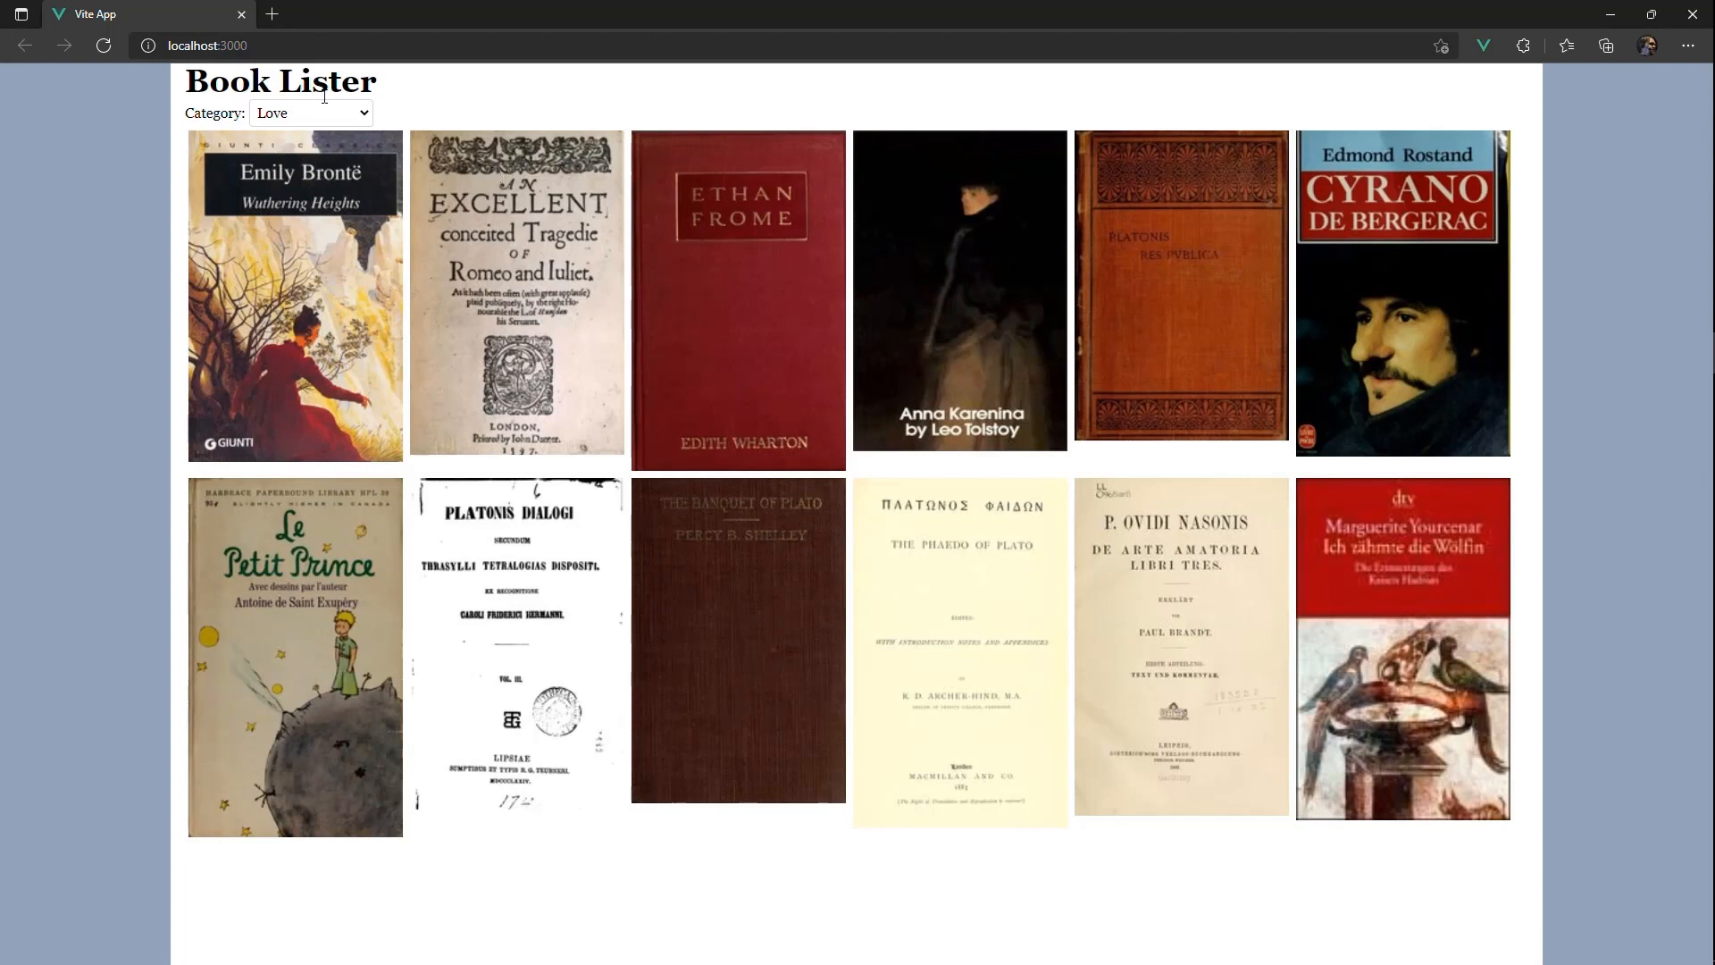
{"action": "left_click", "coordinate": [311, 112]}
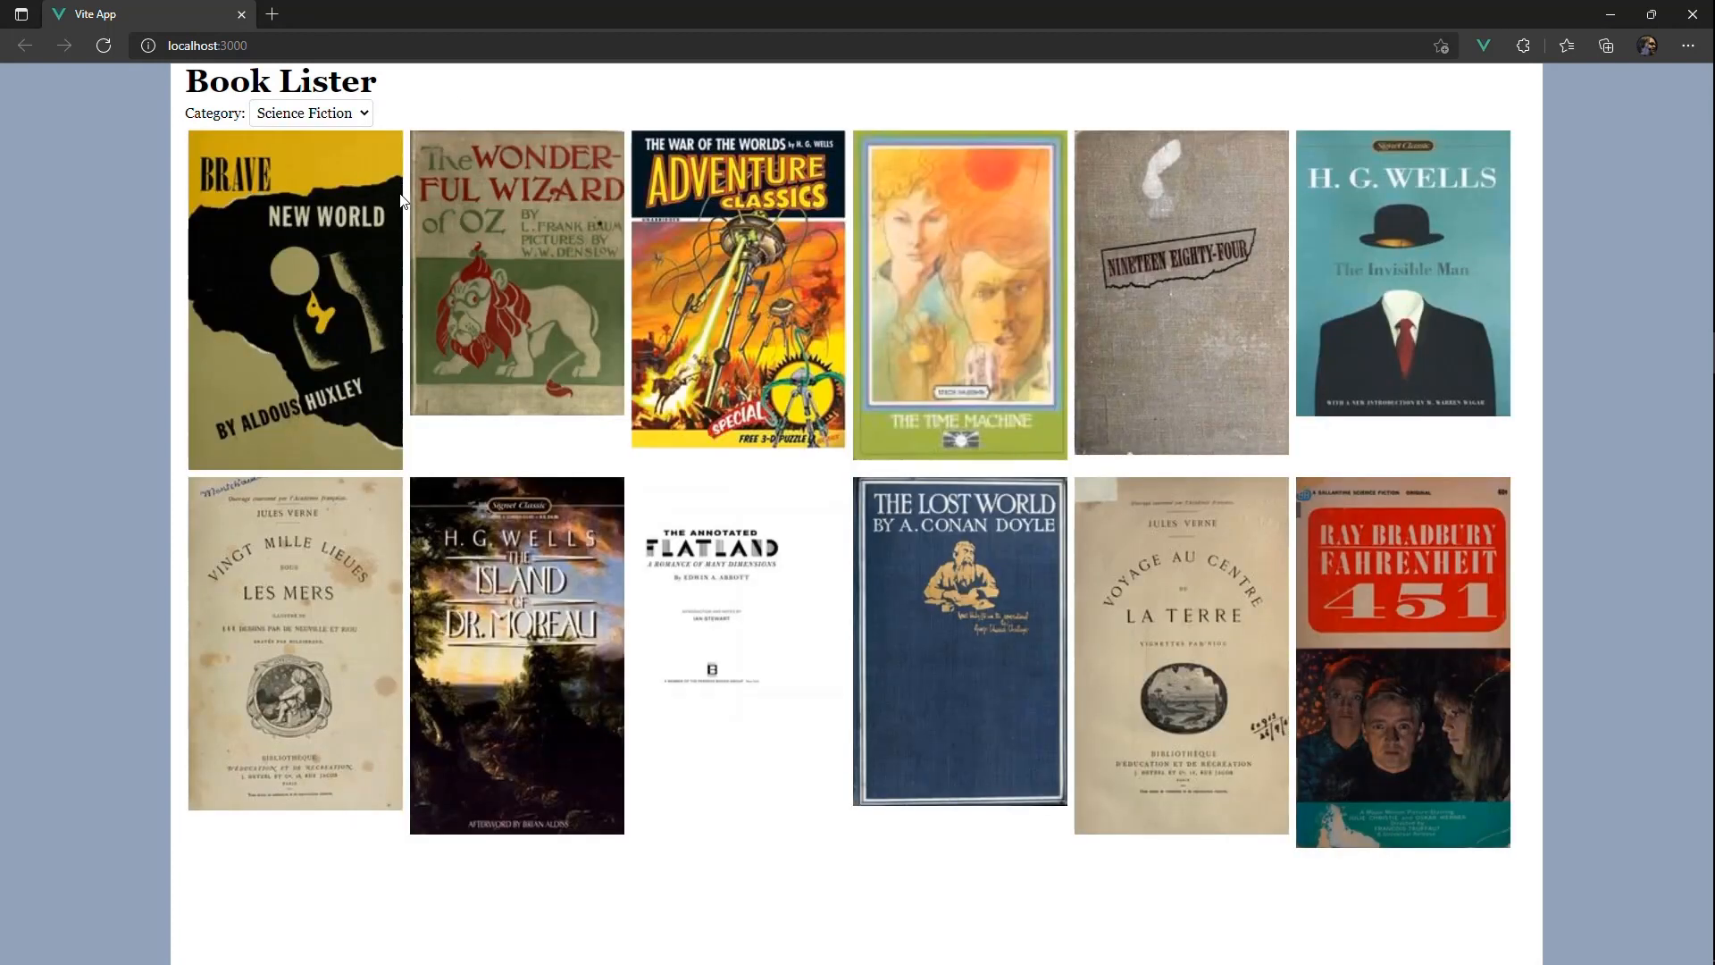
{"action": "mouse_move", "coordinate": [1047, 464]}
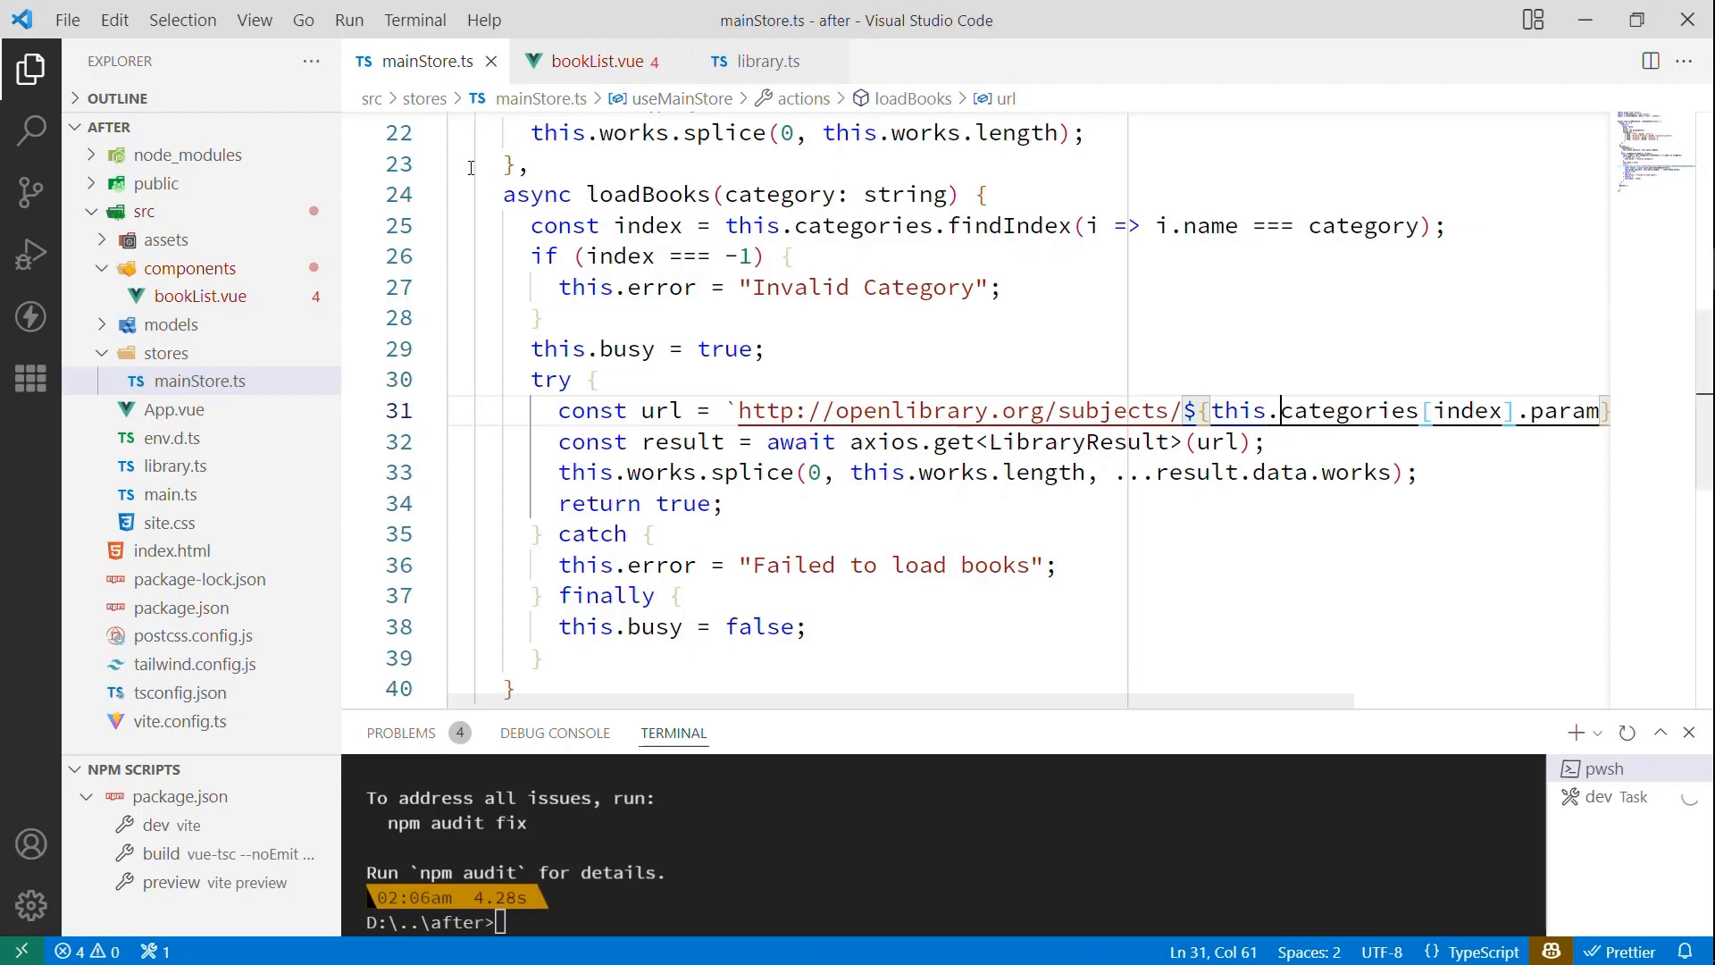
Step: Add a worksCount: (state) => state.works.length getter to mainStore's getters
{"action": "scroll", "scroll_direction": "up", "scroll_amount": 3}
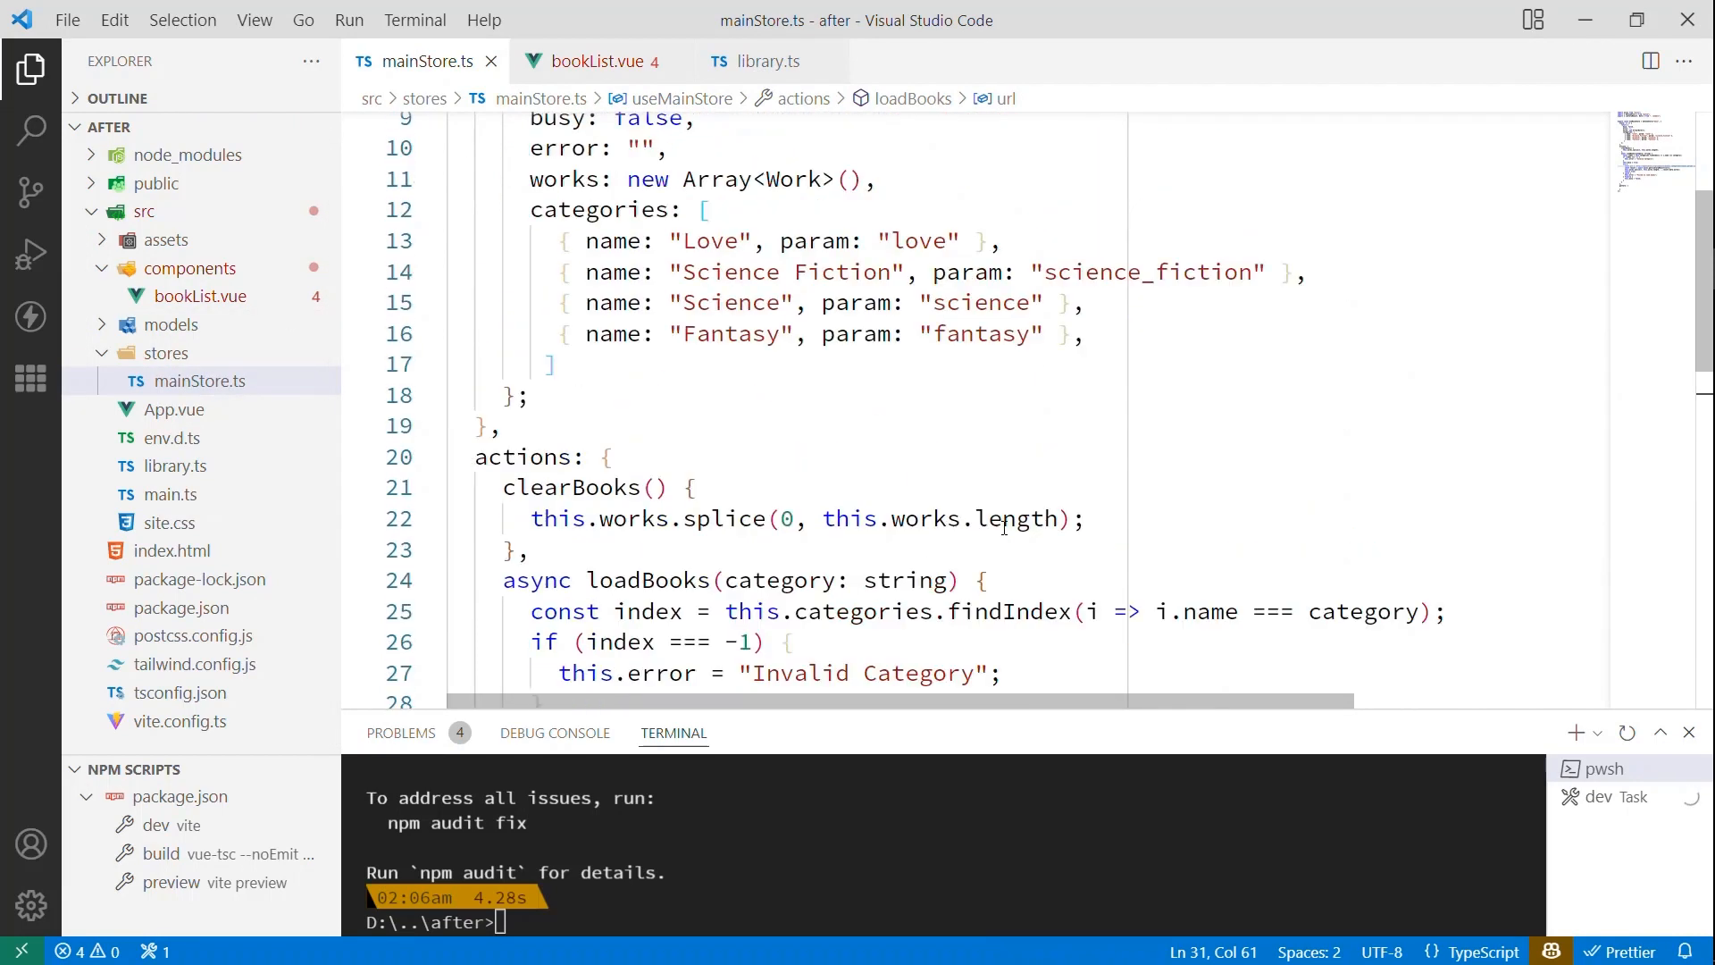
{"action": "scroll", "scroll_direction": "up", "scroll_amount": 3}
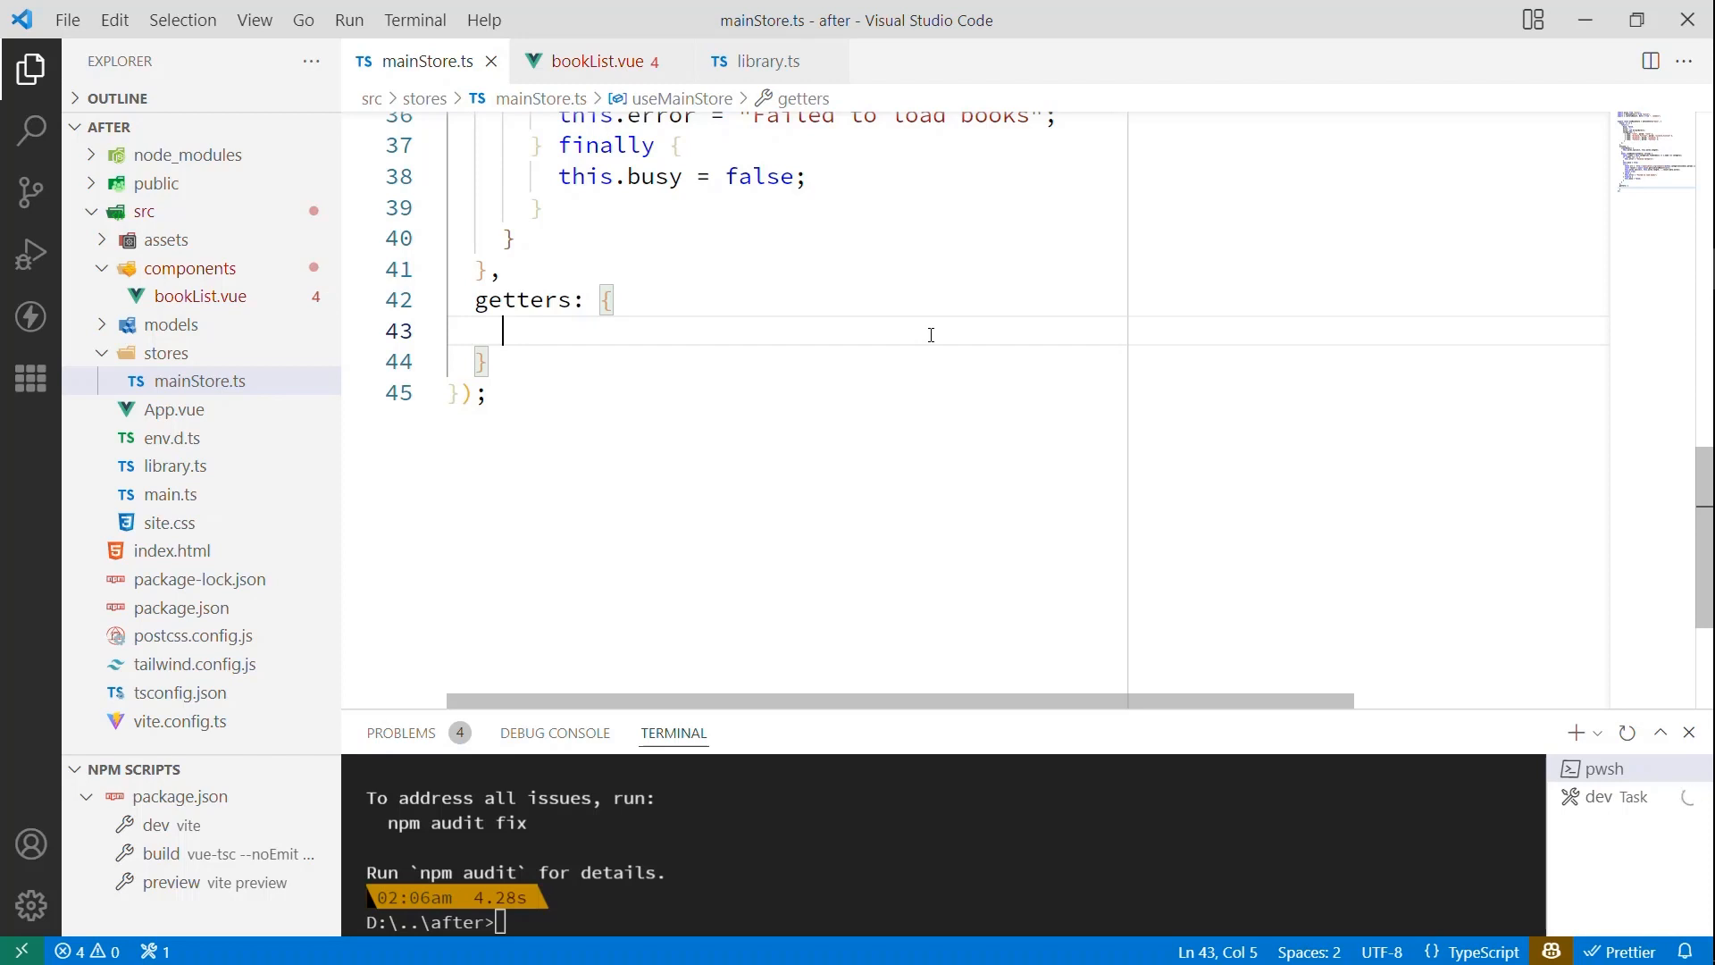
{"action": "type", "text": "worksCount"}
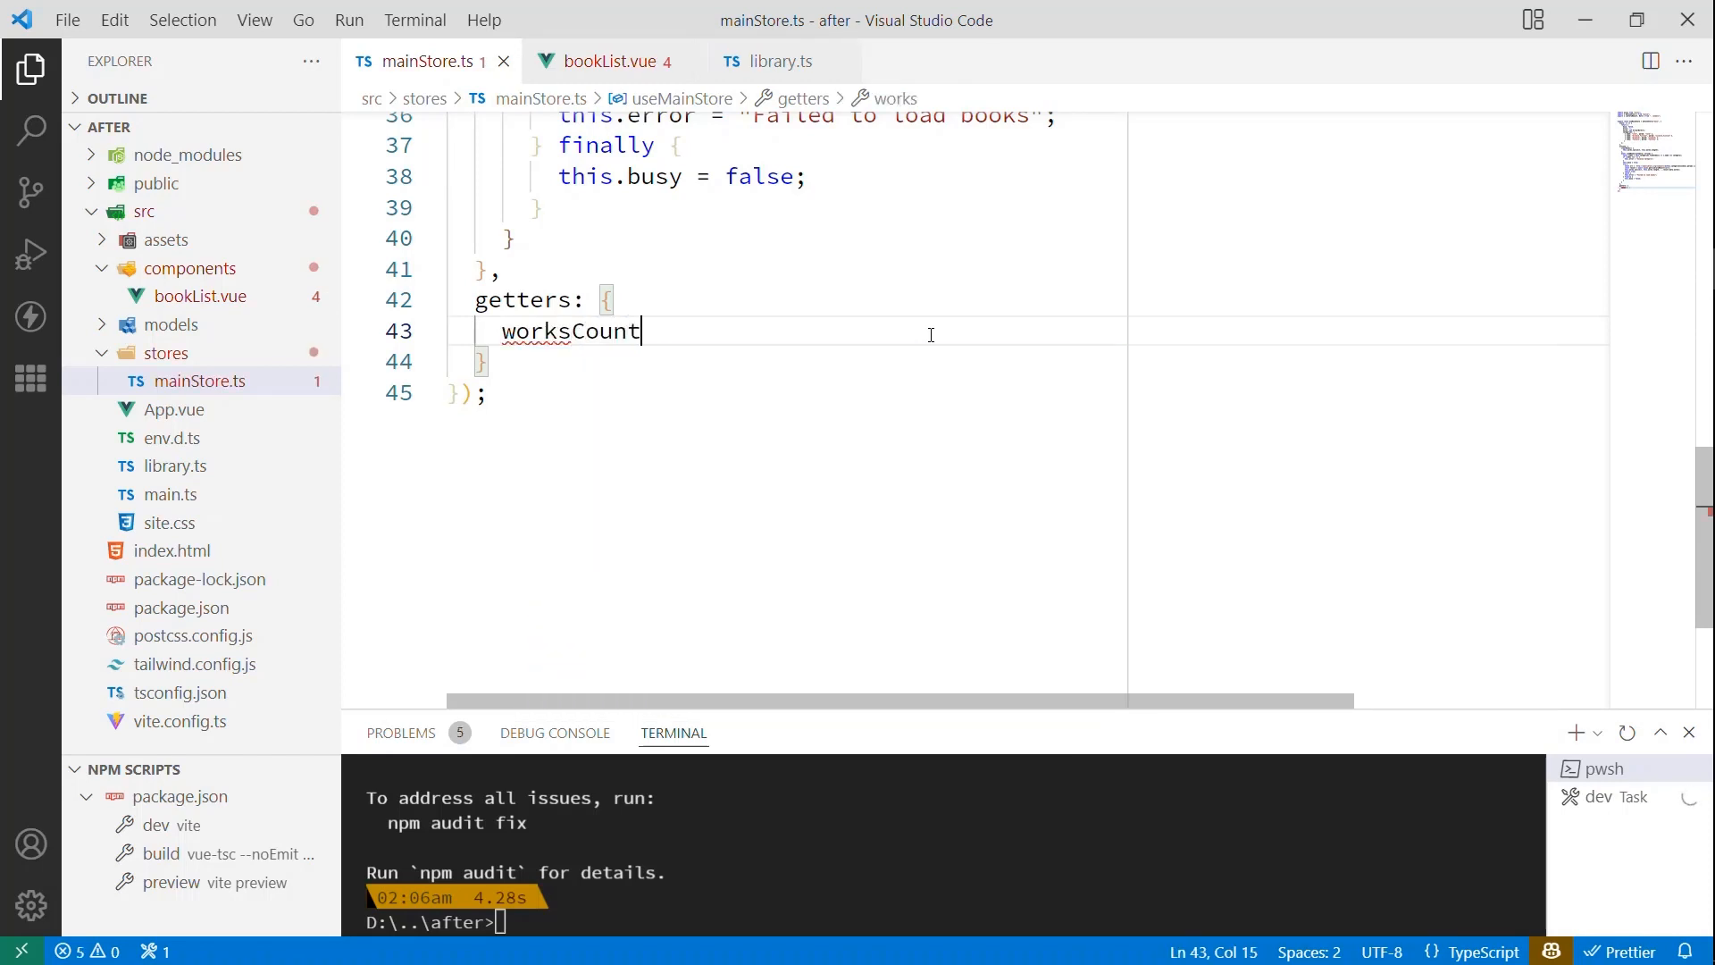
{"action": "type", "text": ": 9"}
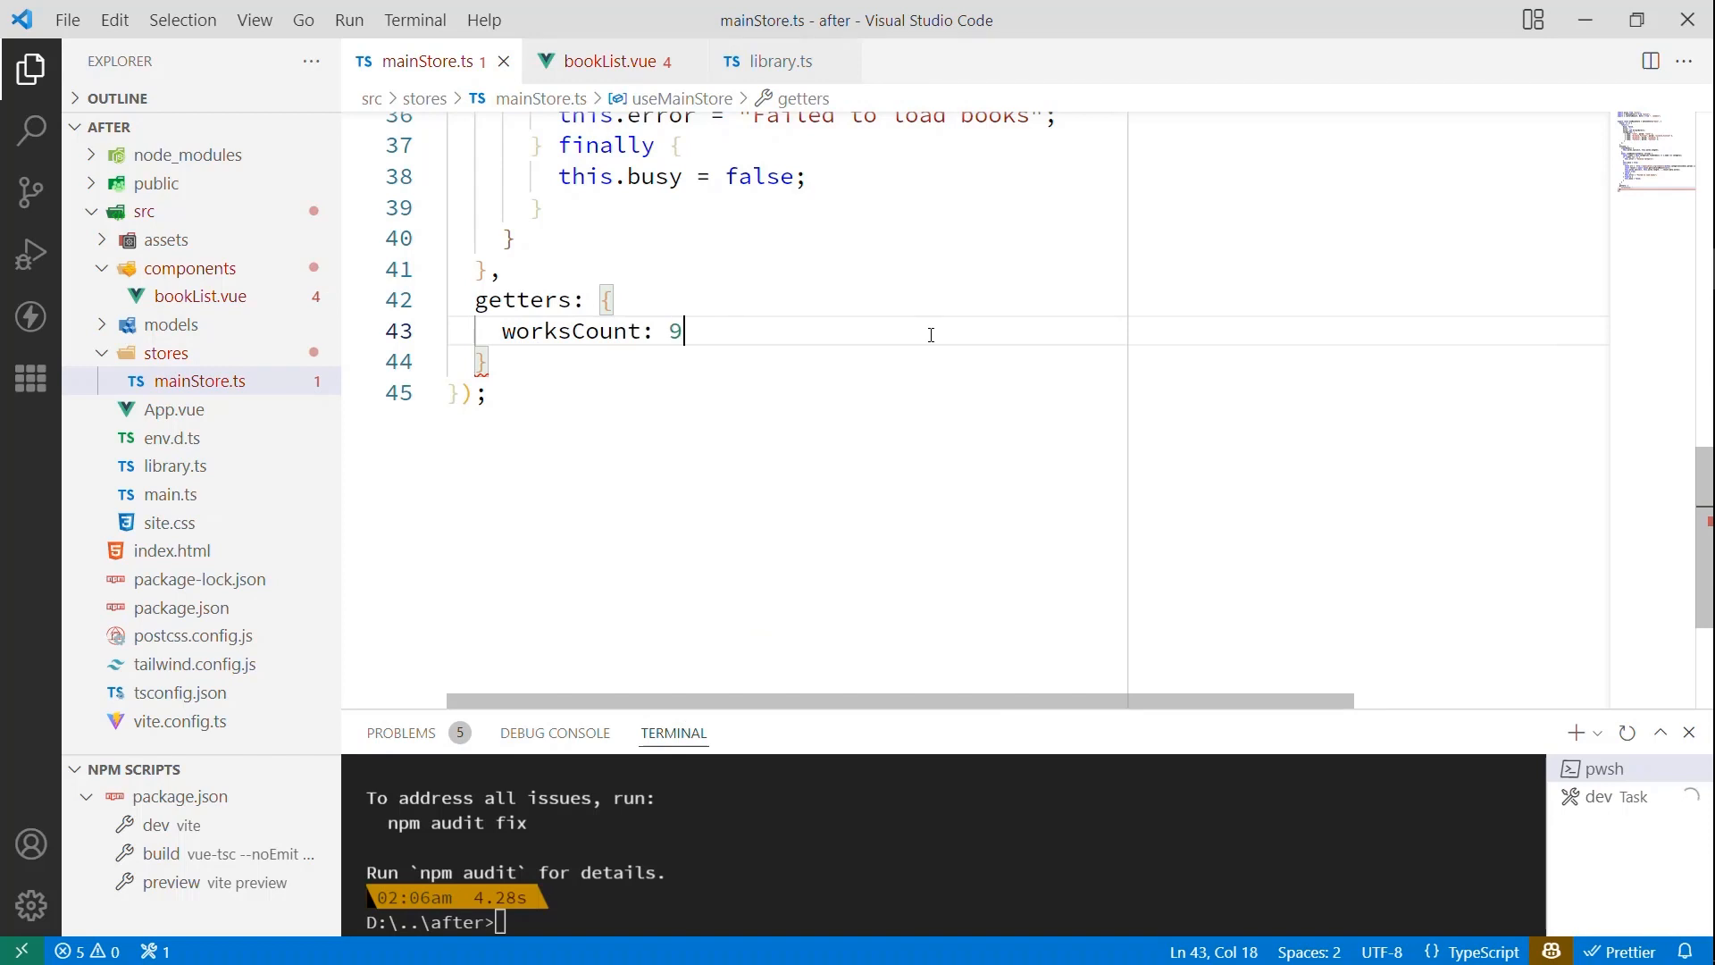
{"action": "type", "text": "(state)"}
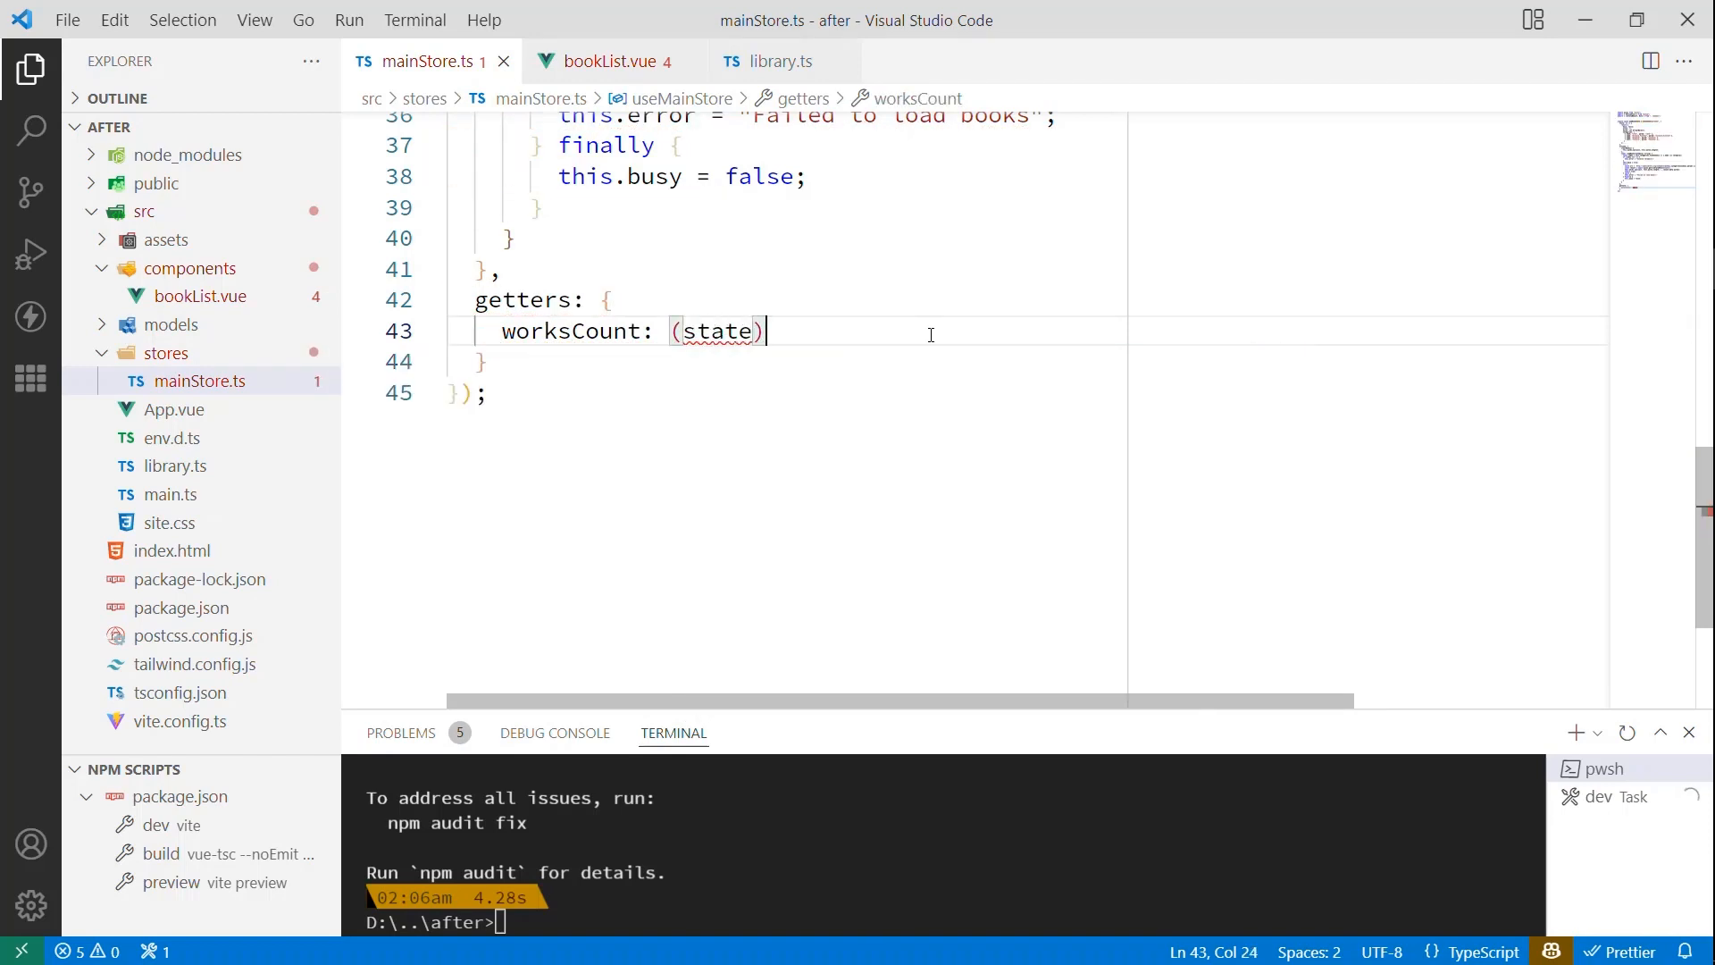
{"action": "type", "text": "=> state.works.length"}
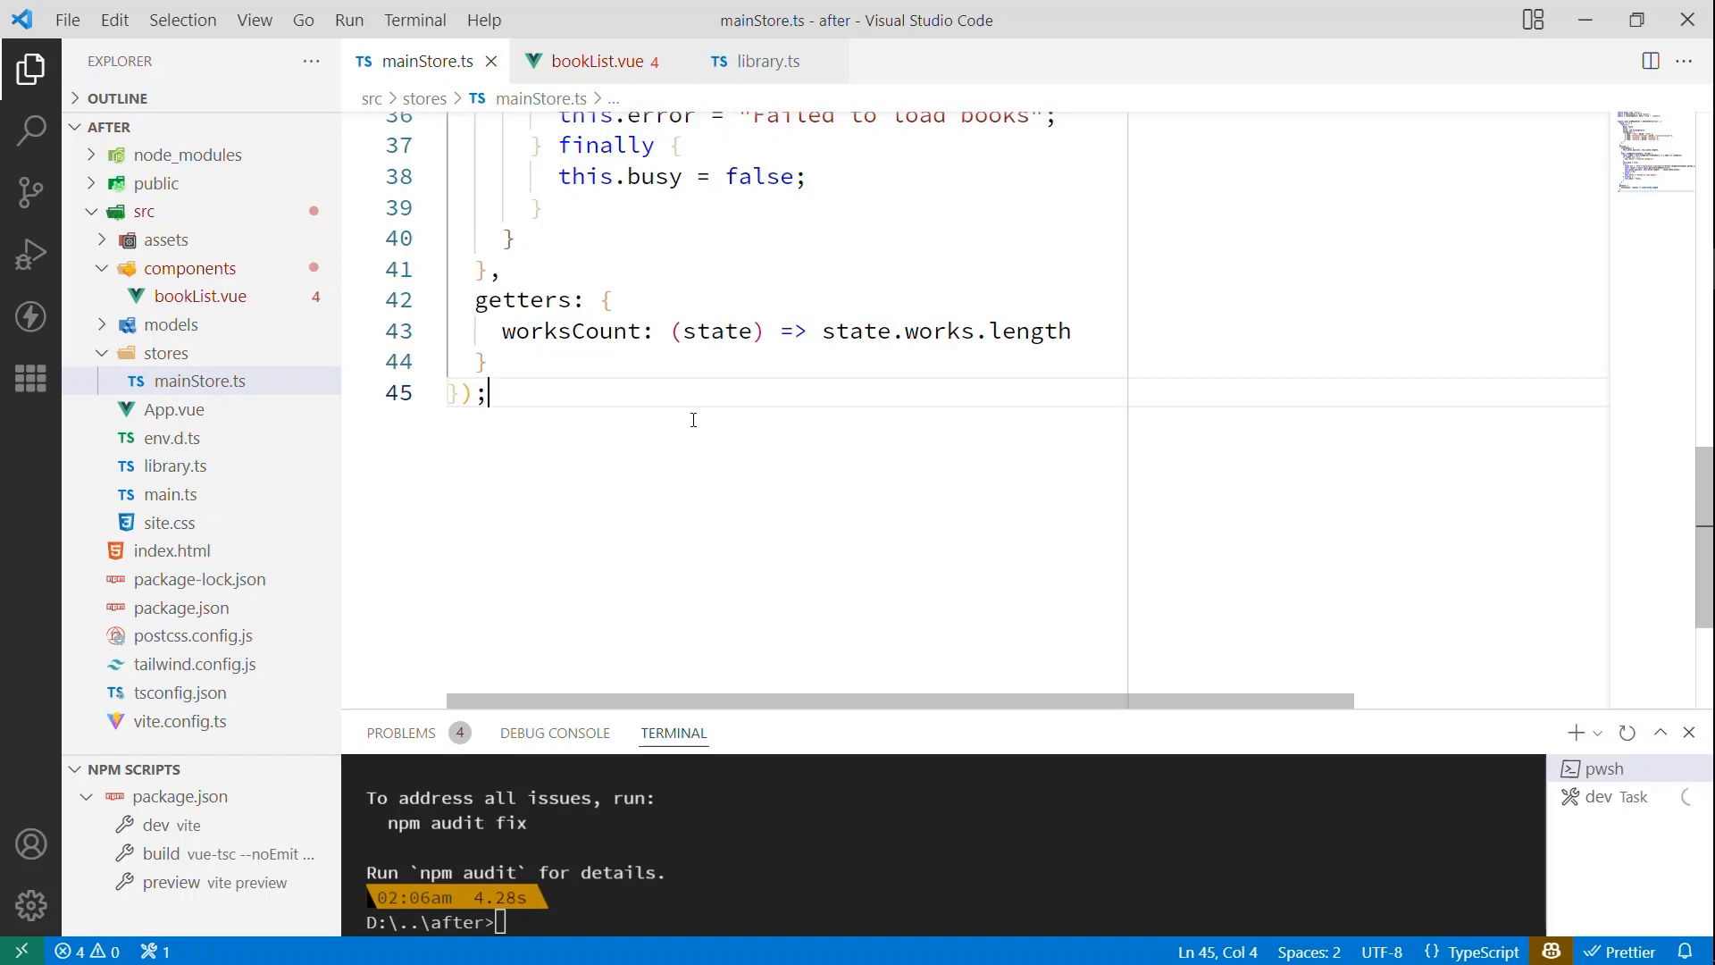
{"action": "mouse_move", "coordinate": [842, 446]}
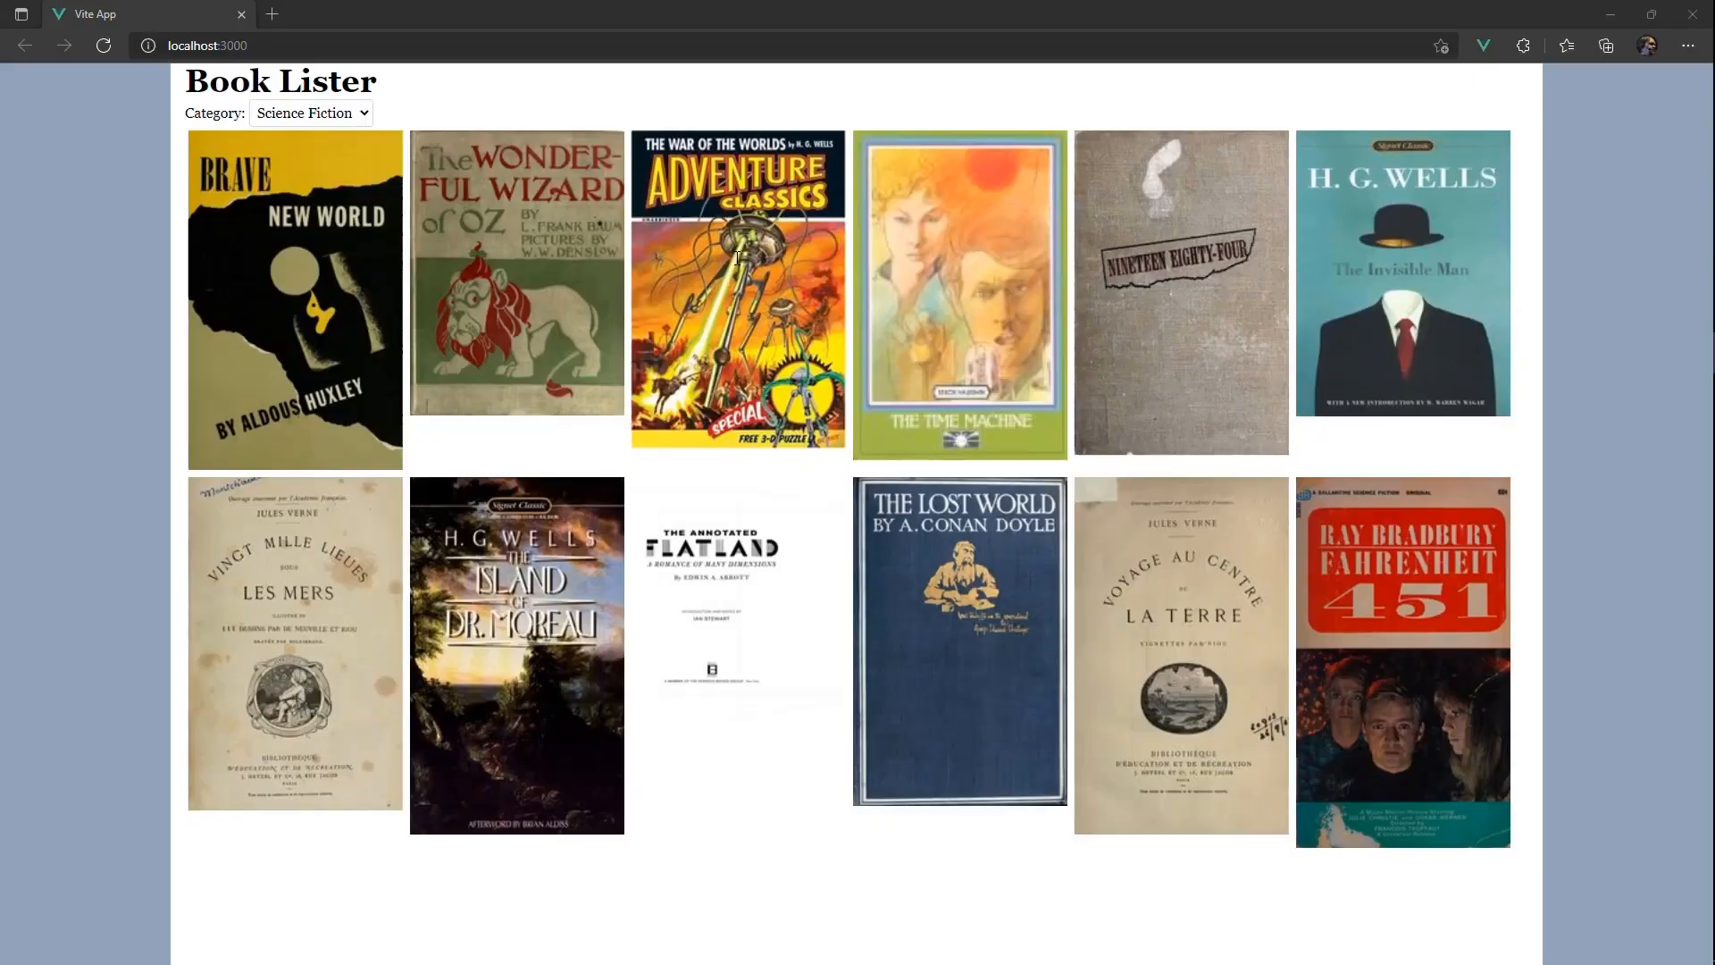
Step: Open Edge DevTools with F12 and reveal the hidden panels from the overflow chevron
{"action": "key", "text": "F12"}
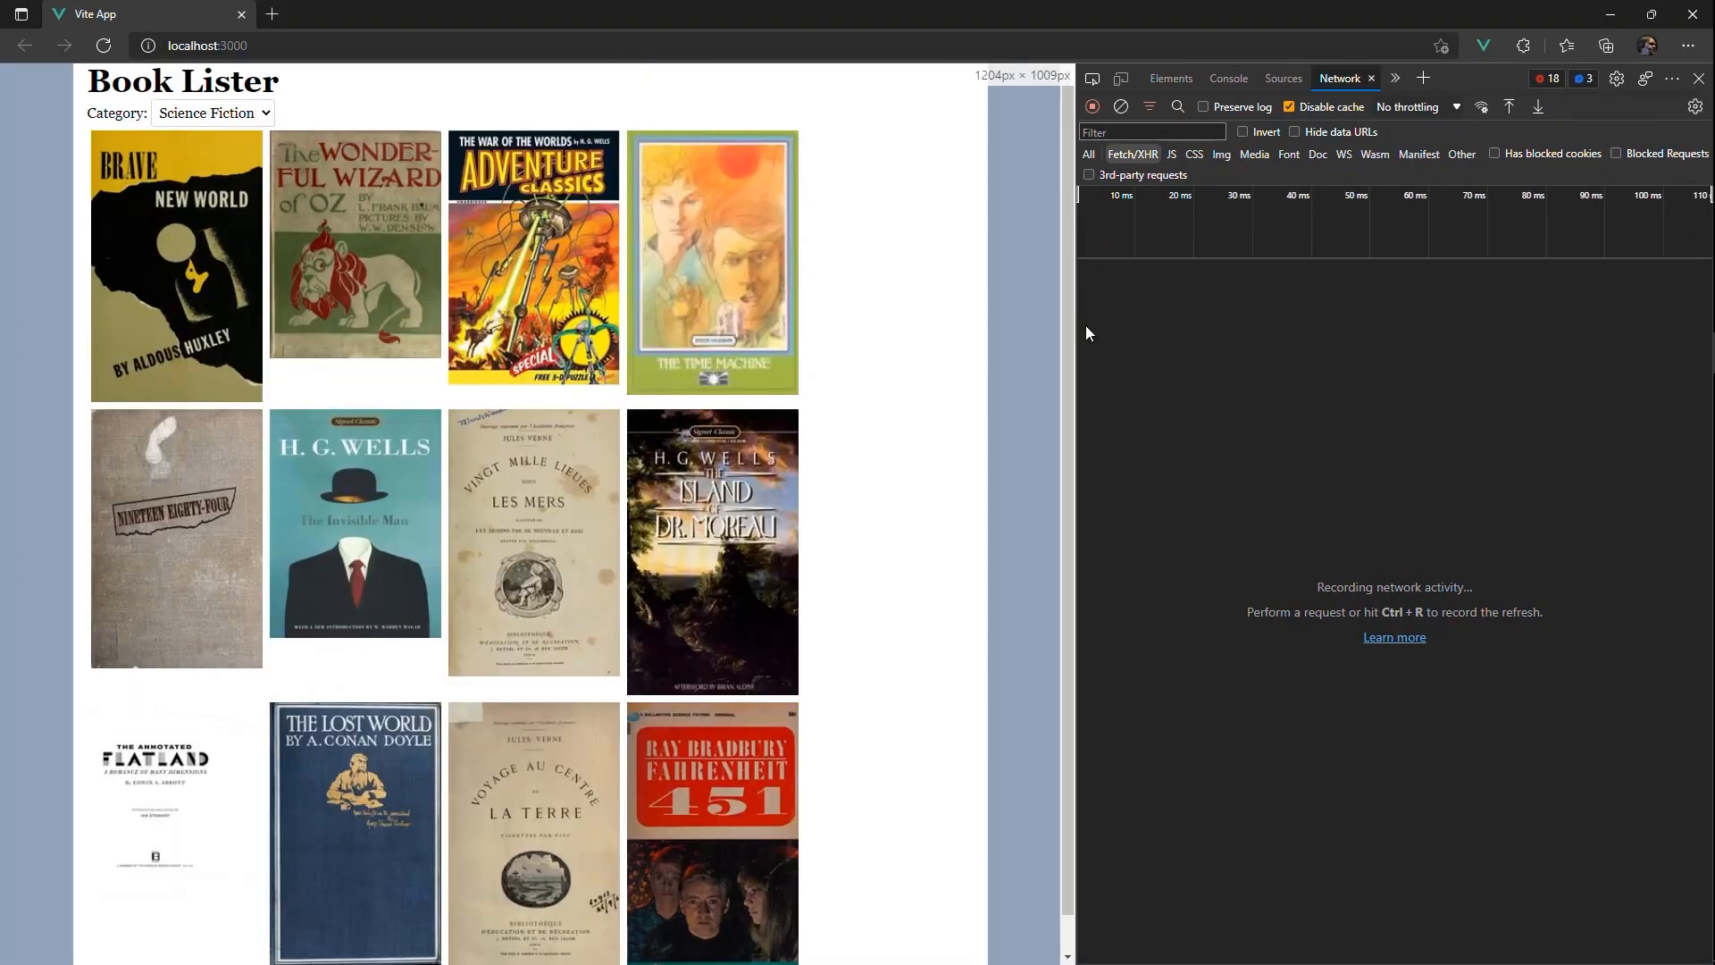
{"action": "mouse_move", "coordinate": [1101, 425]}
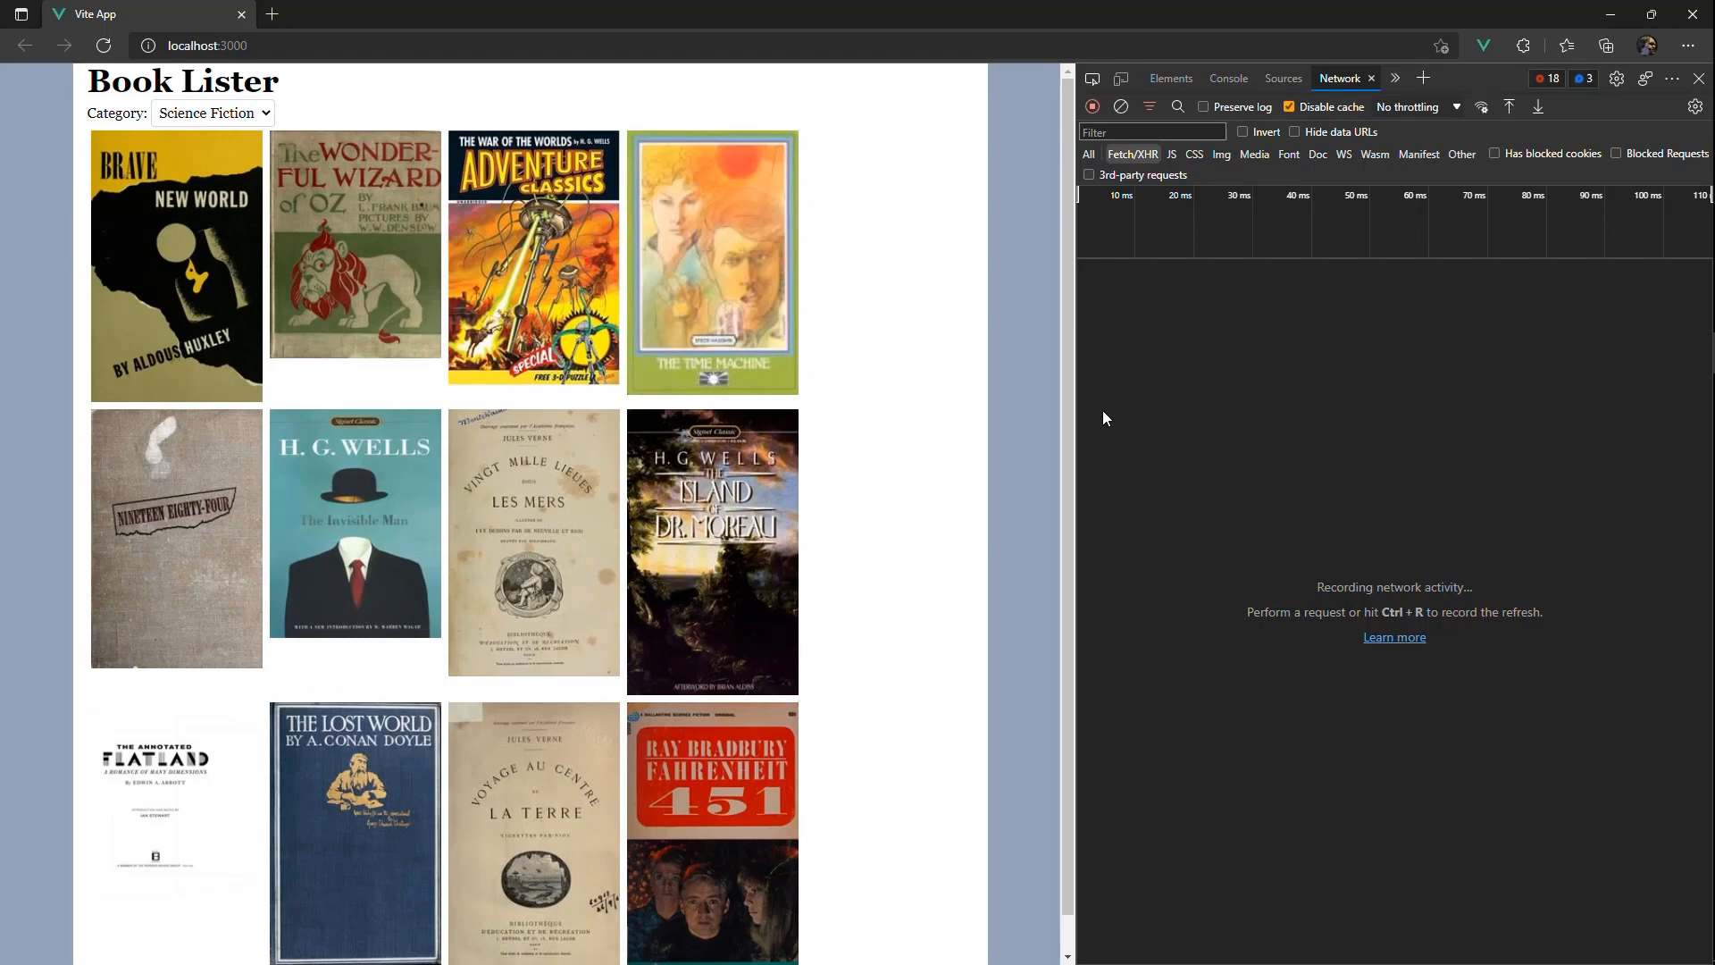
{"action": "mouse_move", "coordinate": [1394, 78]}
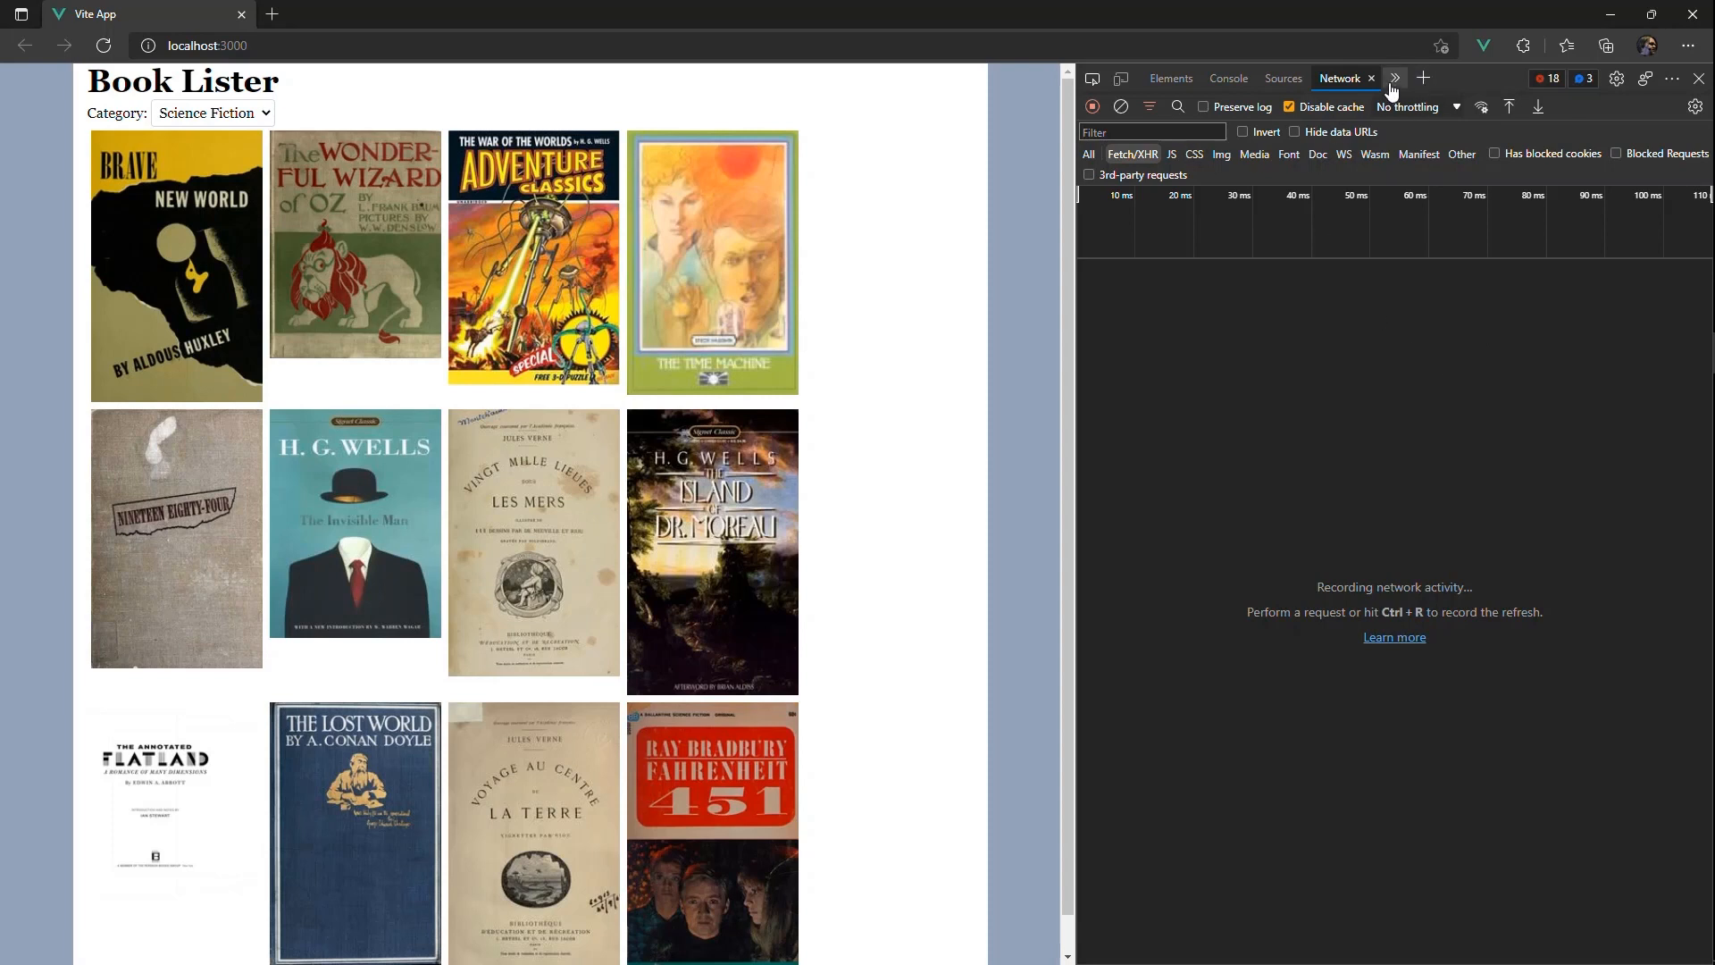
{"action": "left_click", "coordinate": [1398, 78]}
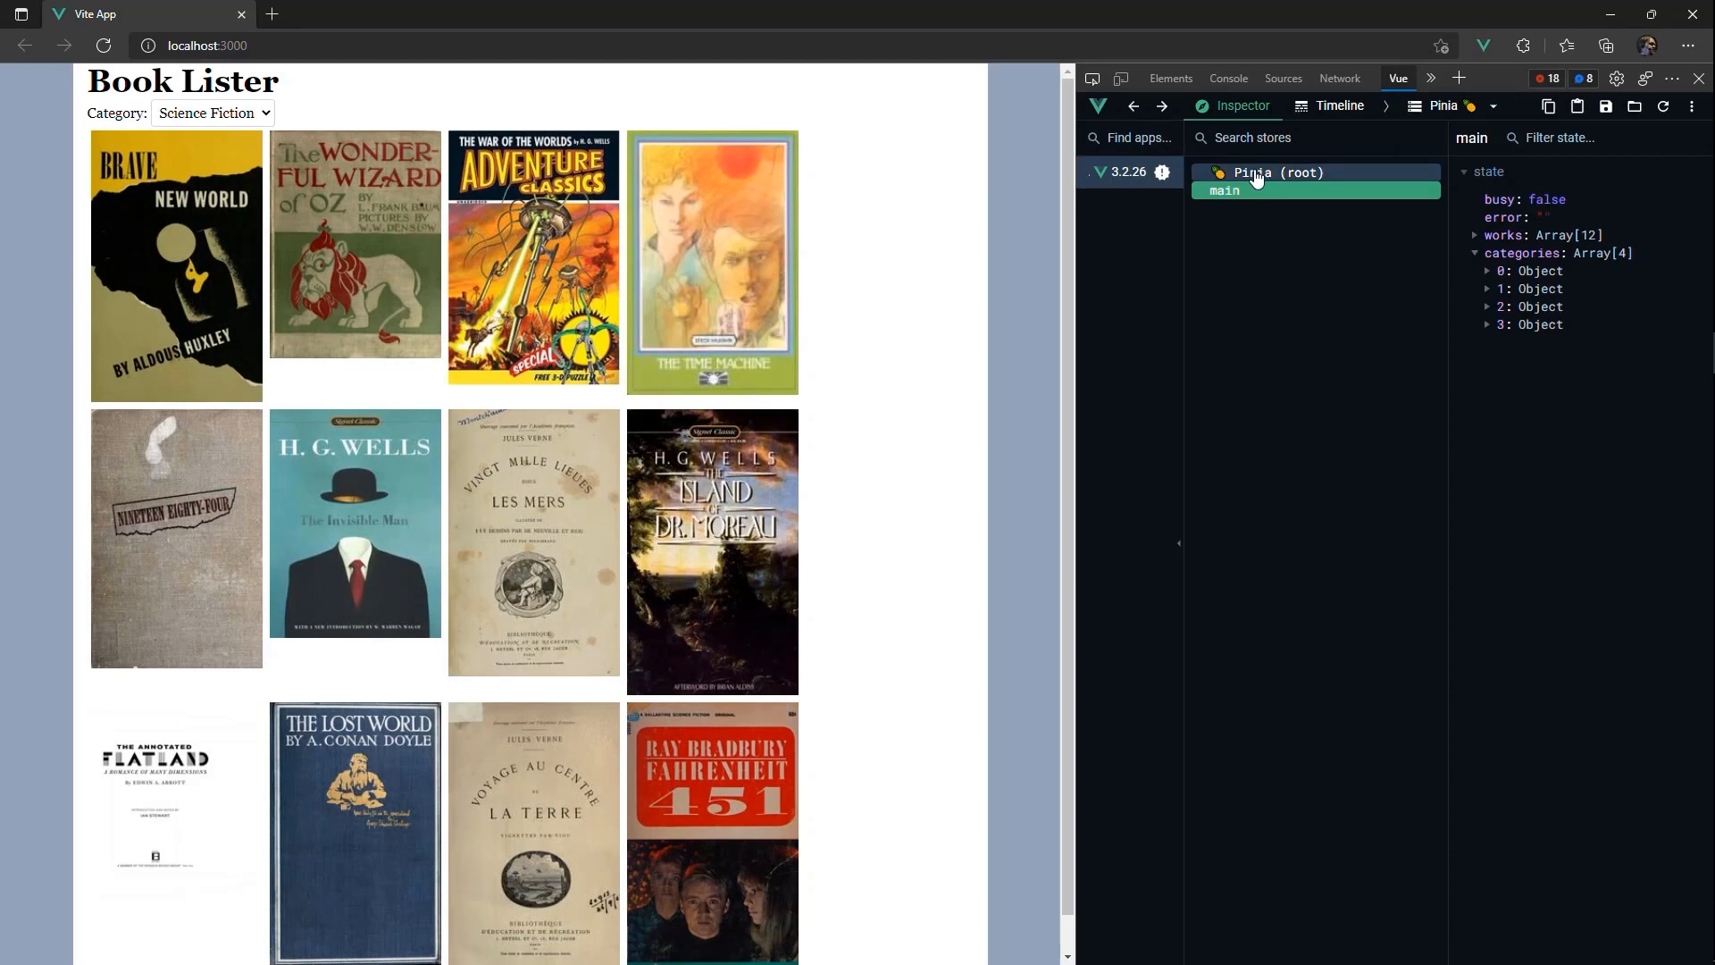
{"action": "mouse_move", "coordinate": [1267, 184]}
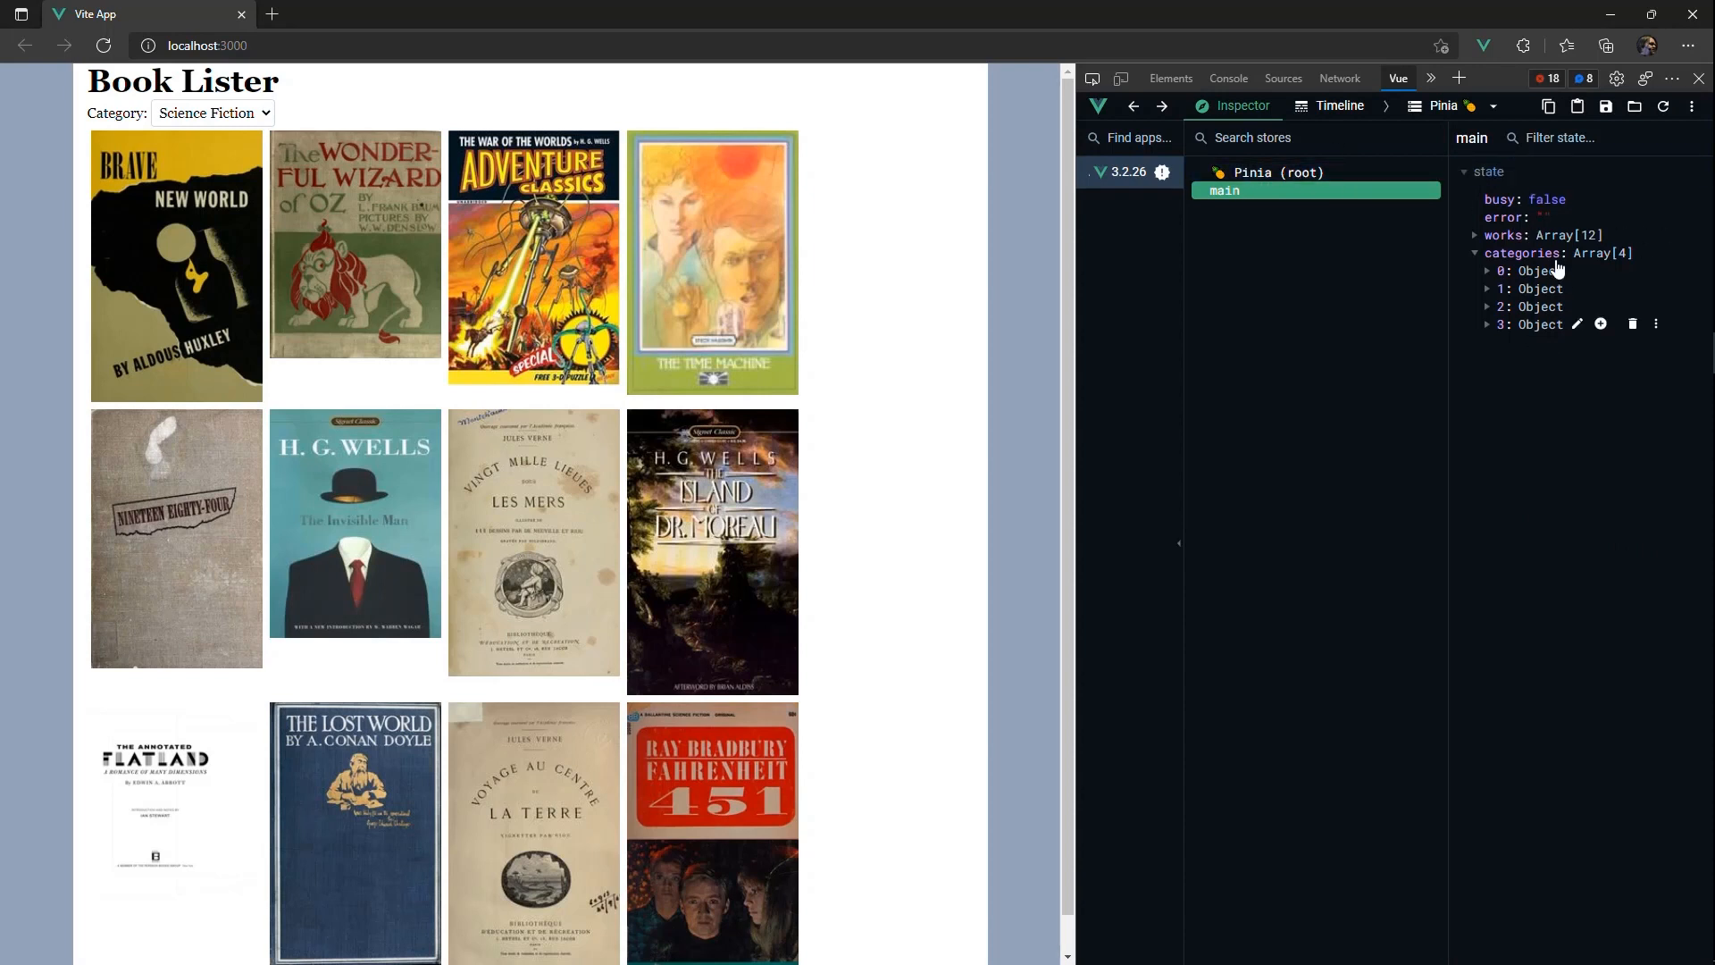
{"action": "mouse_move", "coordinate": [1247, 205]}
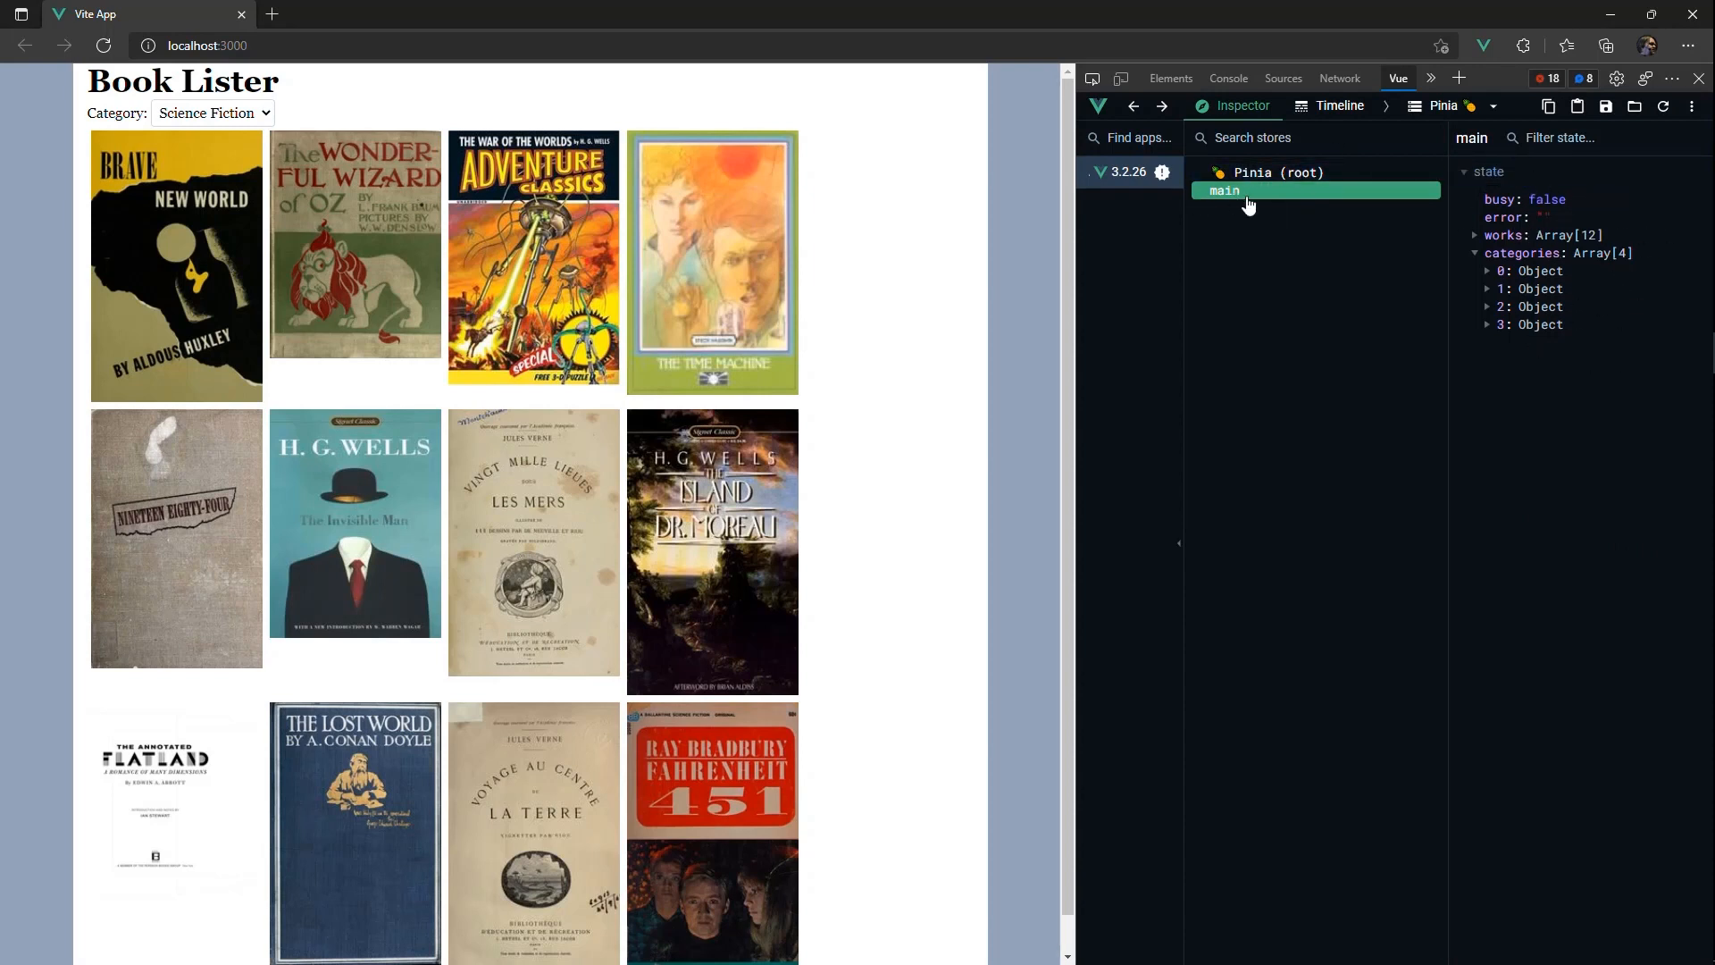
{"action": "mouse_move", "coordinate": [1258, 243]}
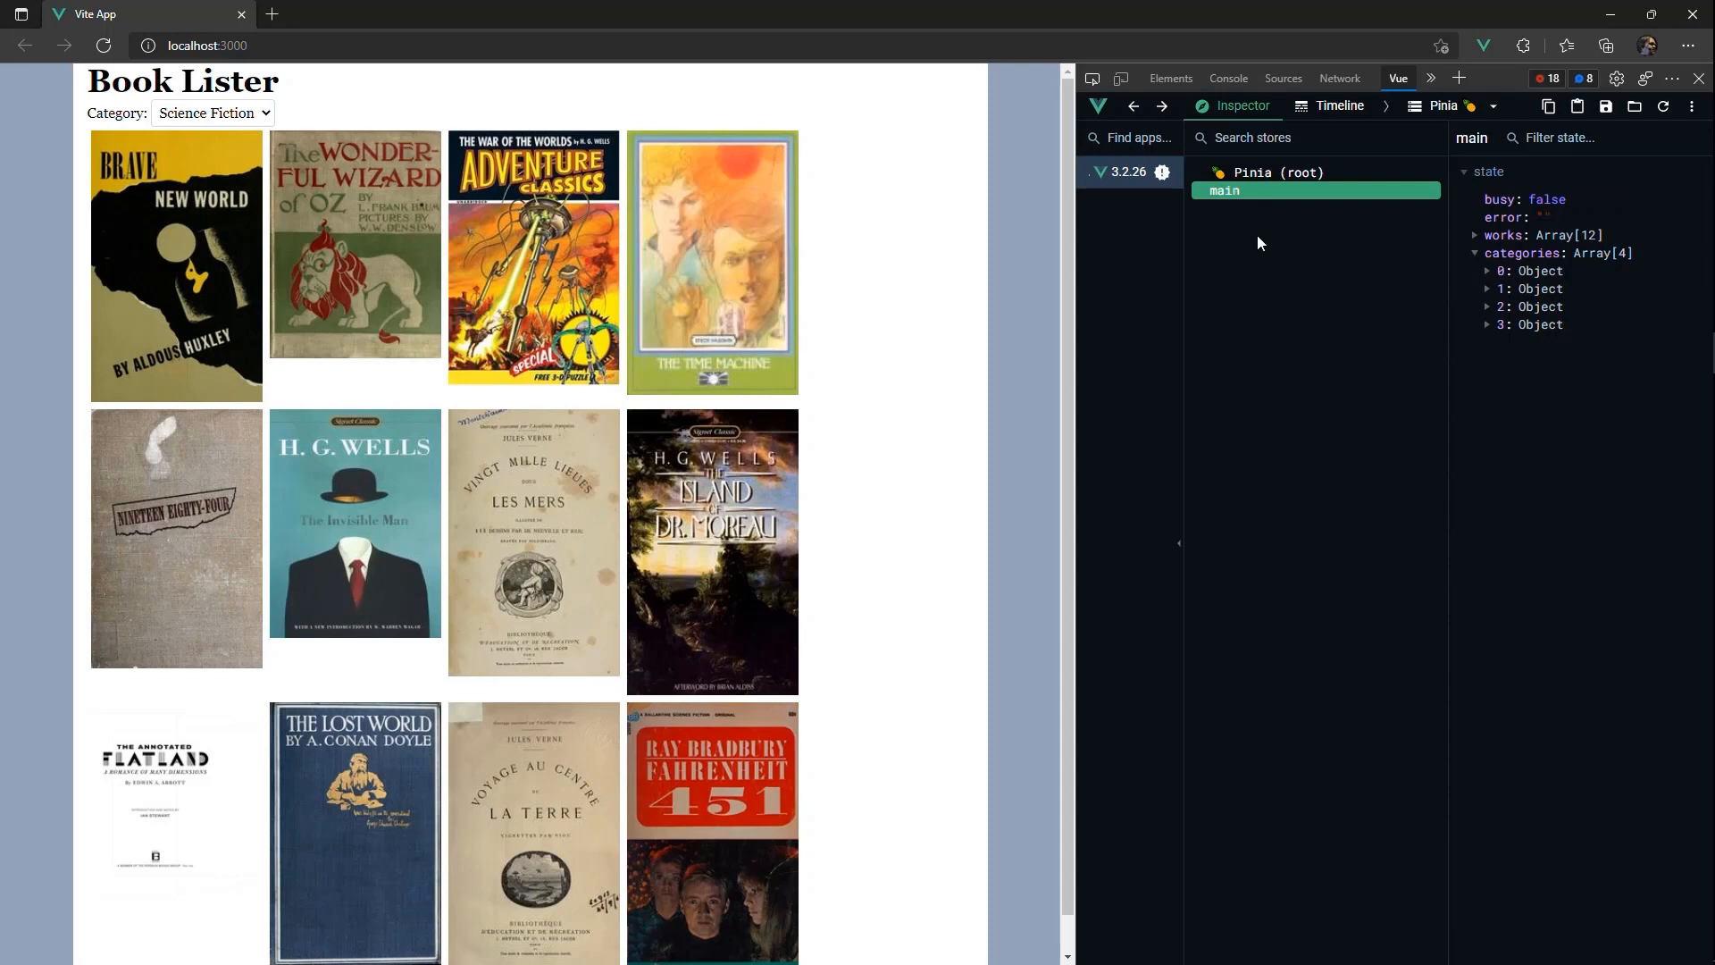
{"action": "mouse_move", "coordinate": [1295, 249]}
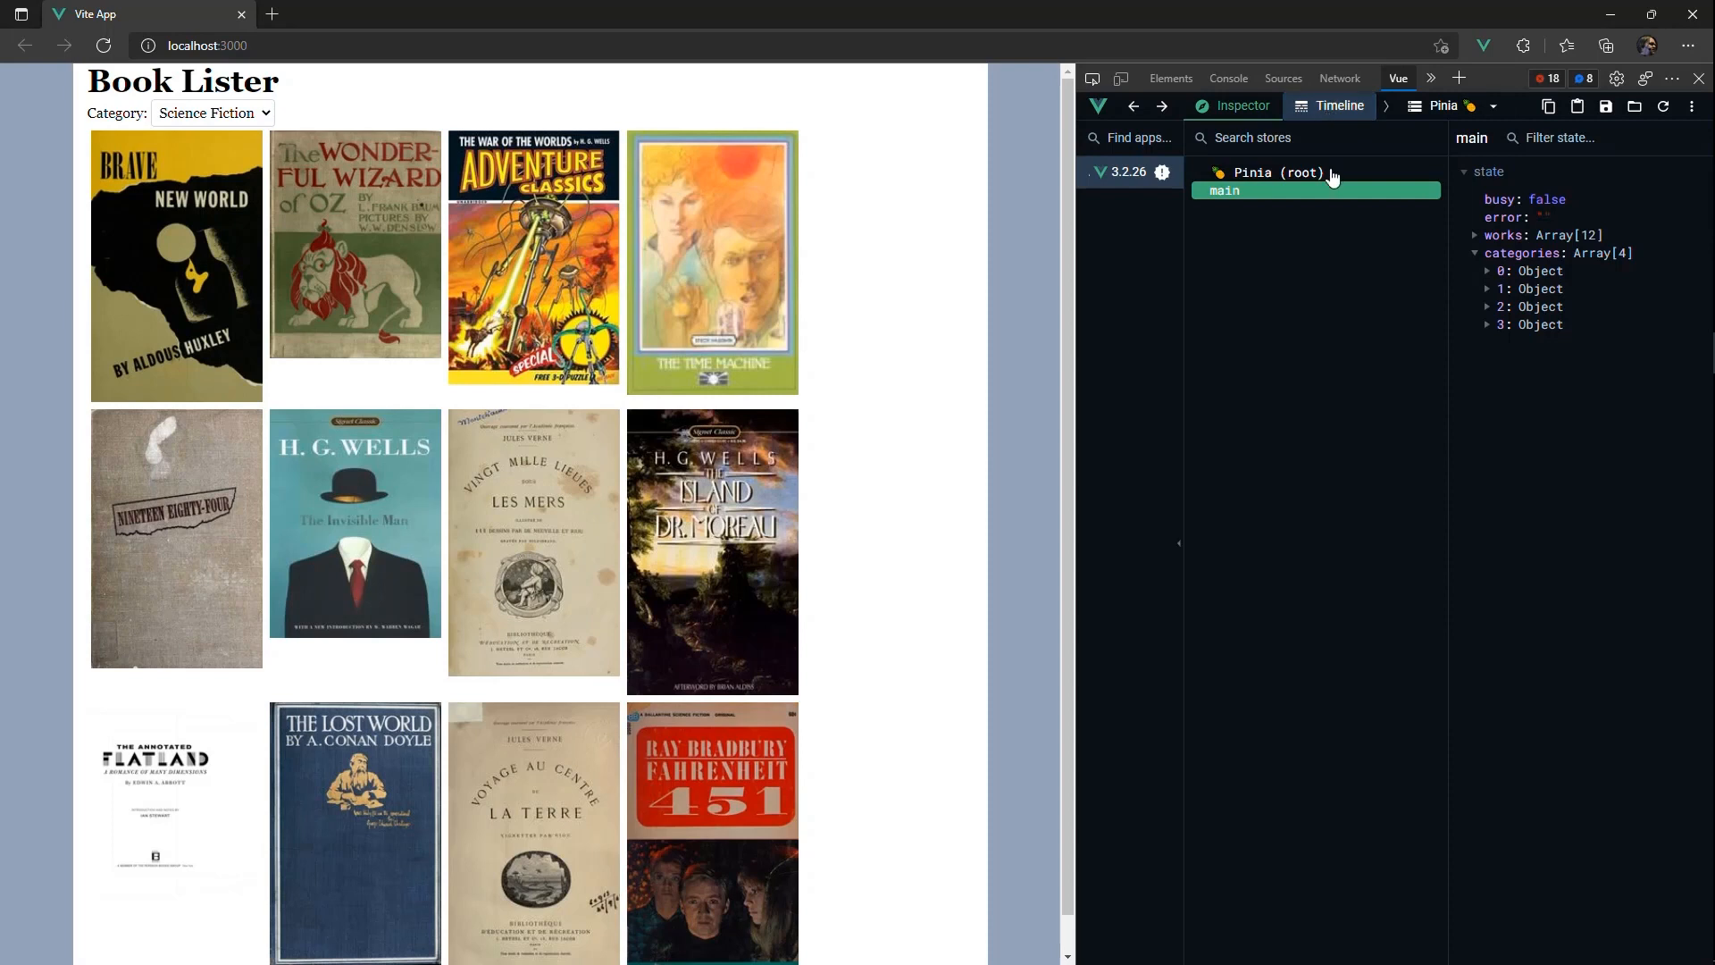
Step: Switch Vue Devtools to the Timeline panel
{"action": "left_click", "coordinate": [1338, 78]}
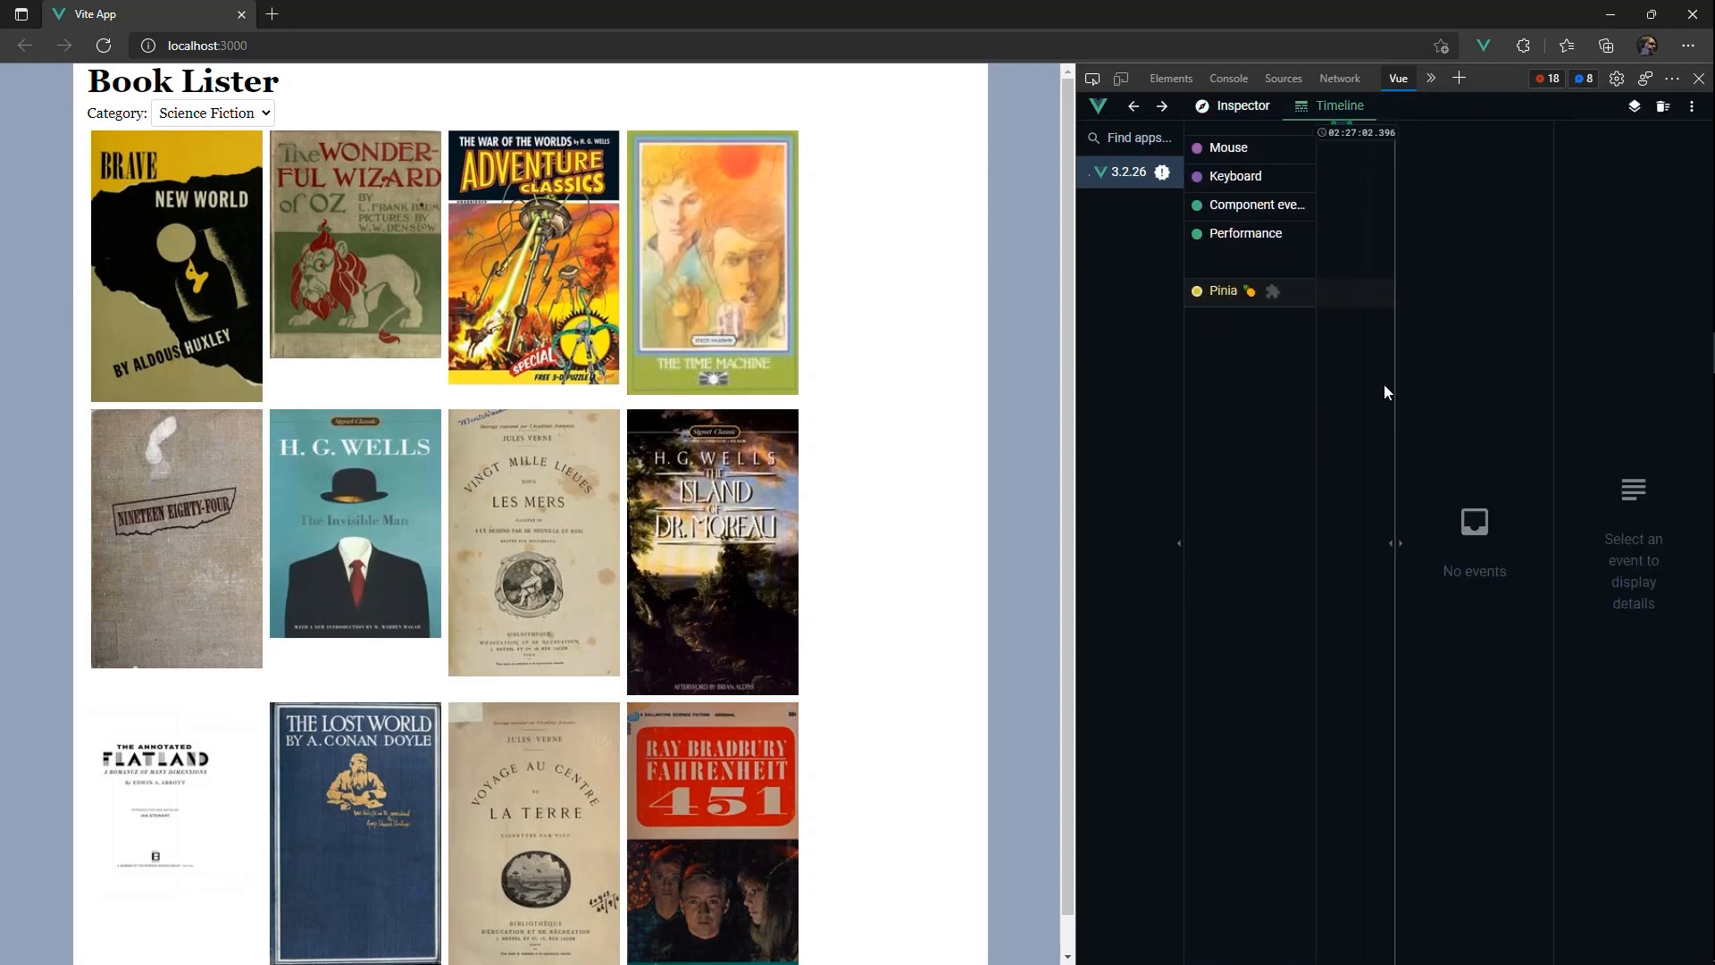
{"action": "mouse_move", "coordinate": [1436, 410]}
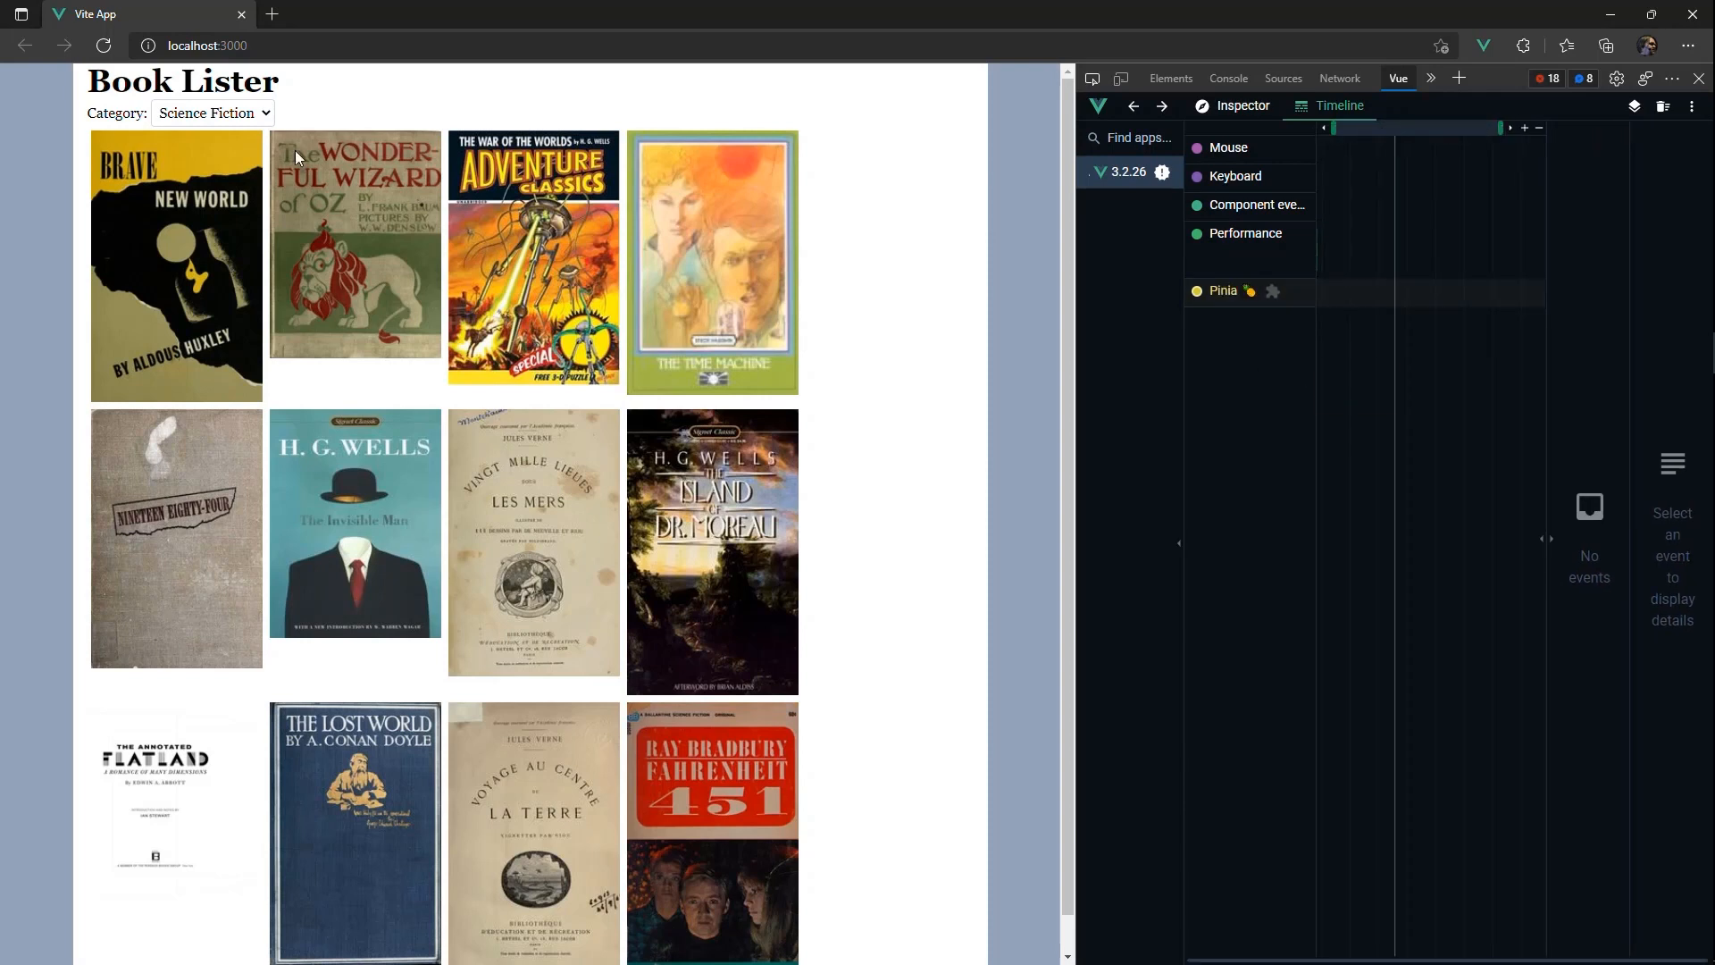
Step: Switch the category to Science, Love, then Science Fiction, and inspect the Pinia mutation events
{"action": "left_click", "coordinate": [210, 113]}
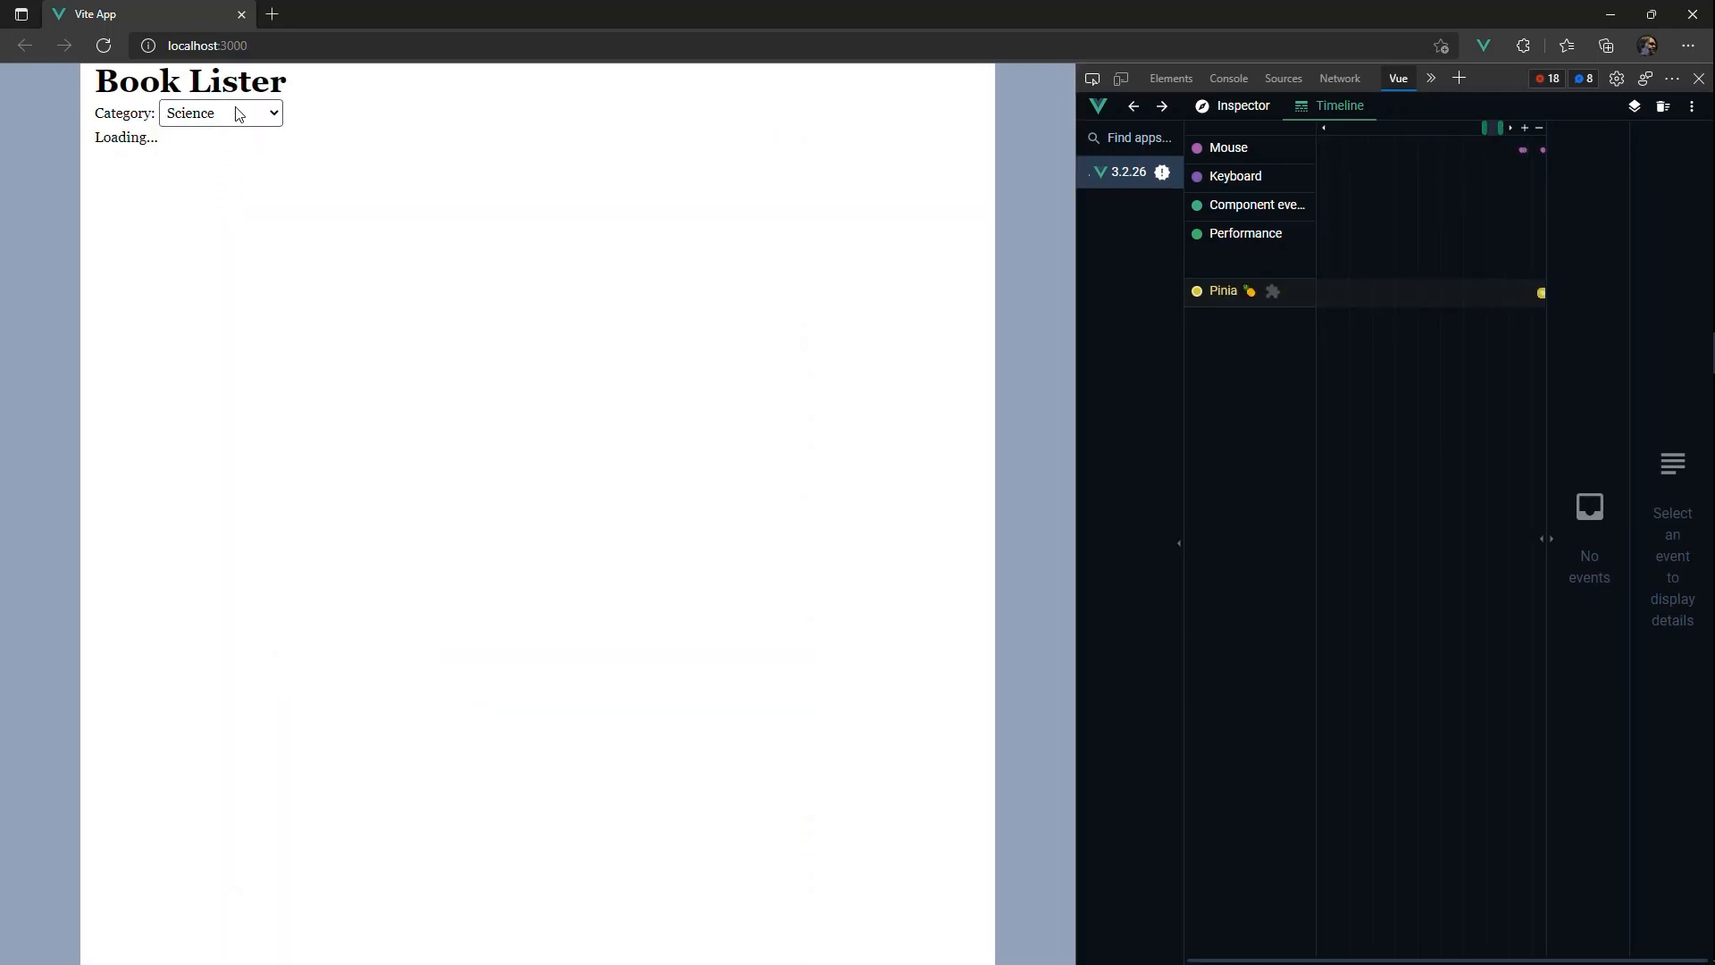
{"action": "left_click", "coordinate": [219, 113]}
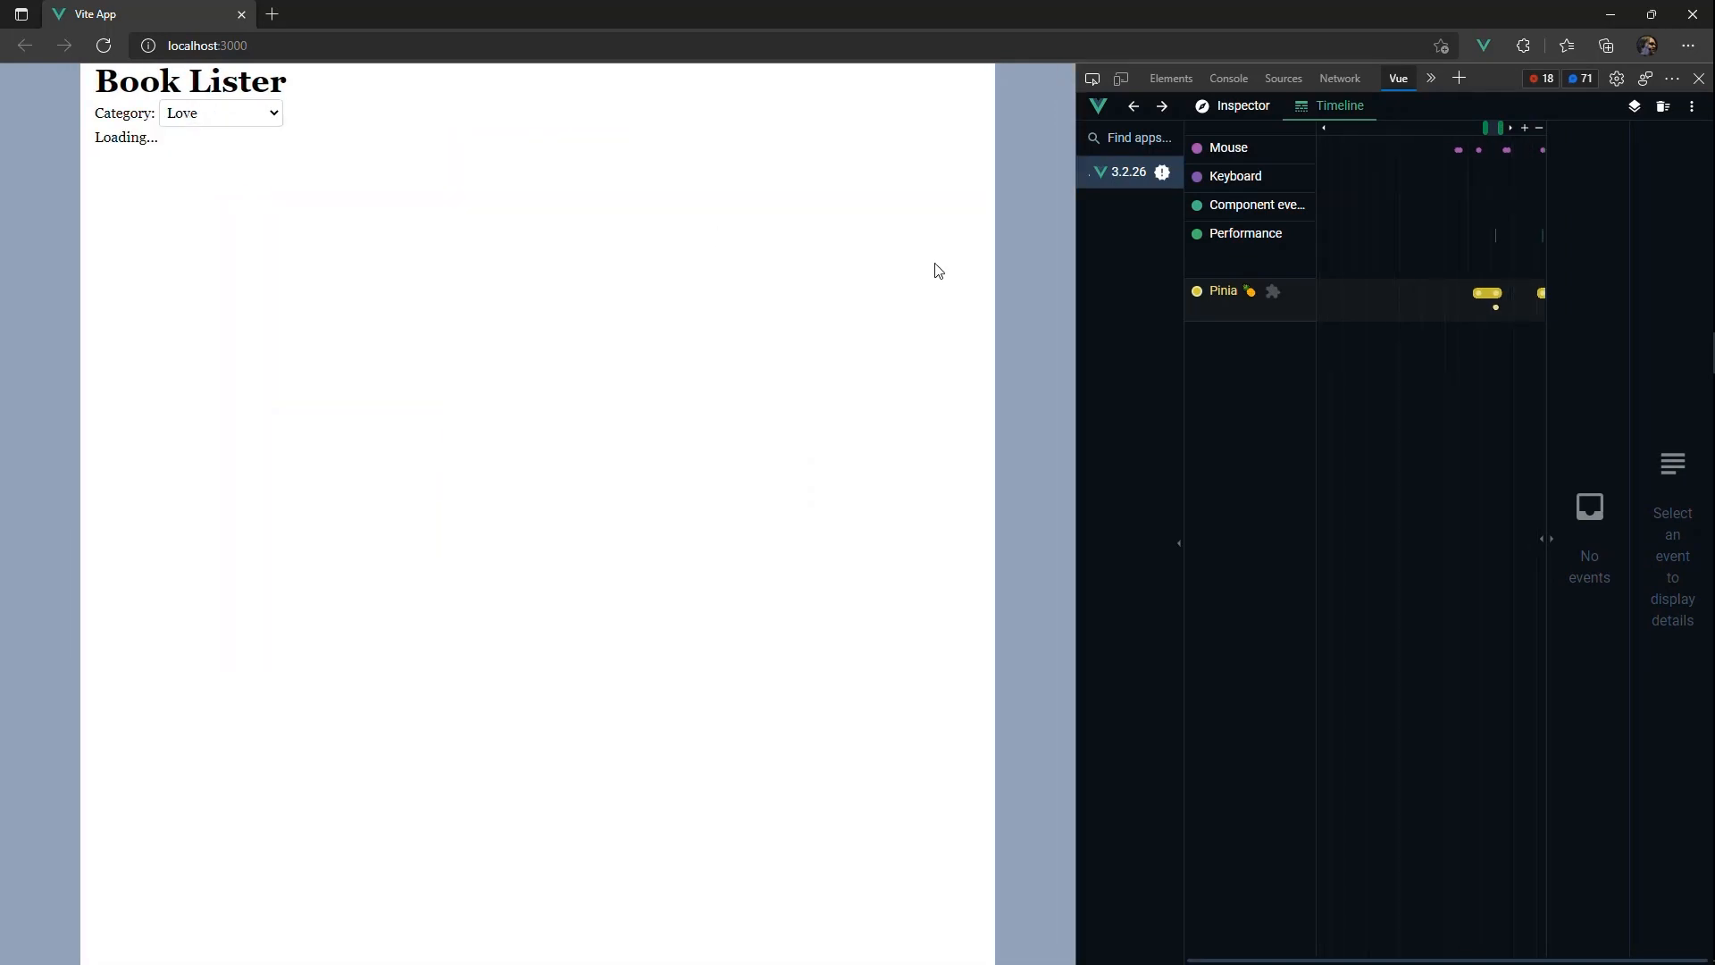
{"action": "left_click", "coordinate": [218, 112]}
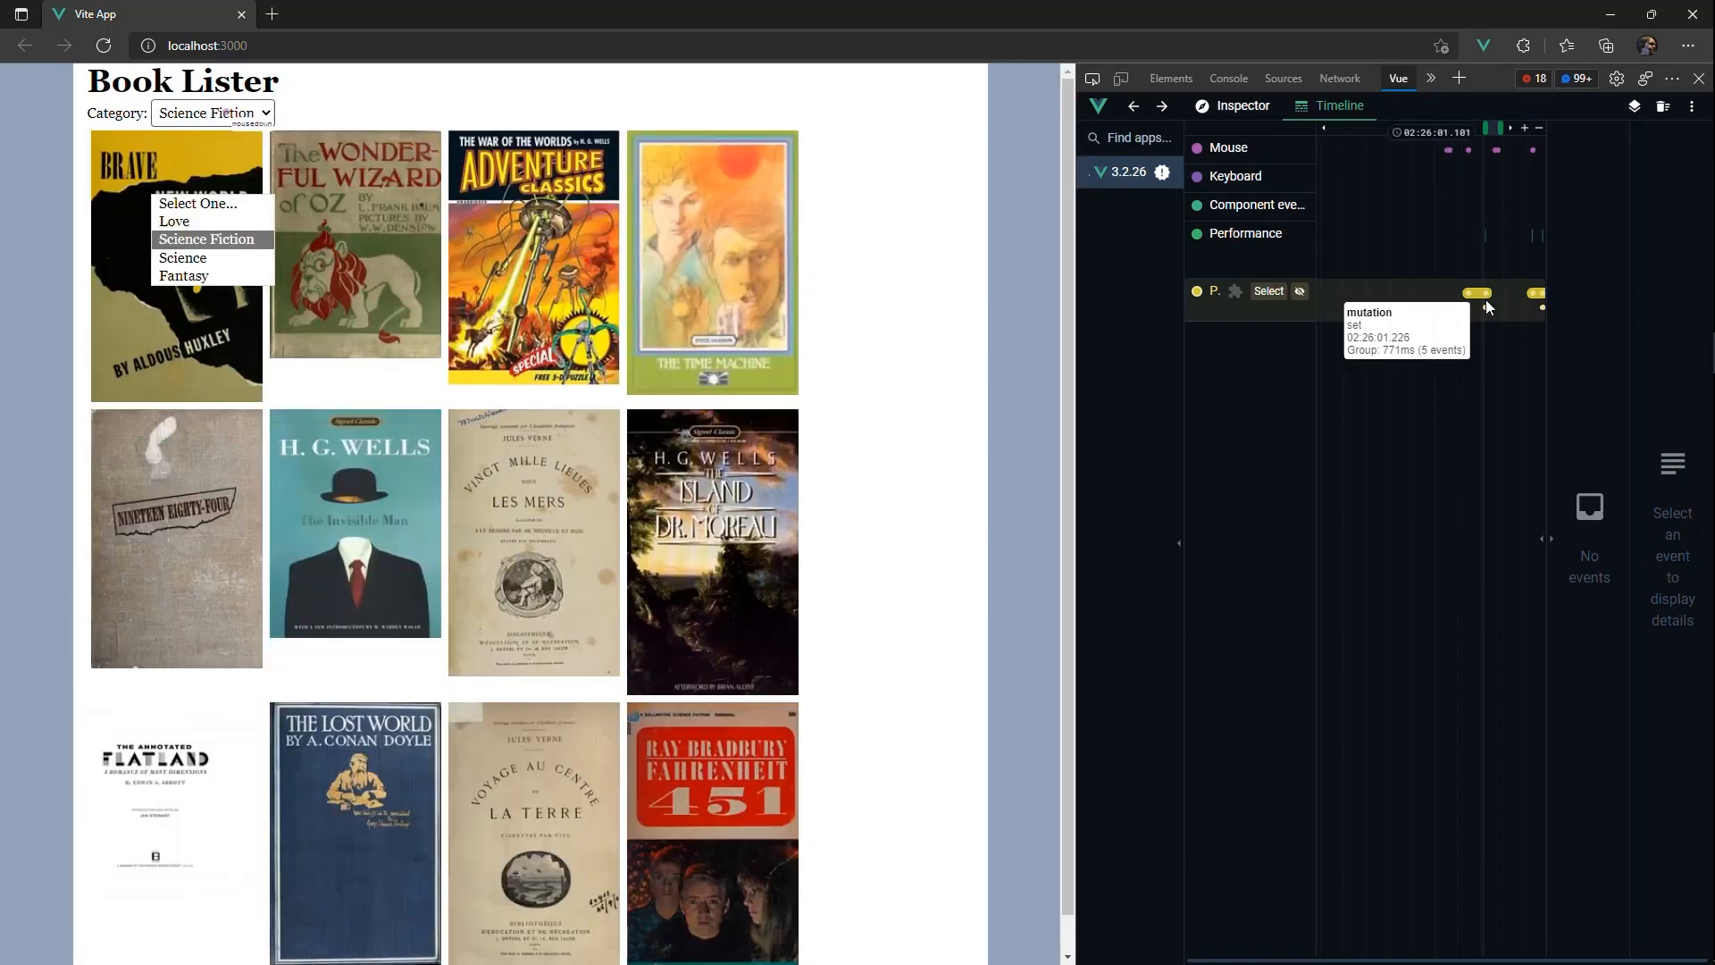
{"action": "left_click", "coordinate": [208, 257]}
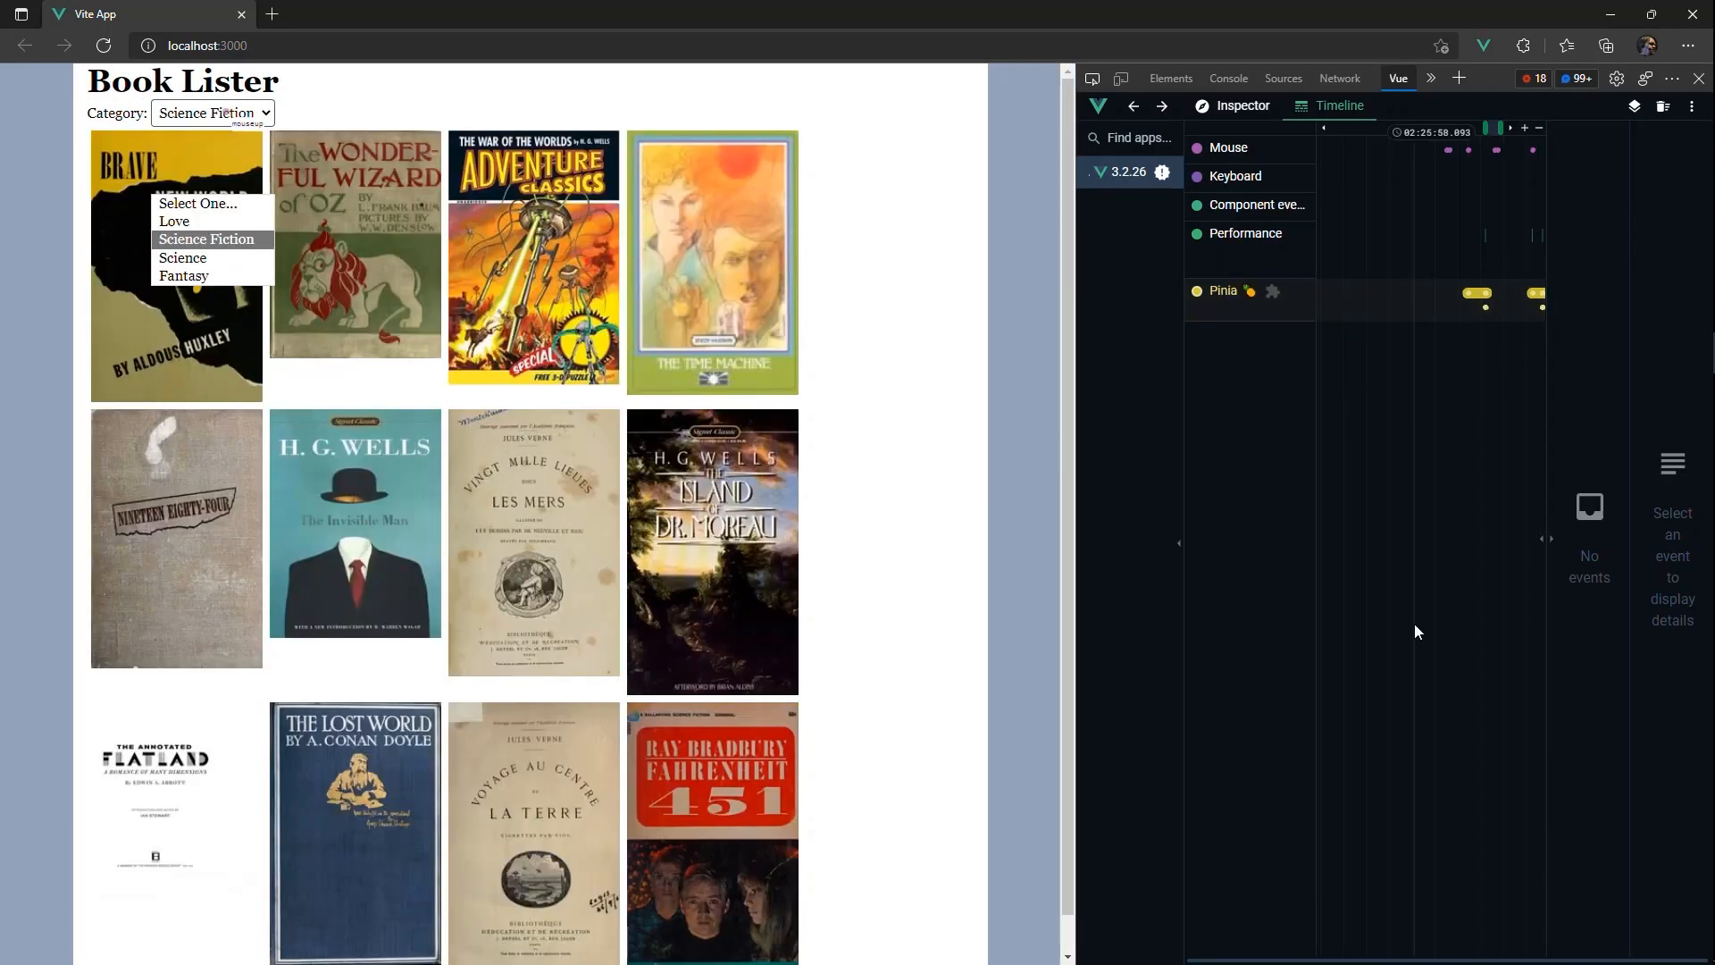
{"action": "left_click", "coordinate": [174, 221]}
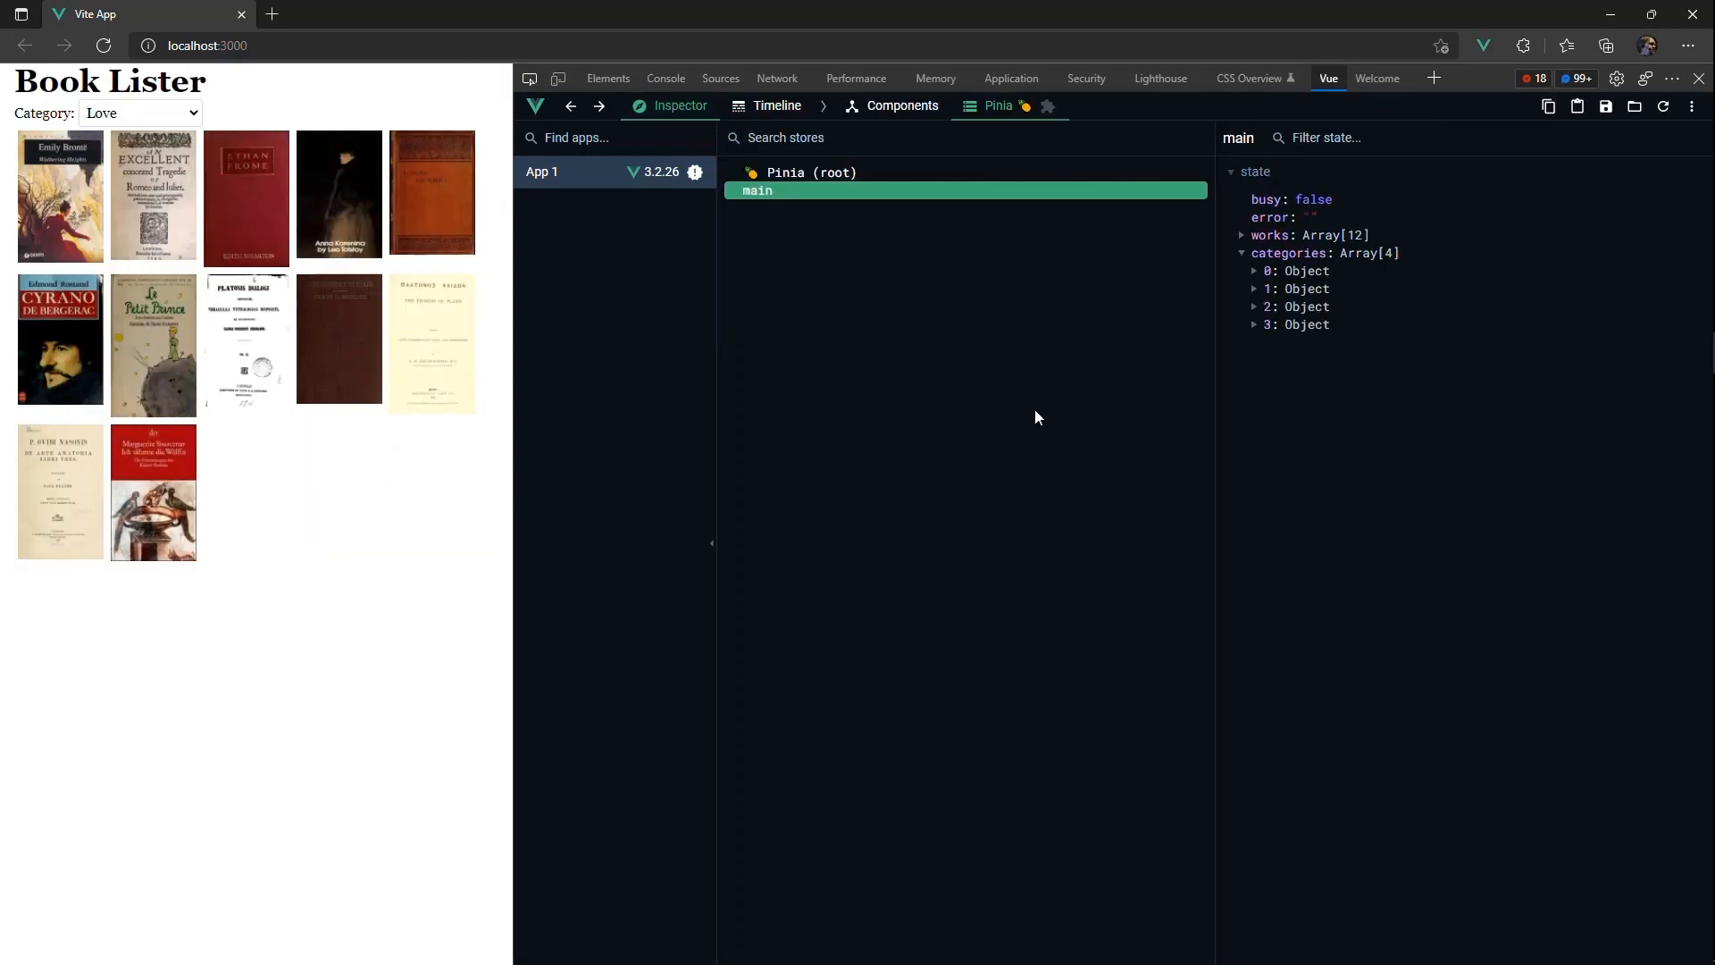
{"action": "mouse_move", "coordinate": [1382, 508]}
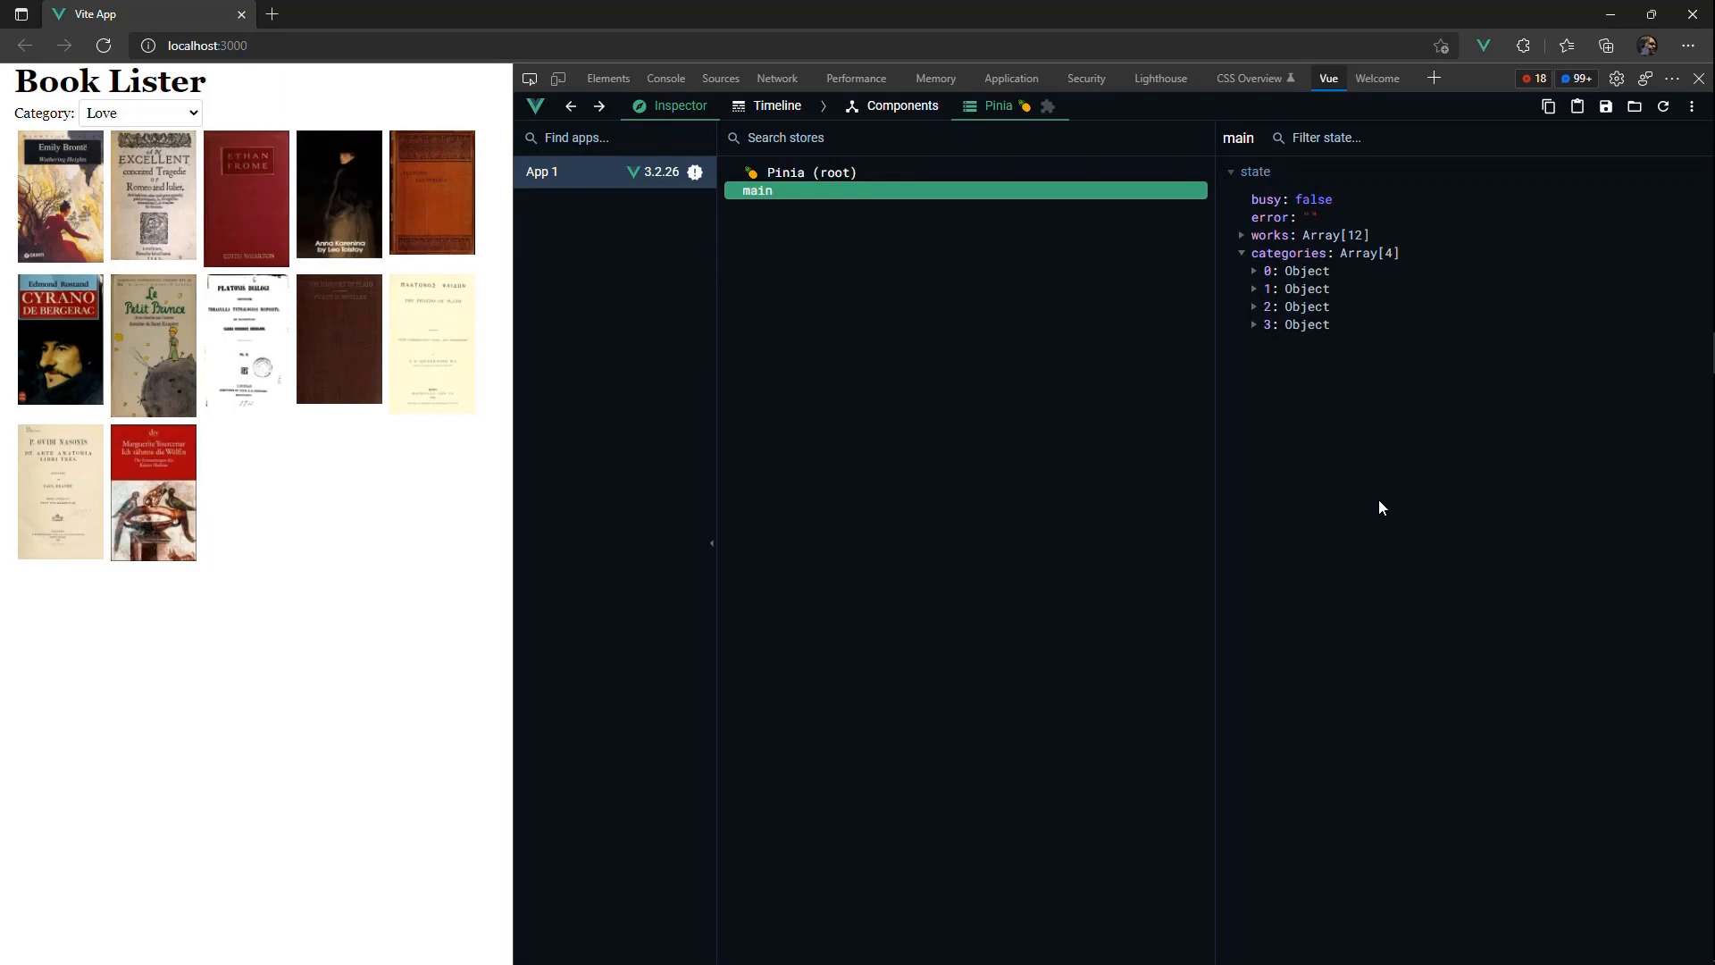
Step: Choose Science Fiction from the Book Lister Category dropdown to show its covers
{"action": "left_click", "coordinate": [141, 113]}
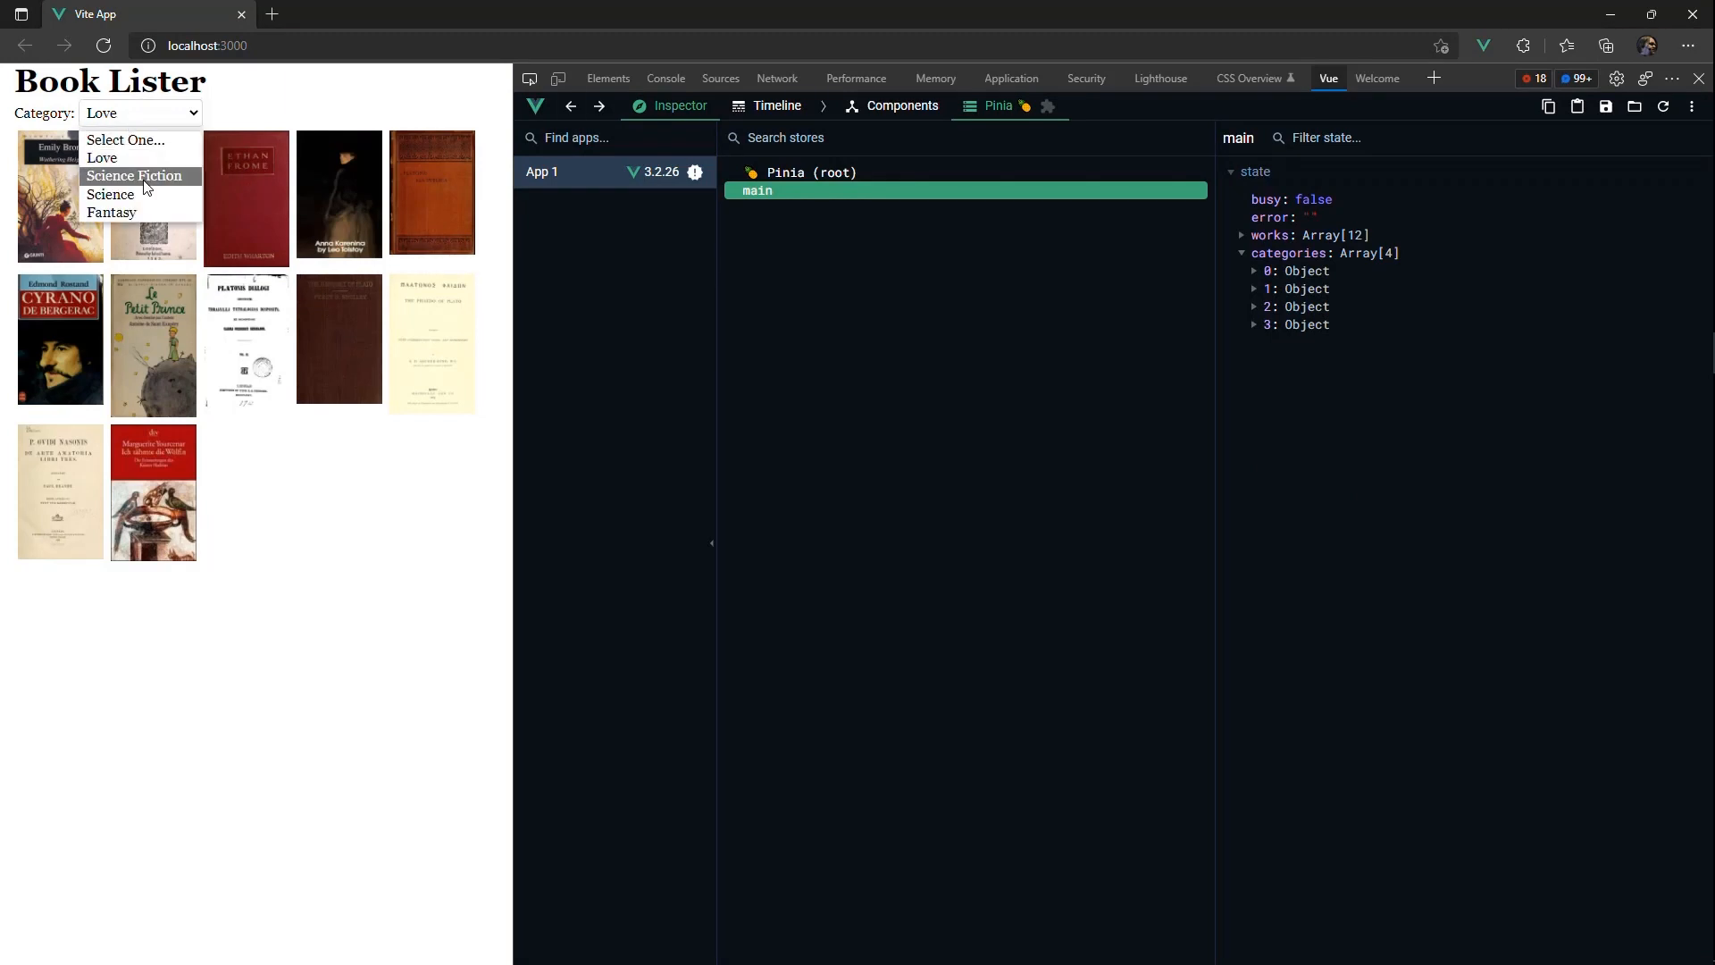
{"action": "left_click", "coordinate": [133, 176]}
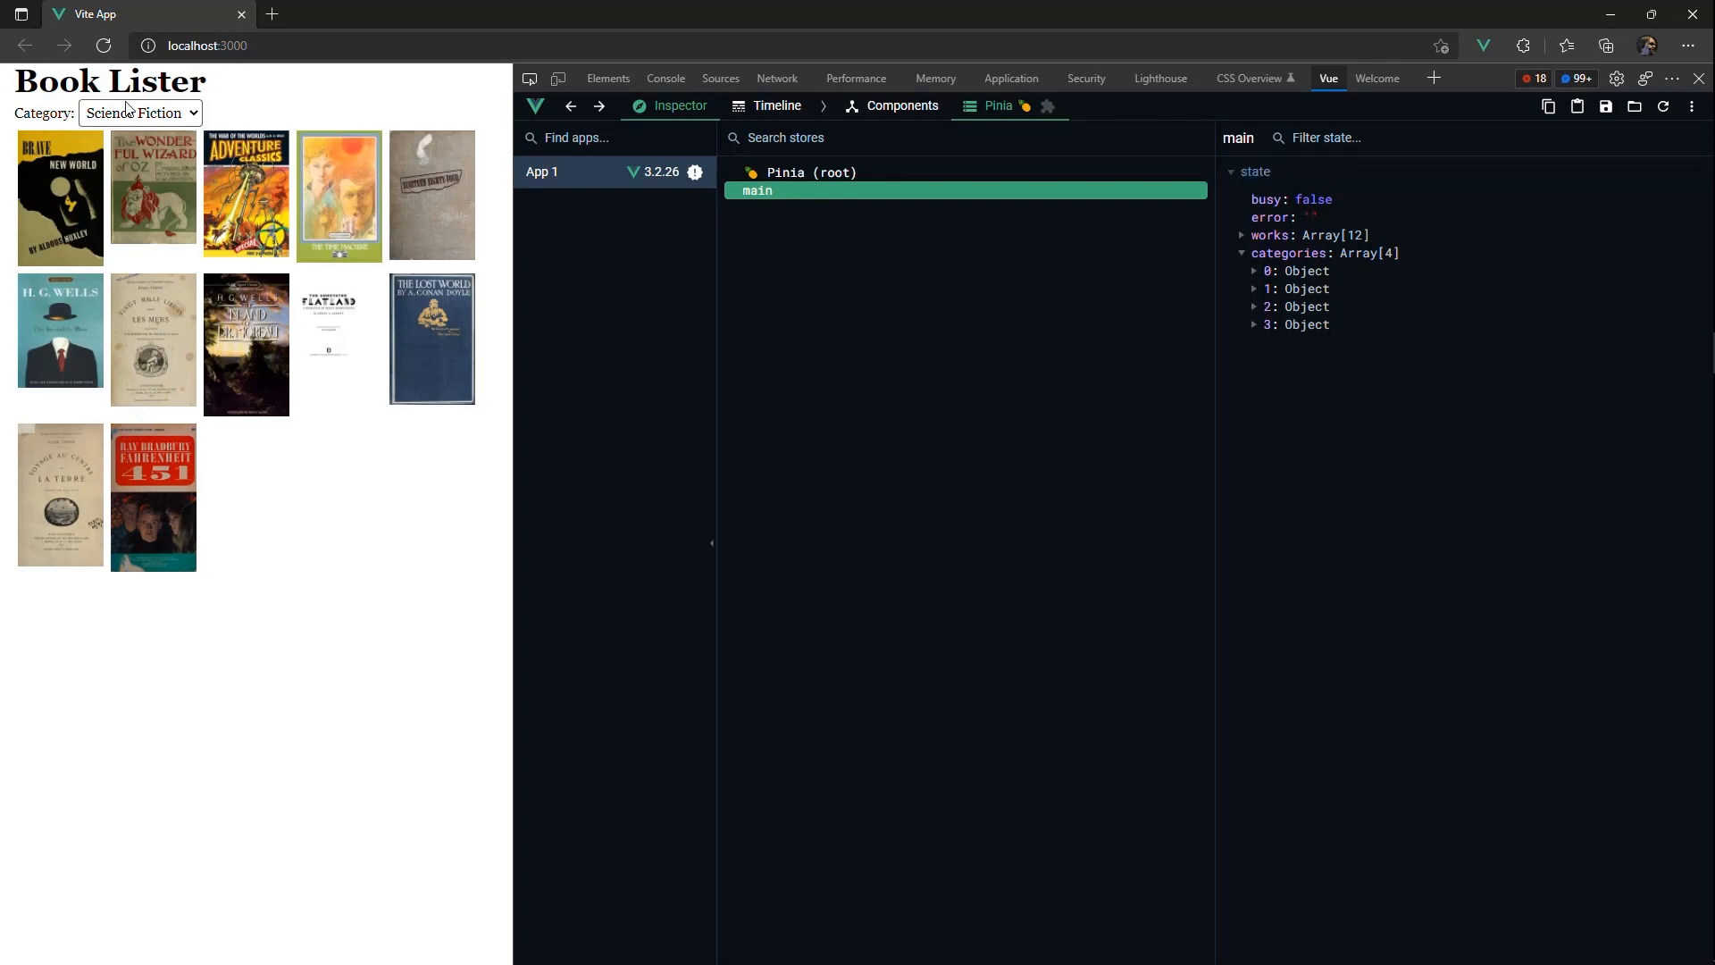
{"action": "left_click", "coordinate": [140, 112]}
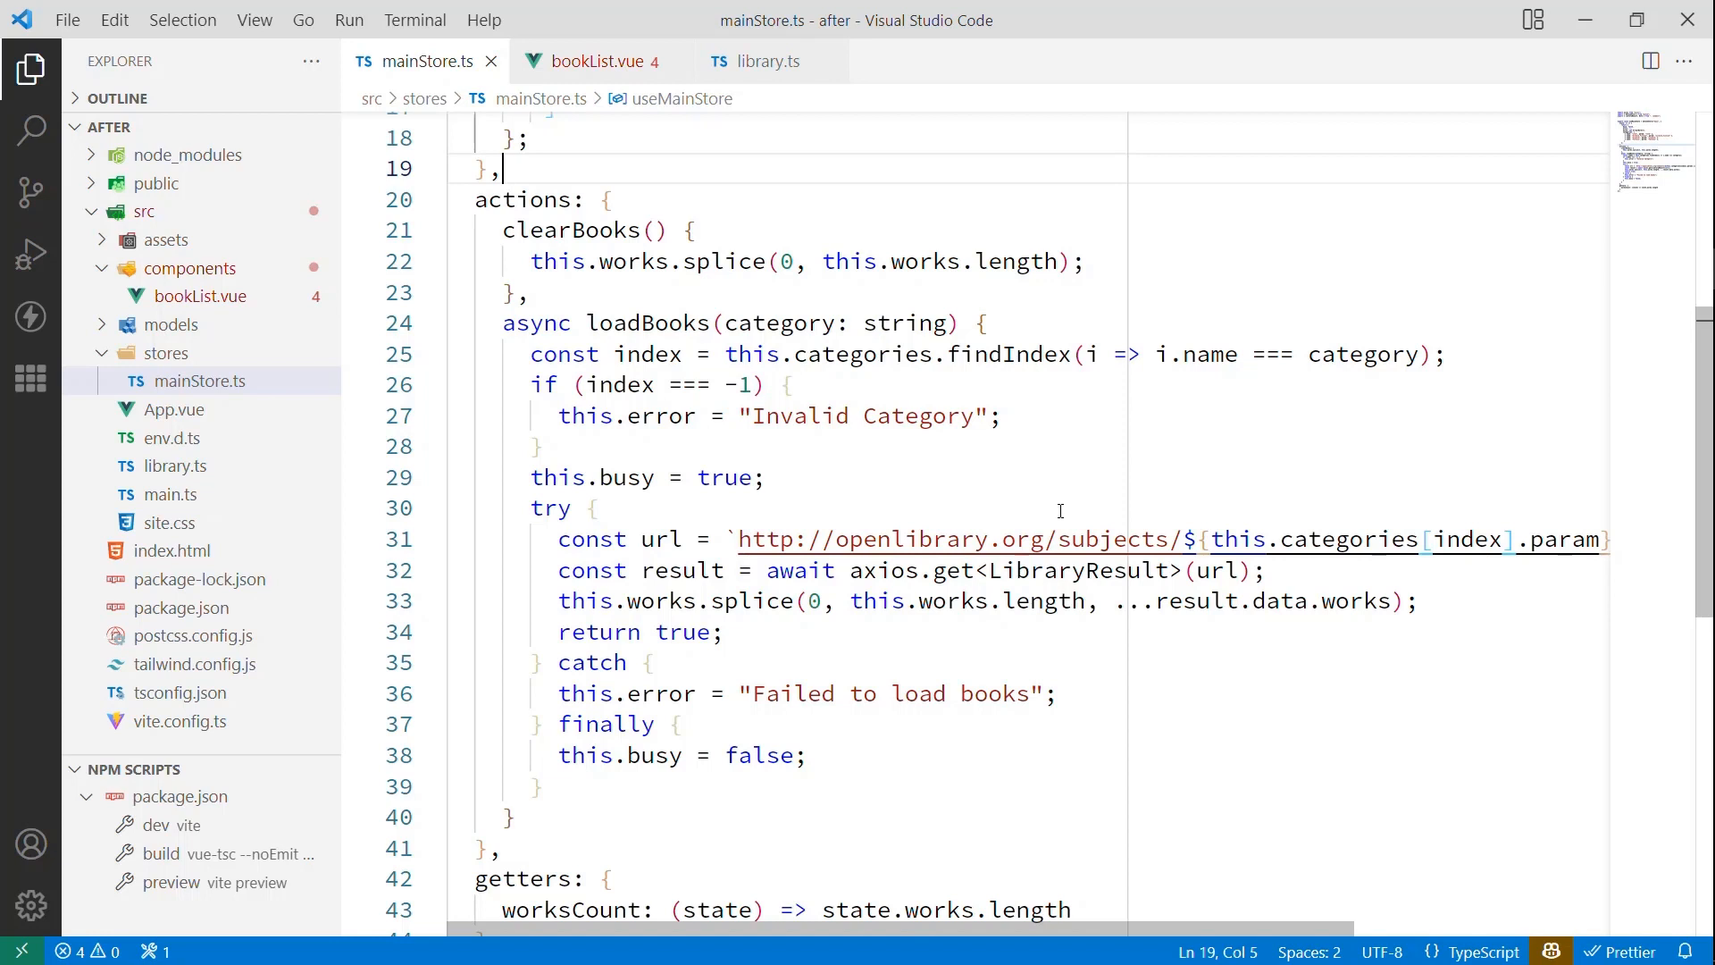
Step: Target the stores folder beside mainStore.ts and create a new authStore.ts file
{"action": "left_click", "coordinate": [201, 380]}
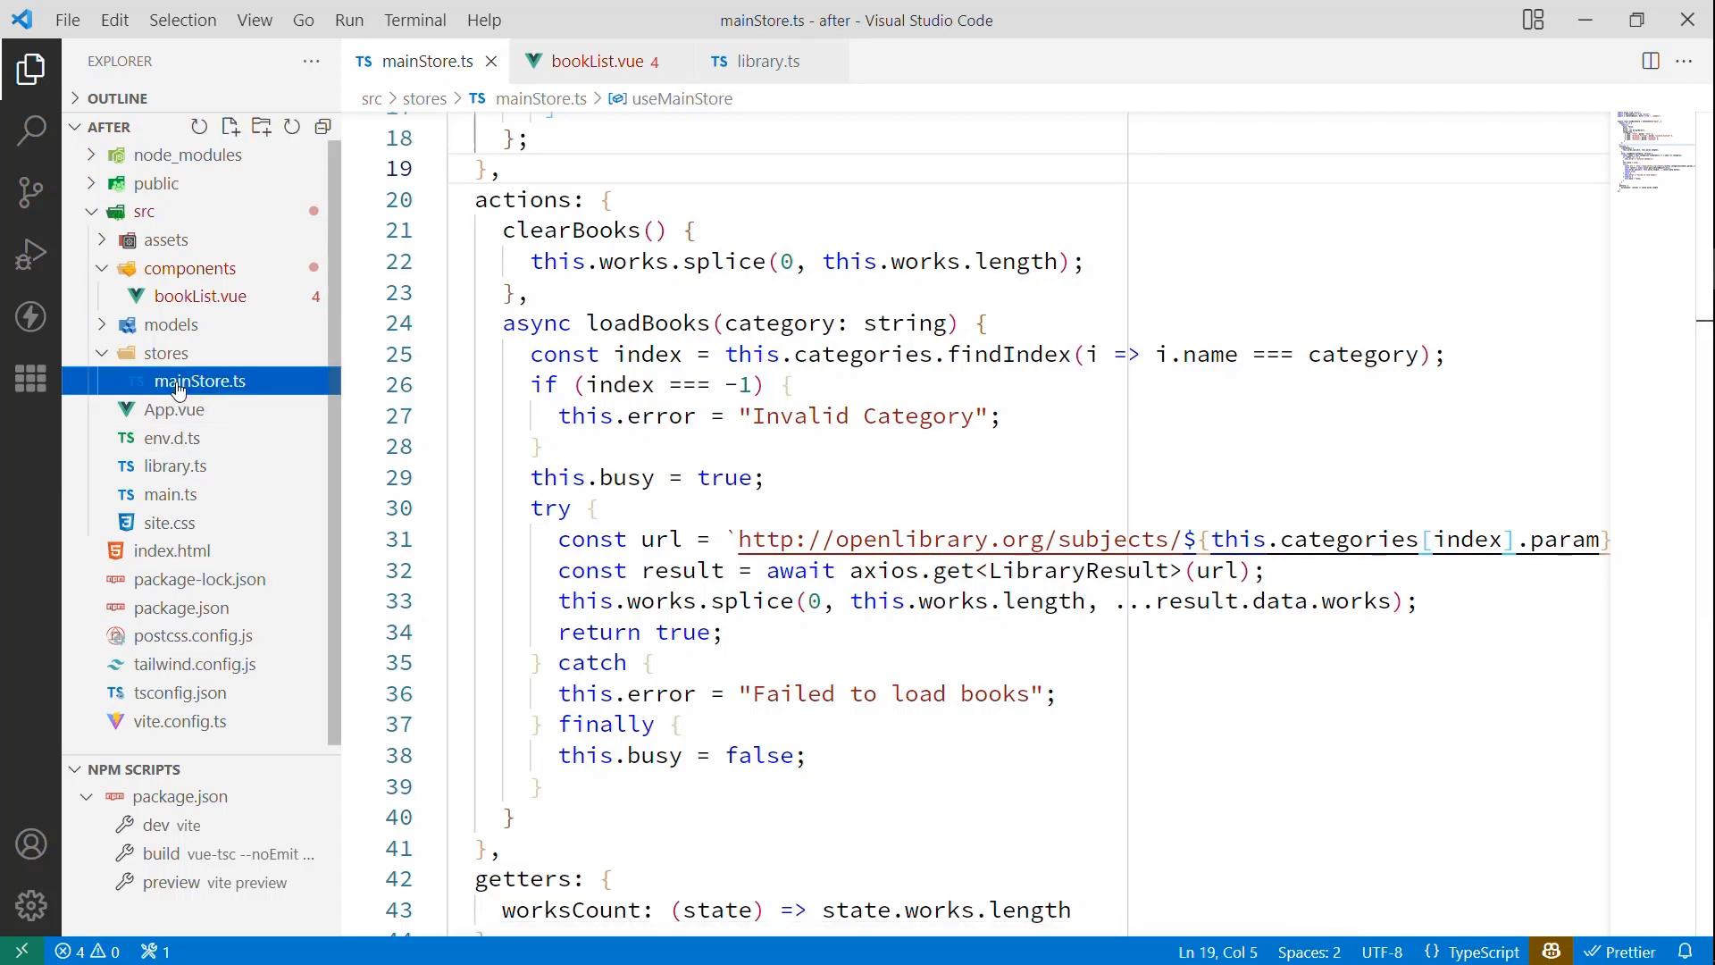
{"action": "mouse_move", "coordinate": [624, 546]}
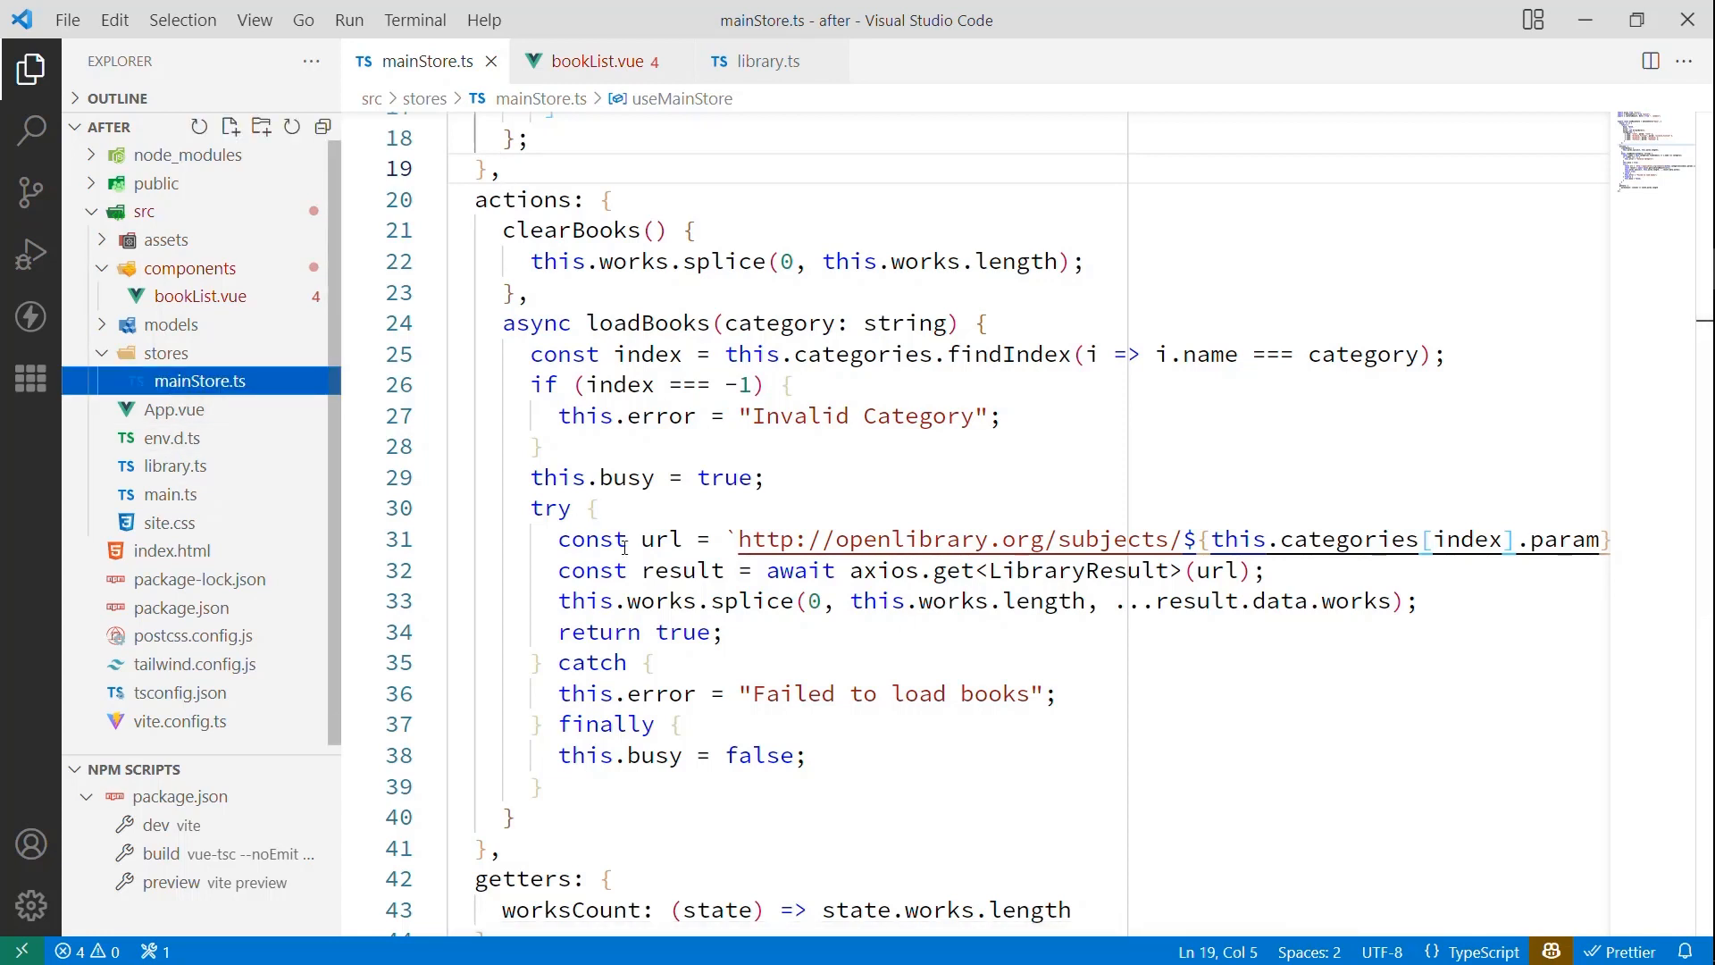
{"action": "scroll", "scroll_direction": "up", "scroll_amount": 3}
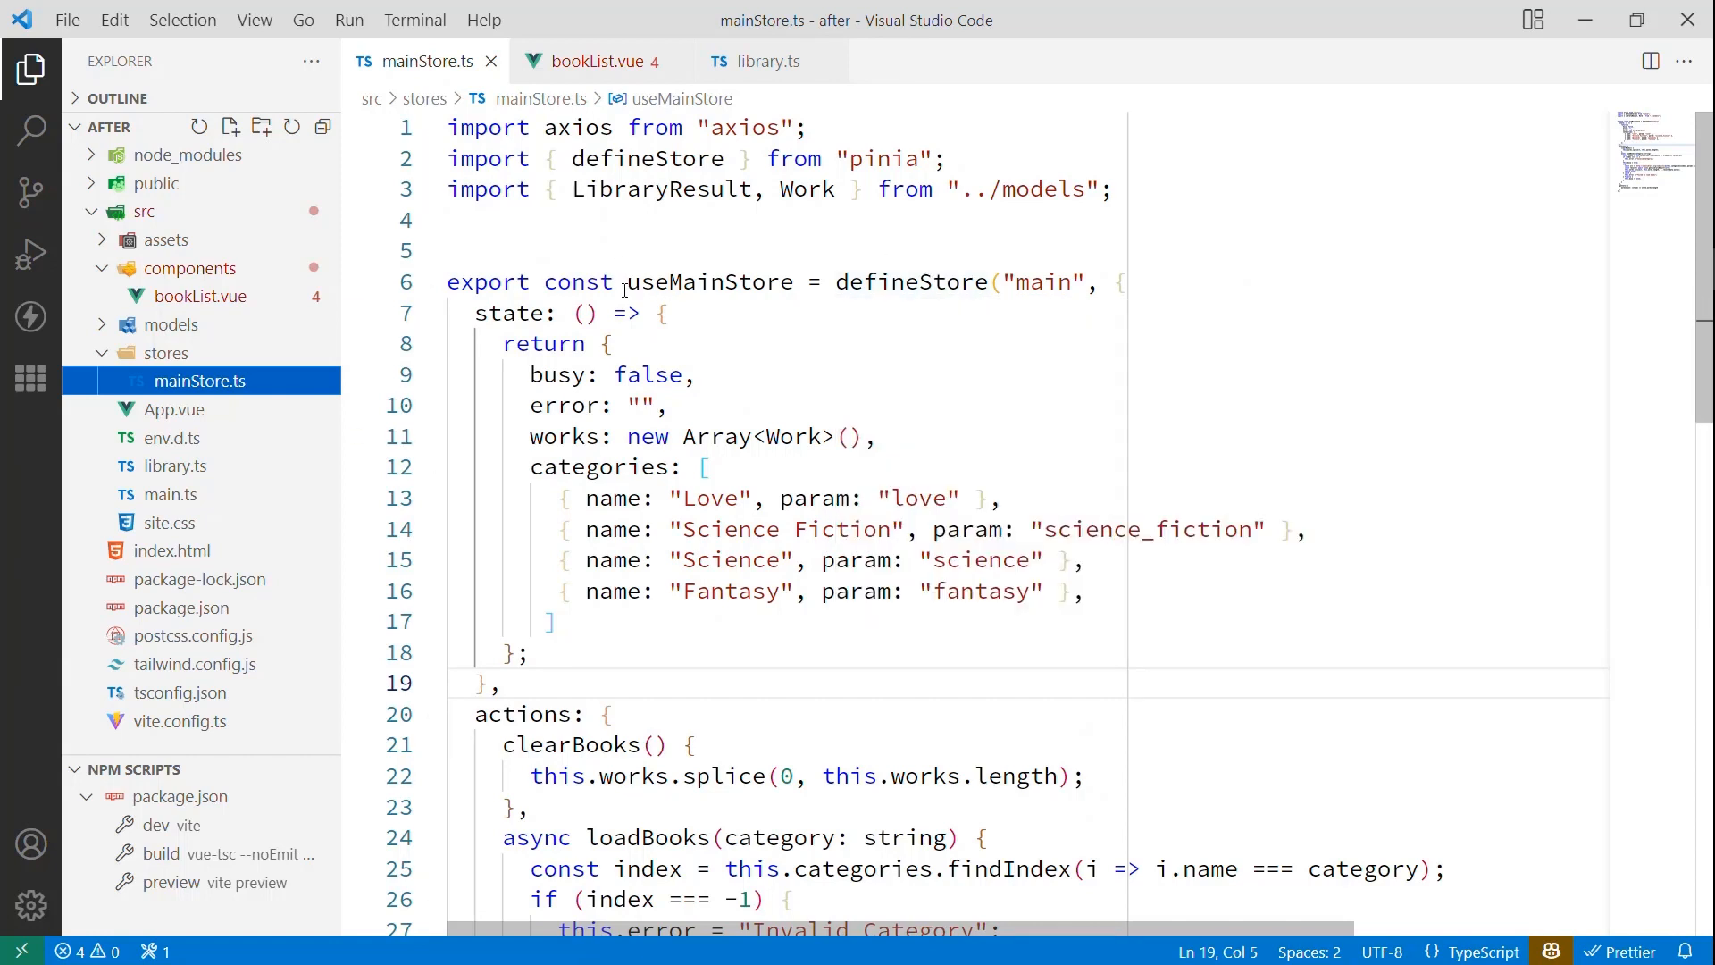
{"action": "mouse_move", "coordinate": [711, 282]}
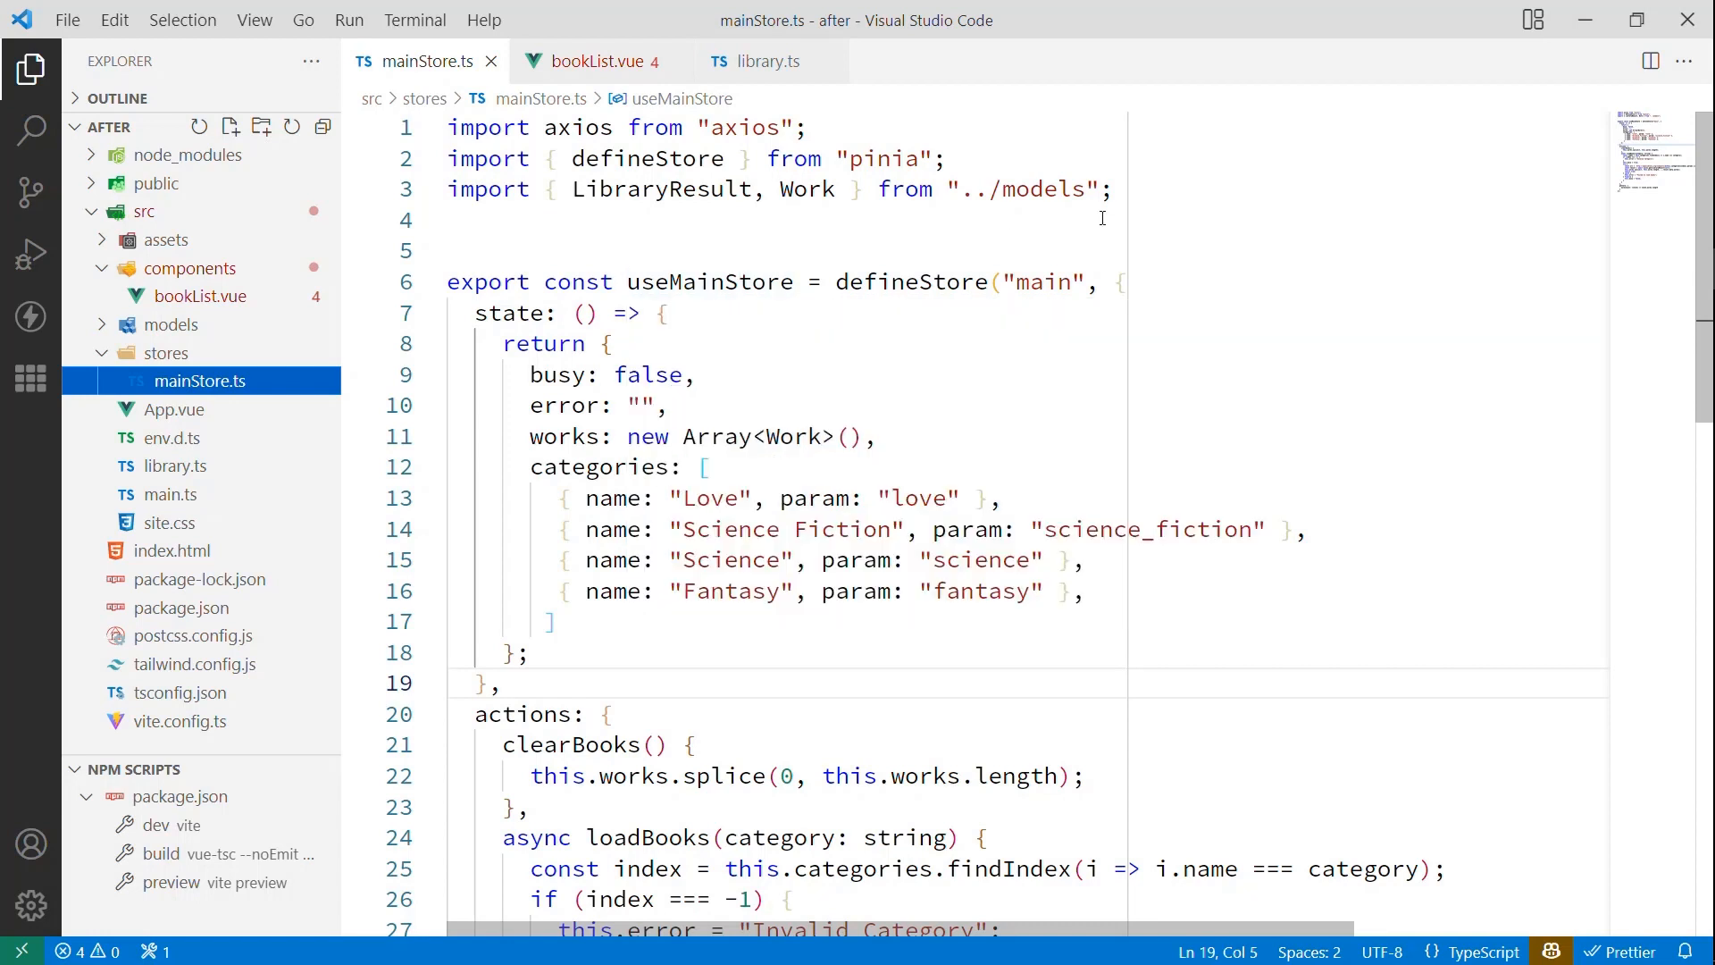
{"action": "mouse_move", "coordinate": [863, 239]}
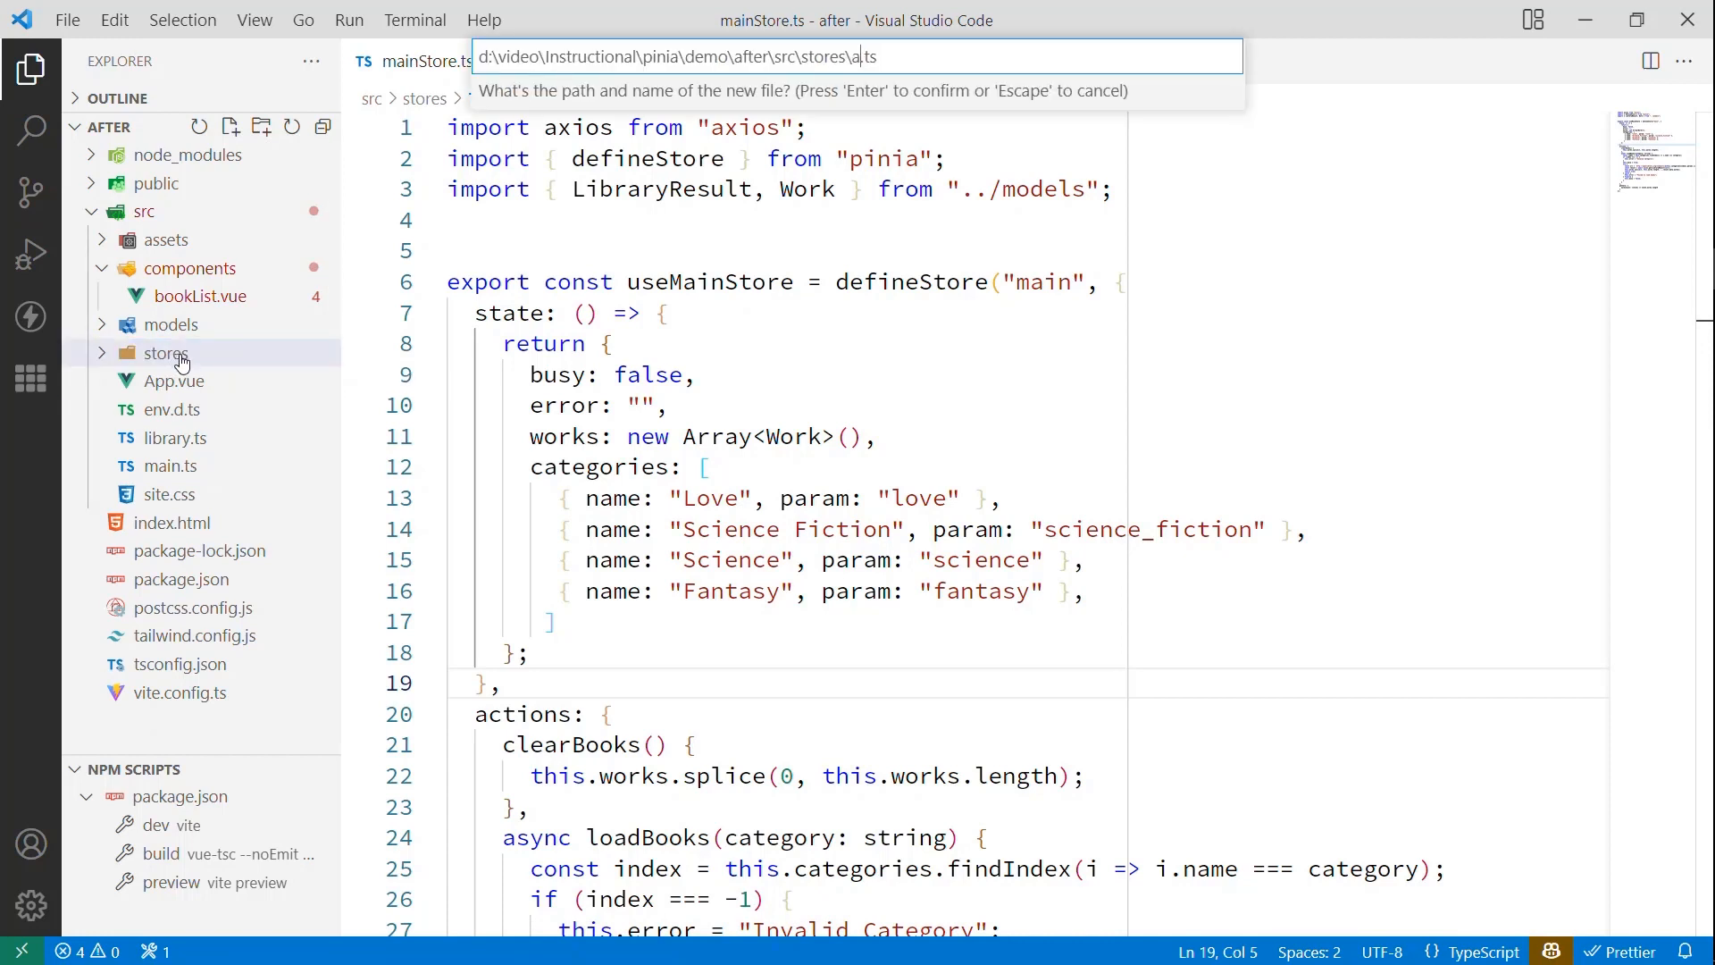
{"action": "key", "text": "Escape"}
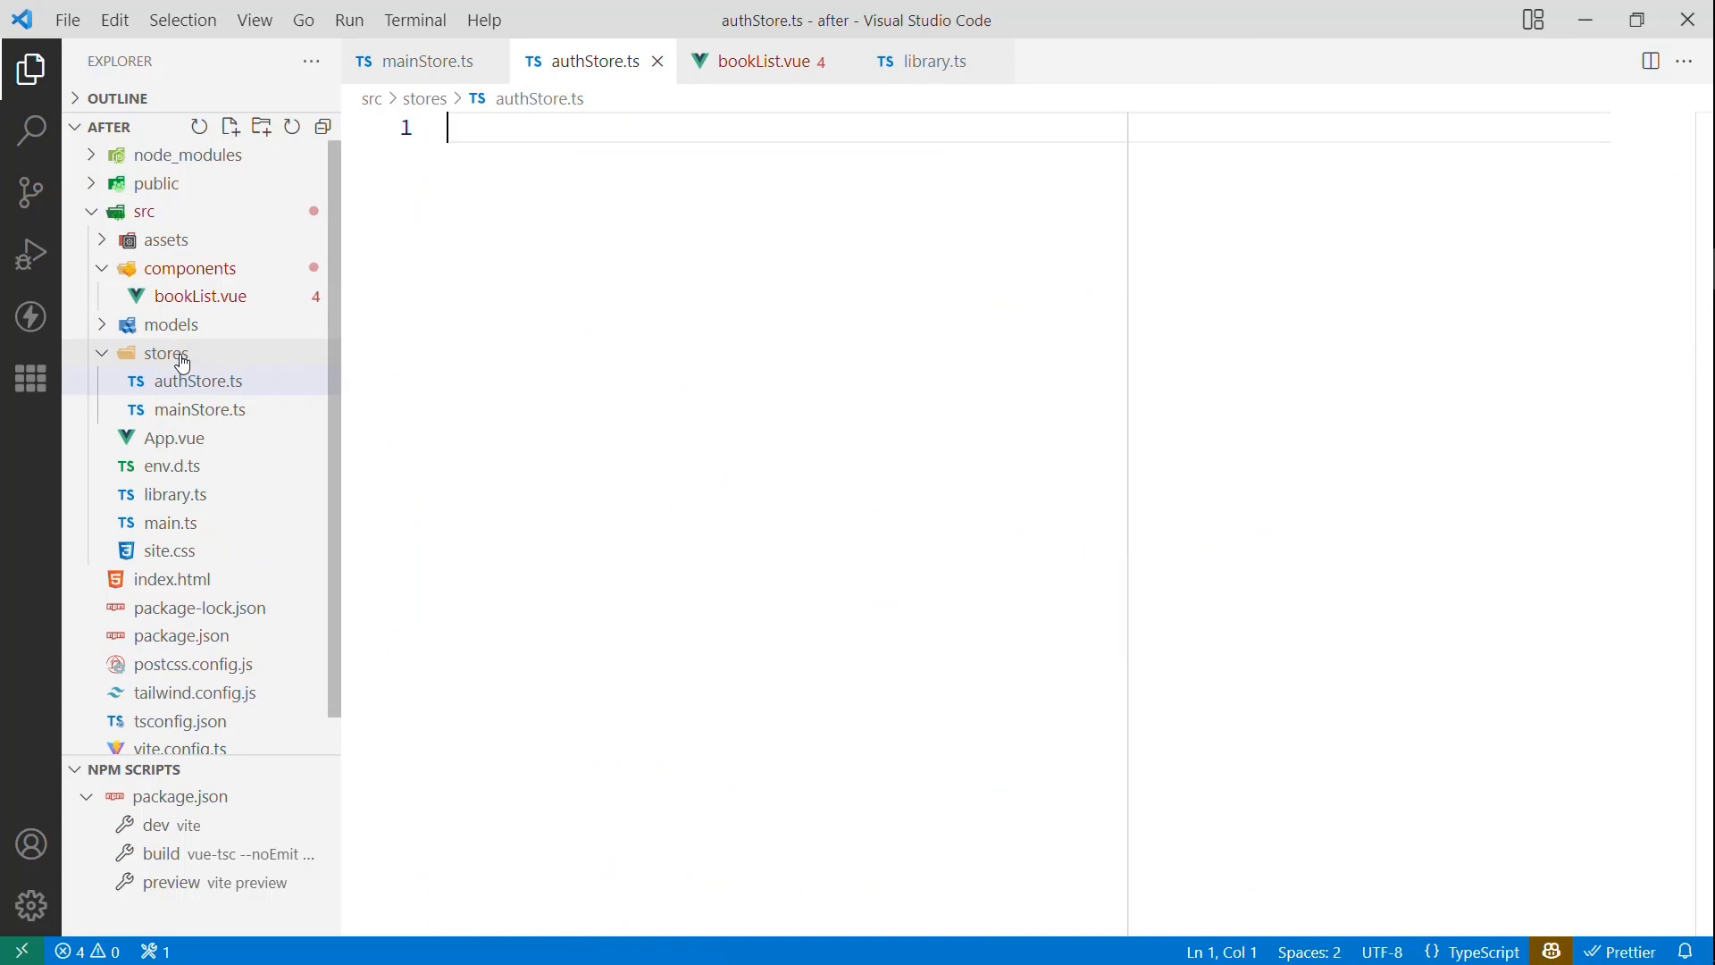
Step: Start the auth store in authStore.ts with export const useAuthStore = defineStore
{"action": "type", "text": "expor"}
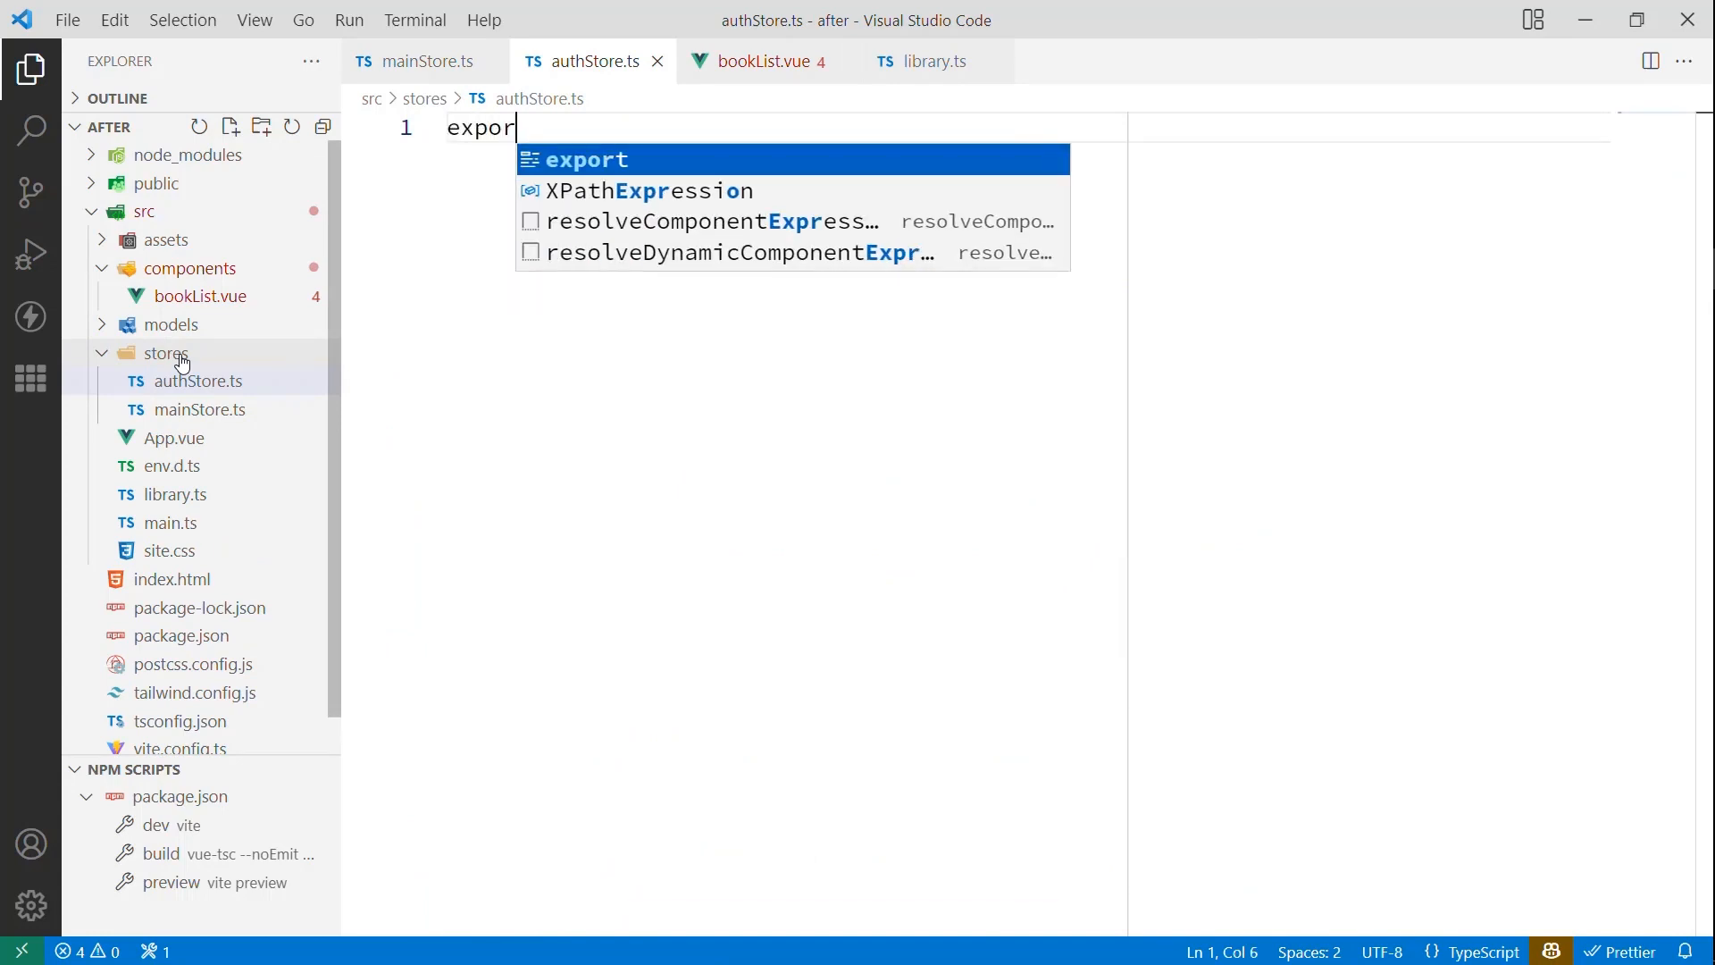
{"action": "type", "text": "const use"}
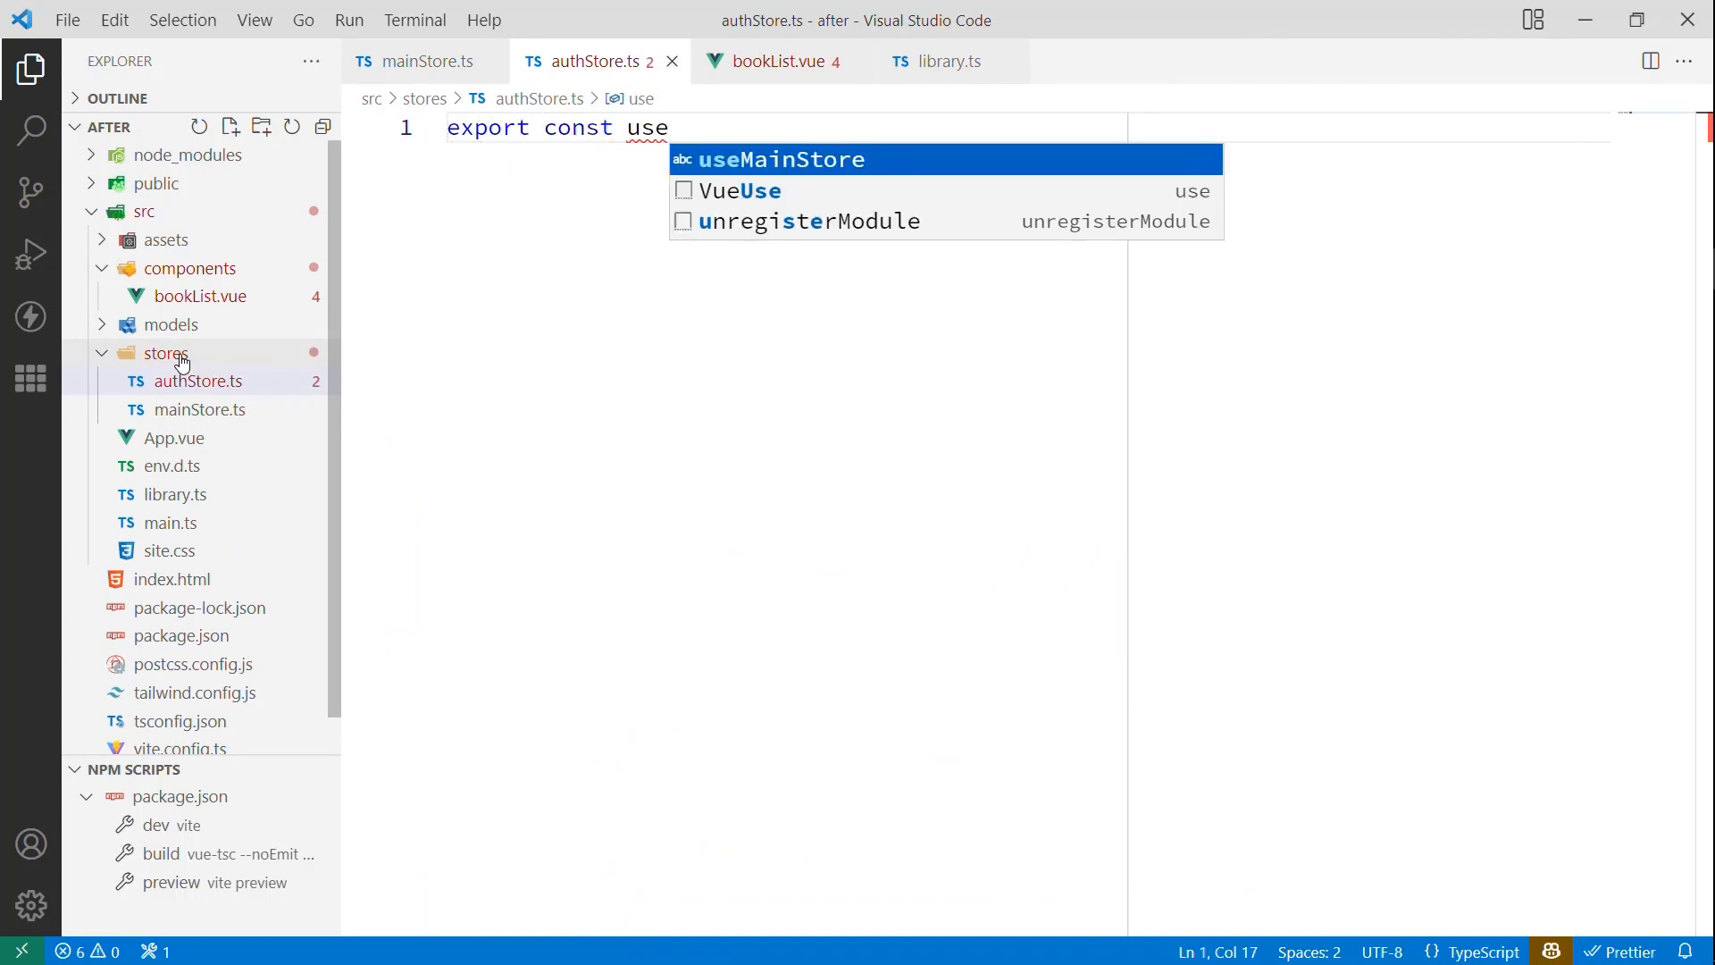
{"action": "type", "text": "AuthStore"}
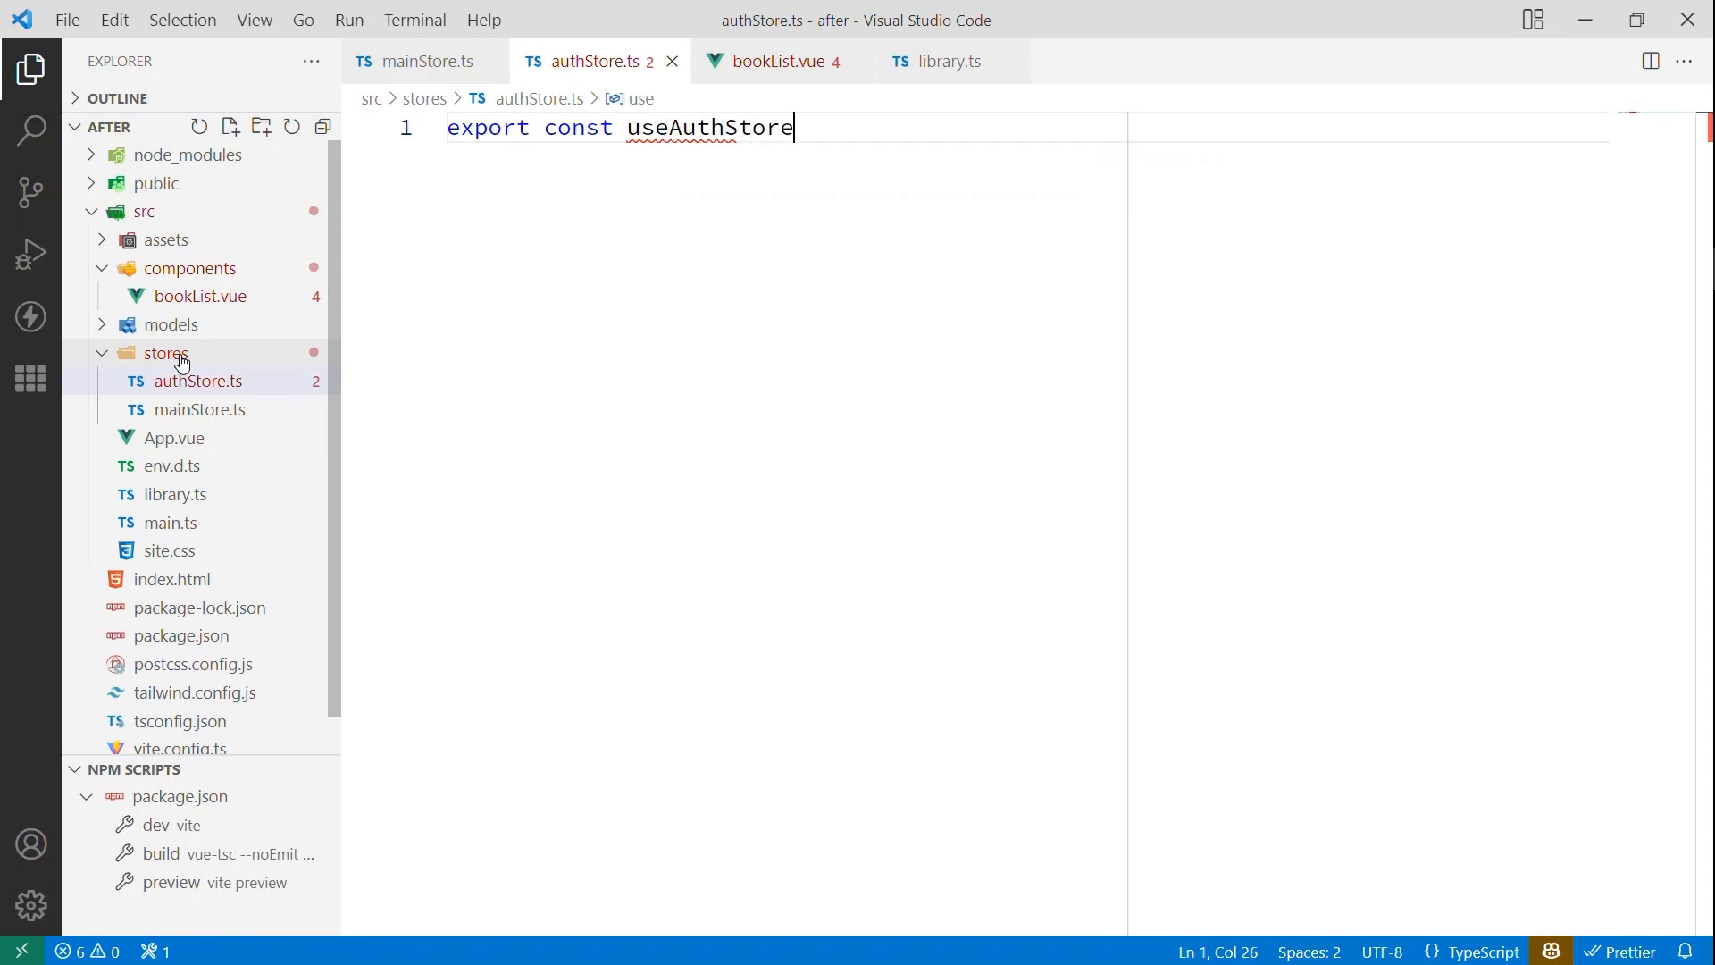
{"action": "type", "text": "="}
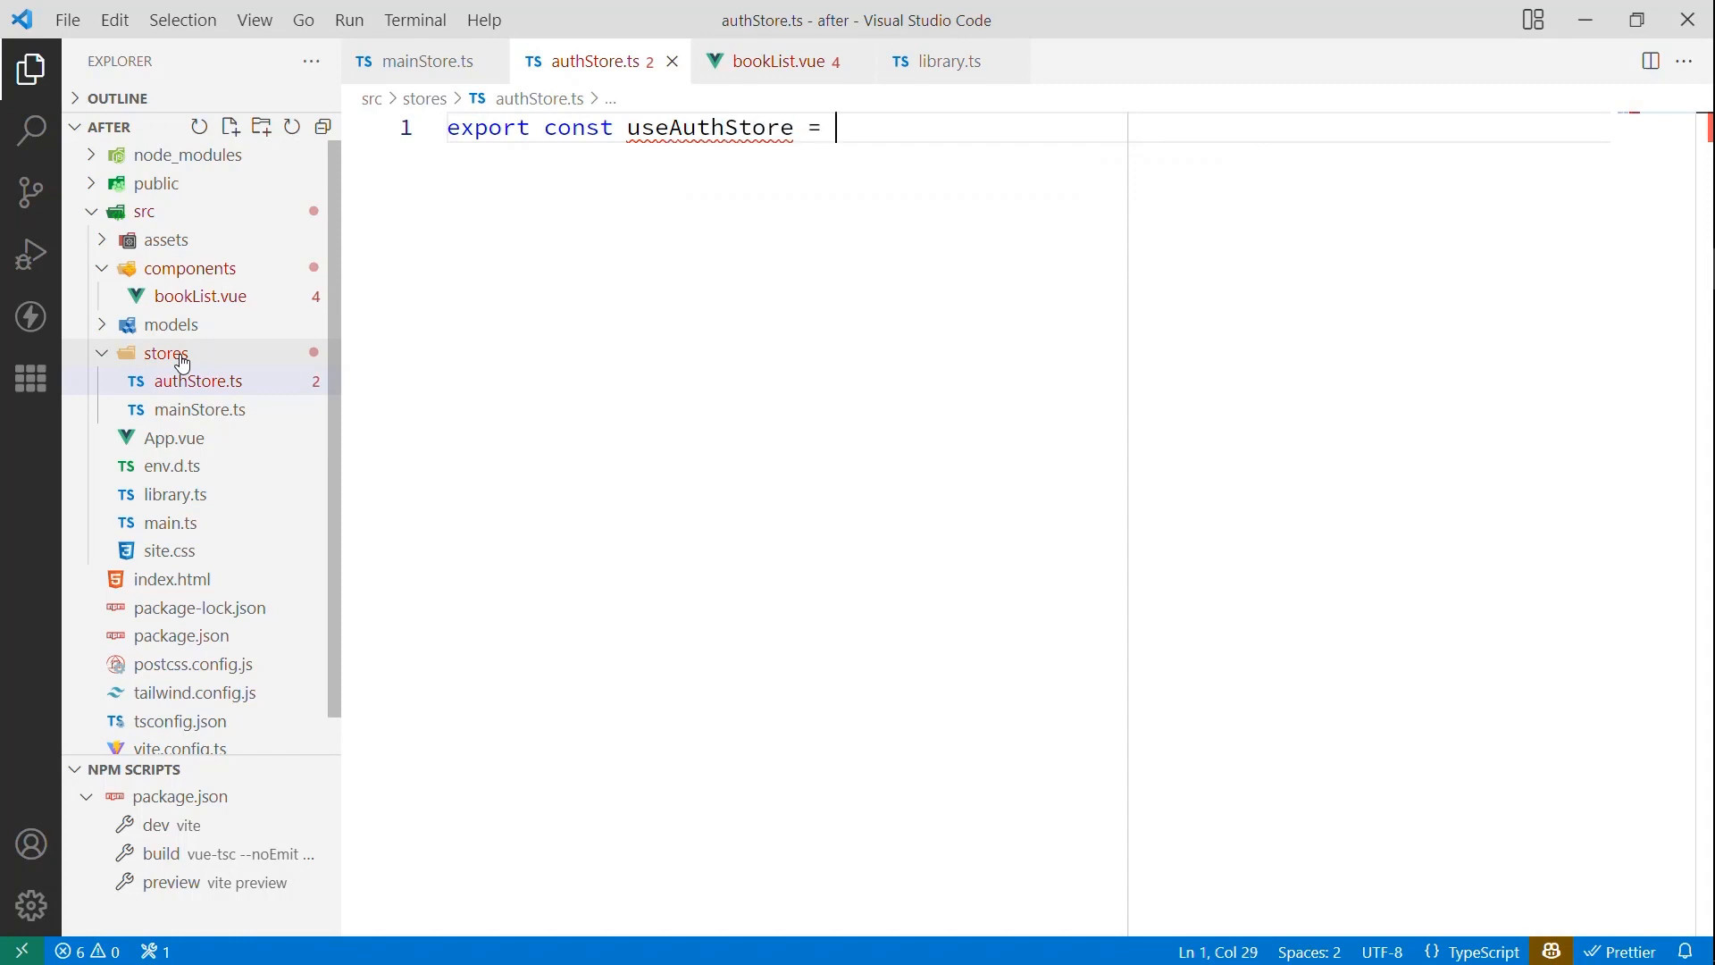
{"action": "type", "text": "defineStore(\"auth\", {"}
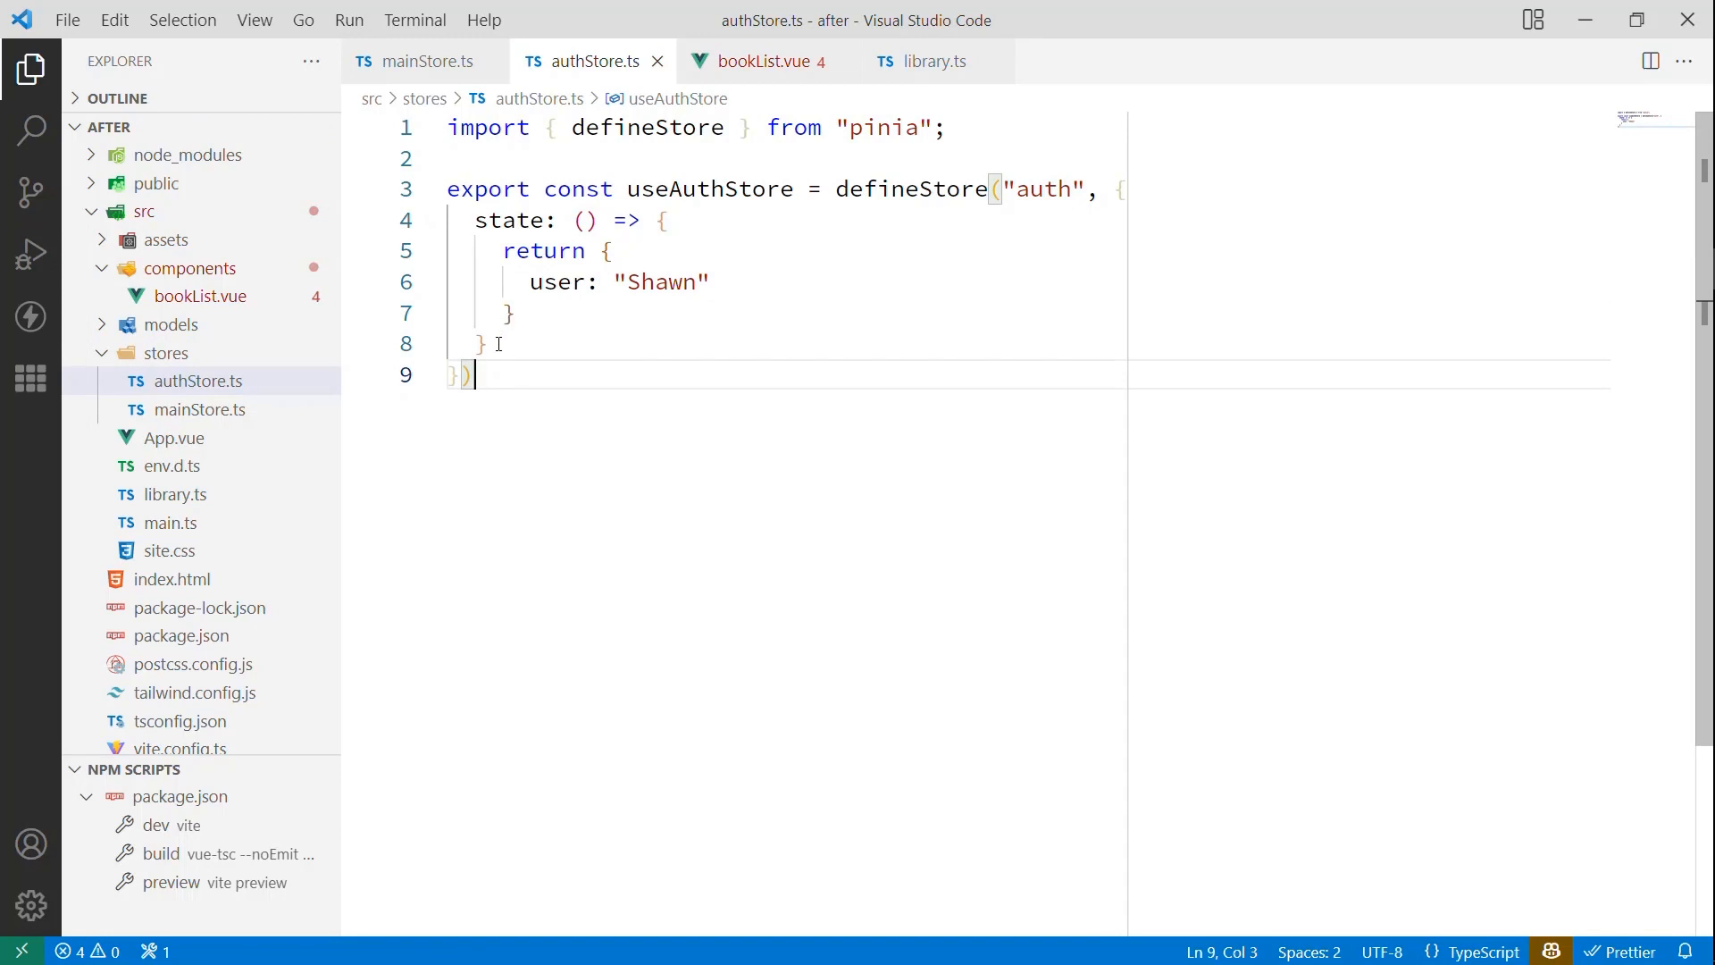
{"action": "mouse_move", "coordinate": [619, 491]}
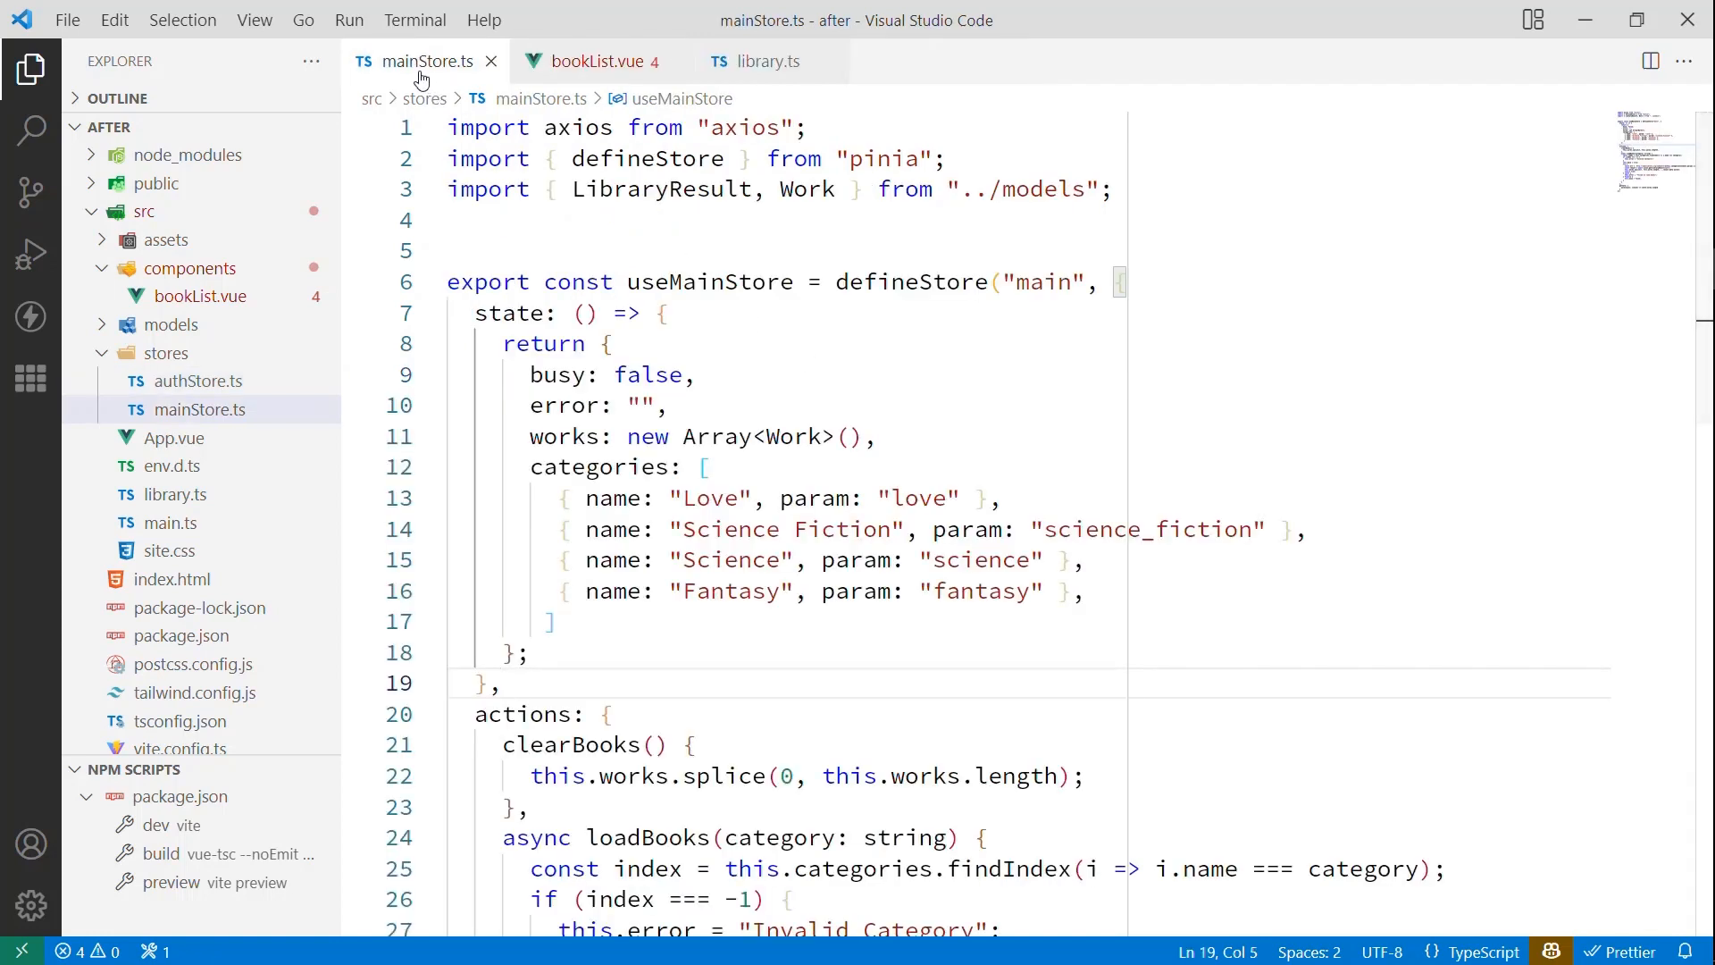
{"action": "mouse_move", "coordinate": [590, 62]}
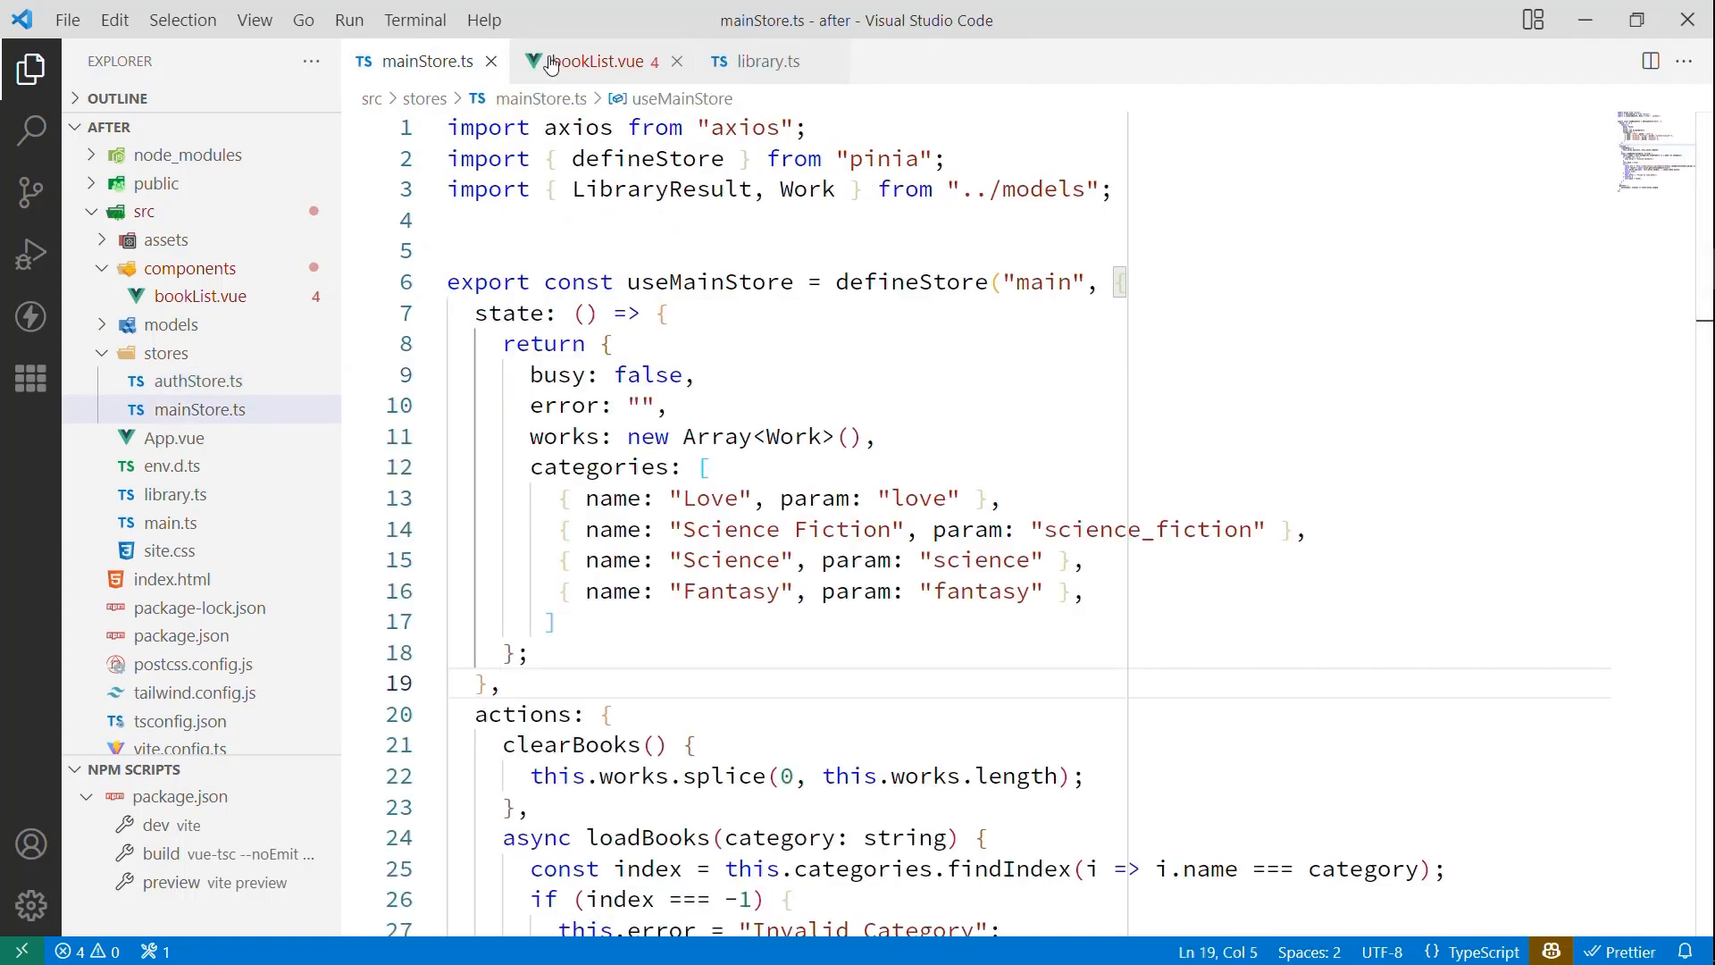
Step: Peek at bookList.vue, then add const authStore = useAuthStore() to loadBooks with auto-import
{"action": "left_click", "coordinate": [595, 62]}
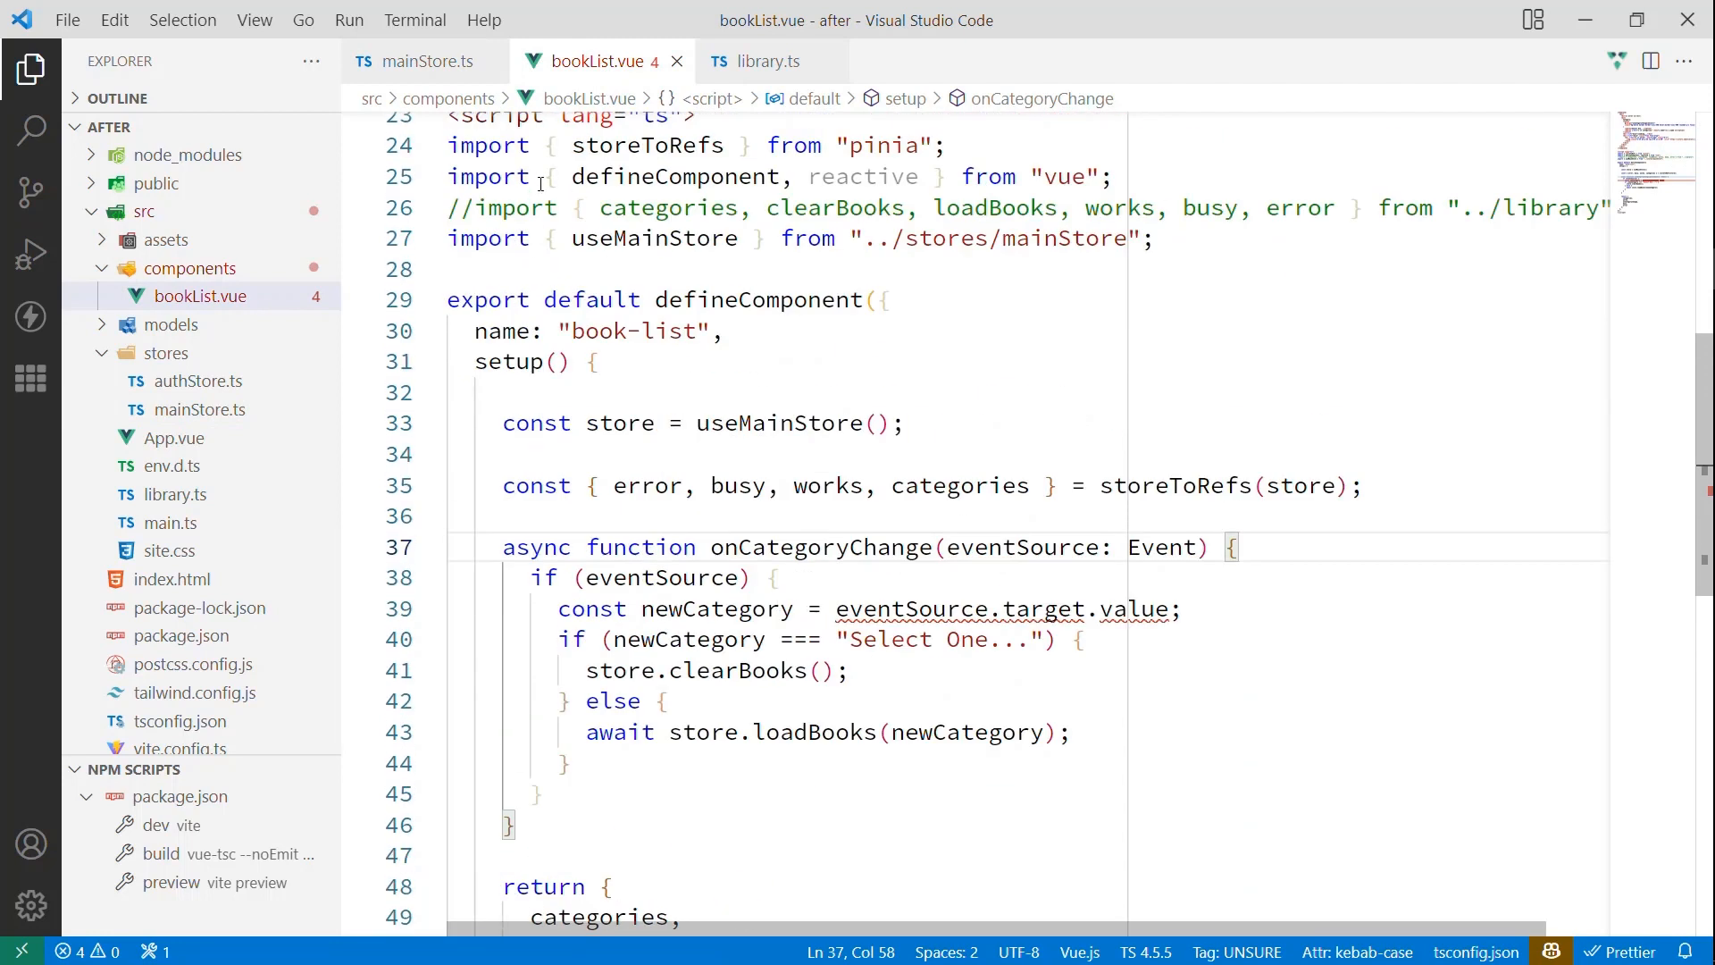
{"action": "left_click", "coordinate": [422, 62]}
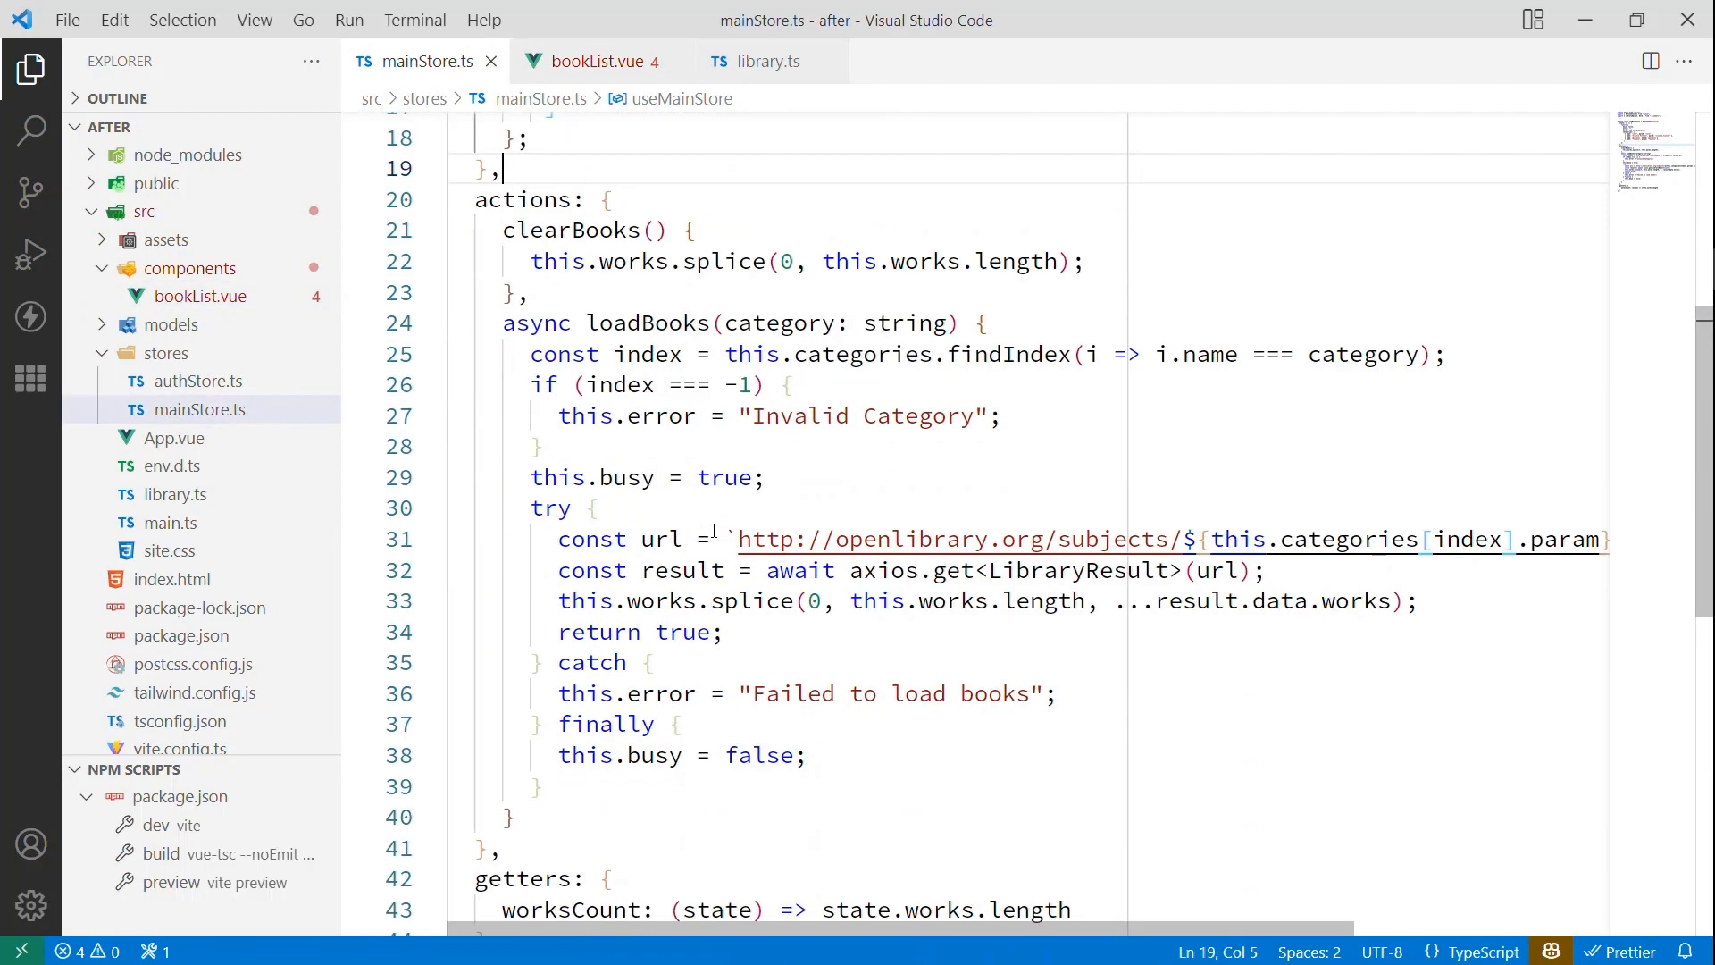
{"action": "key", "text": "Enter"}
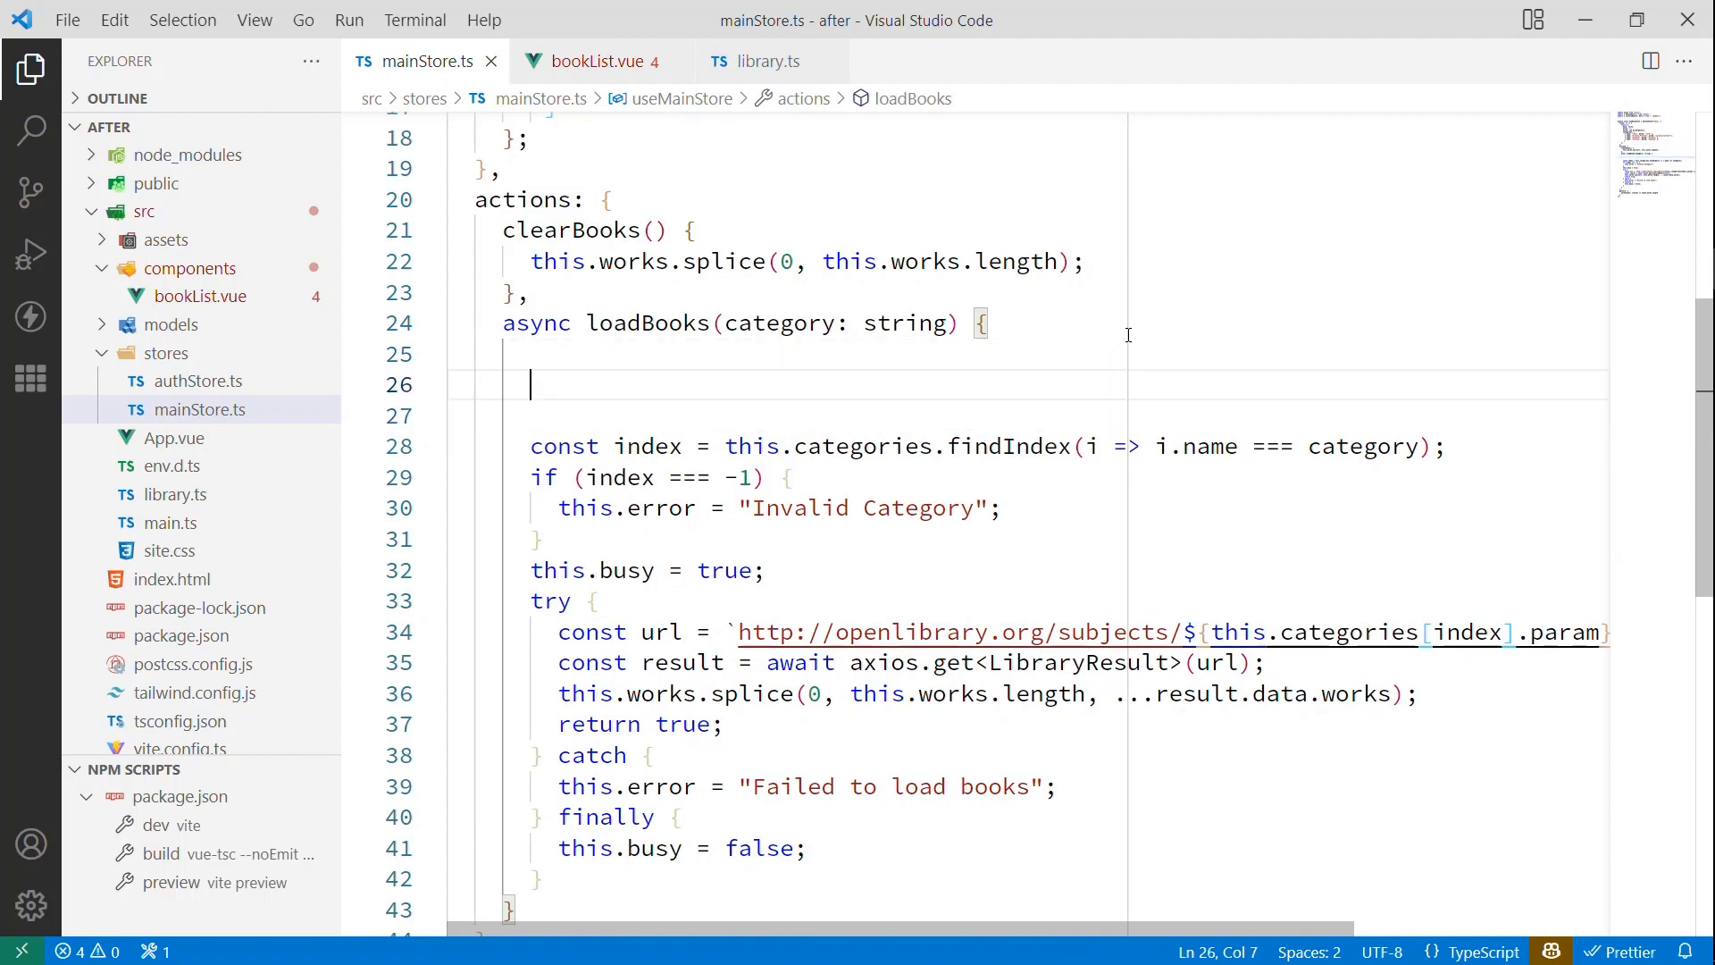
{"action": "type", "text": "const authStore = useAut"}
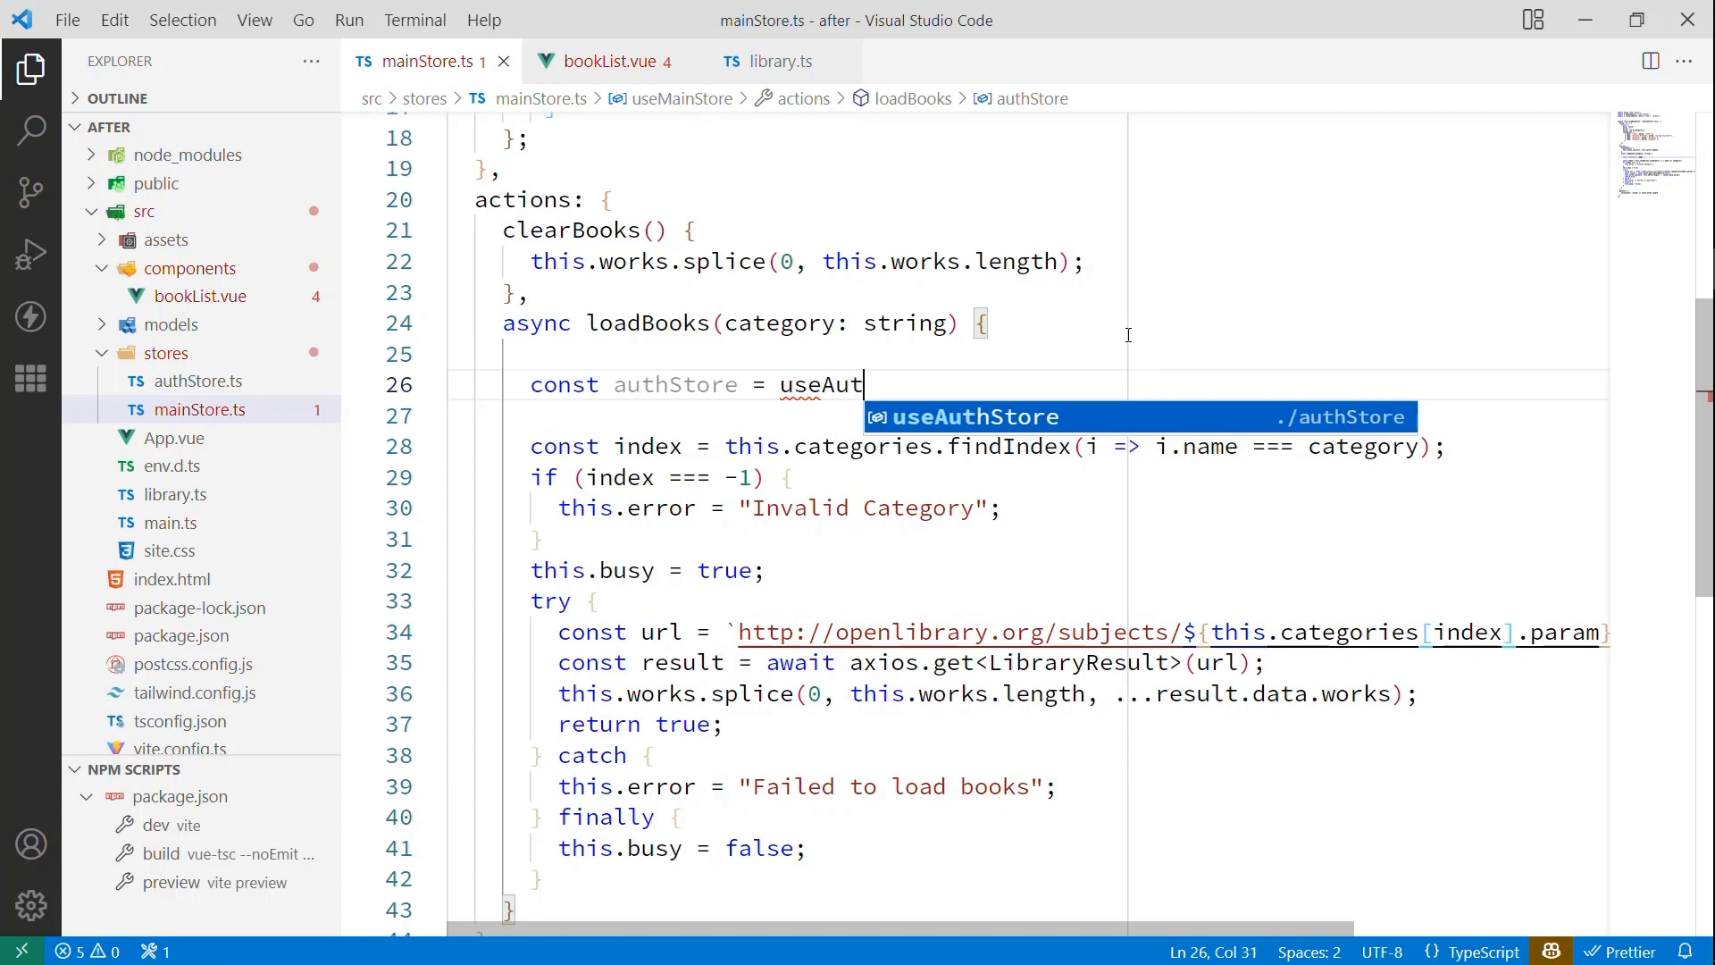
{"action": "key", "text": "Enter"}
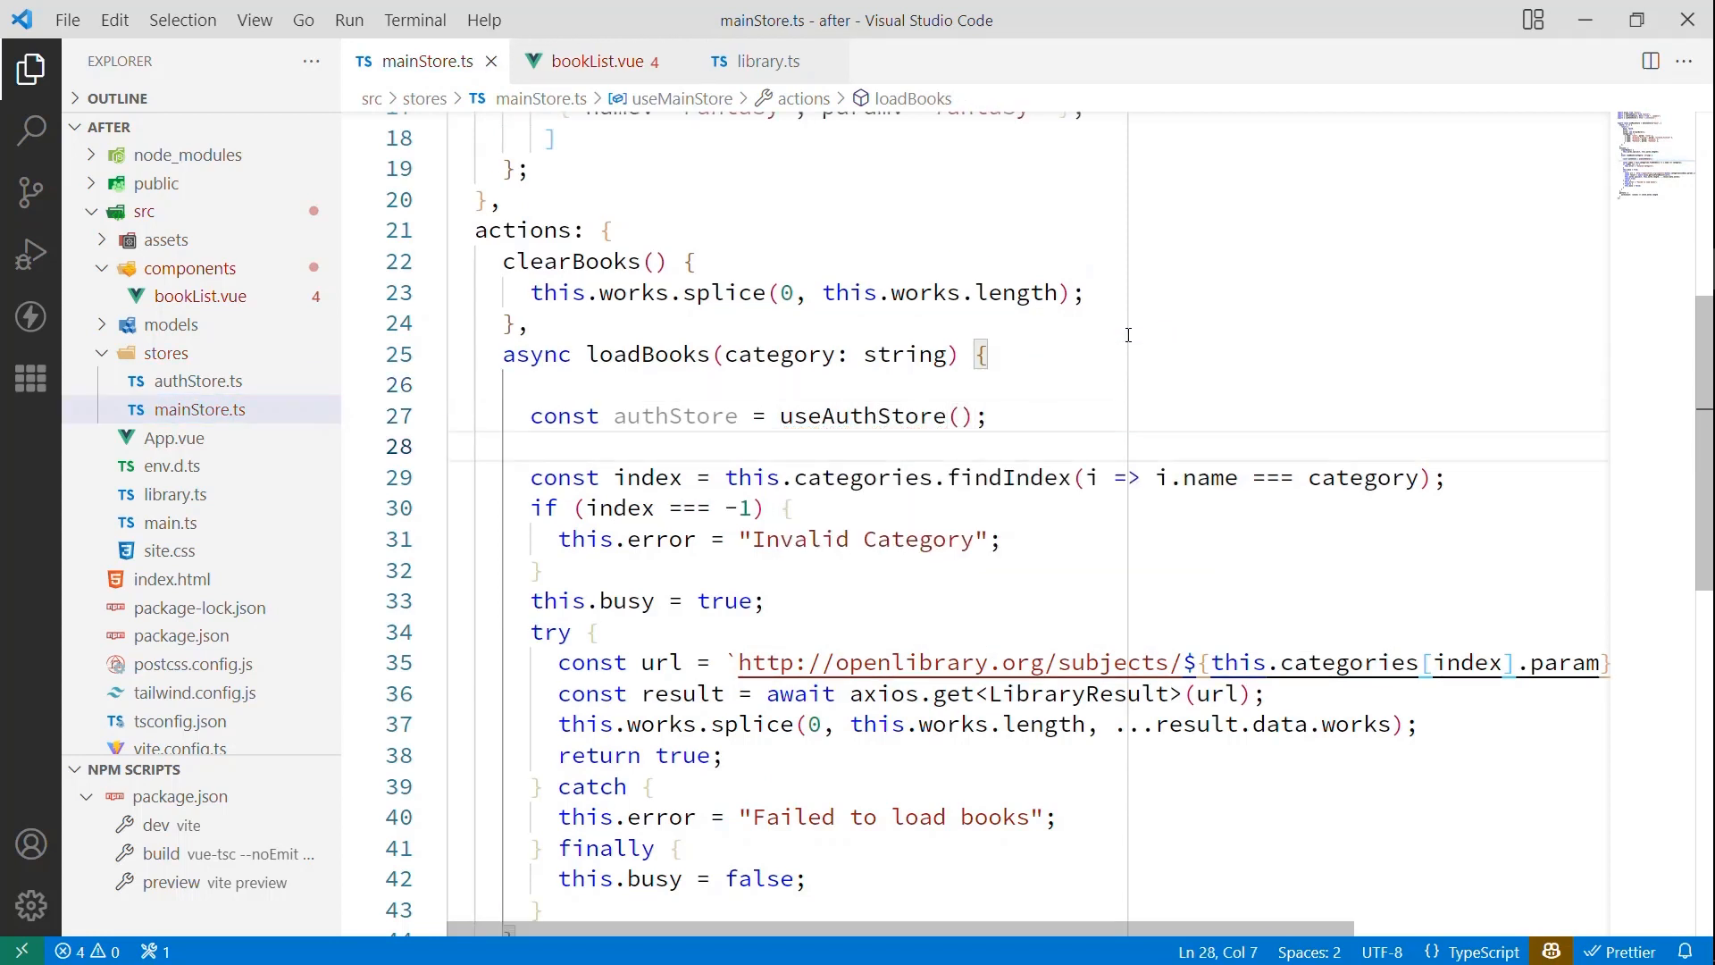
Step: Reference authStore.user and add a "// Use this store" comment in loadBooks
{"action": "type", "text": "authStore."}
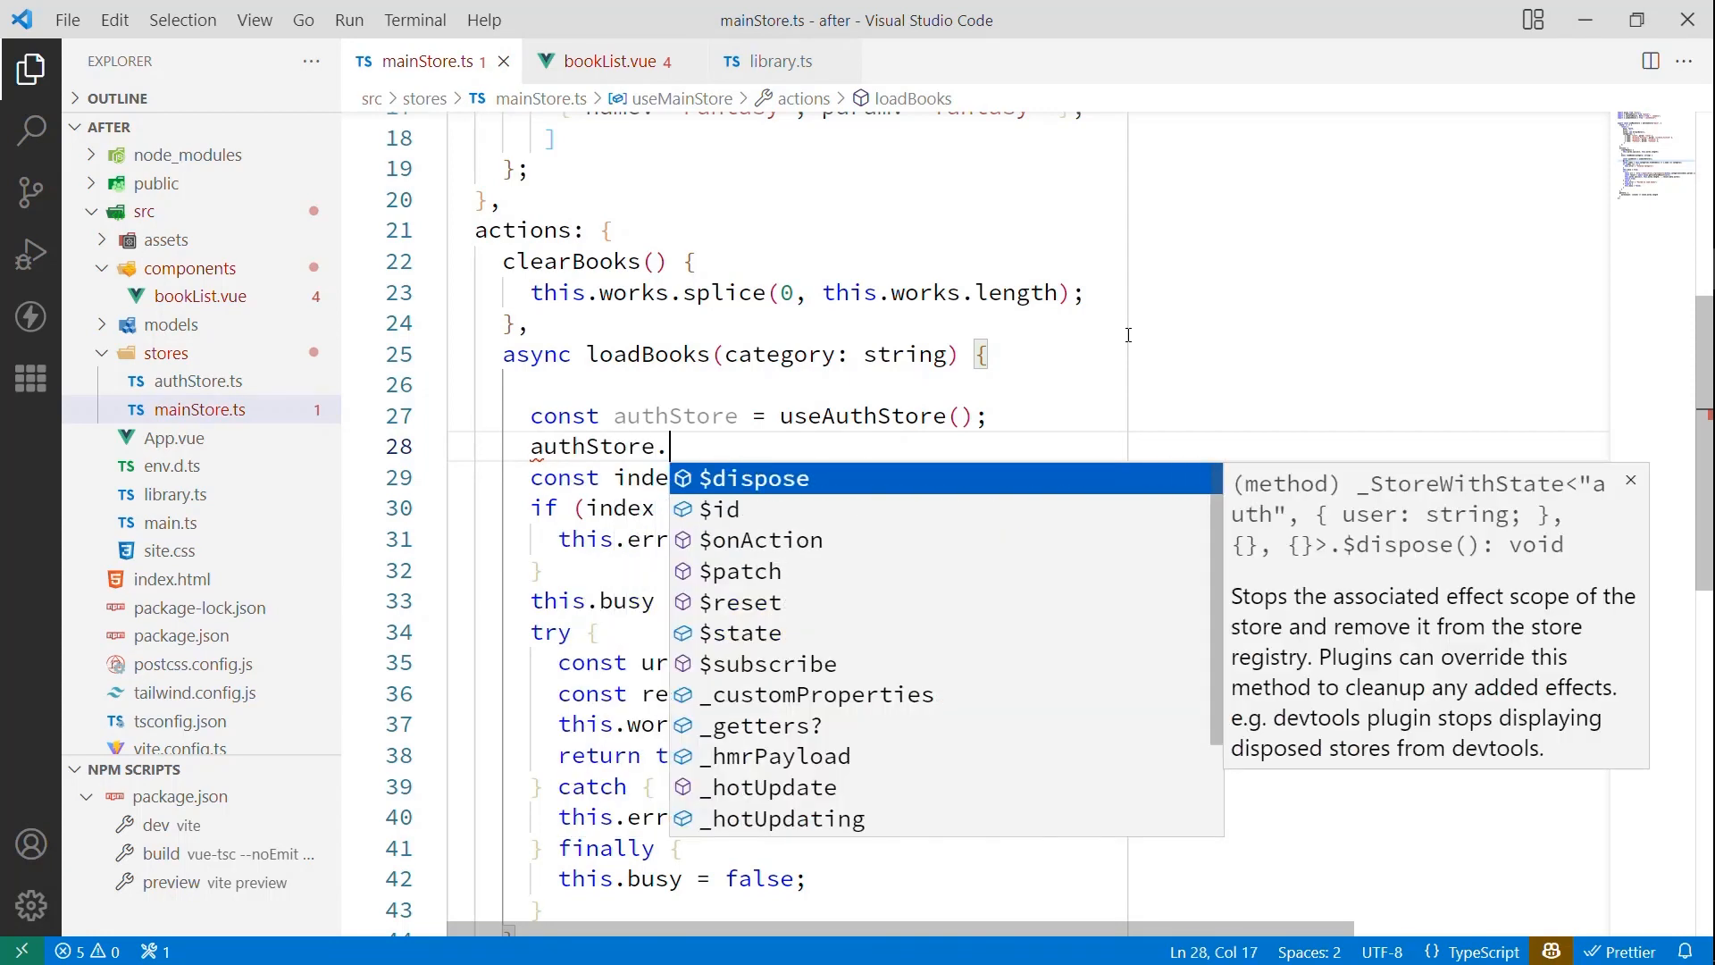
{"action": "type", "text": "user"}
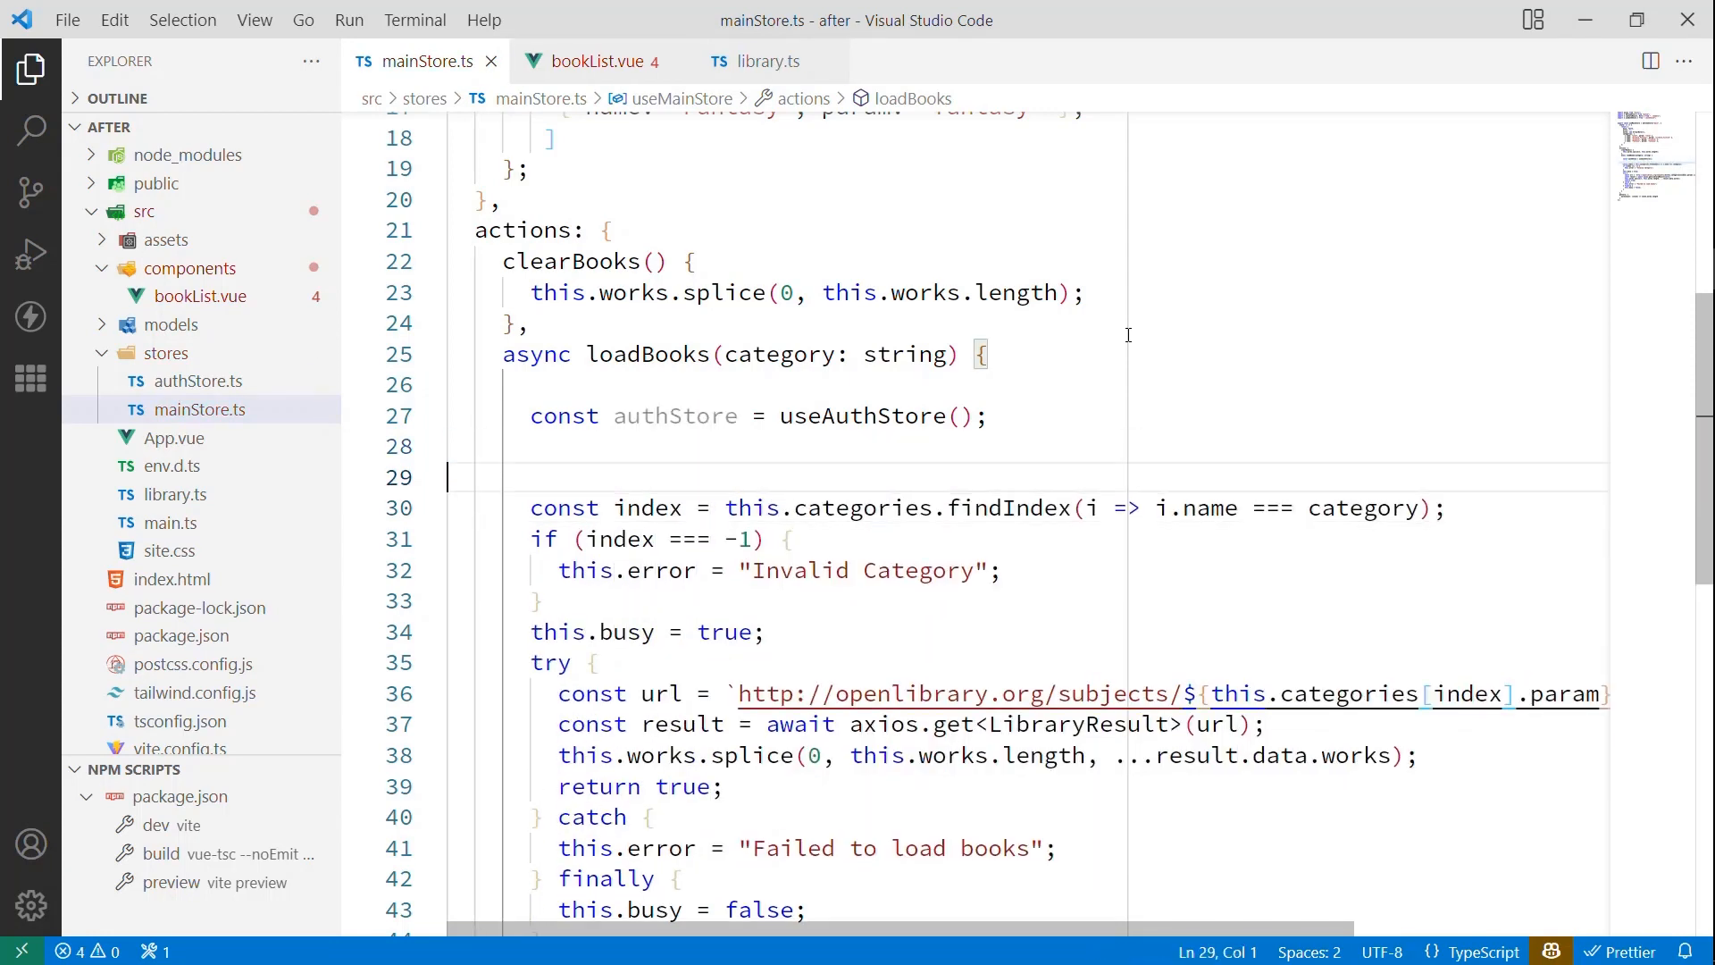
{"action": "type", "text": "// Use this store"}
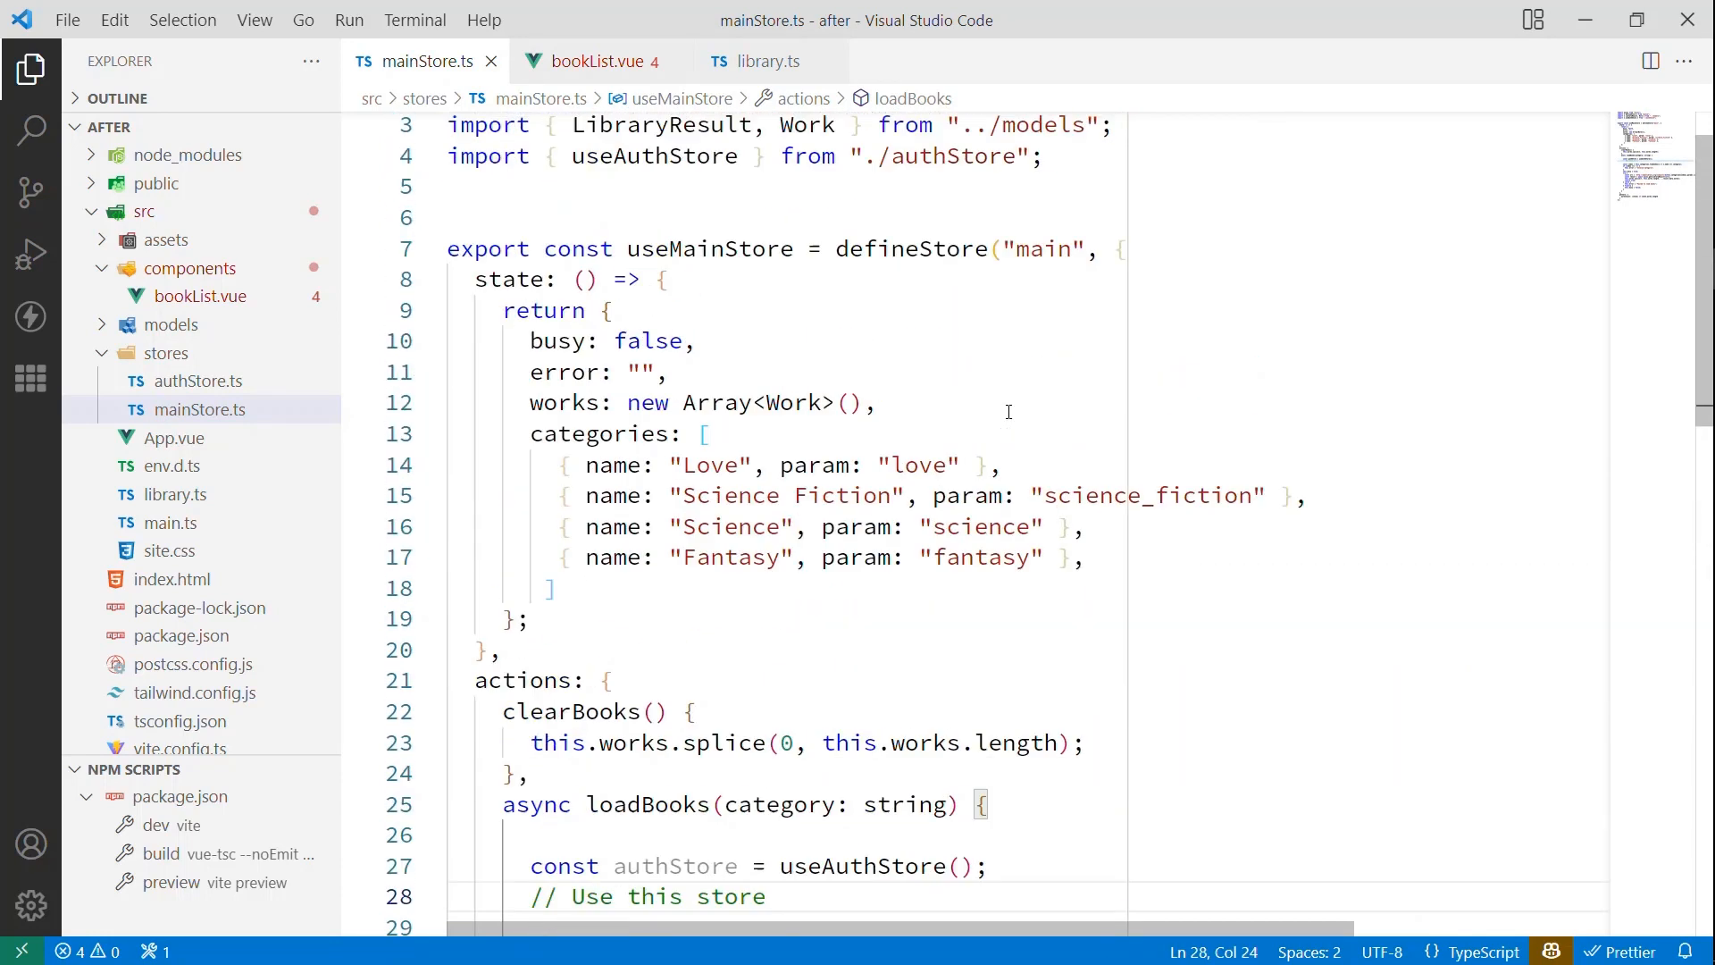
{"action": "mouse_move", "coordinate": [604, 433]}
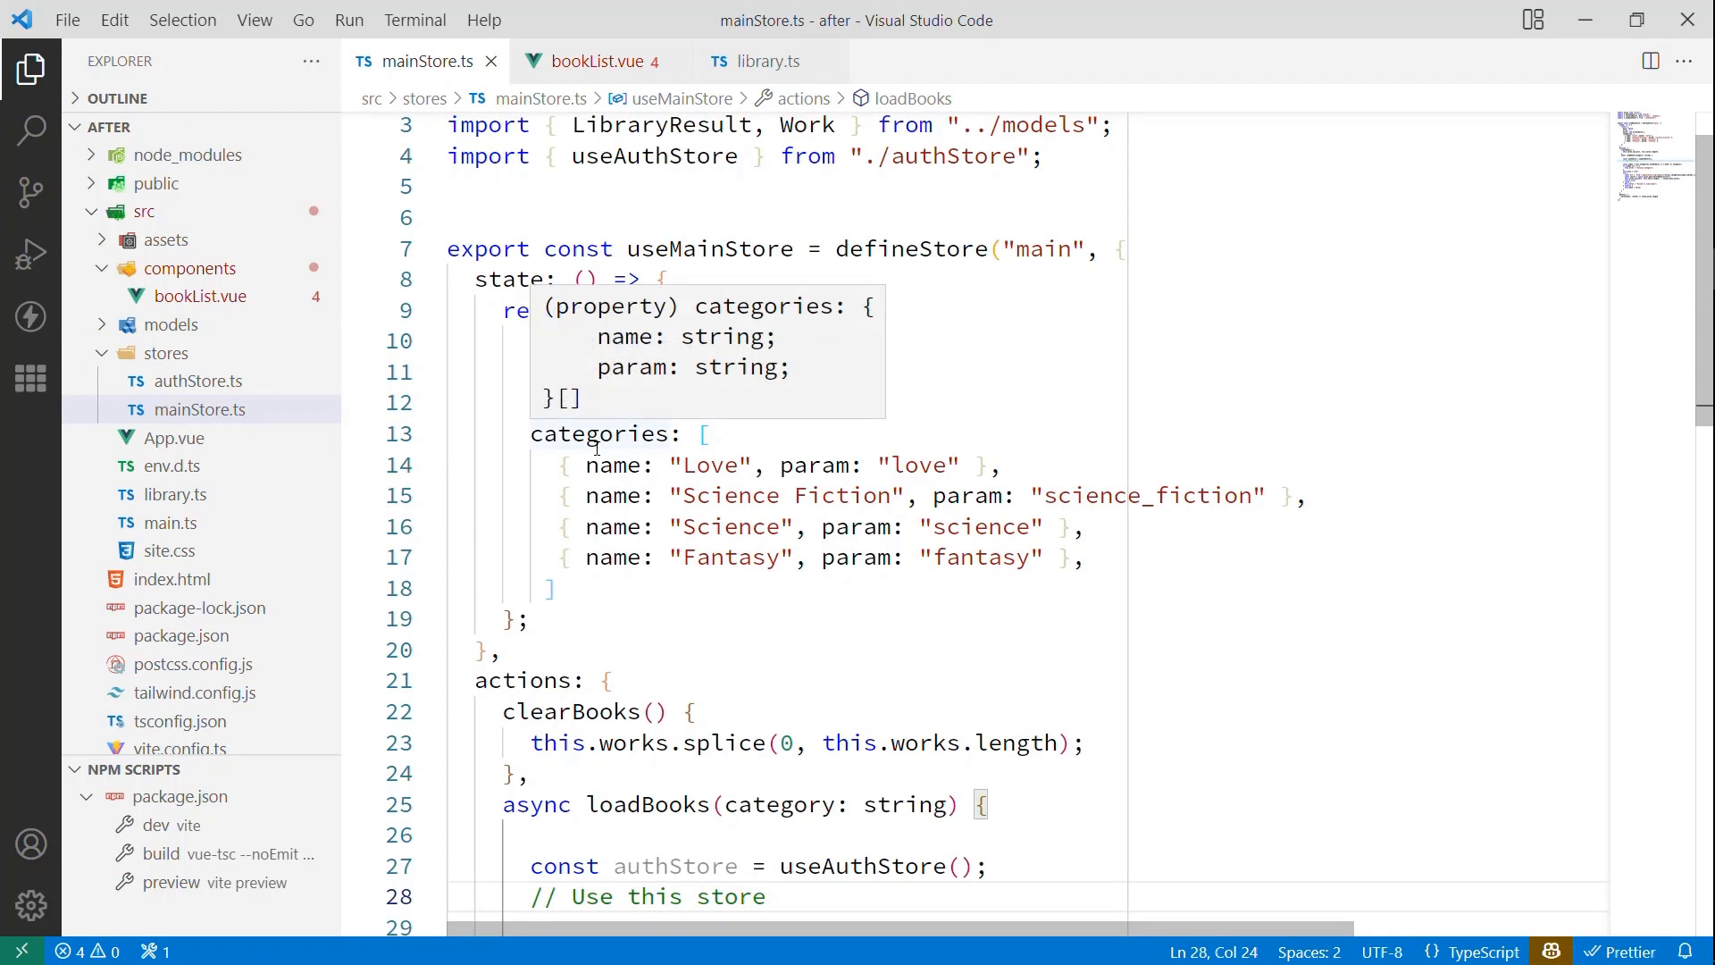
{"action": "scroll", "scroll_direction": "down", "scroll_amount": 3}
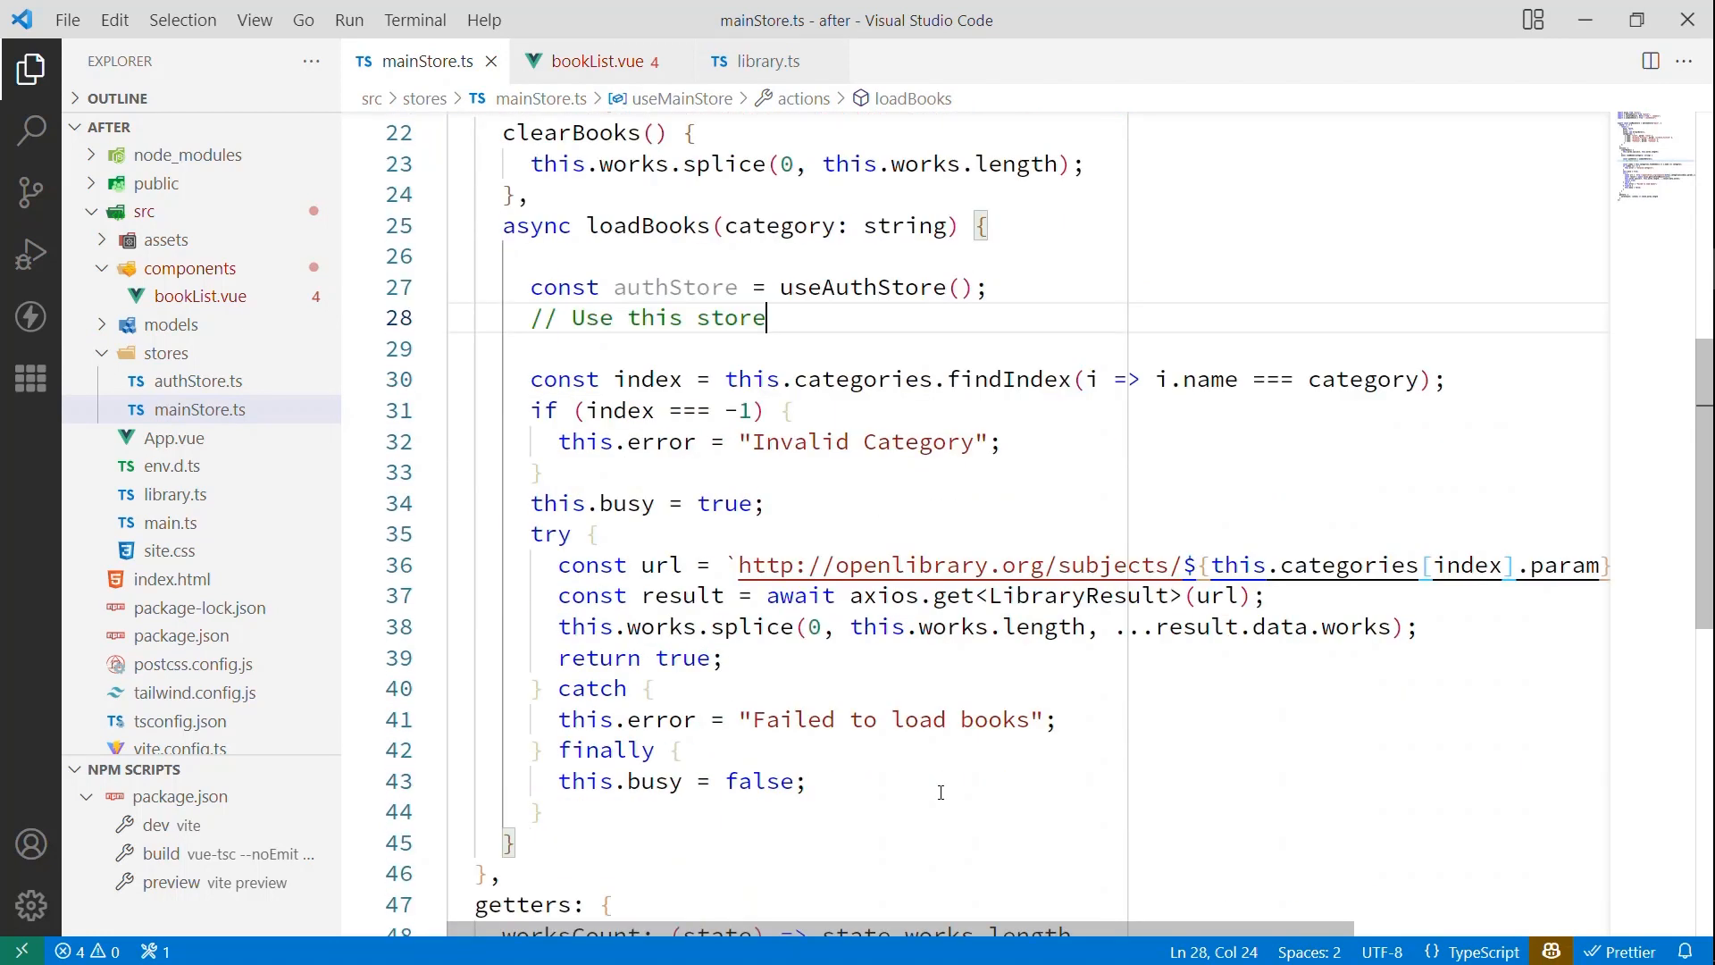
{"action": "mouse_move", "coordinate": [864, 287]}
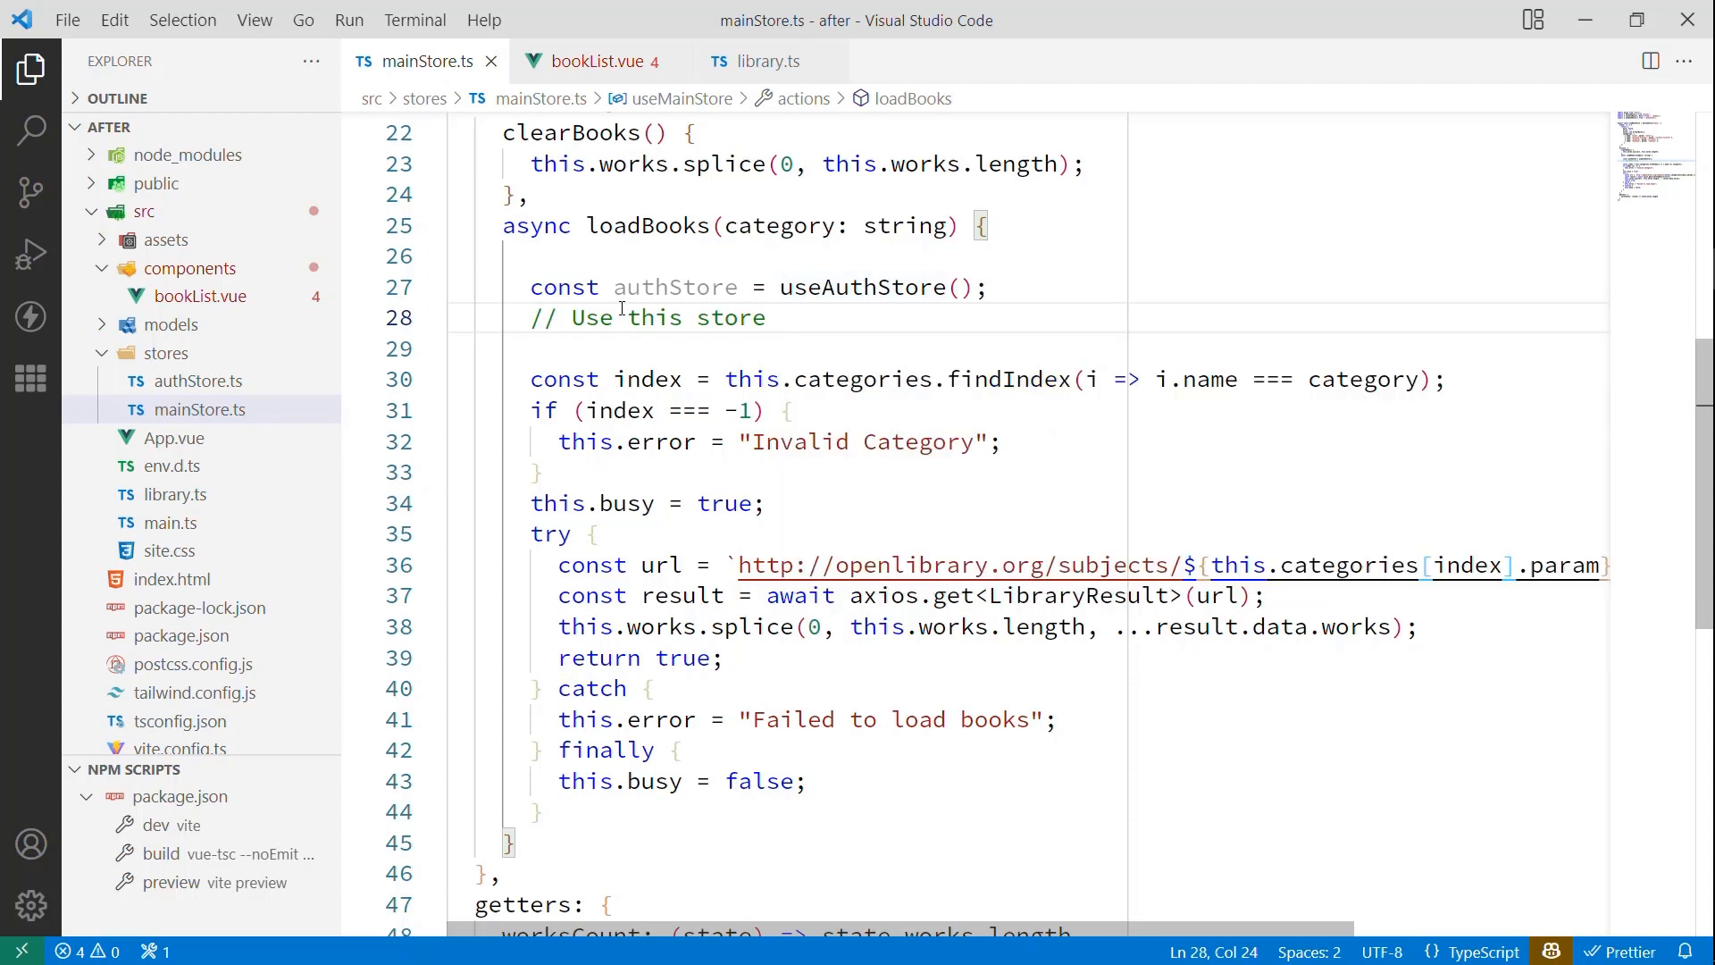
{"action": "scroll", "scroll_direction": "up", "scroll_amount": 3}
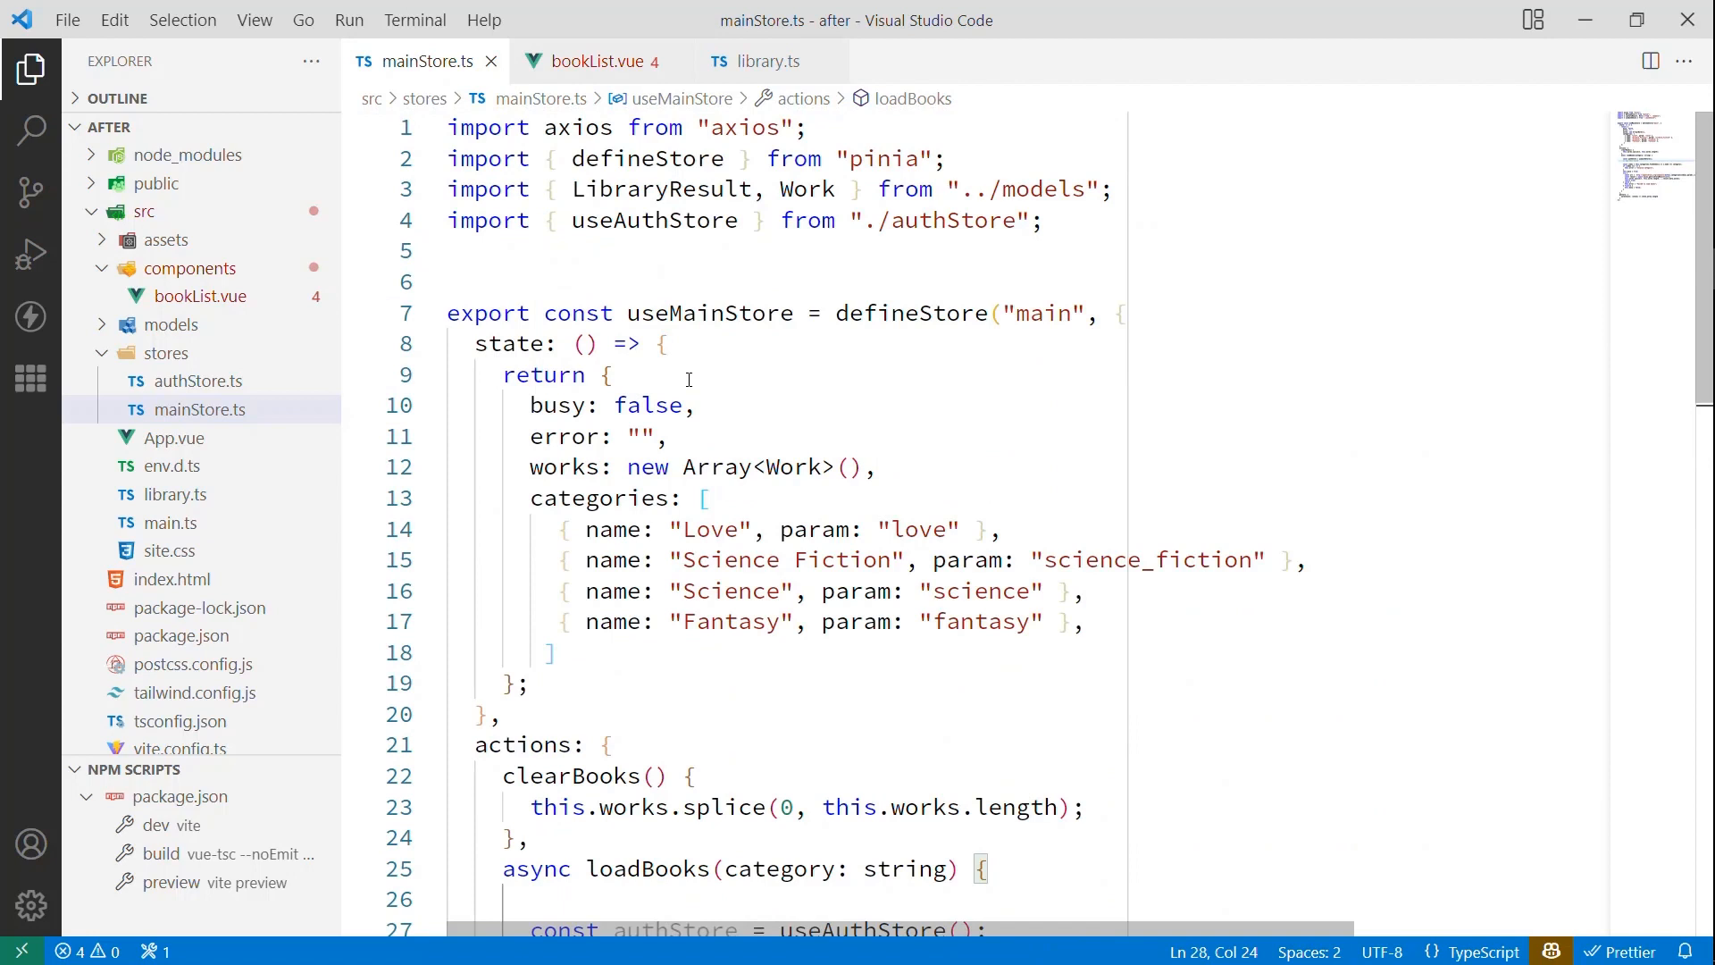